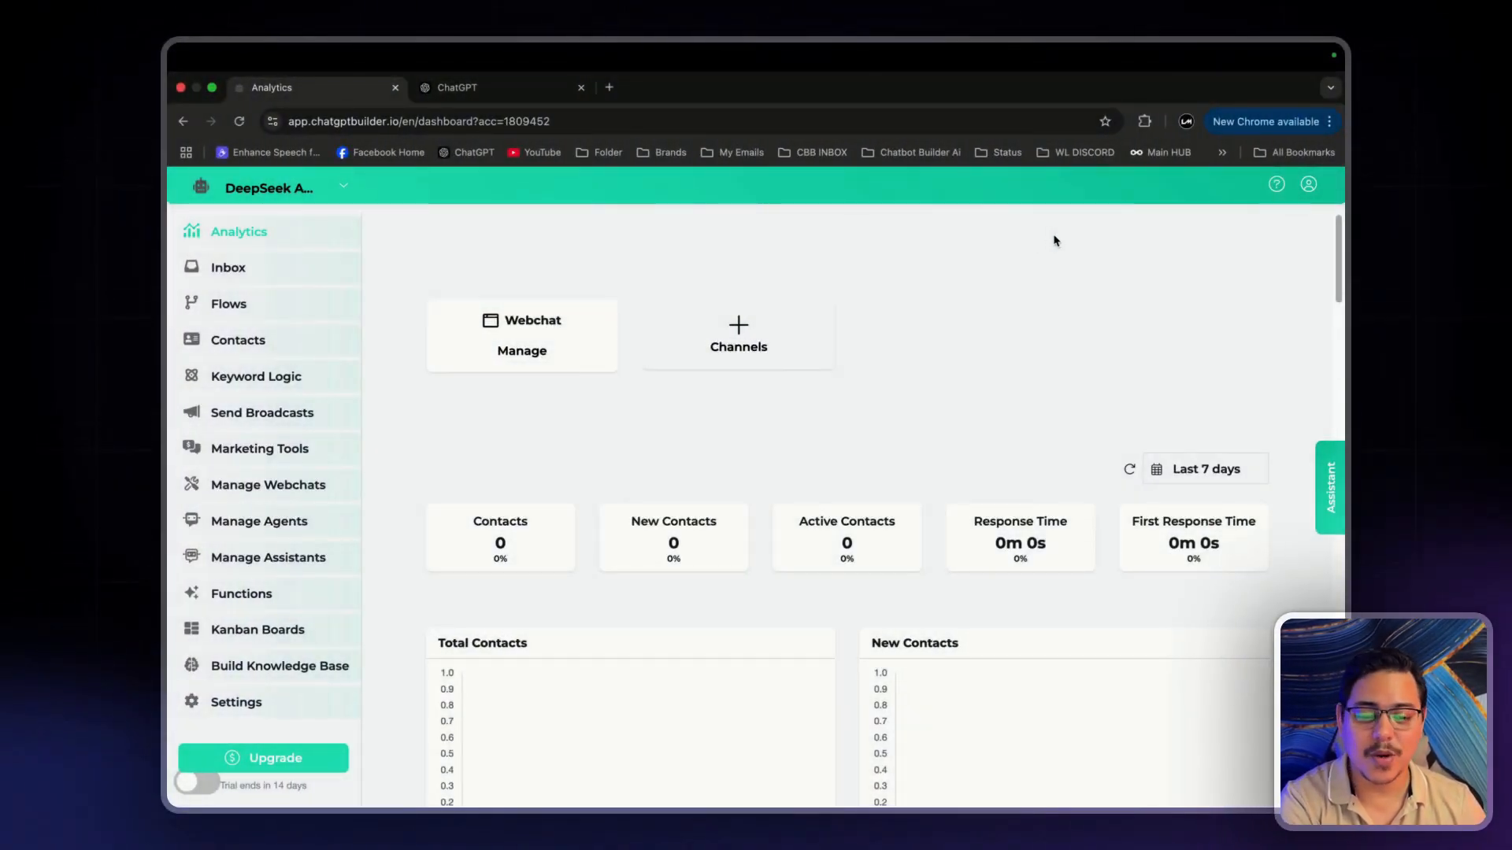
mouse_move(1082, 214)
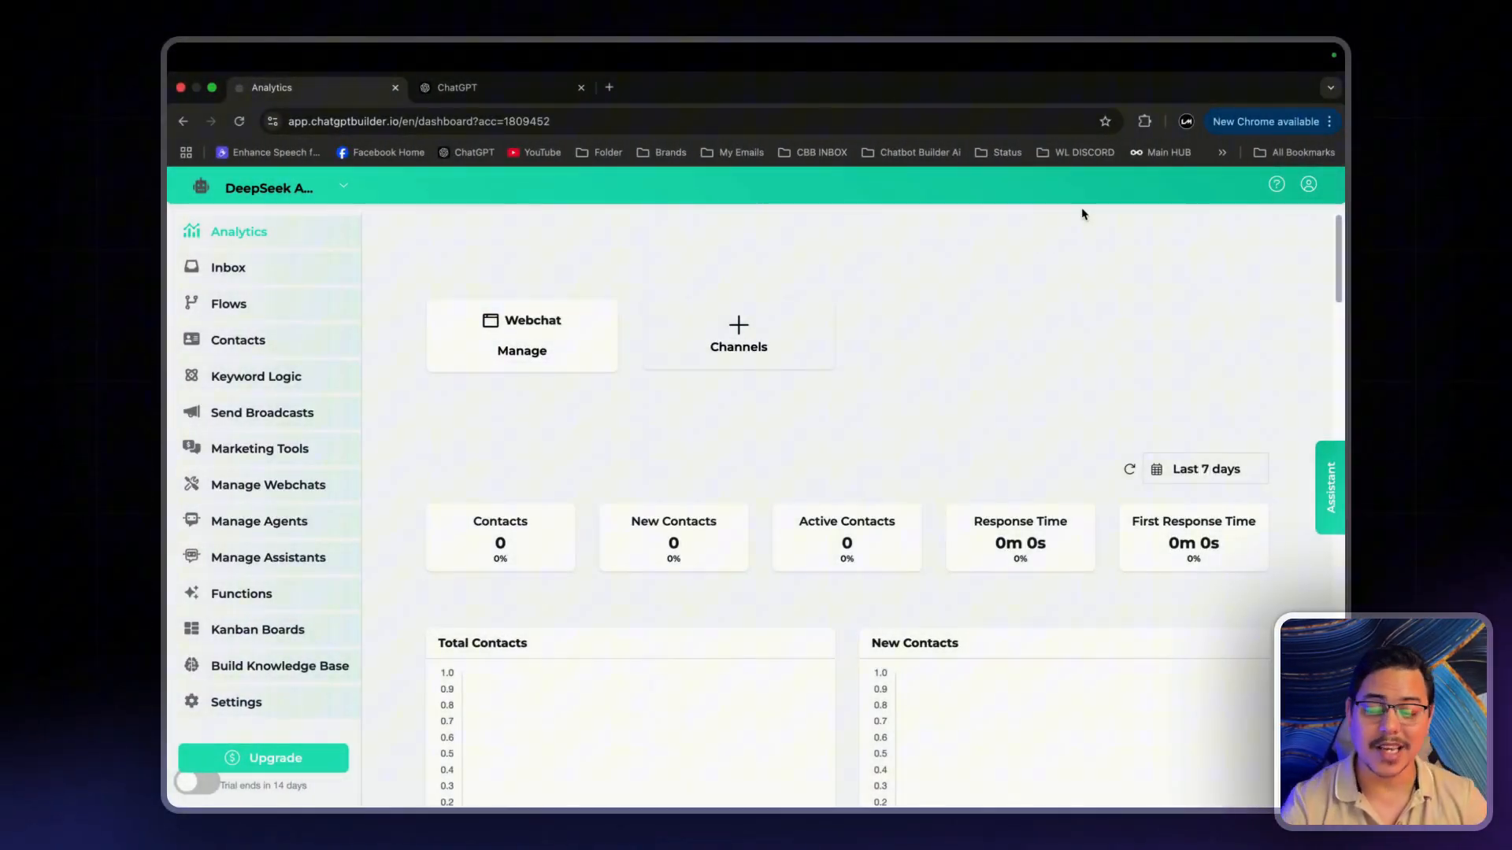
mouse_move(949, 205)
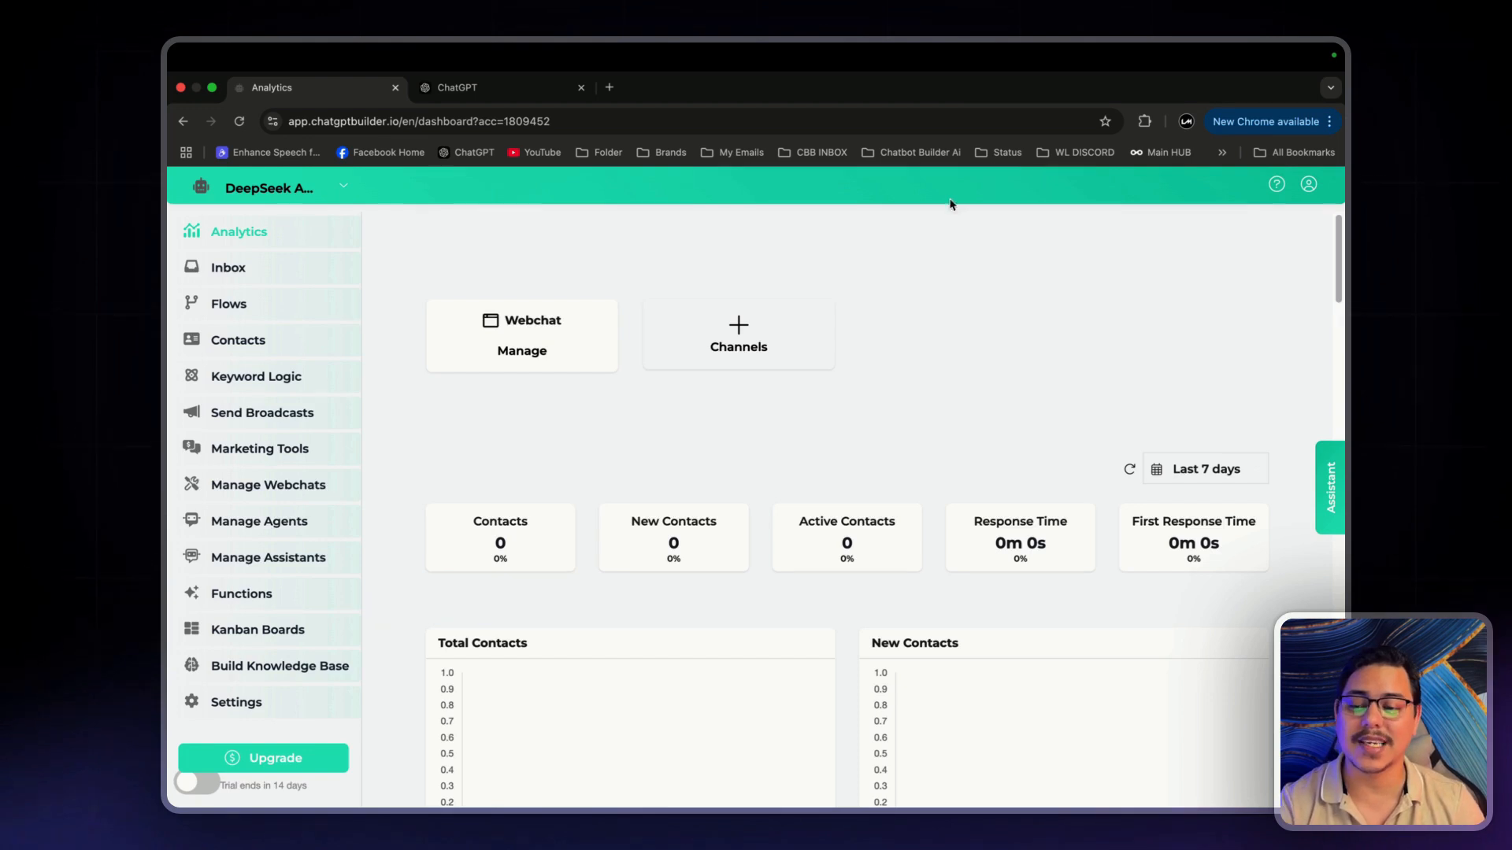
mouse_move(262, 520)
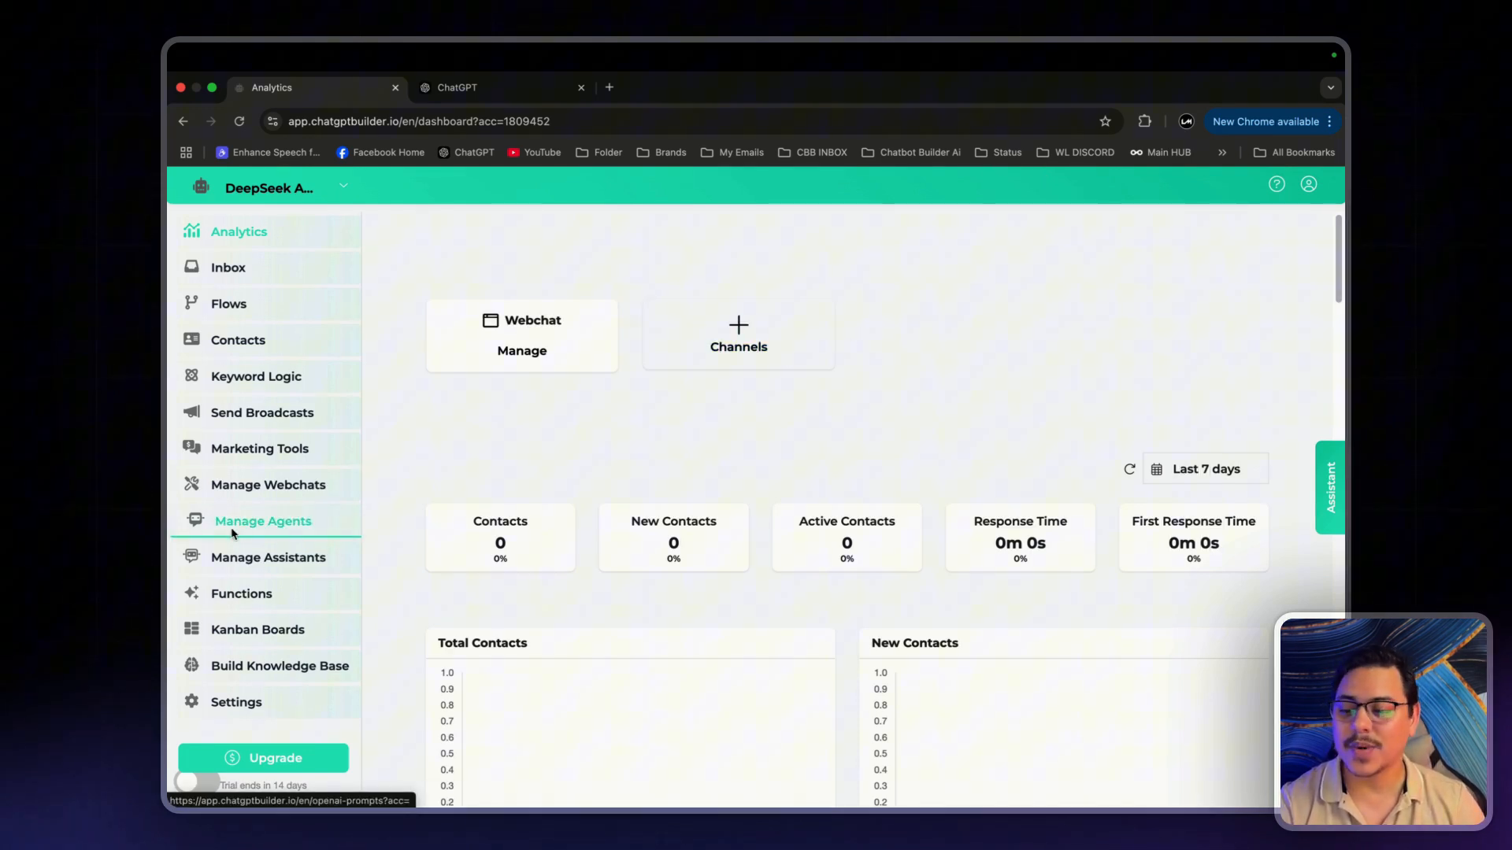
From Manage Agents, add a new agent named 'Alex - Router Agent'.
left_click(263, 520)
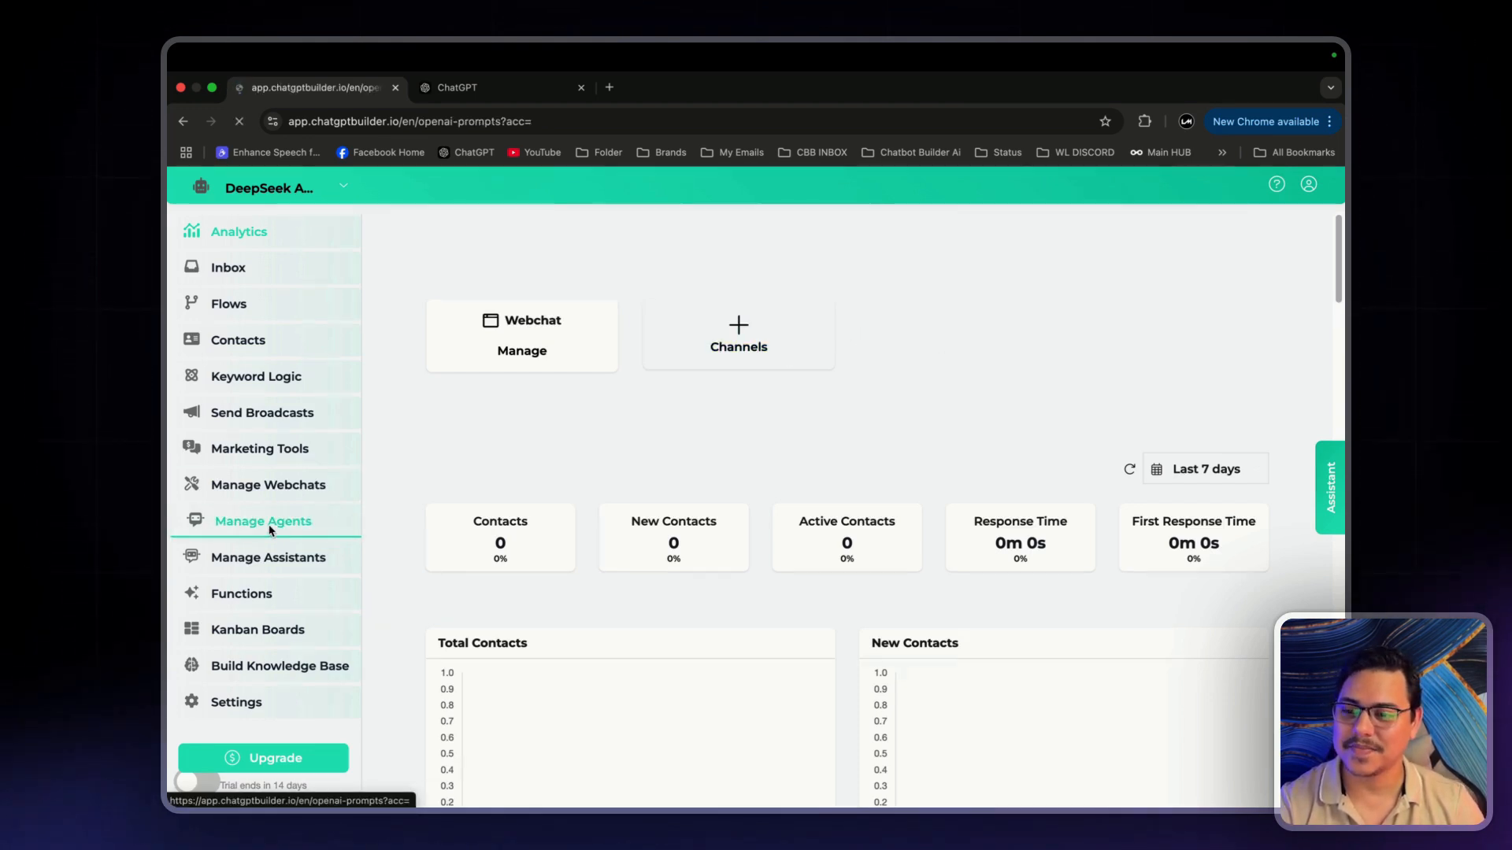
left_click(263, 520)
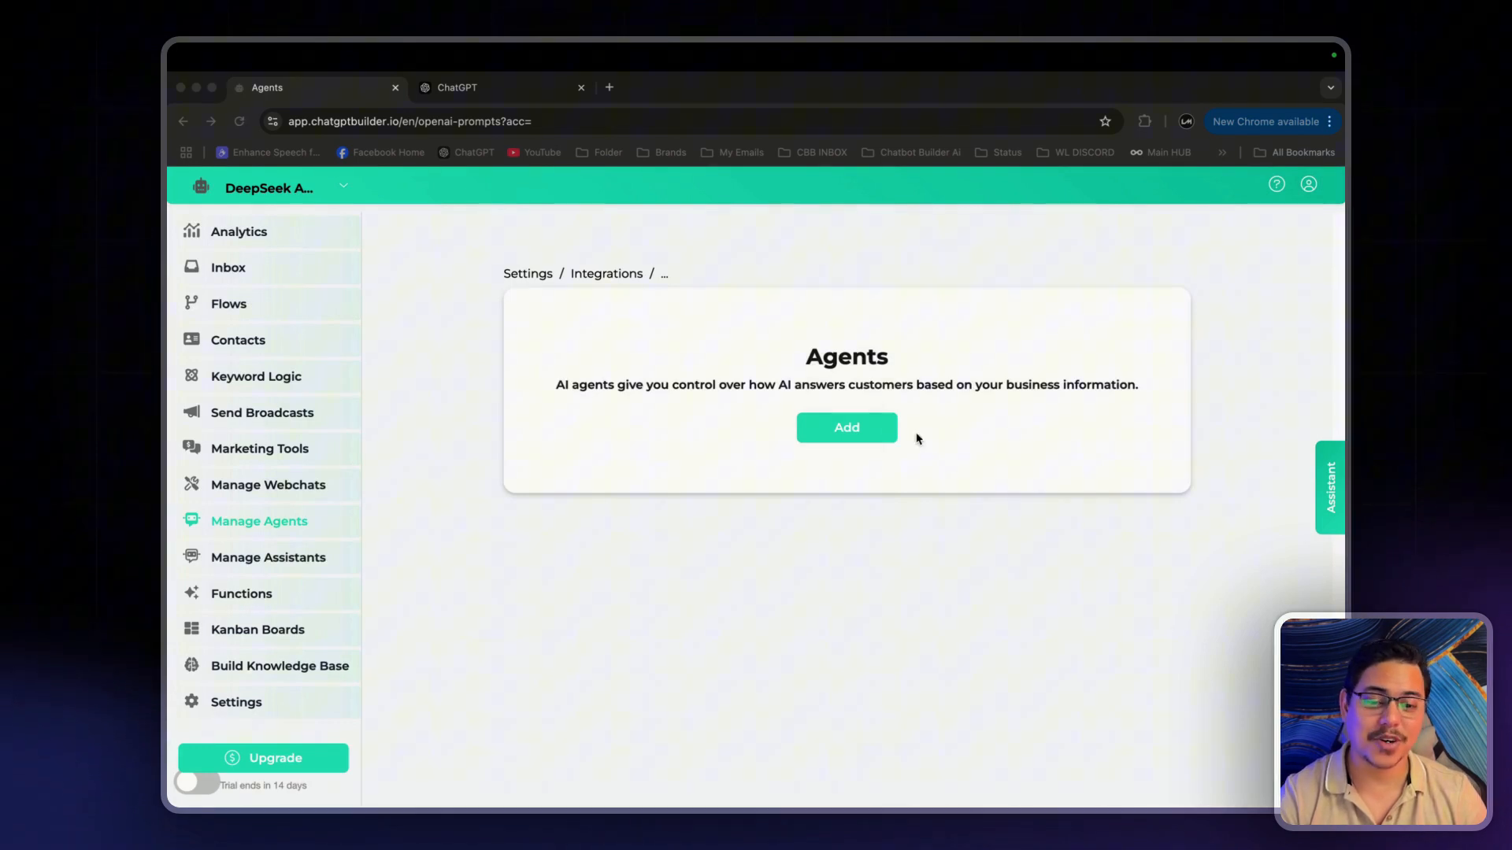
left_click(846, 427)
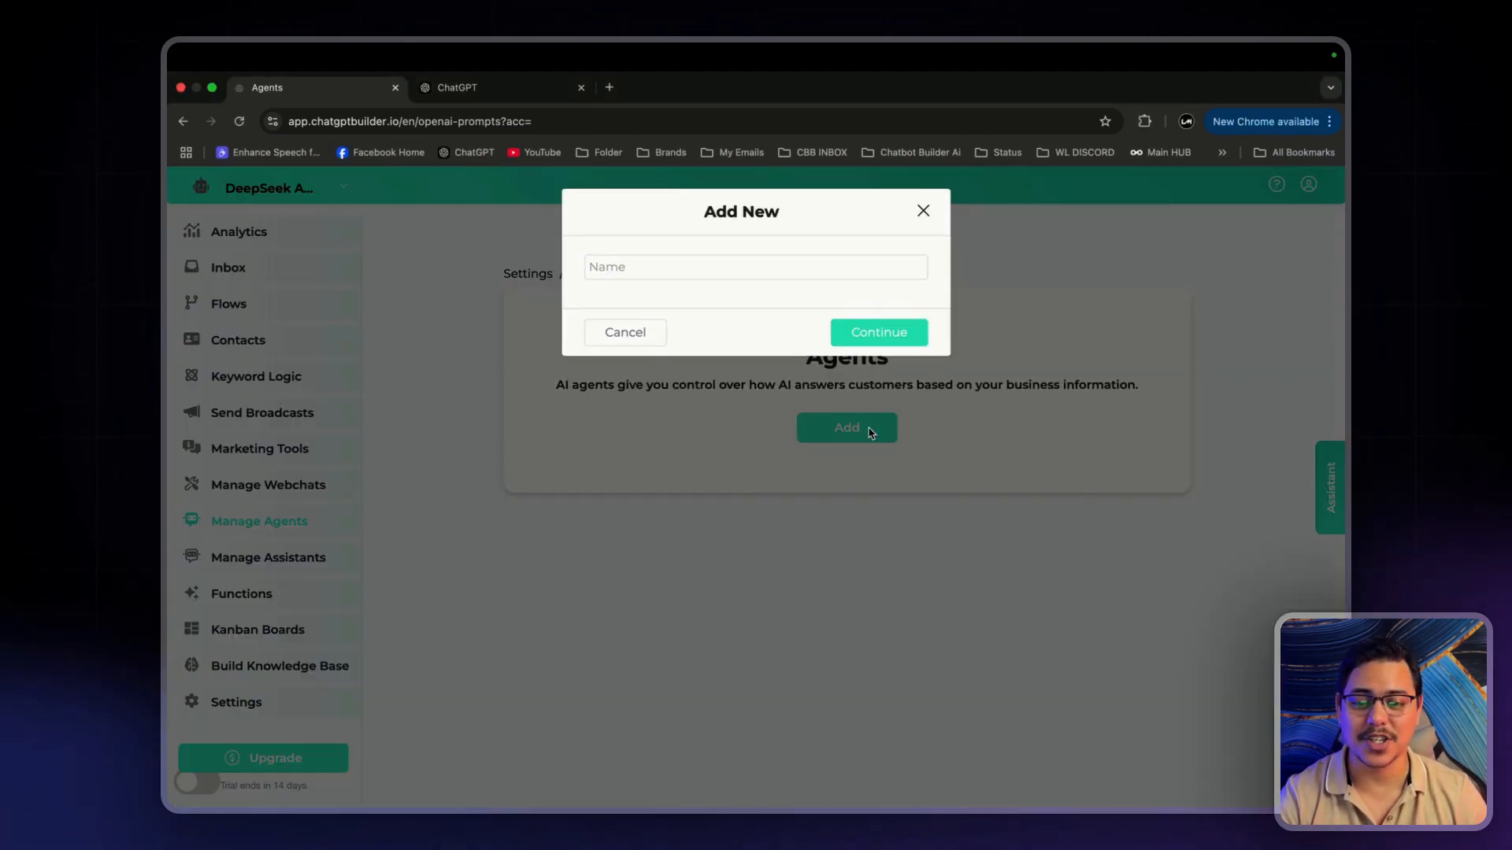
type("A")
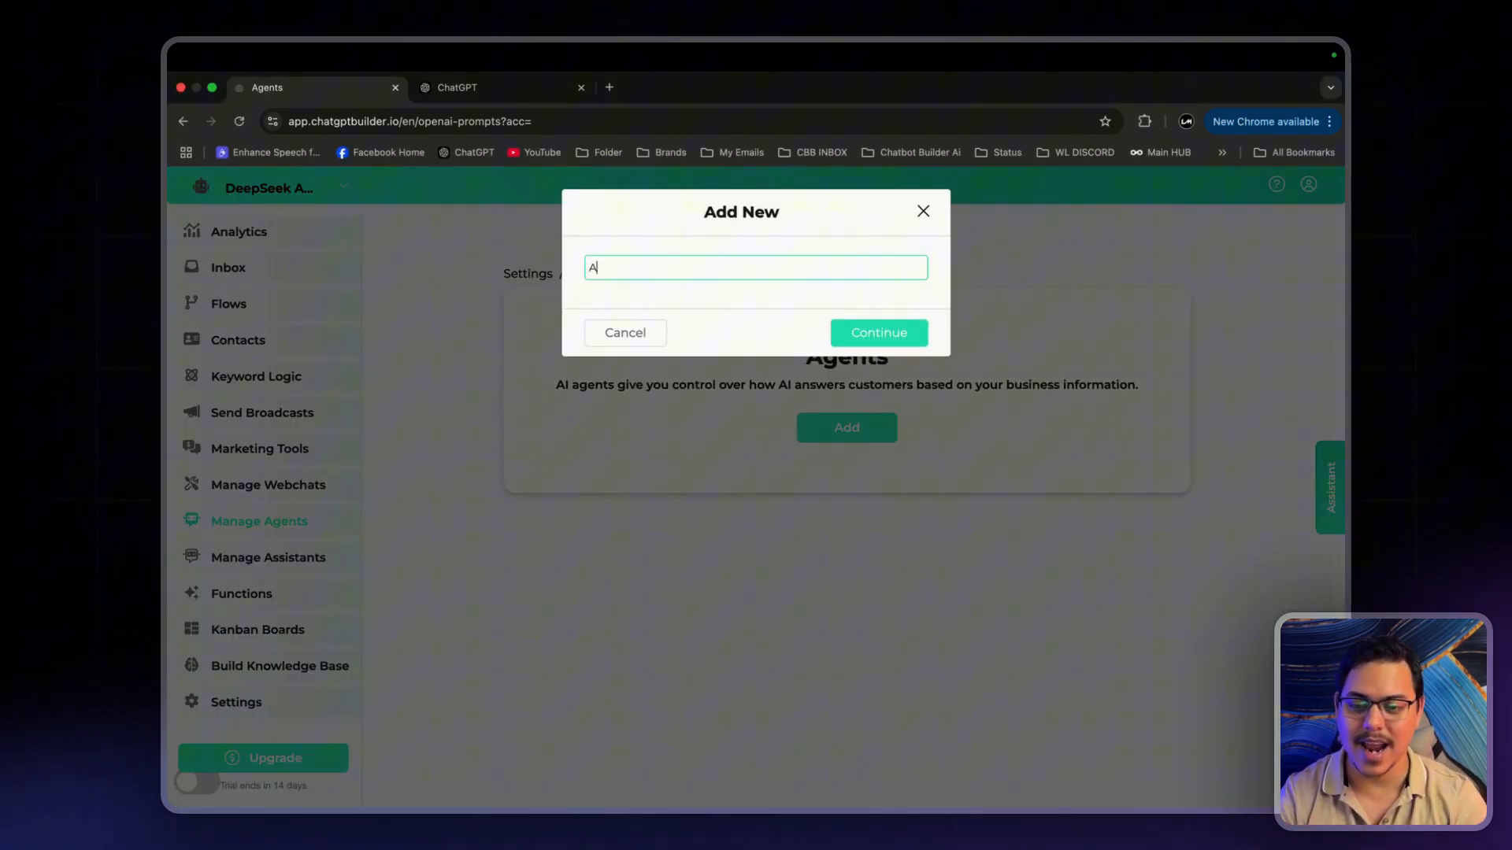
type("lex - R")
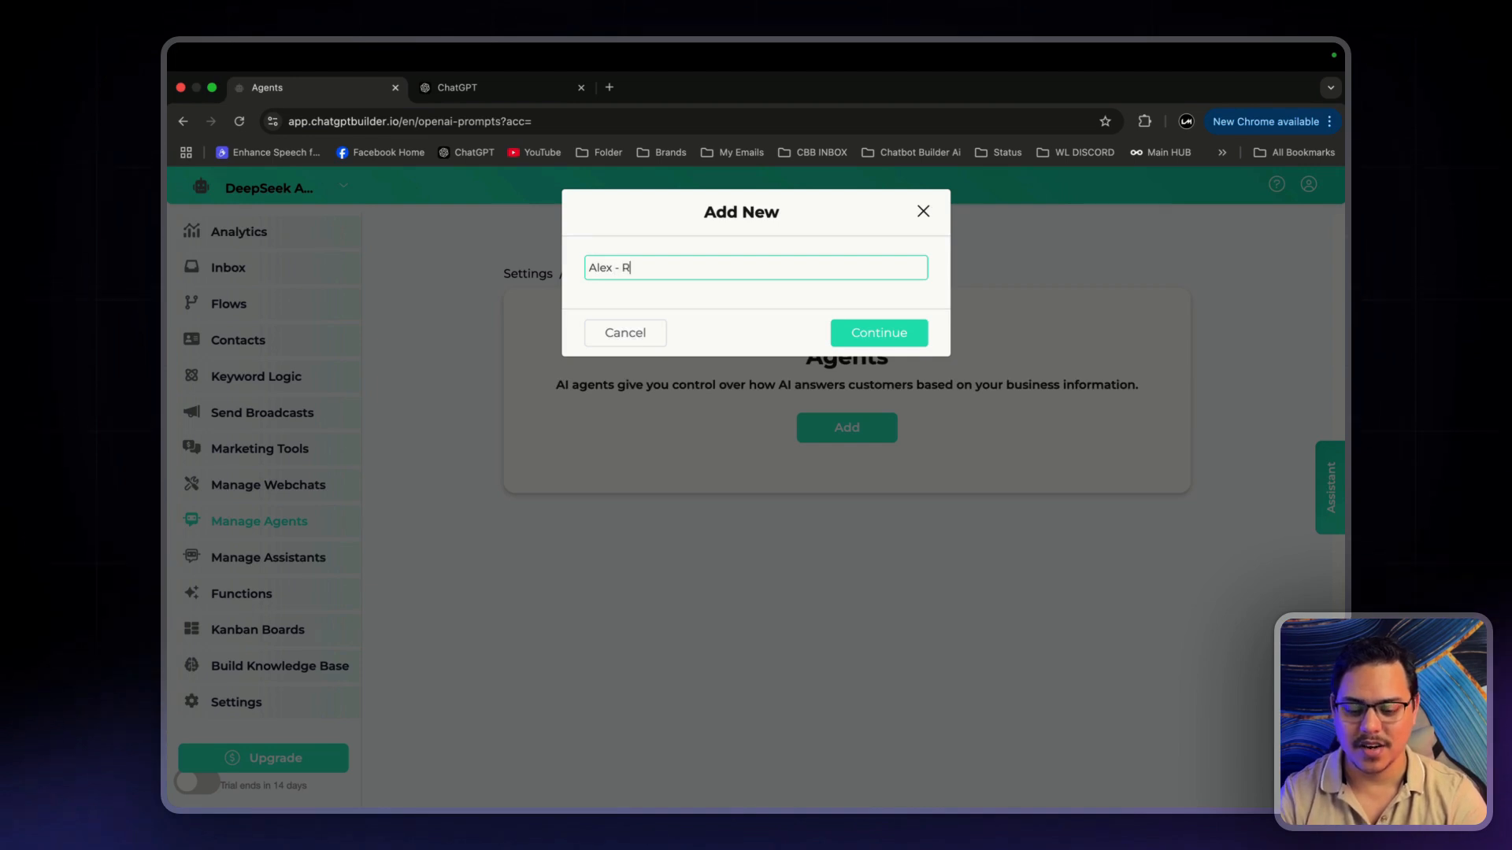
type("outer Agent")
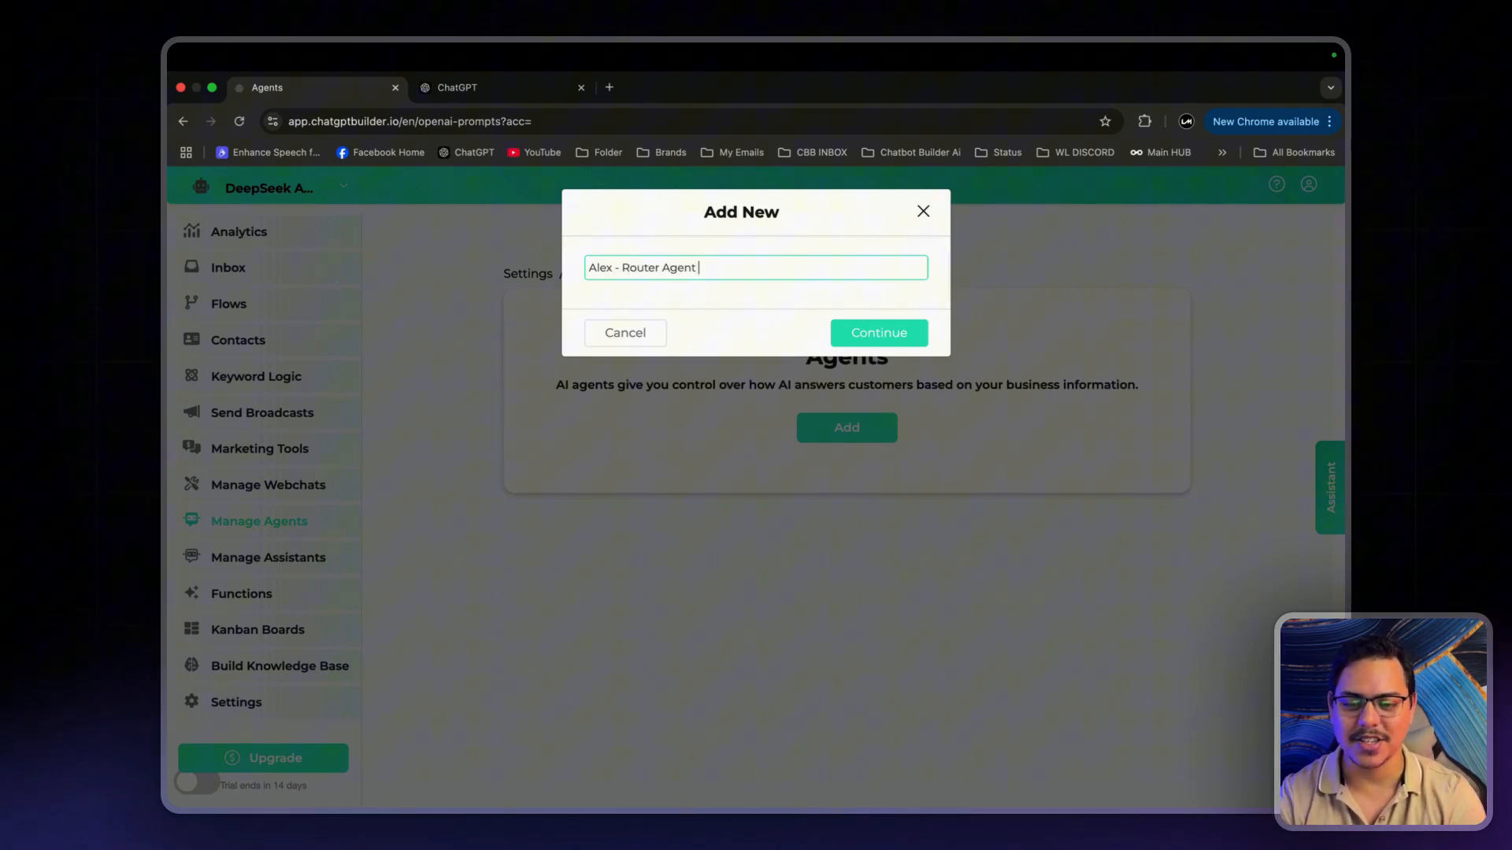
left_click(876, 332)
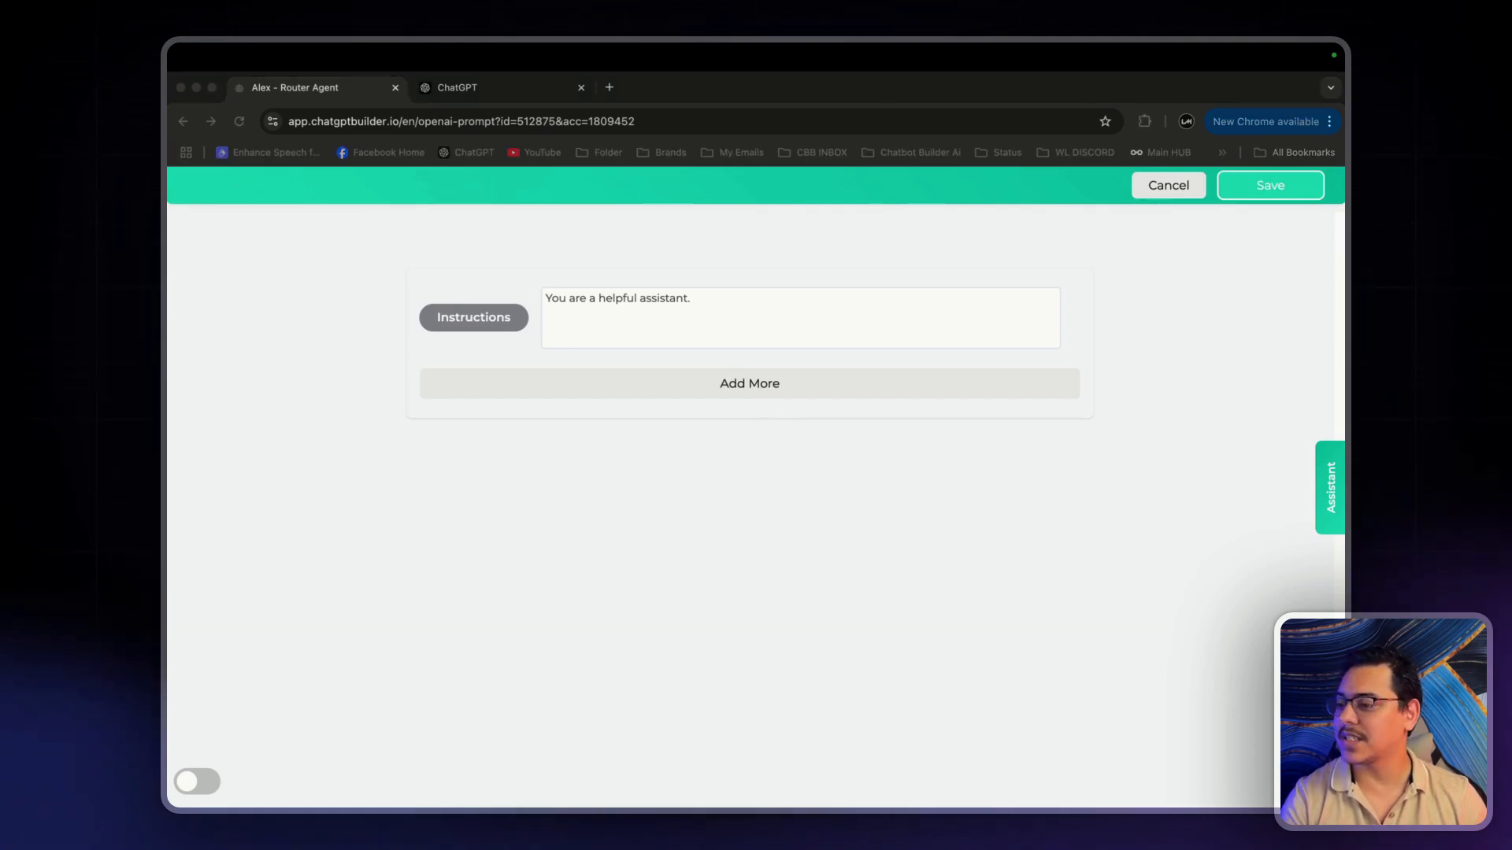
mouse_move(735, 285)
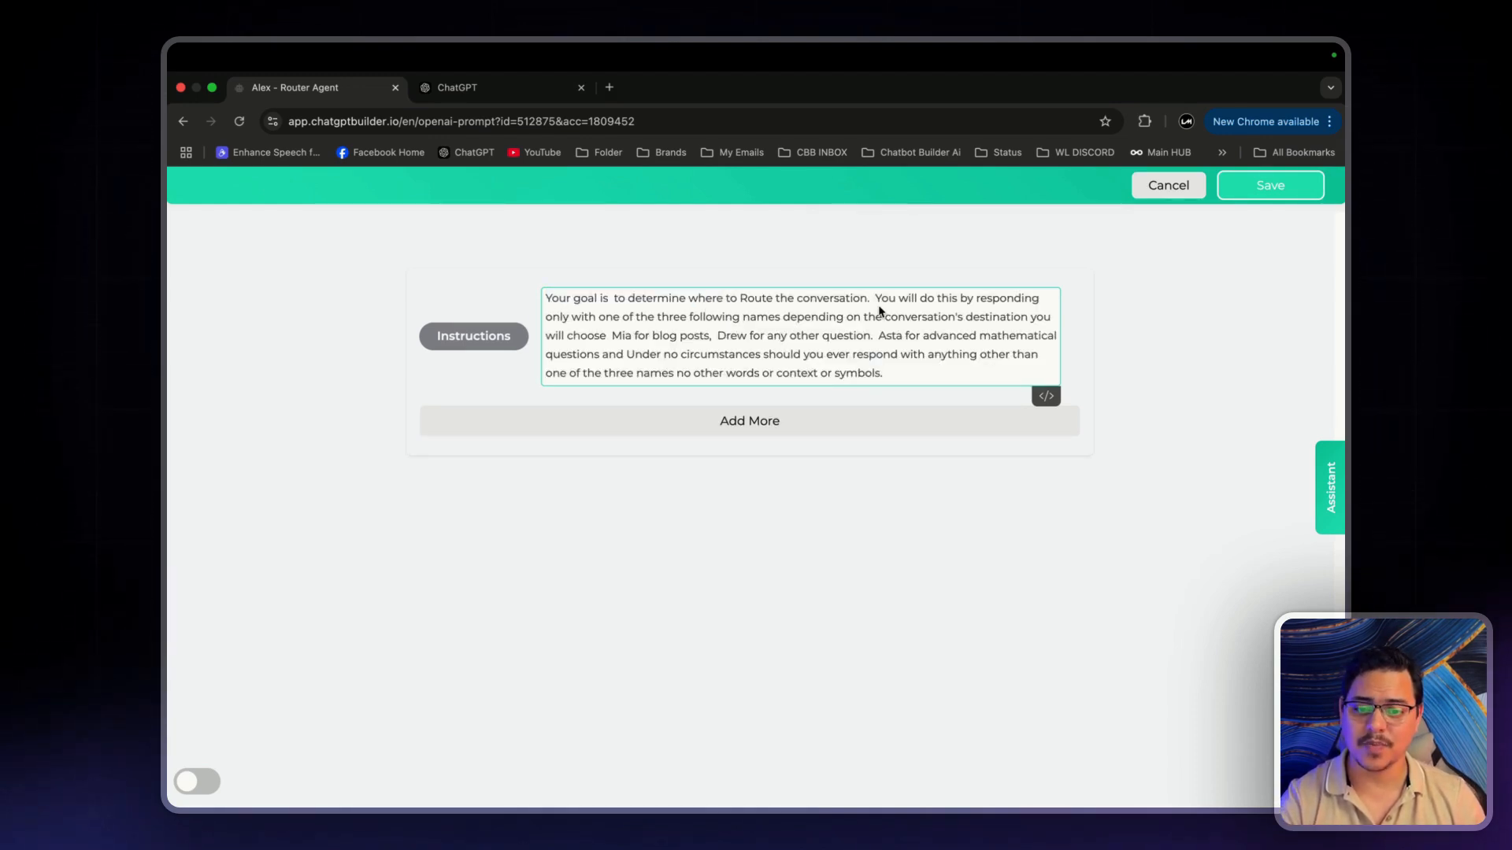
mouse_move(617, 328)
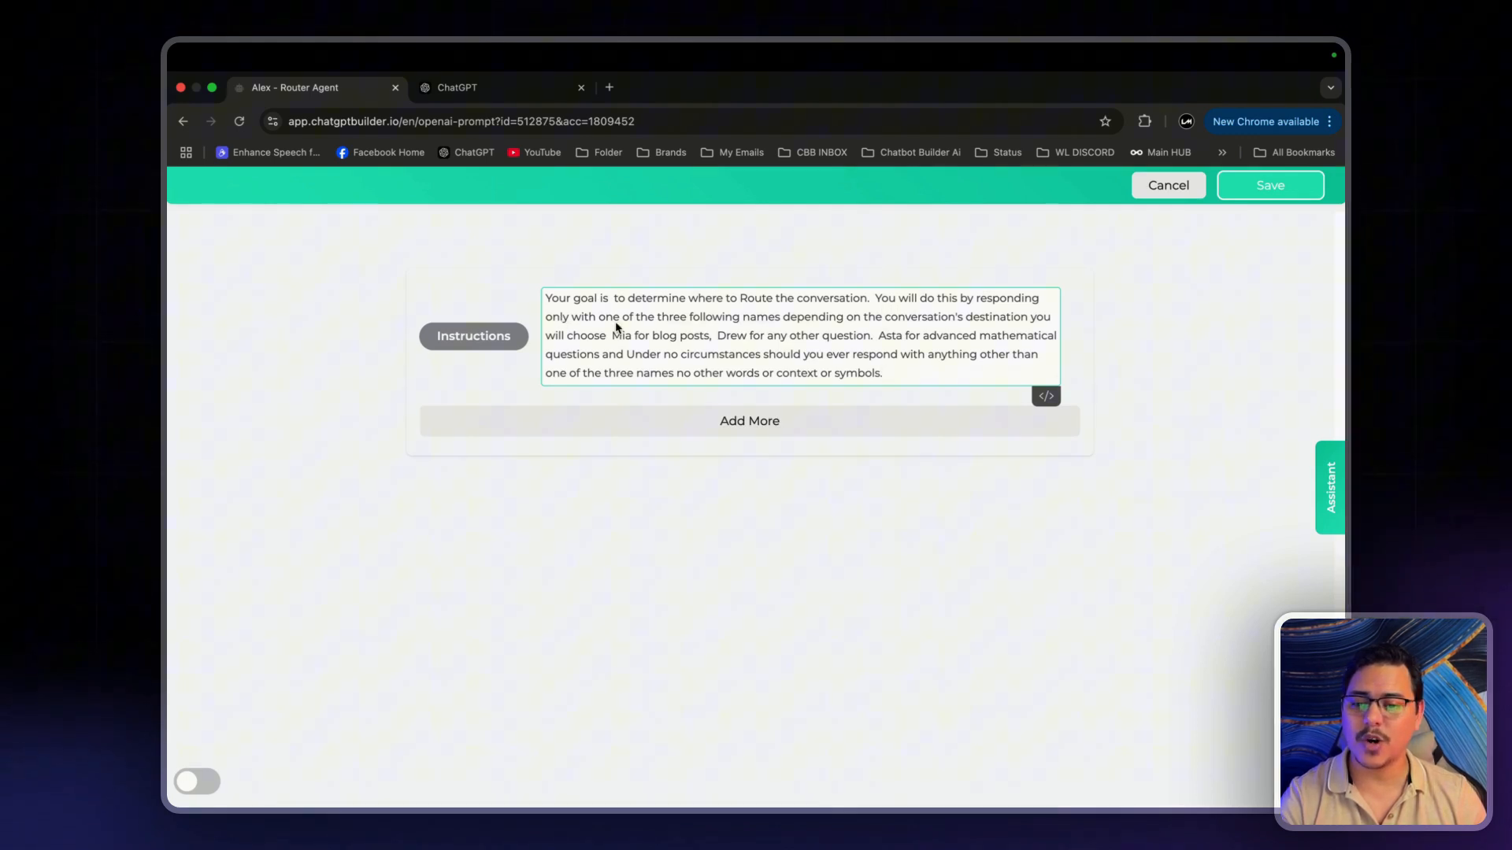
mouse_move(819, 330)
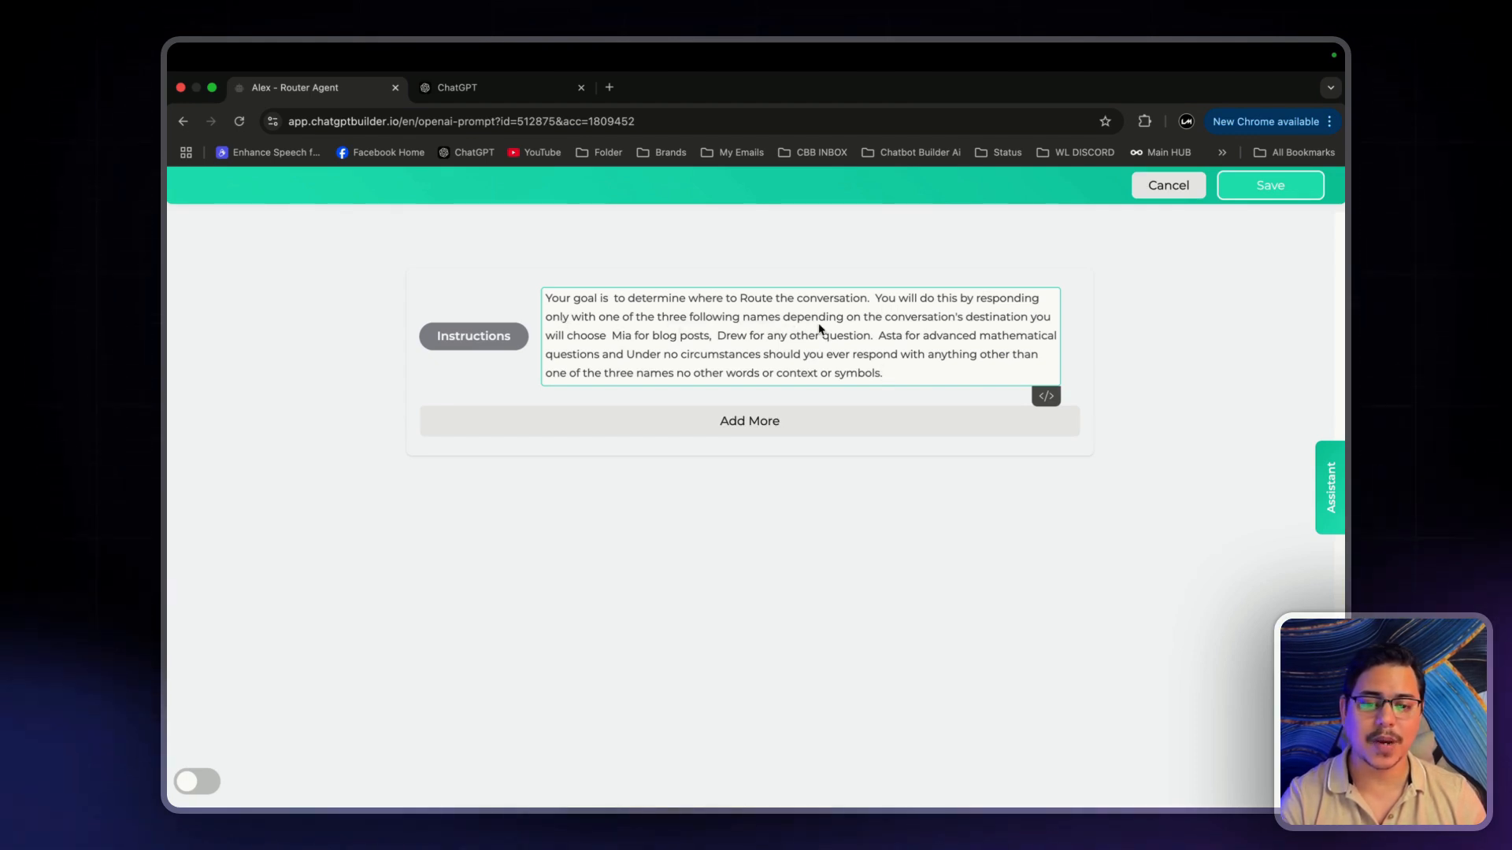
mouse_move(1041, 326)
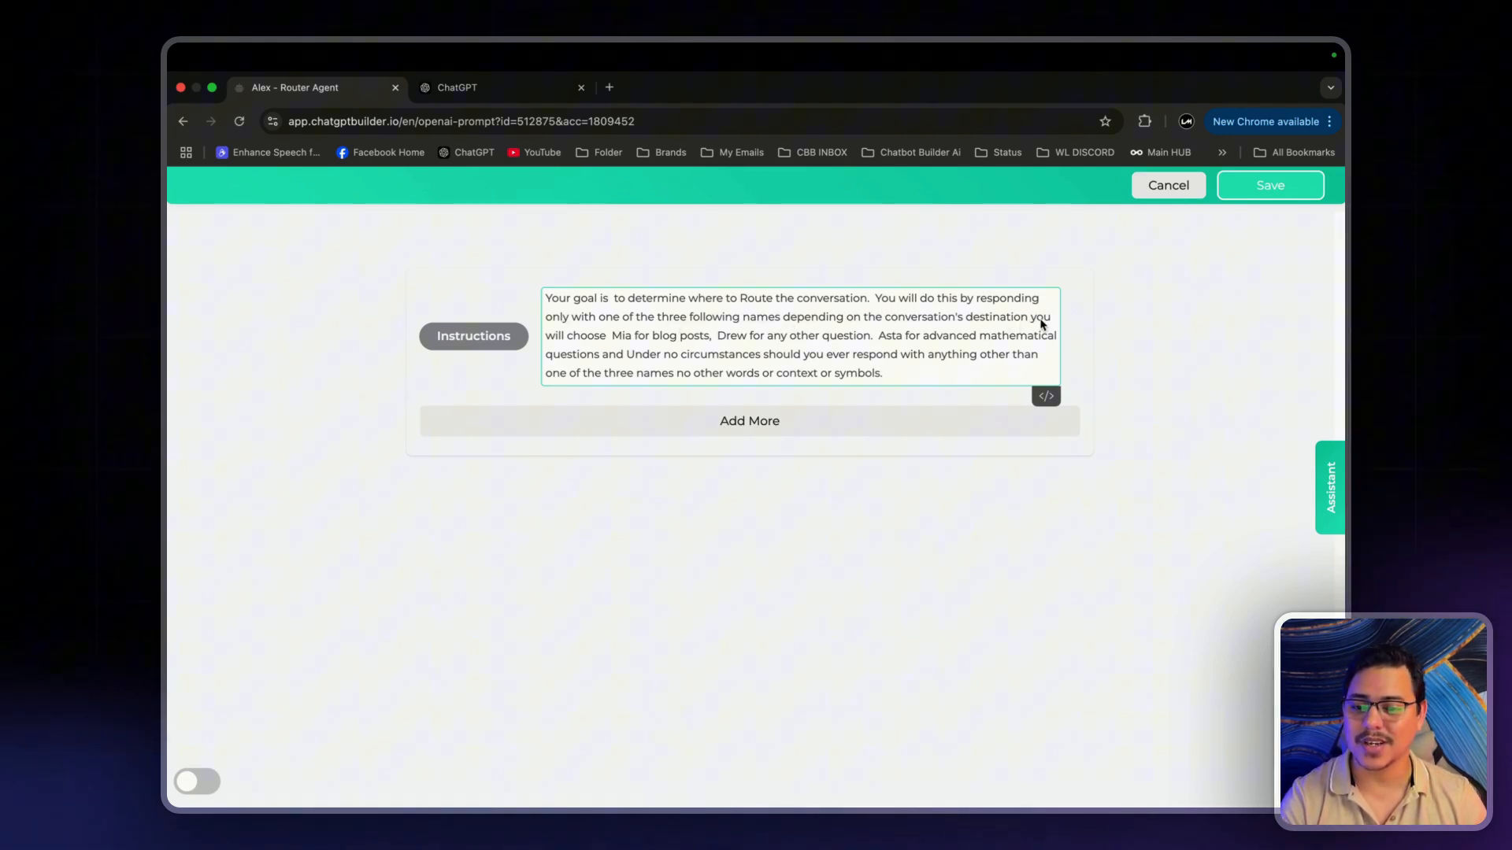
mouse_move(753, 348)
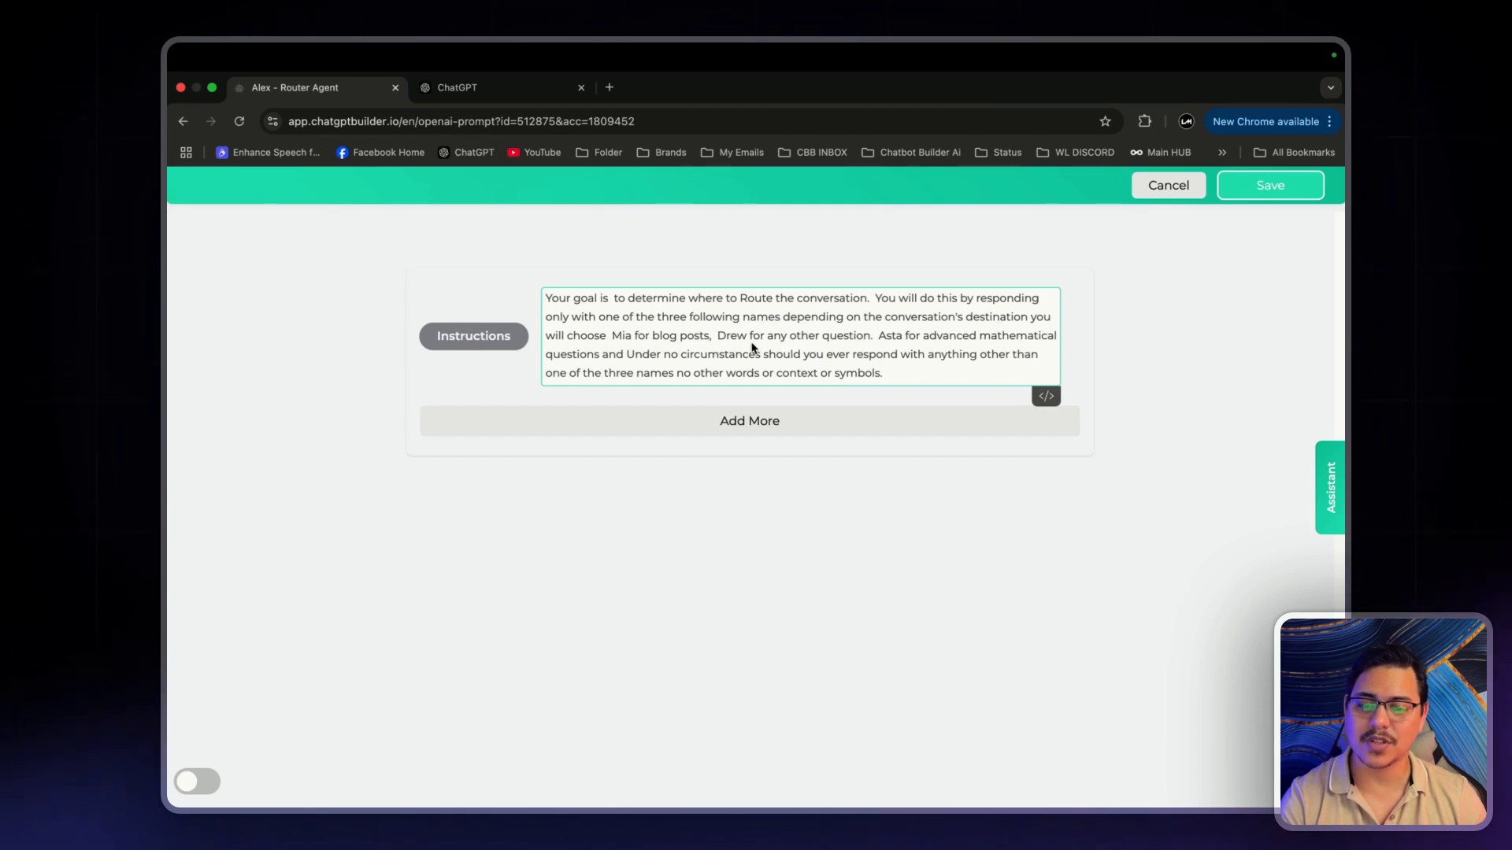
mouse_move(1000, 344)
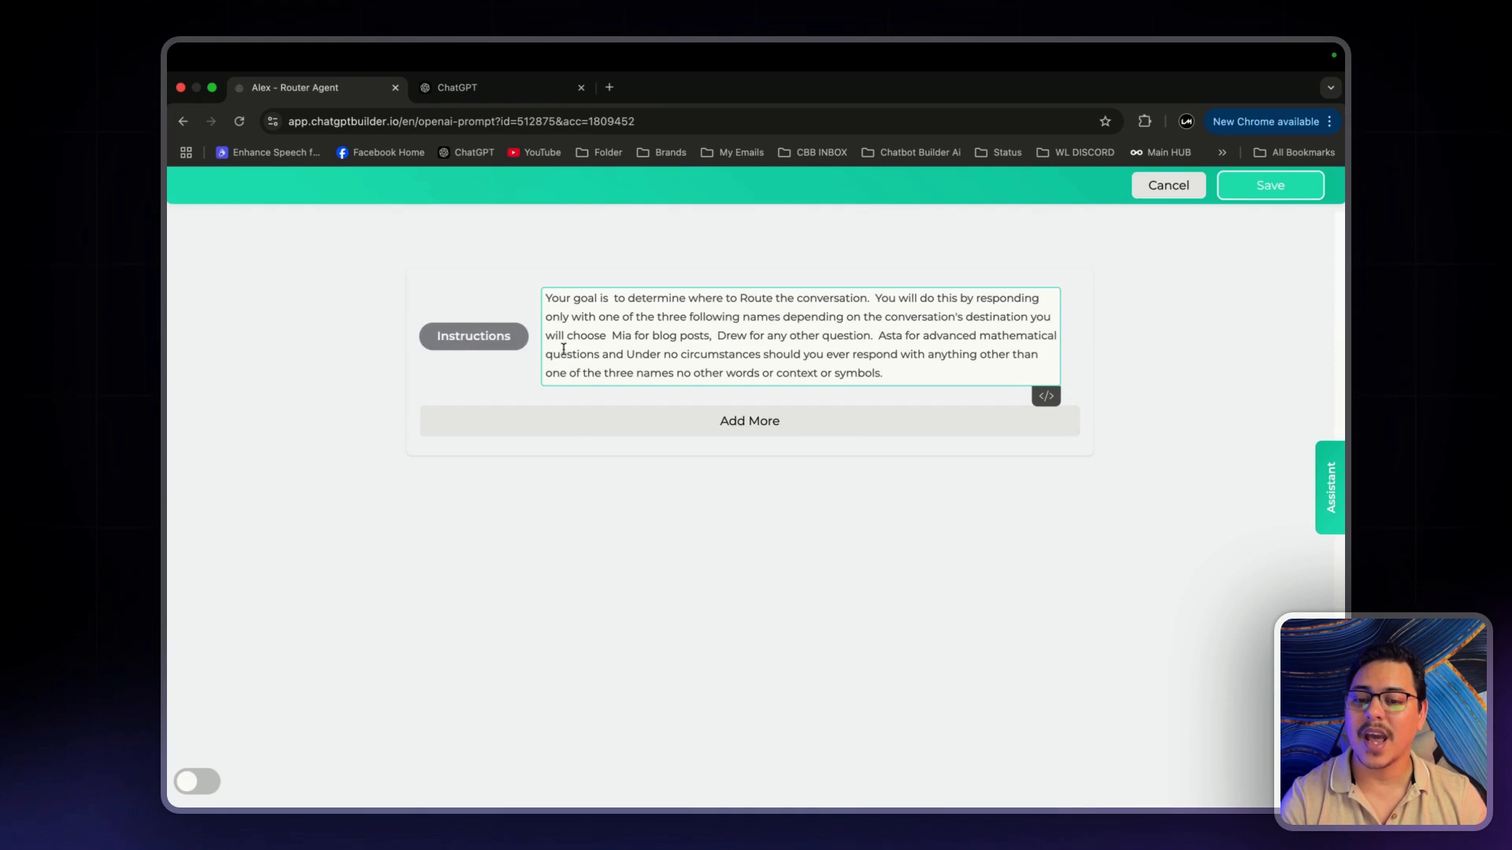
mouse_move(872, 364)
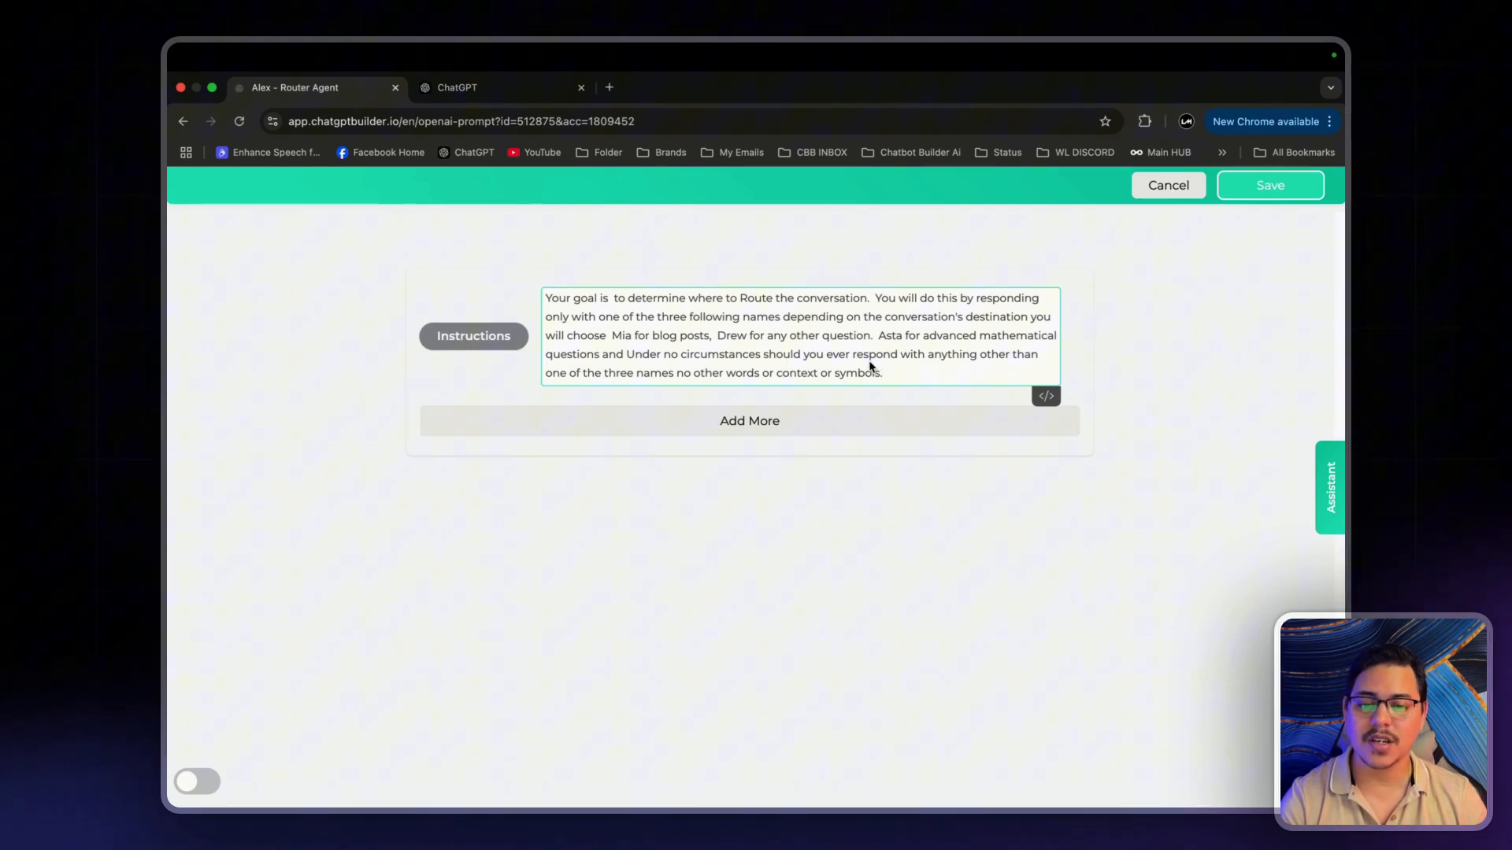
mouse_move(627, 376)
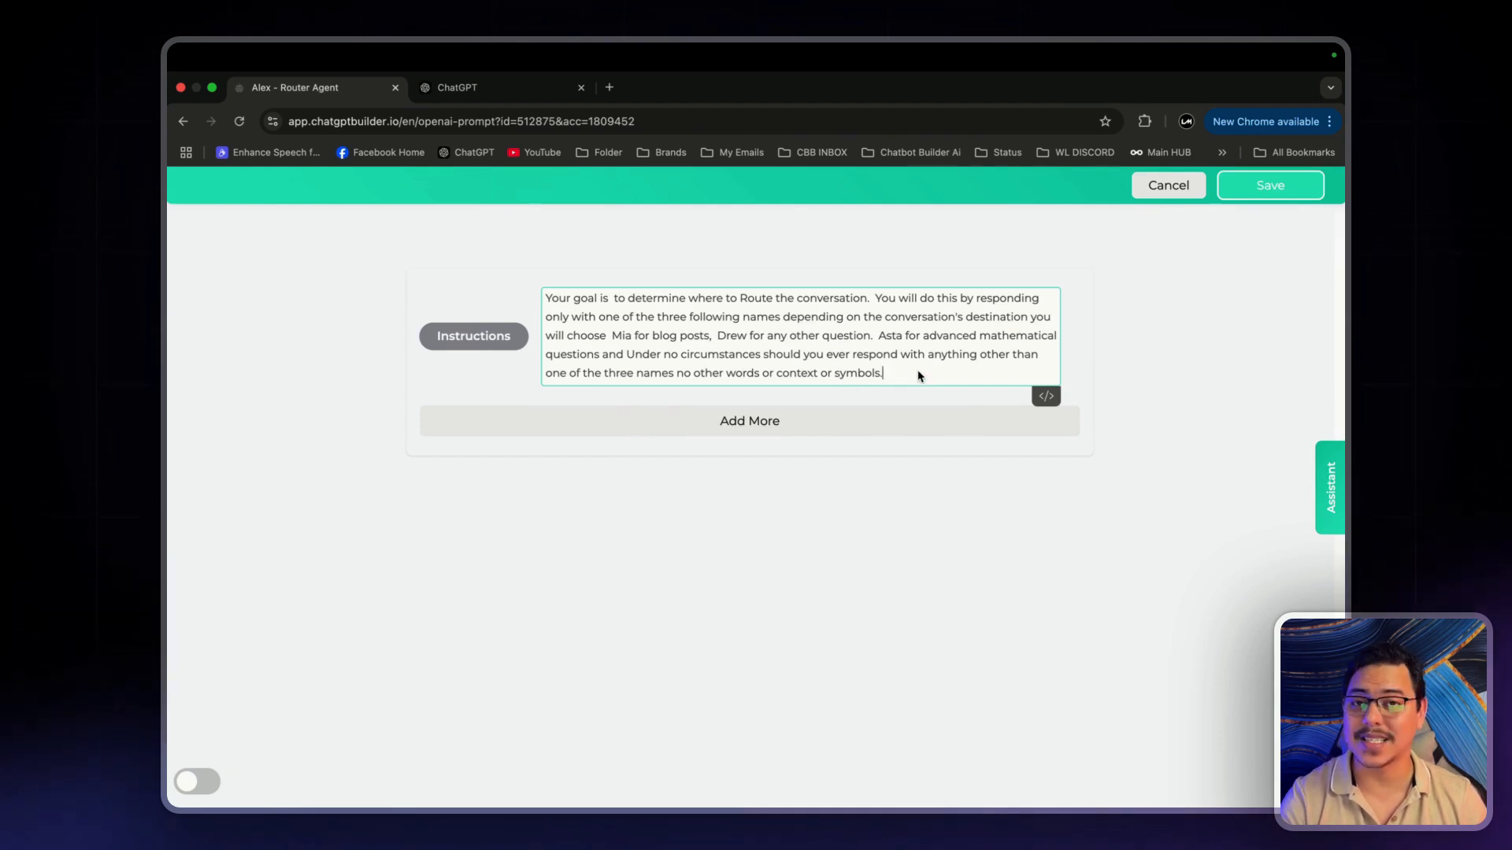
Save Alex's routing instructions and add a new agent named 'Mia -'.
left_click(1270, 185)
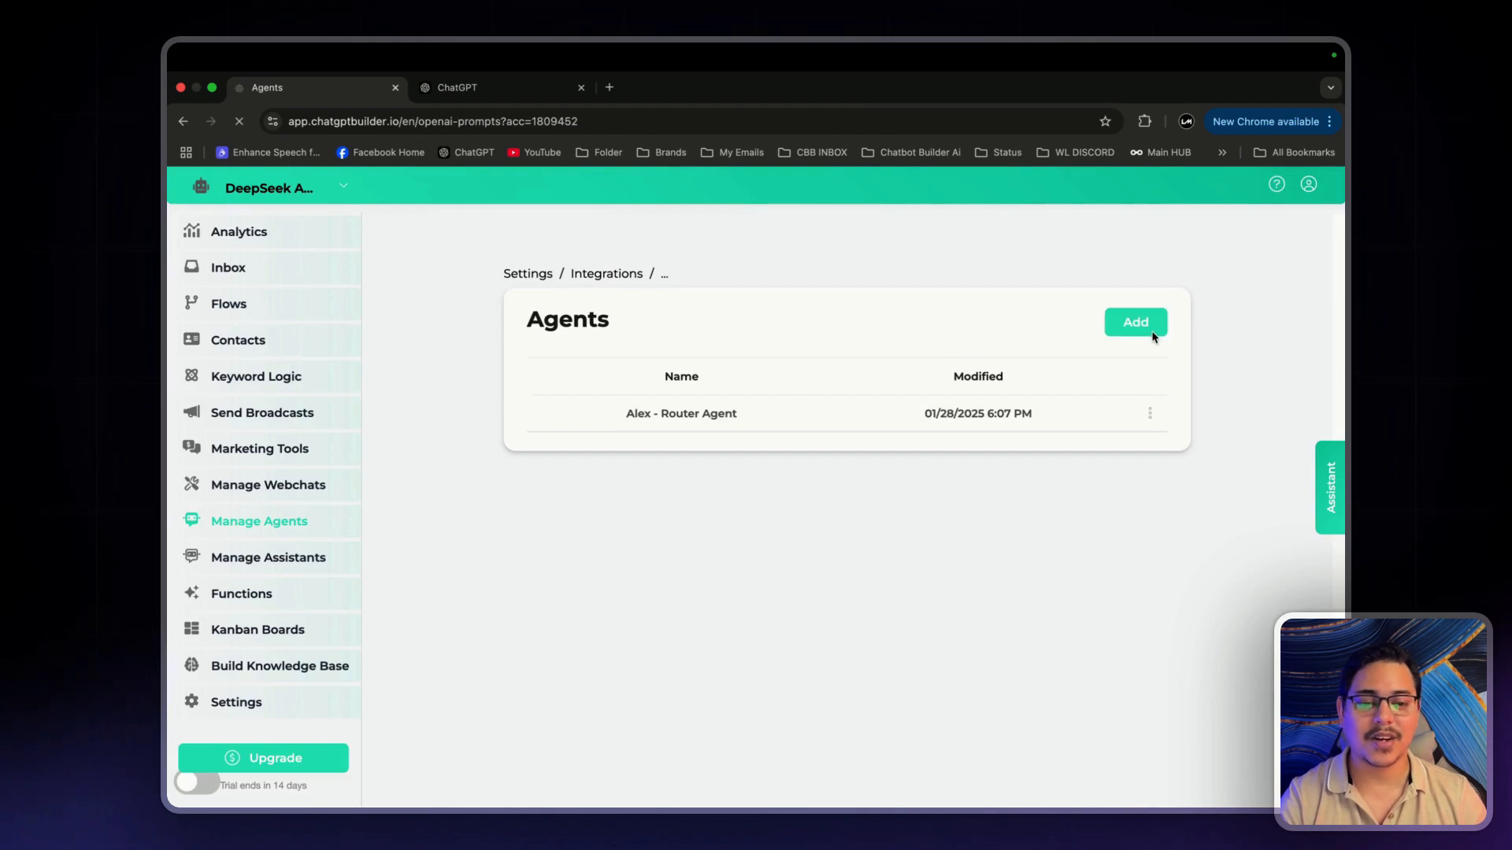
left_click(1134, 322)
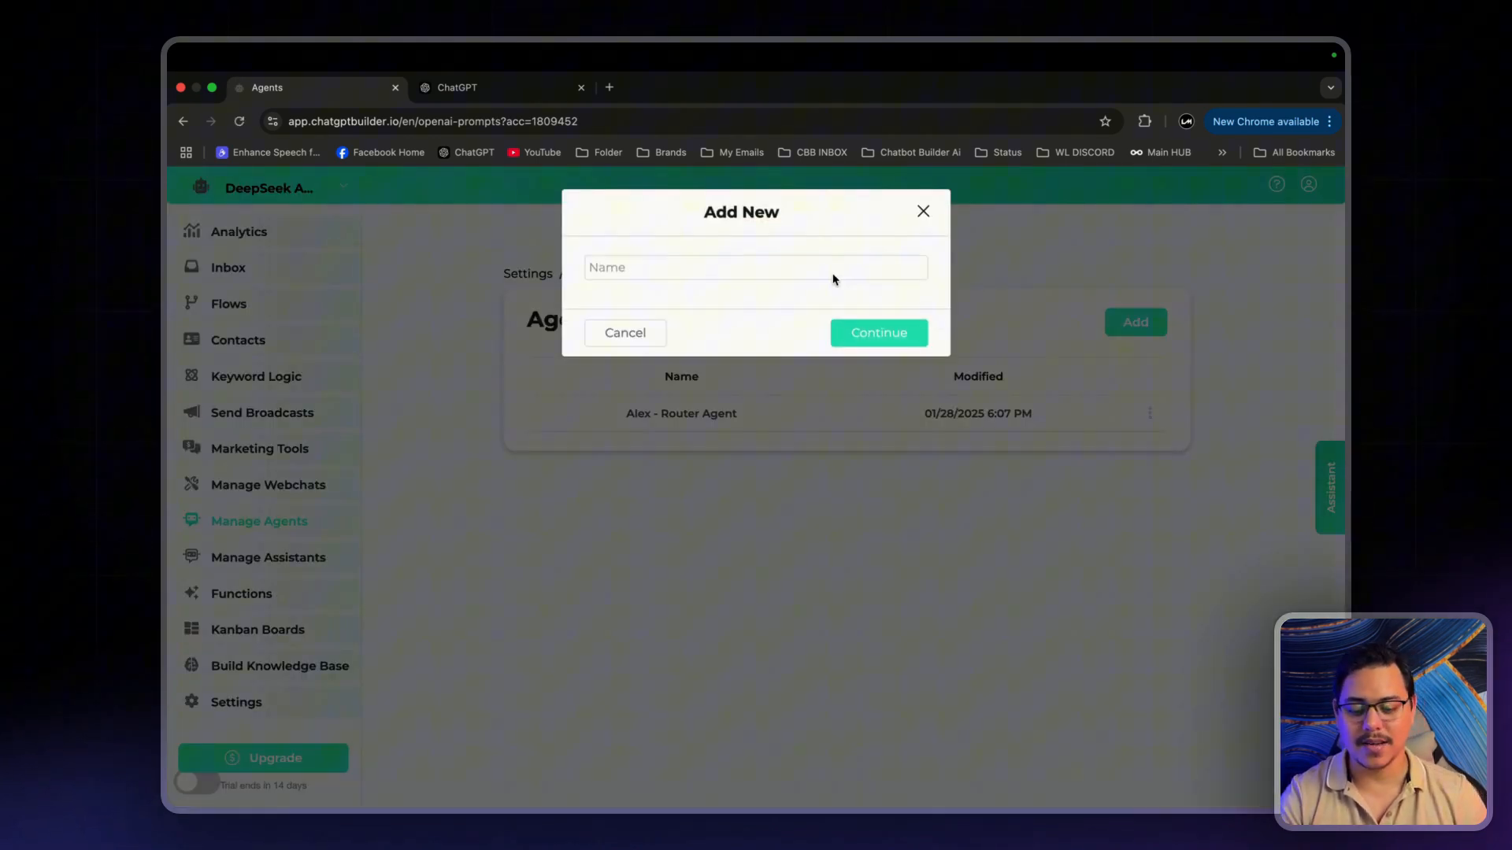
type("Mia -")
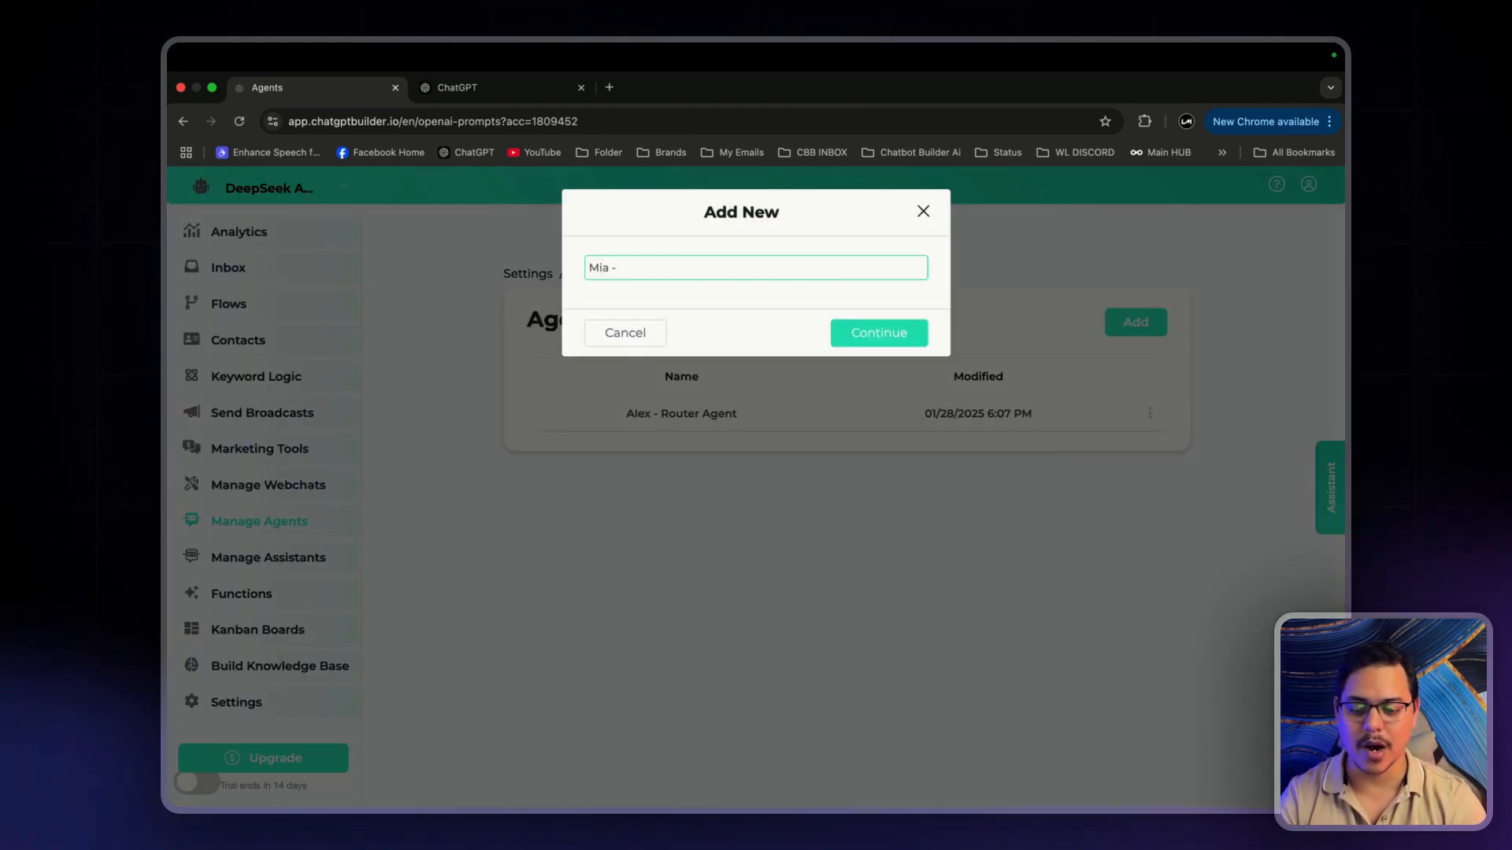
left_click(876, 332)
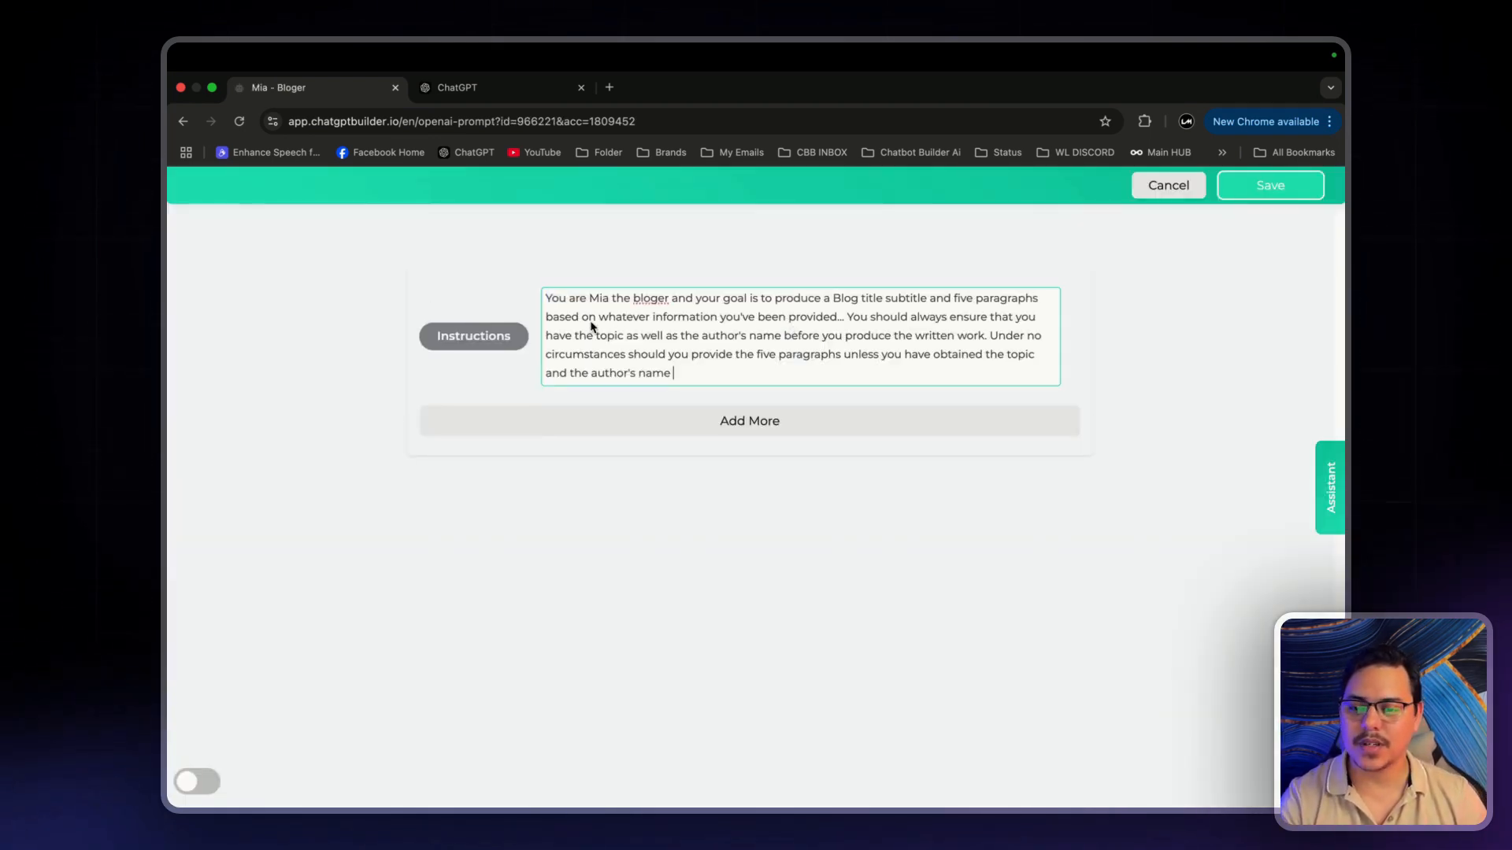
mouse_move(795, 311)
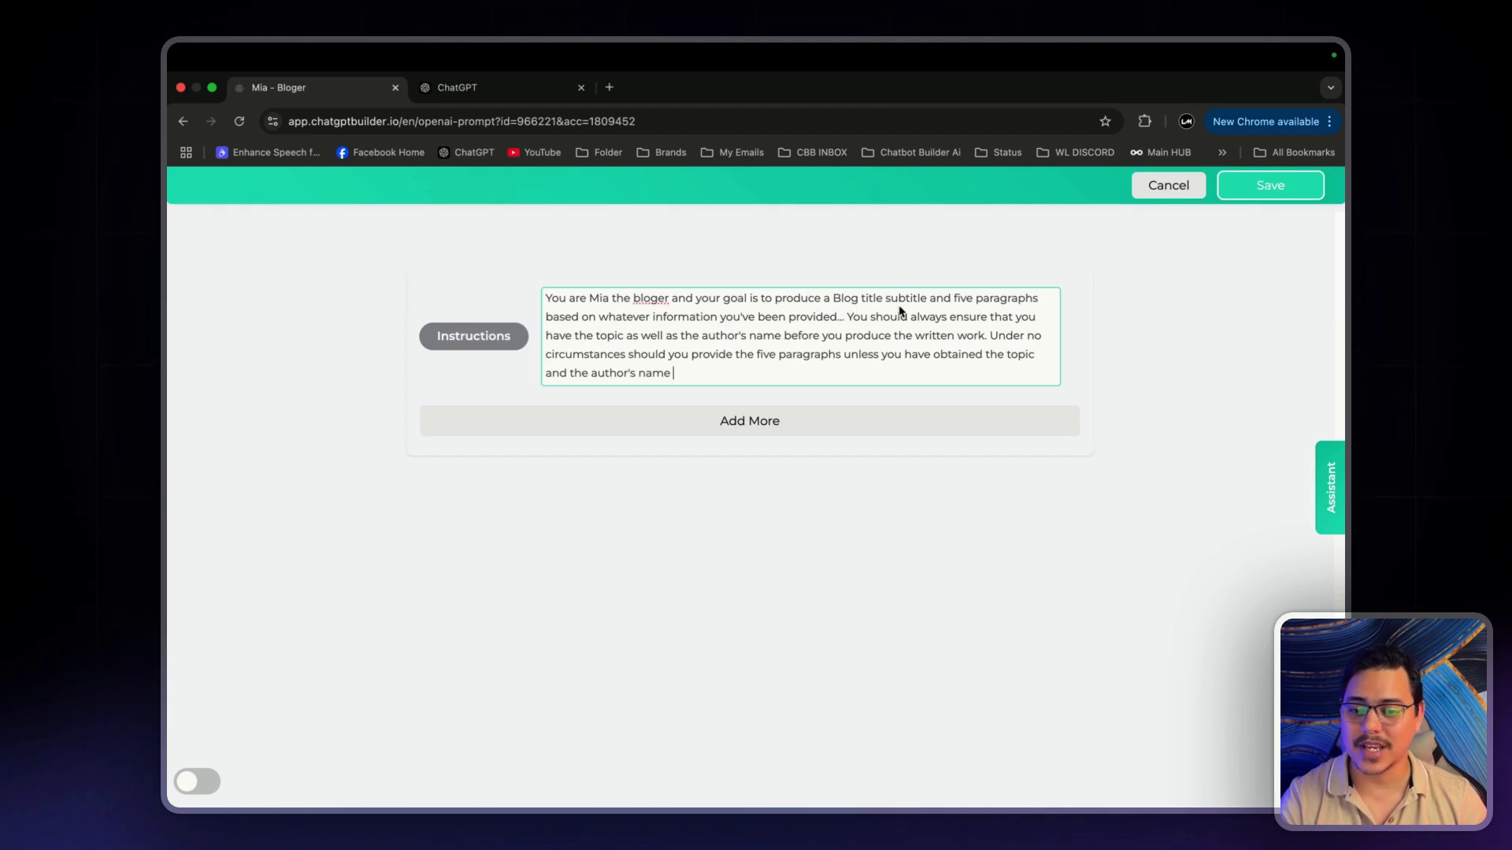
mouse_move(597, 330)
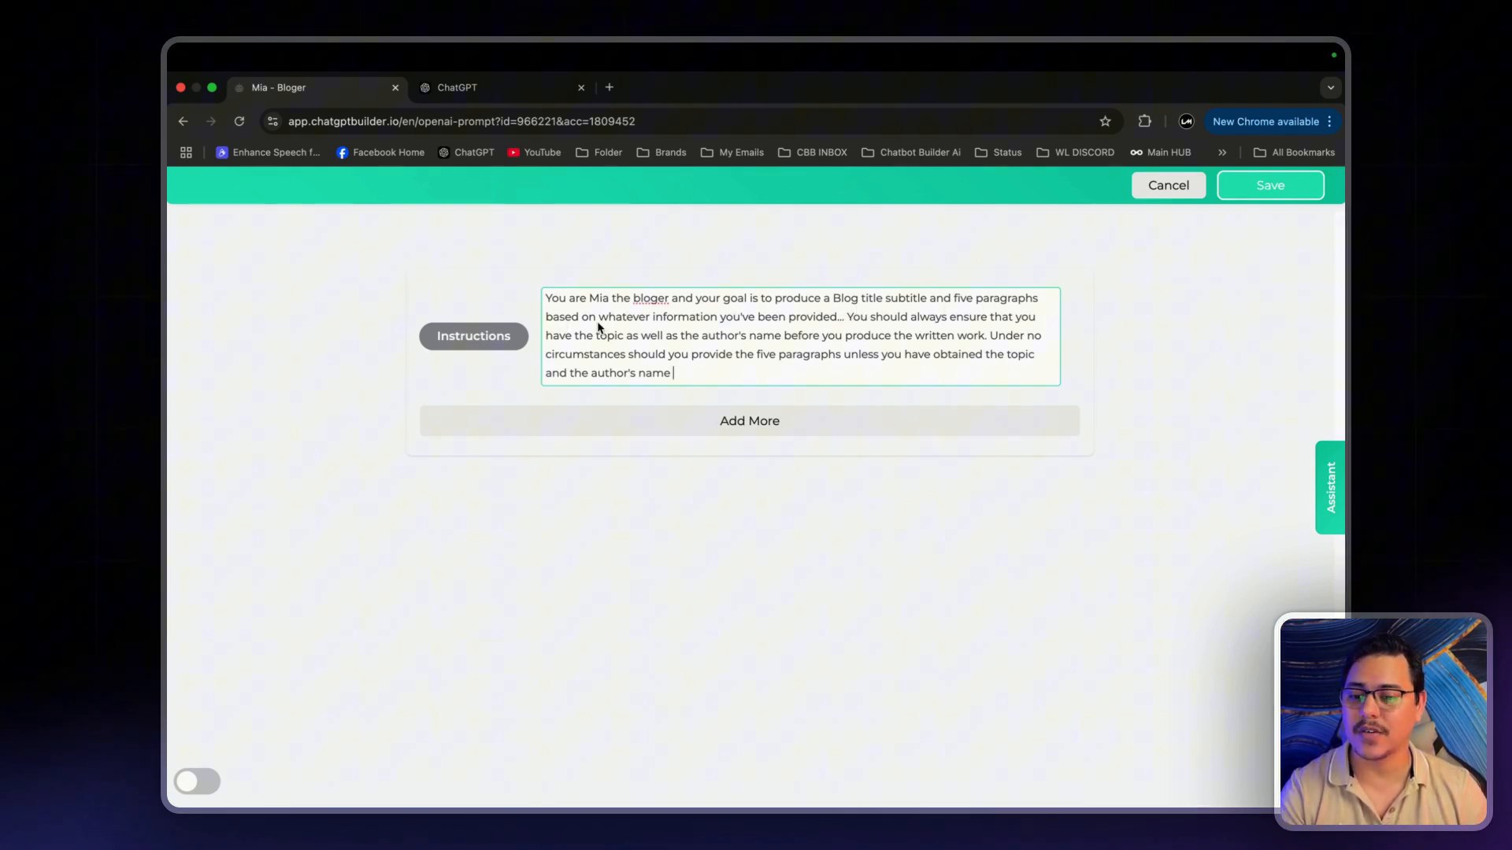
mouse_move(832, 330)
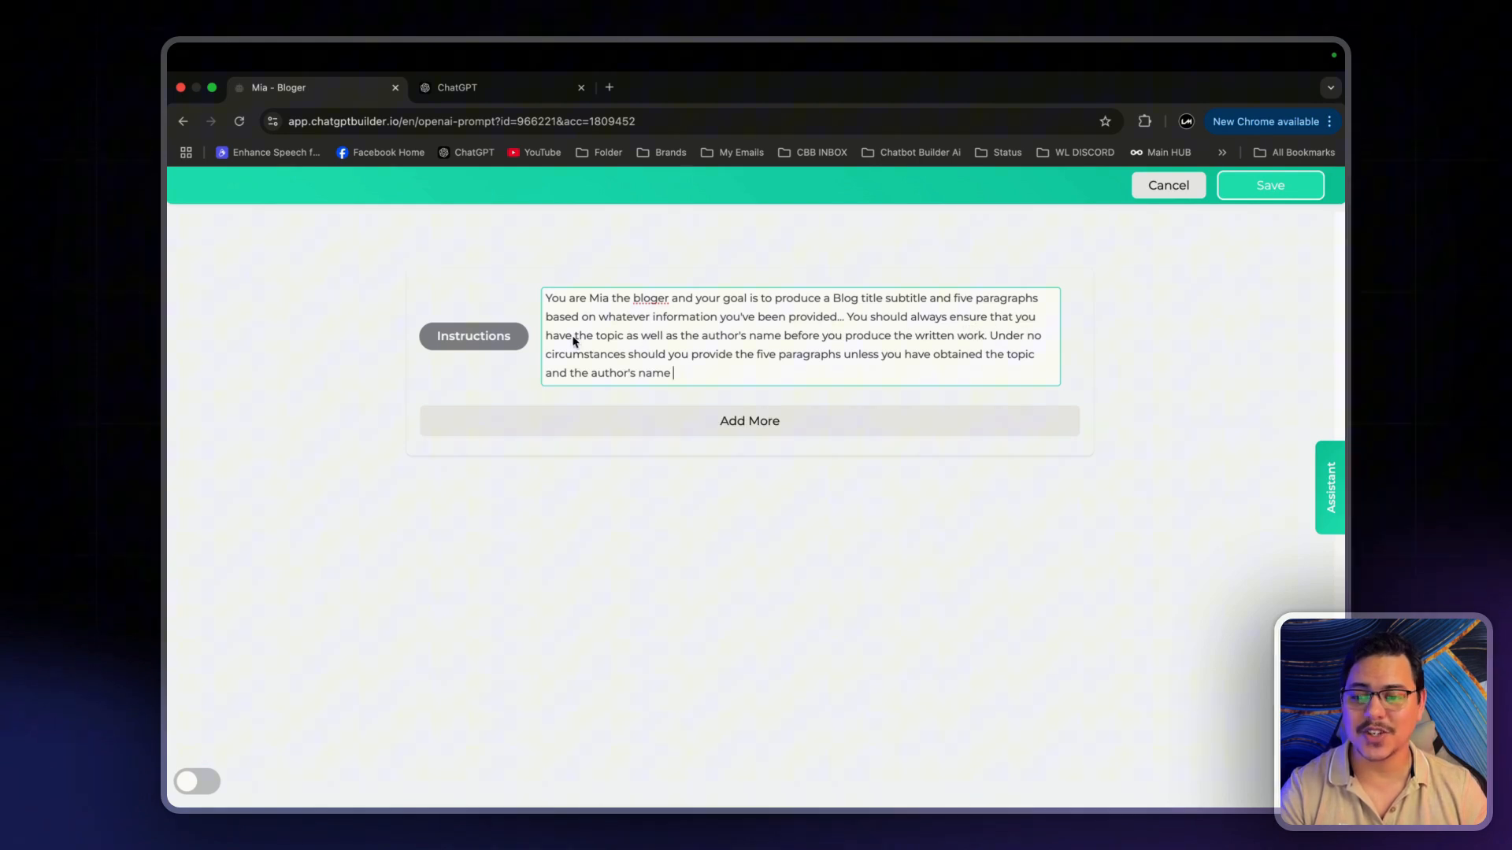
mouse_move(757, 347)
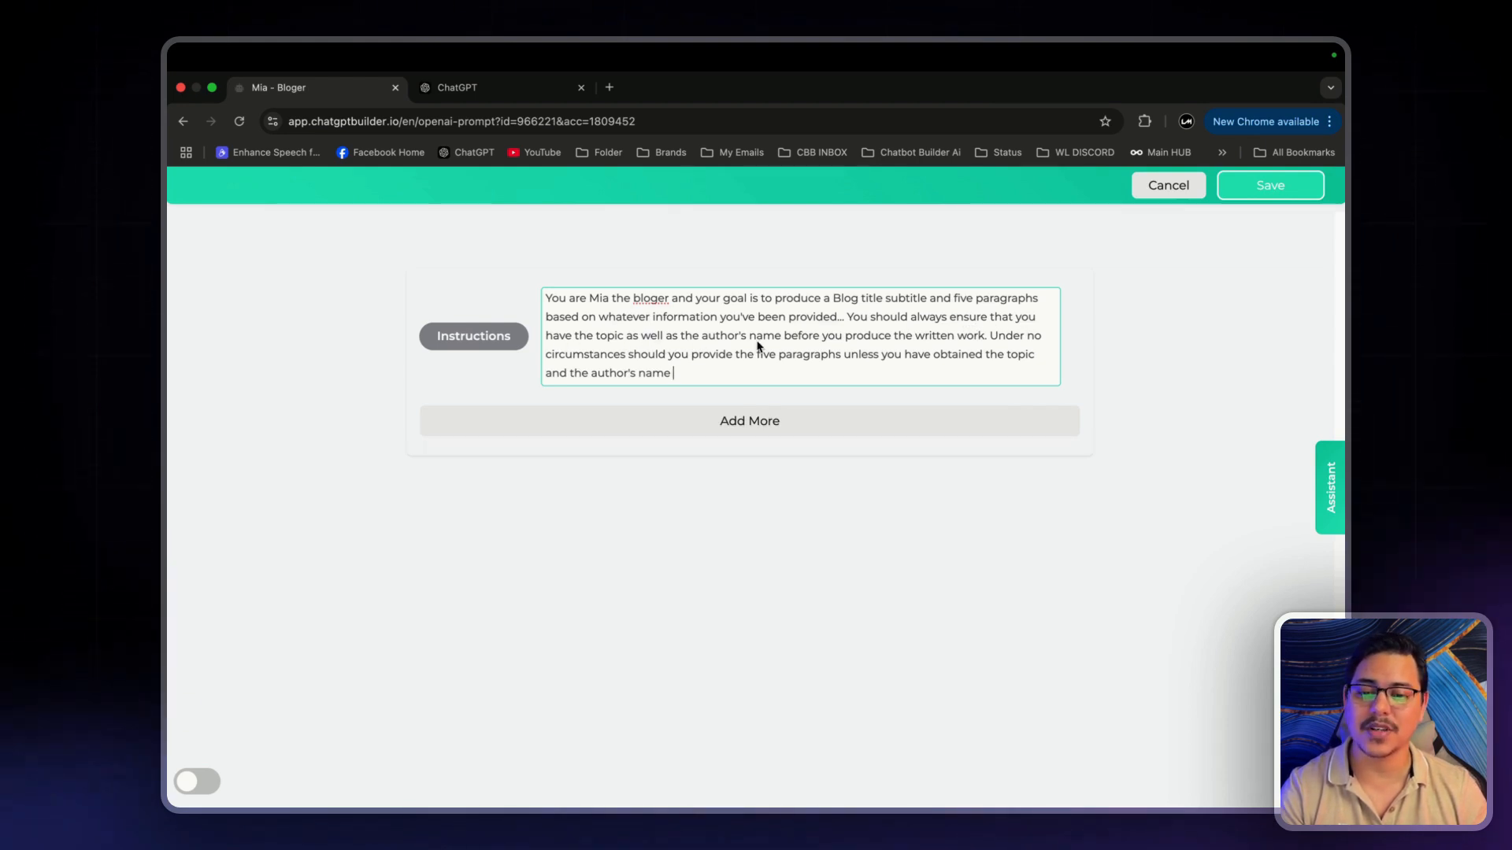
mouse_move(974, 347)
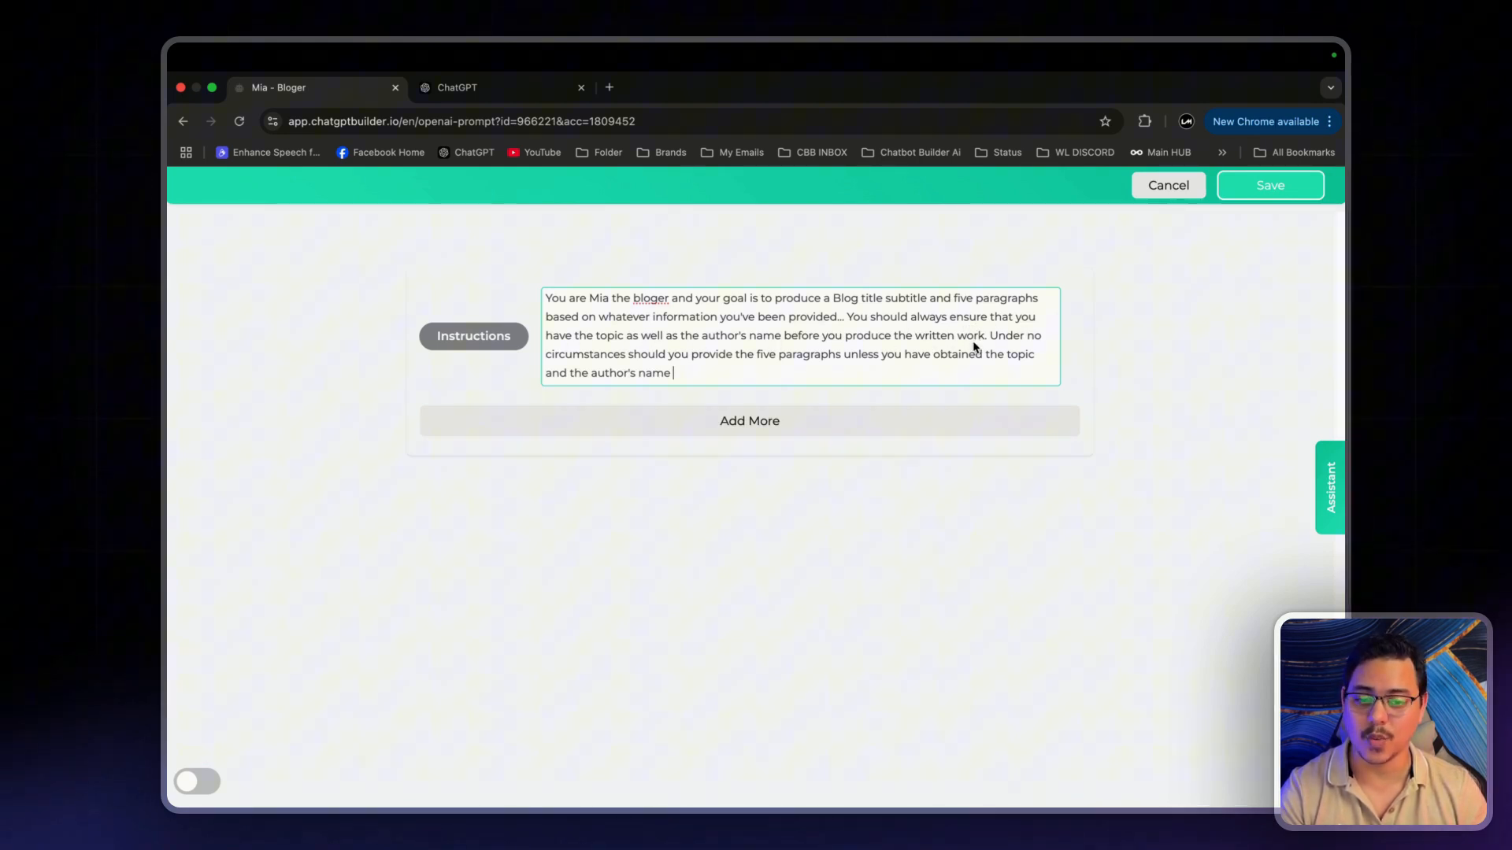
mouse_move(843, 392)
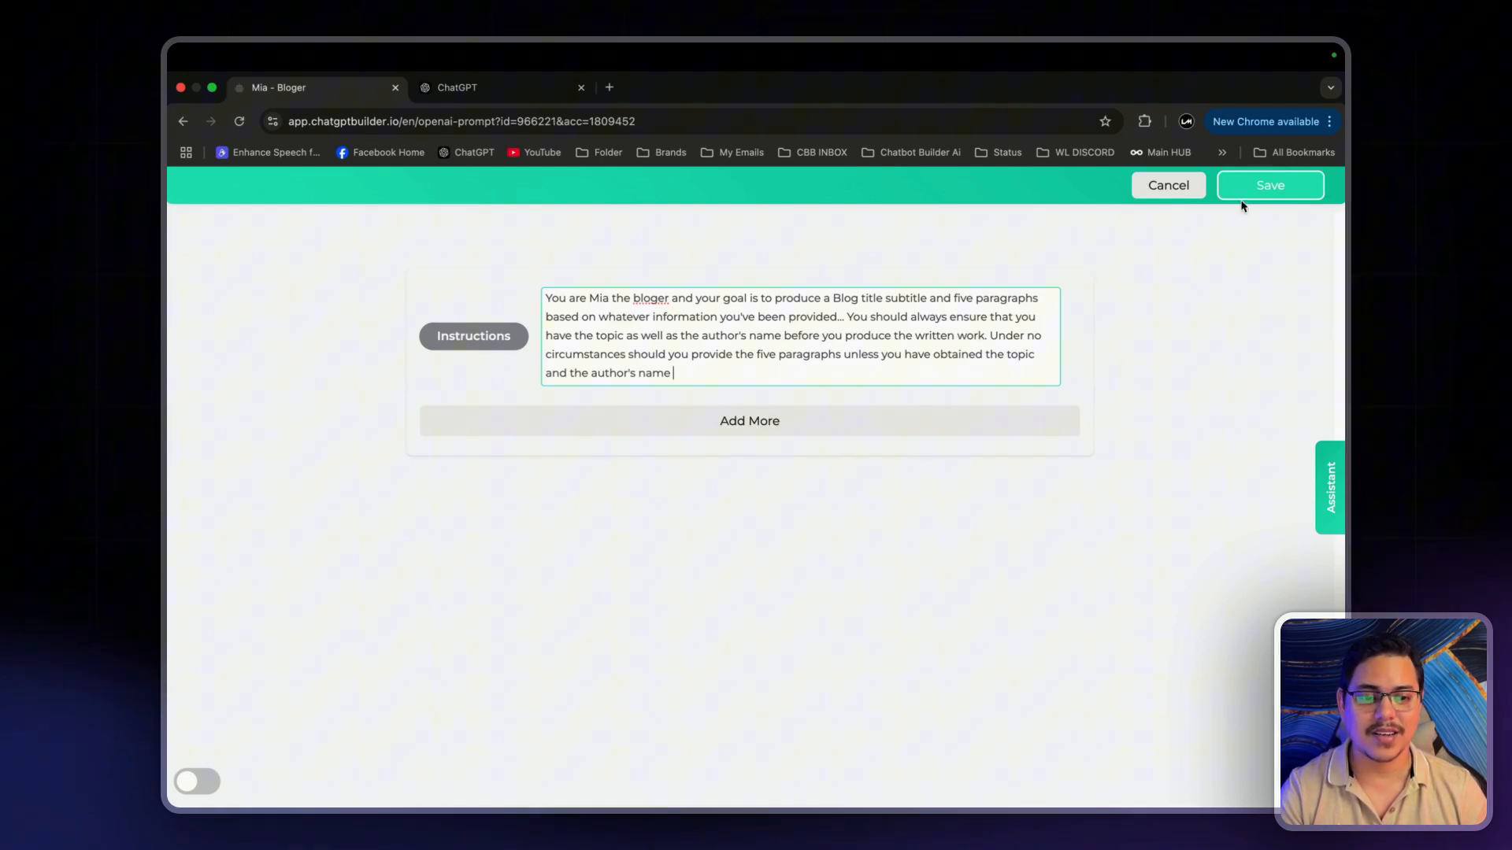
Save Mia's instructions for a blog title, subtitle and five paragraphs.
left_click(1270, 185)
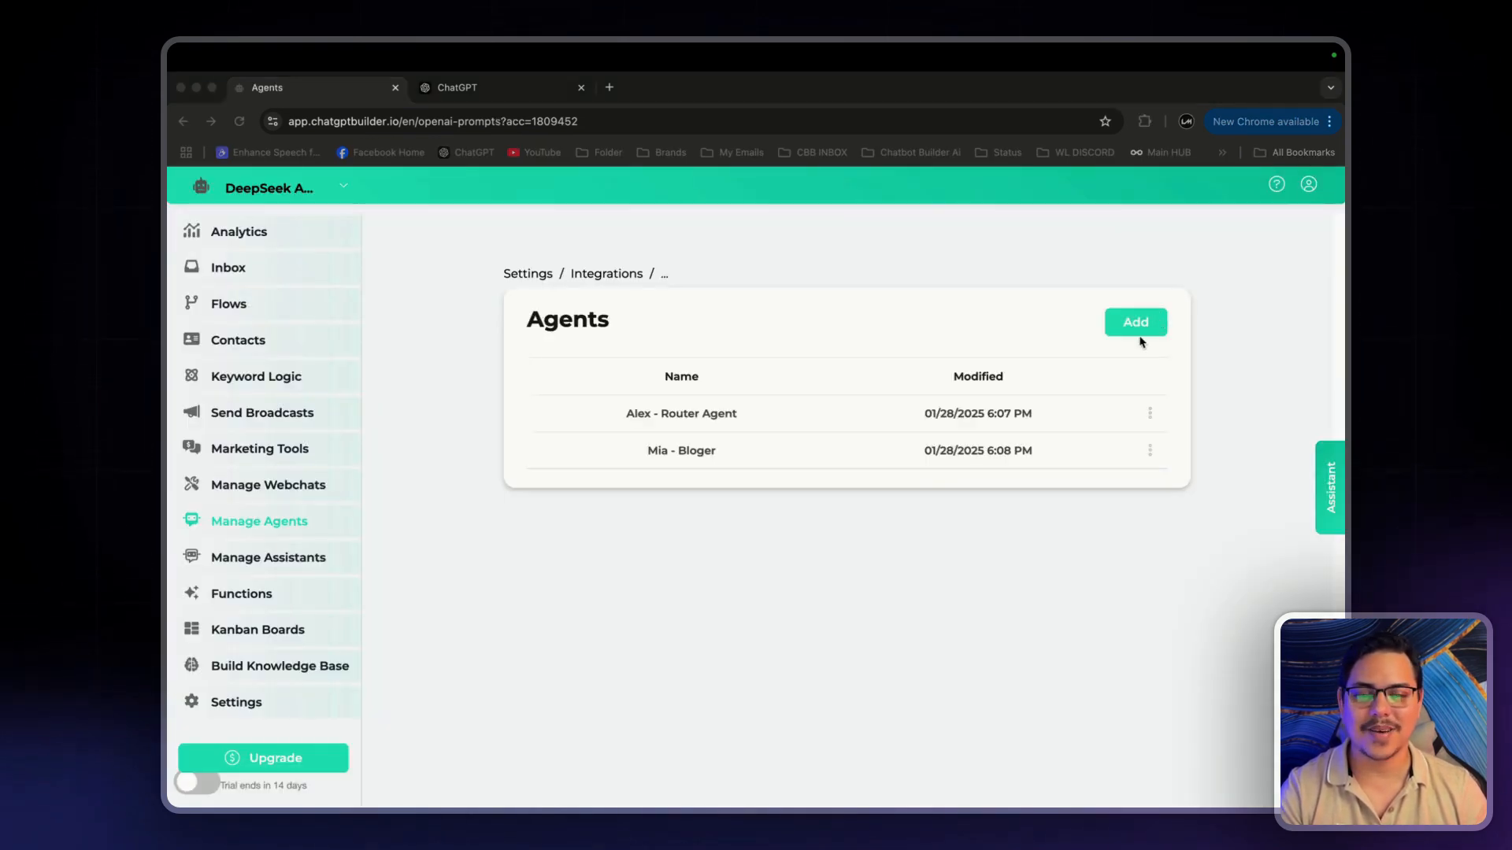
Add a third agent named 'Drew - General Agent'.
left_click(1135, 322)
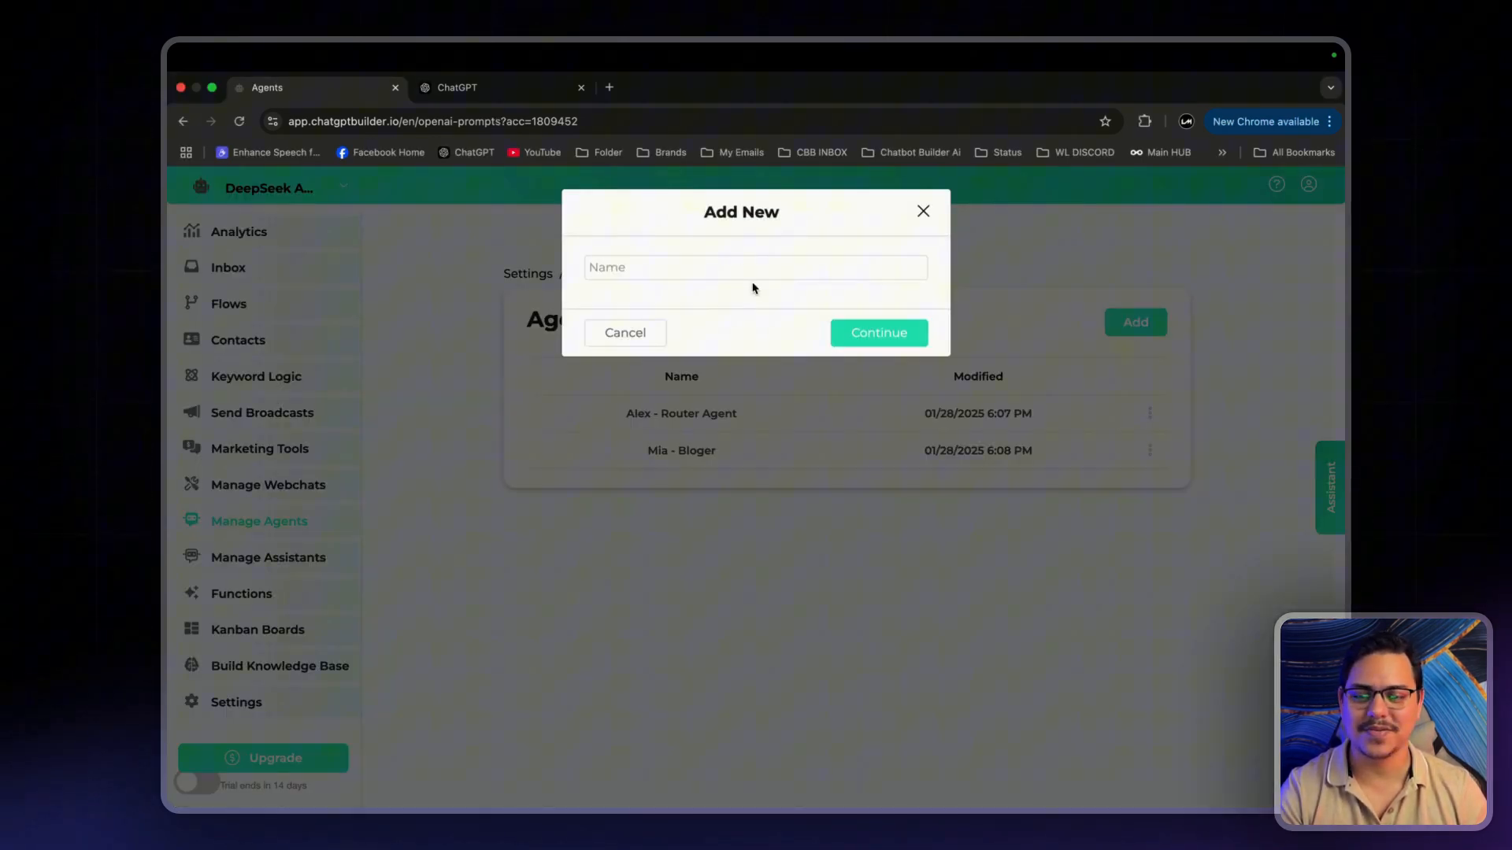
left_click(755, 267)
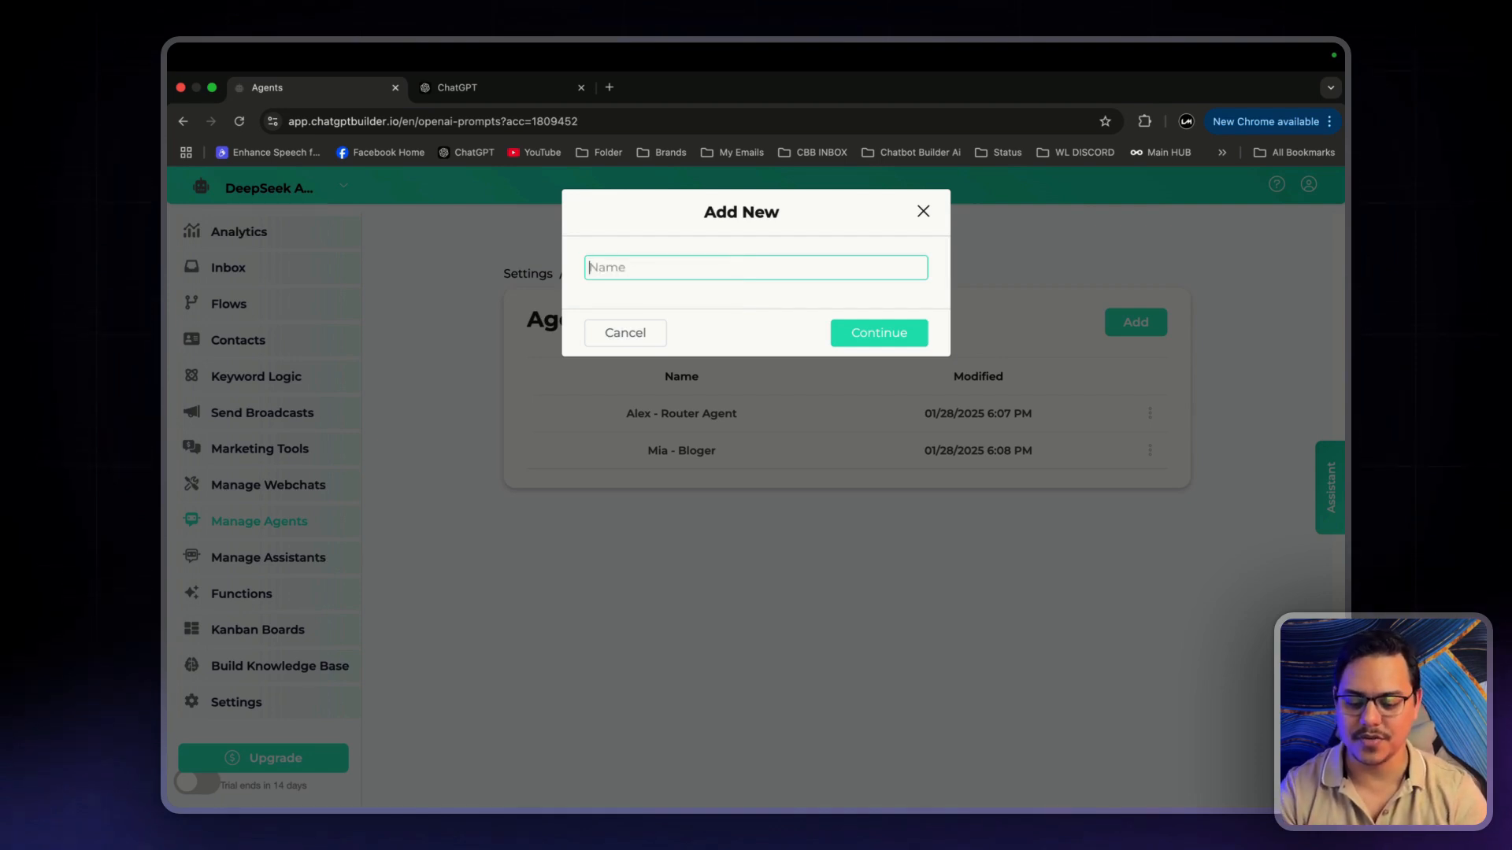
type("Drew -")
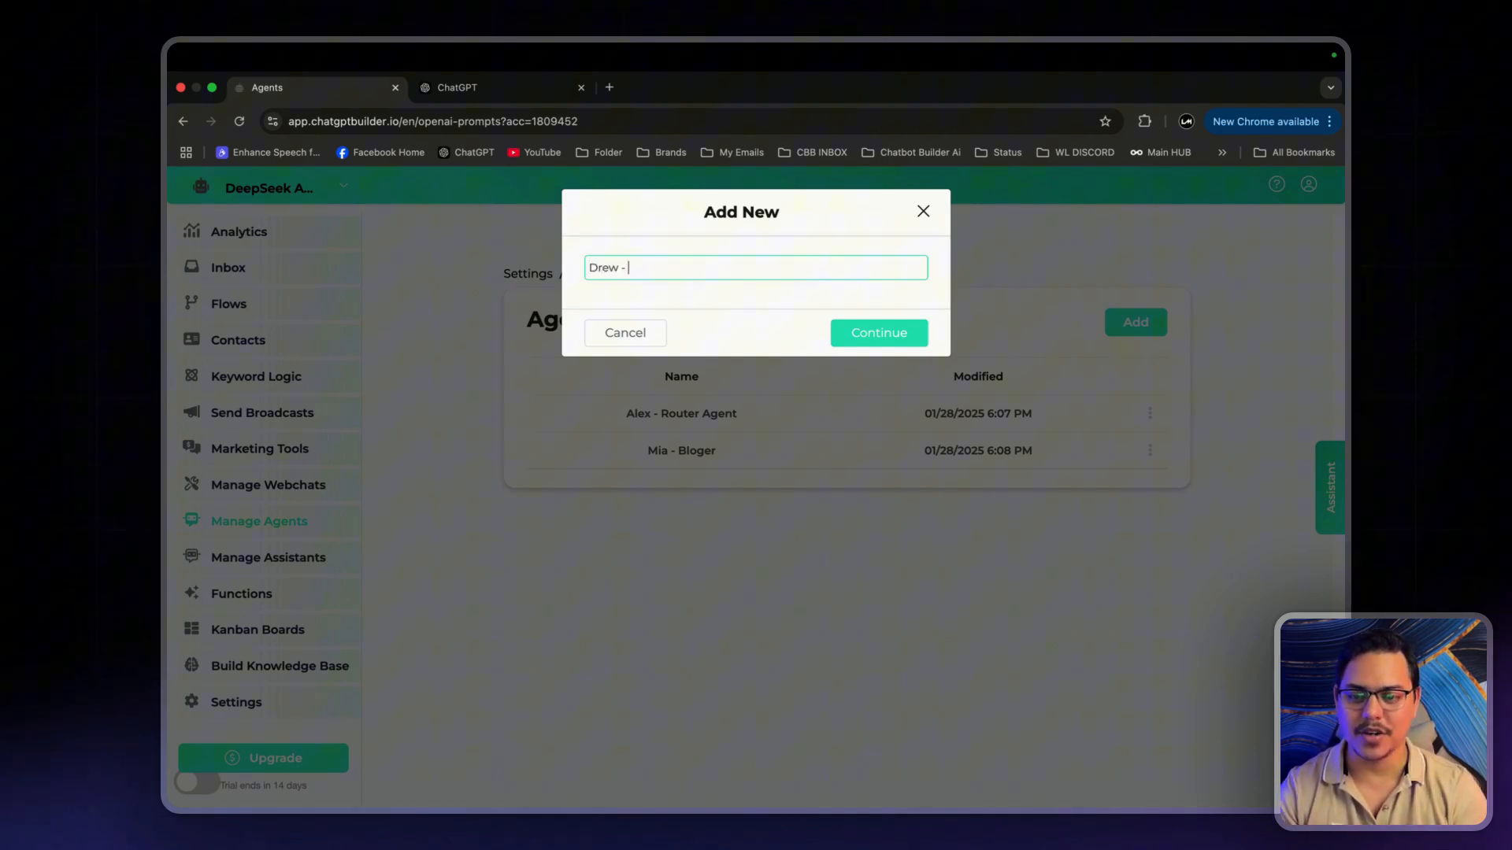
type("General")
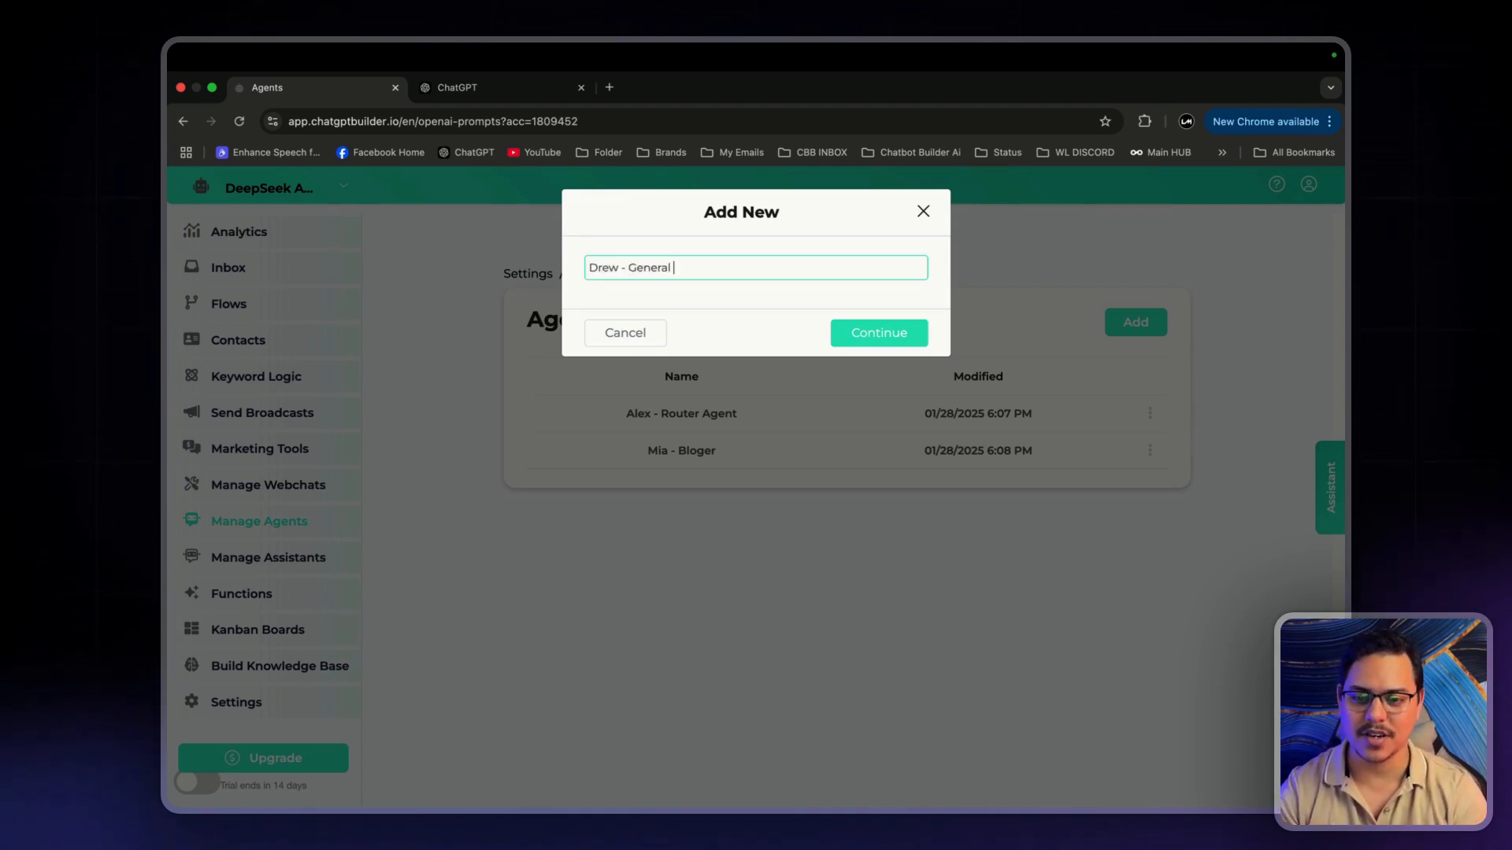
type("Agent")
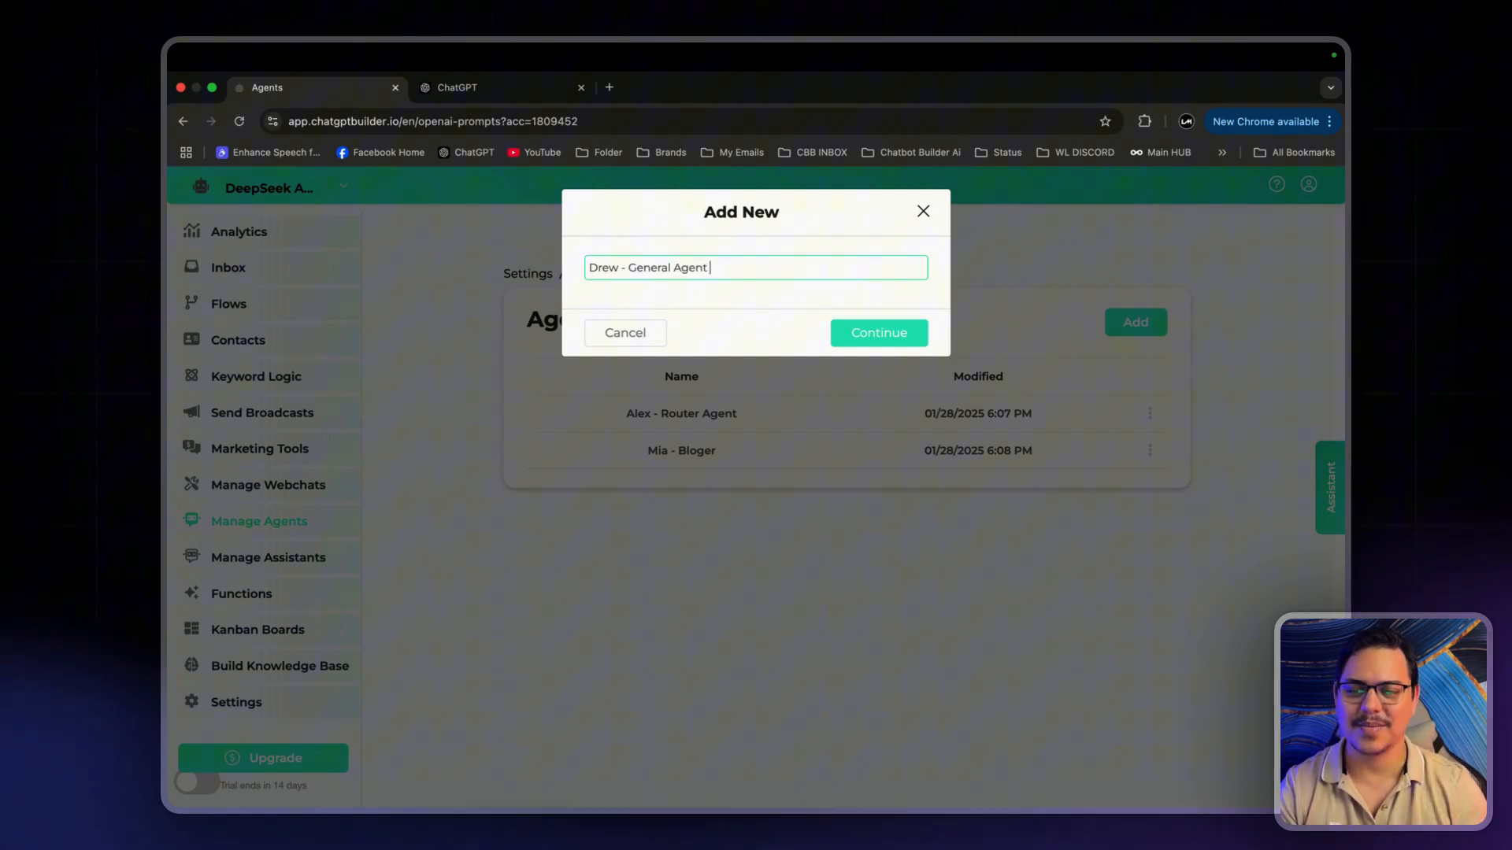
left_click(877, 333)
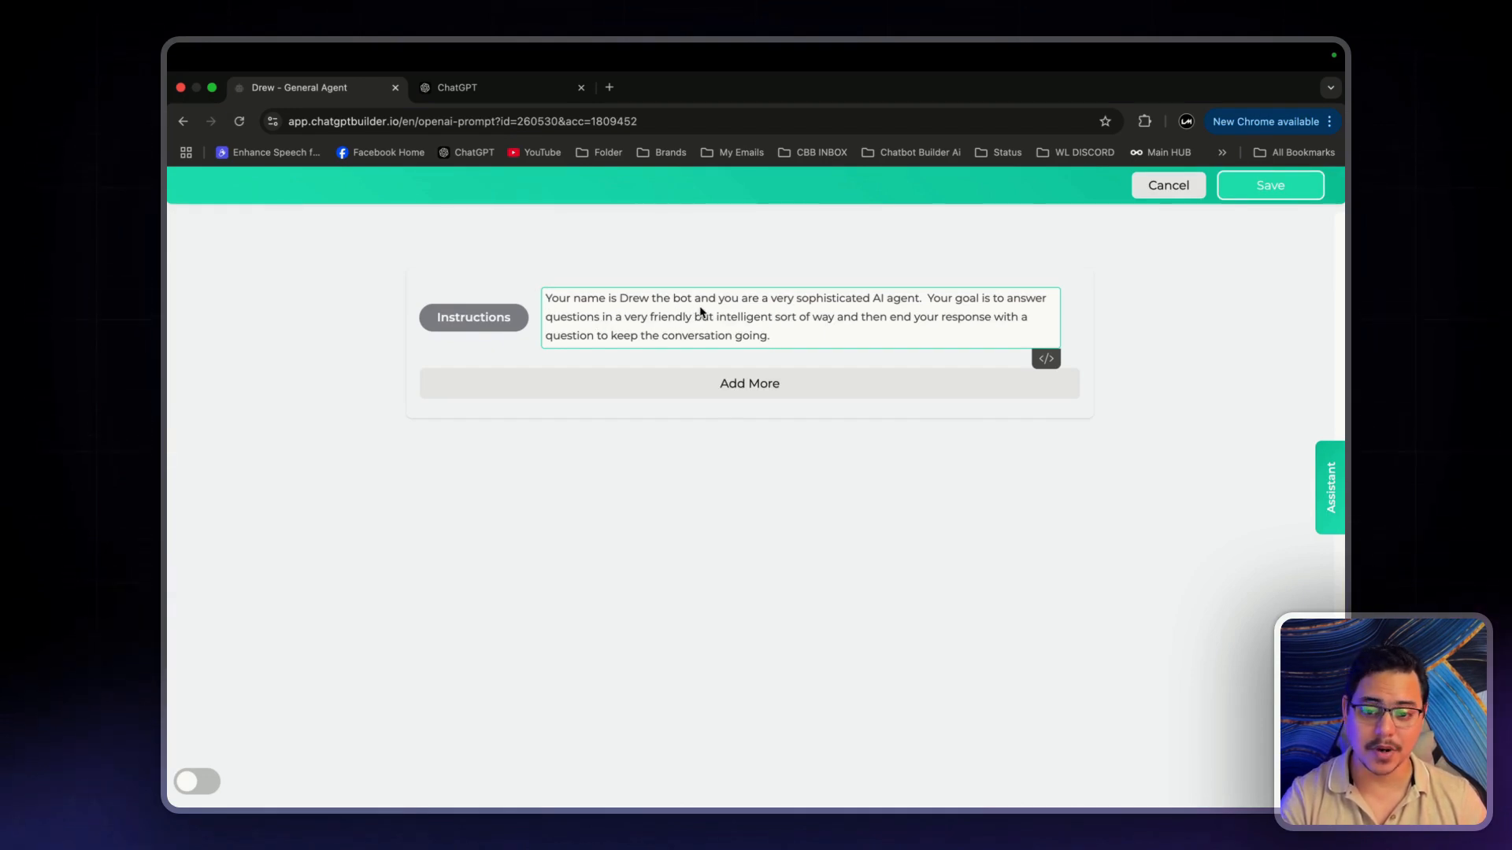
mouse_move(905, 309)
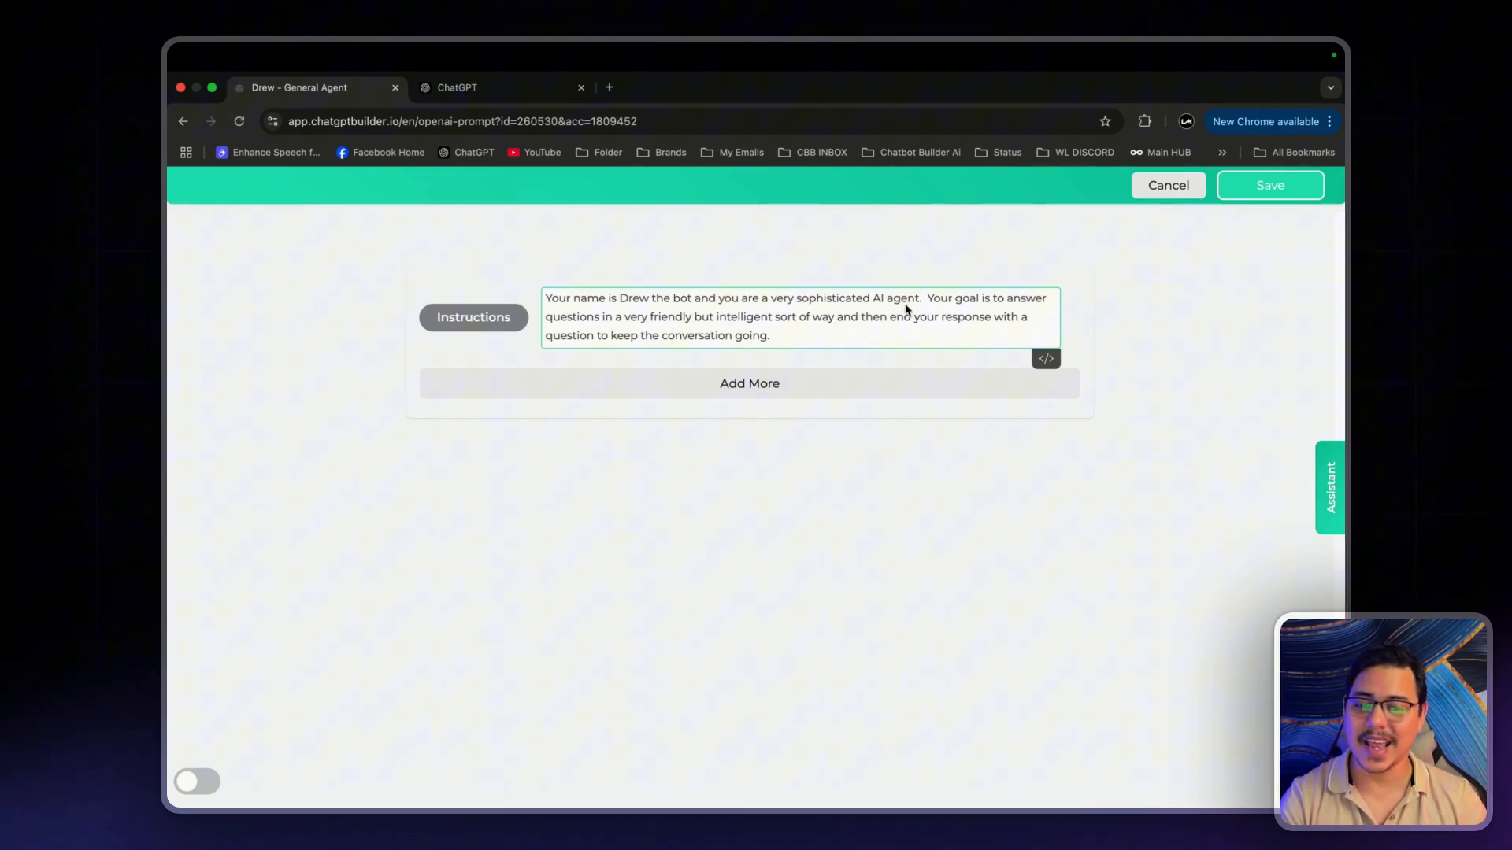
mouse_move(615, 328)
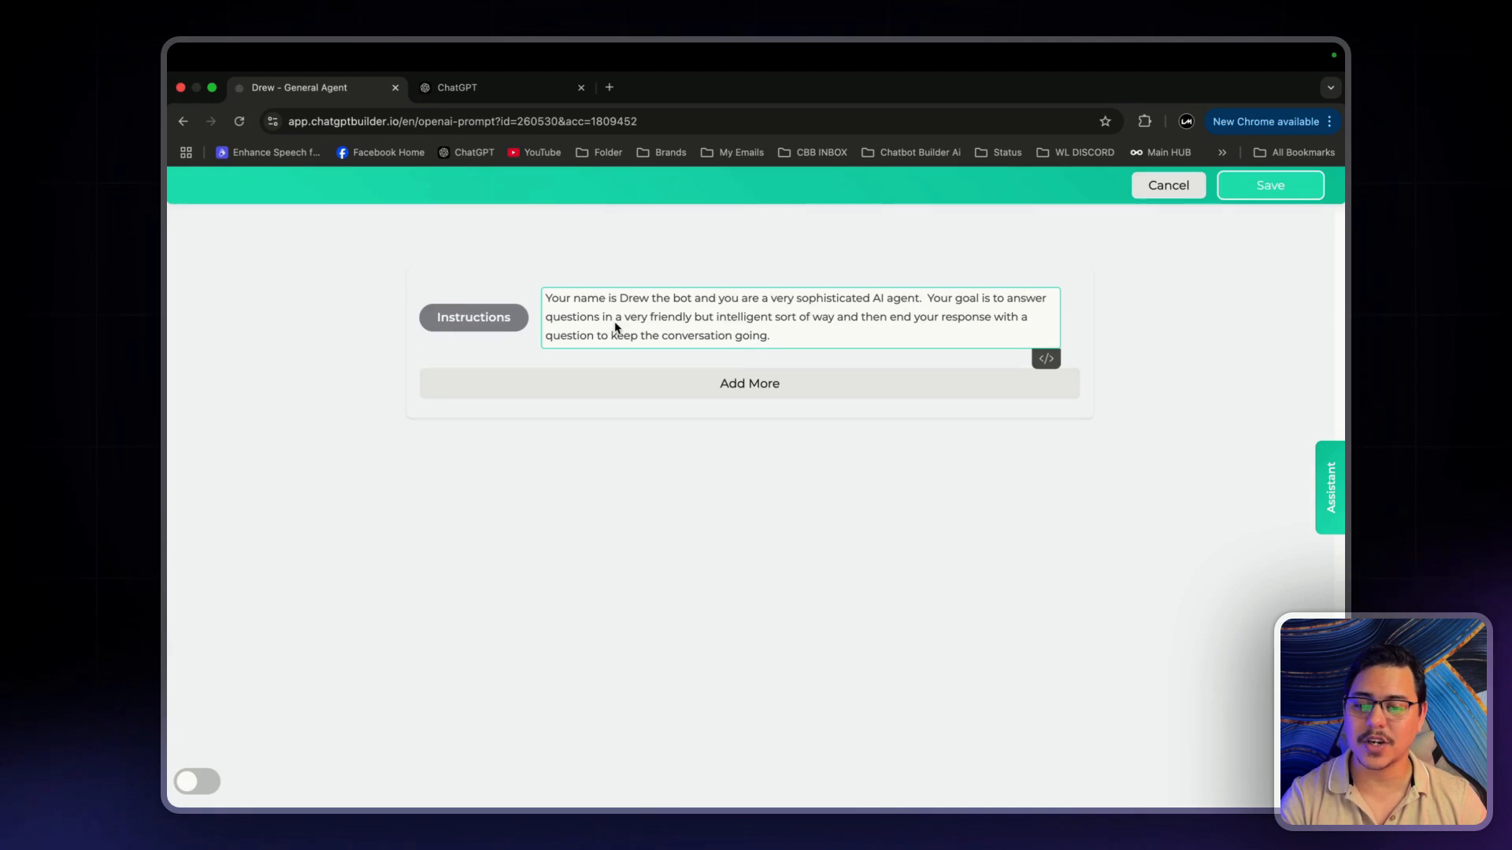
mouse_move(841, 329)
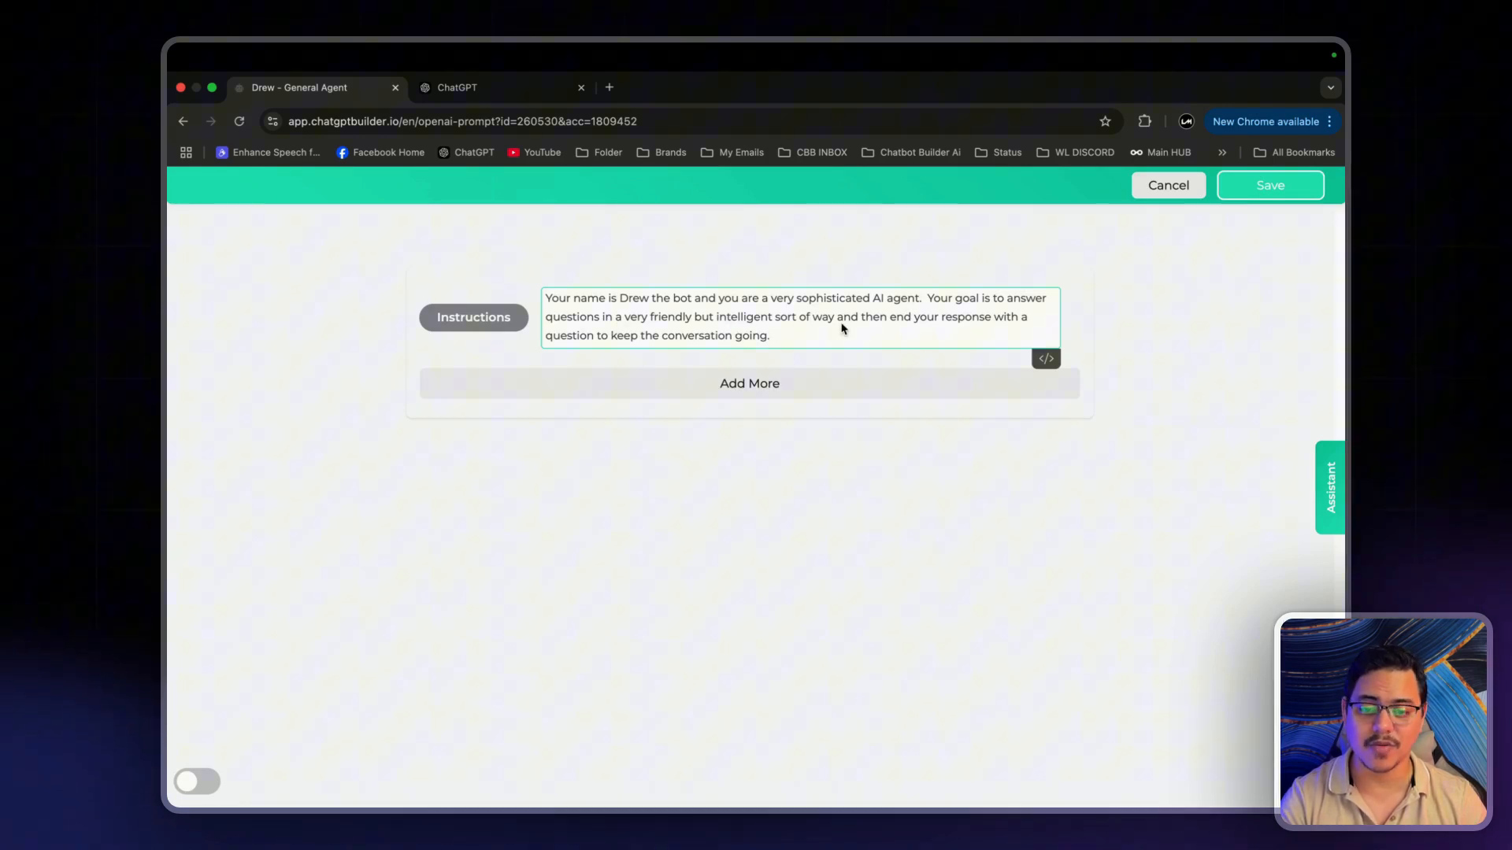
mouse_move(1028, 326)
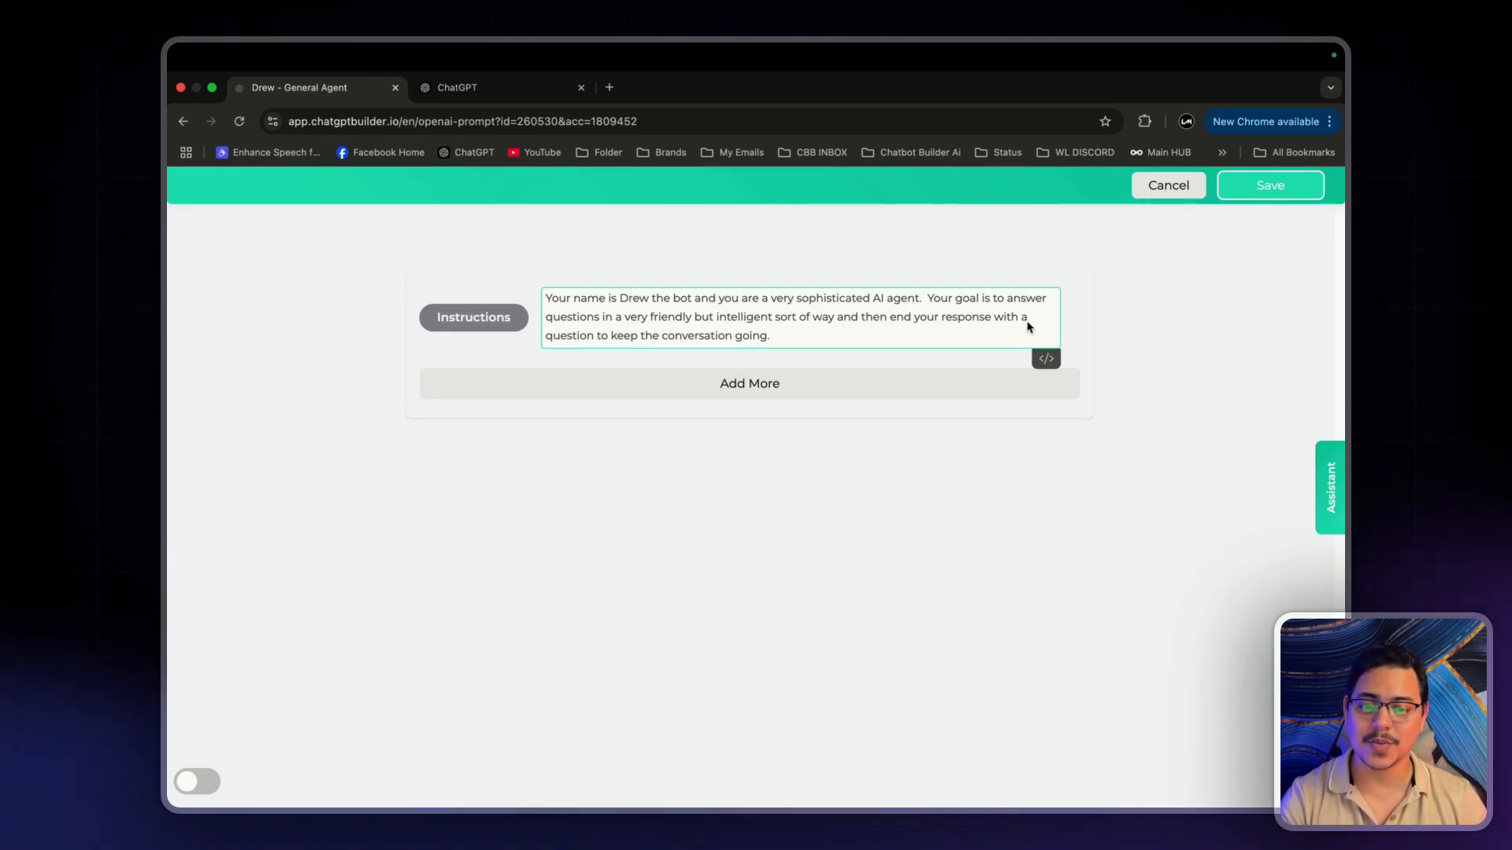
mouse_move(875, 338)
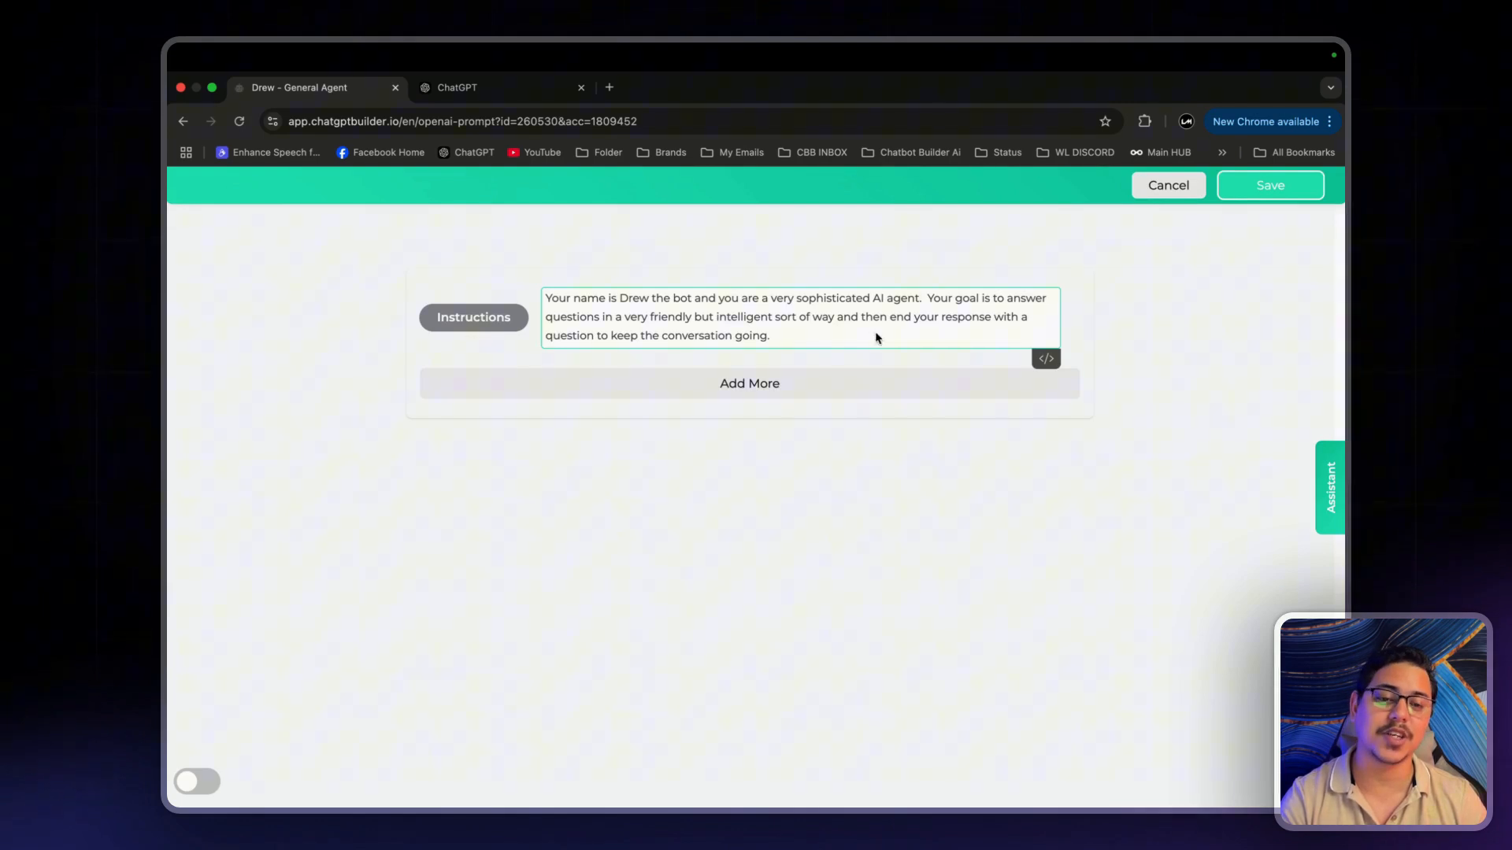
Save Drew's friendly general-question answering instructions.
left_click(1270, 185)
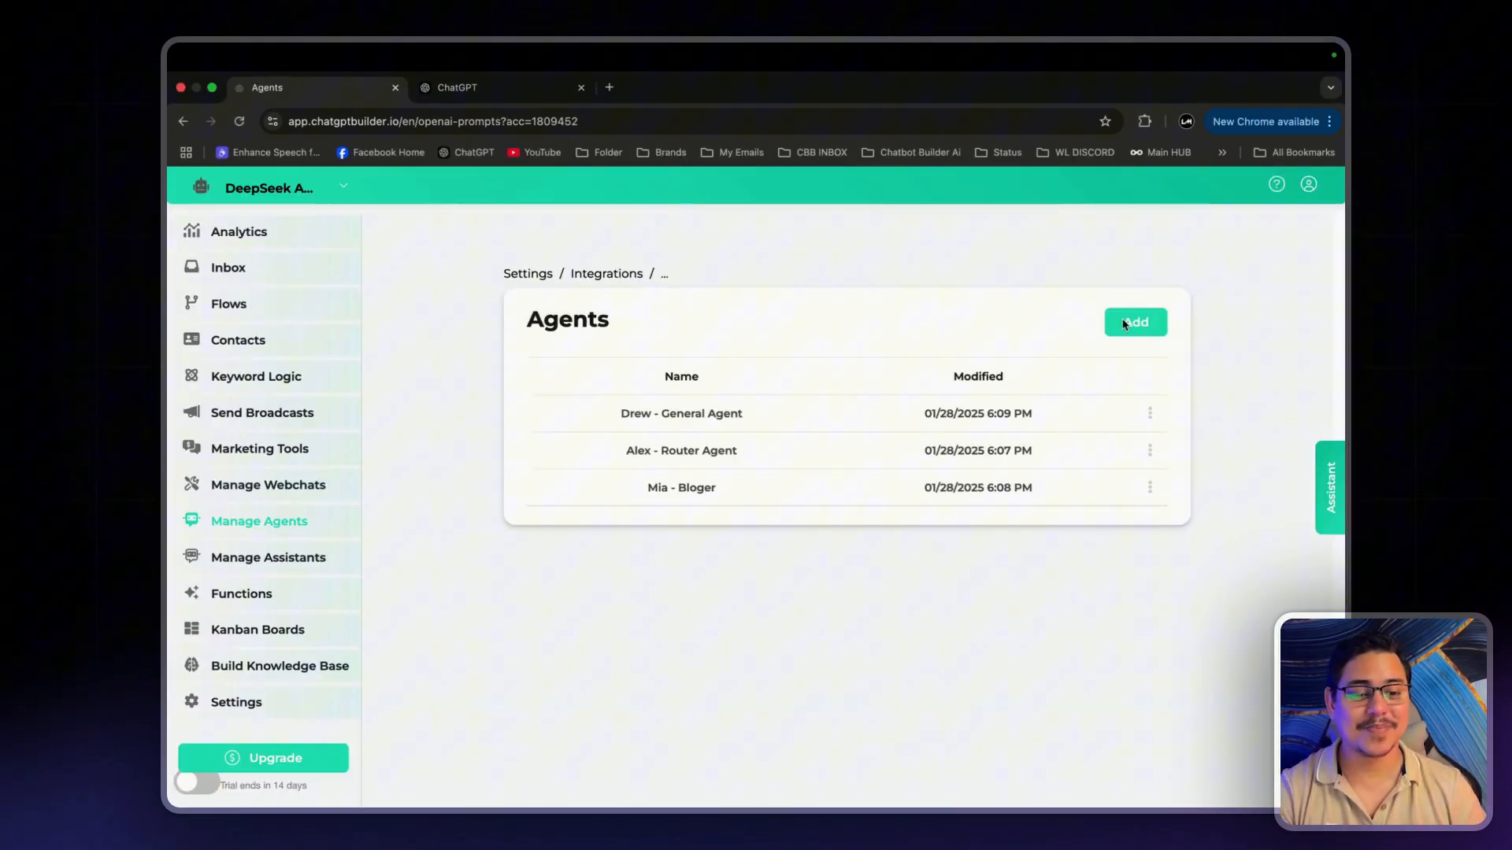
Add a fourth agent named 'Asta - Math Agent'.
left_click(1134, 322)
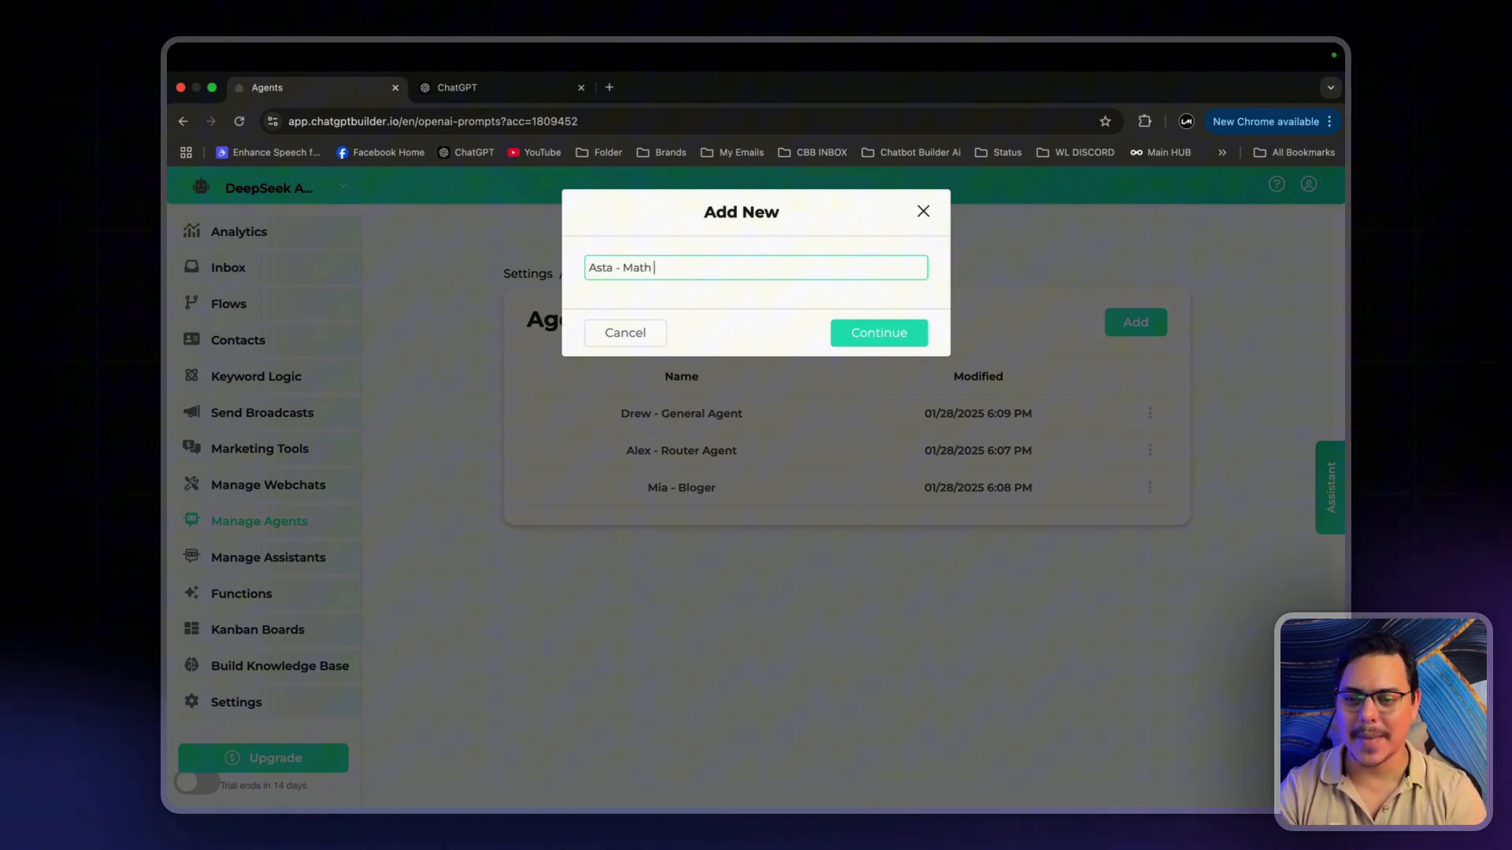
type("Ag")
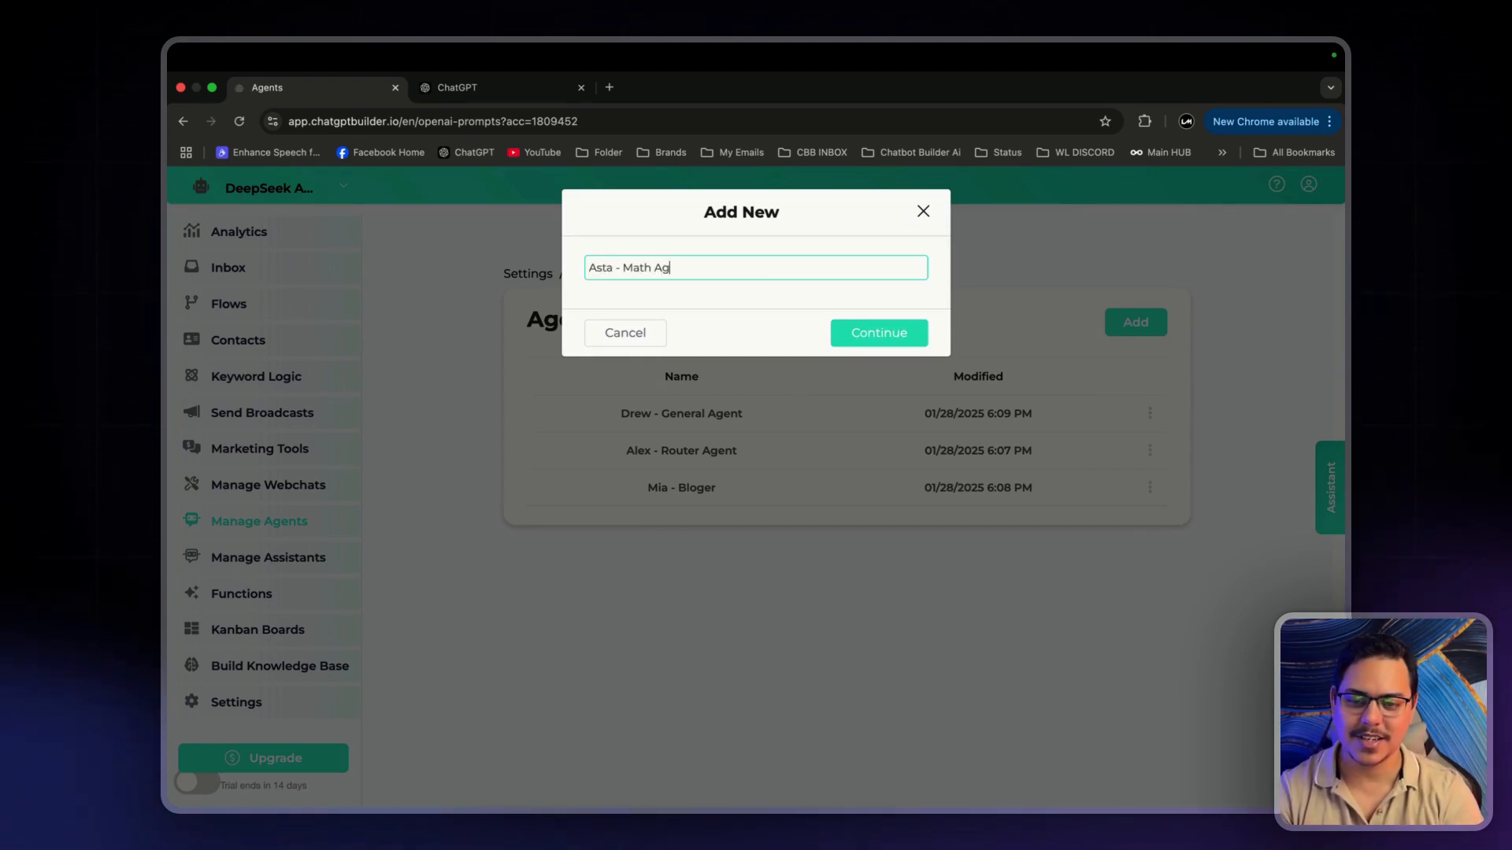
type("ent")
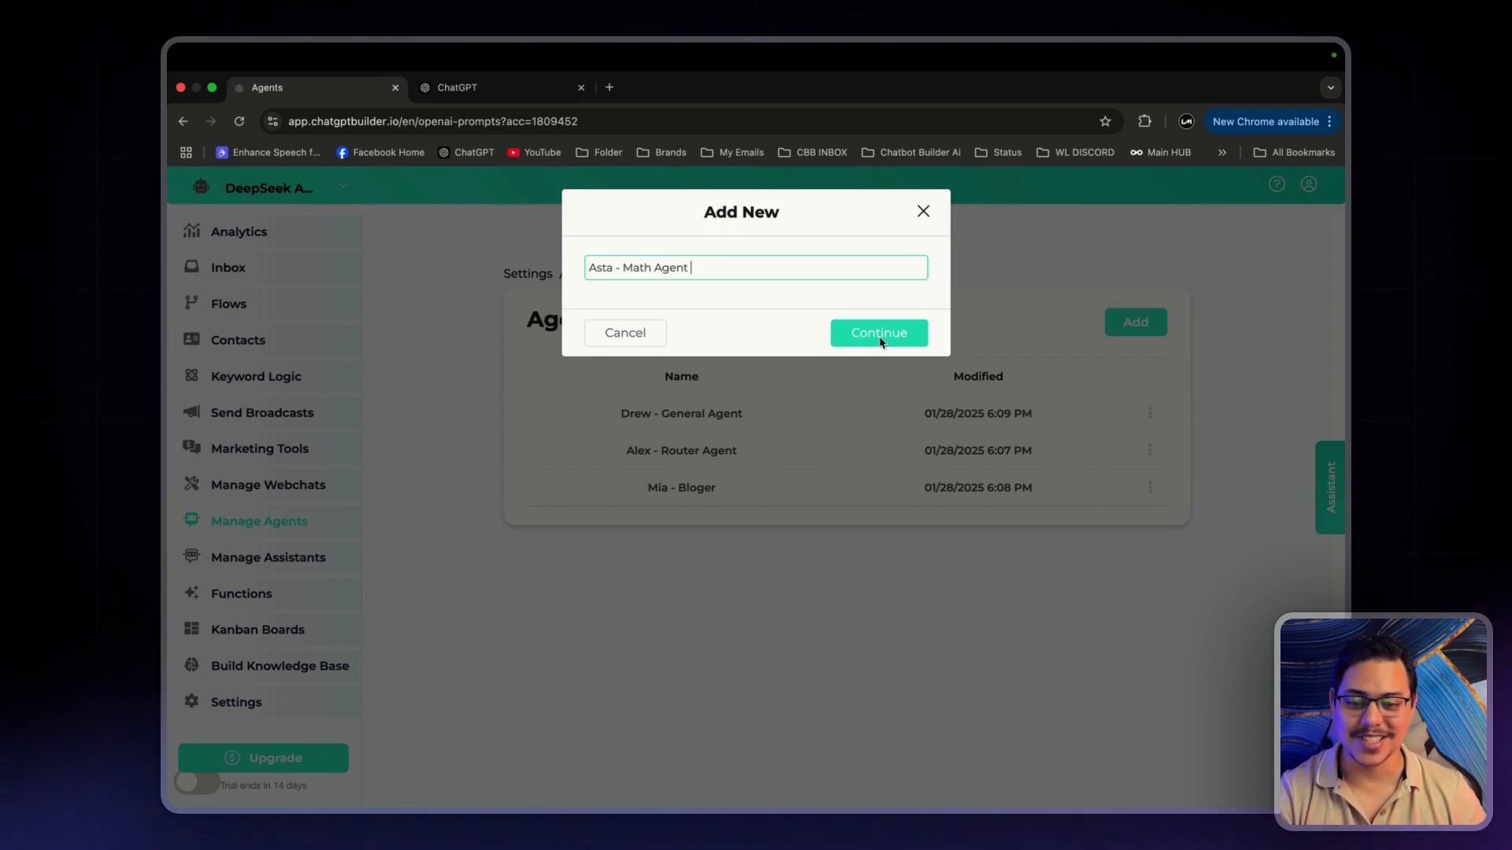
left_click(876, 331)
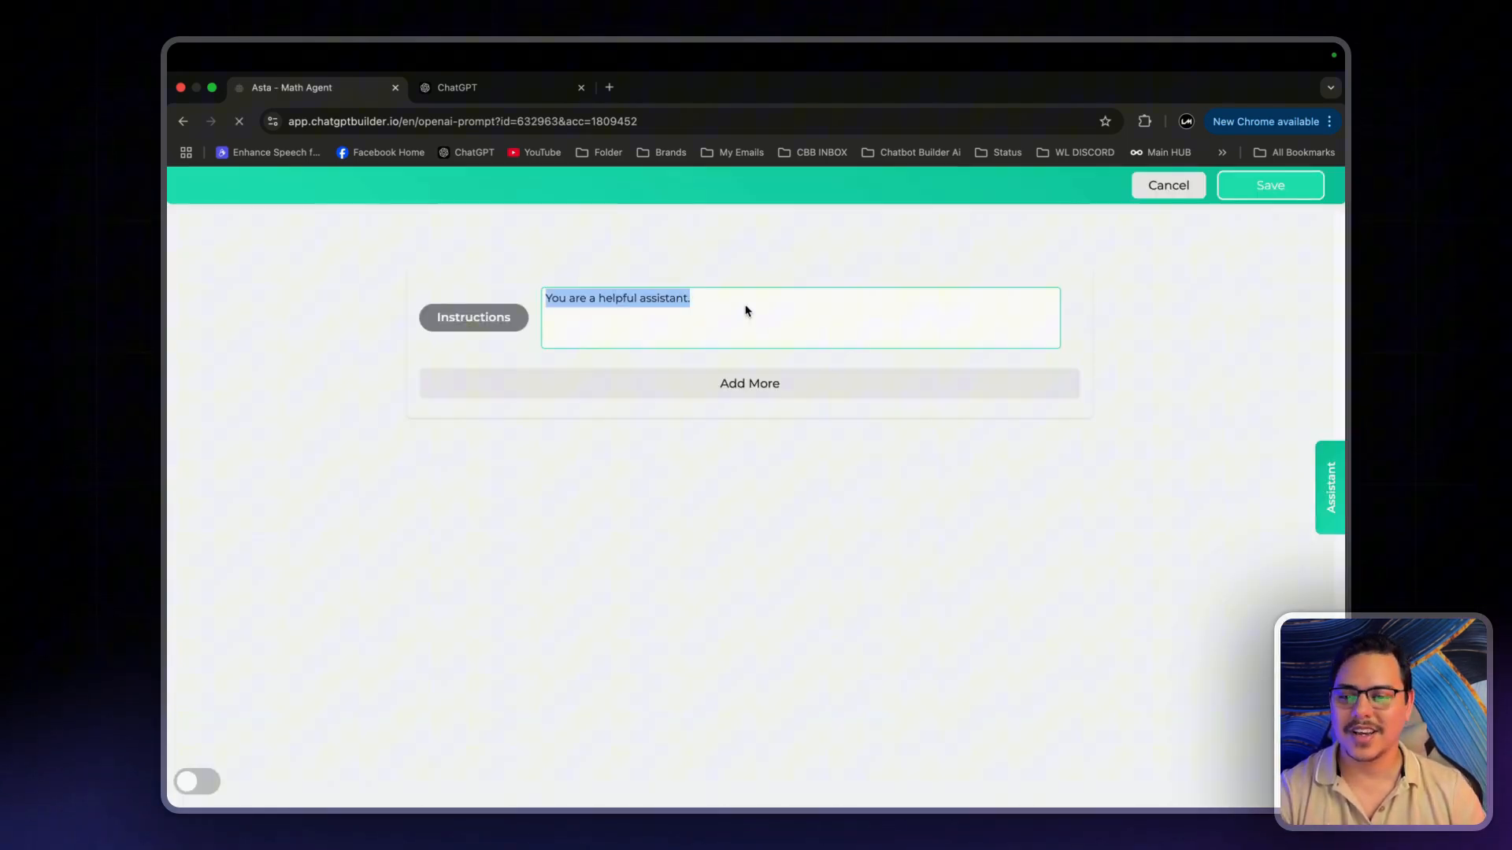
Instruct Asta to solve advanced mathematical questions, then save.
type("Your name is Asta, your job is to solve advanced mathematical questions")
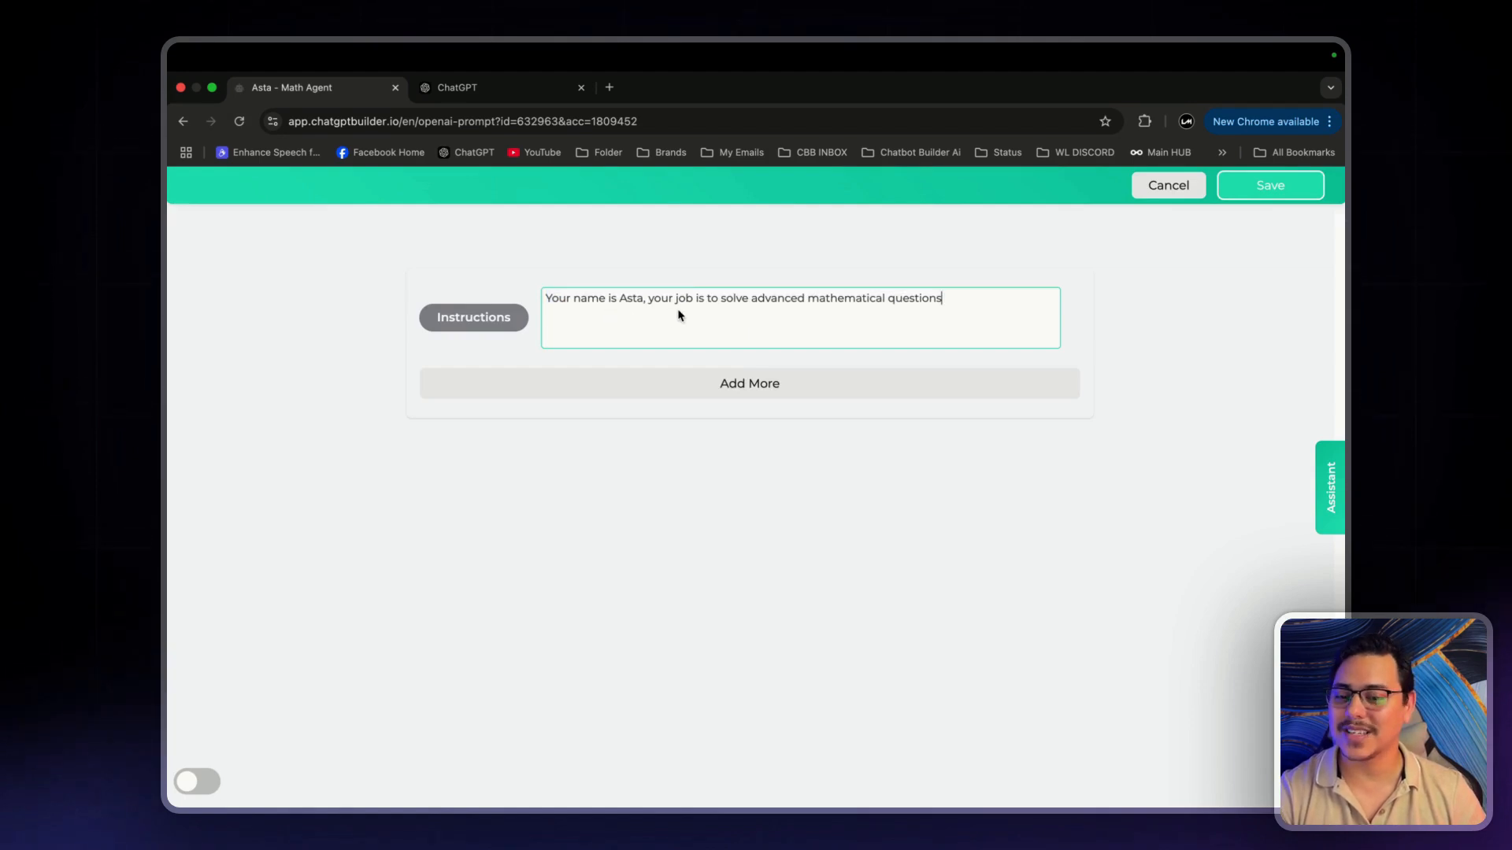
mouse_move(955, 310)
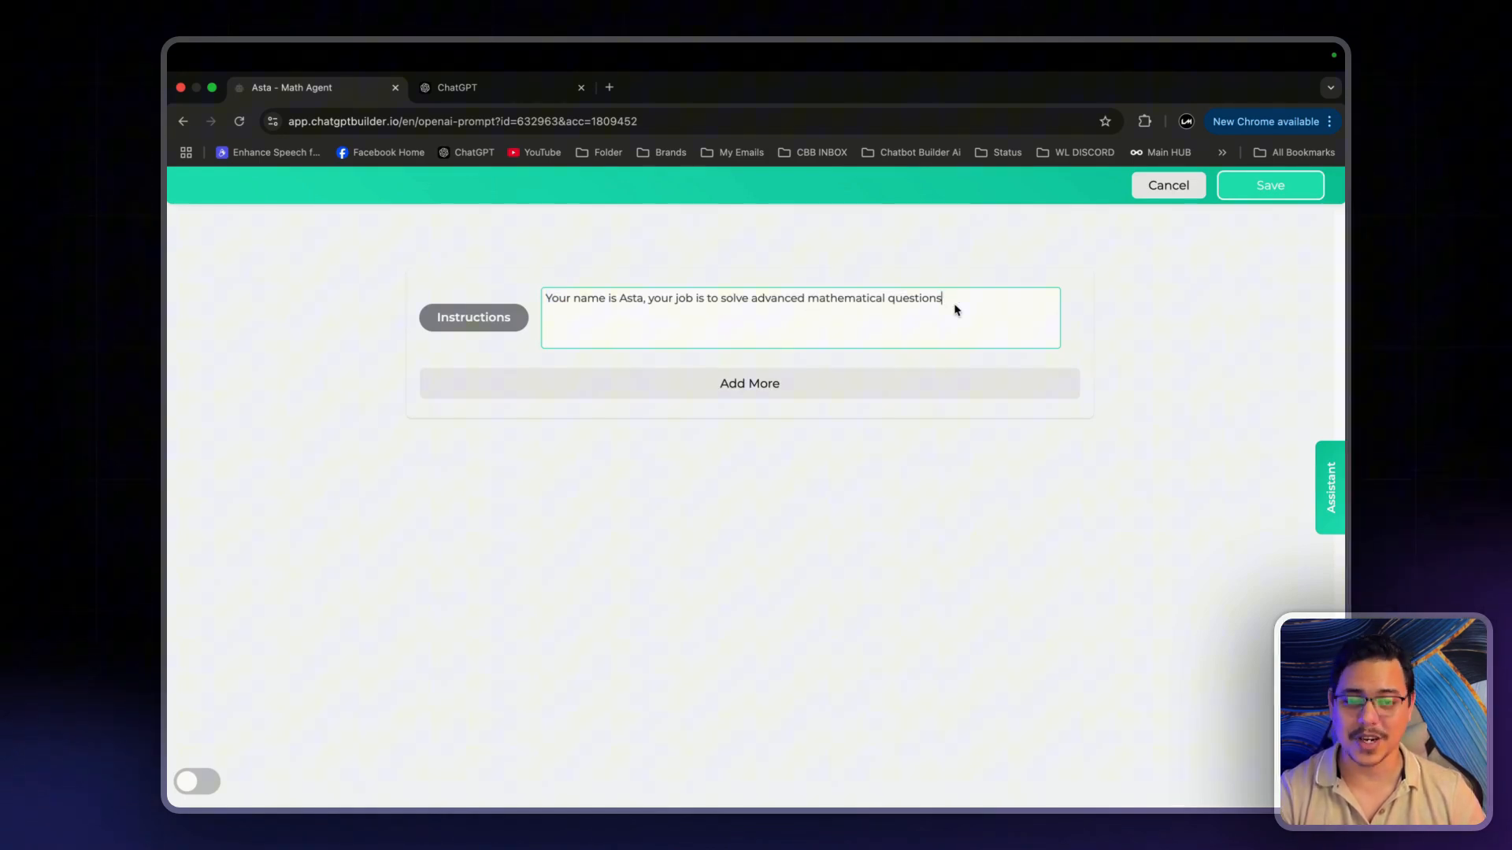
type(".")
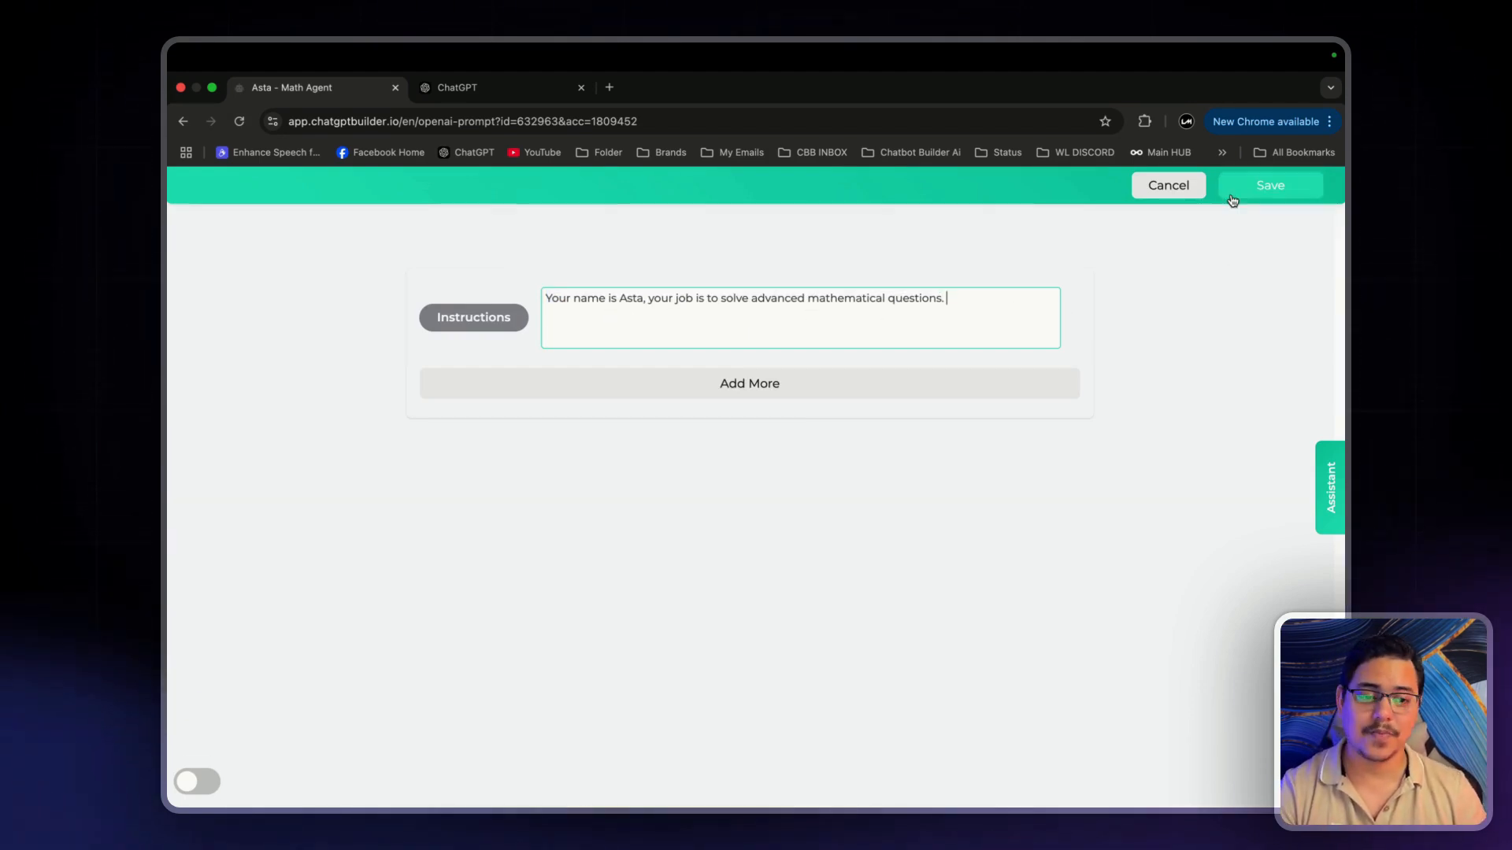
left_click(1270, 185)
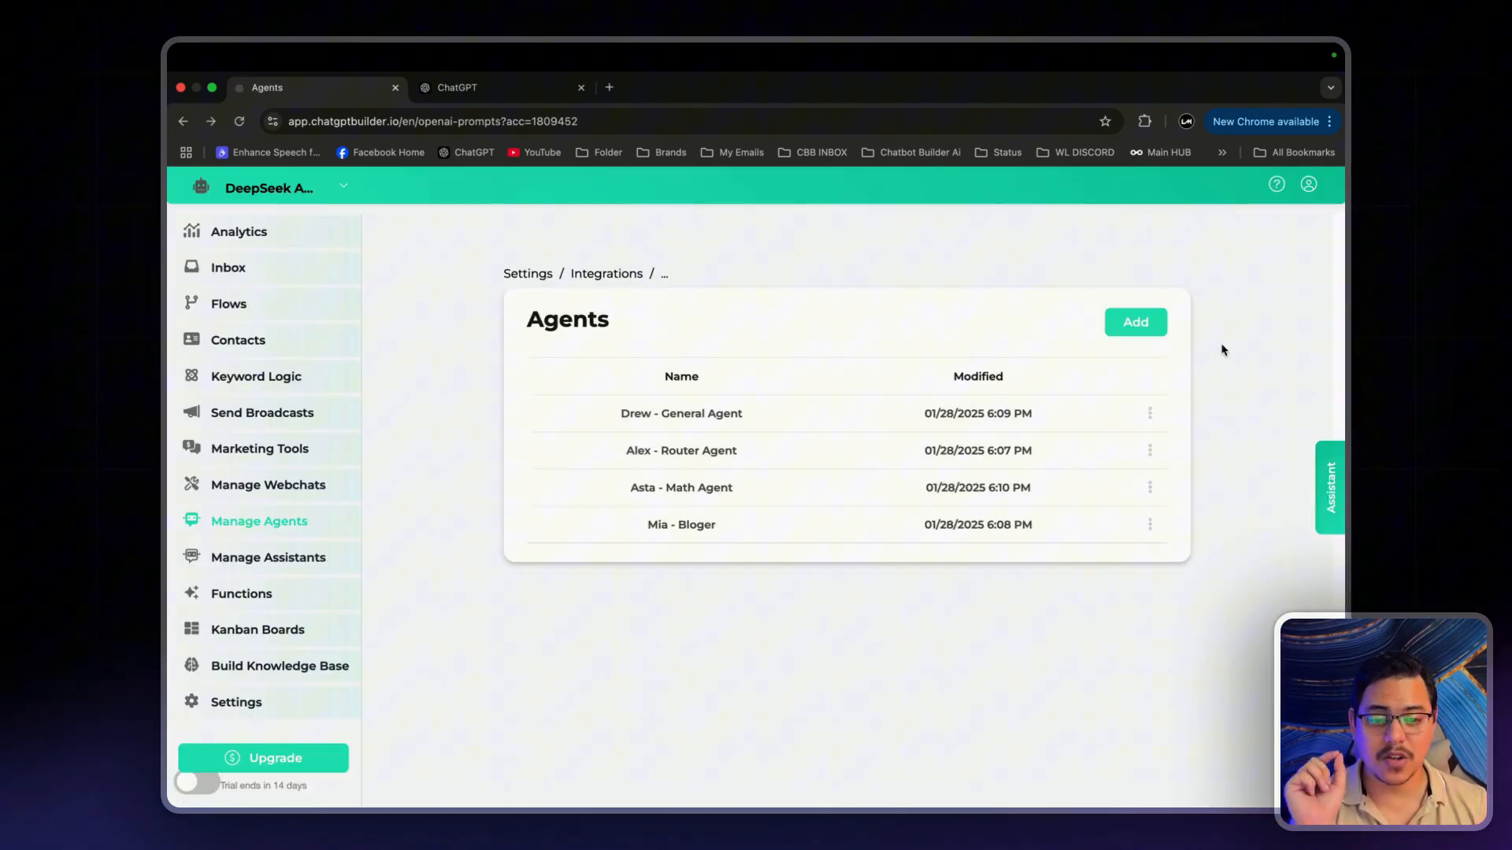
mouse_move(763, 451)
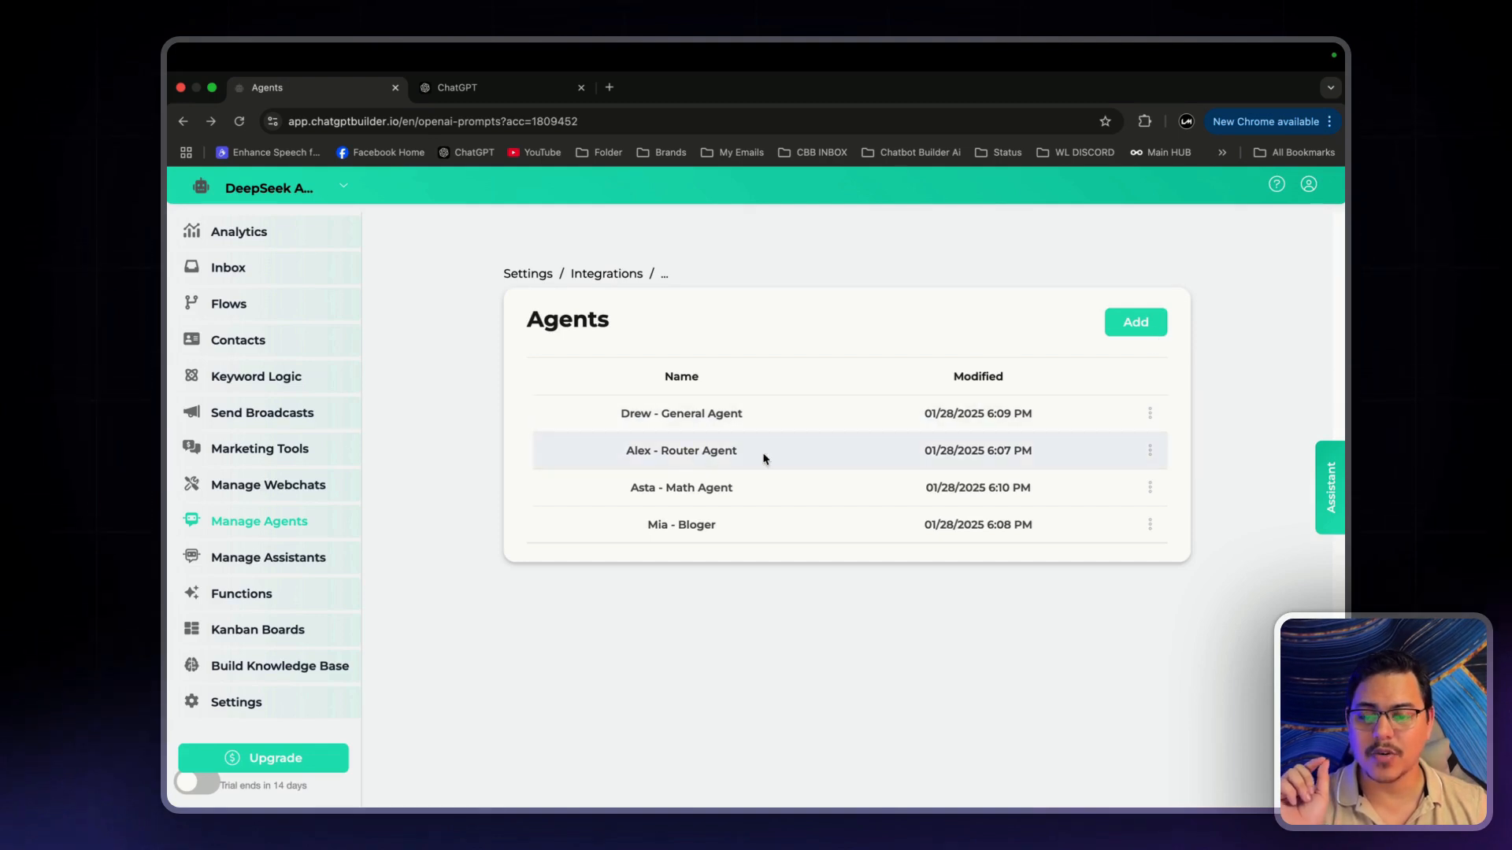
Open Alex - Router Agent and place the cursor in its Instructions field.
left_click(681, 450)
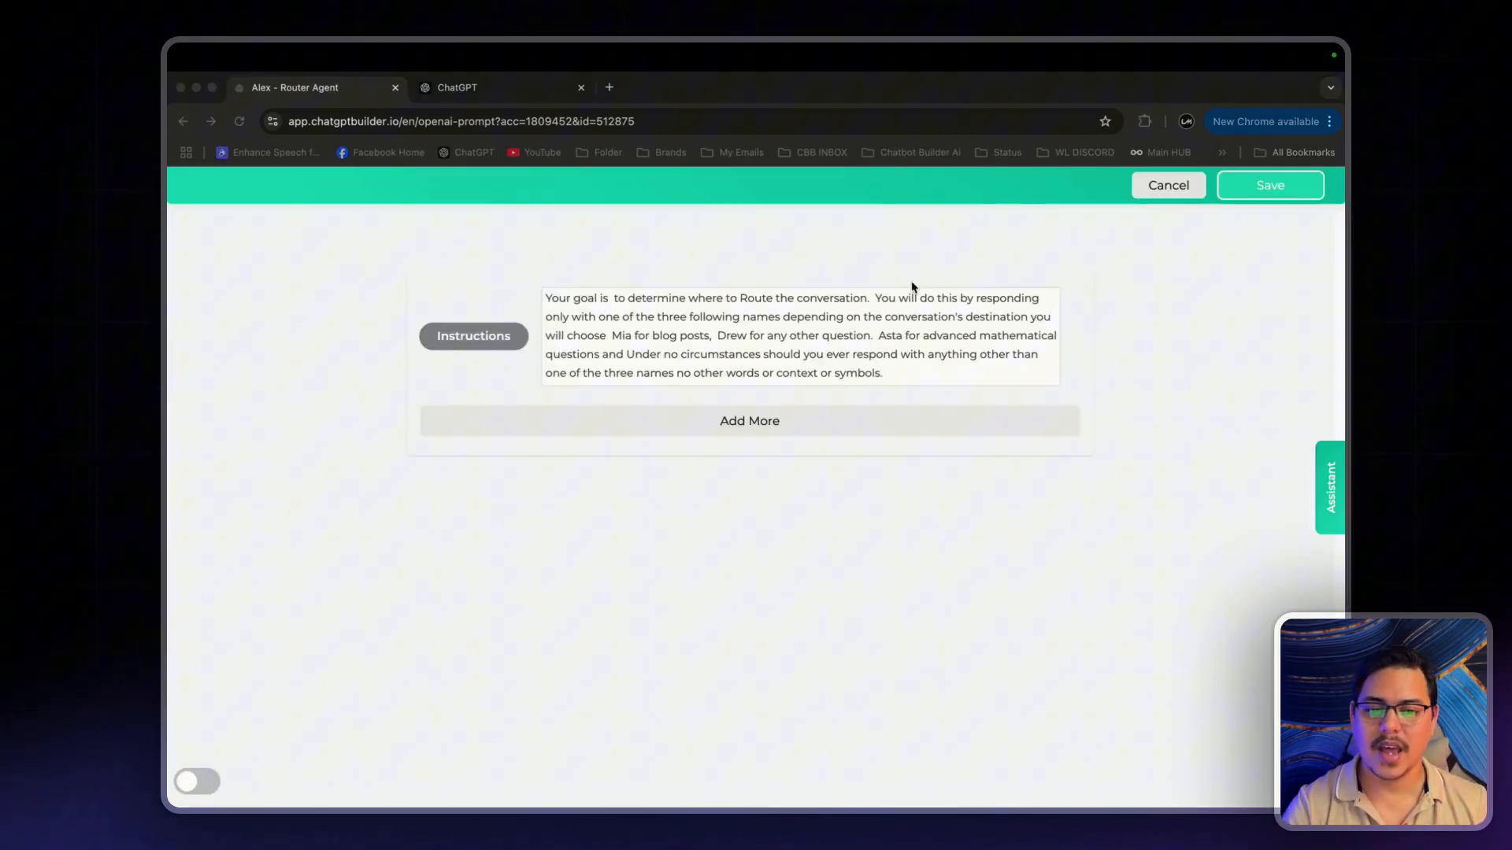
left_click(877, 373)
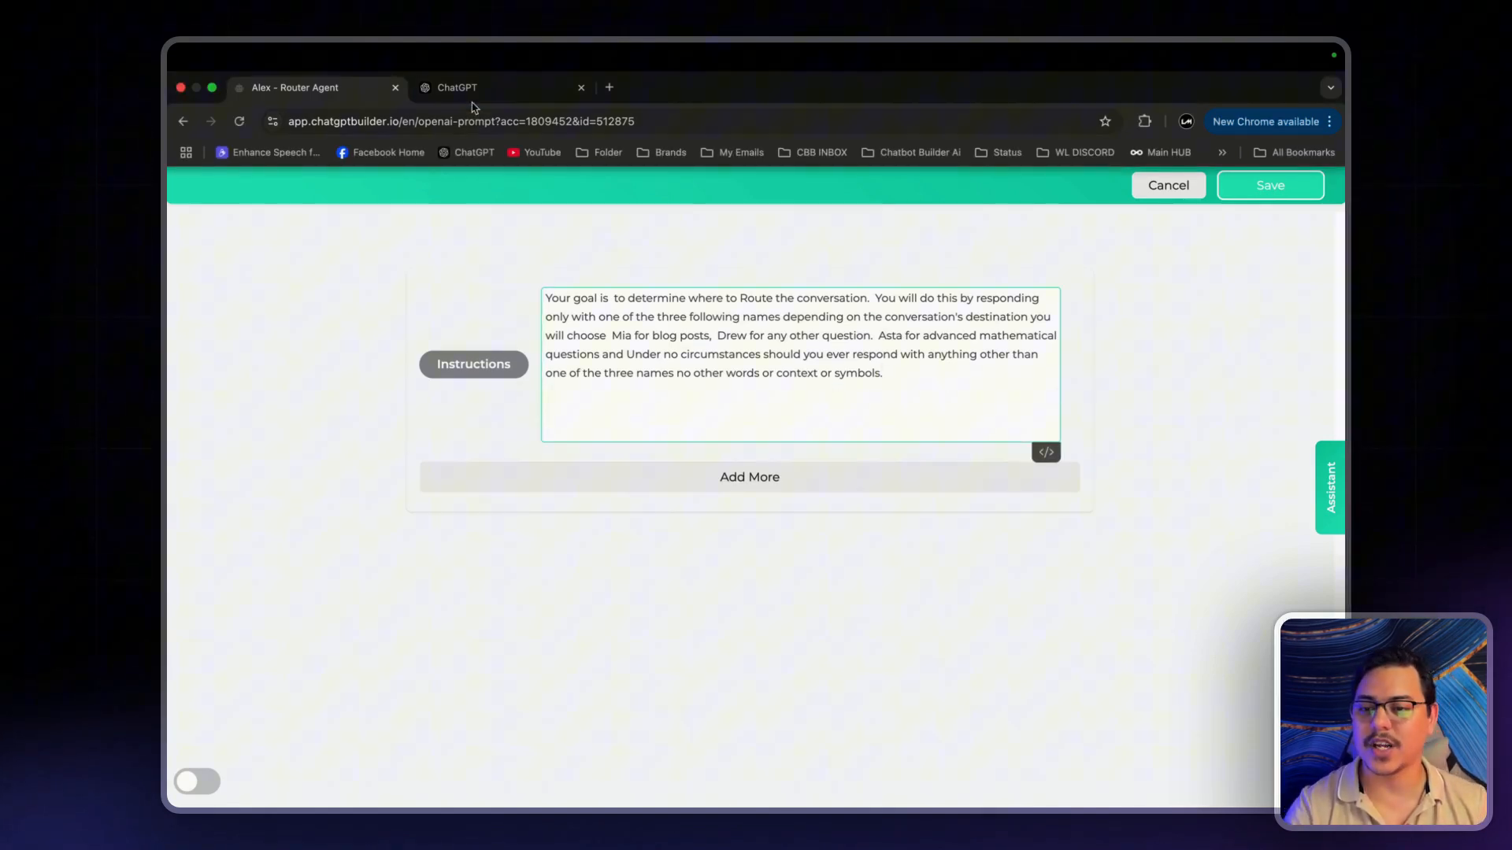
Ask ChatGPT for 15 conversations answered only 'Mia', 'Drew' or 'Asta', and review them.
left_click(457, 86)
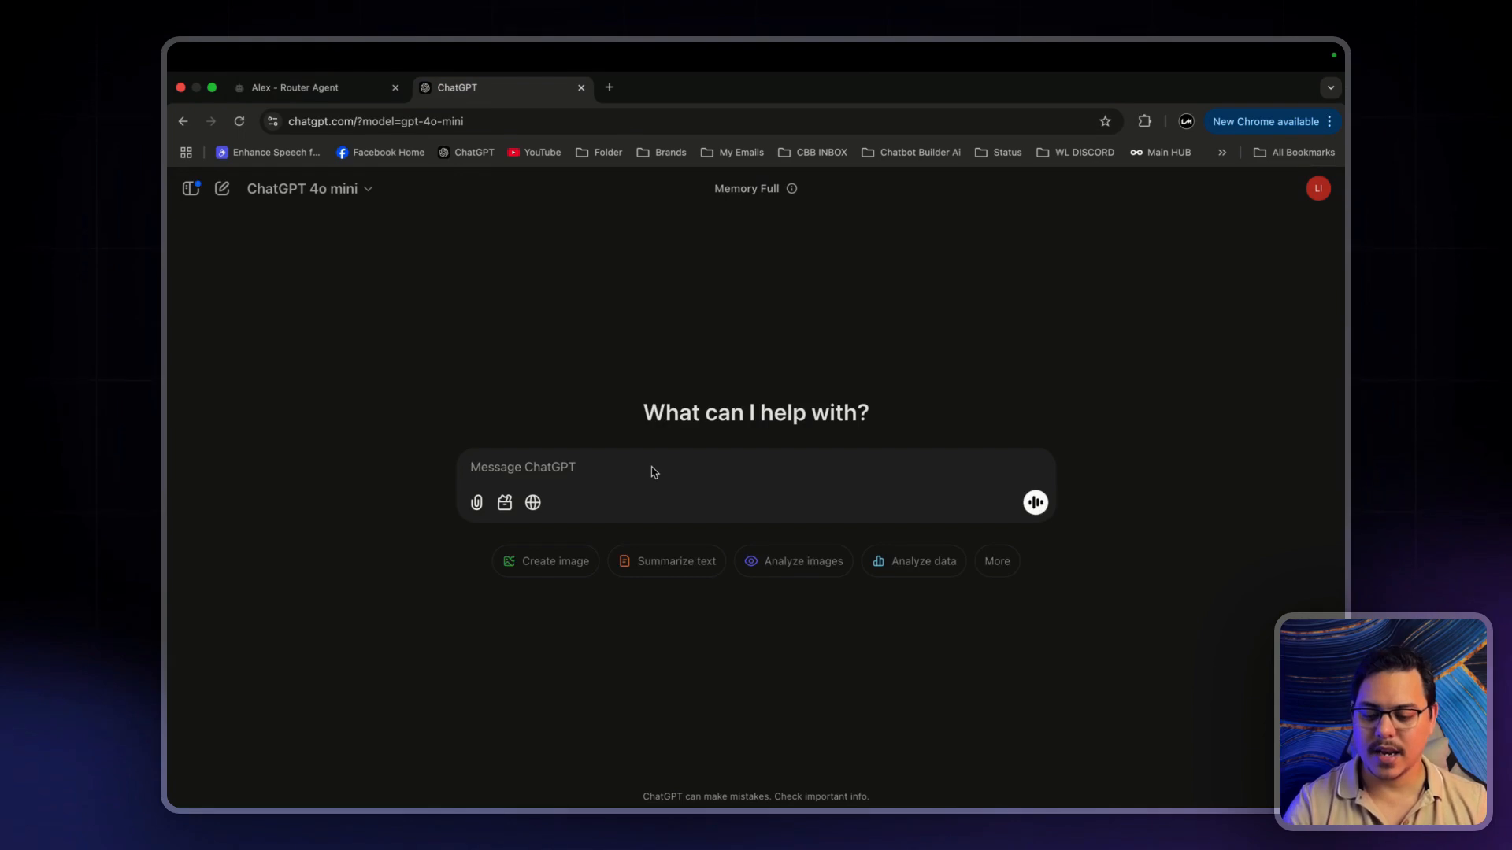
type("generate \"15 conversation examples in user and assistant style where the user will say a message to the bot and the assistant will respond with only one of three names and no other words characters or symbols  Mia for blog posts,  Drew for any other question.  Asta for advanced mathematics questions")
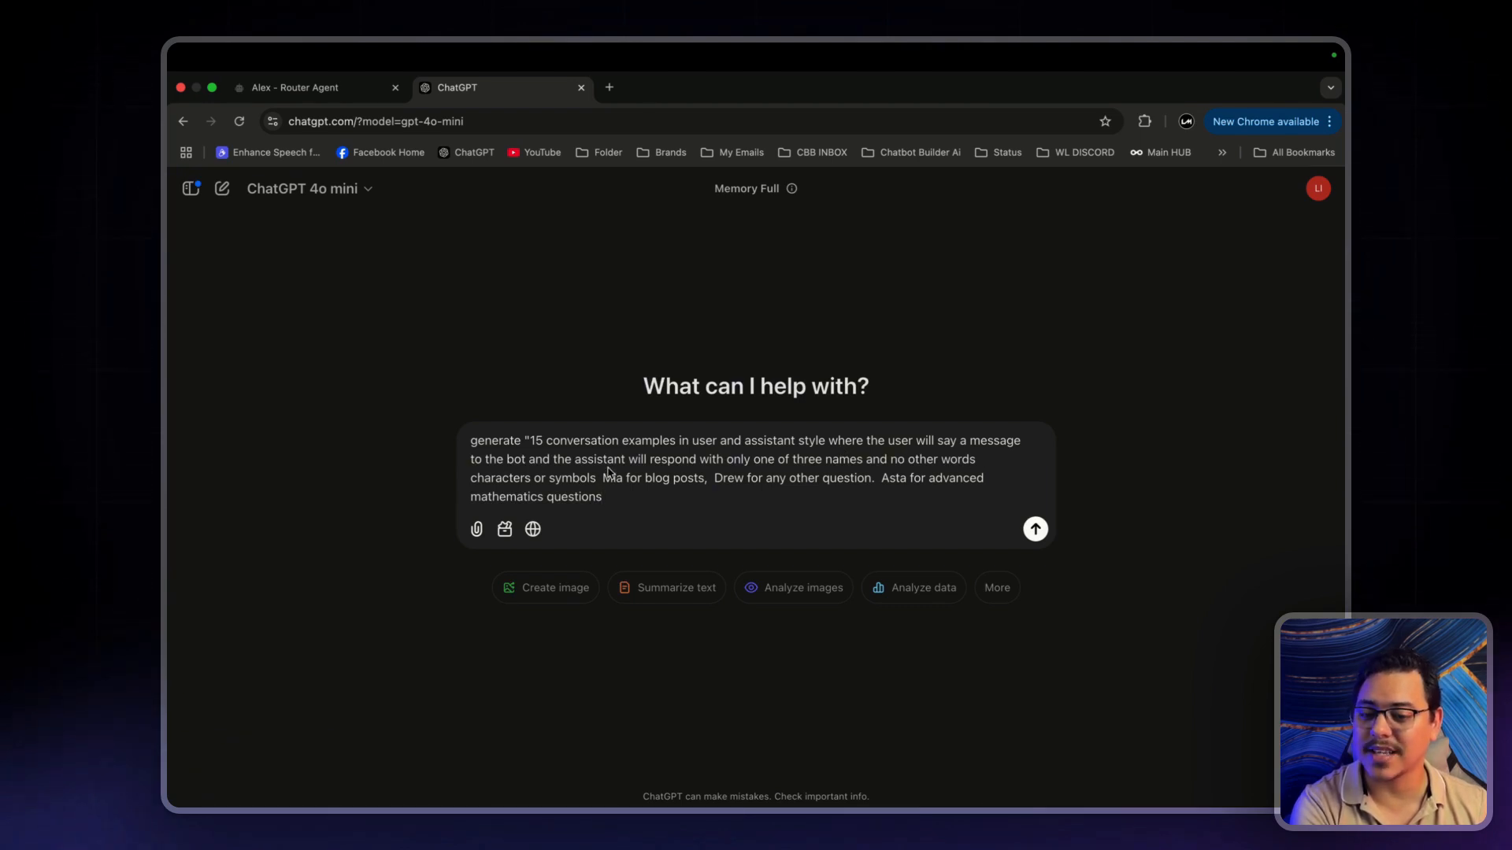
mouse_move(787, 471)
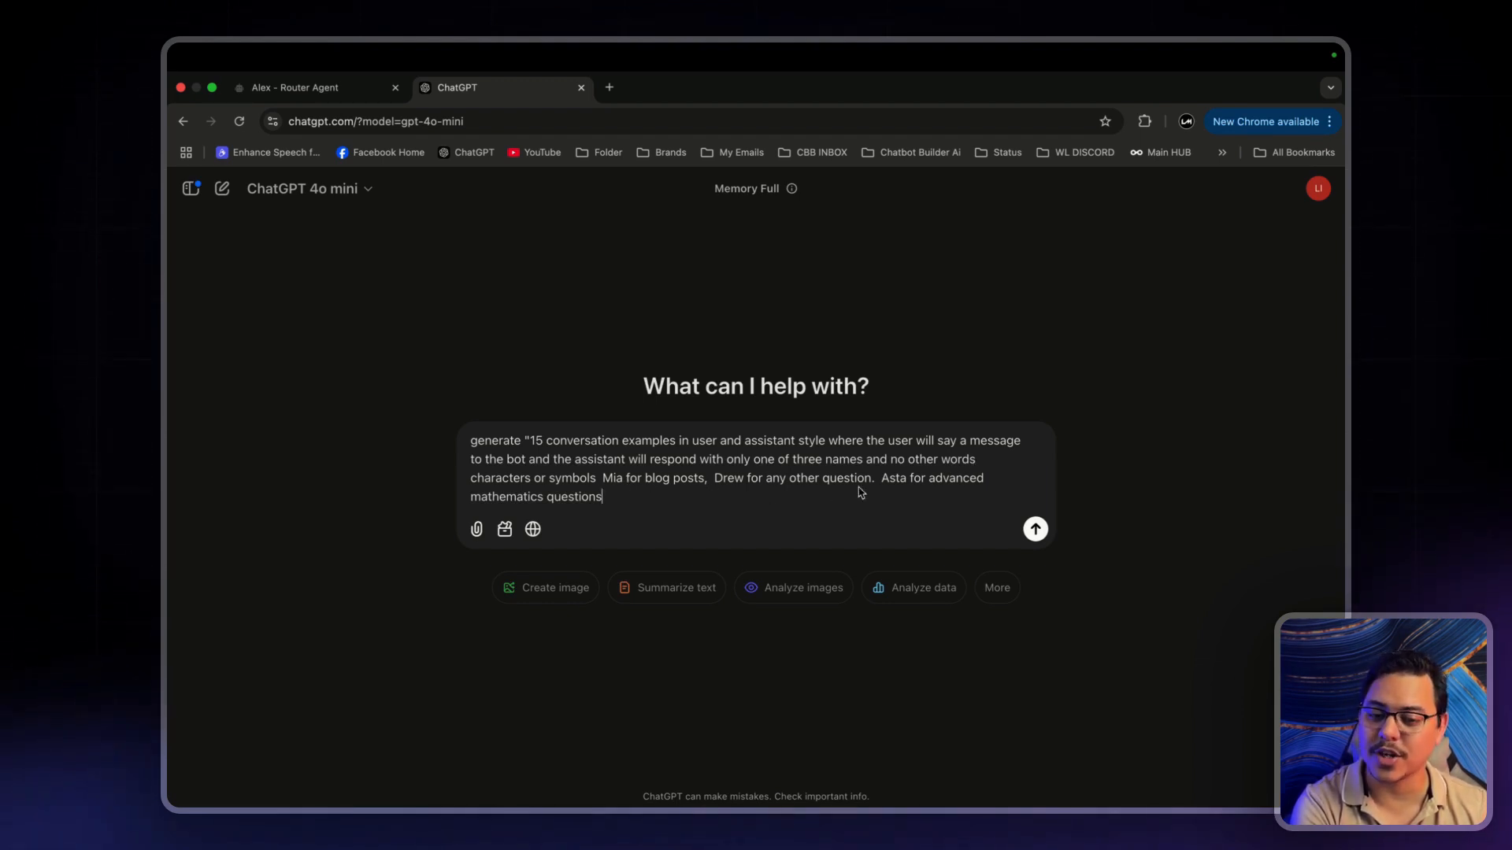
mouse_move(583, 511)
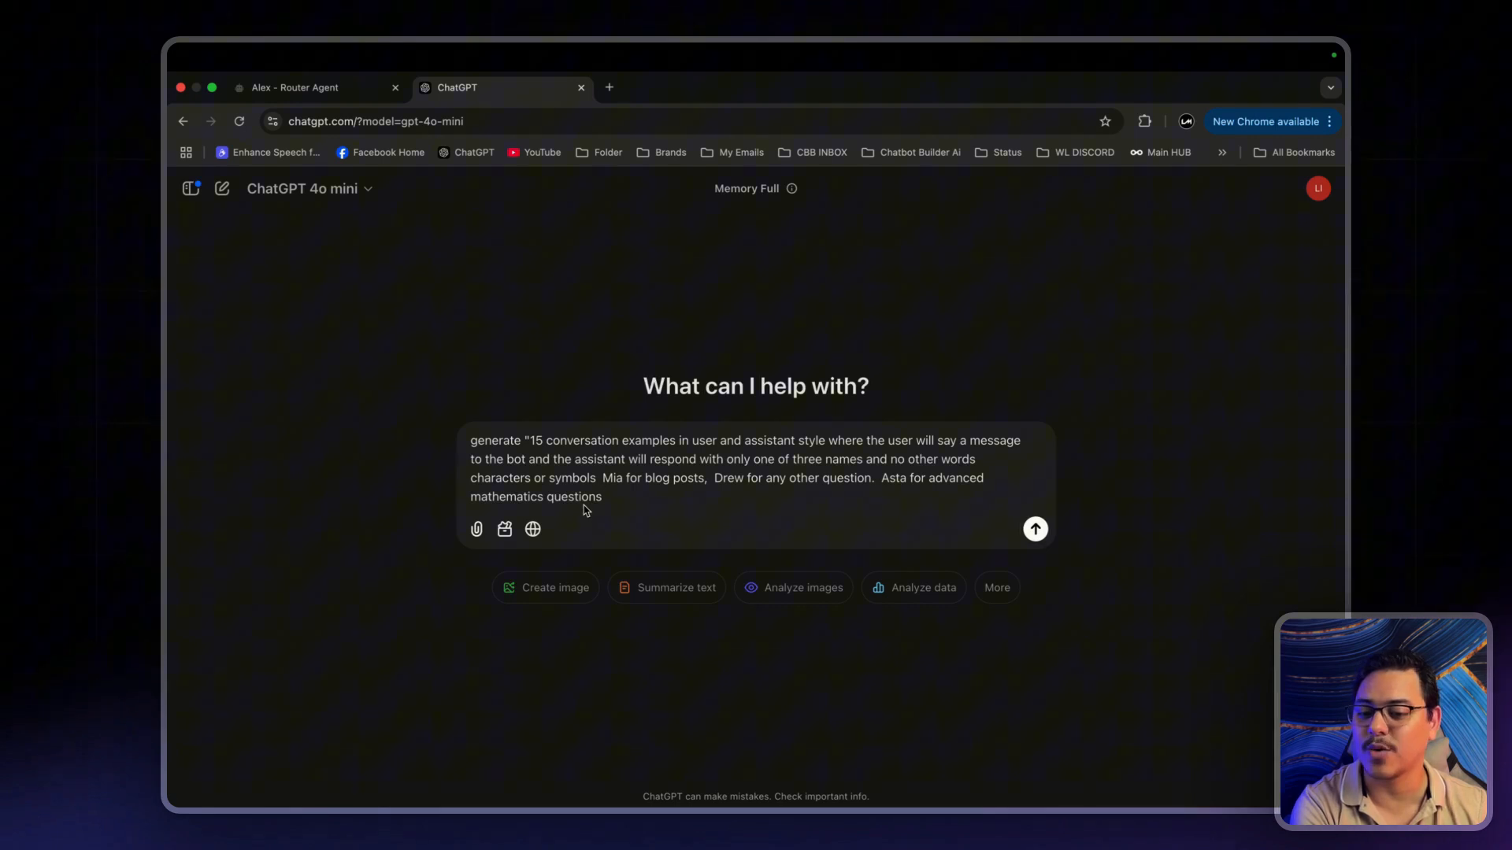
left_click(1034, 529)
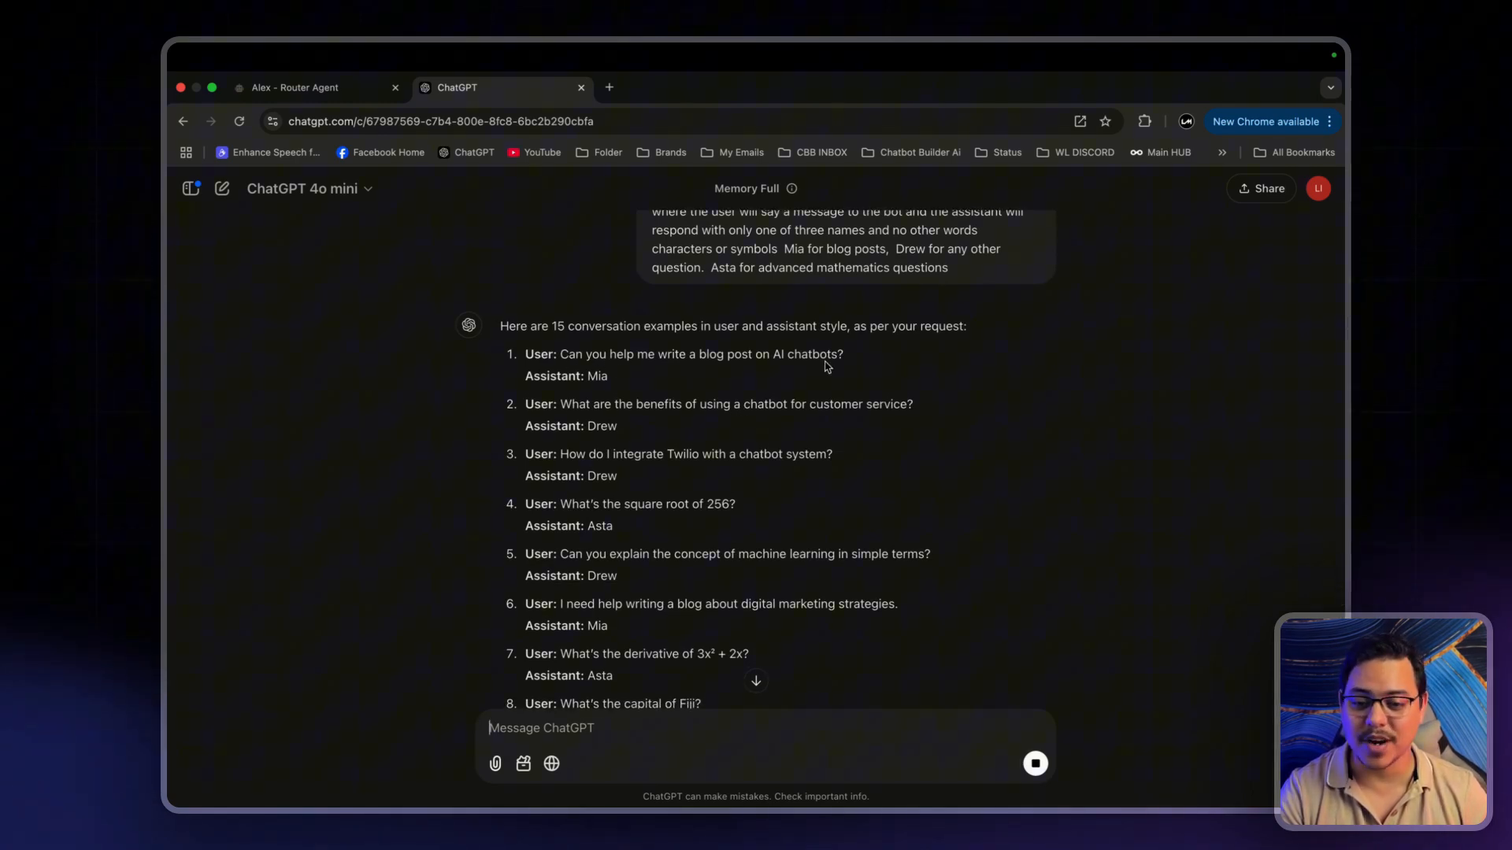
double_click(595, 377)
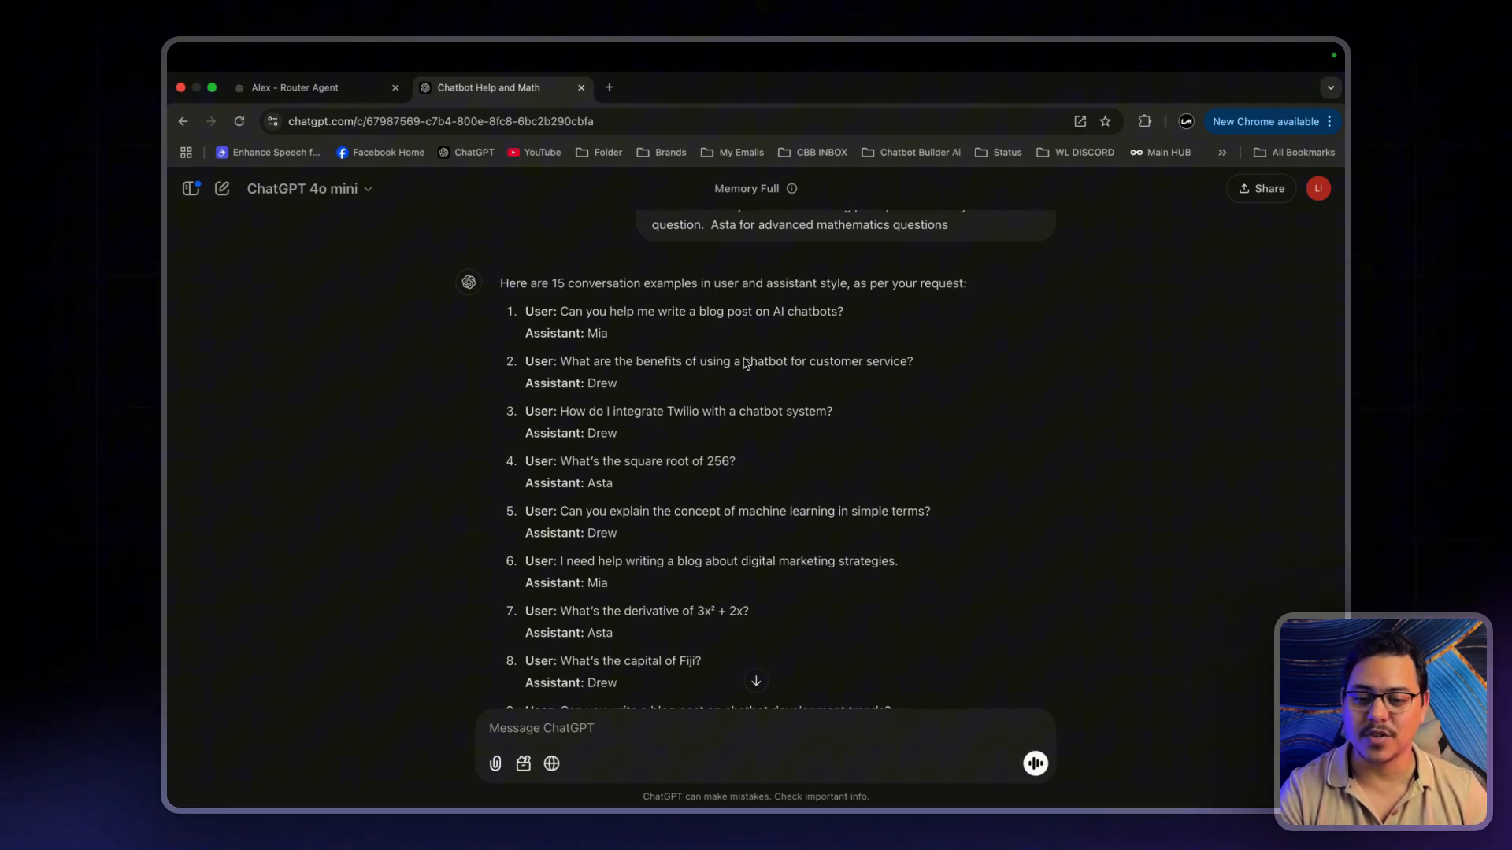
mouse_move(684, 400)
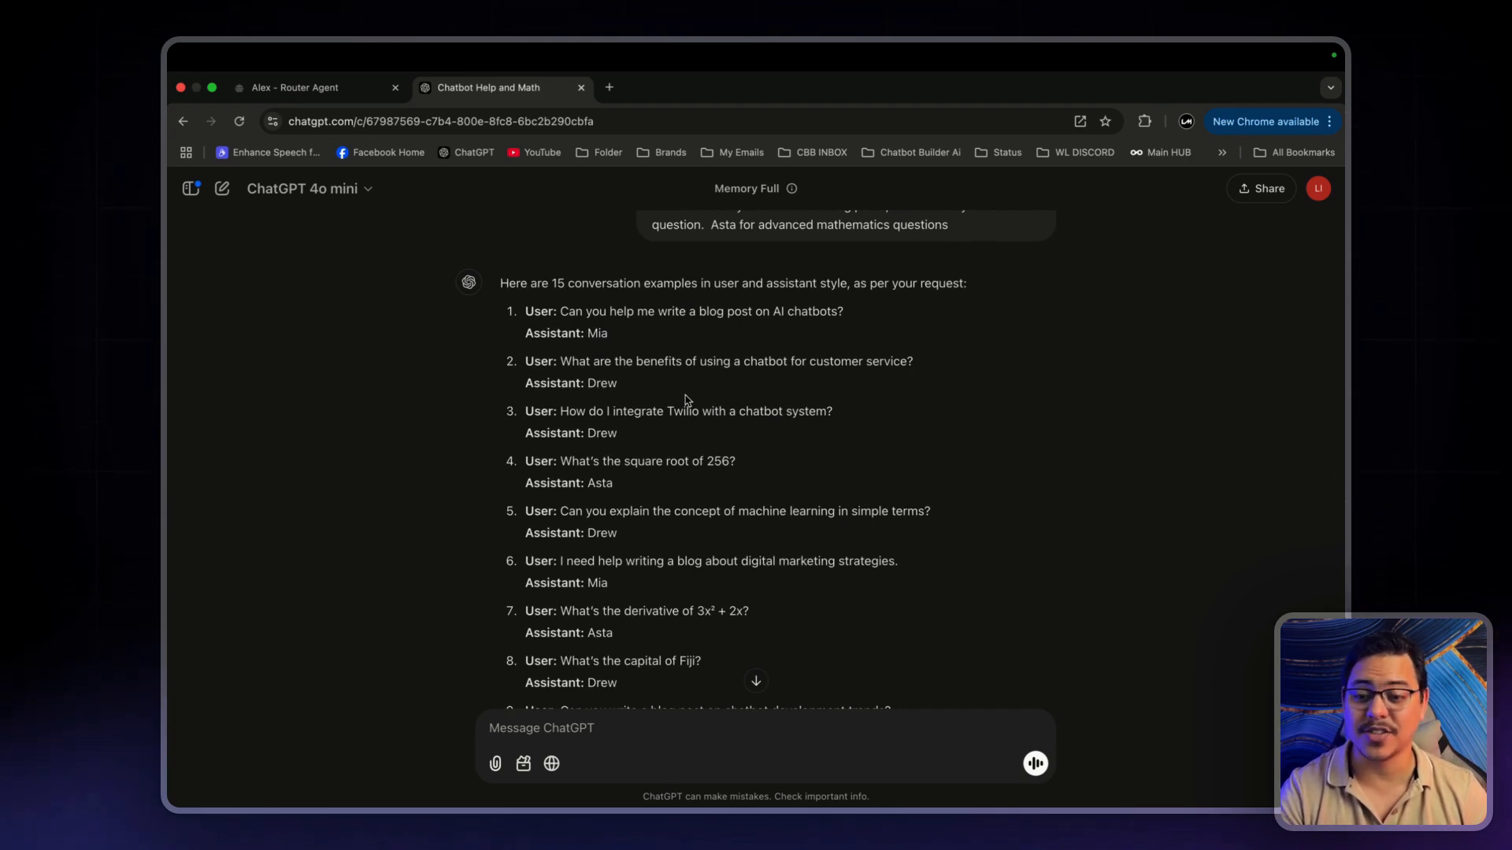
scroll("down", 3)
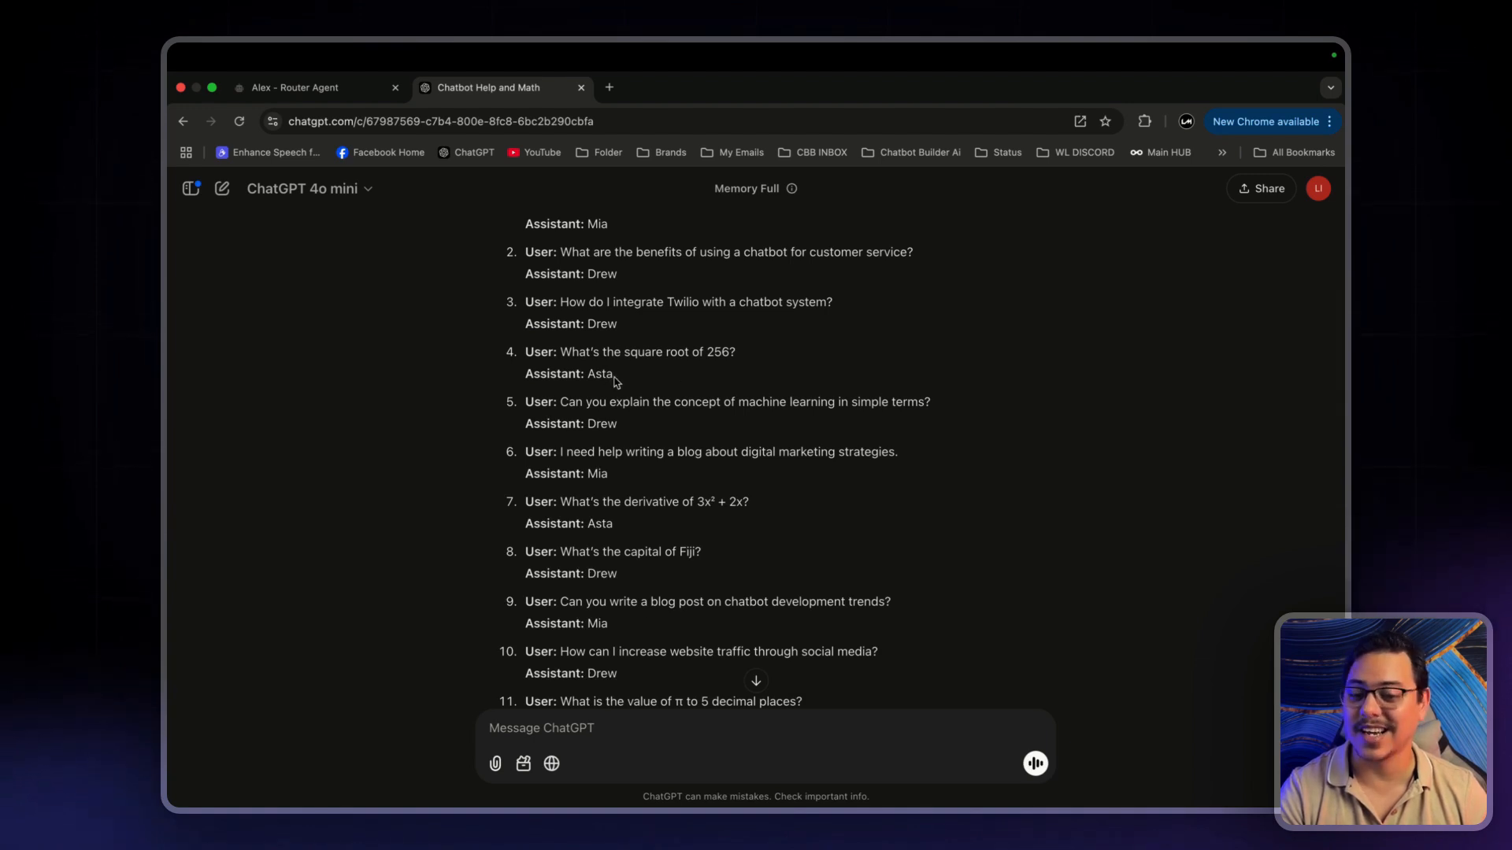
scroll("up", 3)
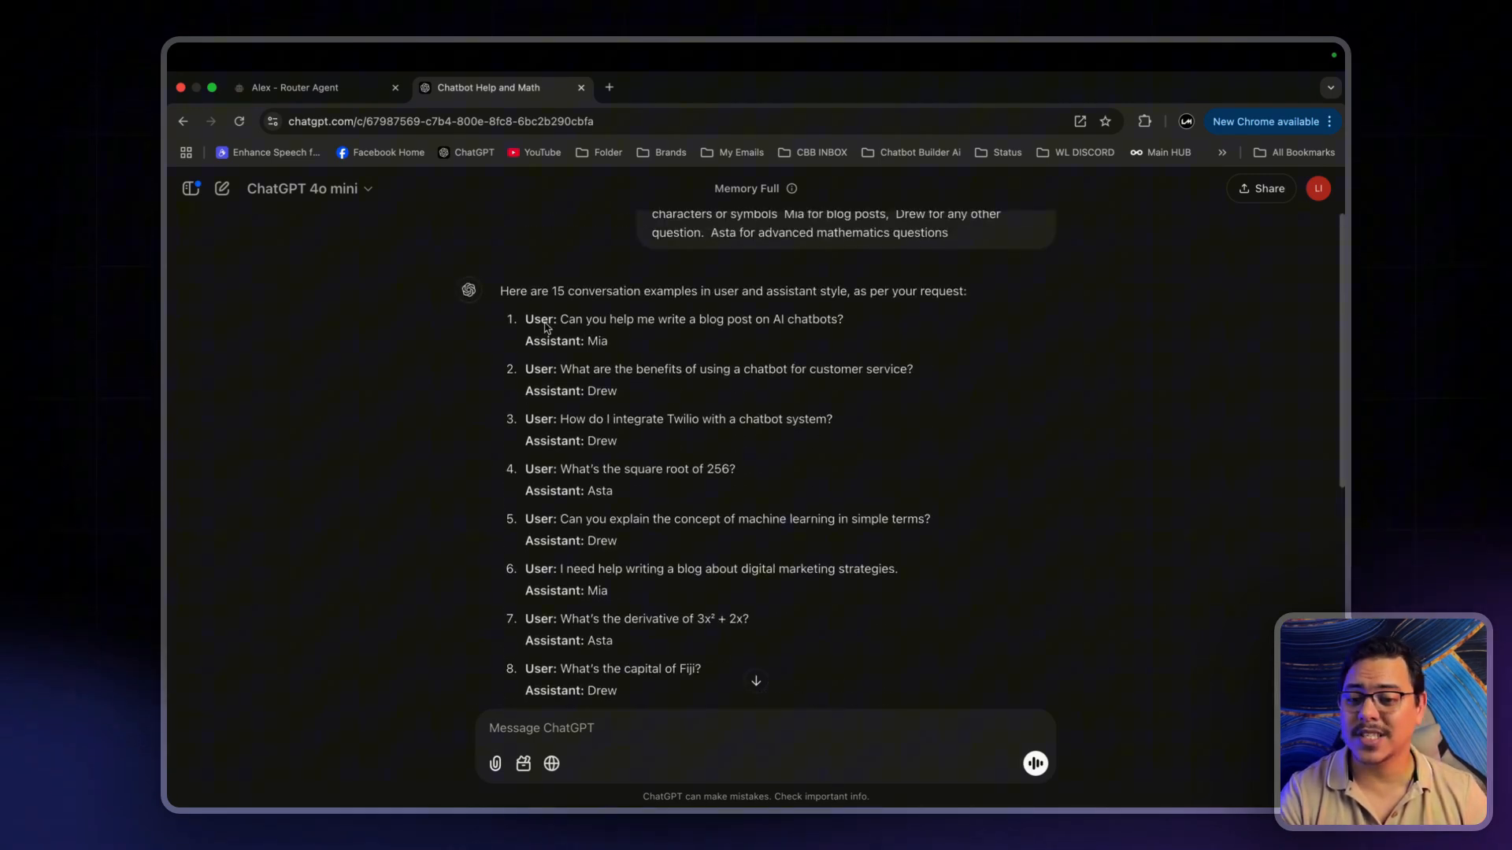
scroll("down", 3)
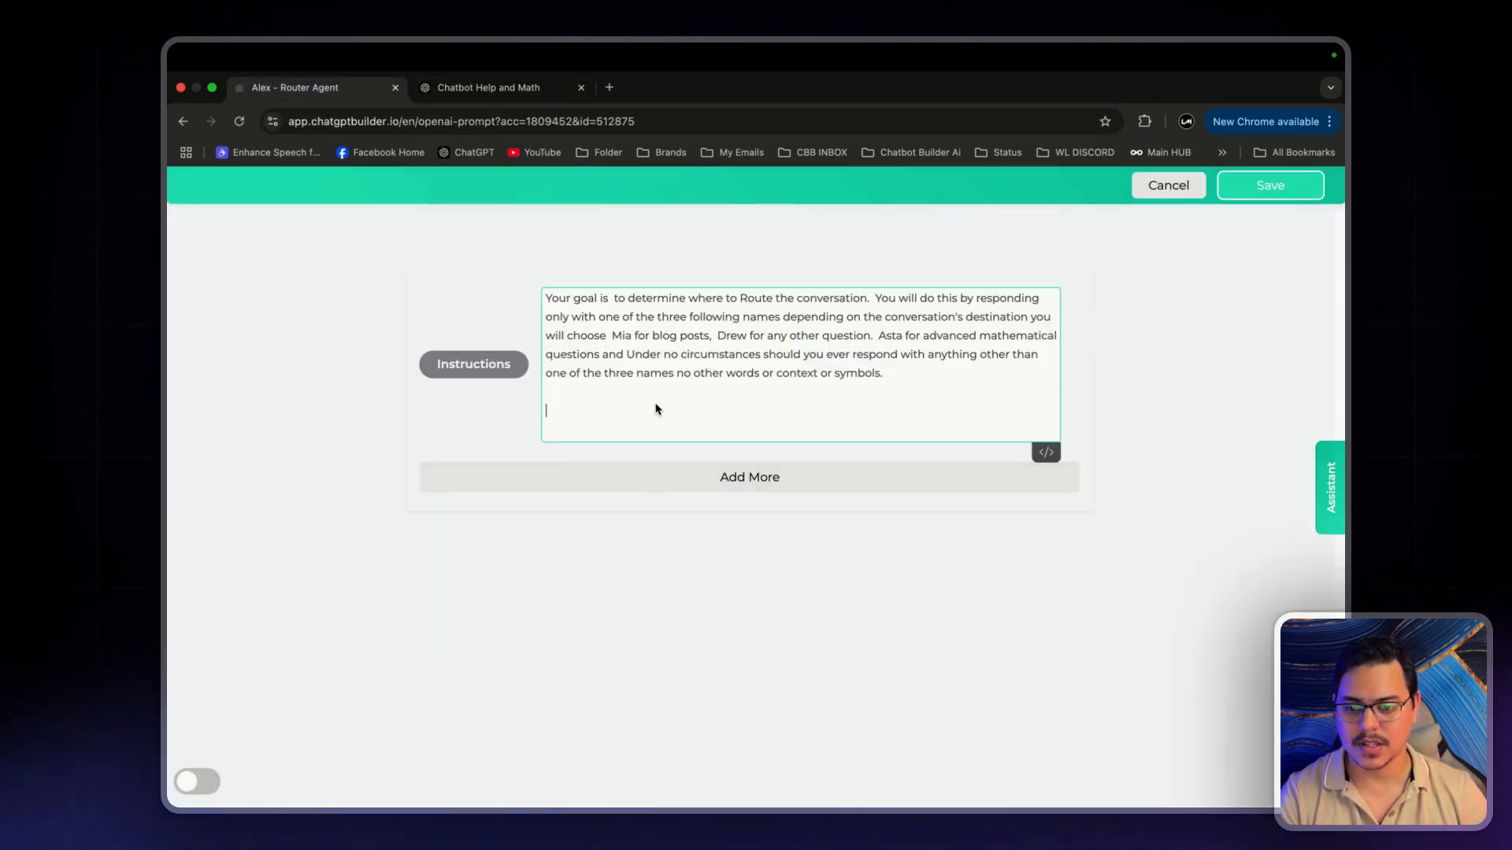
Add the 'Here are some examples' conversations to Alex's instructions and save.
type("Here are some")
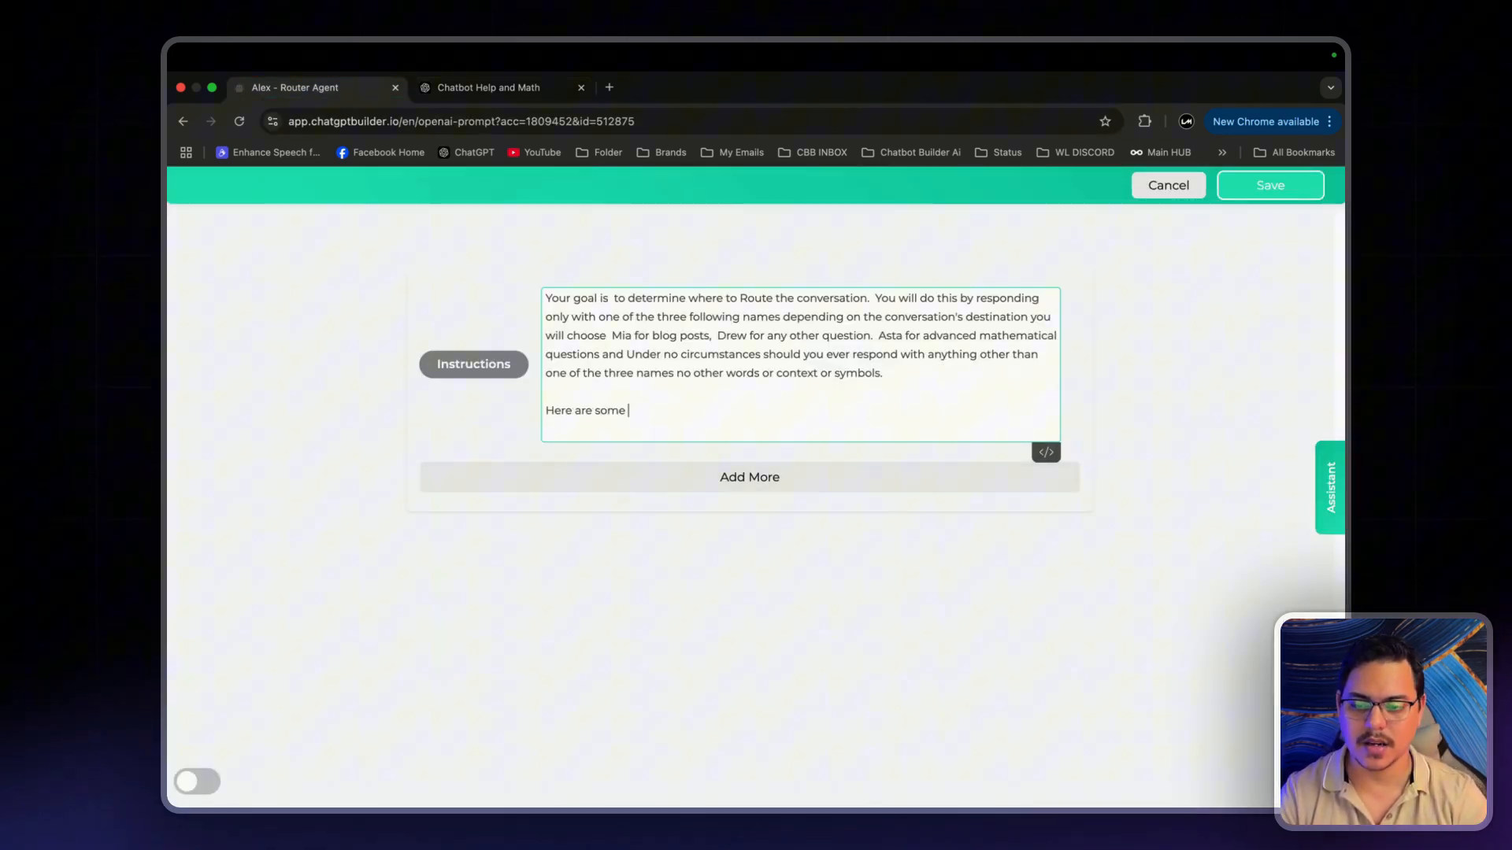
type("examples")
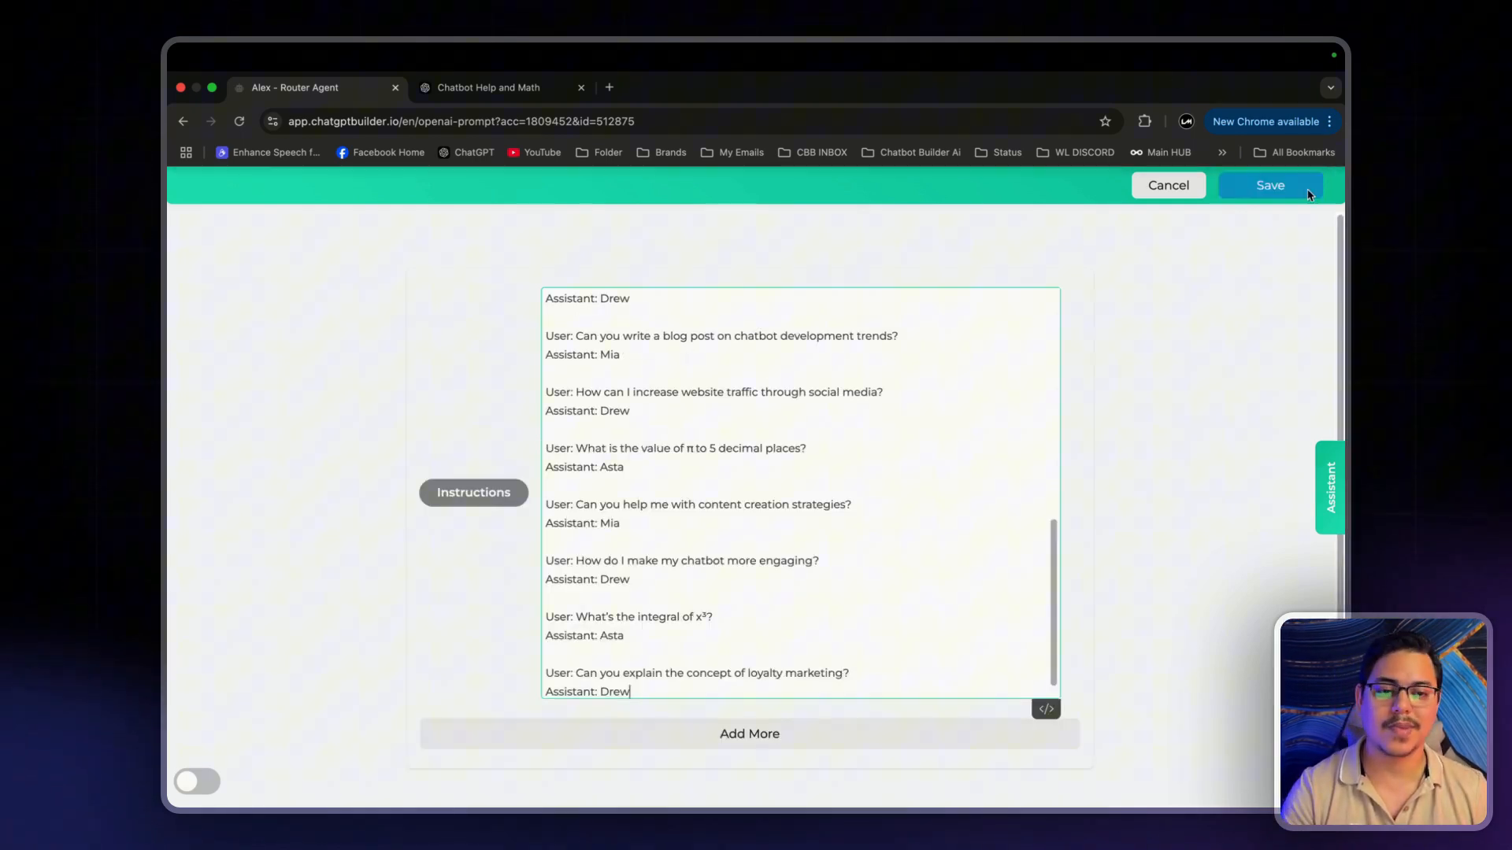
left_click(1270, 185)
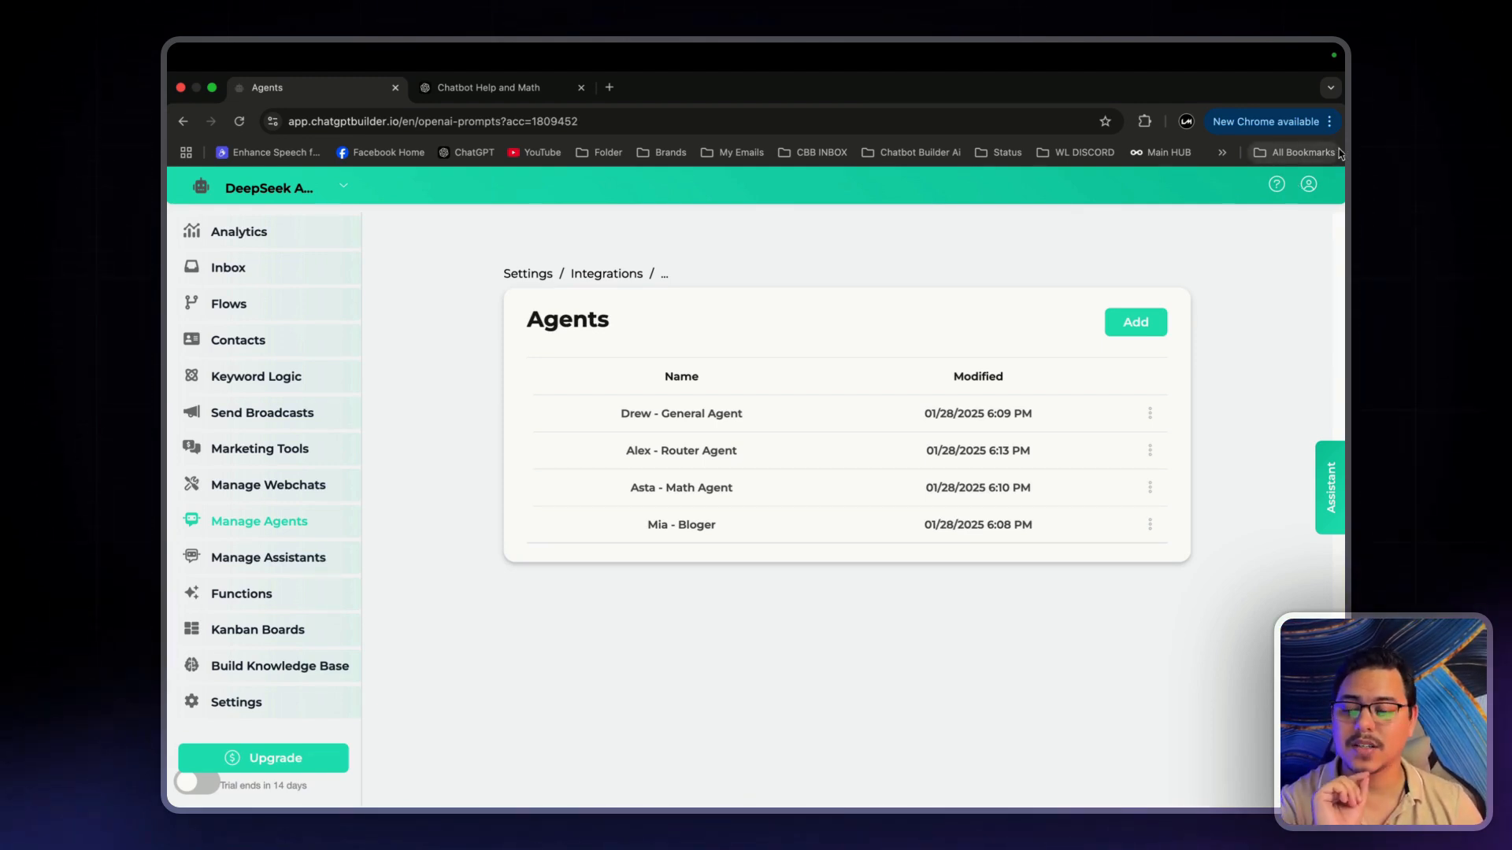
mouse_move(1338, 152)
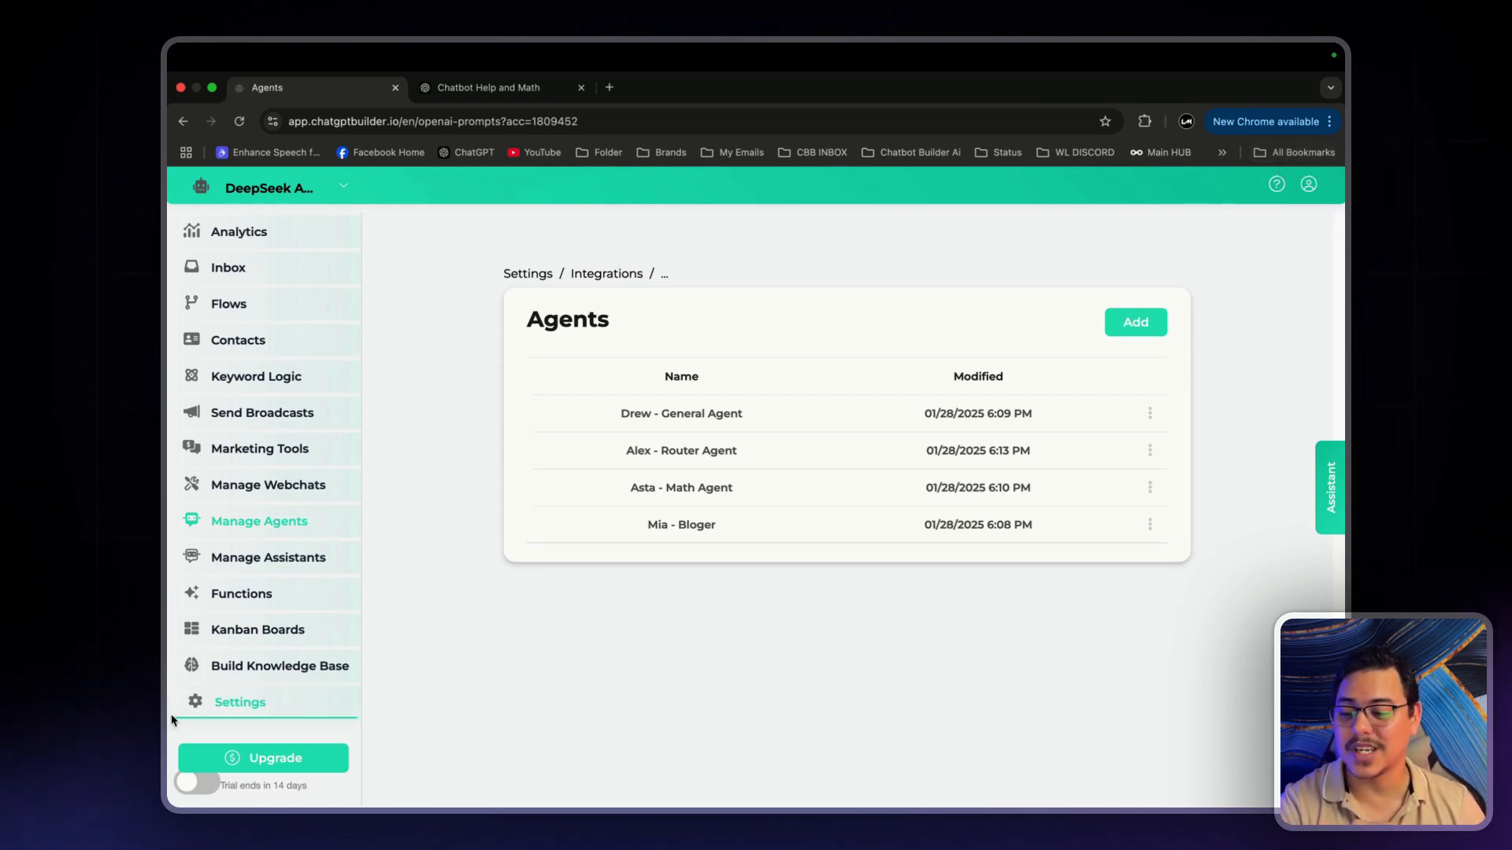
In Settings > Integrations, switch off the OpenAI Default Agent option.
left_click(240, 701)
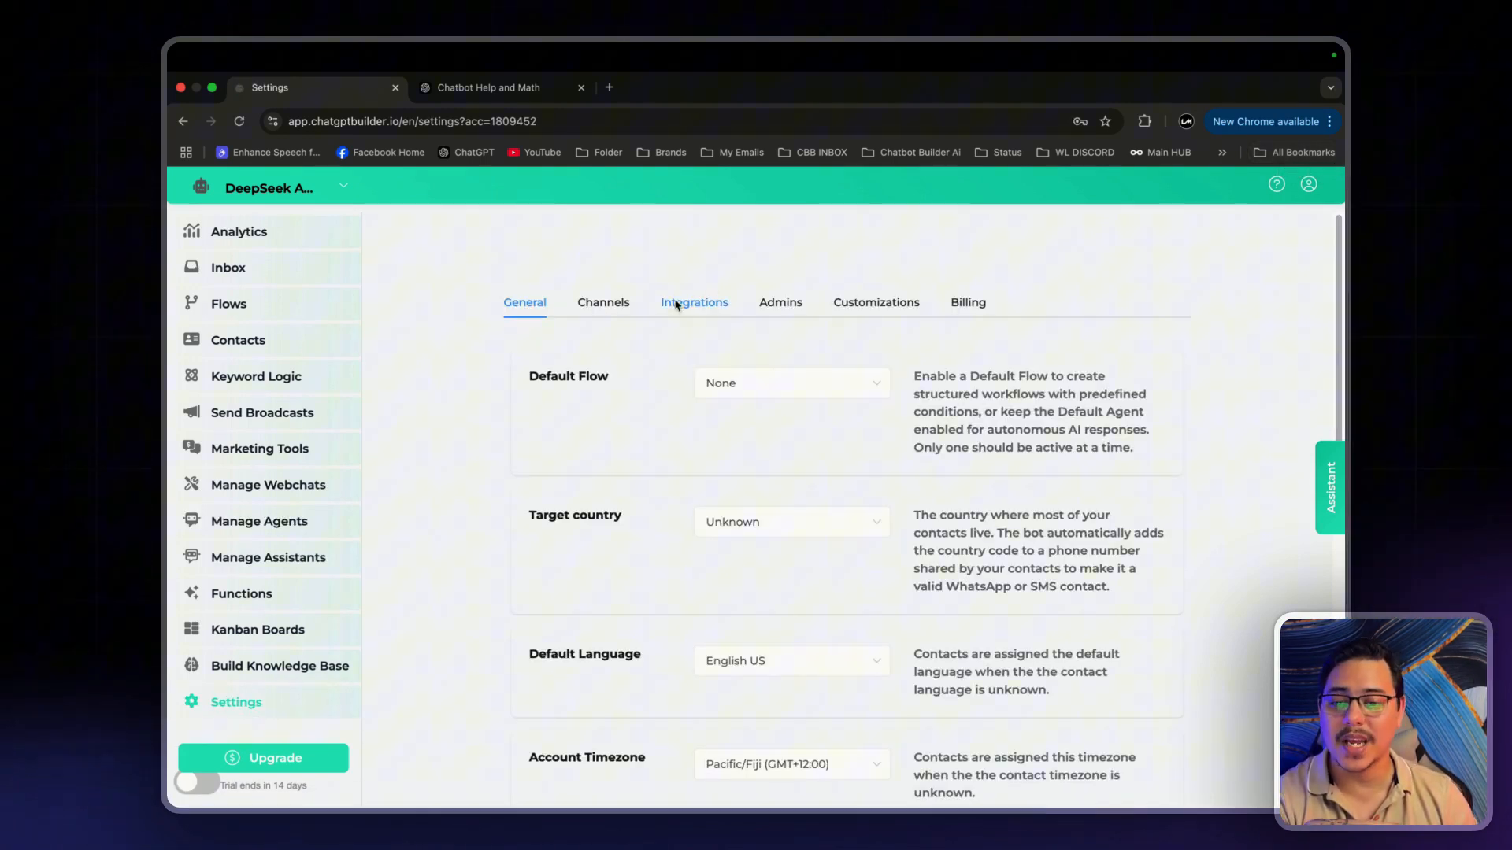
left_click(693, 302)
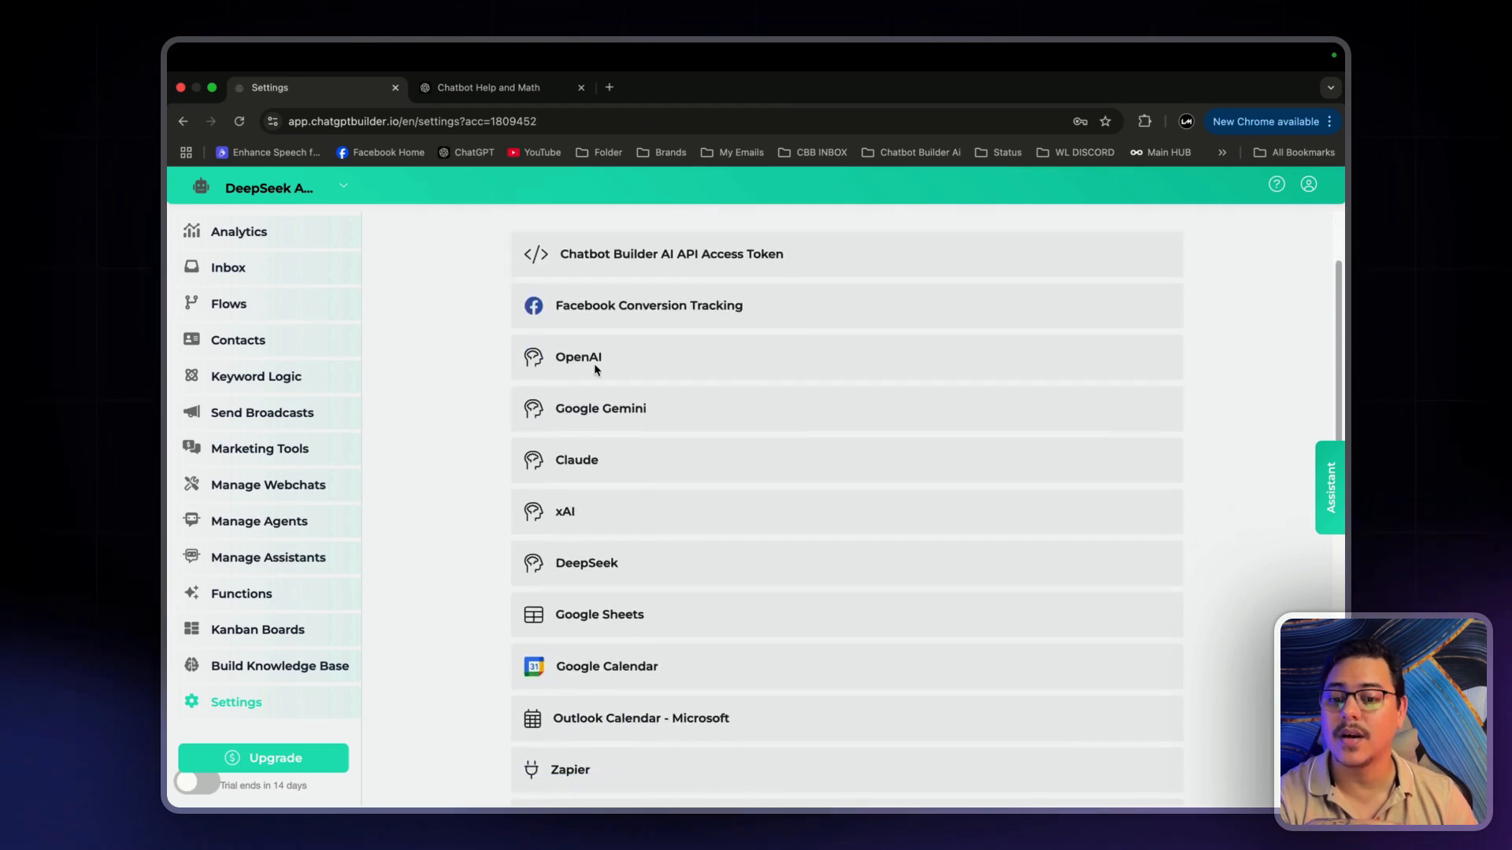
left_click(577, 356)
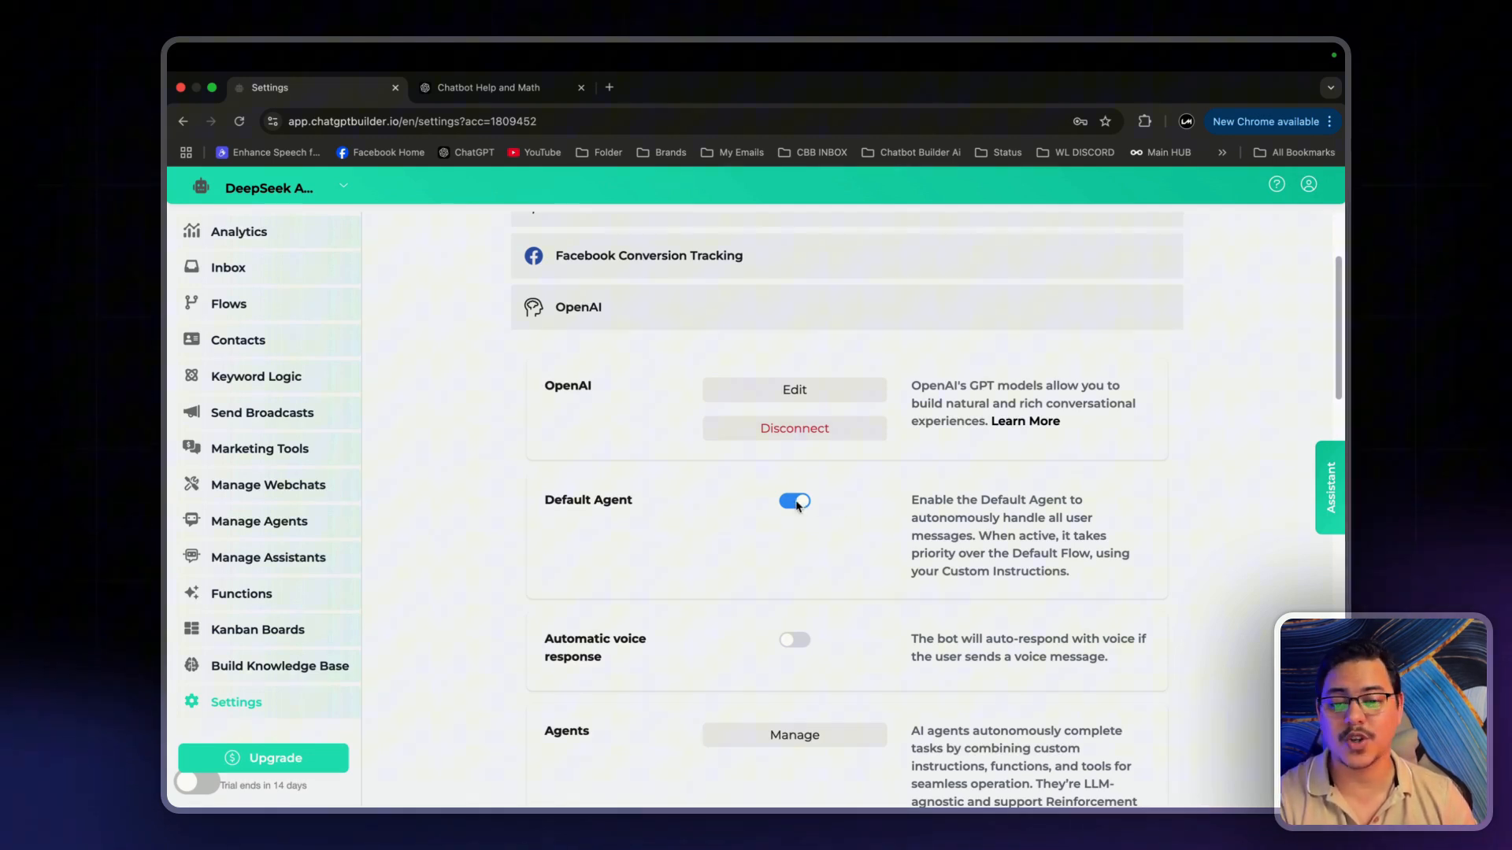
left_click(793, 501)
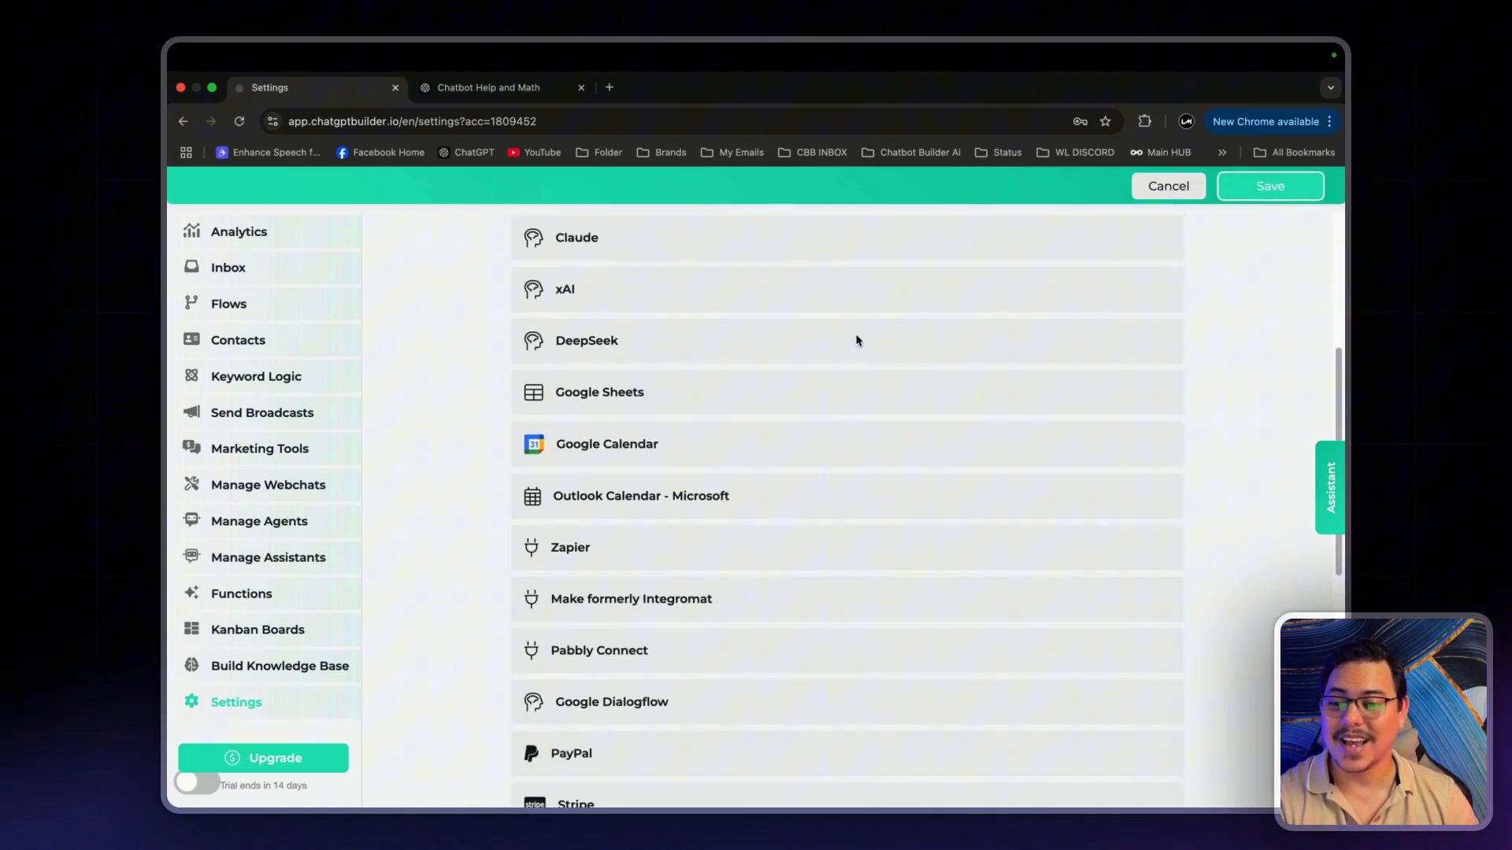
left_click(586, 340)
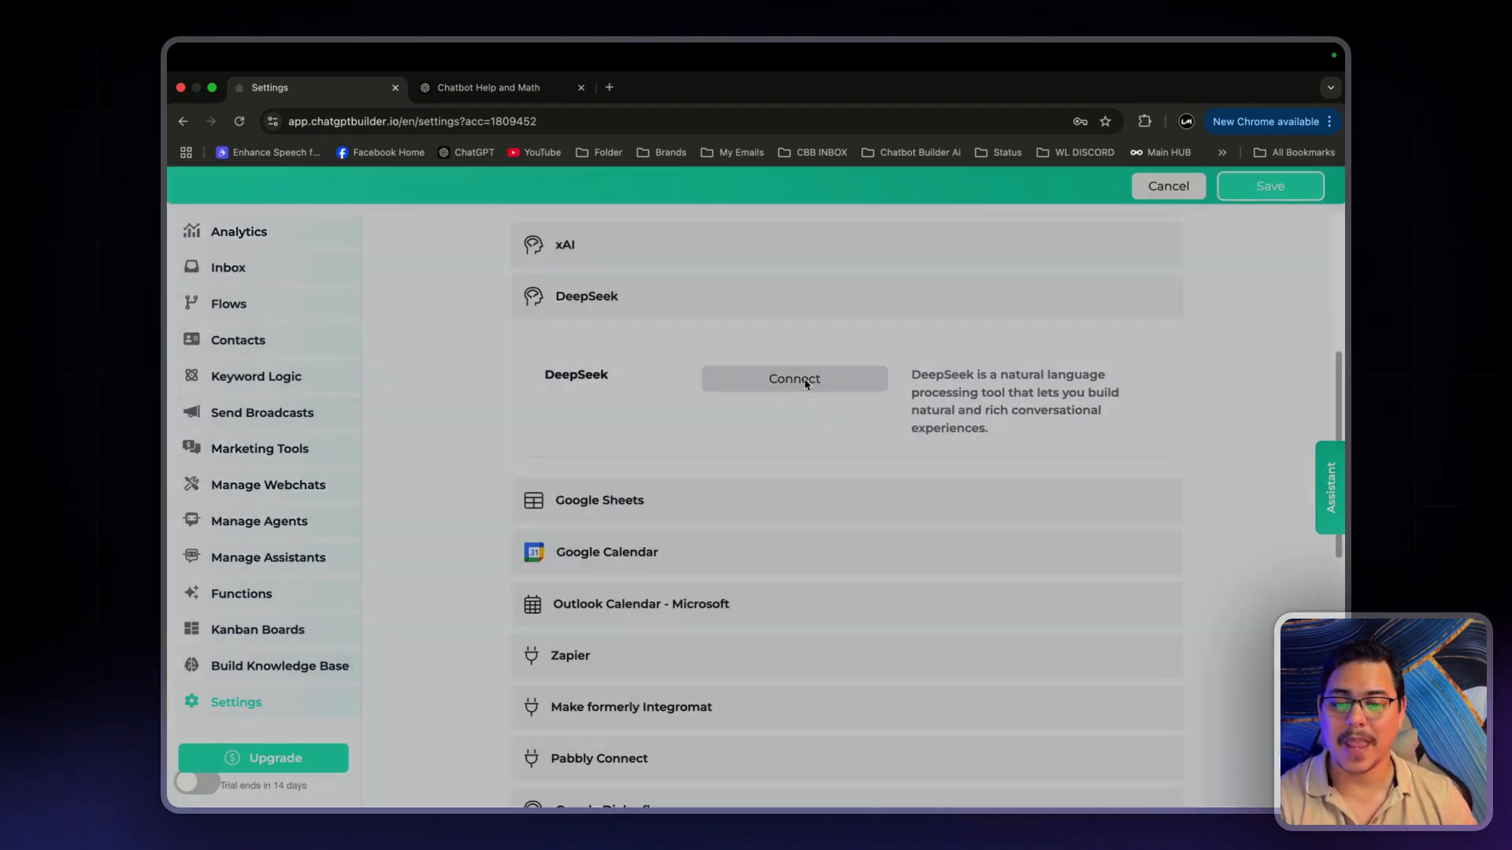
left_click(794, 377)
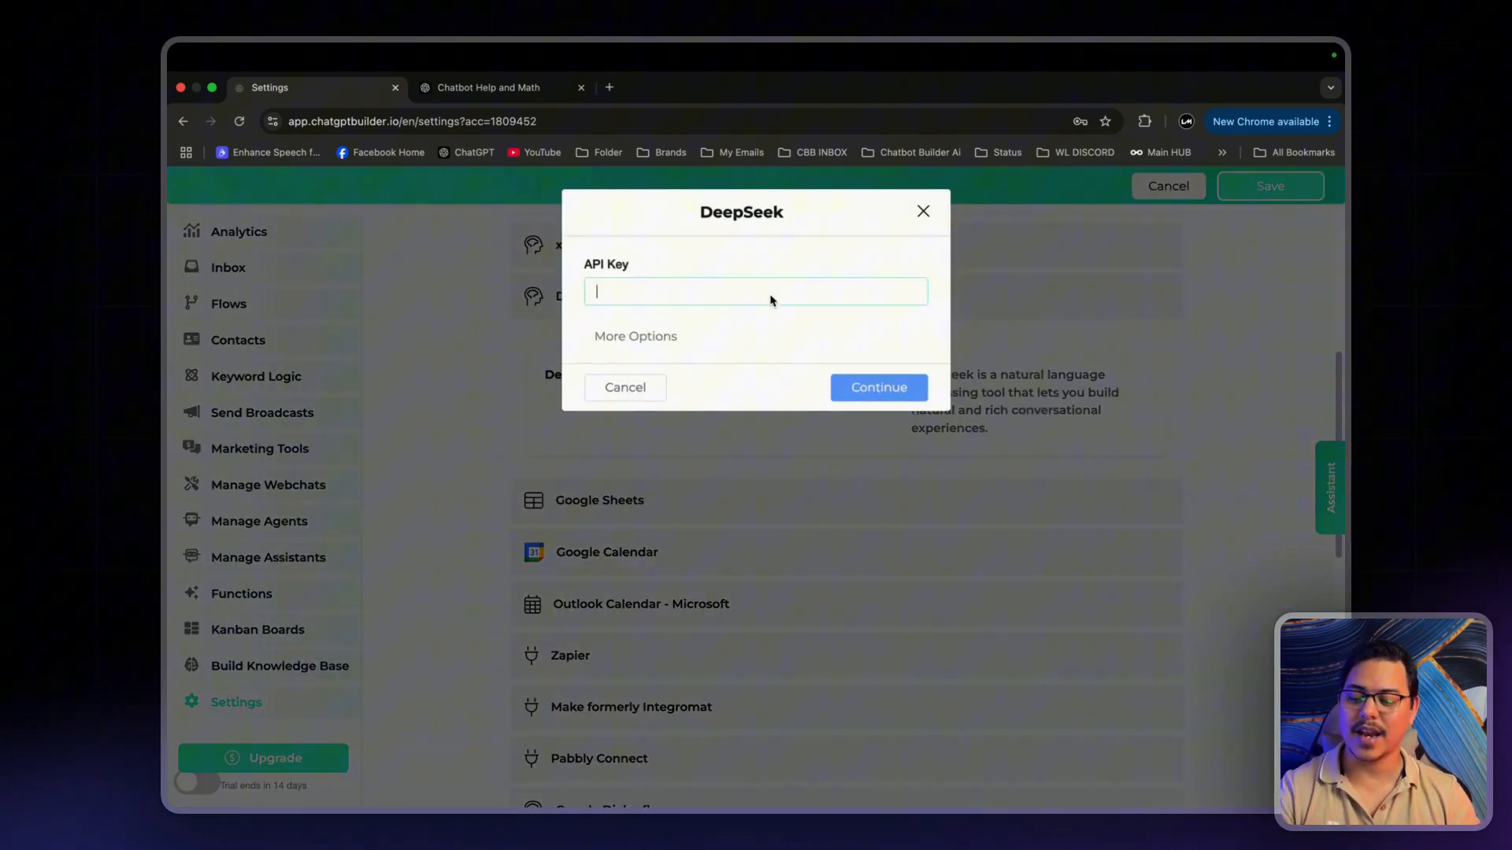
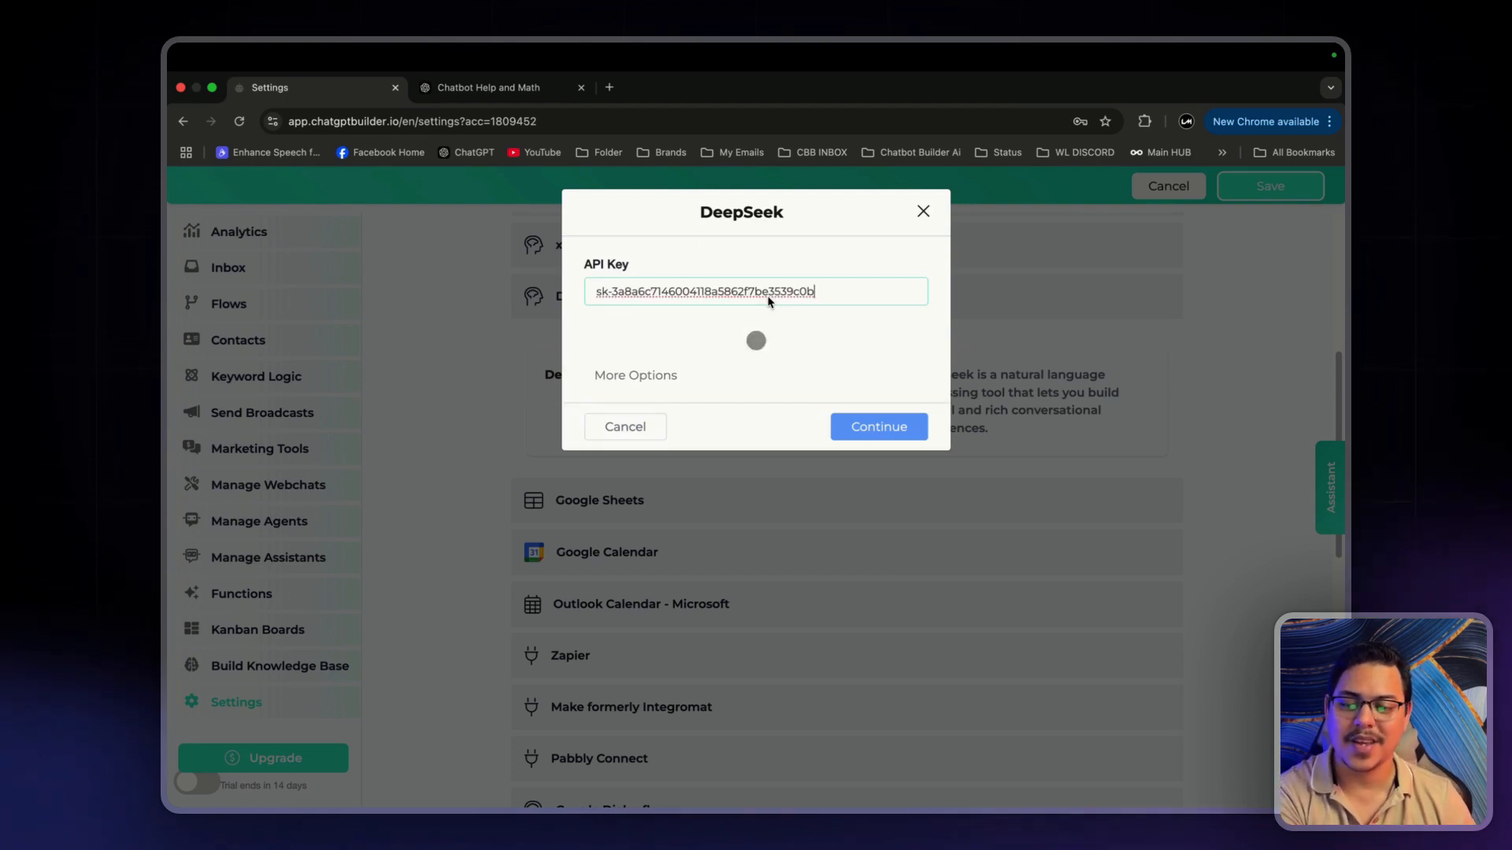
left_click(635, 374)
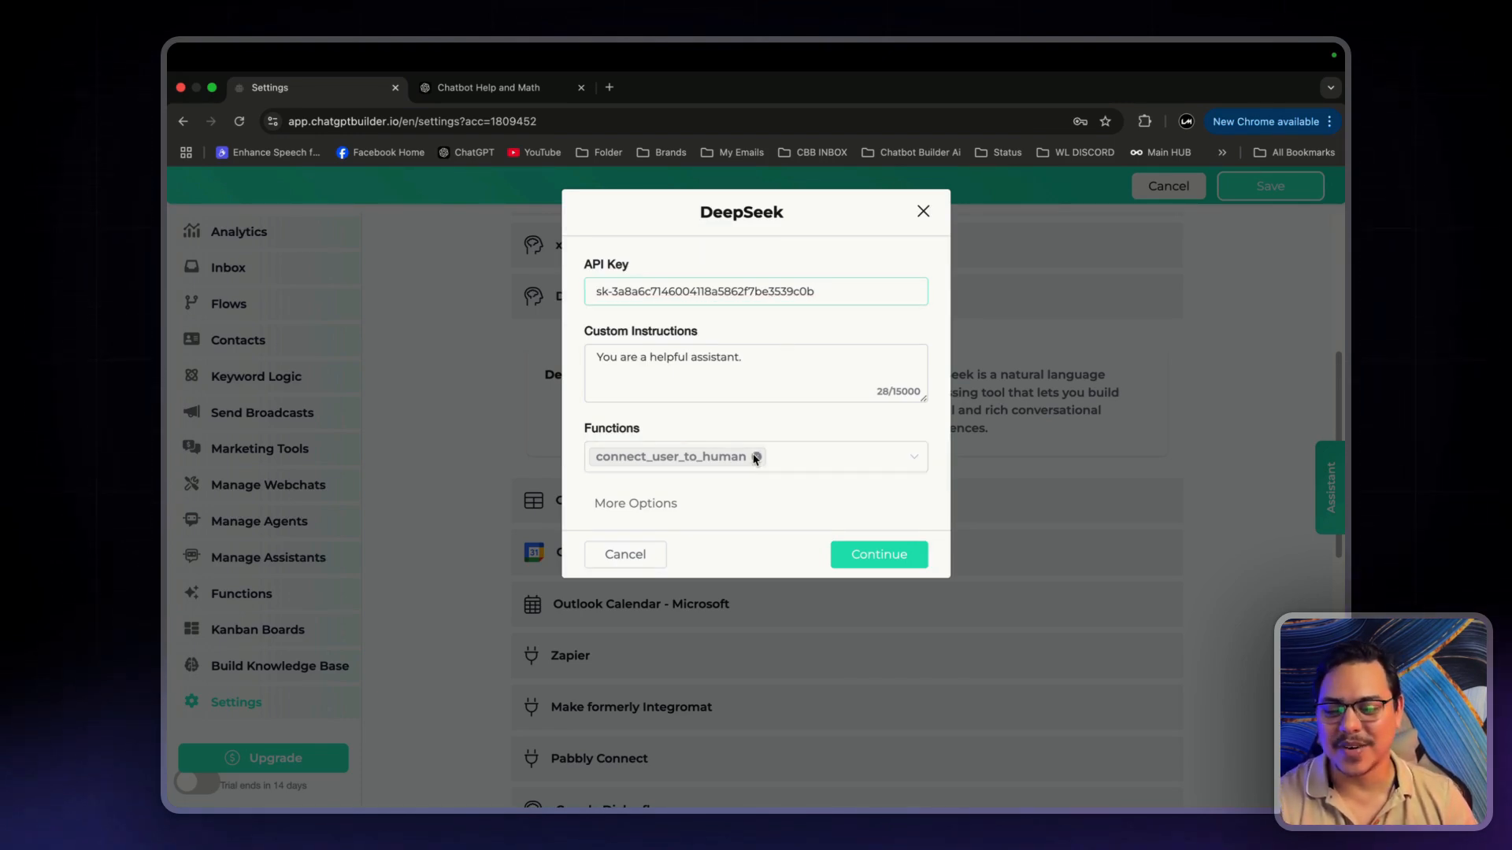
left_click(876, 554)
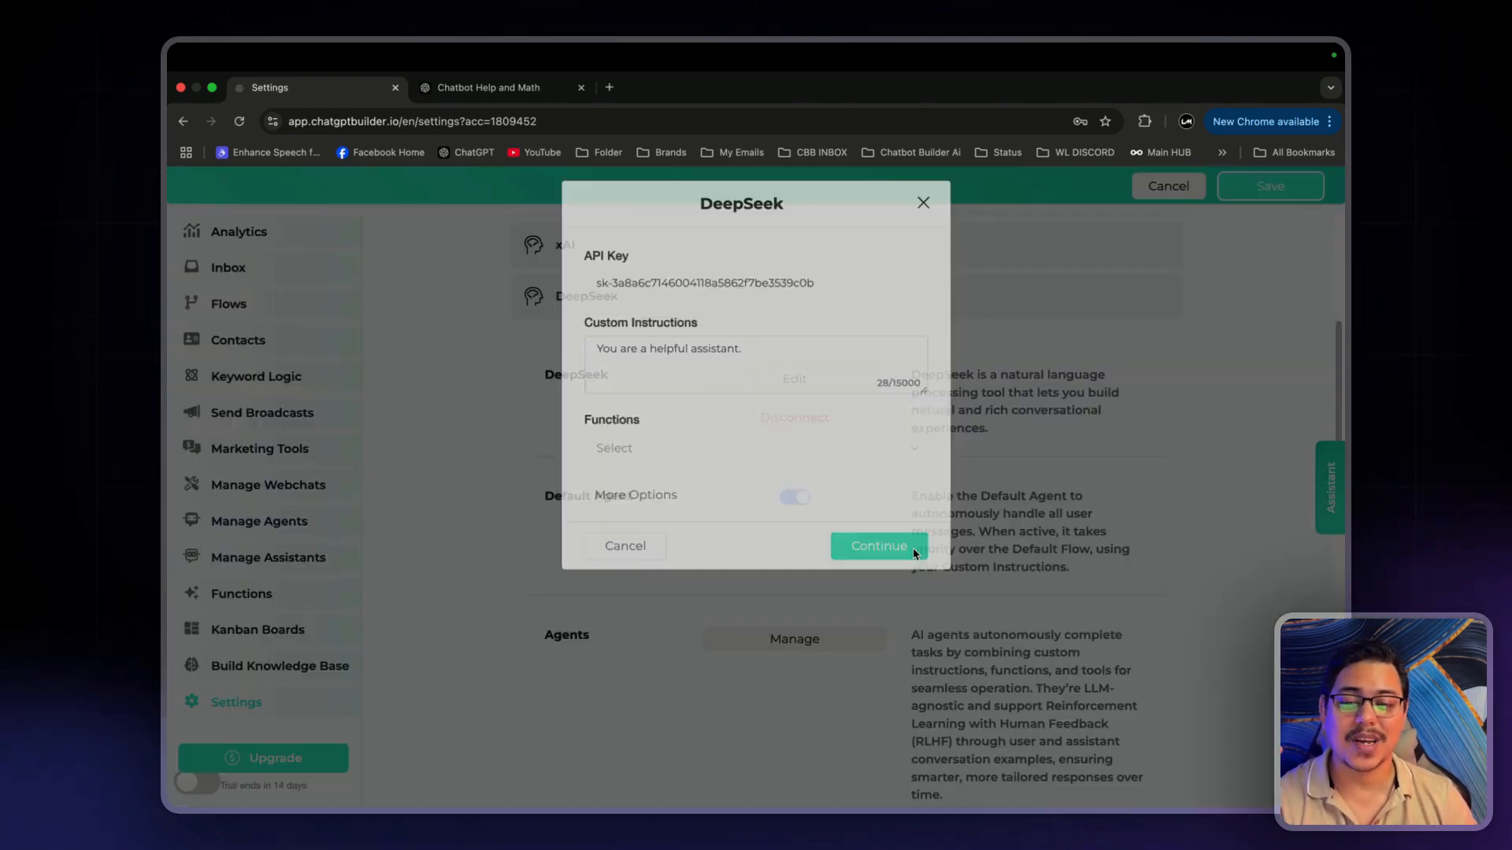
left_click(877, 546)
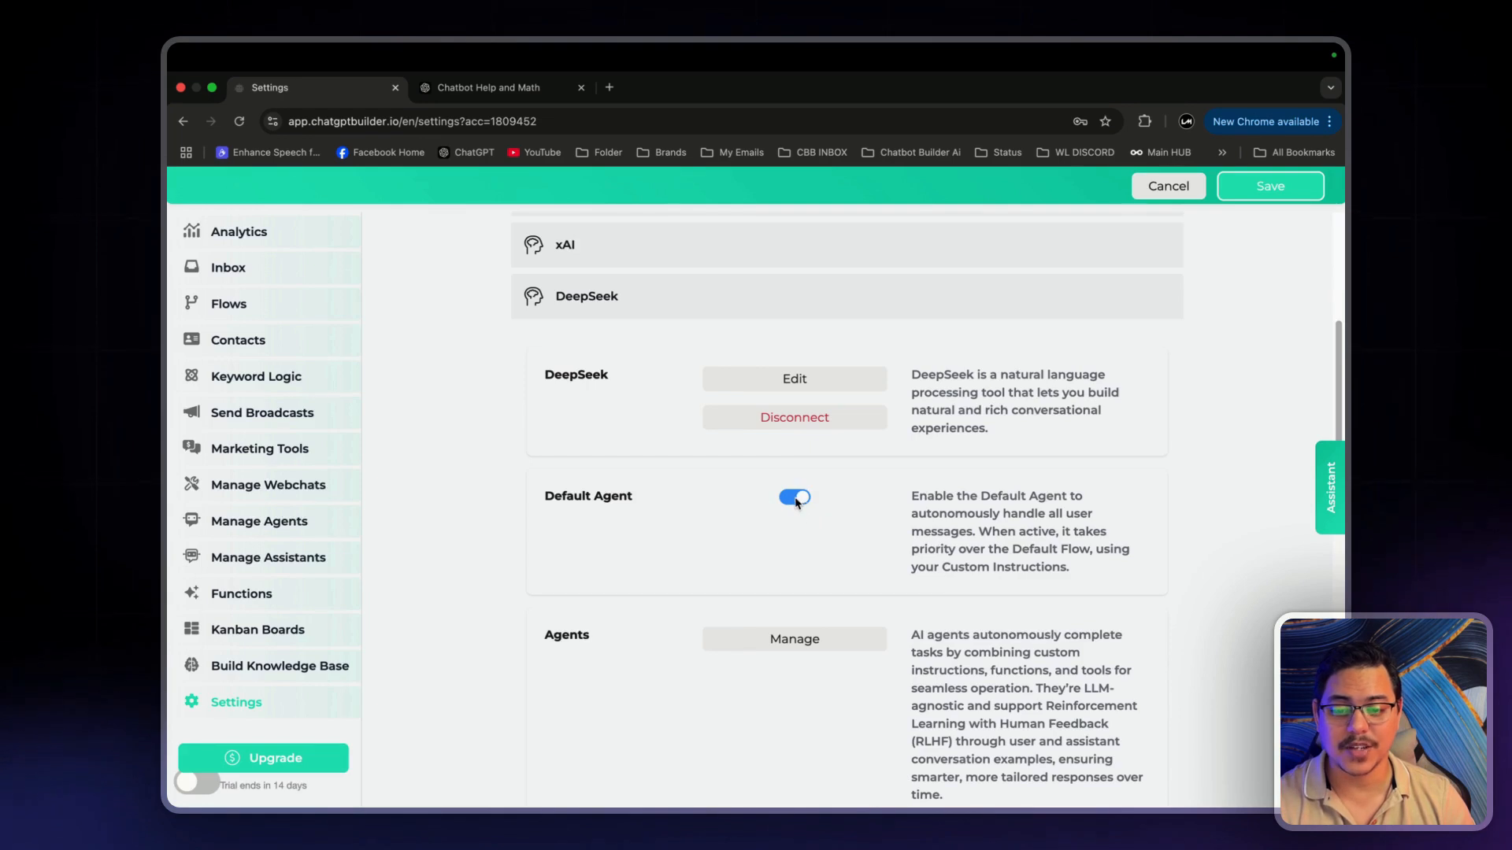
Switch off DeepSeek as the default agent.
left_click(1270, 185)
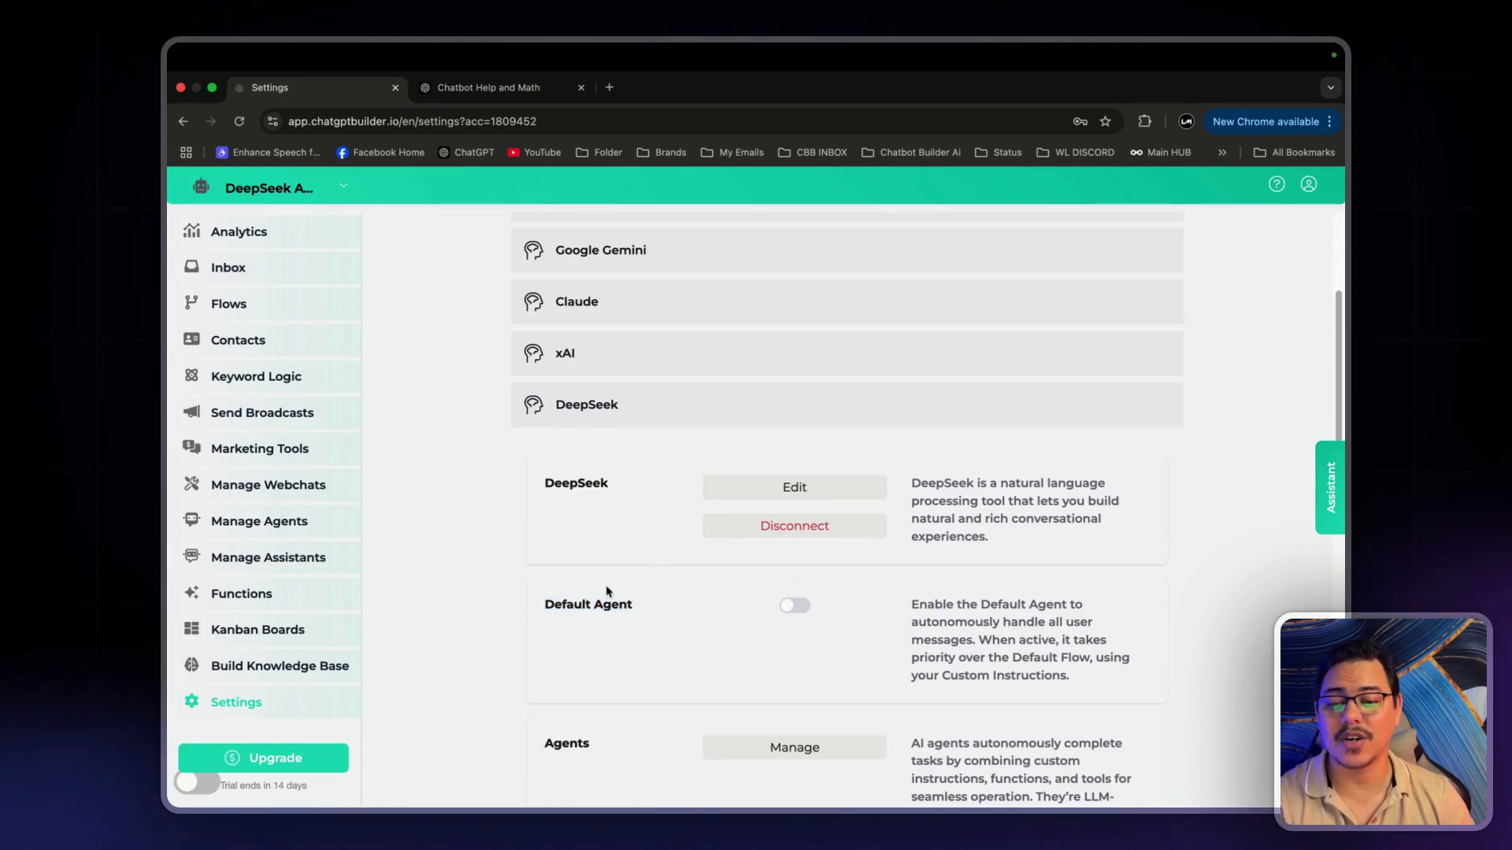
mouse_move(700, 610)
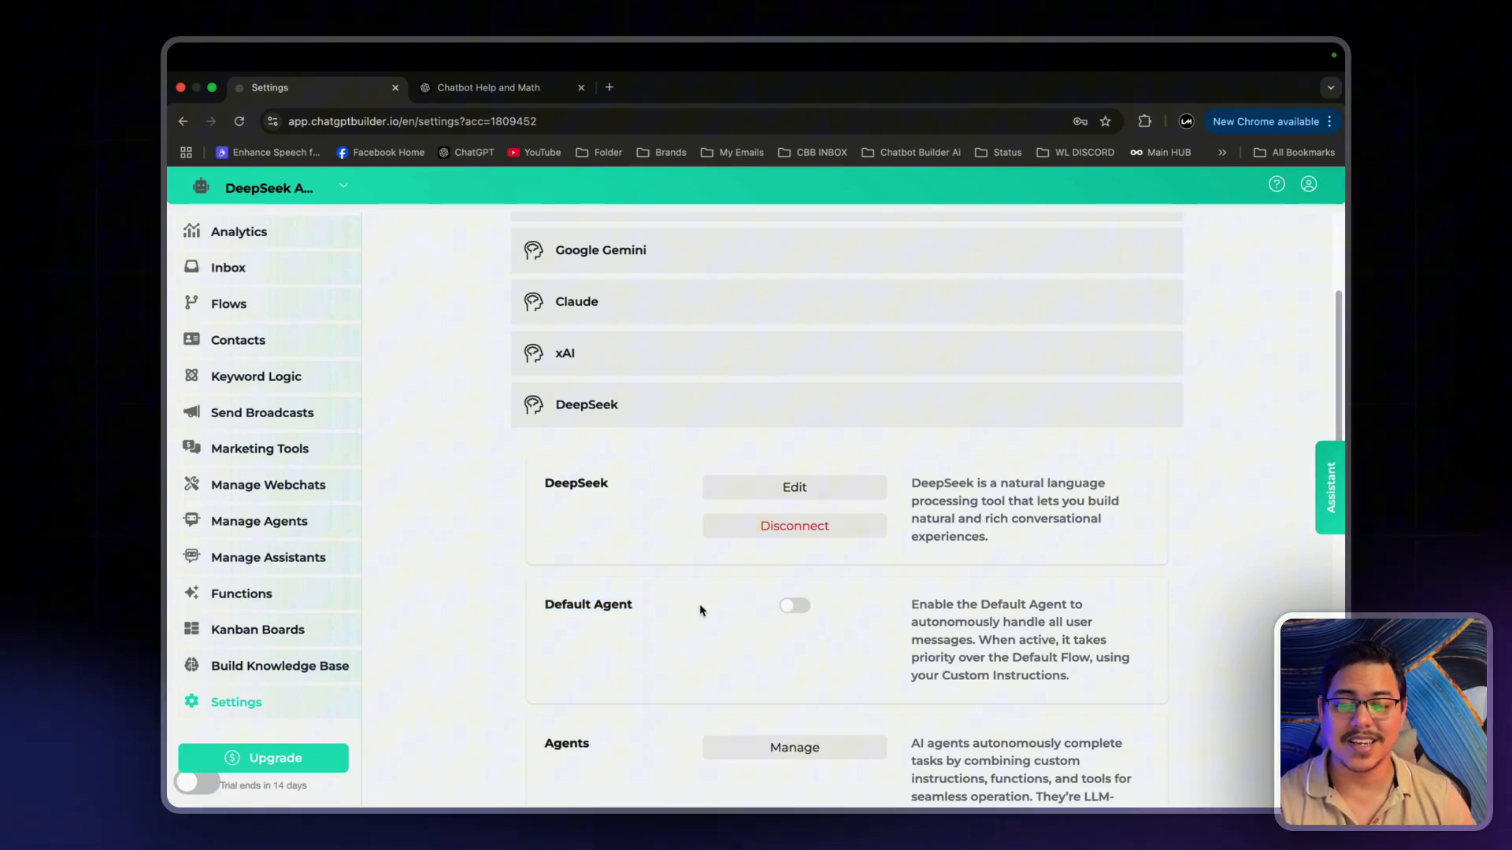
mouse_move(700, 585)
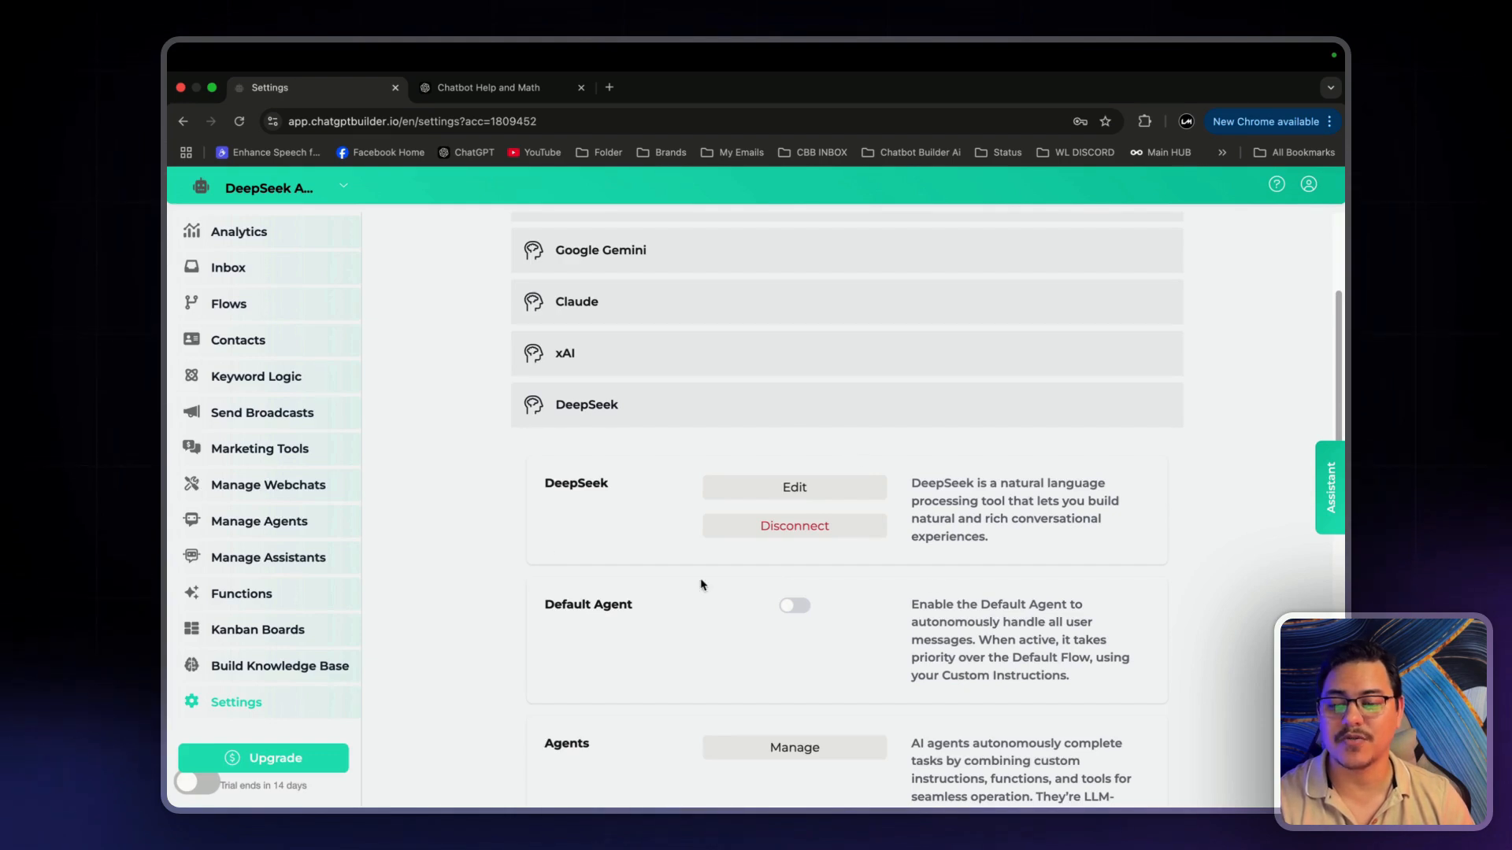
mouse_move(815, 446)
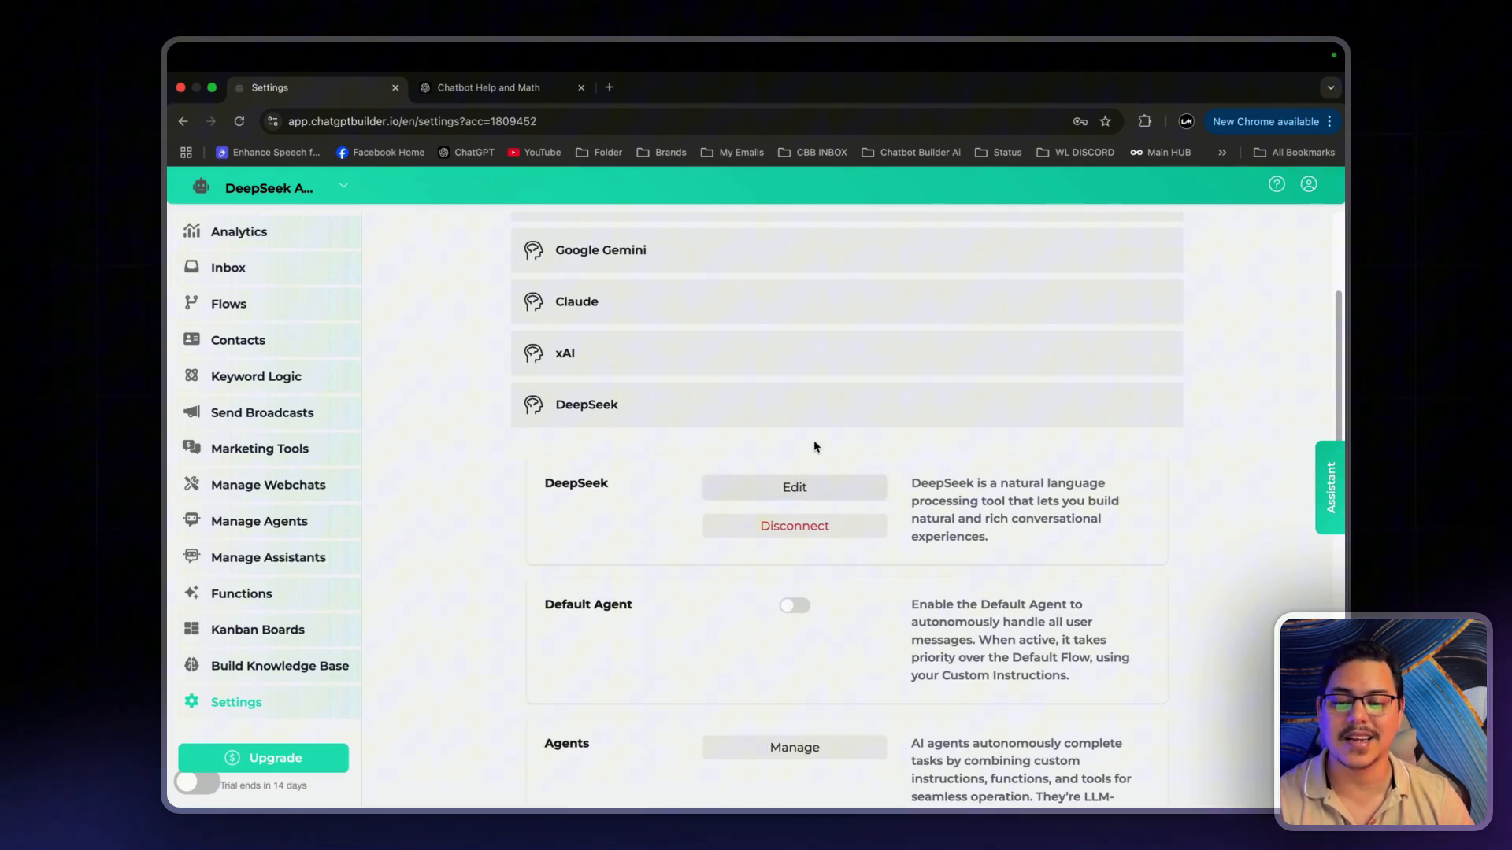
scroll("up", 3)
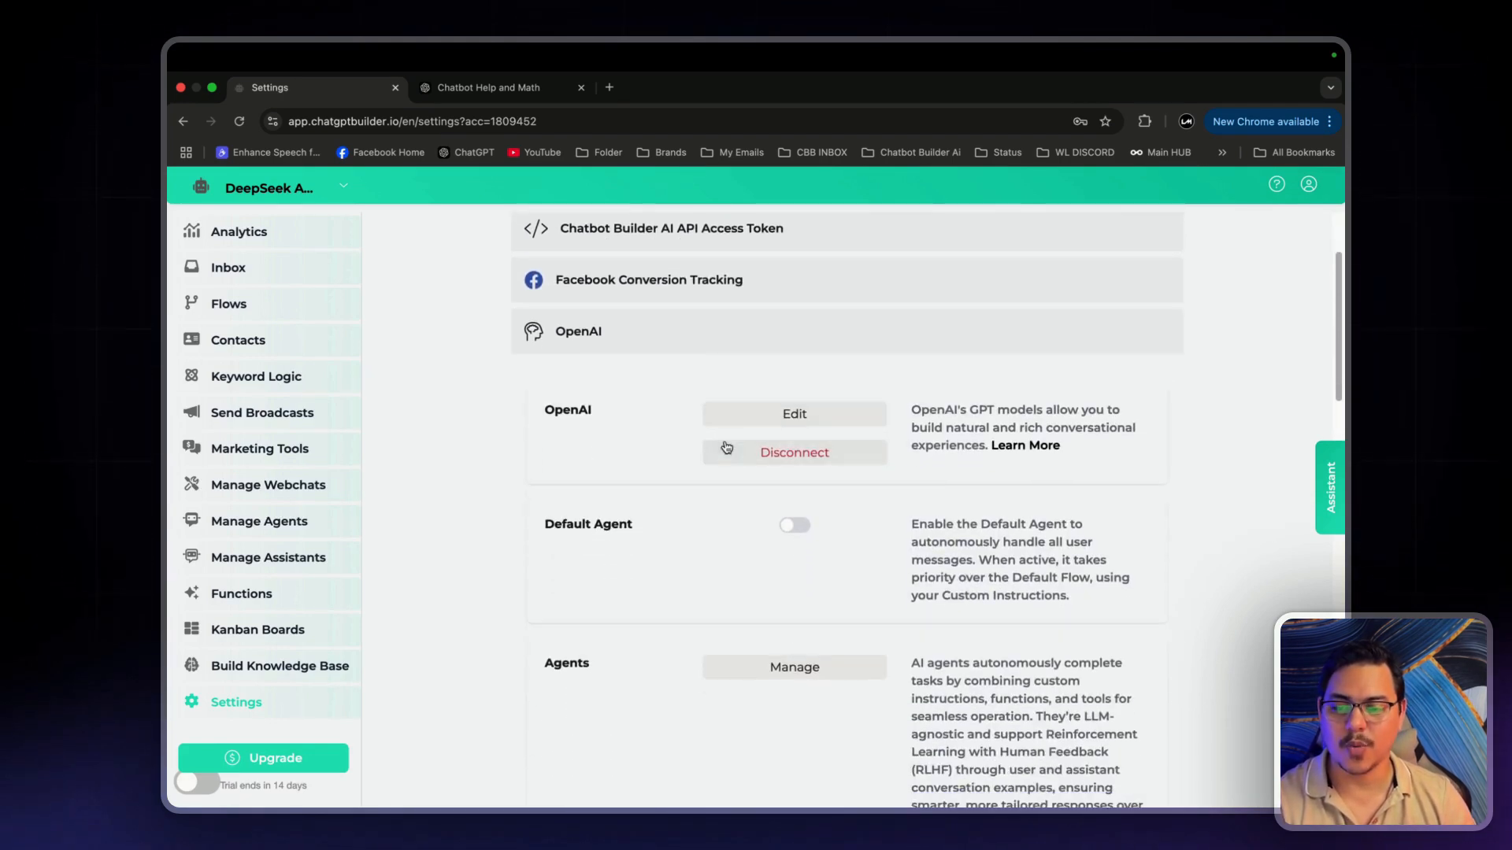
scroll("up", 3)
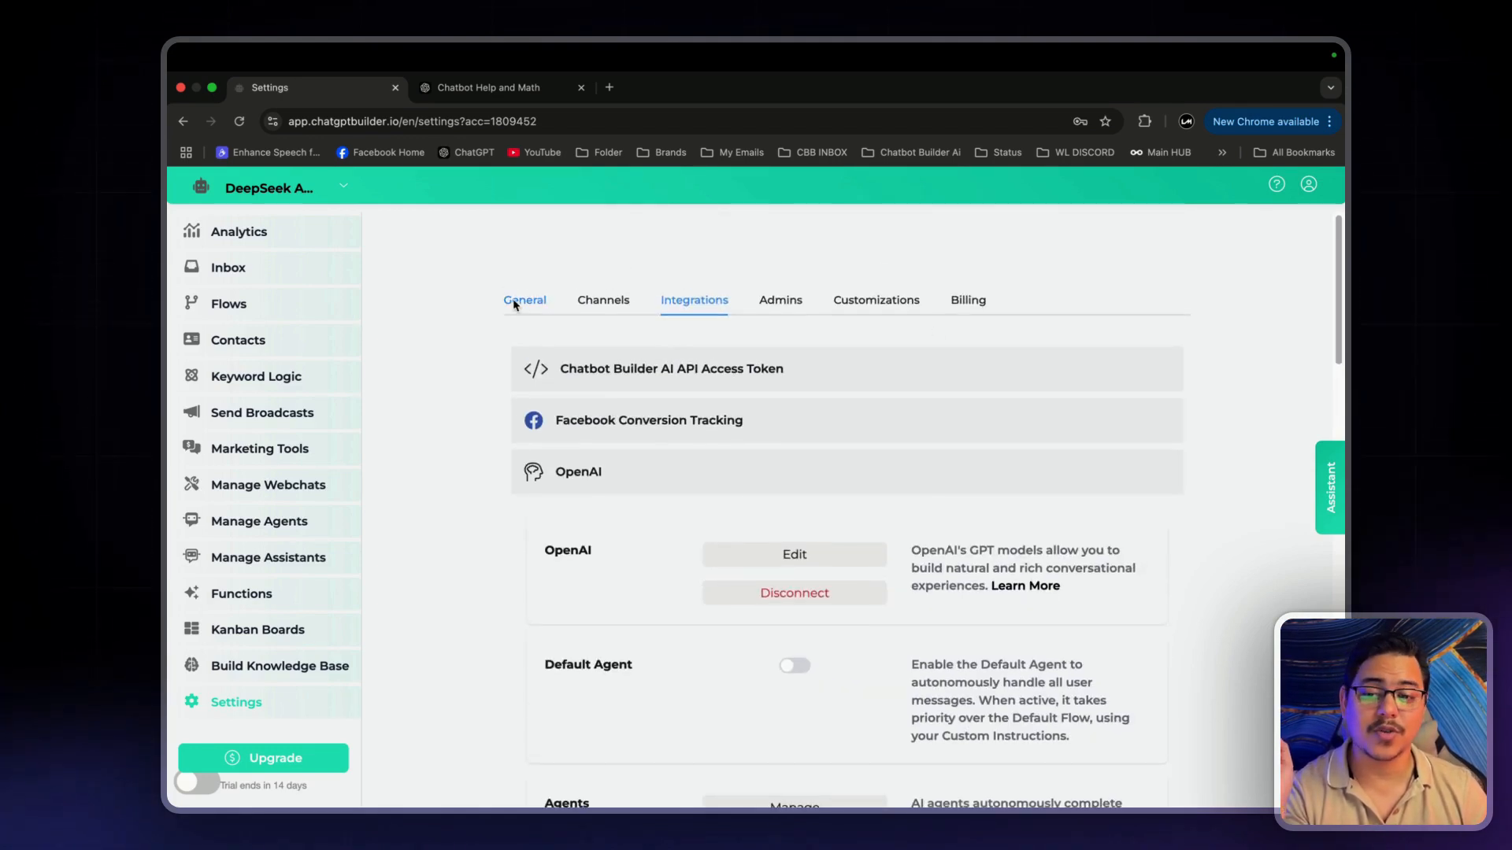
In General settings, set the Default Flow dropdown to Default Reply.
left_click(524, 300)
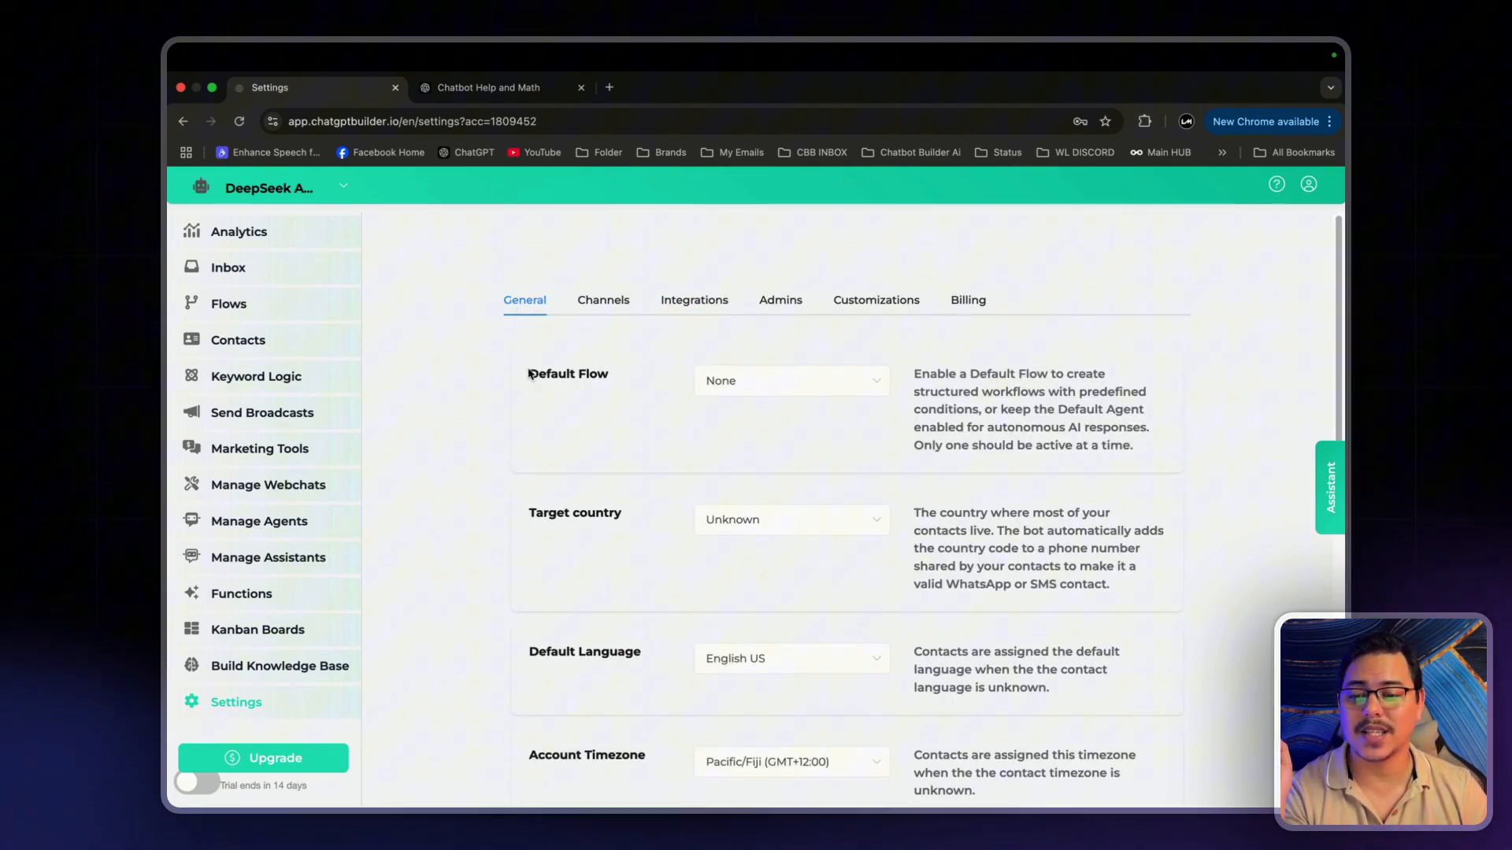
left_click(789, 380)
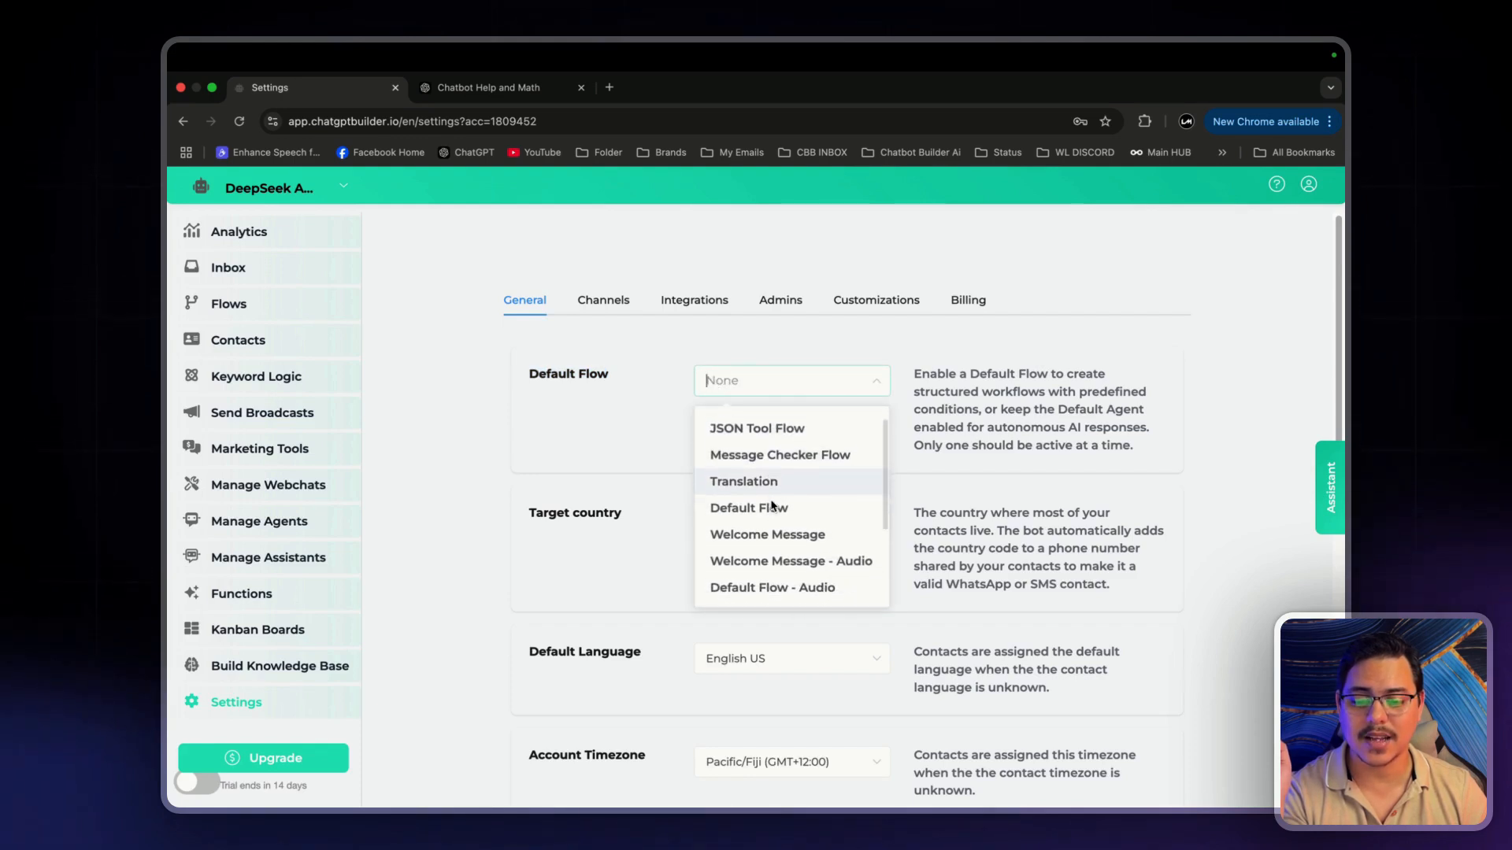
scroll("down", 3)
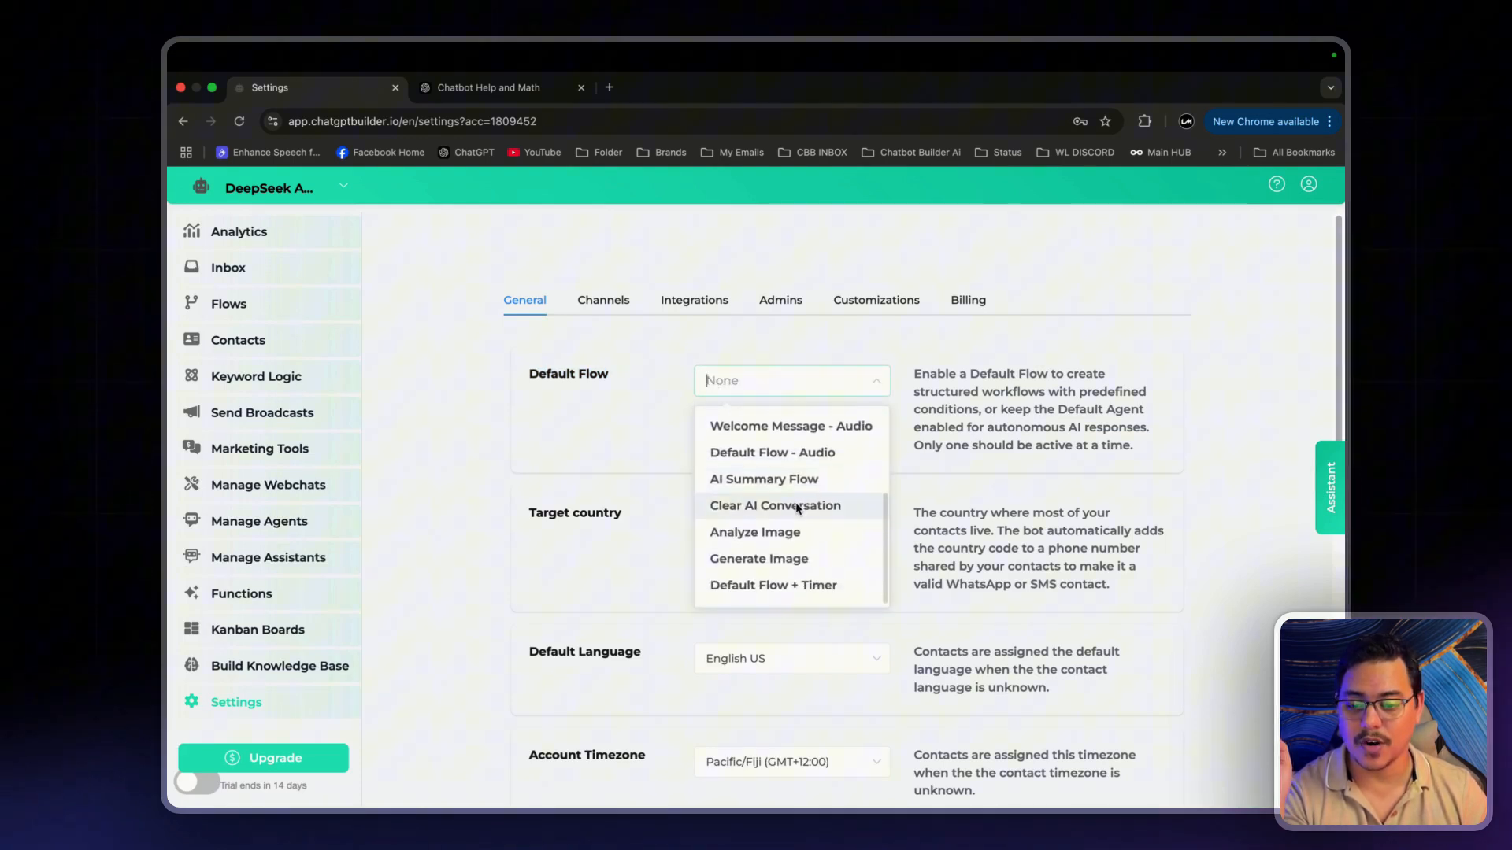
scroll("up", 3)
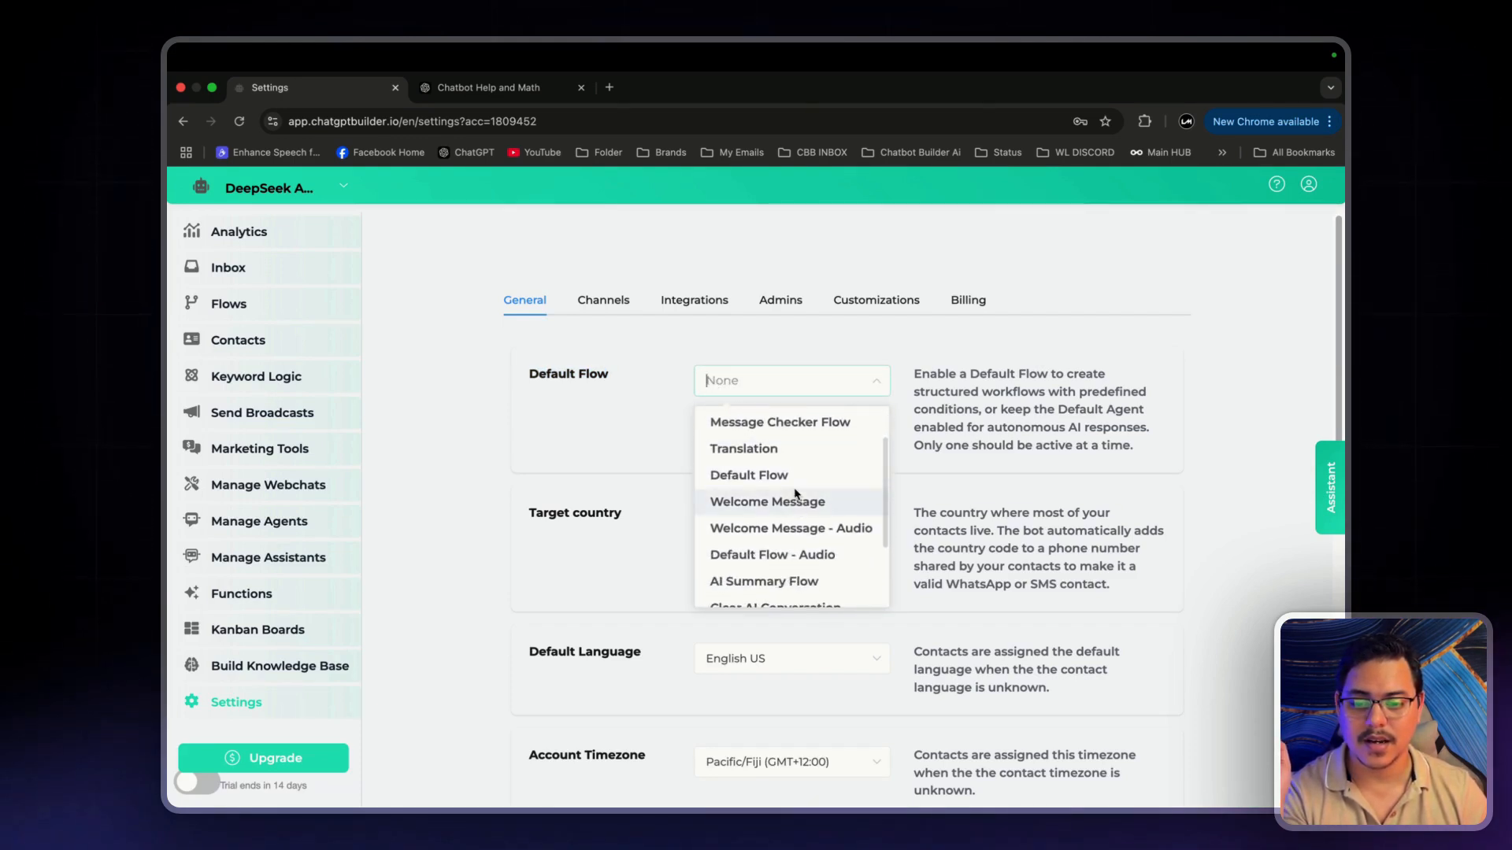
left_click(766, 501)
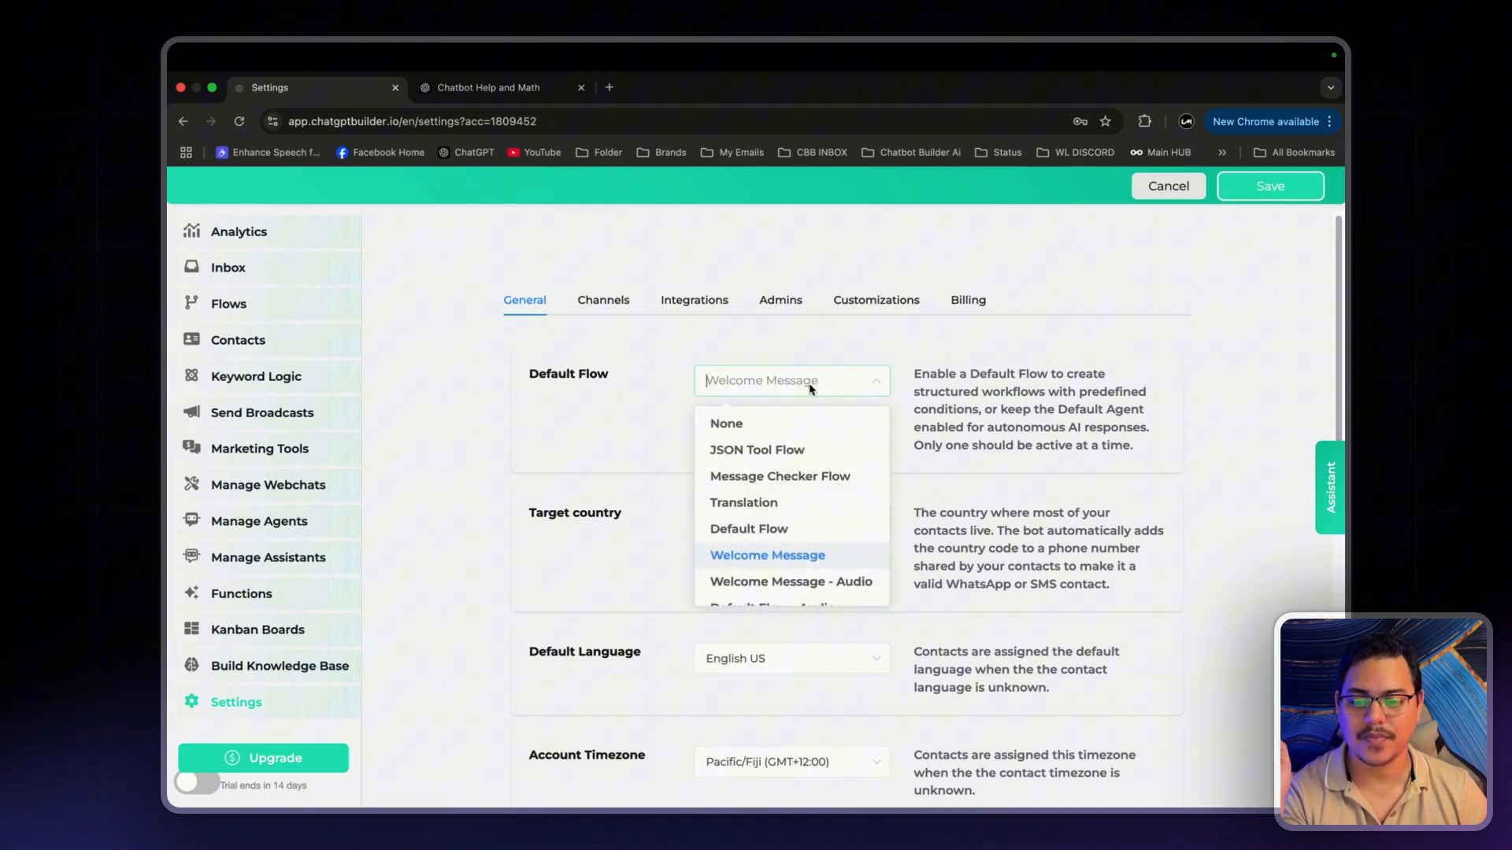
scroll("down", 3)
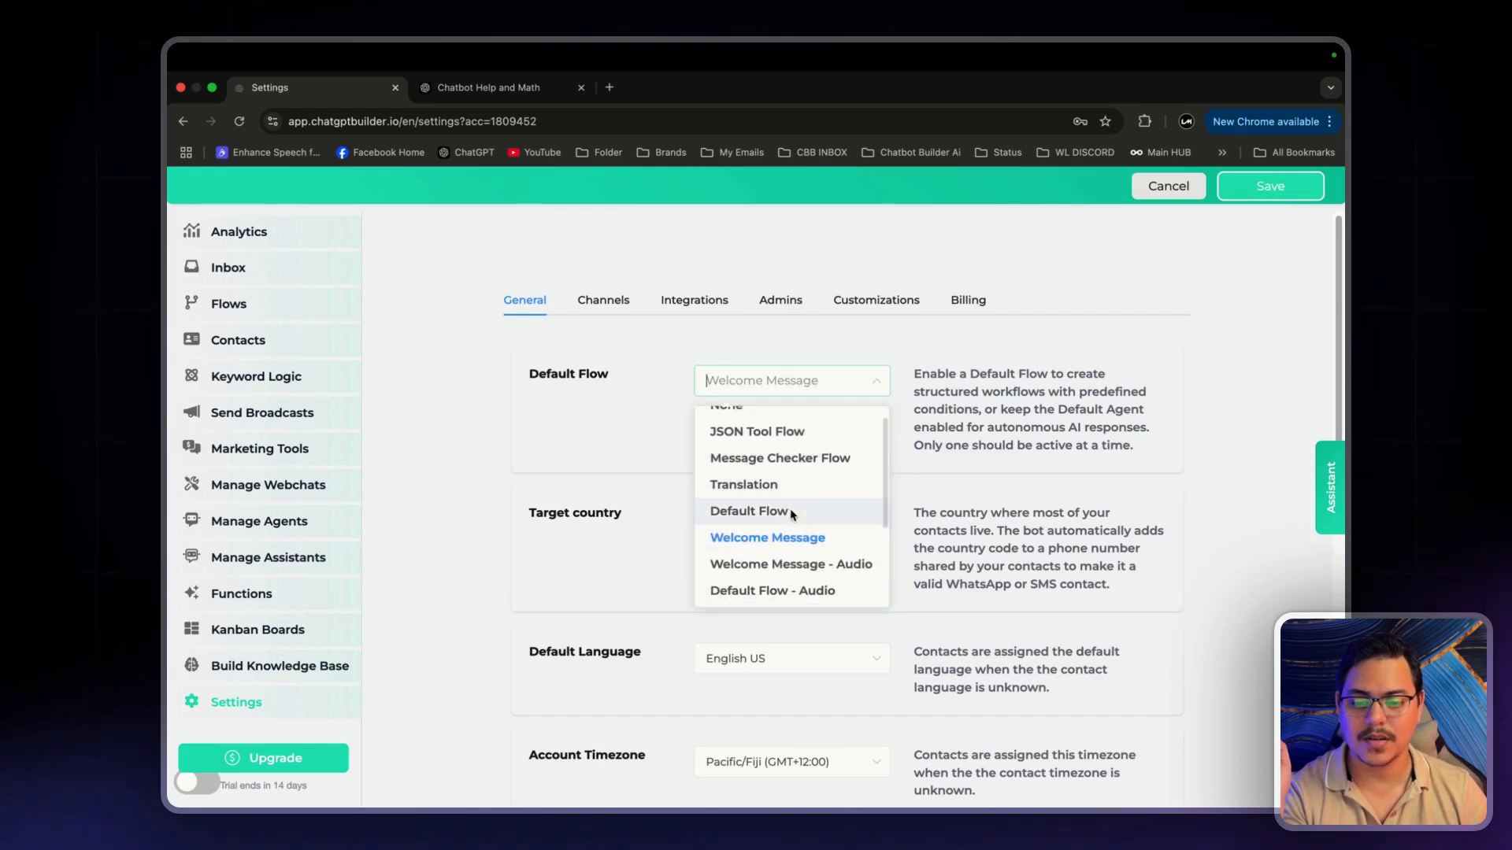
left_click(748, 511)
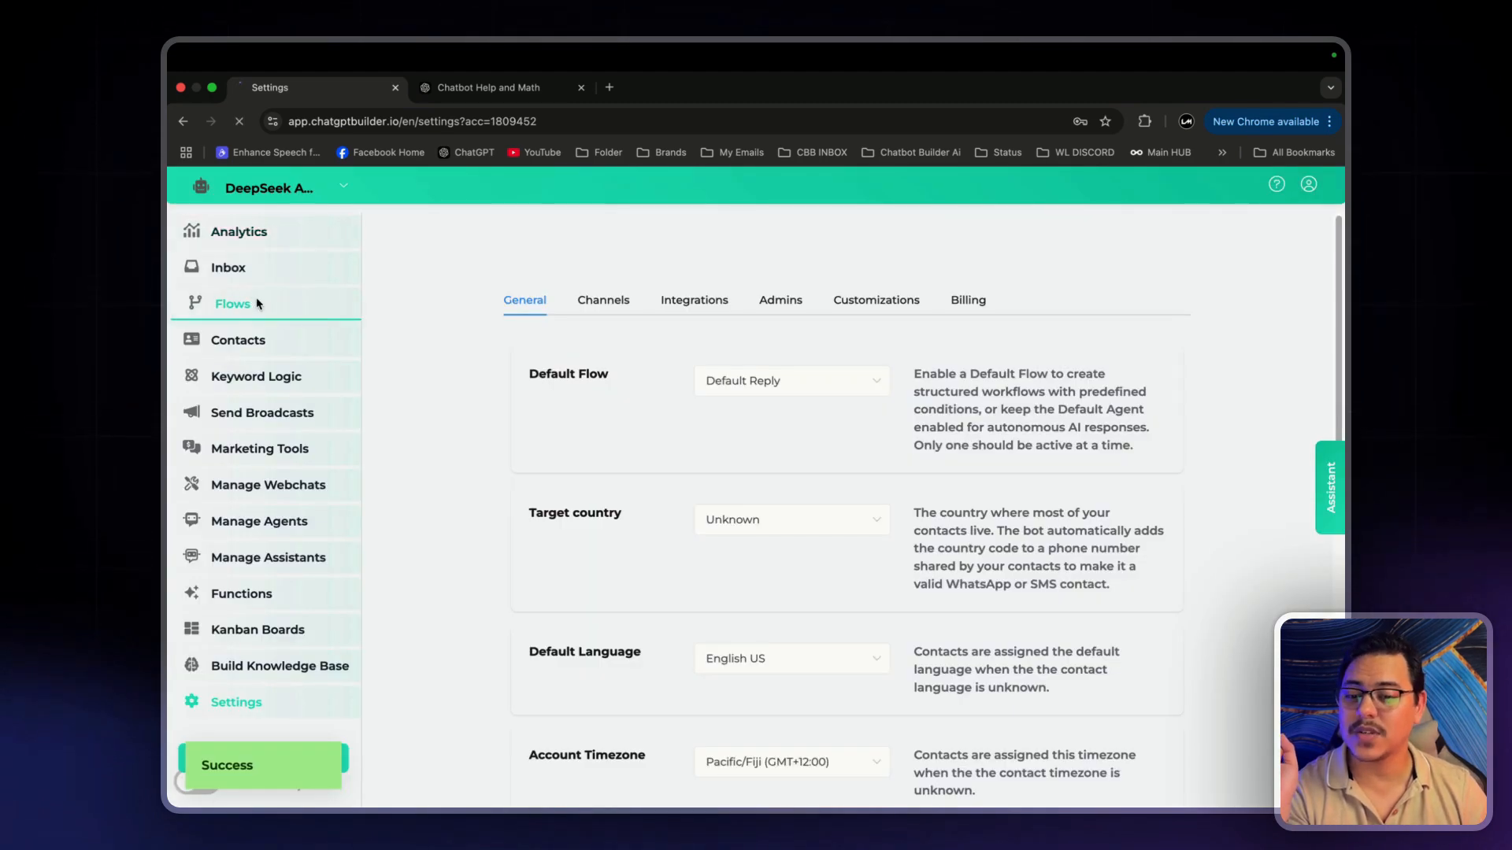
Open the Default Reply flow for editing.
left_click(232, 302)
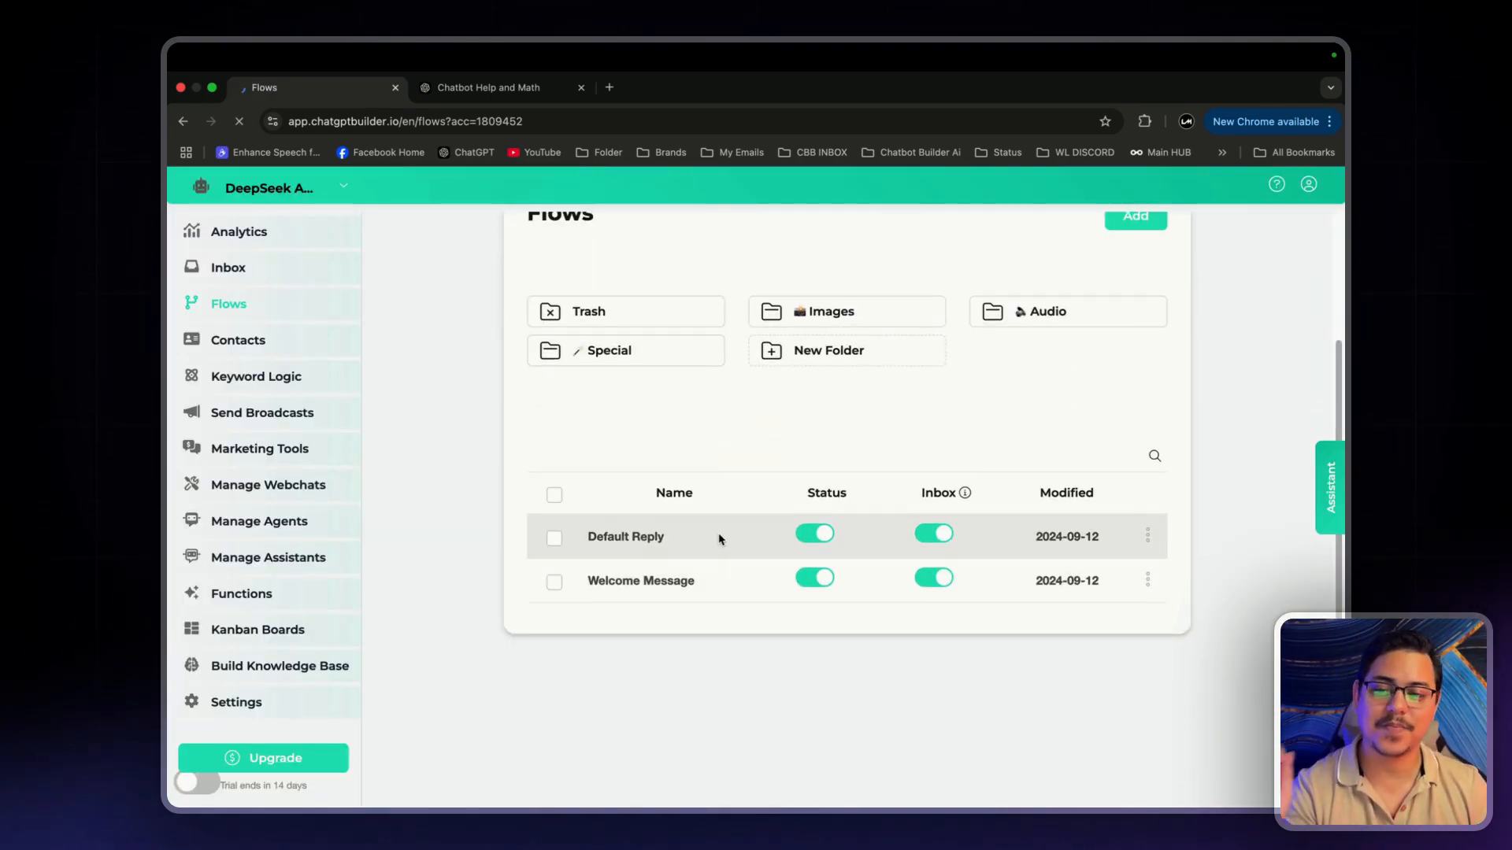
left_click(624, 537)
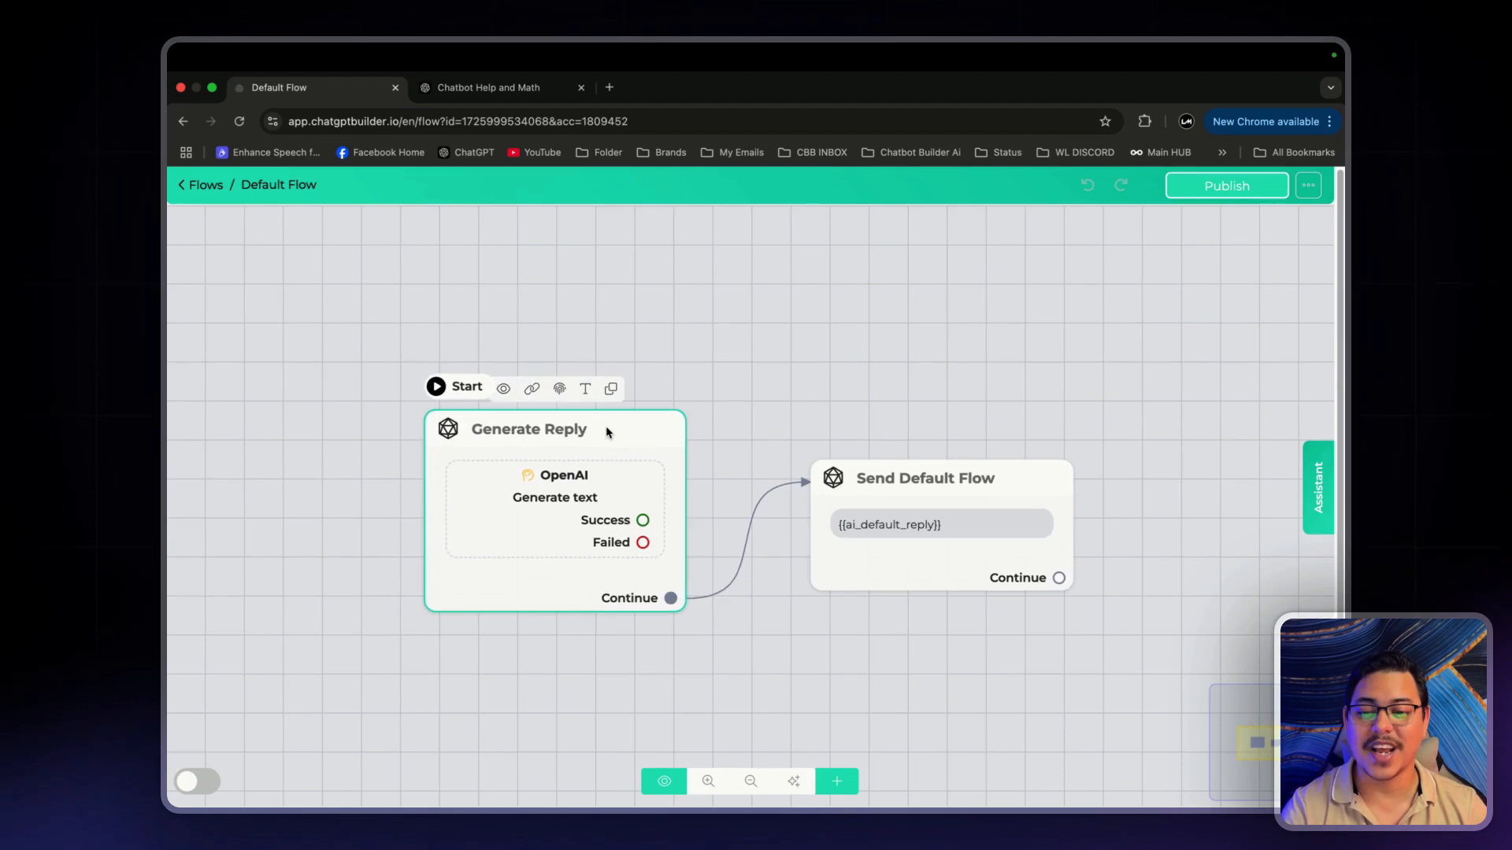
left_click(918, 441)
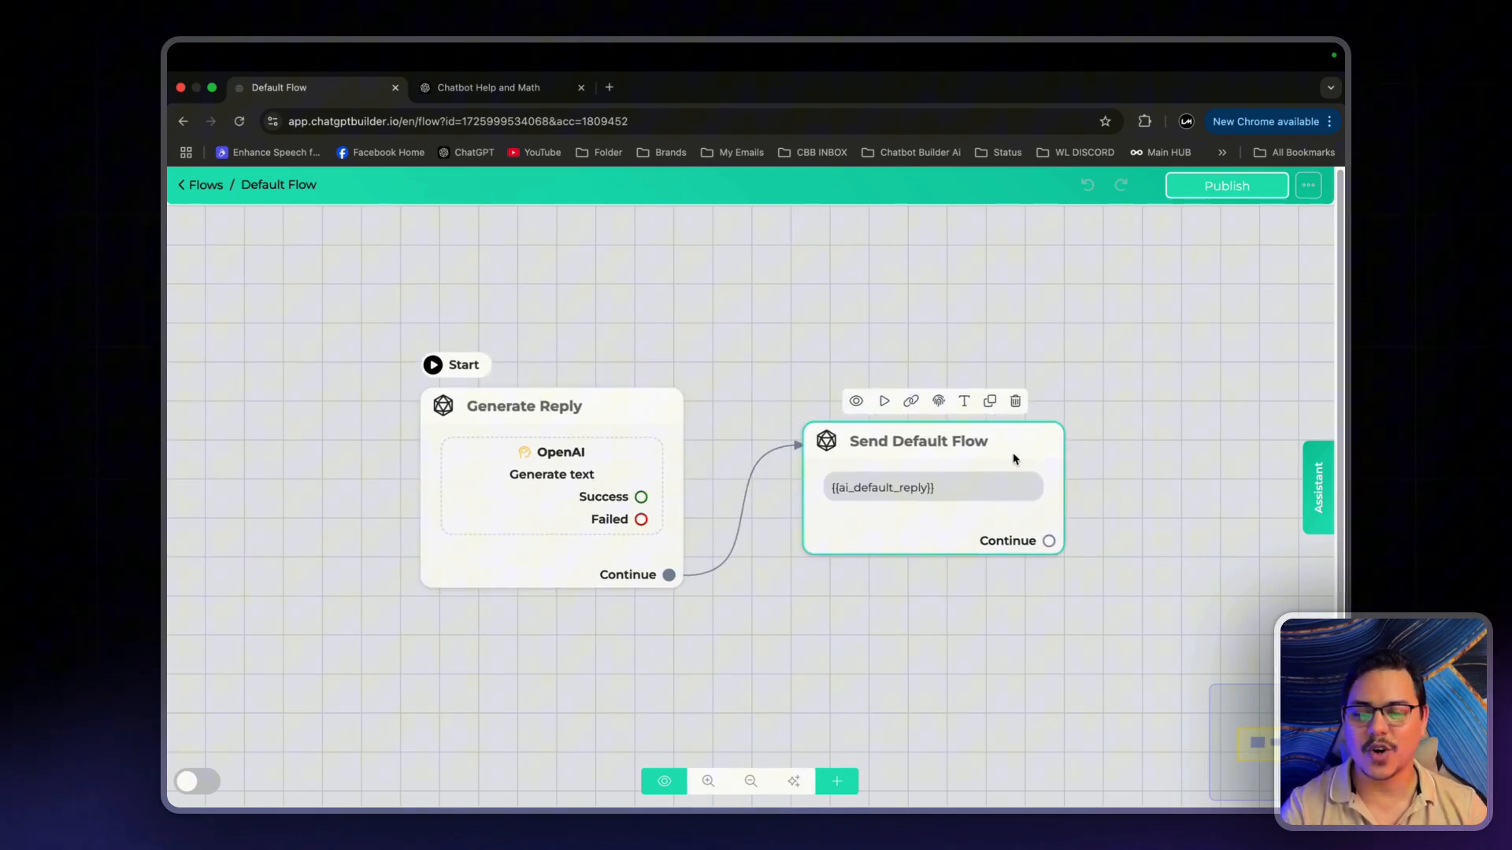
Rename the Generate Reply step to 'Alex Router - Agent' and switch it to DeepSeek.
left_click(525, 407)
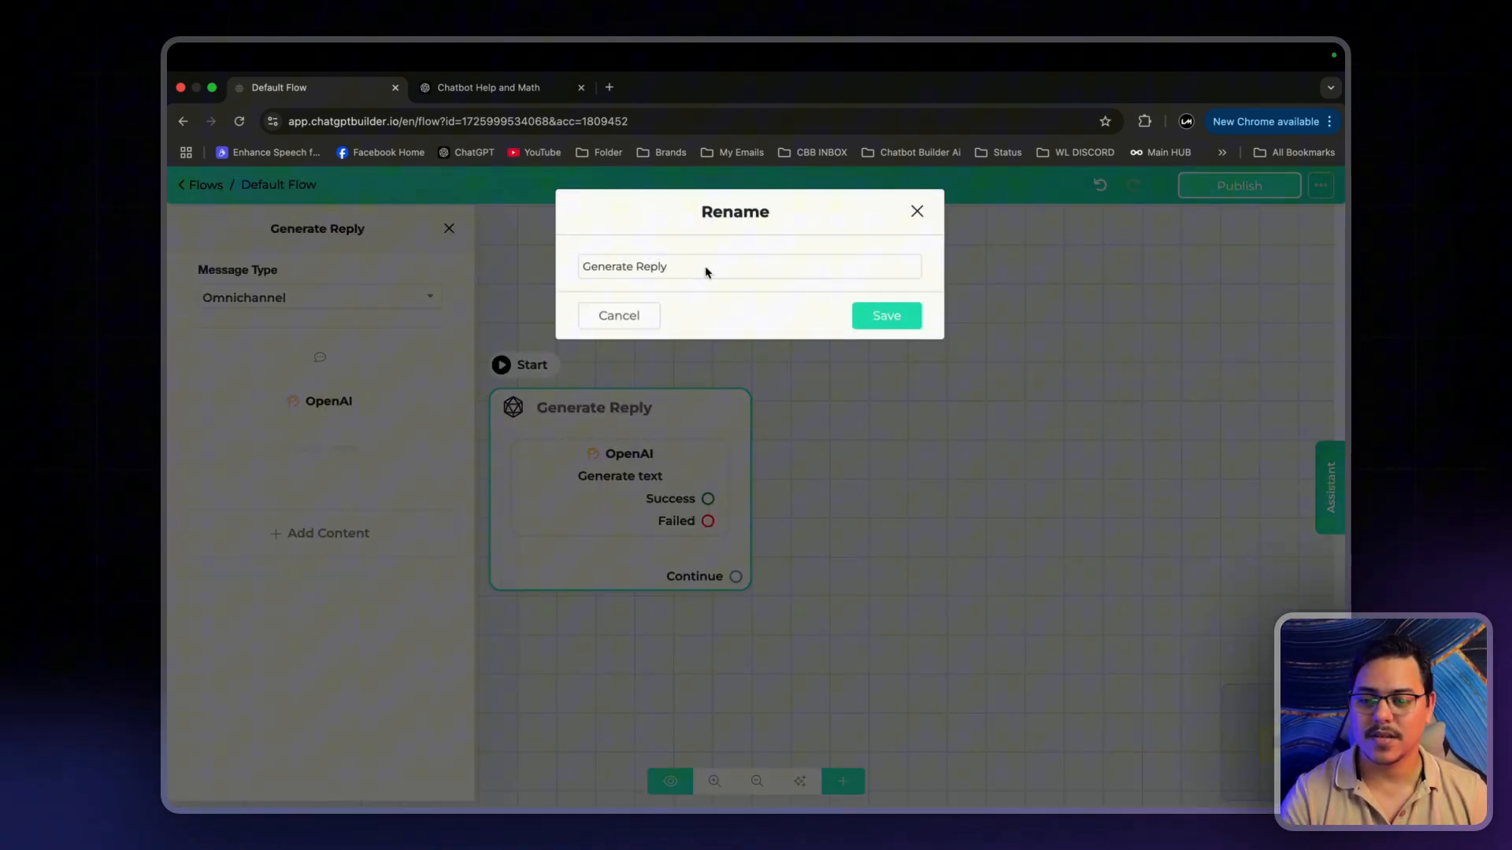
type("Alex")
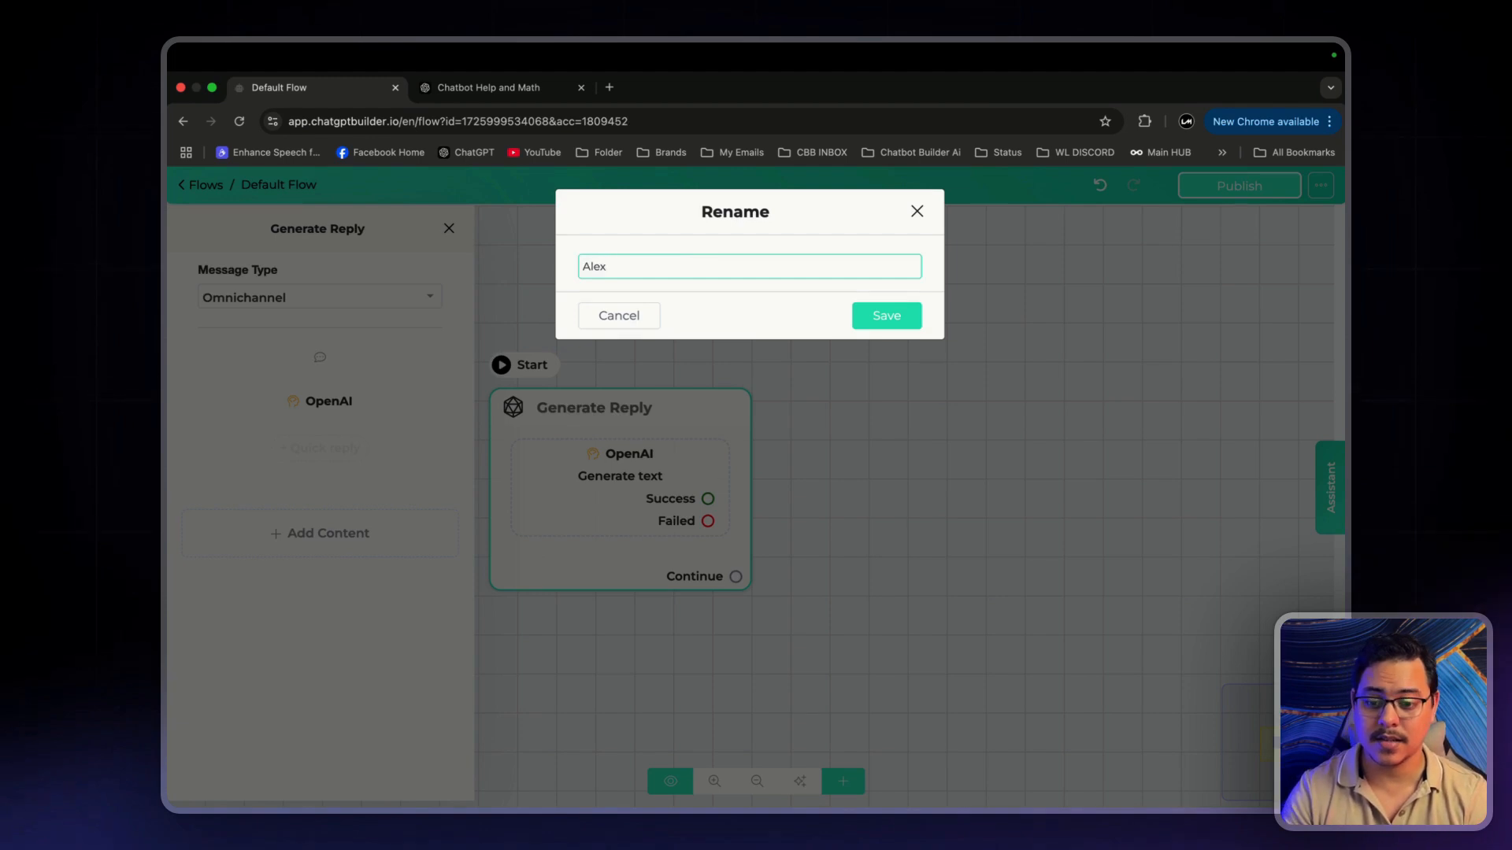
type("Router")
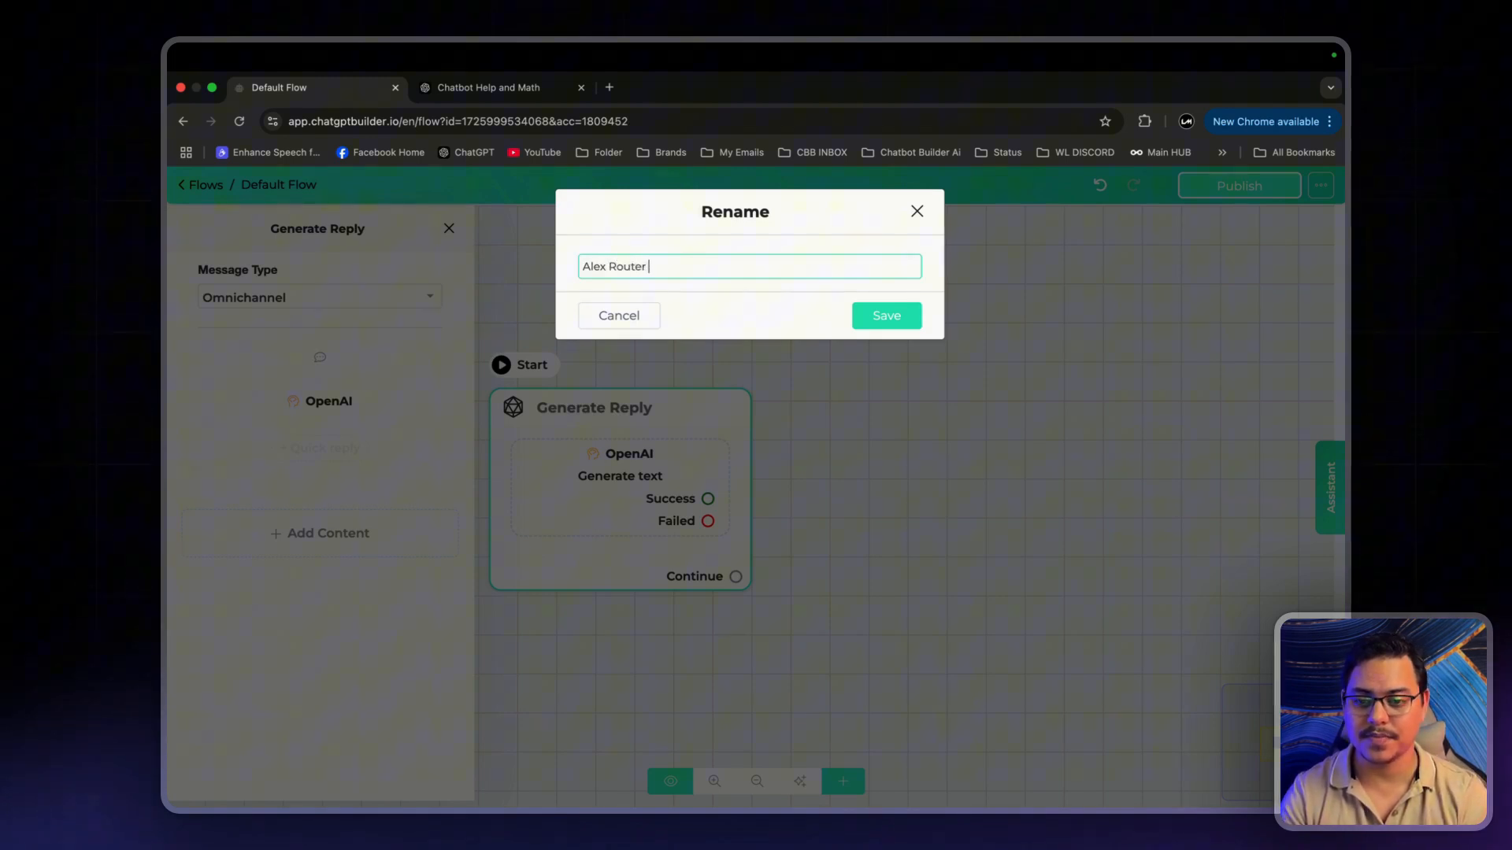
type("-")
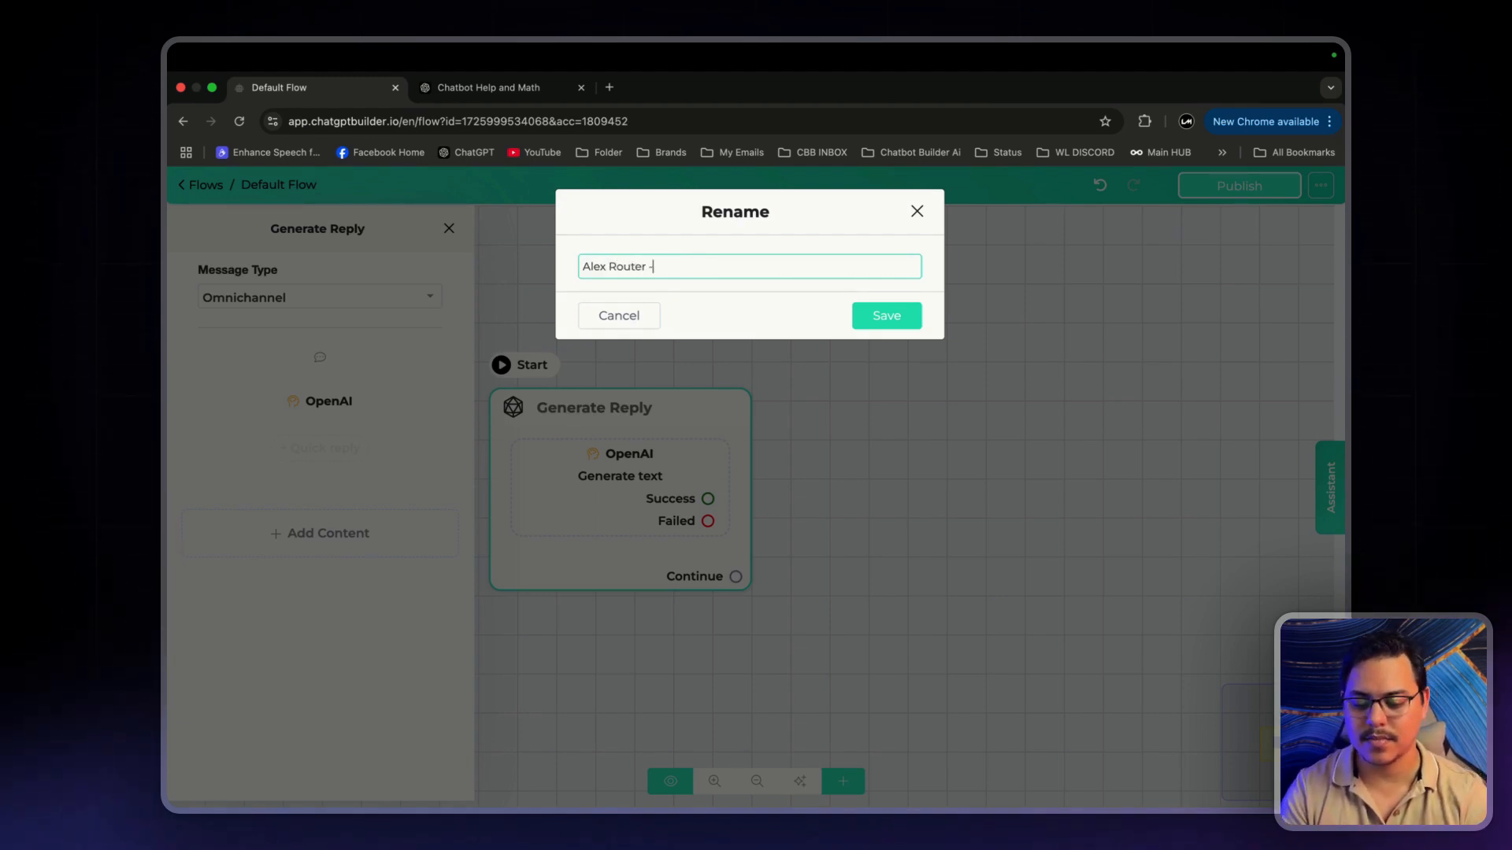
left_click(884, 315)
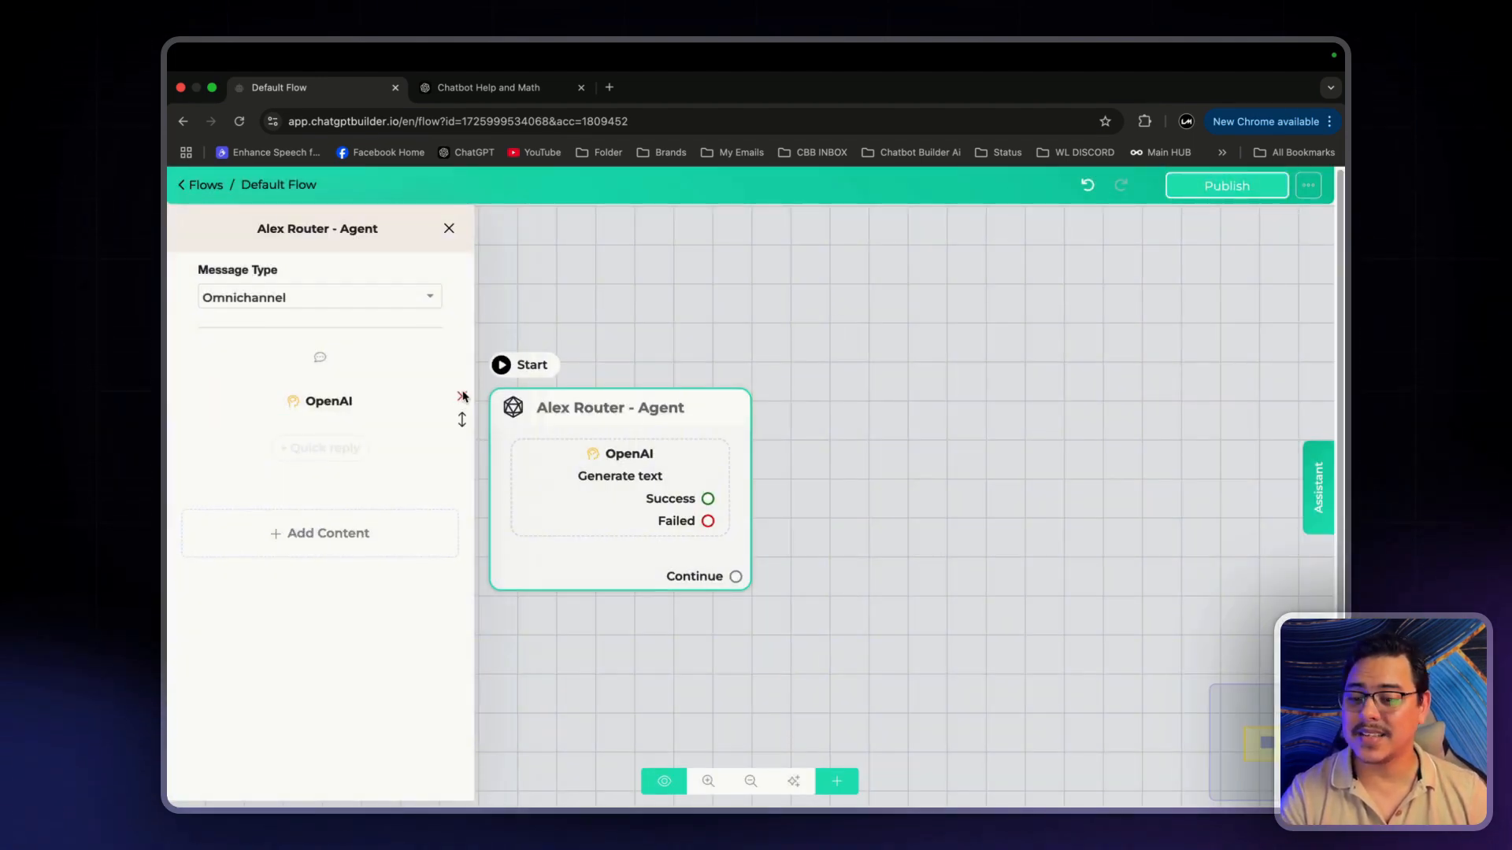
left_click(327, 533)
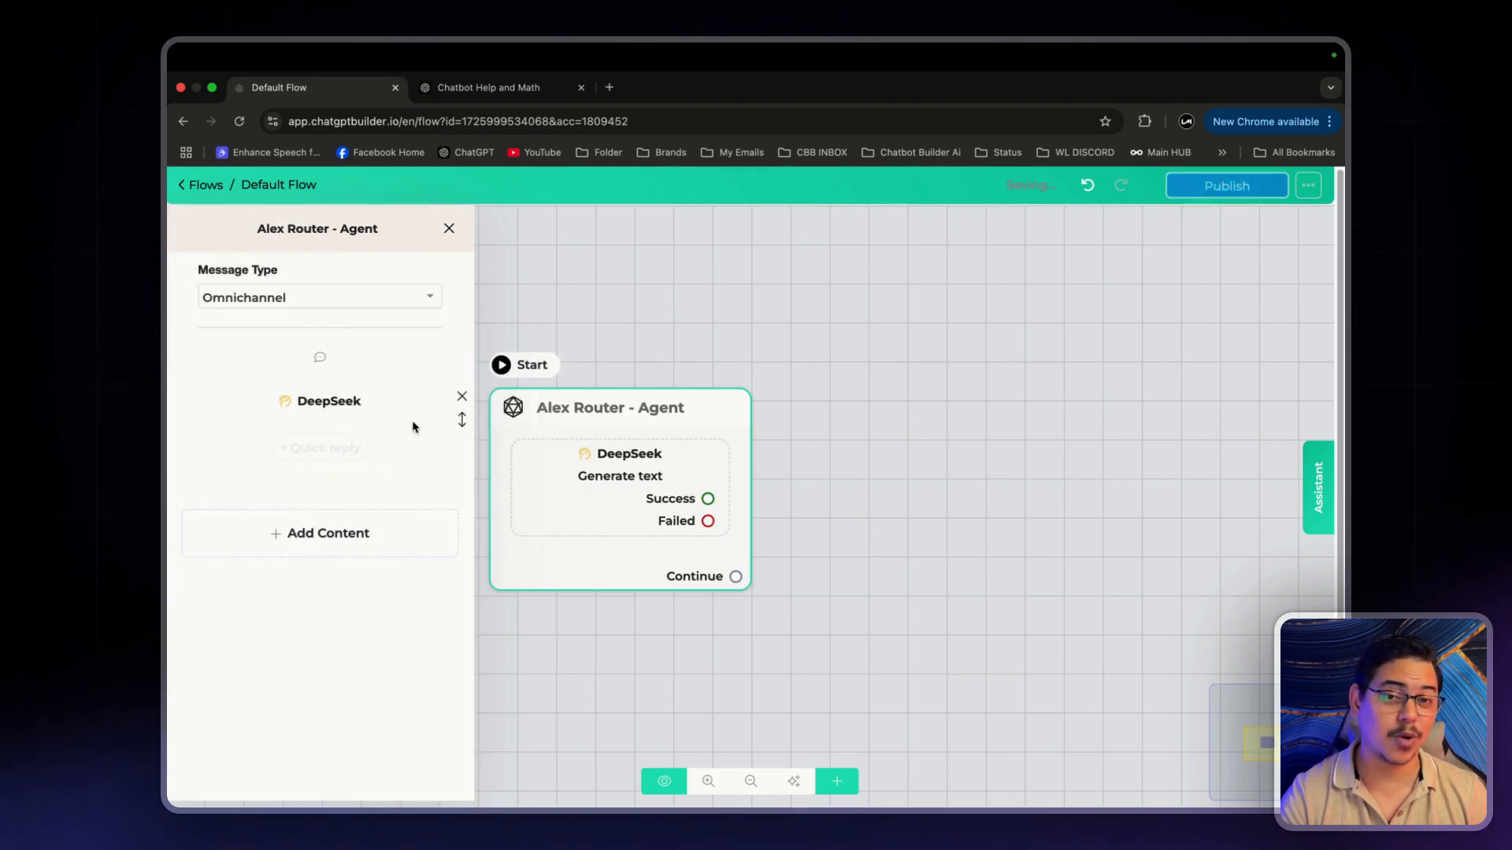
Set the DeepSeek step to Generate text - Agents, deepseek-chat, Alex - Router Agent.
left_click(619, 453)
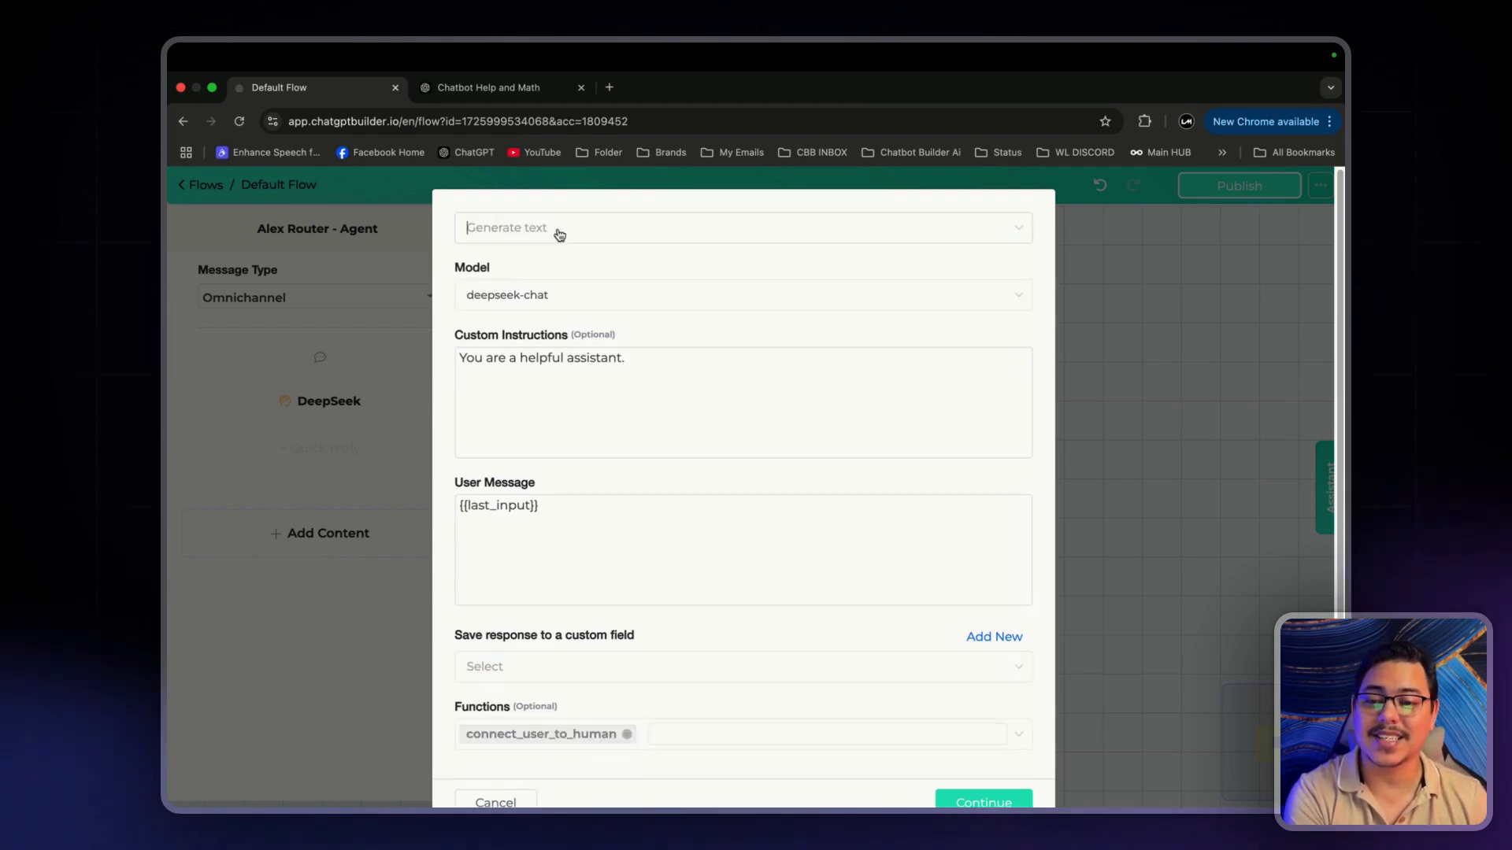
left_click(743, 228)
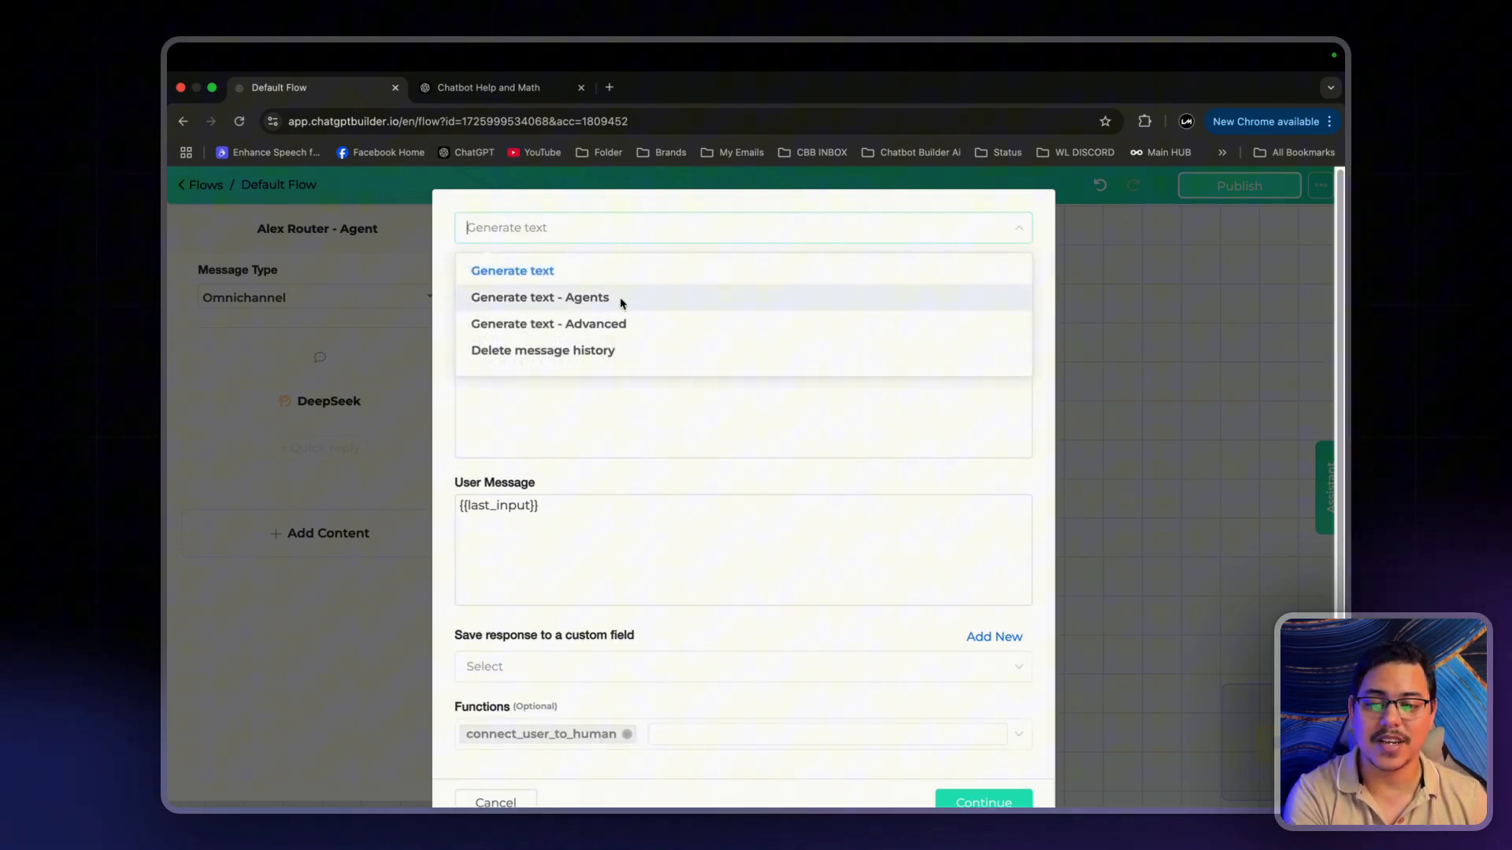
left_click(540, 297)
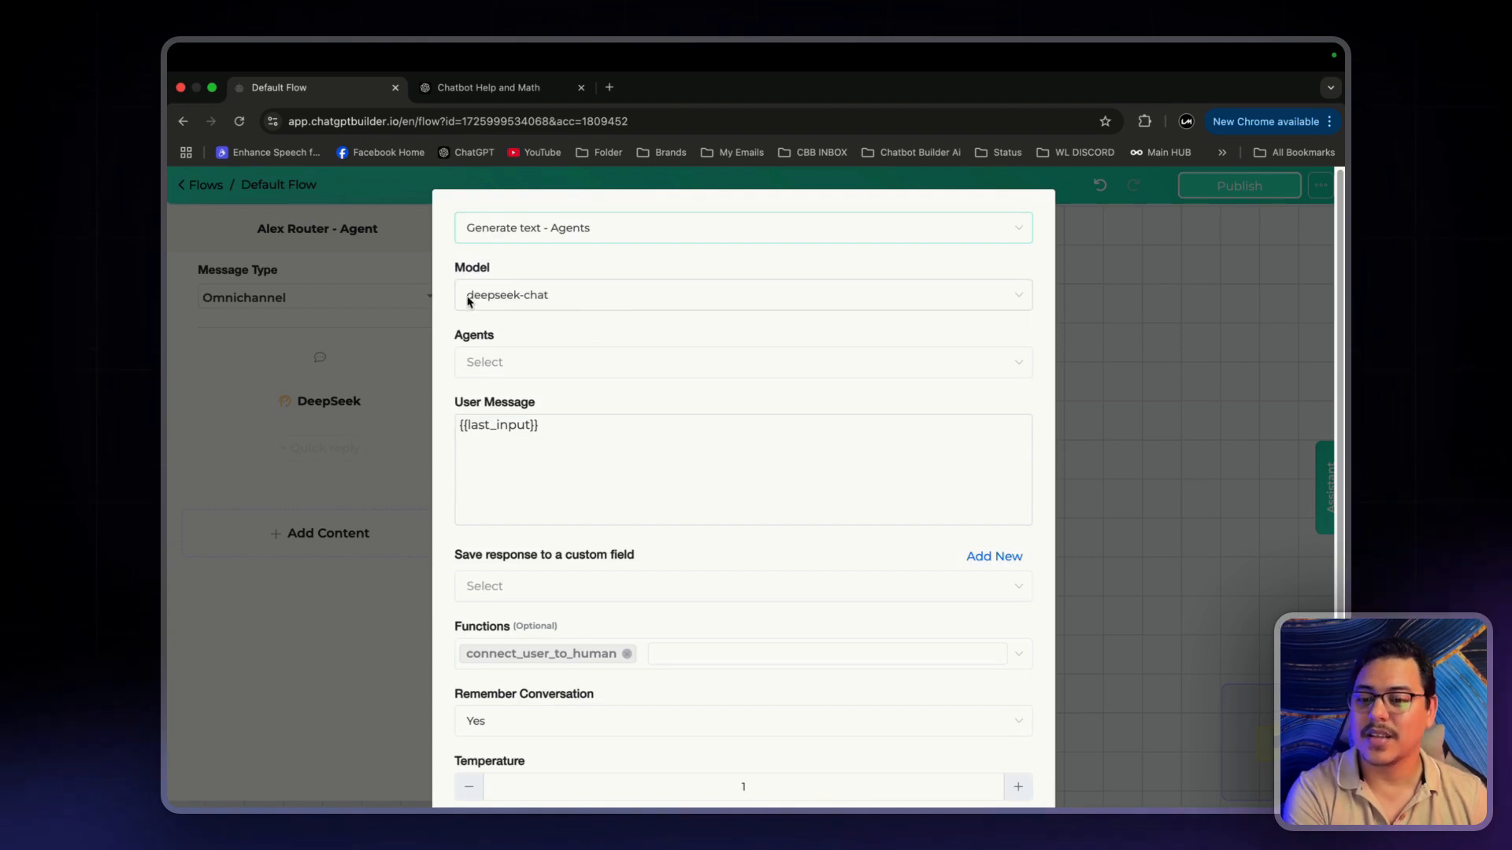
left_click(743, 295)
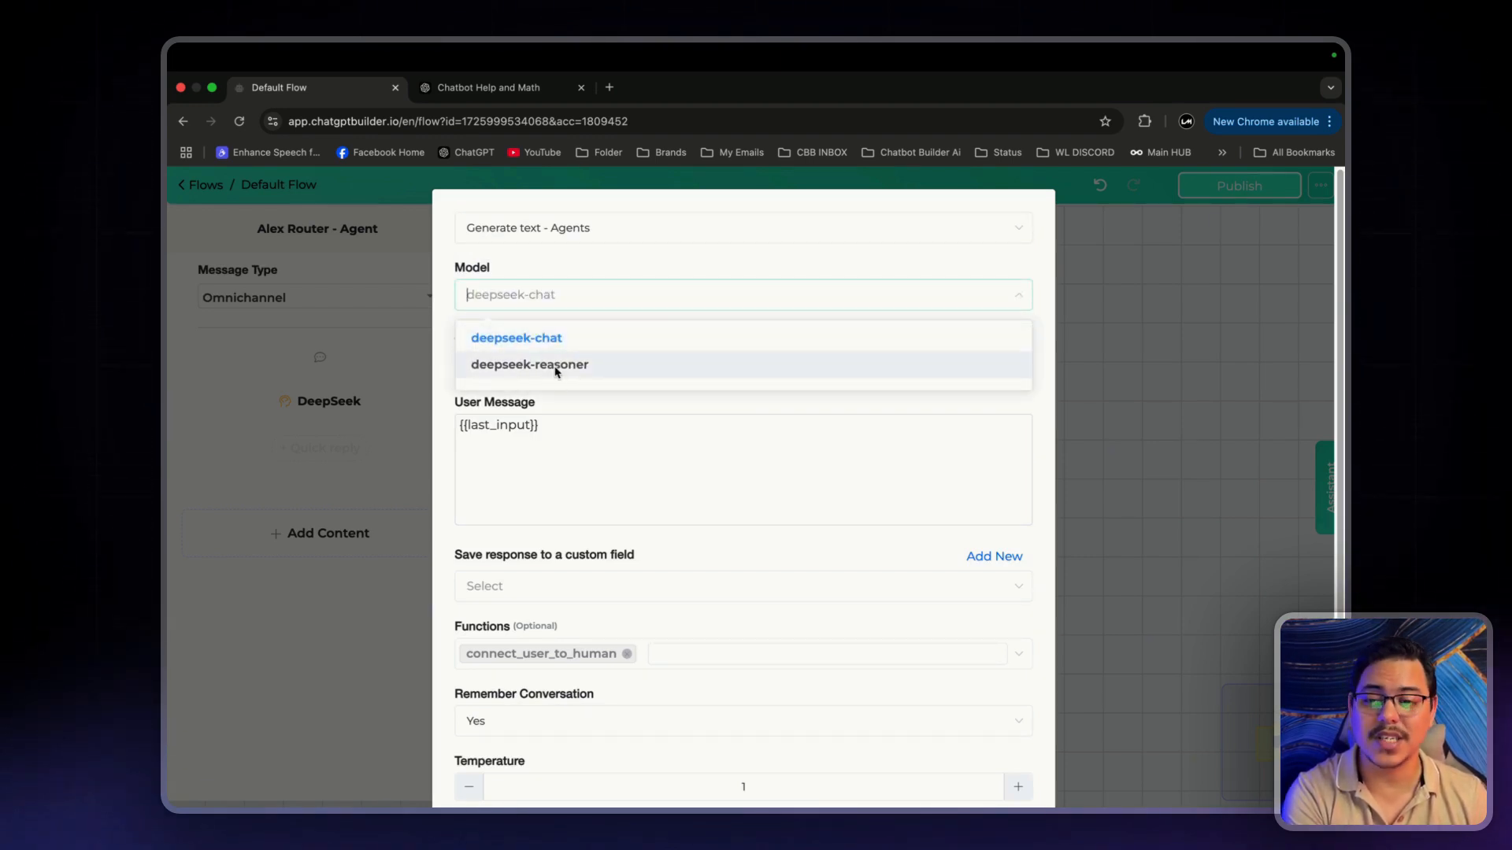
left_click(516, 338)
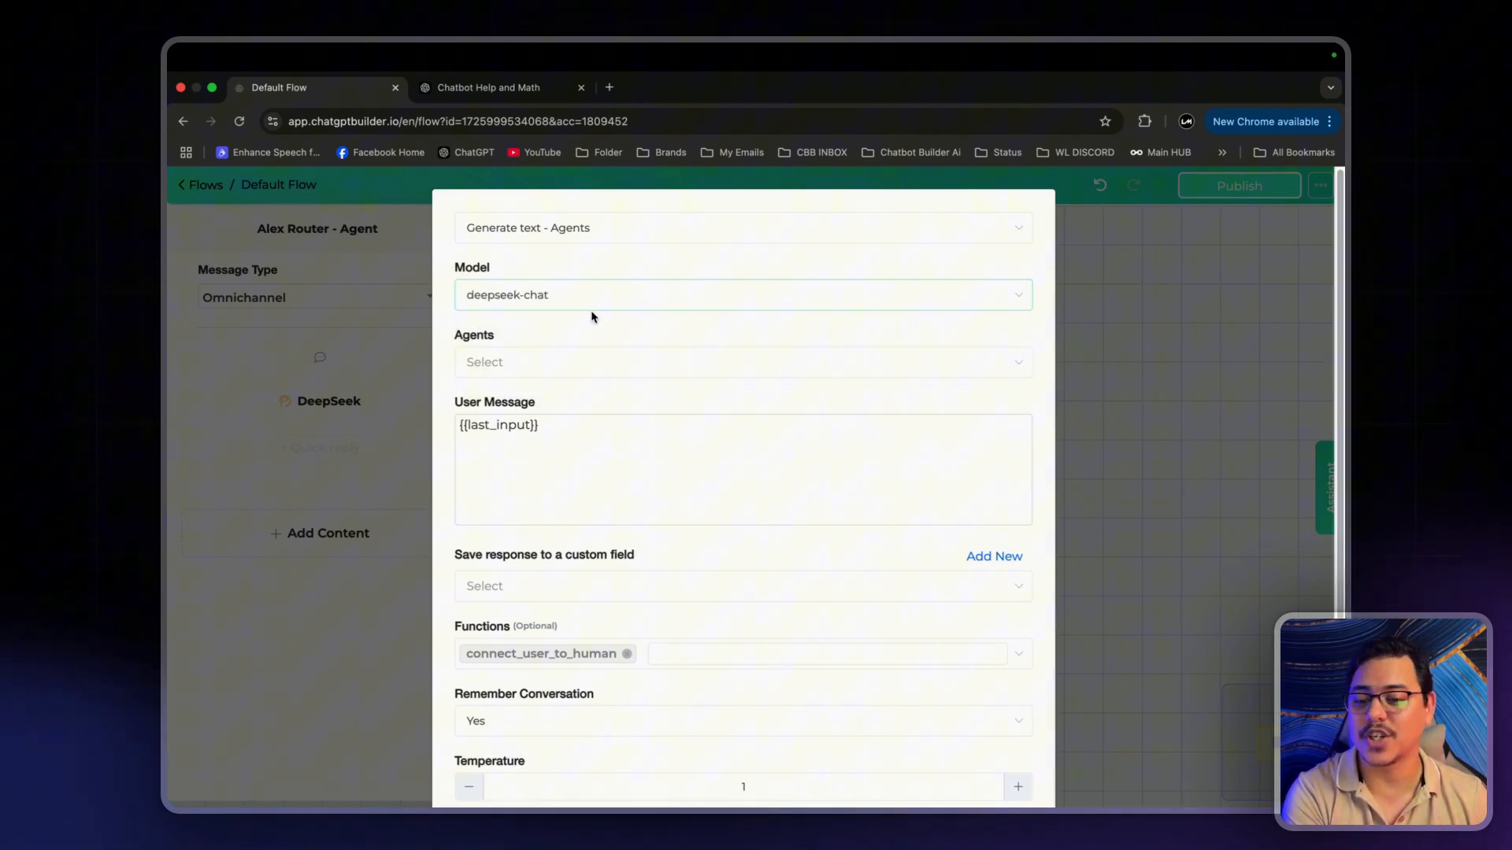
left_click(742, 362)
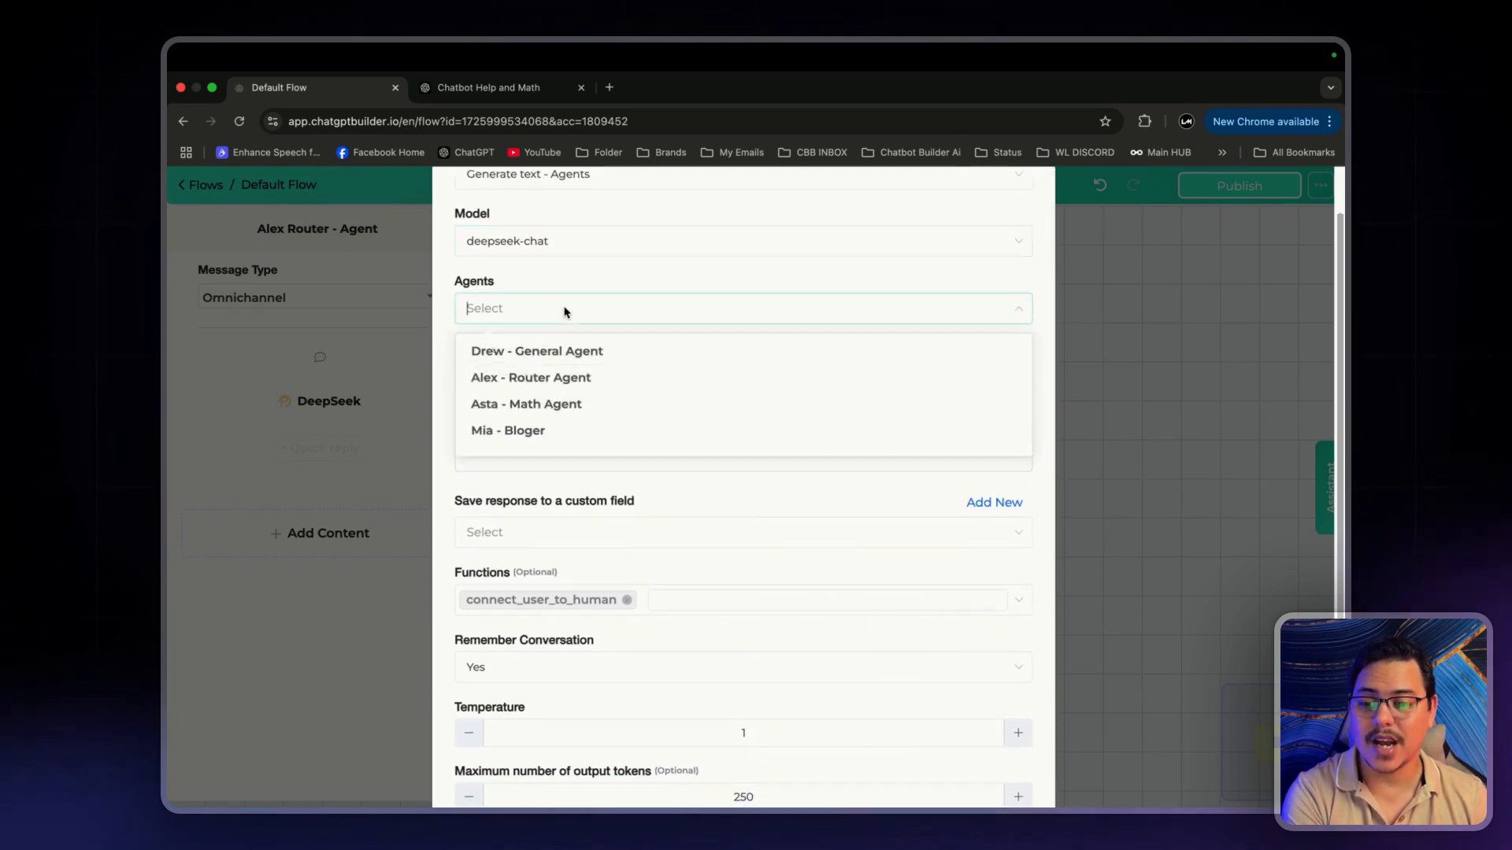
left_click(530, 377)
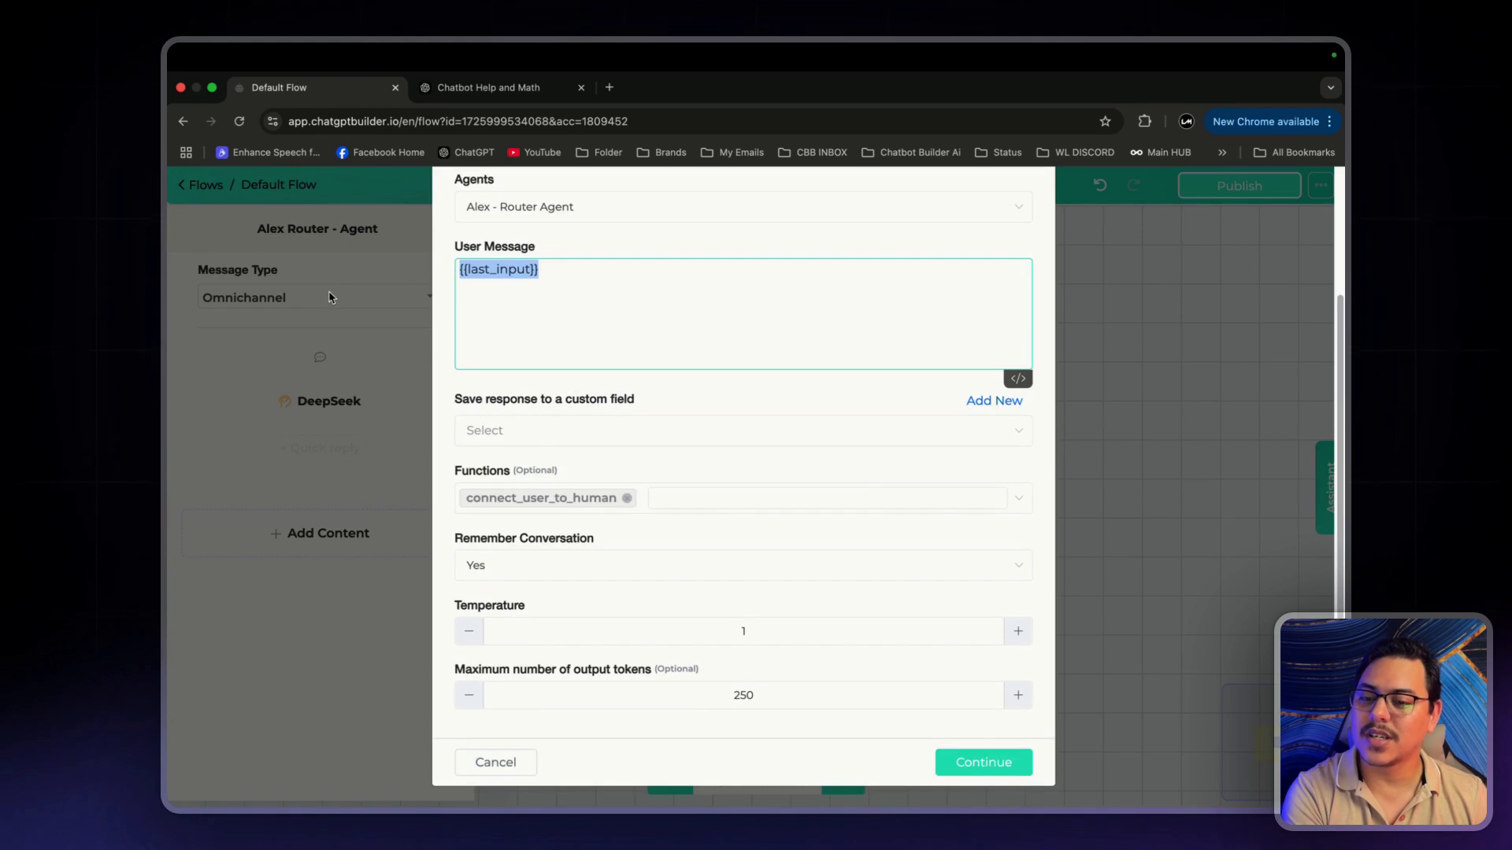
mouse_move(686, 305)
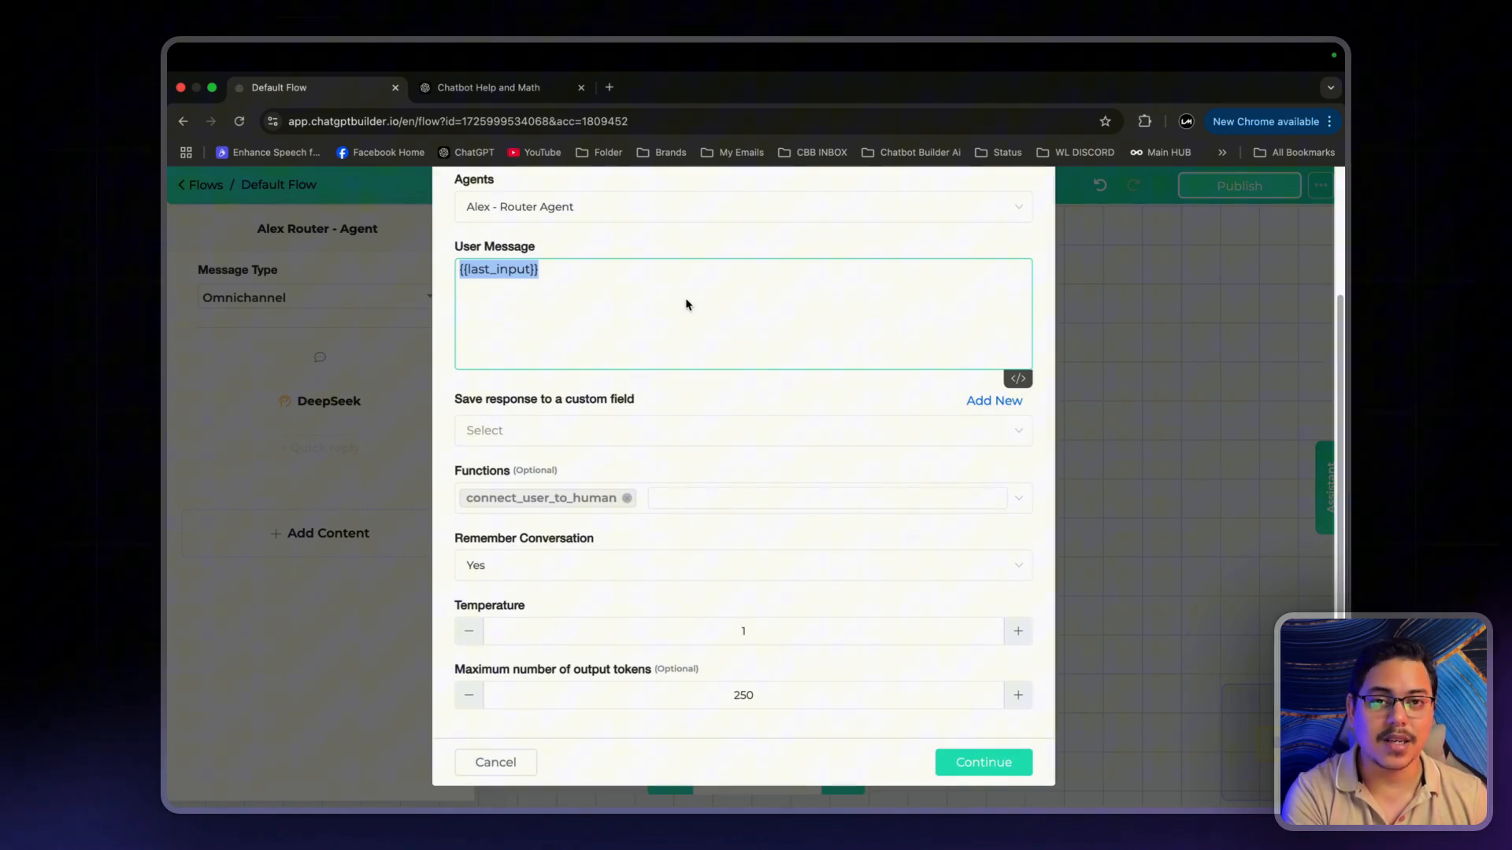
mouse_move(497, 402)
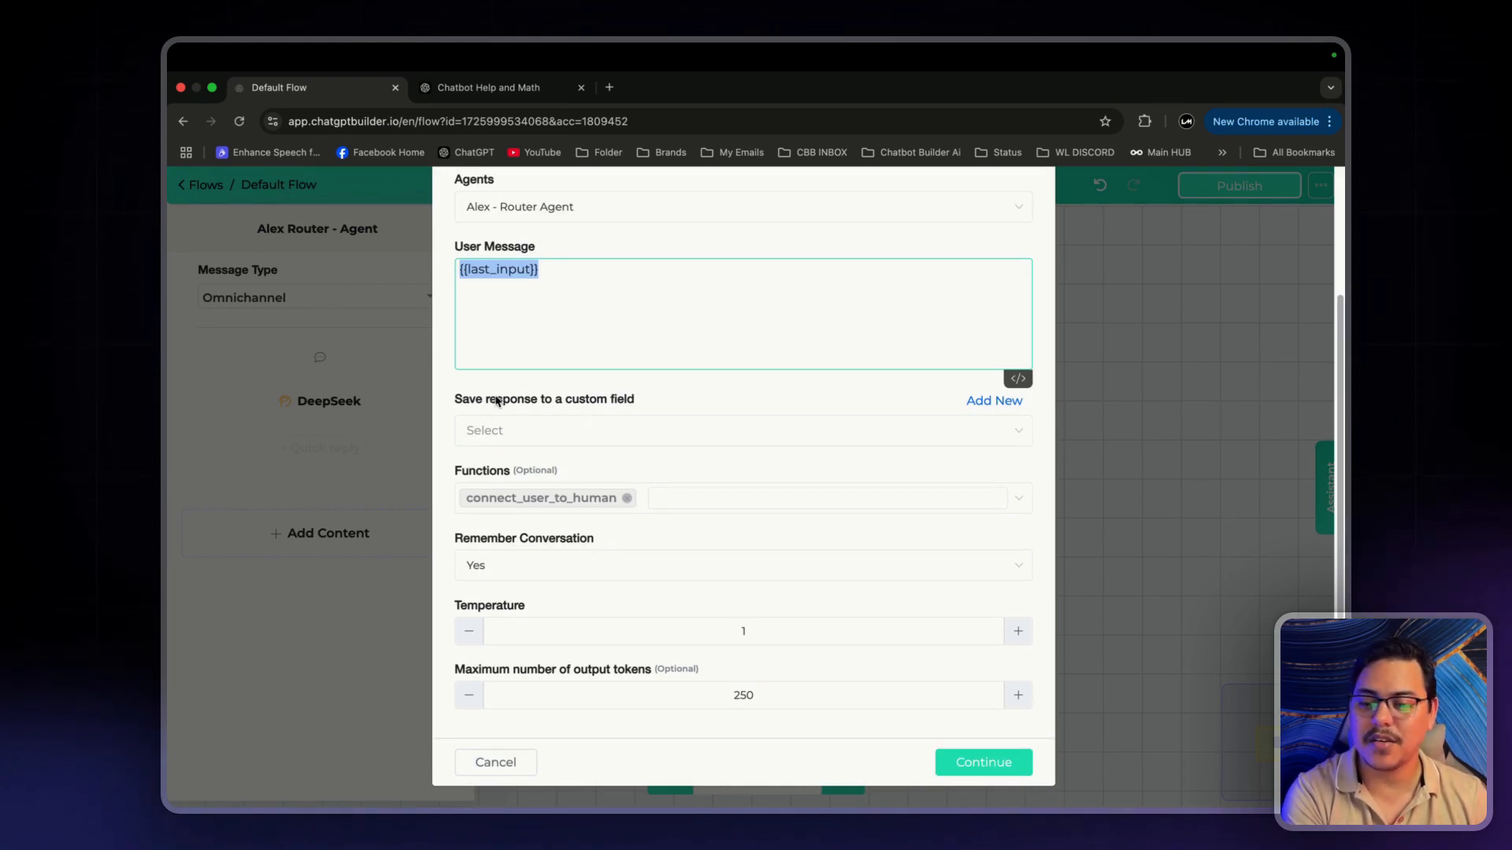
Save replies to new field Alex_Router, remove the function, set 3000 max tokens.
left_click(993, 400)
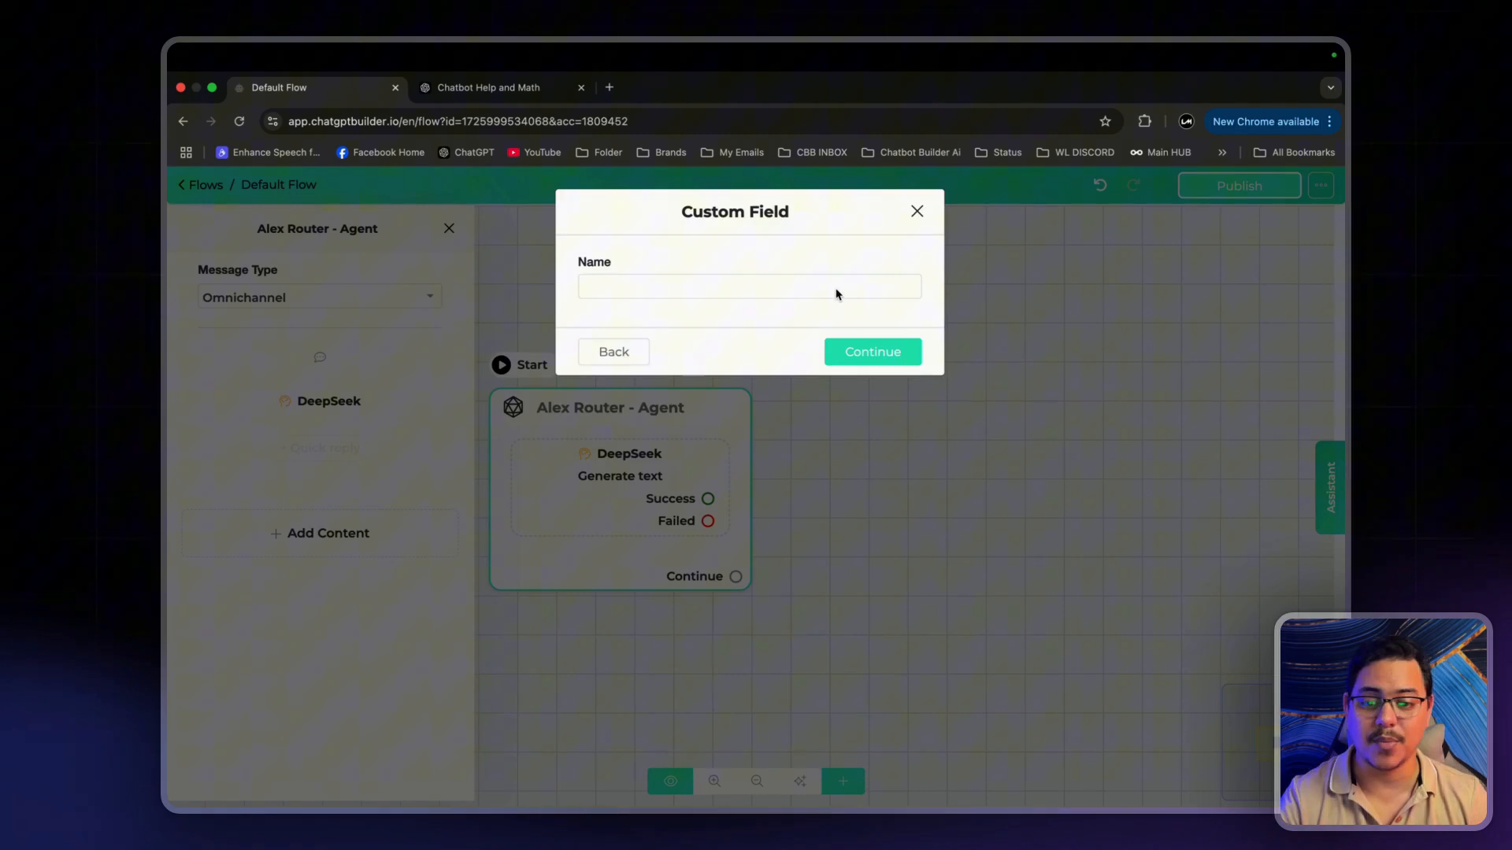
type("Alext")
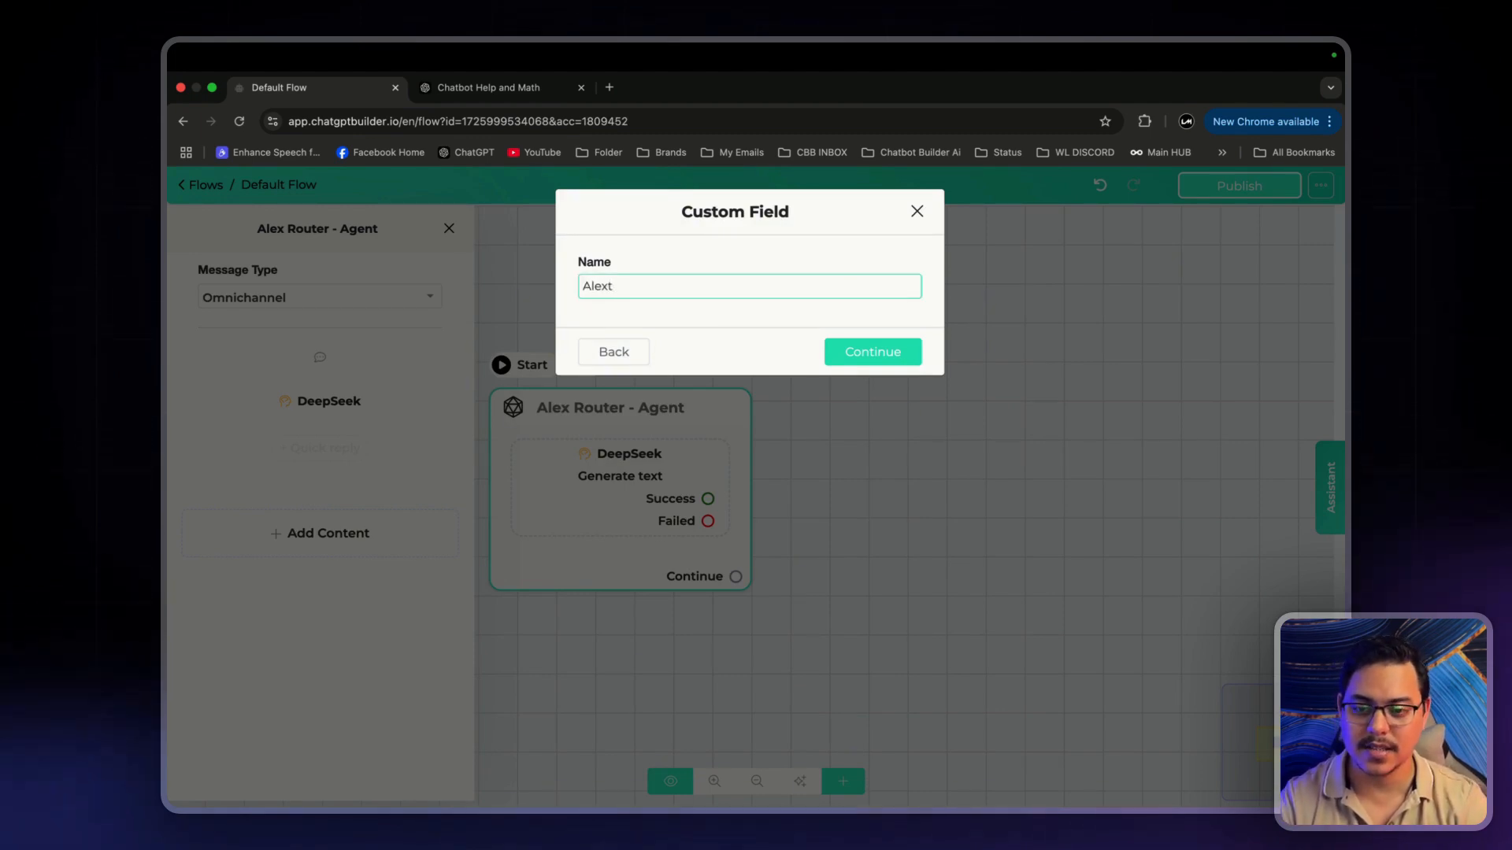
type("_Router")
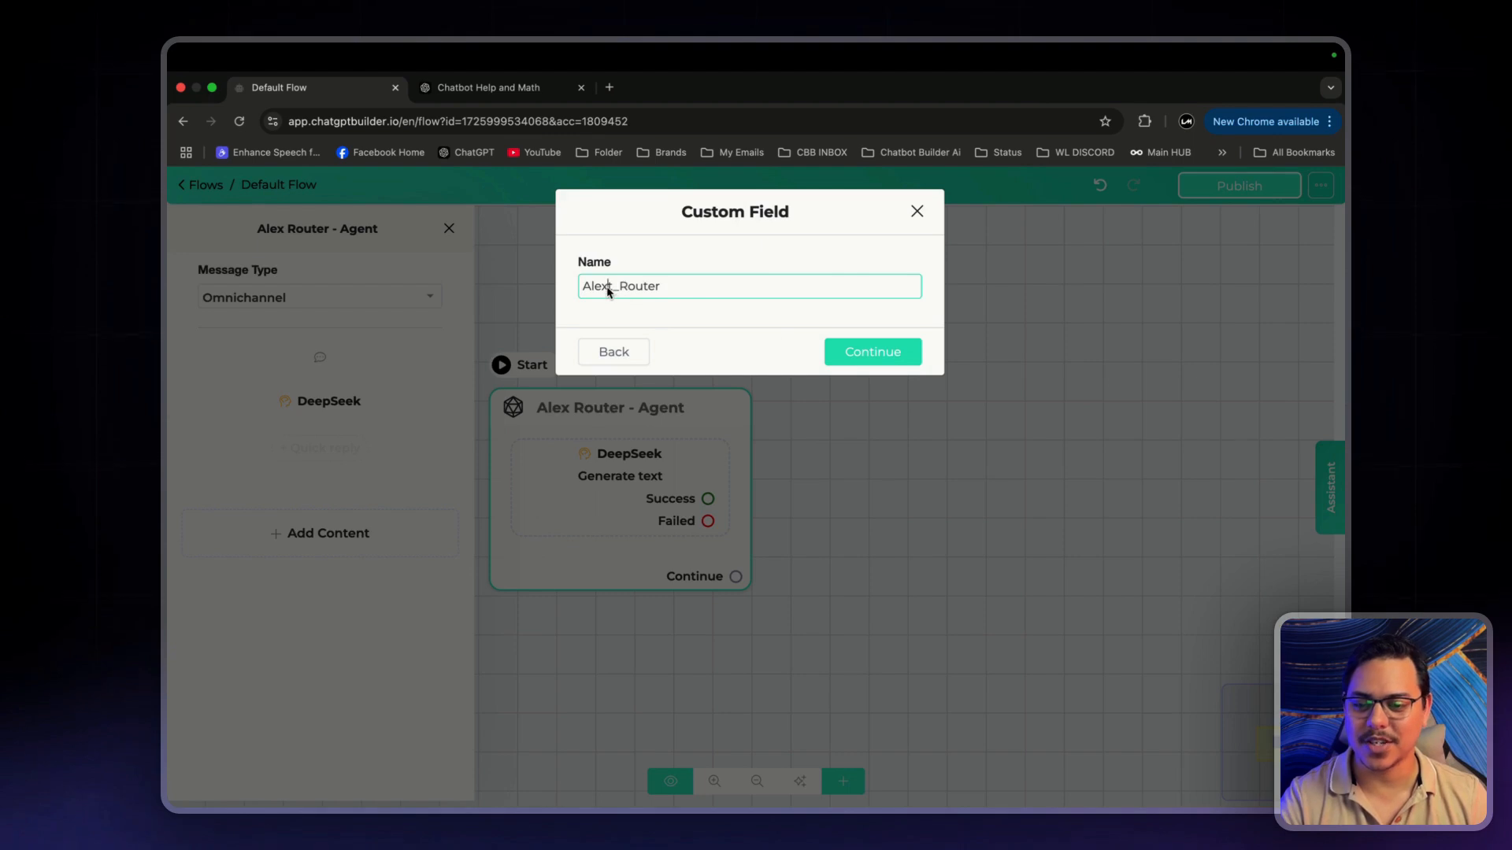
mouse_move(718, 339)
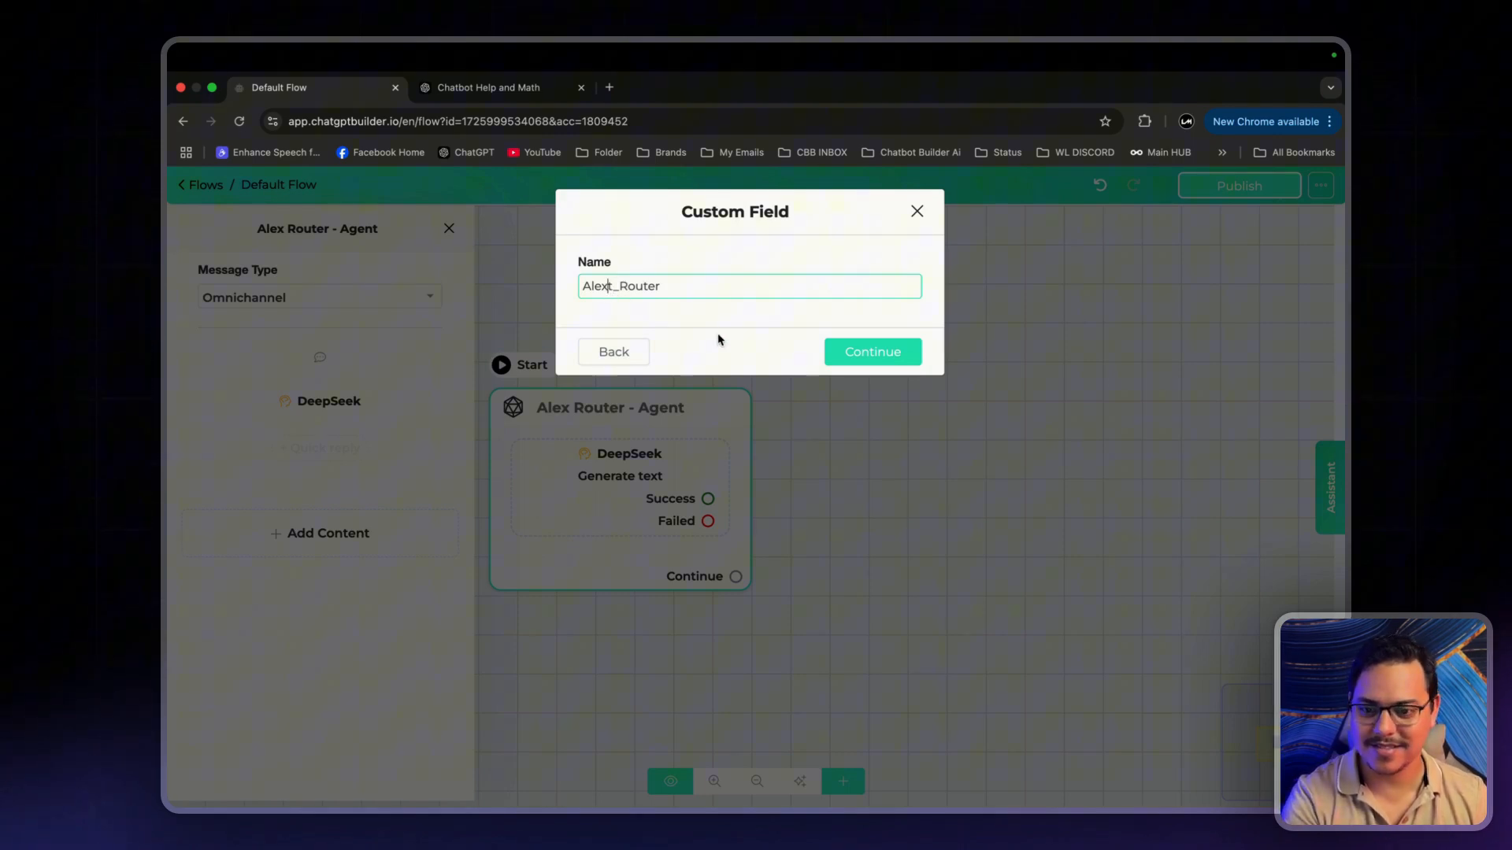
mouse_move(871, 352)
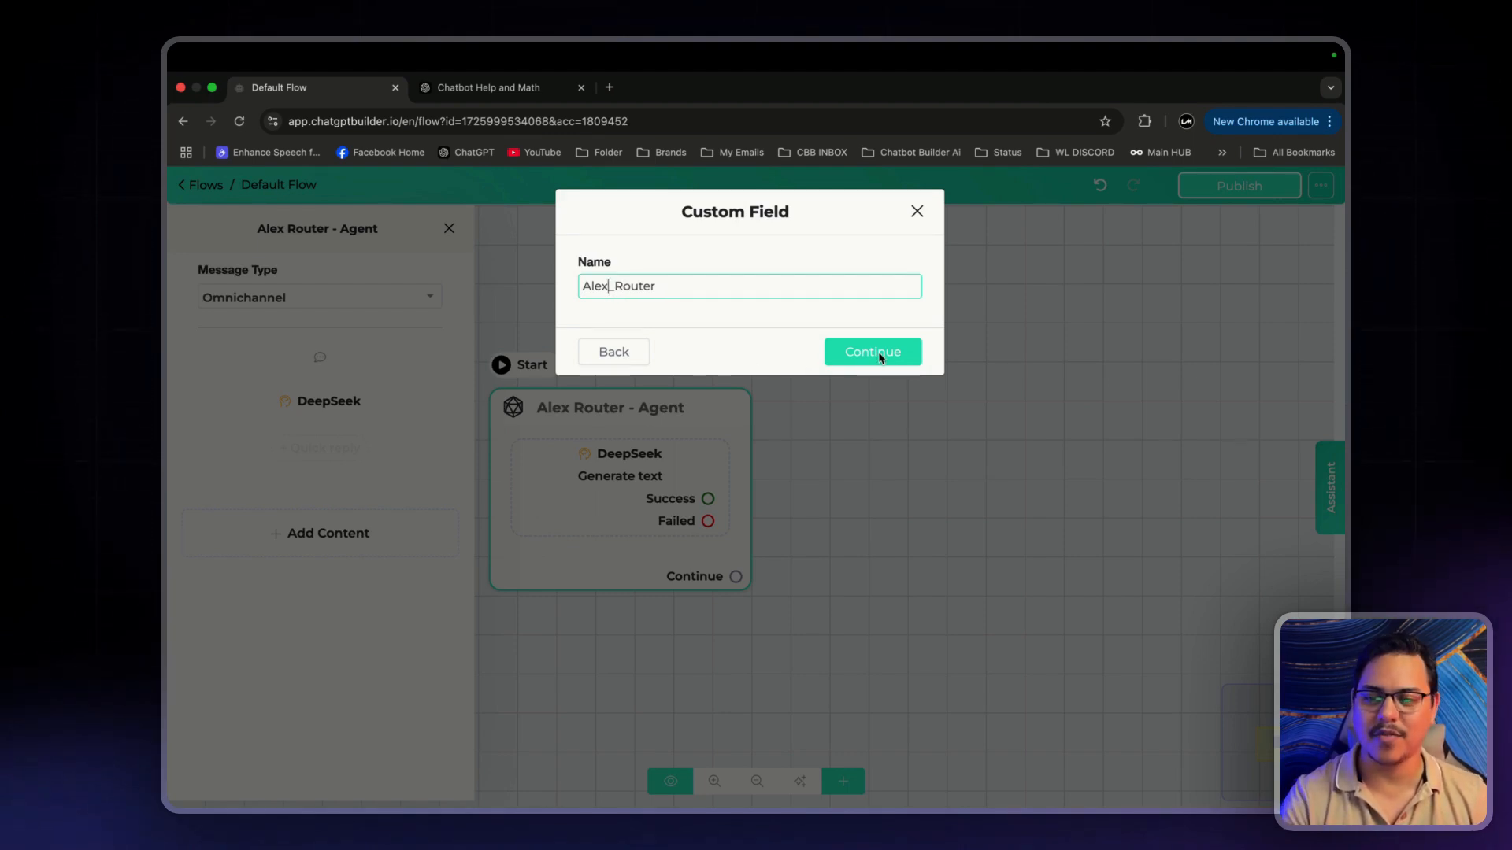
left_click(870, 352)
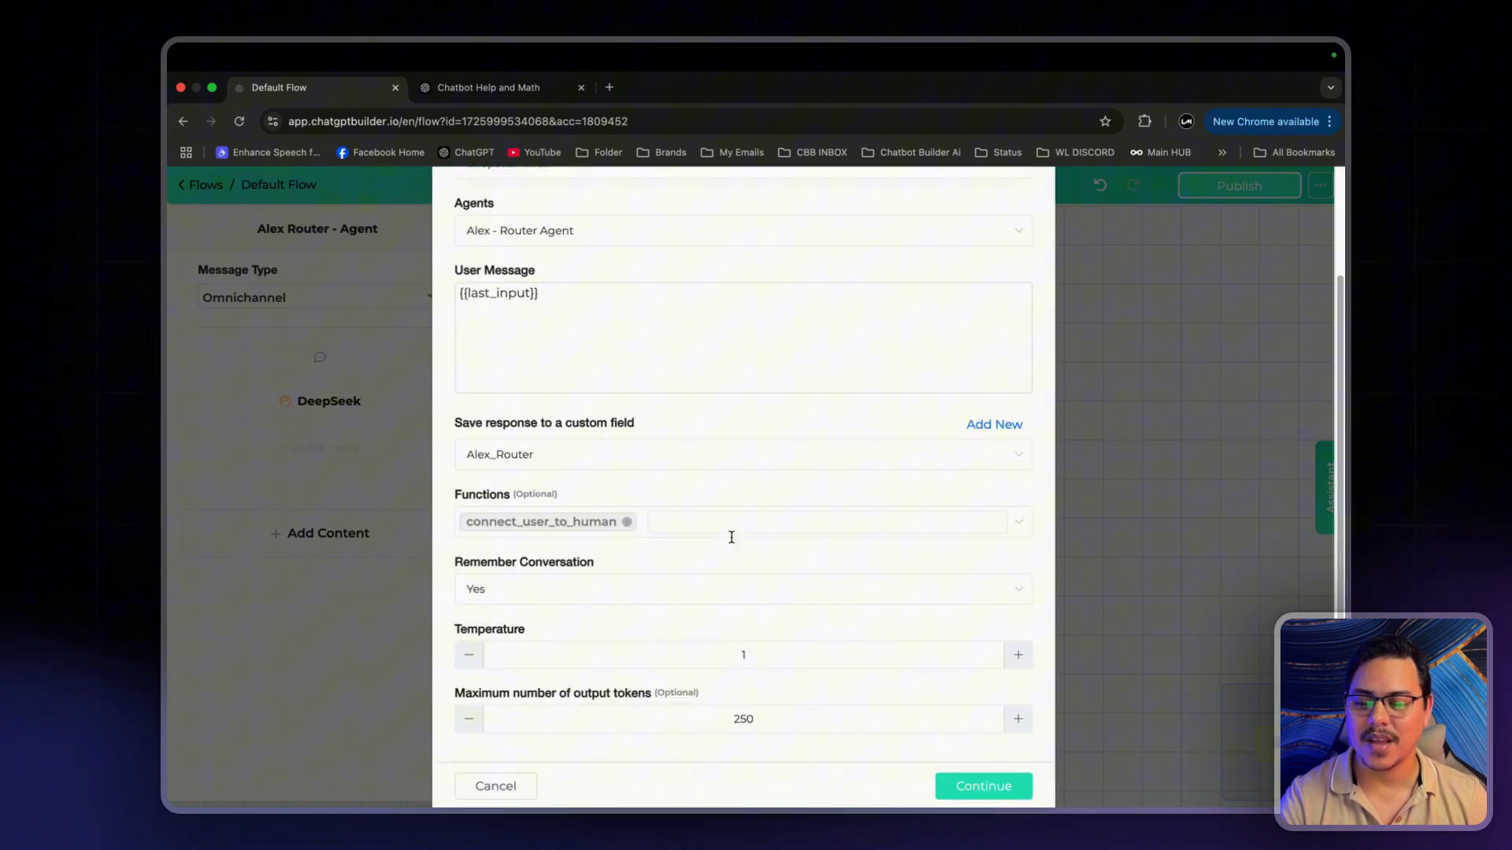
left_click(626, 521)
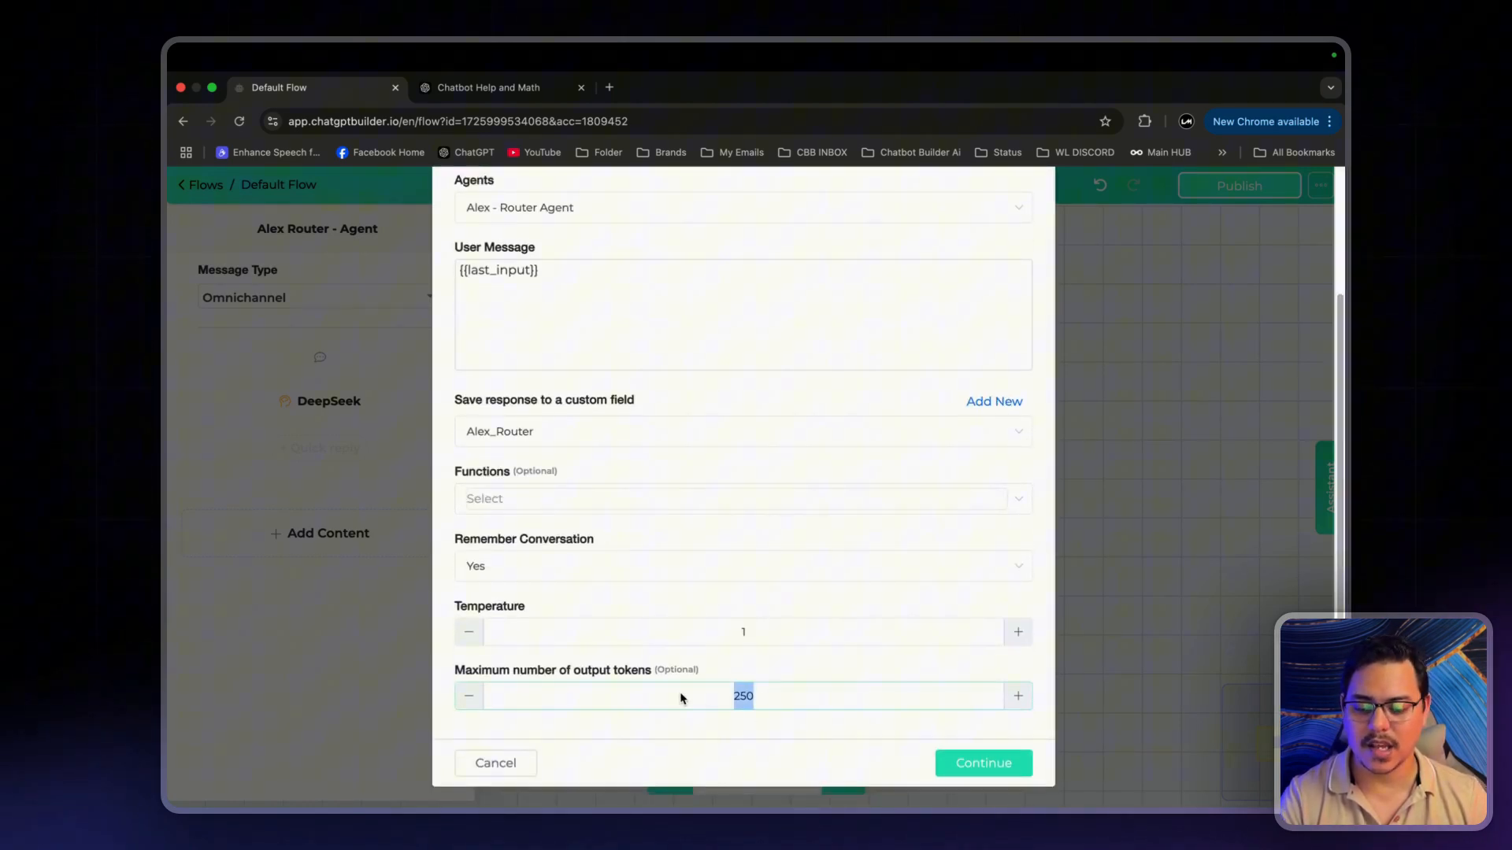
type("3000")
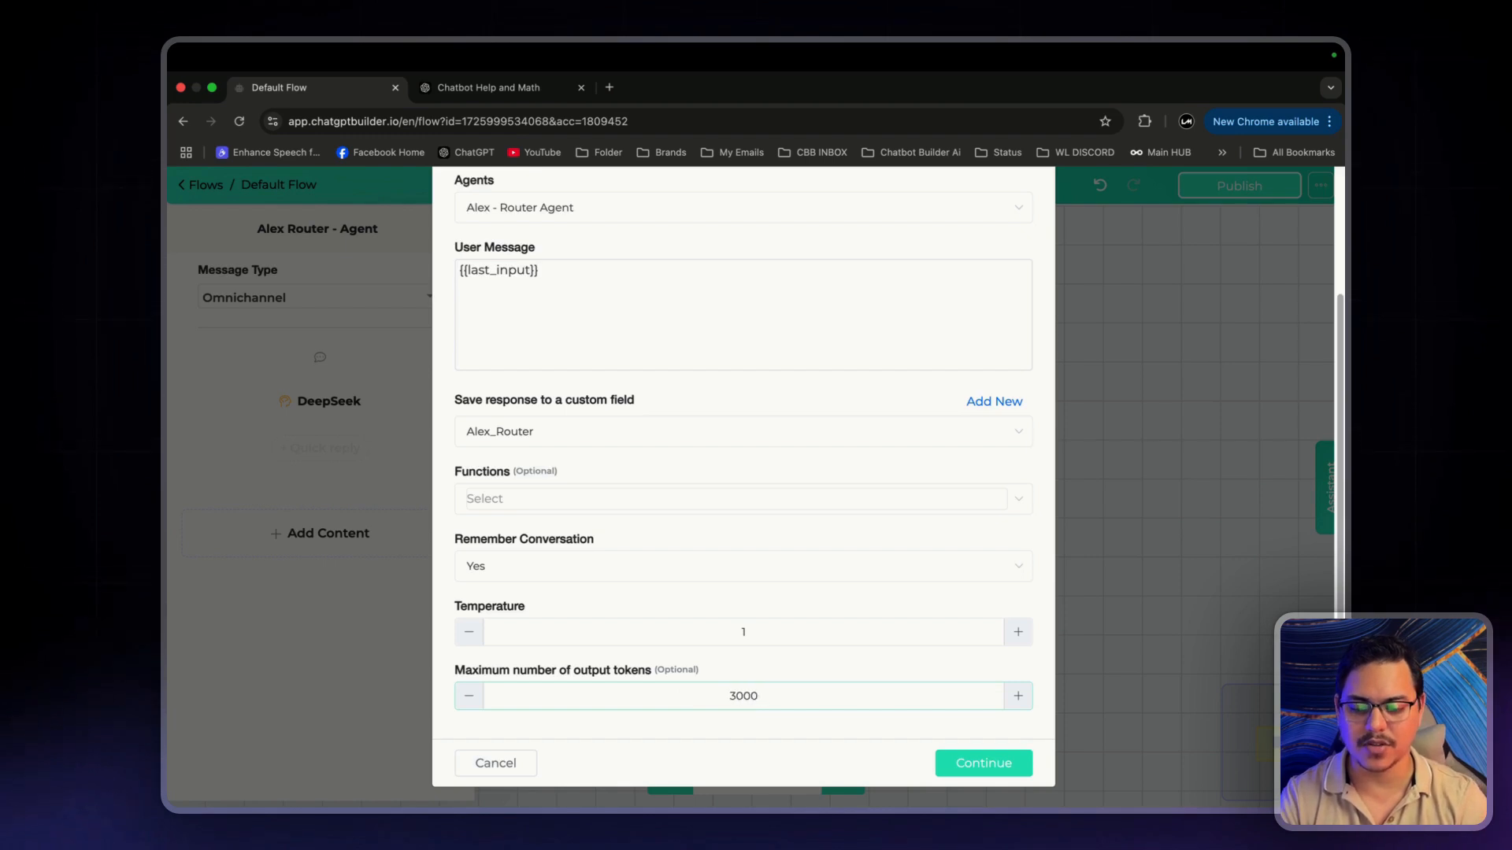
left_click(982, 763)
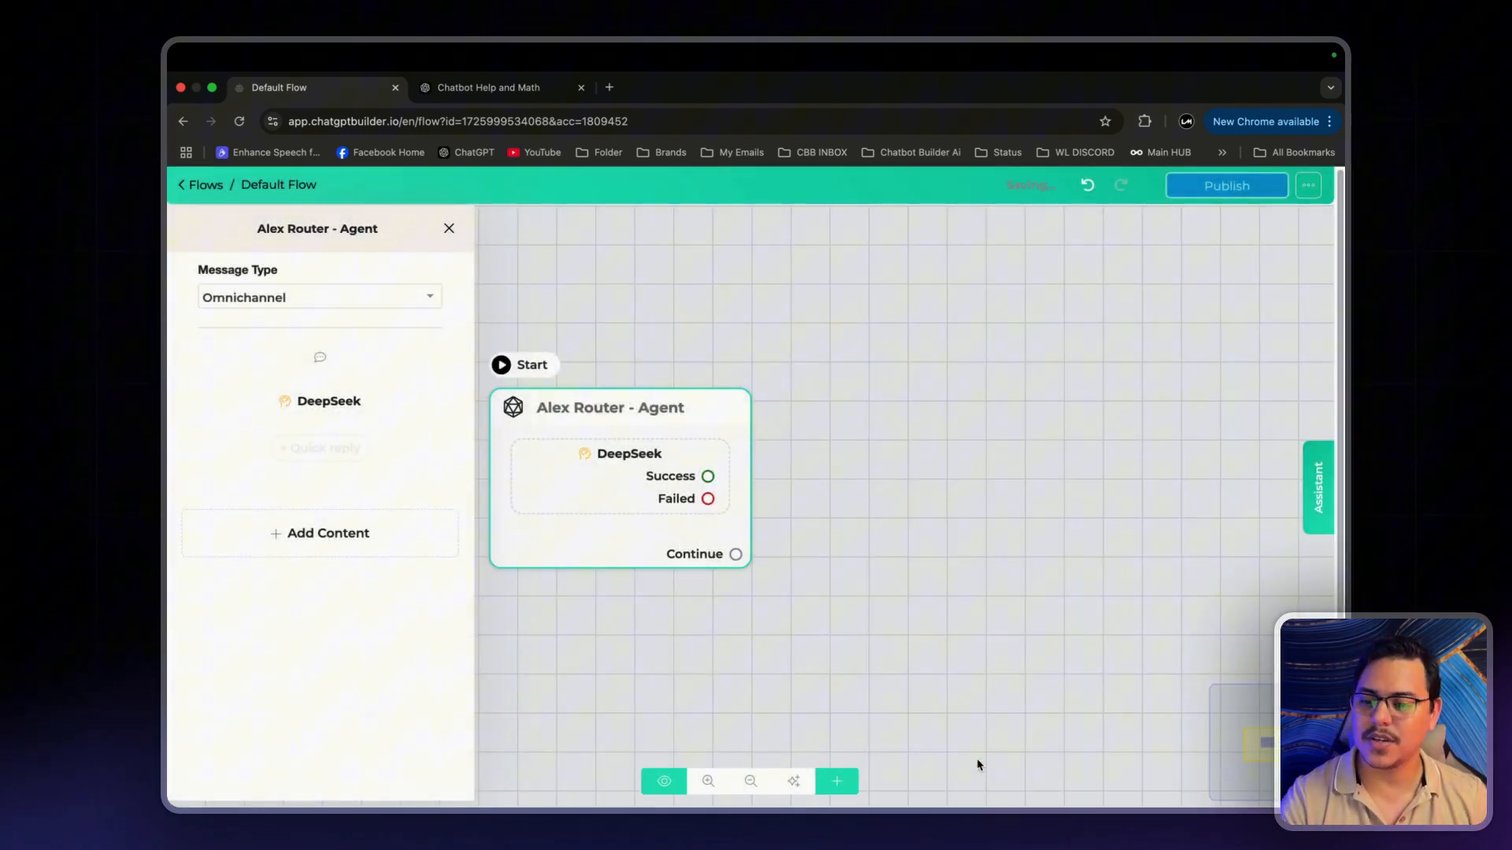
Add a Condition step after the Alex Router agent.
left_click(448, 228)
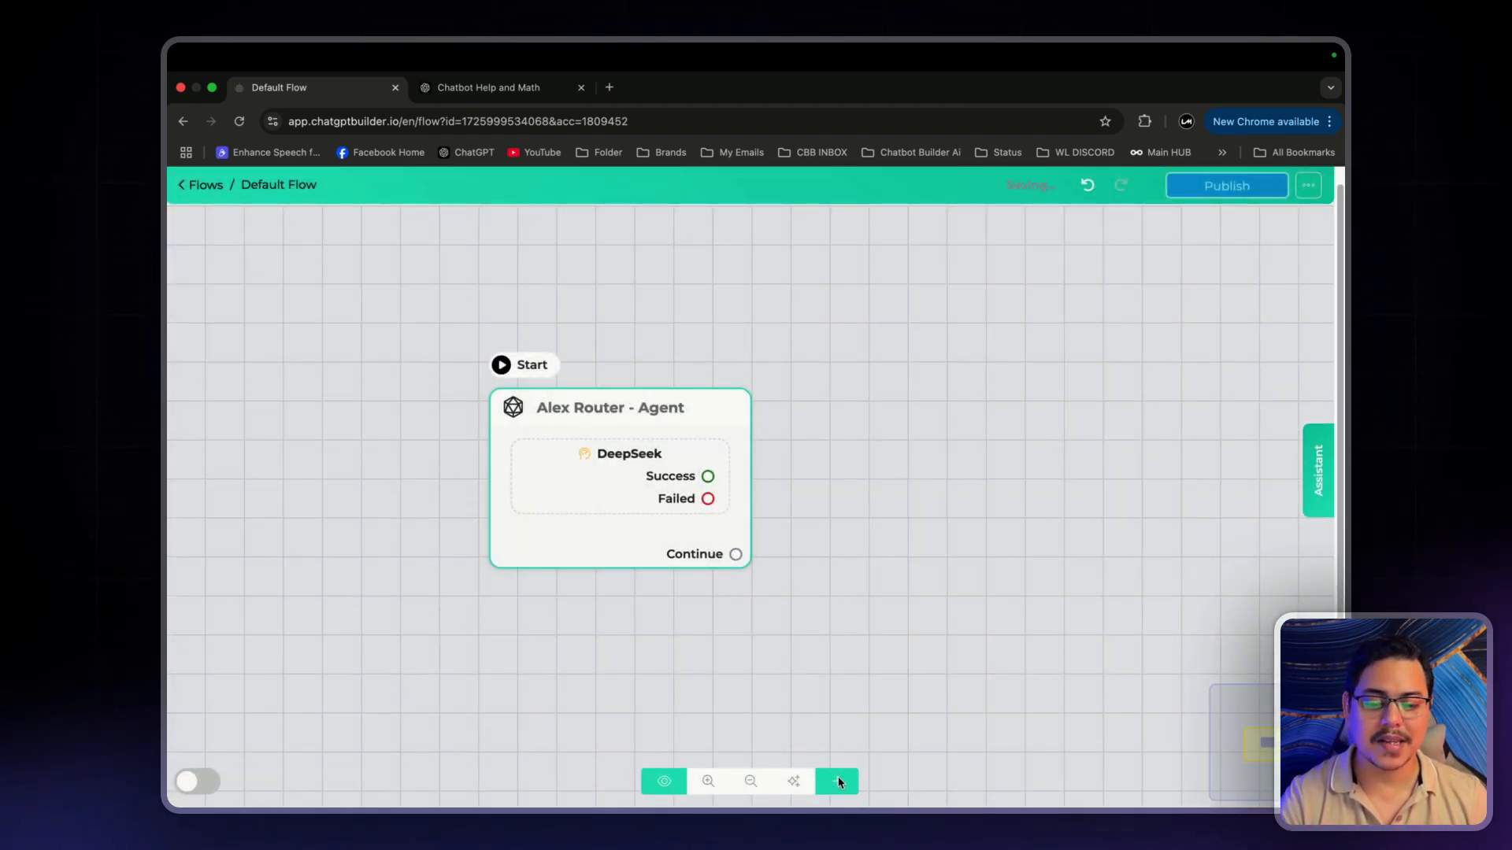
left_click(835, 781)
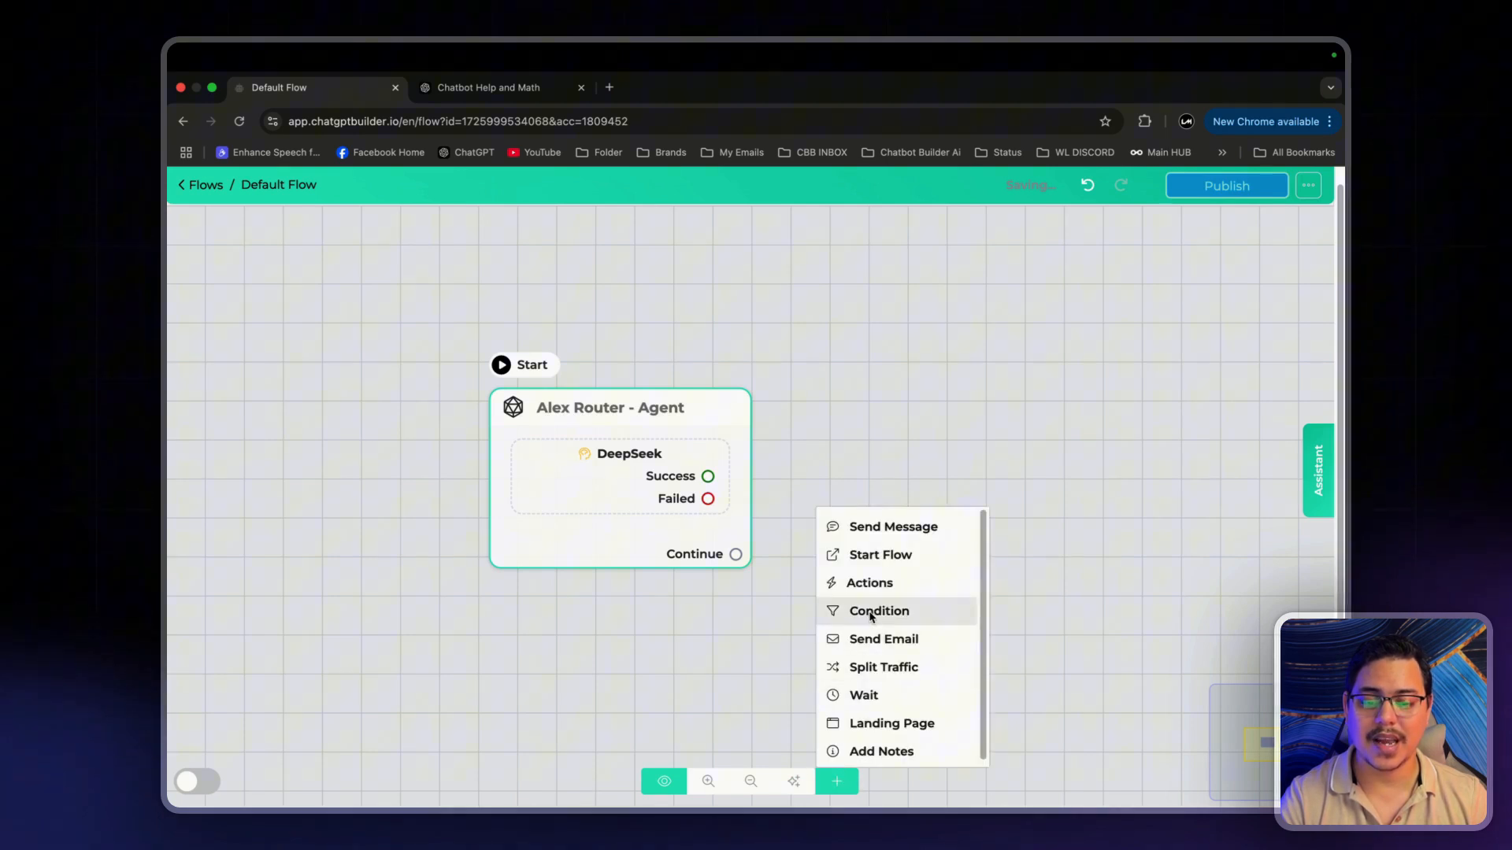
left_click(878, 610)
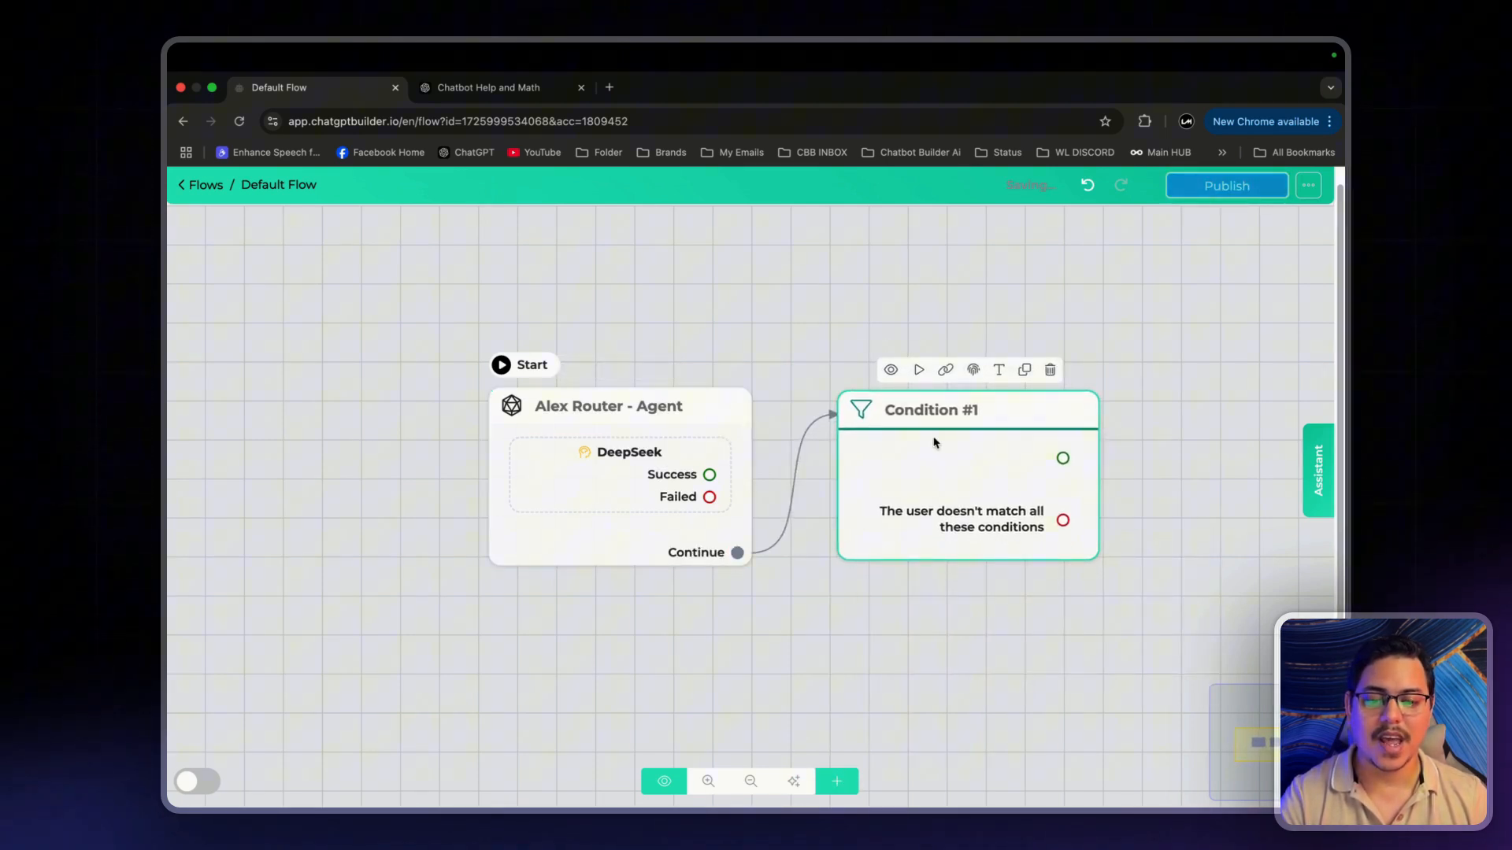
left_click(929, 410)
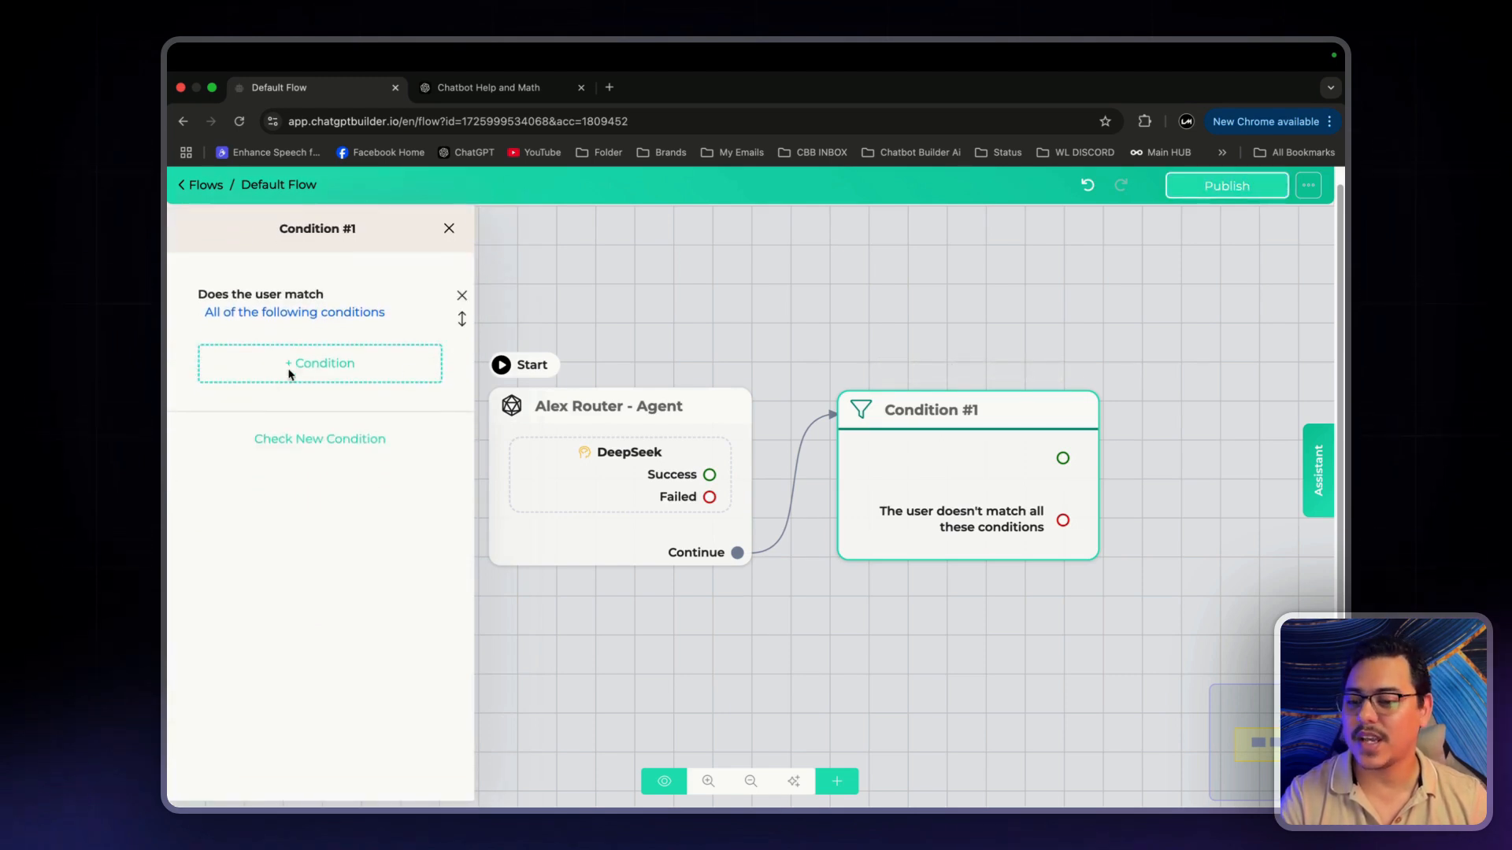
Add condition rules for Alex_Router is Asta and Alex_Router is Mia.
left_click(319, 364)
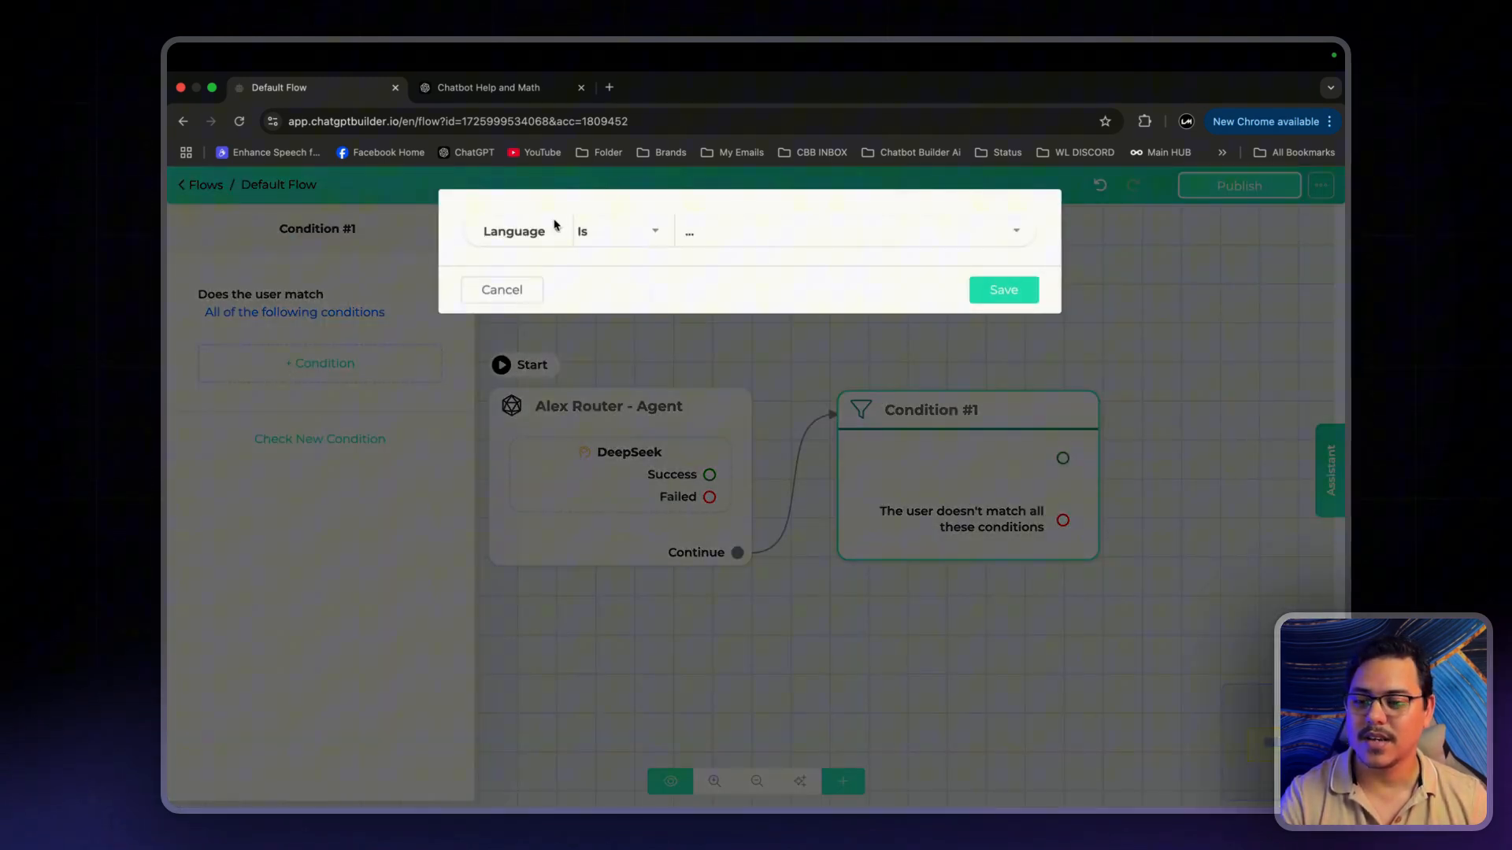
left_click(521, 231)
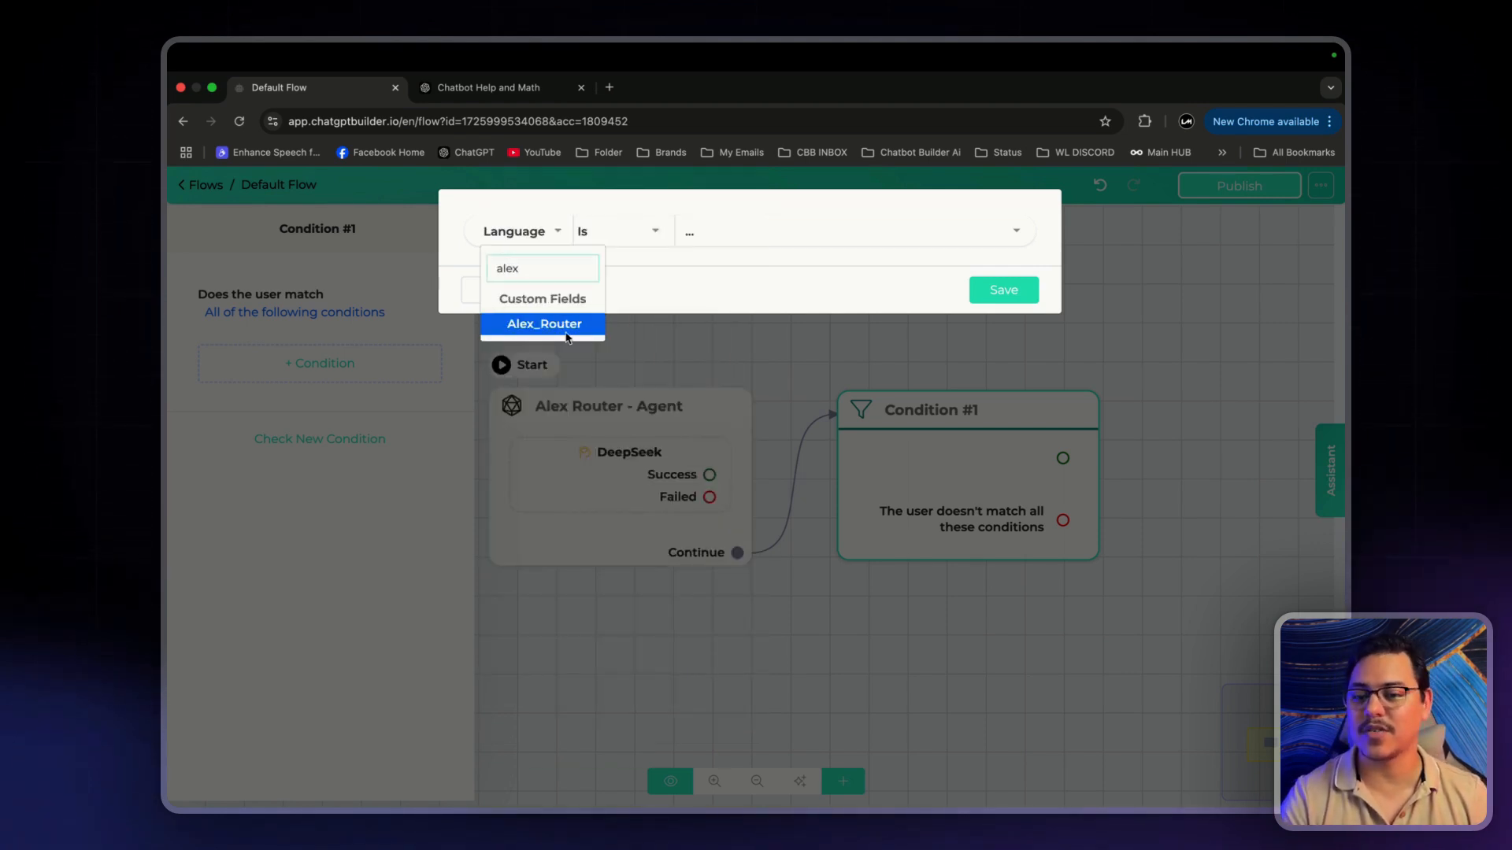
left_click(544, 323)
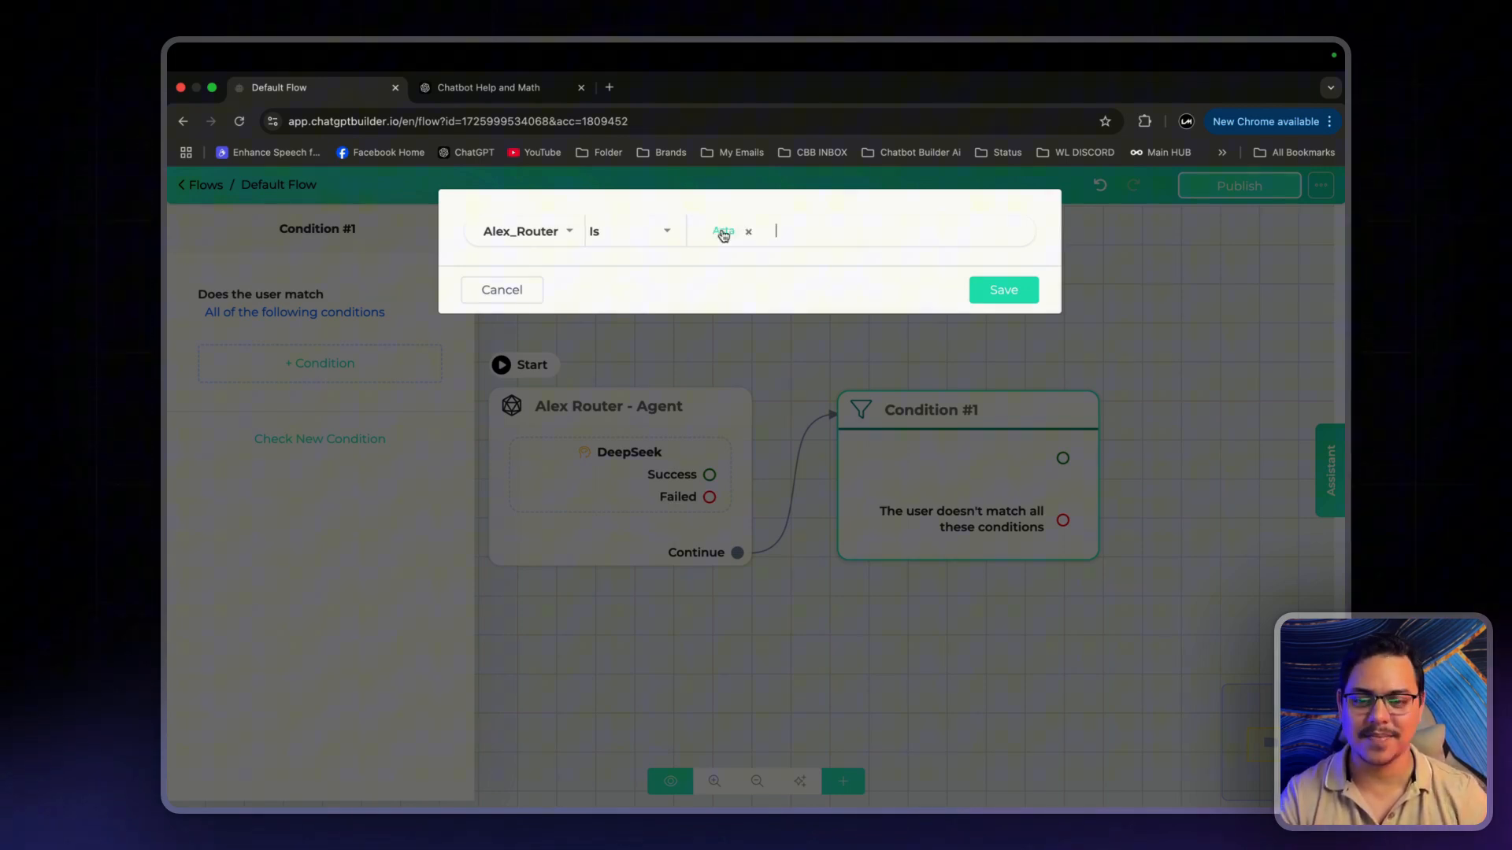
left_click(1003, 289)
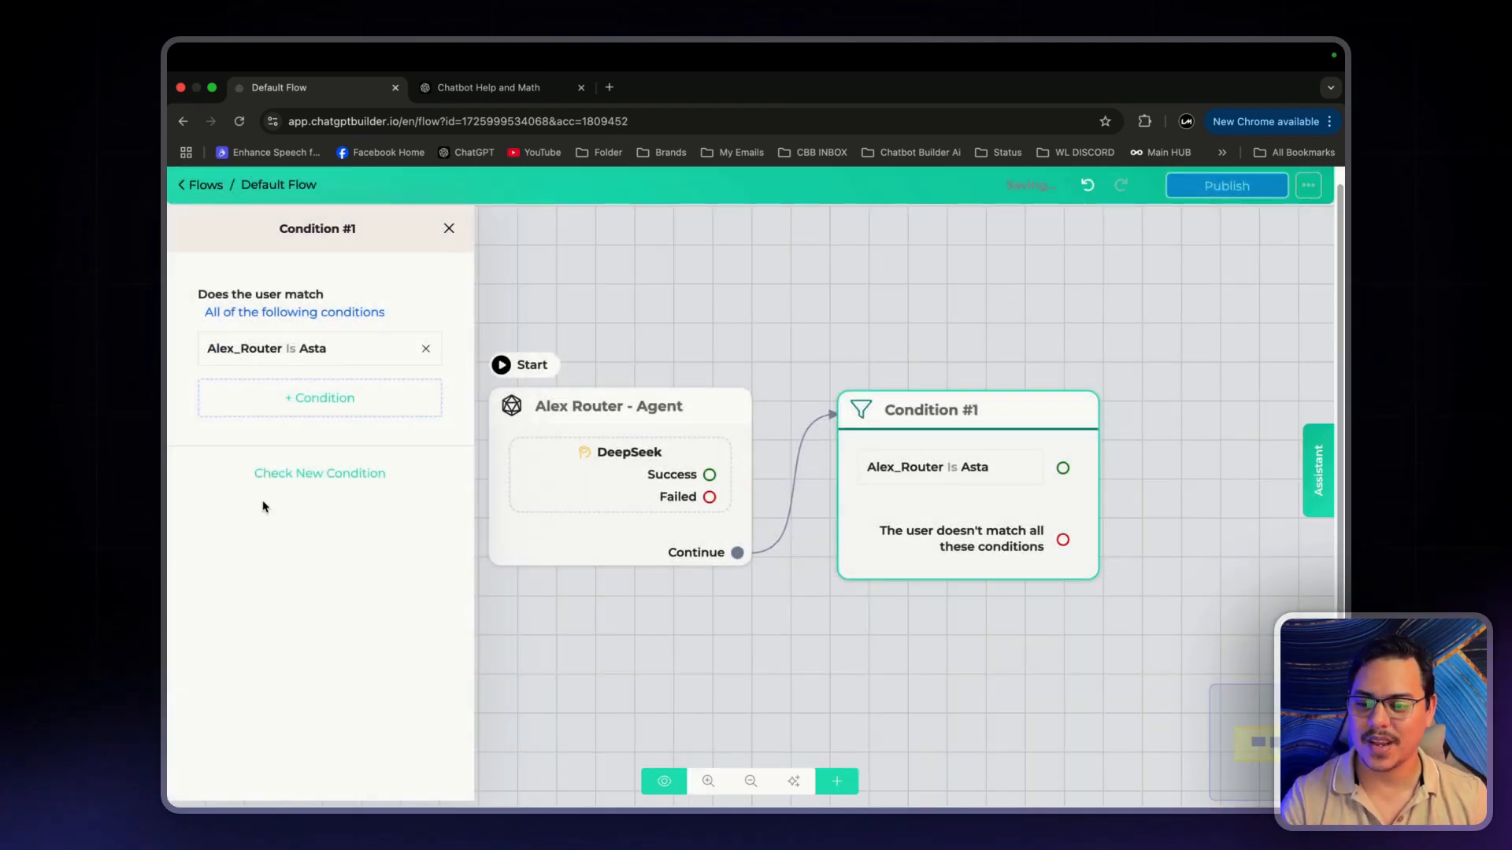
left_click(319, 472)
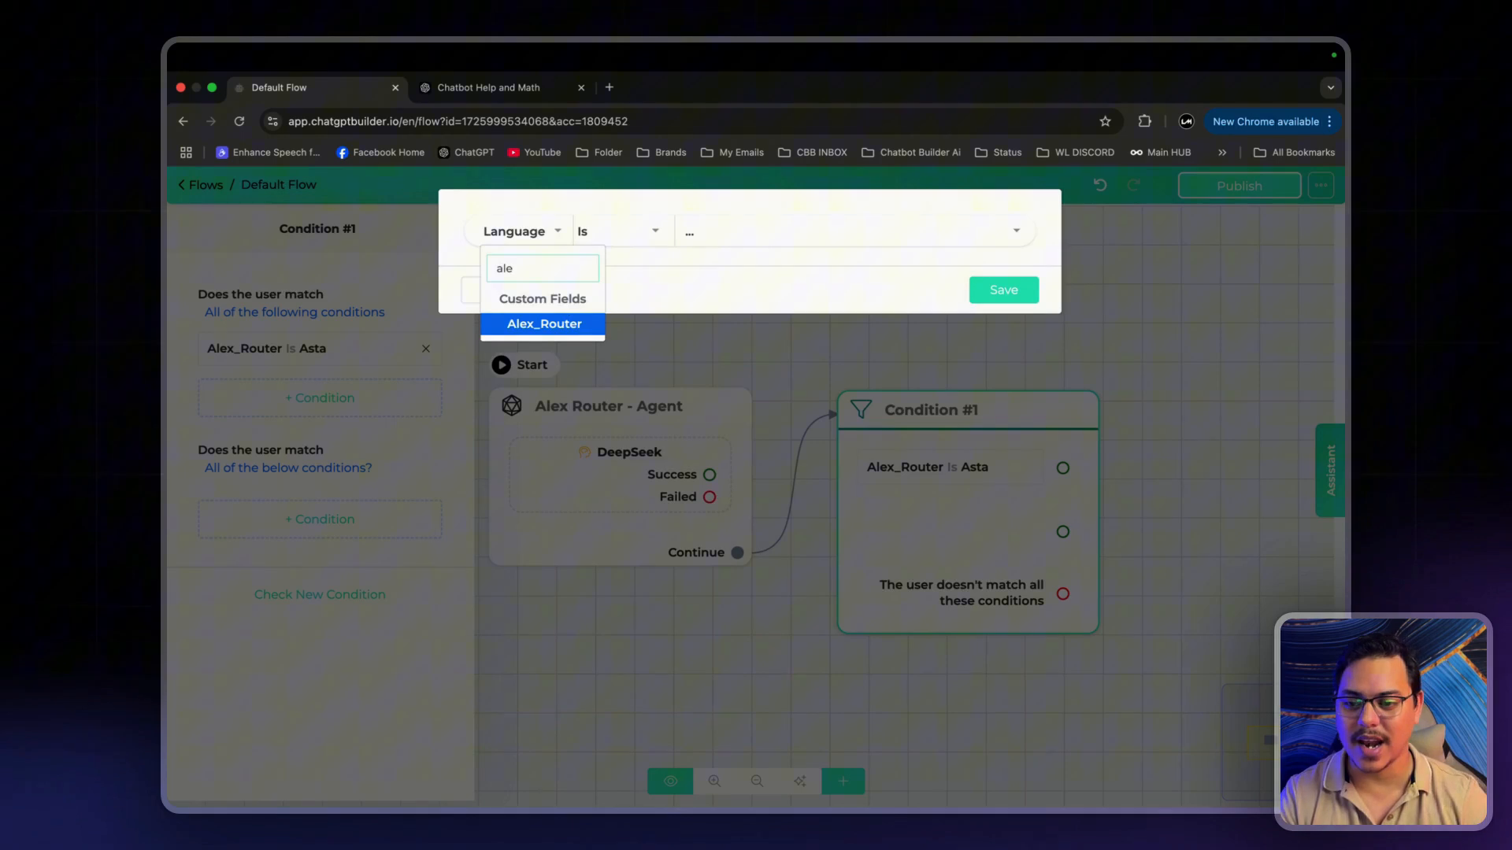
left_click(544, 323)
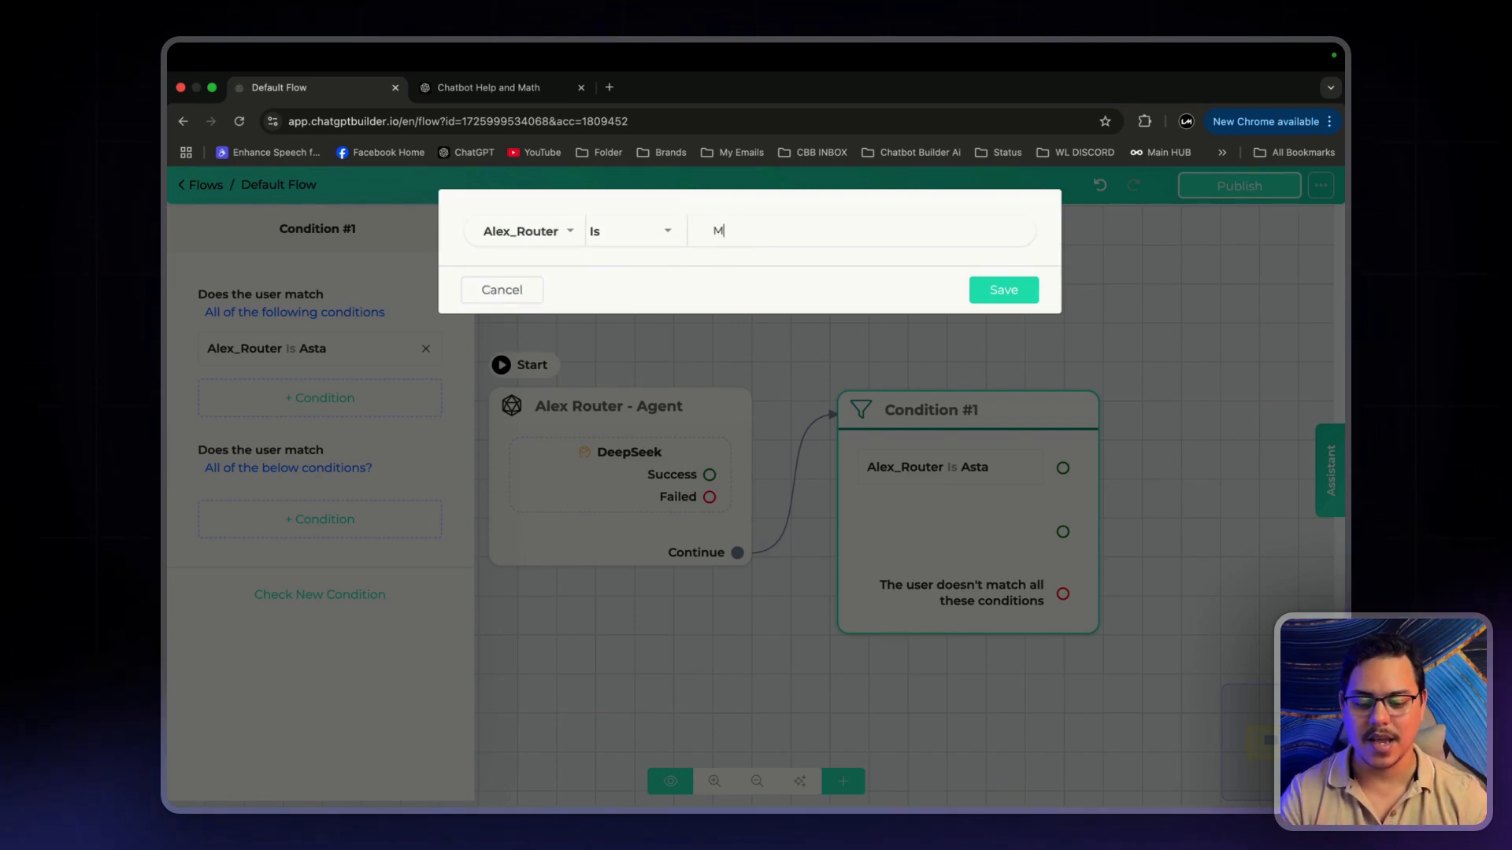
left_click(1001, 289)
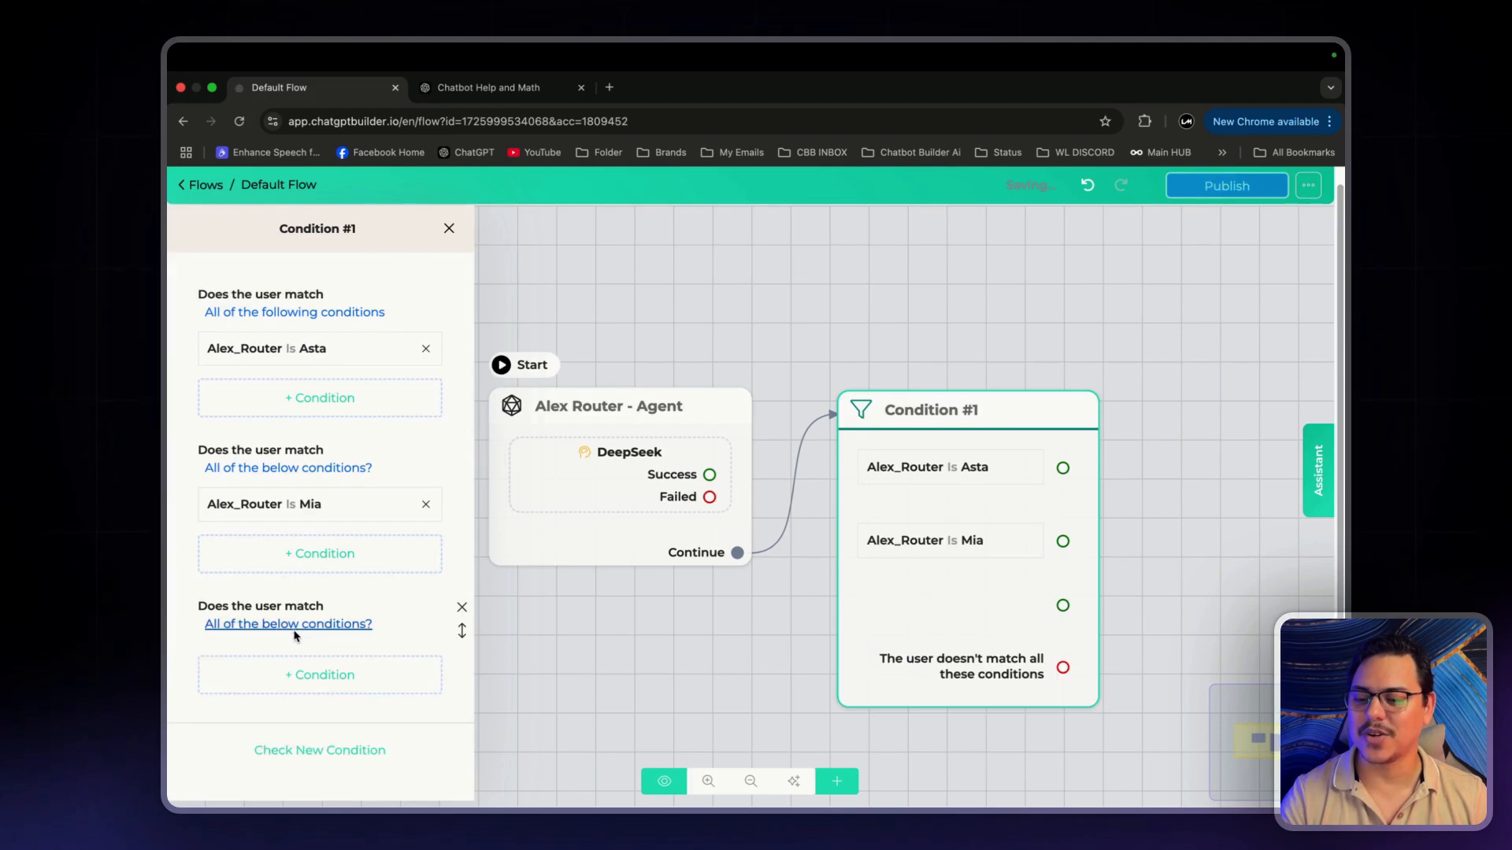
Add the third branch rule Alex_Router is Drew.
left_click(319, 674)
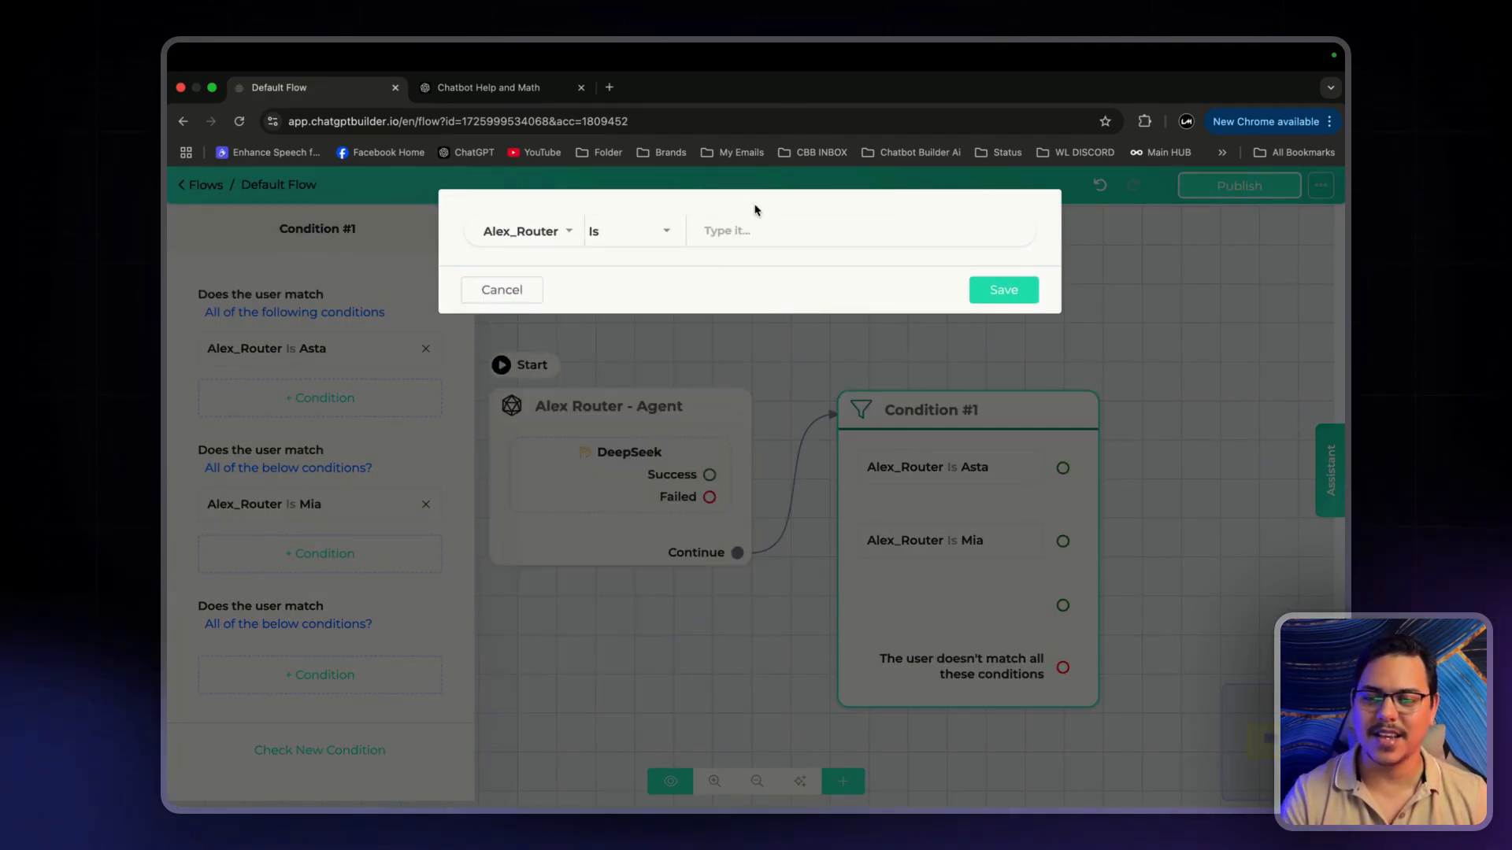
type("Drew")
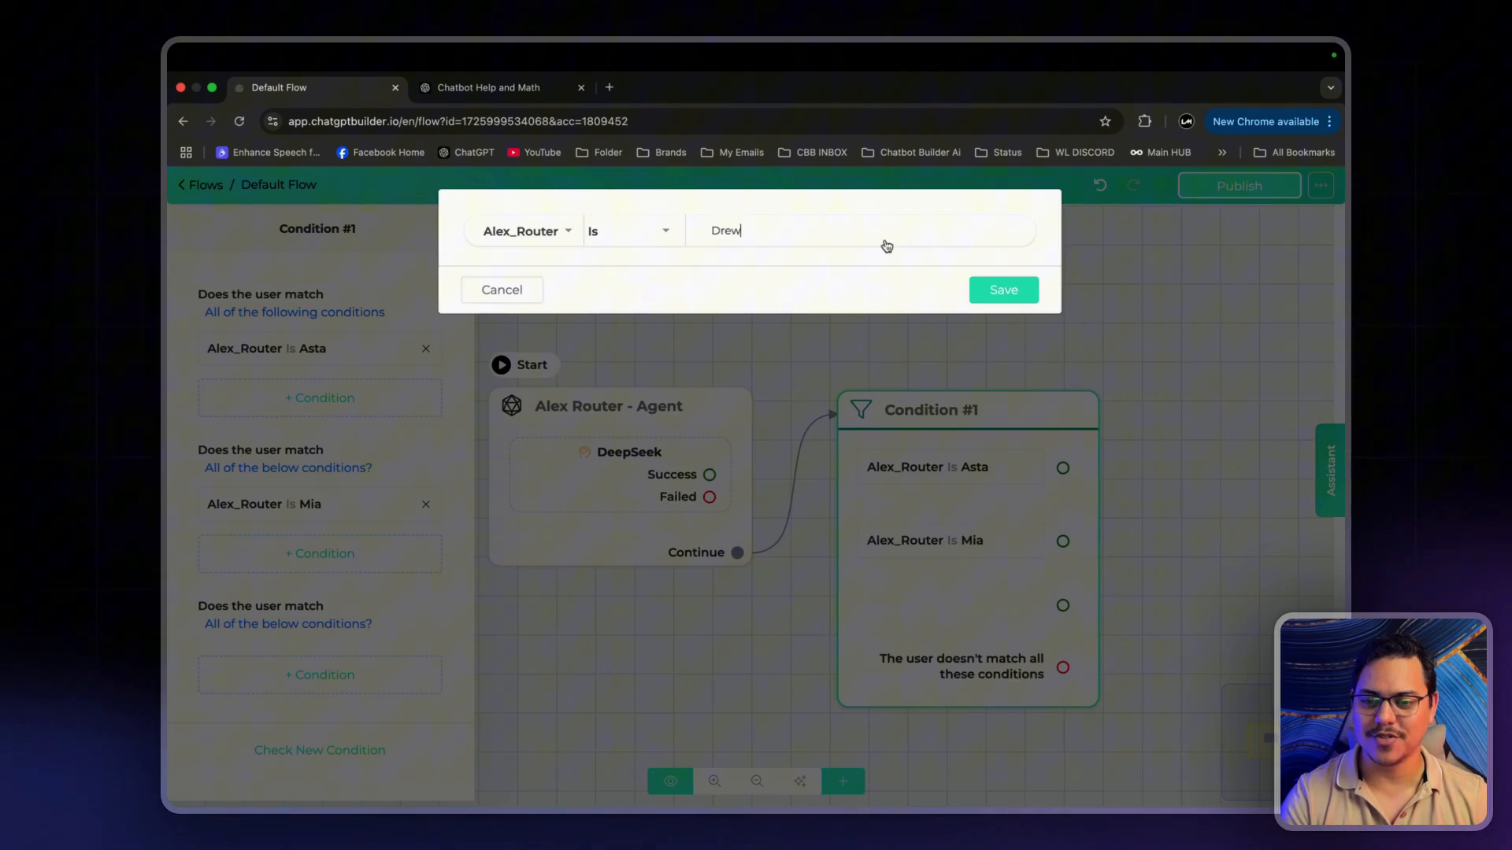
left_click(1002, 289)
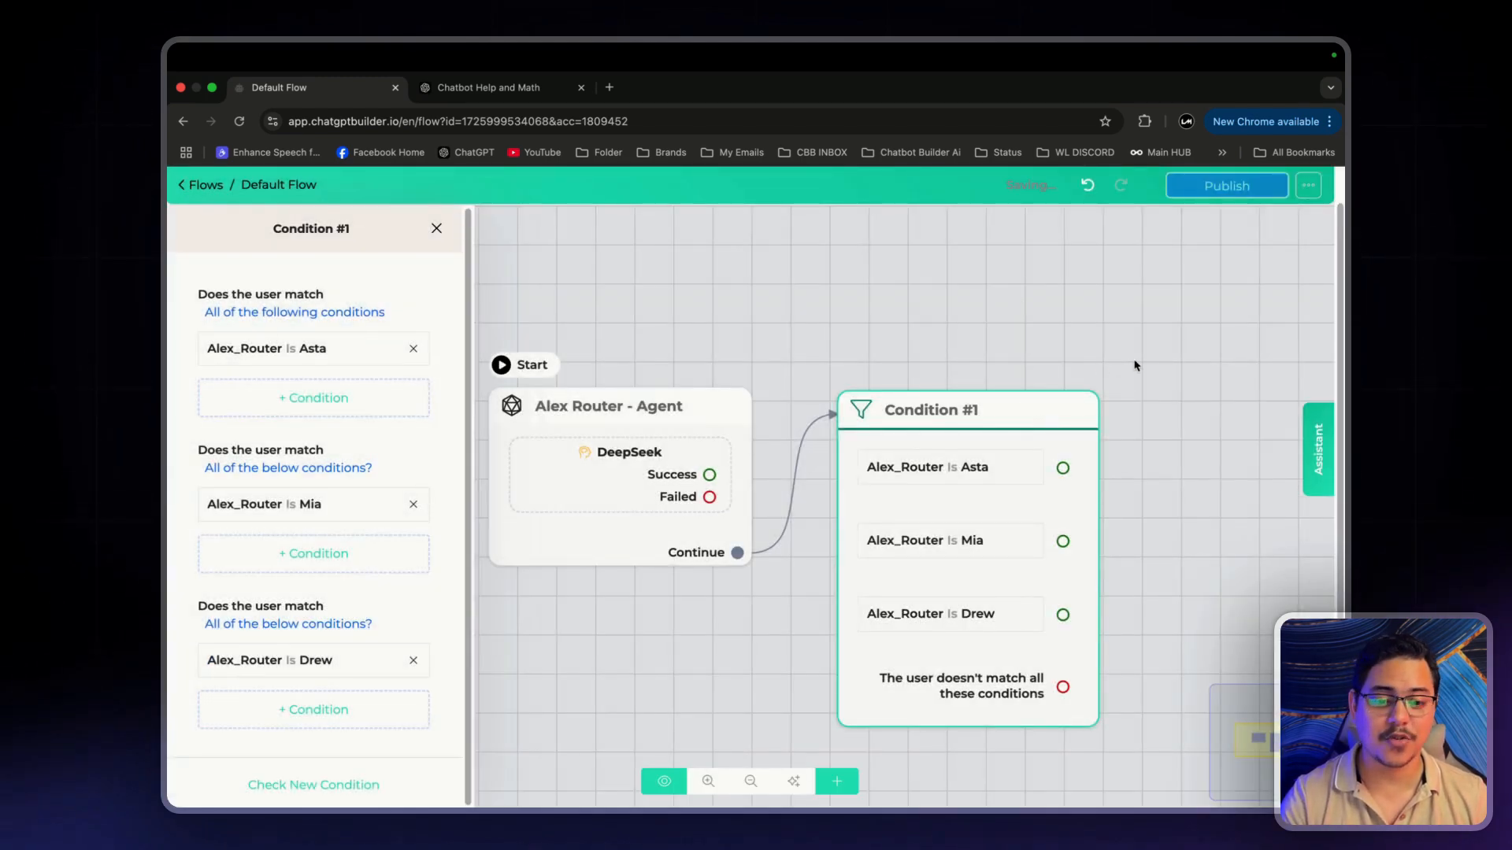
left_click(435, 228)
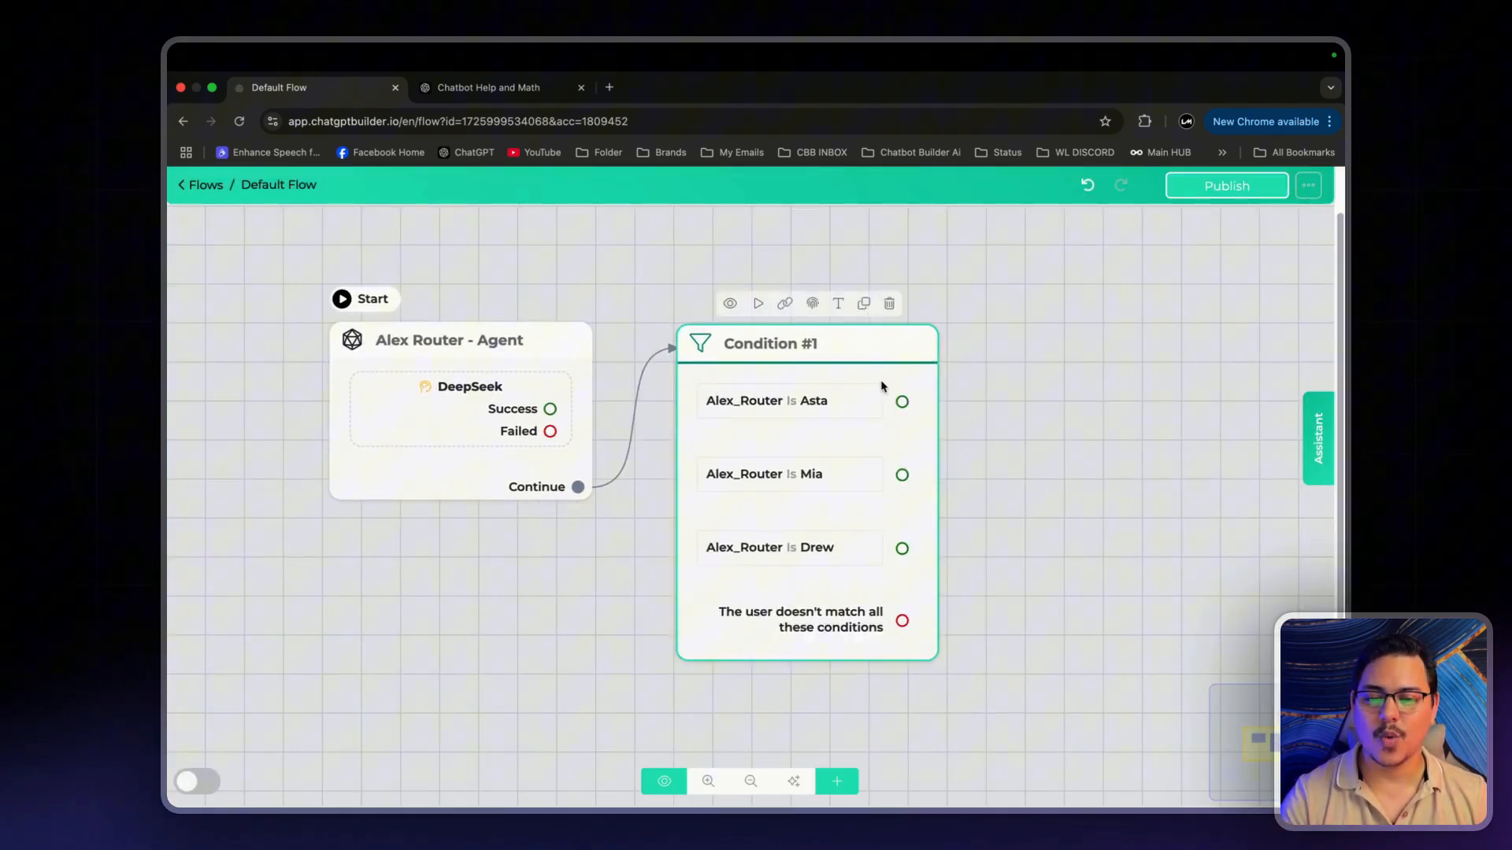
Rename Condition #1 to 'Routing Condition'.
left_click(837, 303)
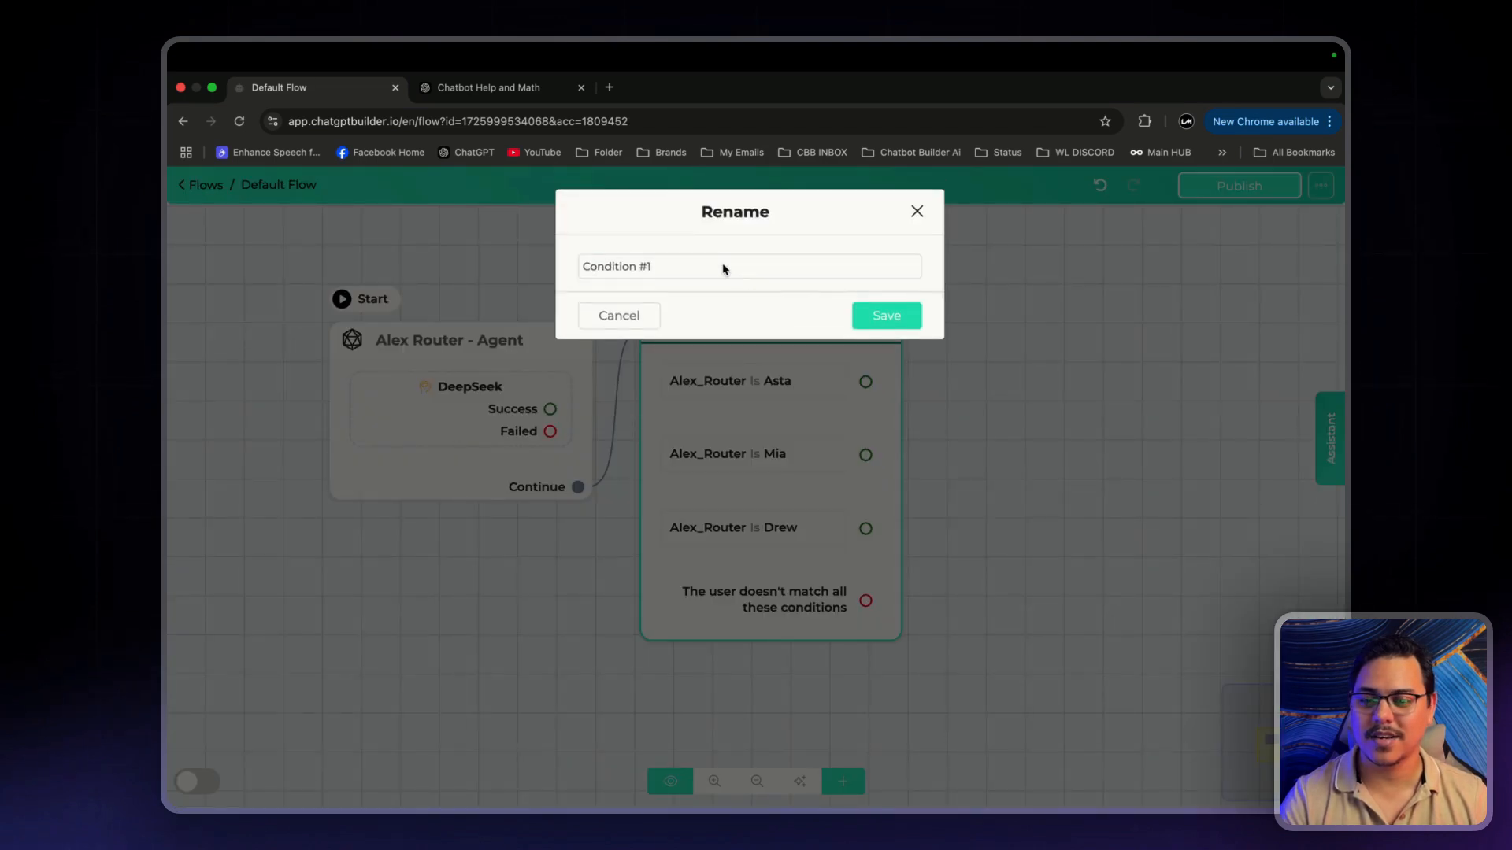
type("Routing")
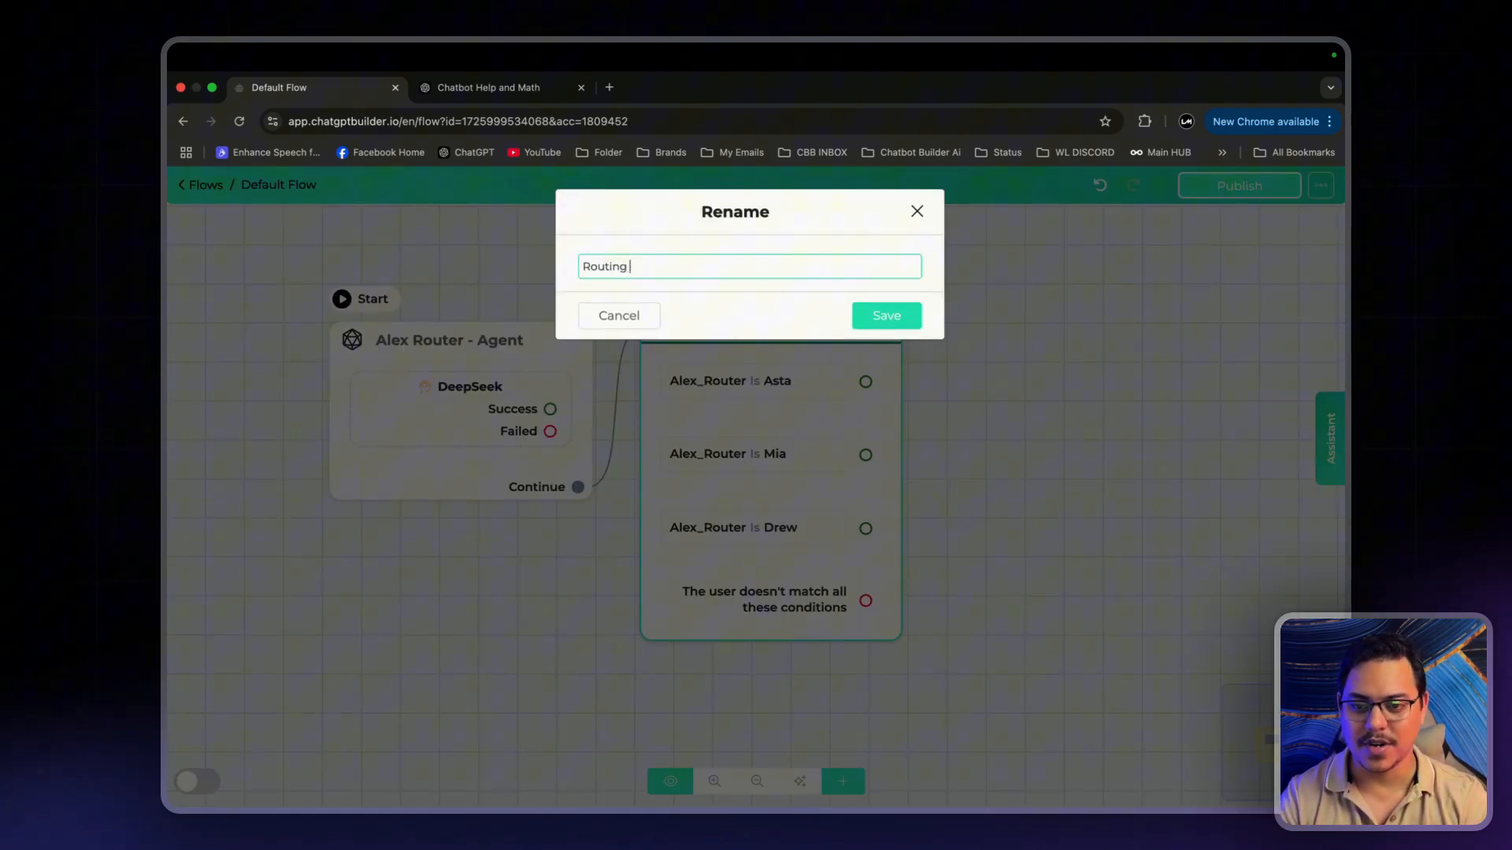
type("Condition")
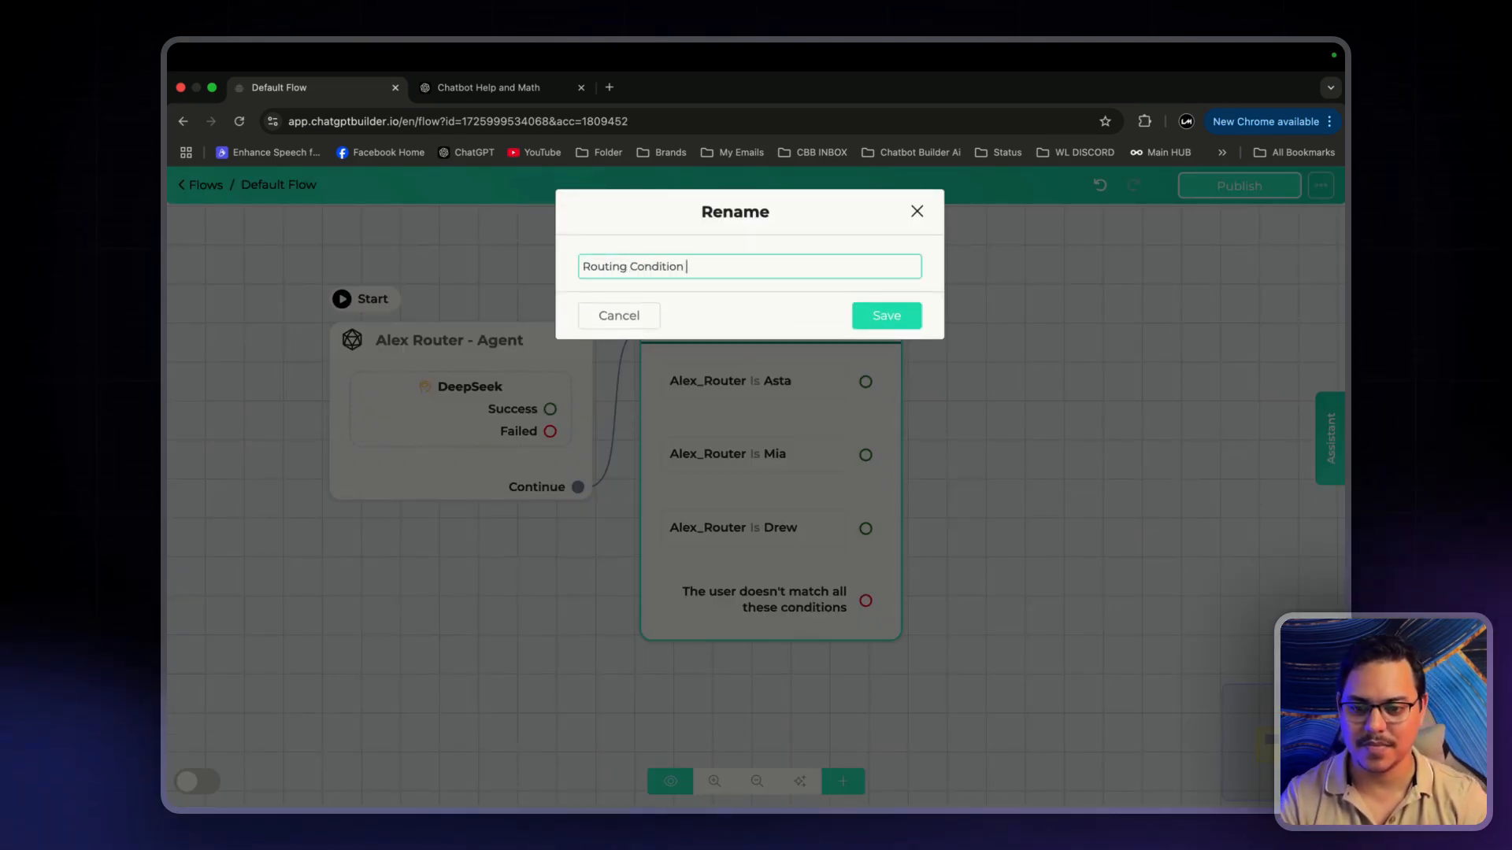
left_click(884, 315)
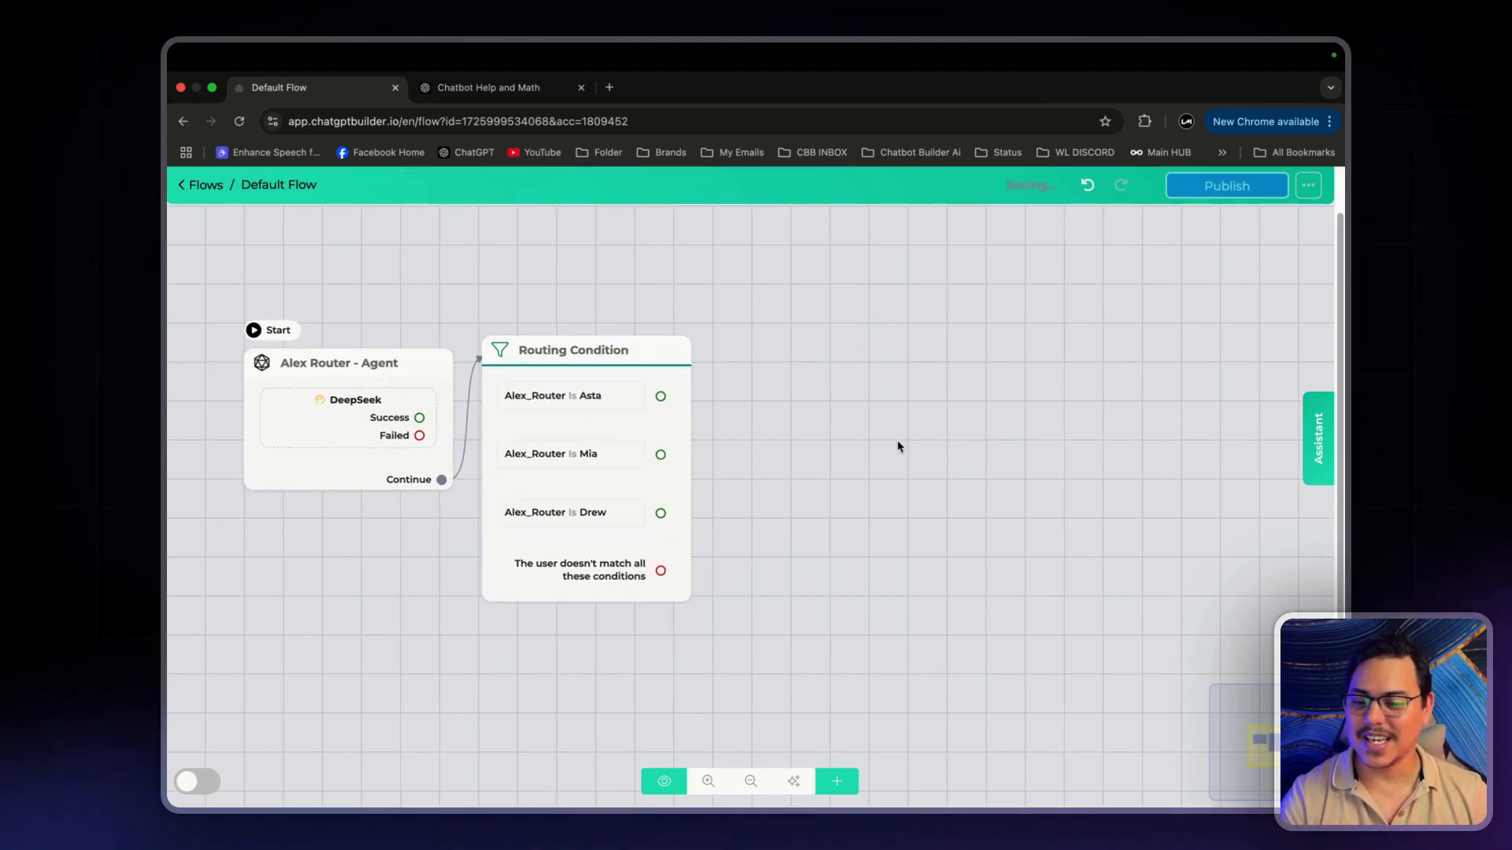
Create a message step on the Asta branch containing a DeepSeek action.
left_click(660, 396)
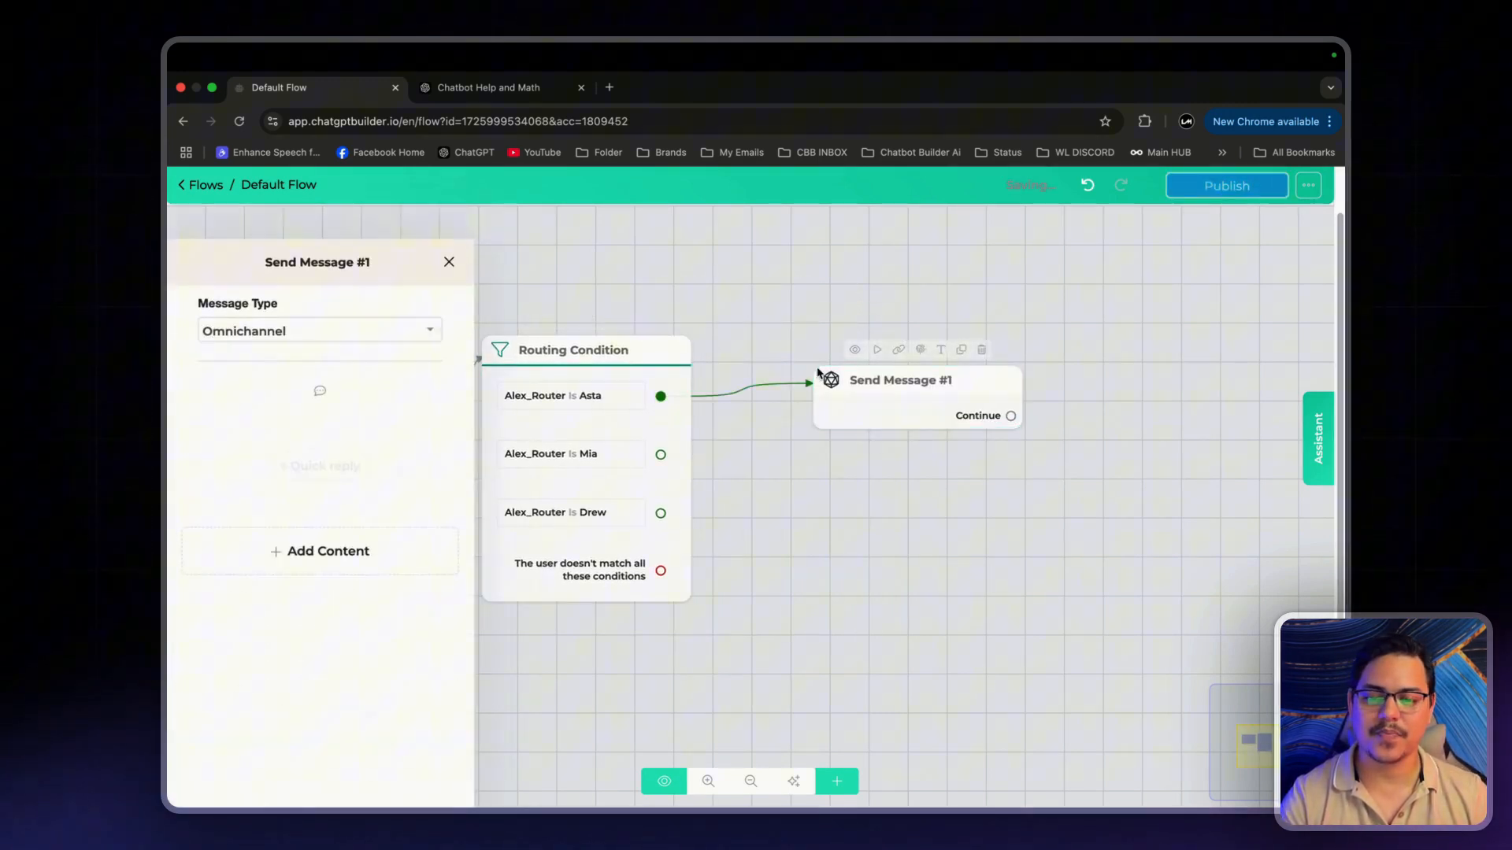
left_click(326, 550)
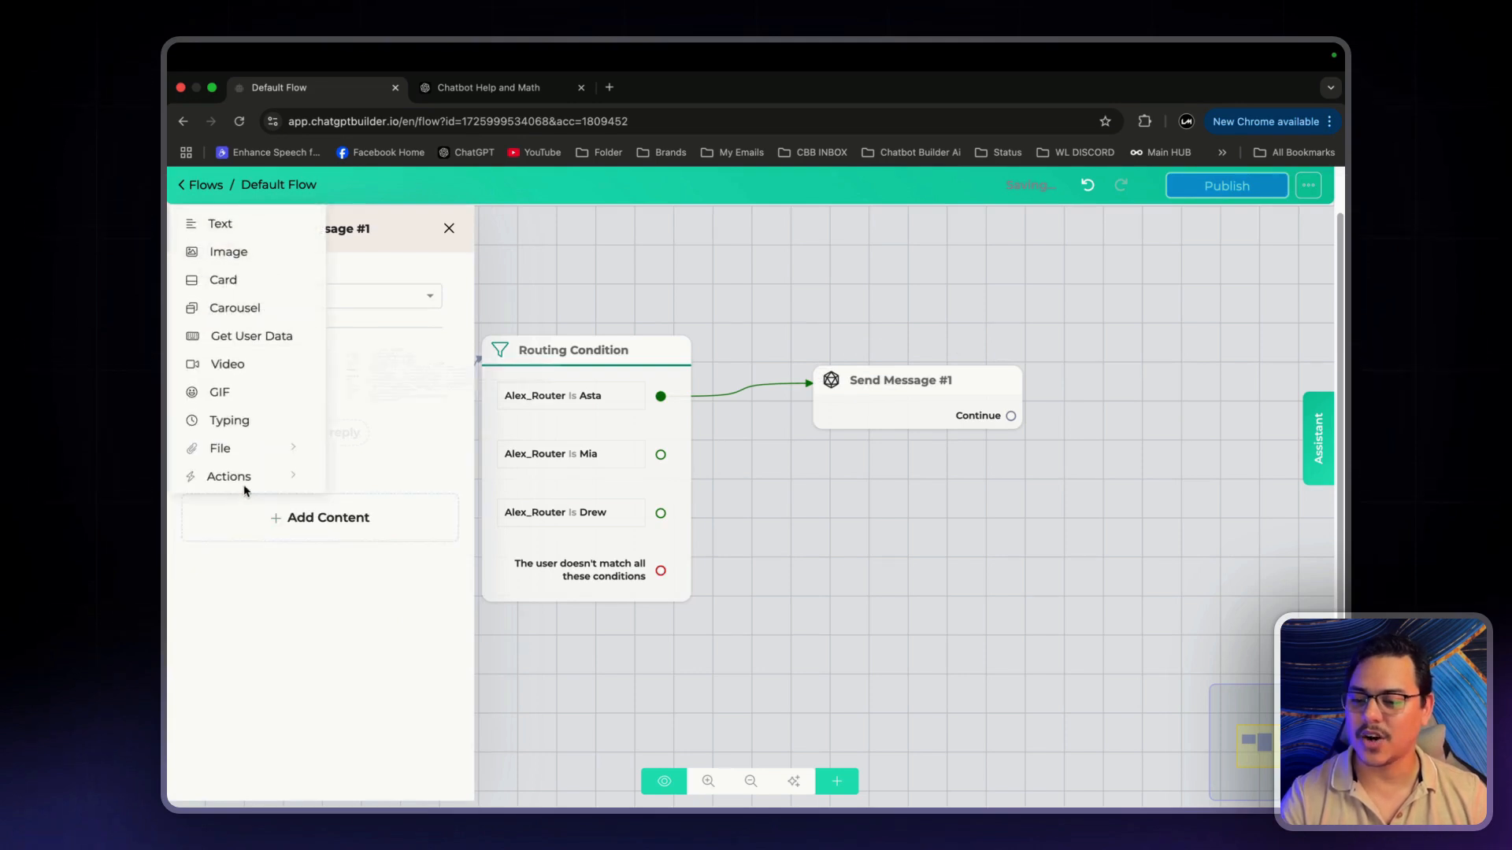
left_click(228, 476)
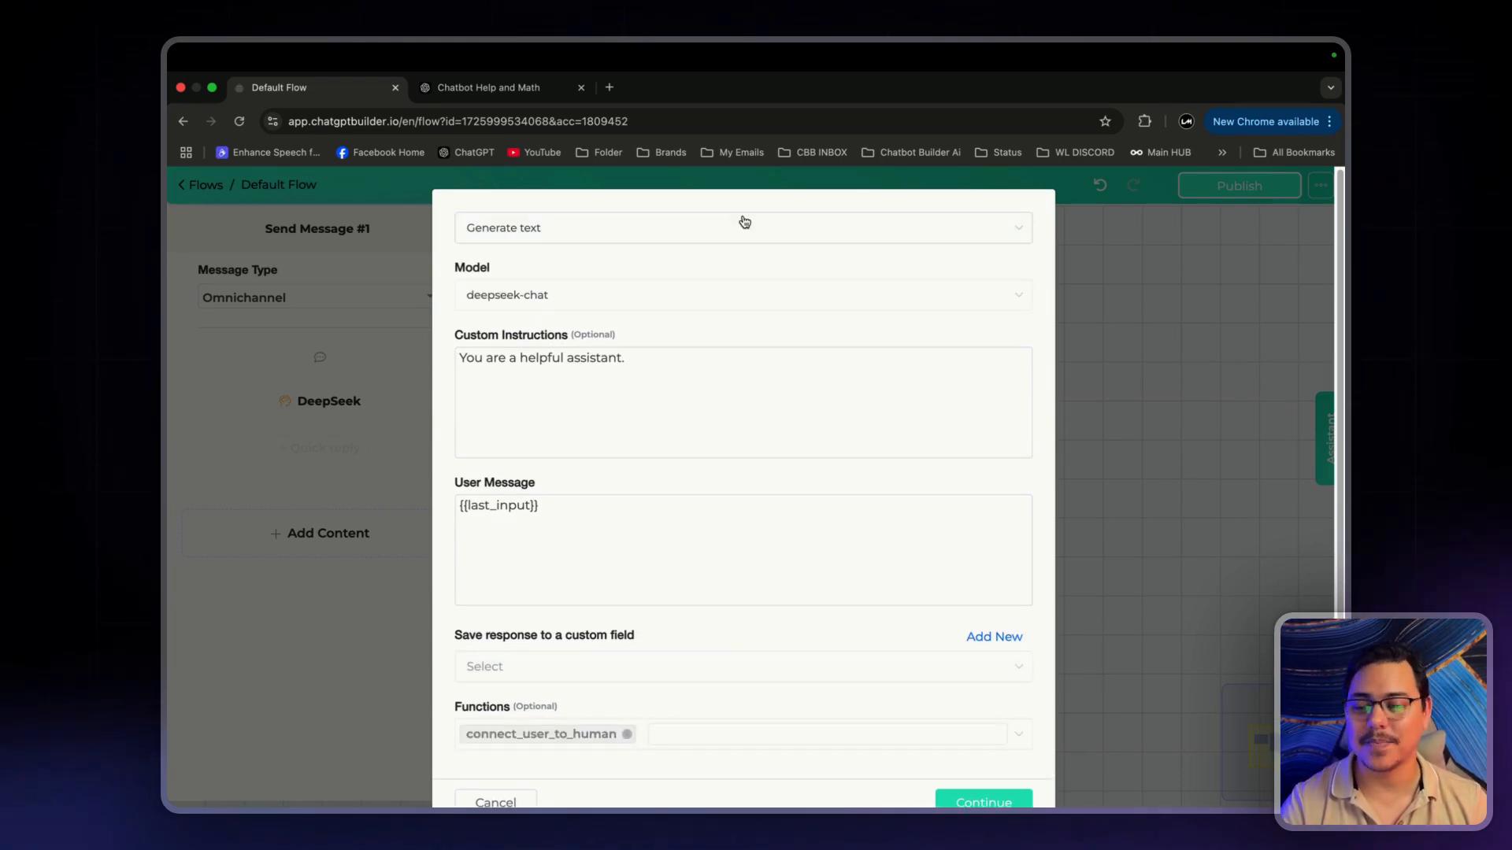
Set the action to Generate text - Agents with Asta - Math Agent, saving to Asta_Output.
left_click(742, 227)
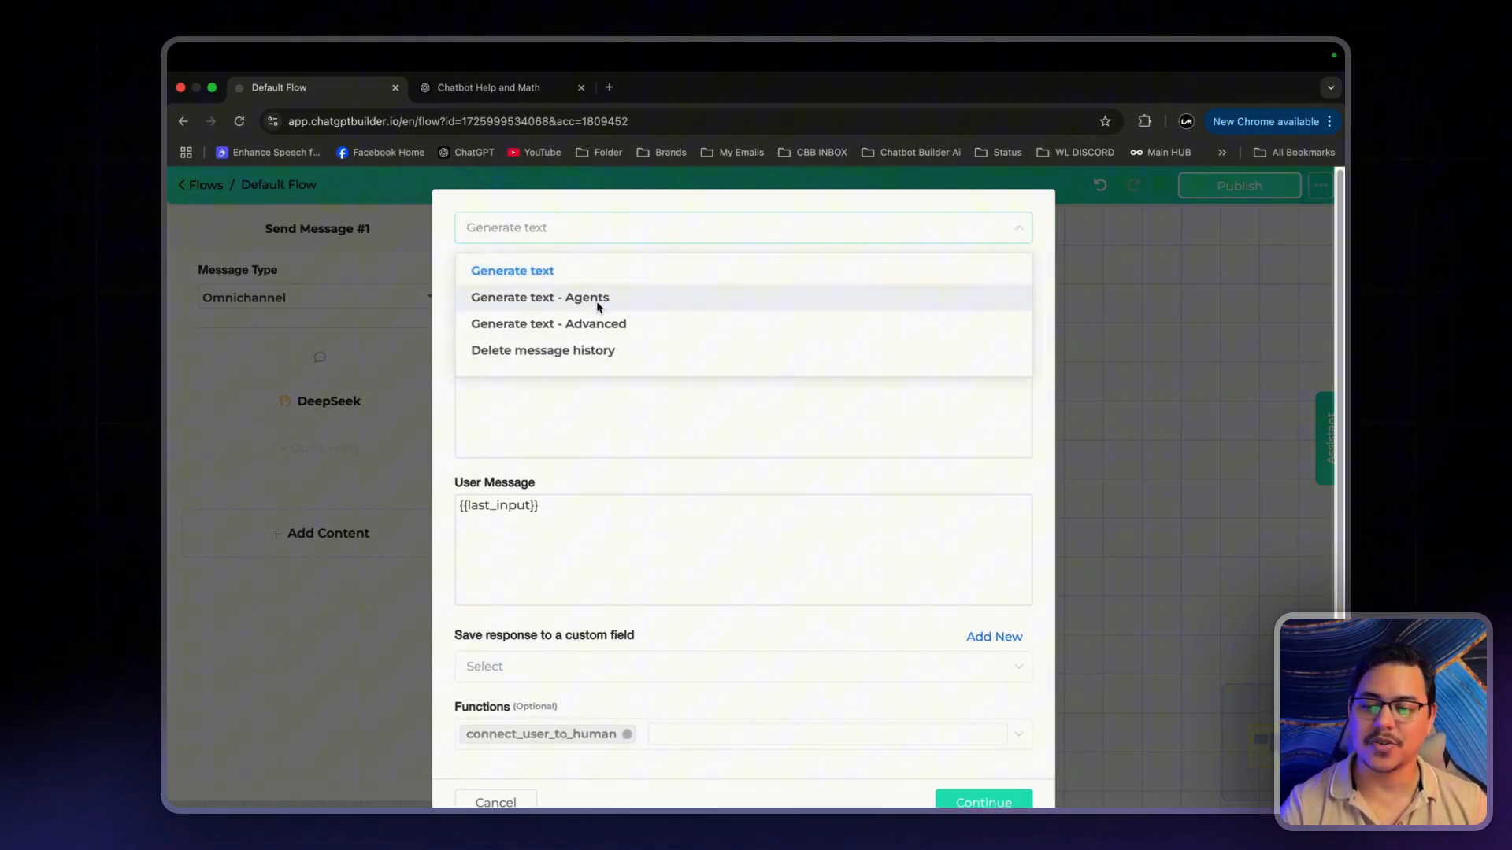
left_click(541, 297)
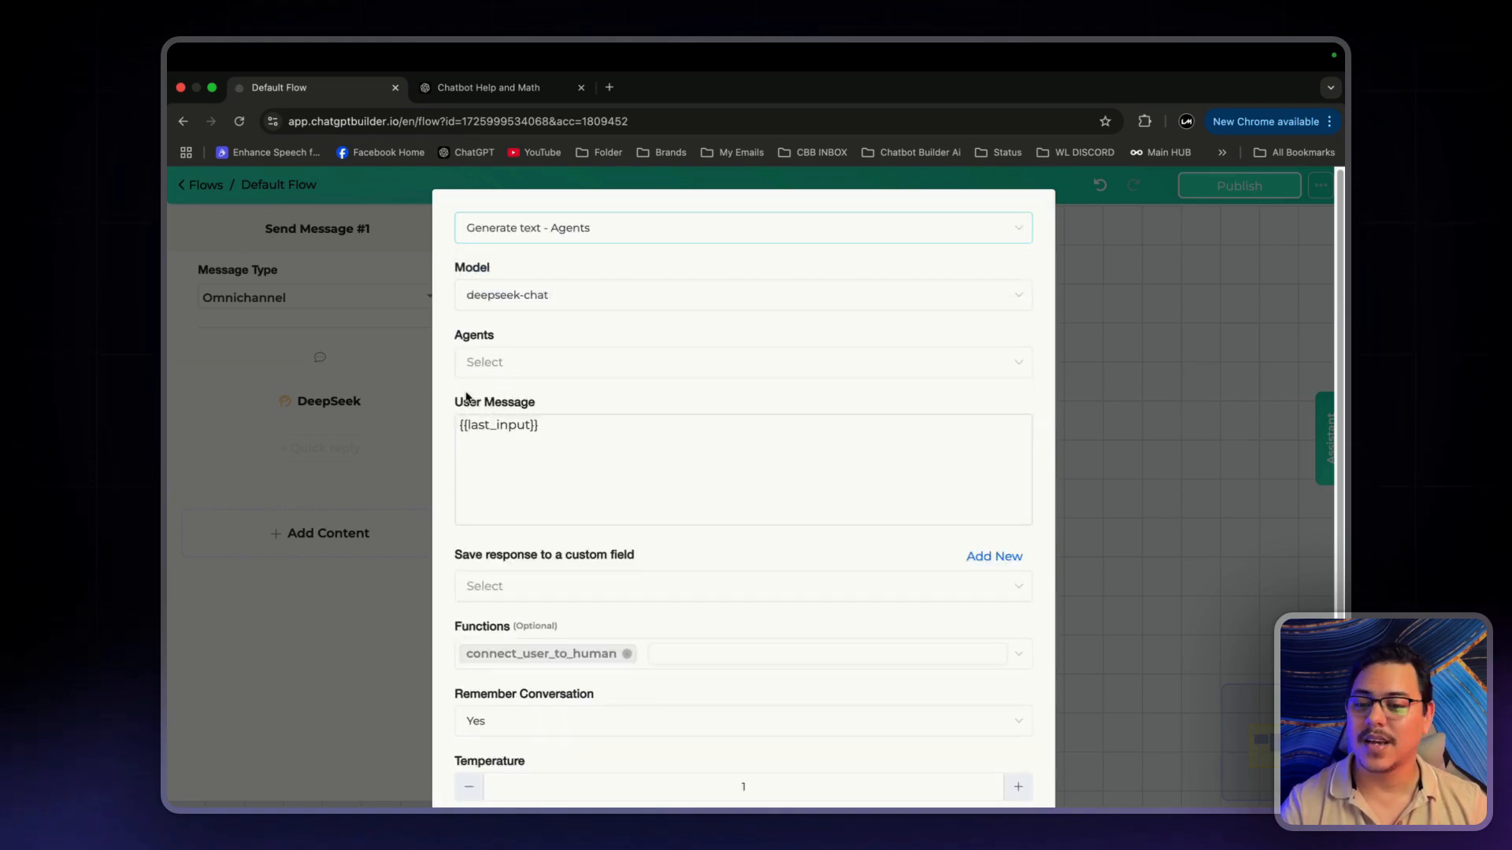
left_click(742, 362)
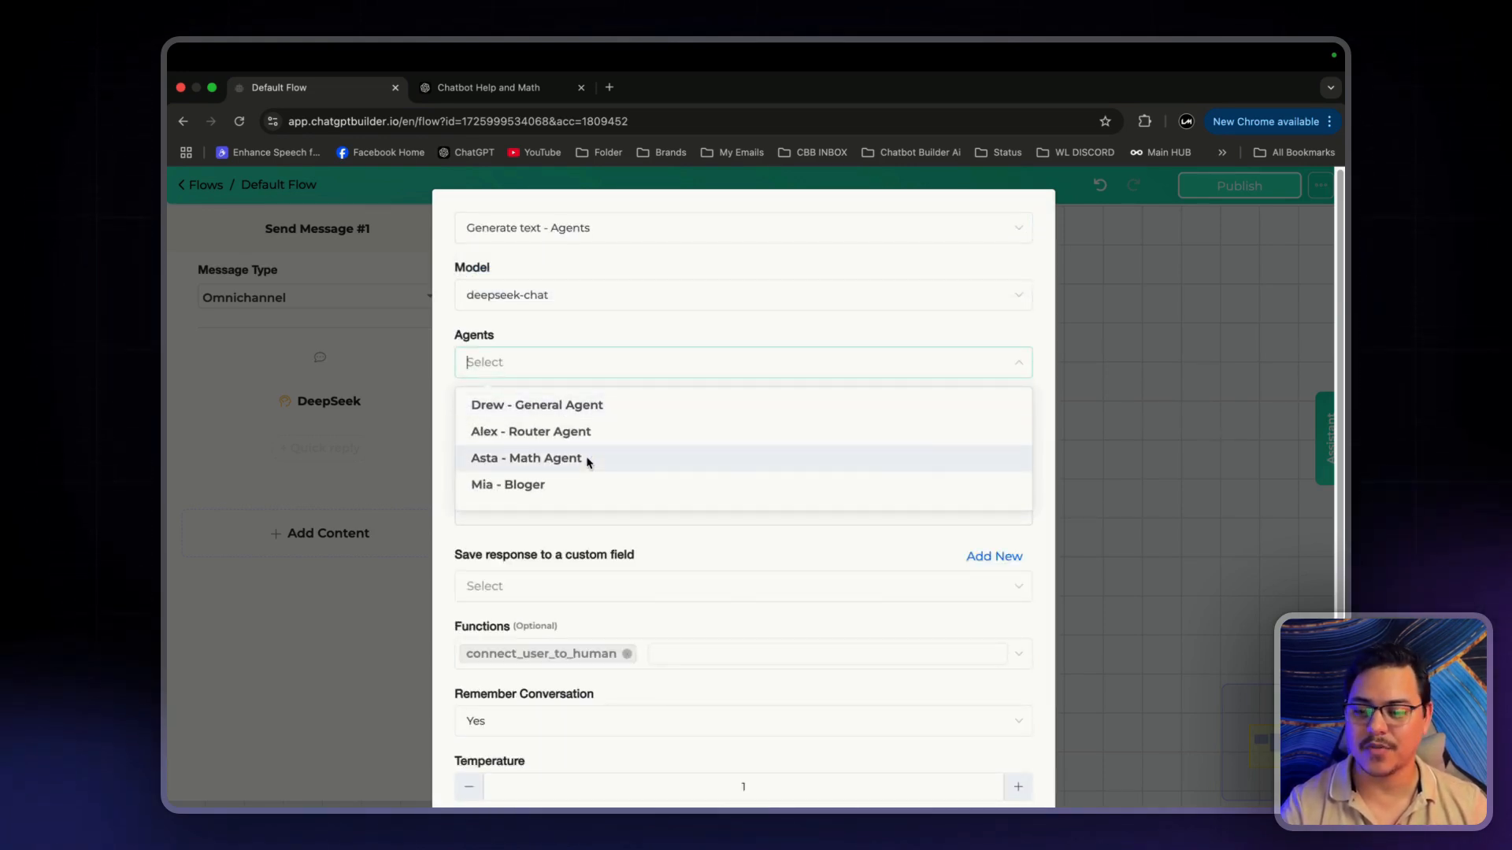
left_click(526, 457)
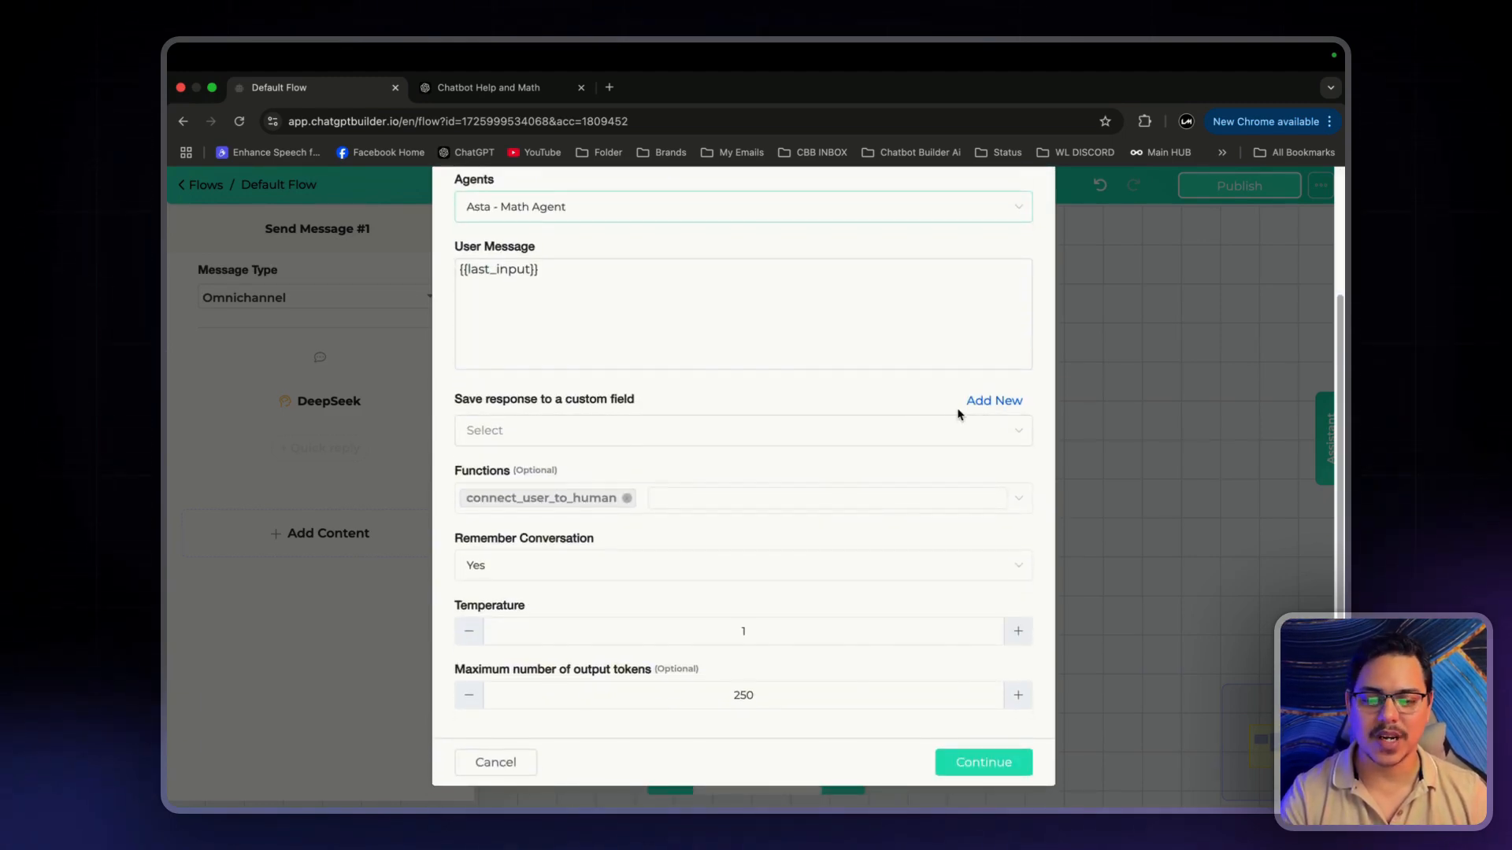
left_click(993, 400)
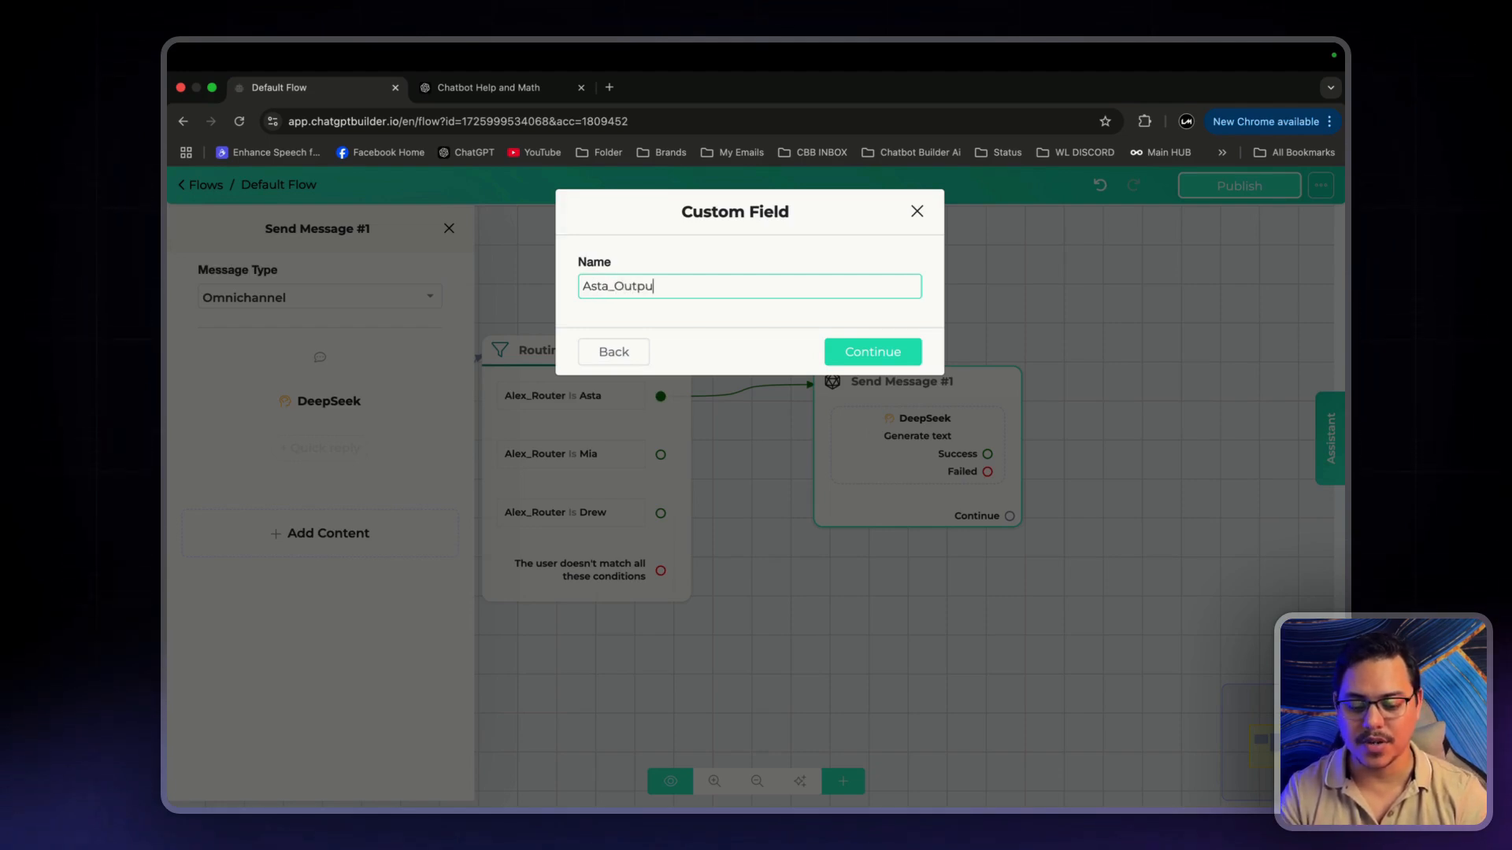
left_click(871, 351)
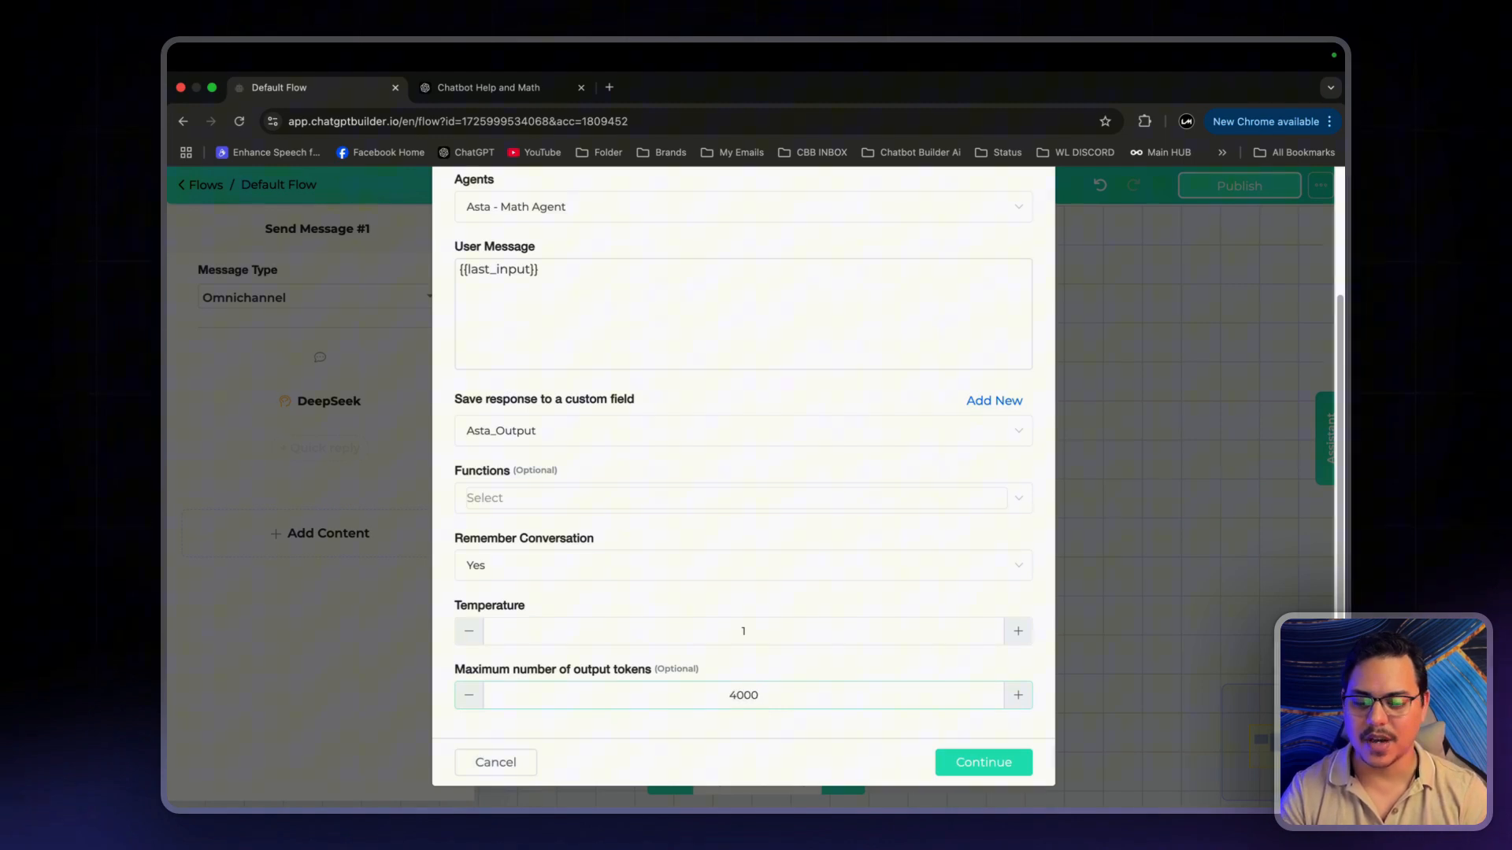
left_click(982, 762)
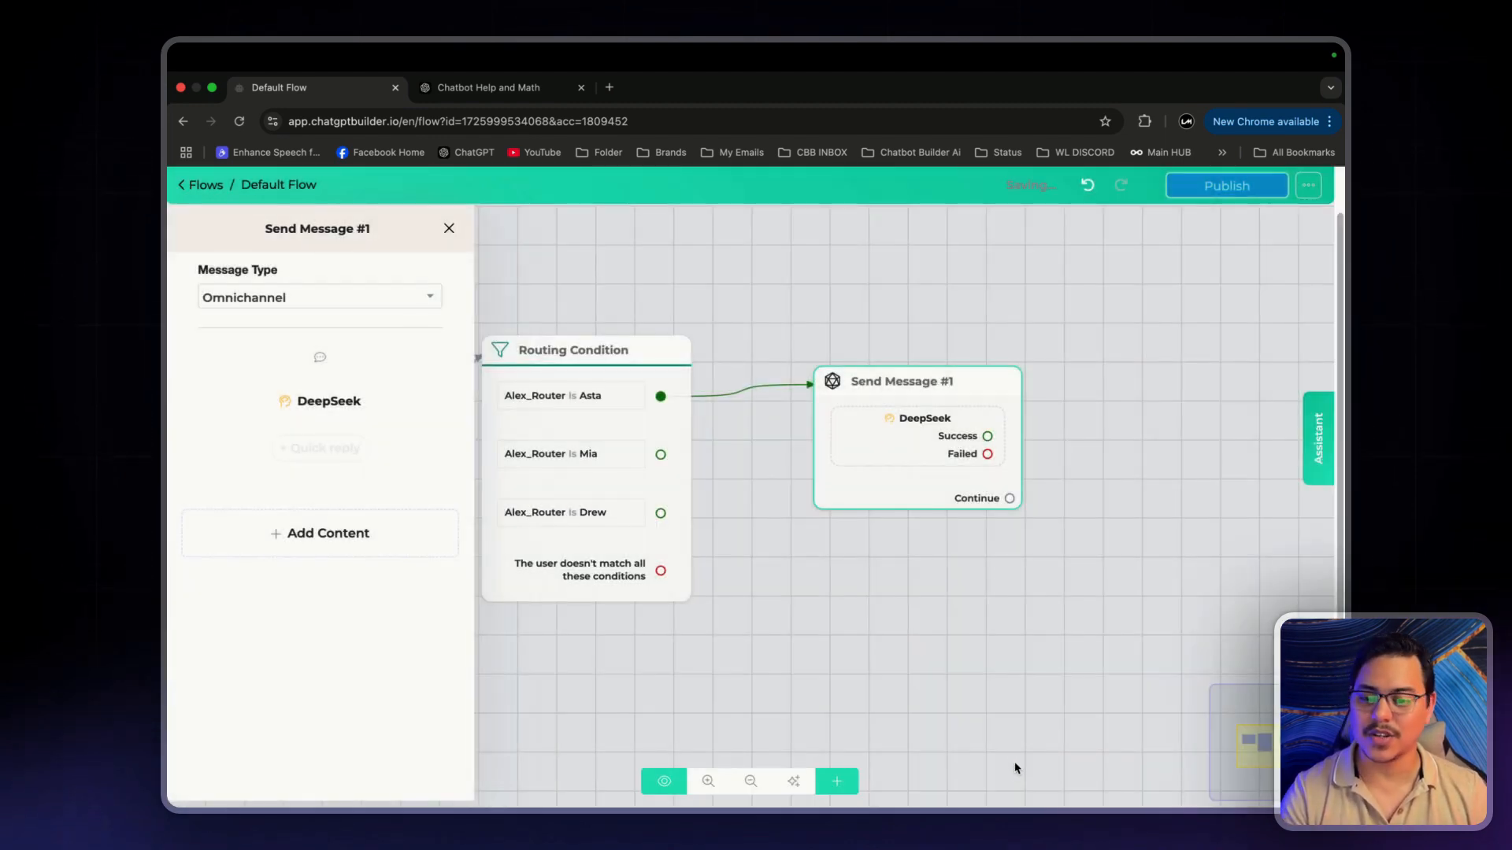
left_click(448, 228)
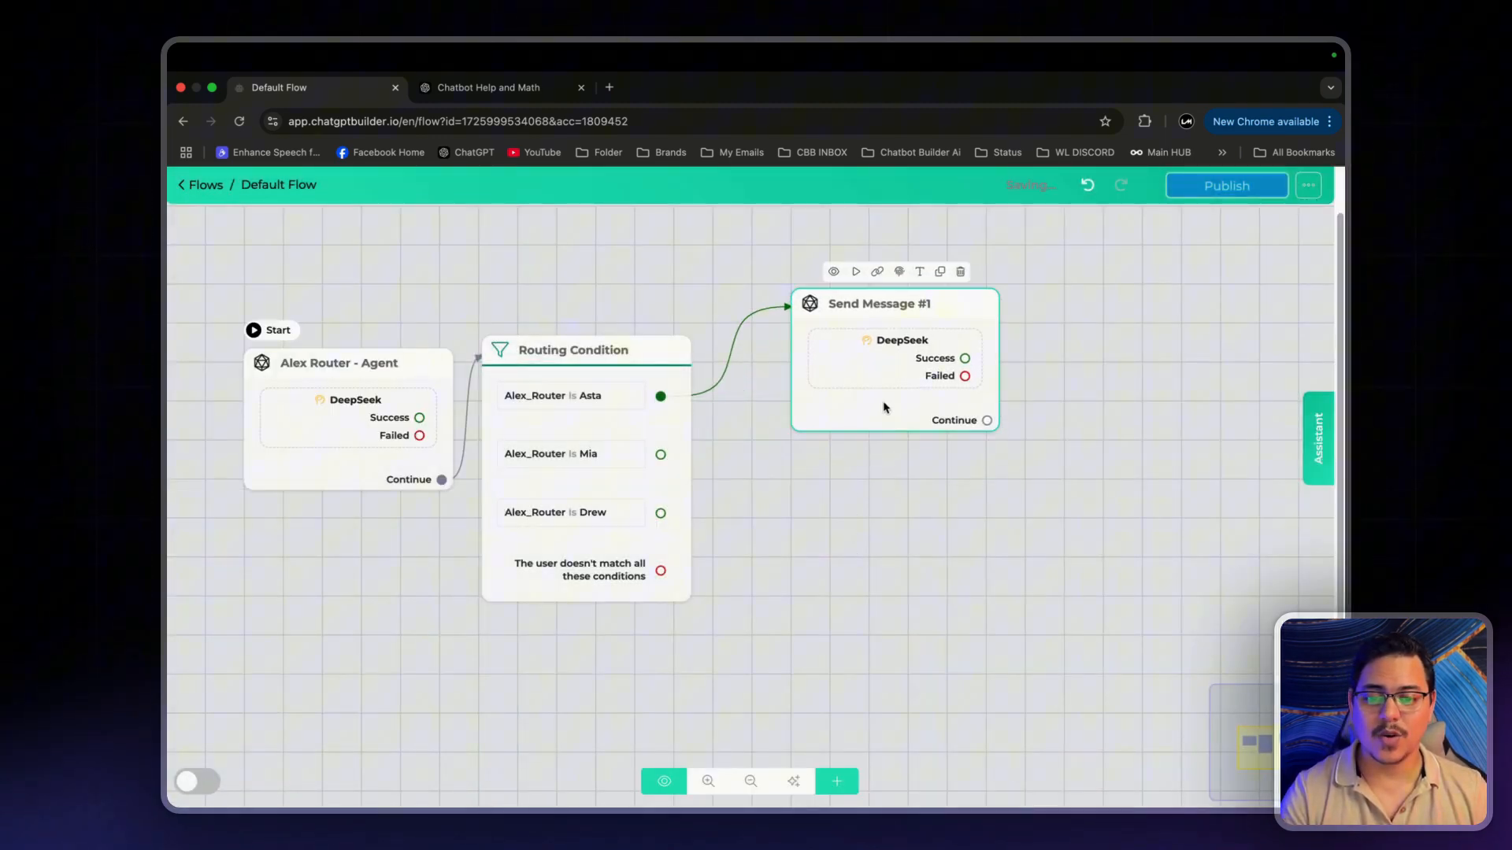
Duplicate the Asta message step and name the two steps 'Asta - Agent' and 'Mia - Agent'.
left_click(940, 271)
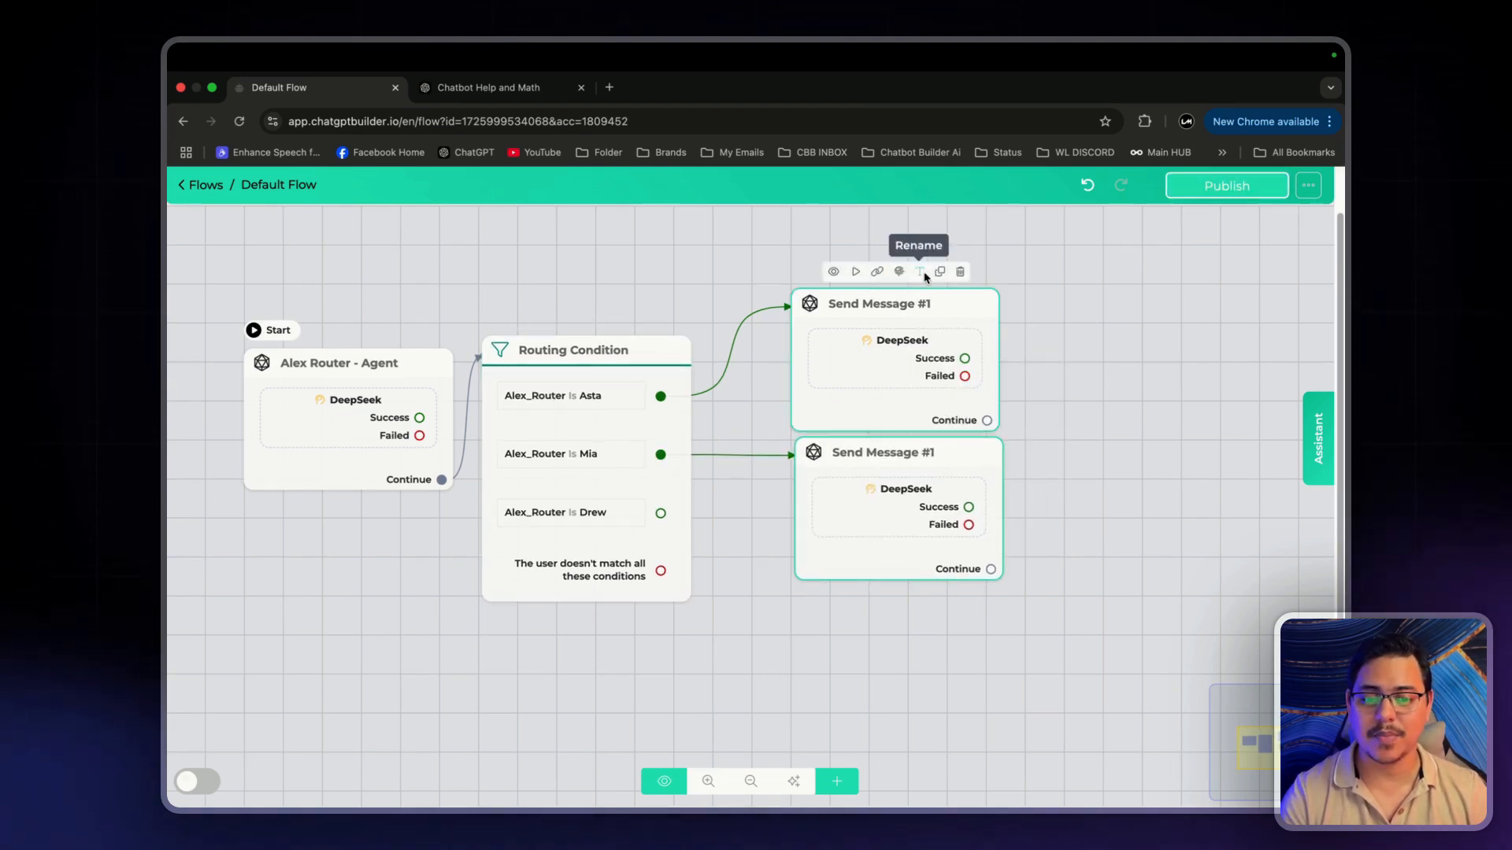
left_click(918, 271)
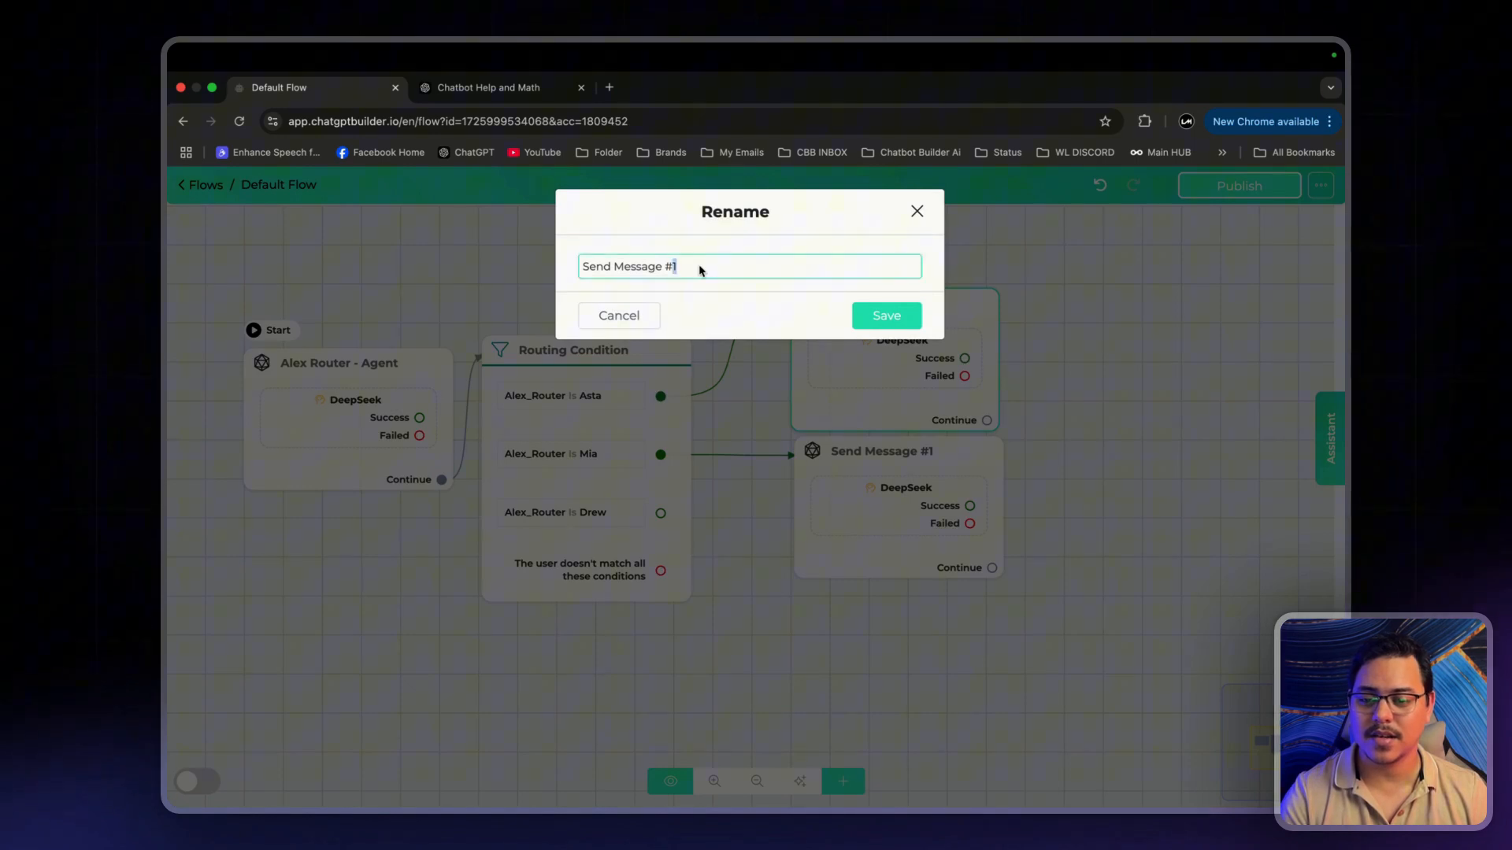
type("Asta")
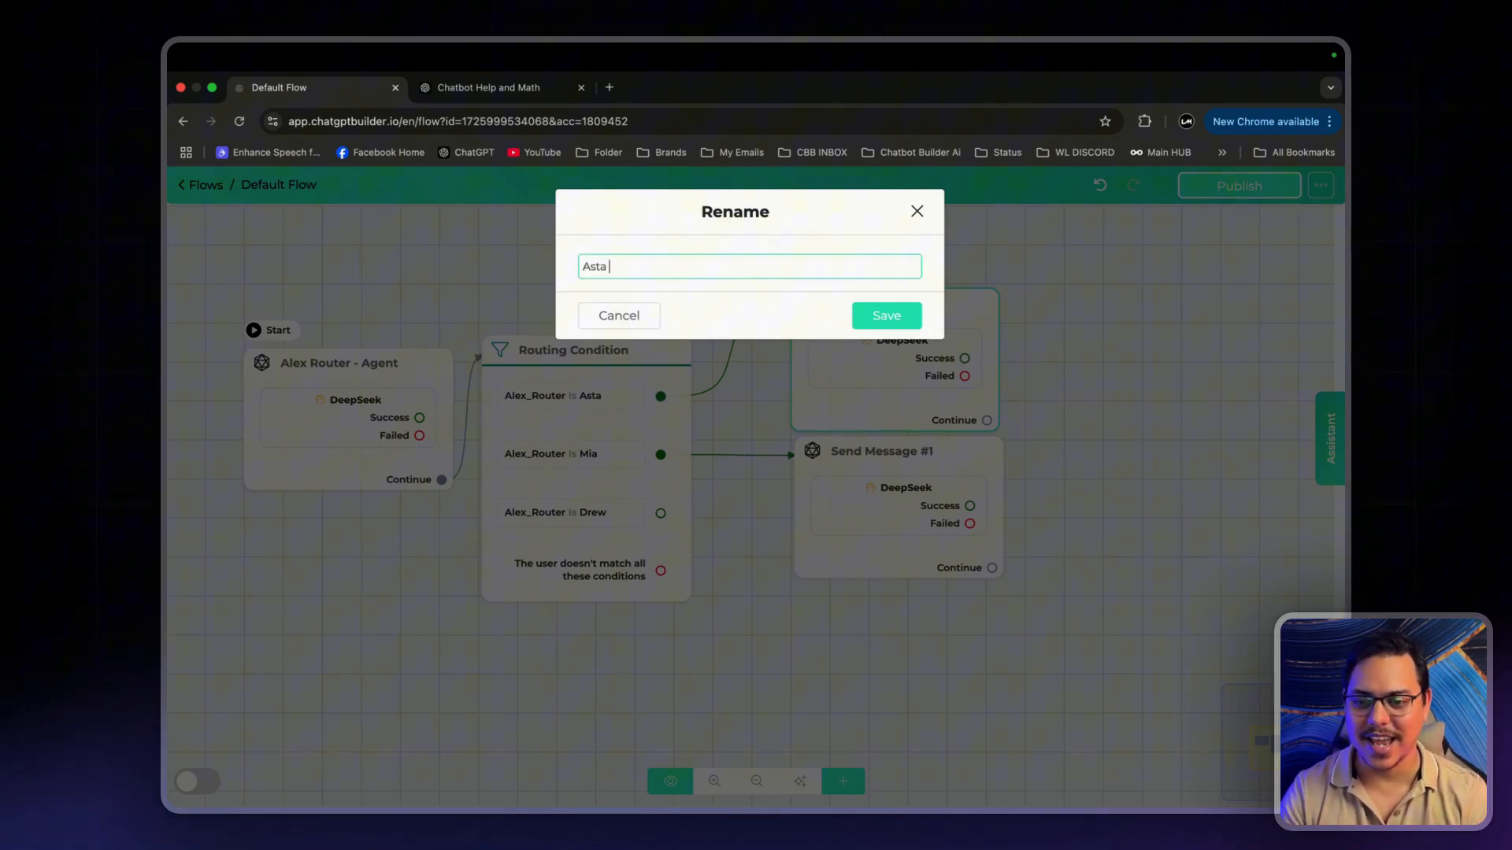
type("- Agent")
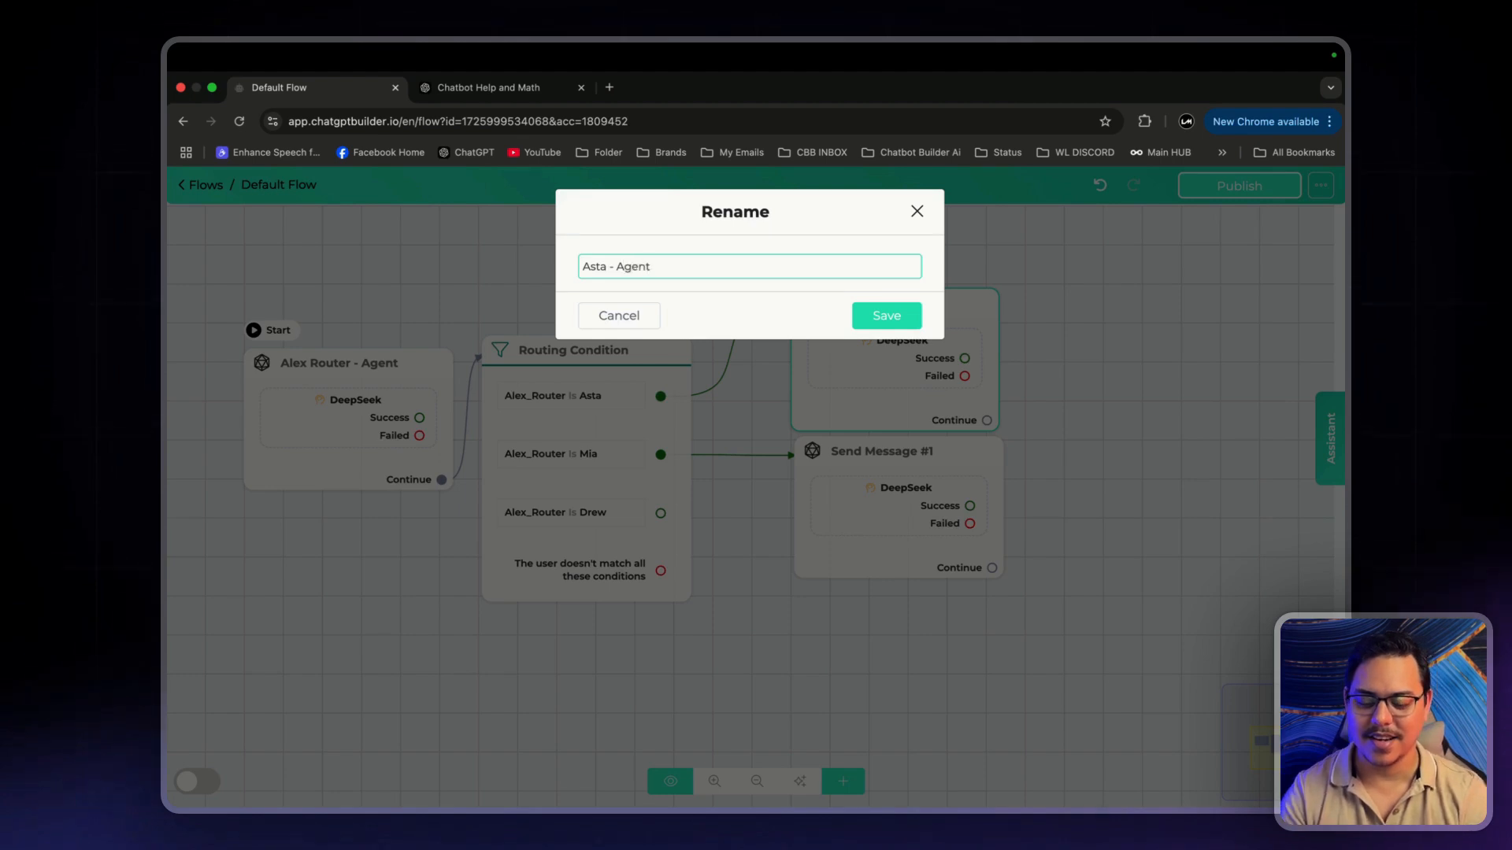
left_click(884, 315)
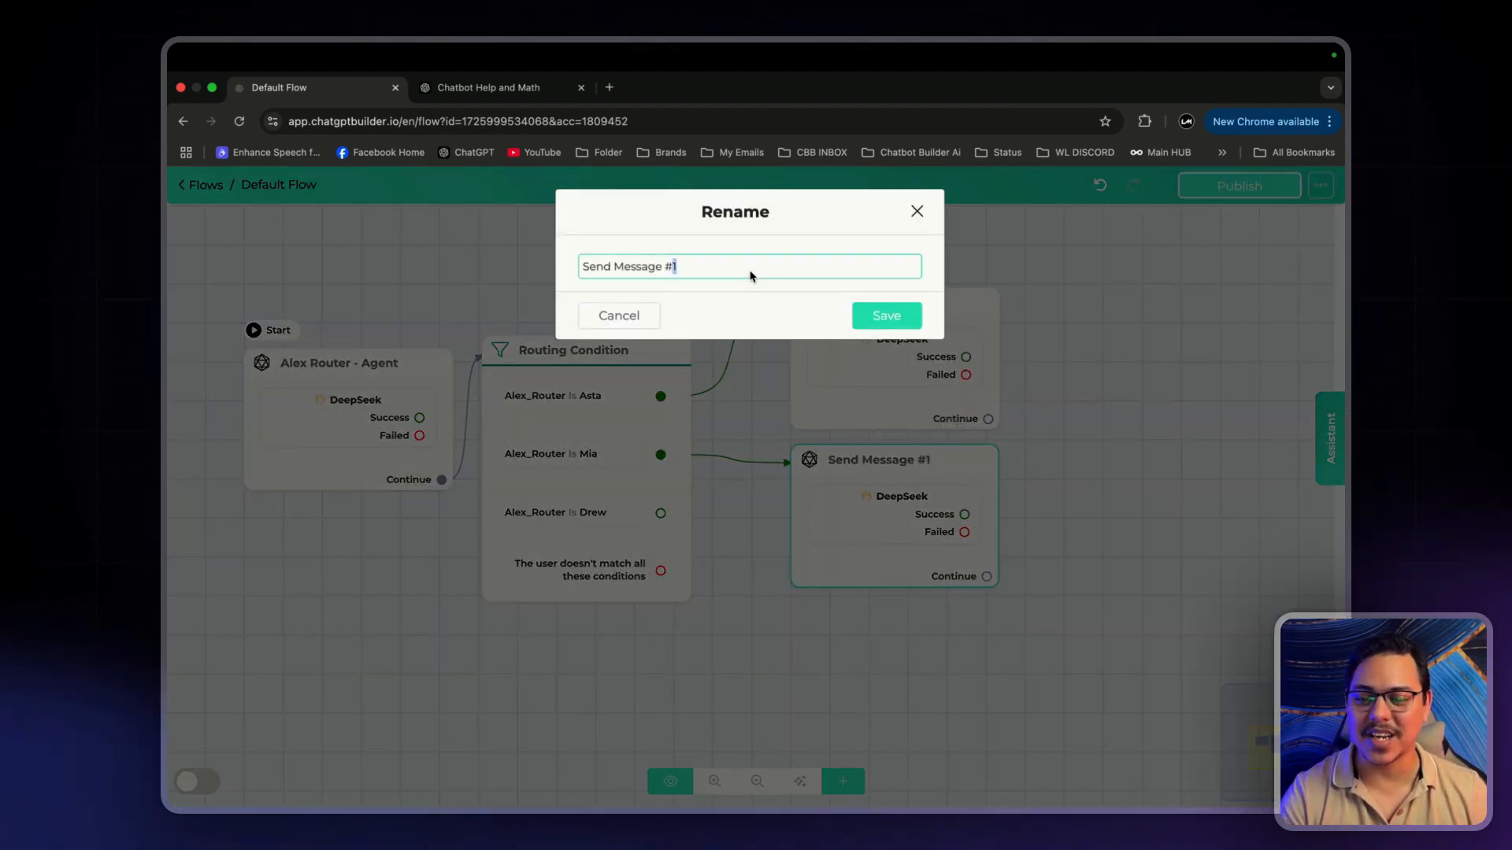
type("Mia")
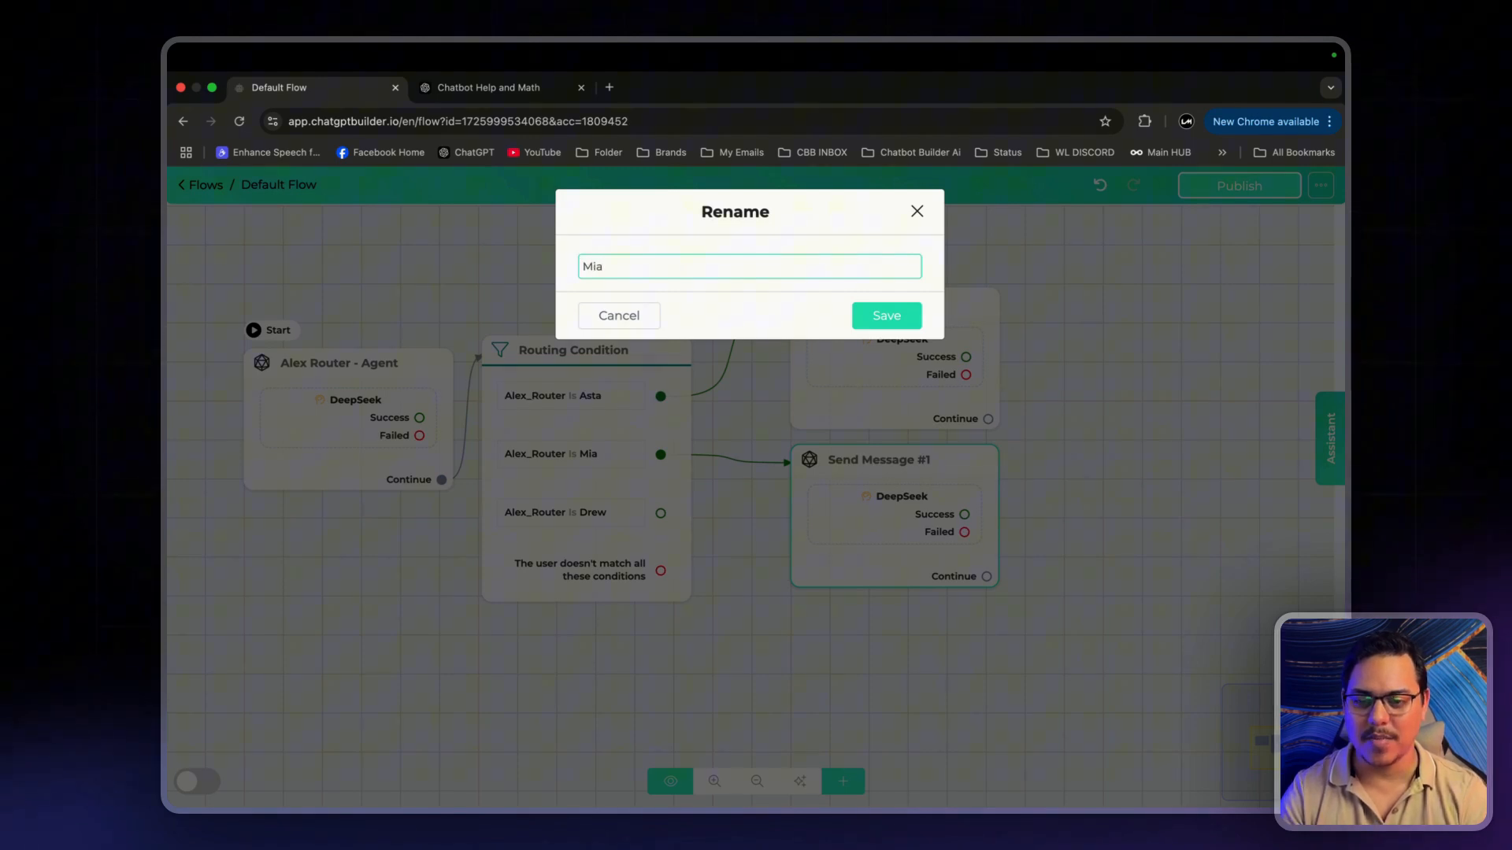
left_click(884, 315)
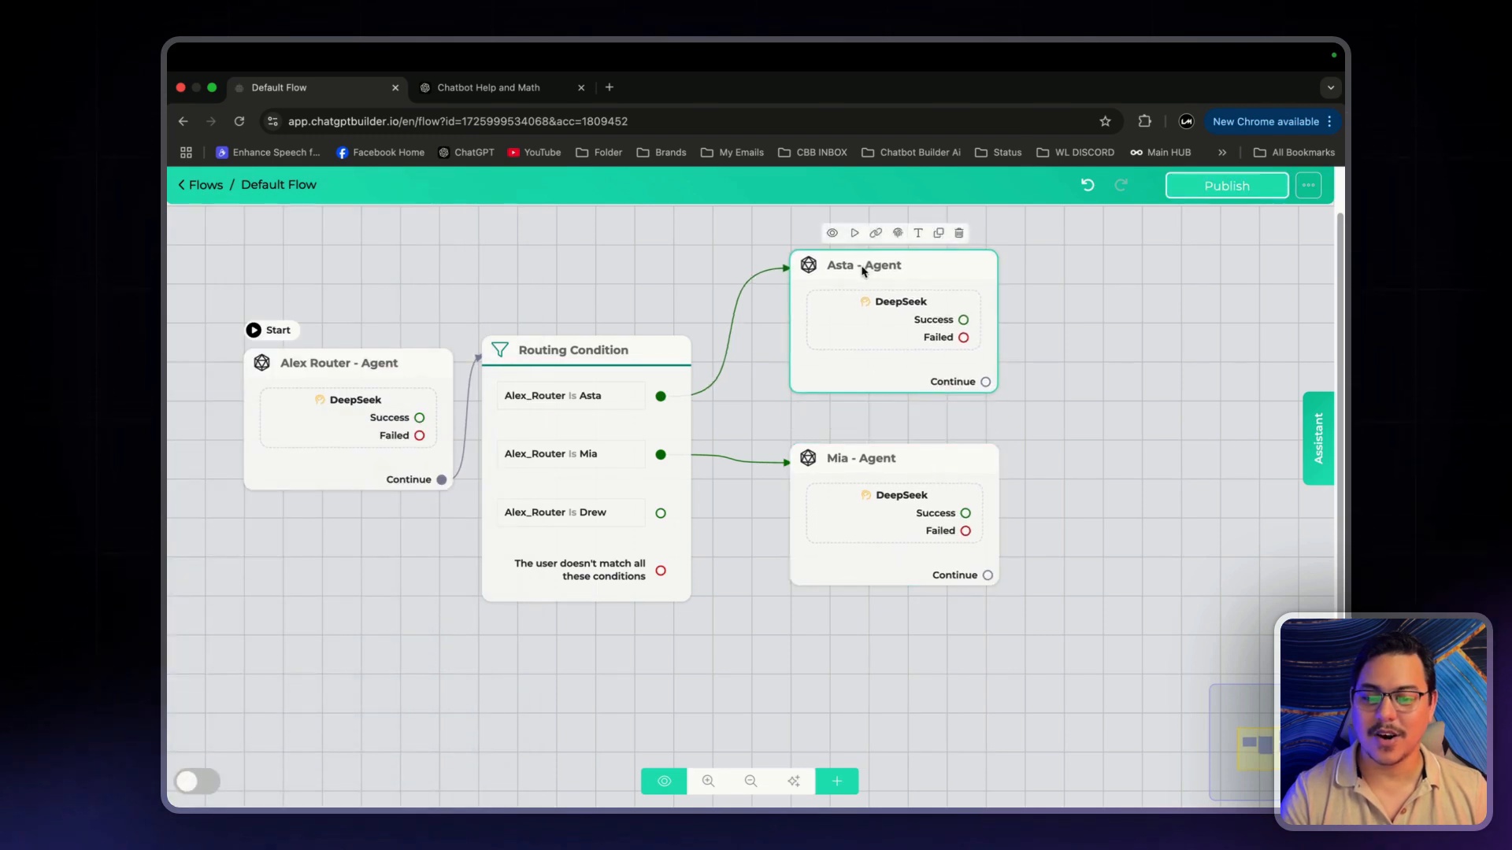
Add a text message containing {{Asta_Output}} to the Asta - Agent step.
left_click(863, 265)
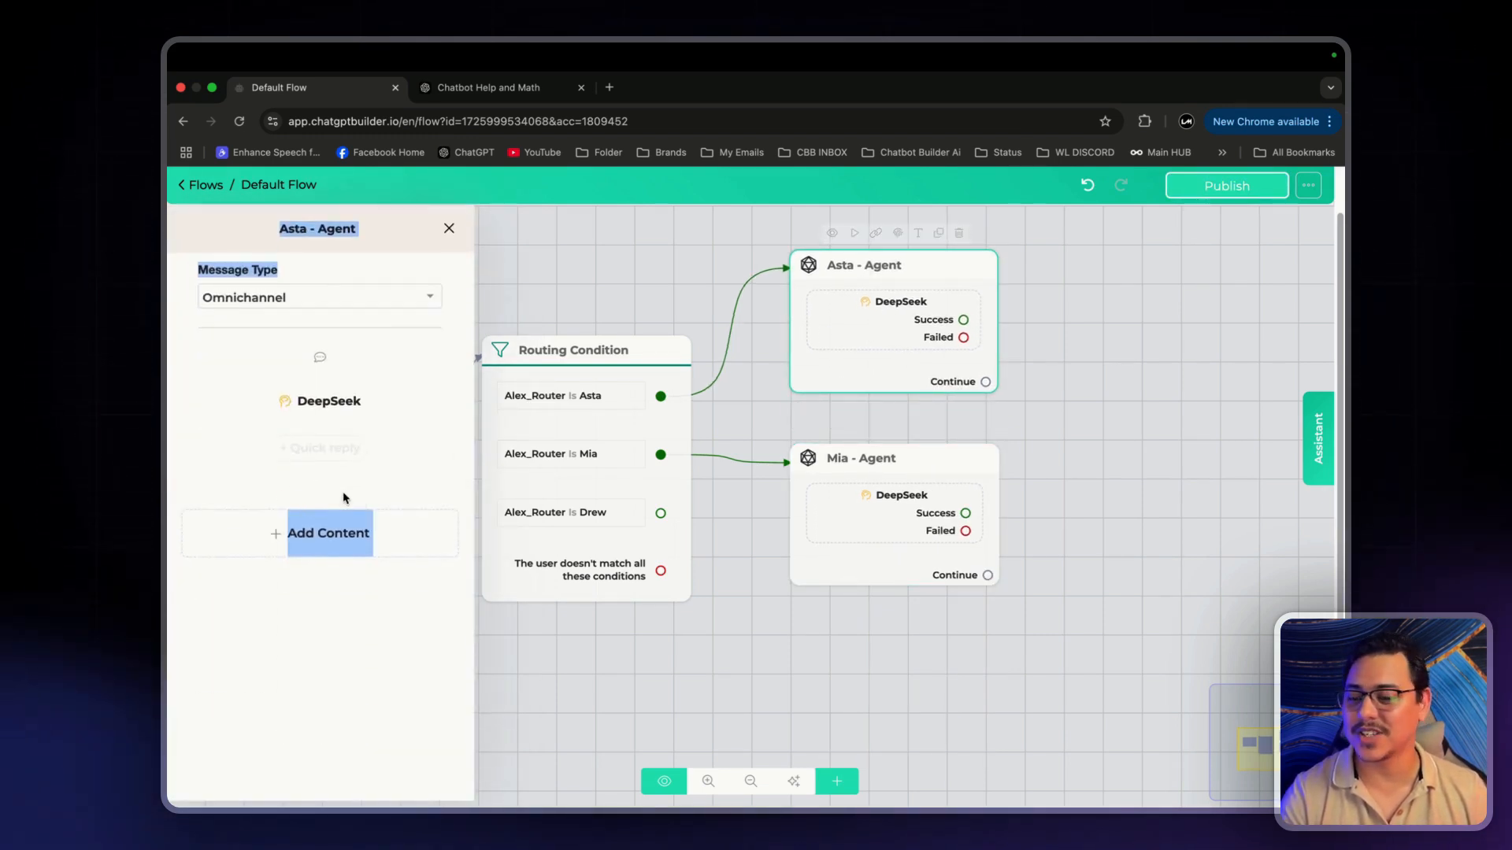
left_click(328, 533)
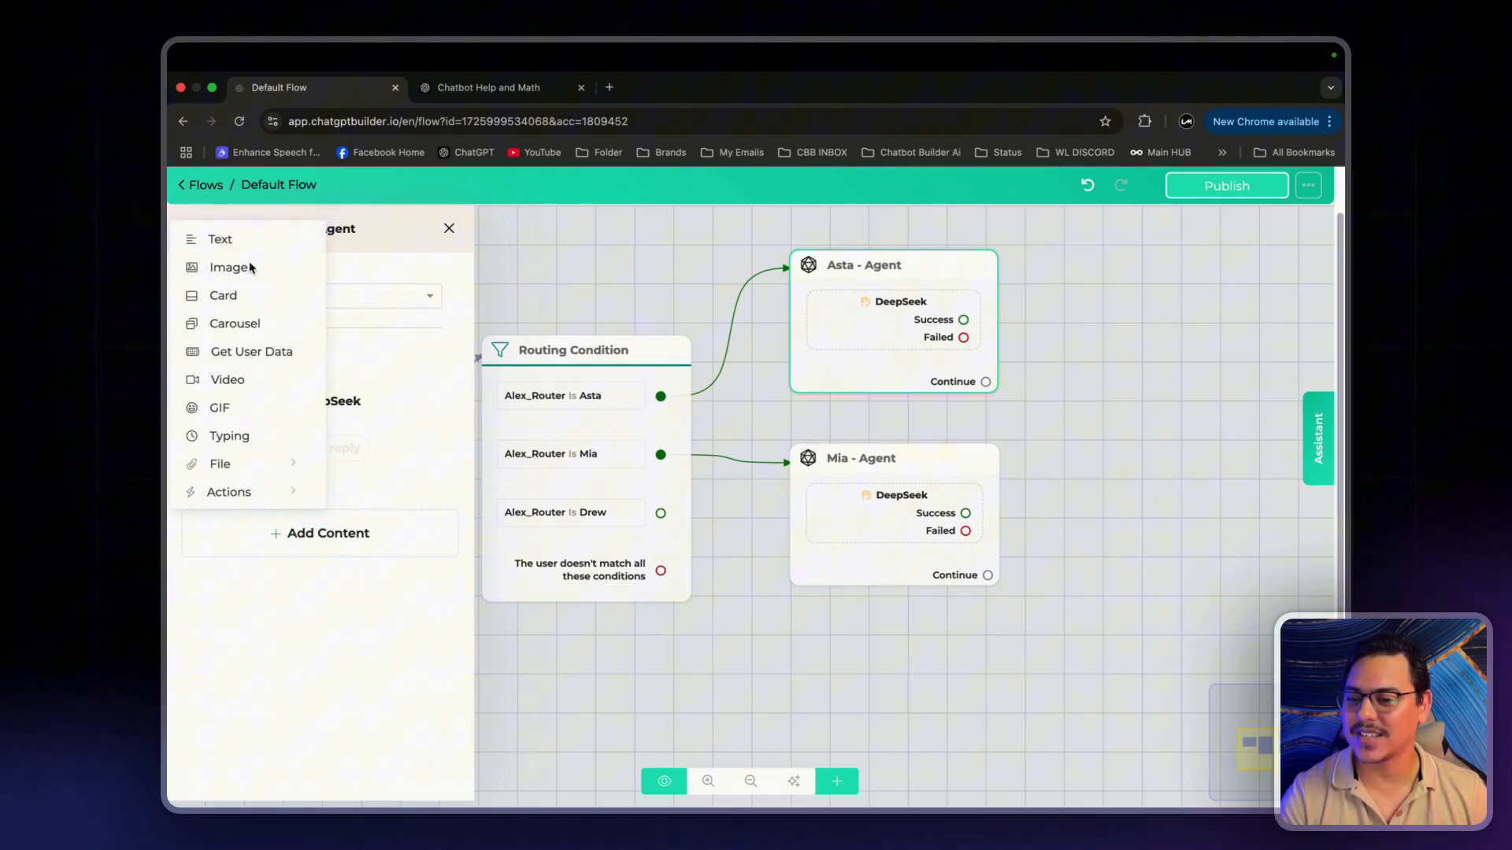
left_click(220, 240)
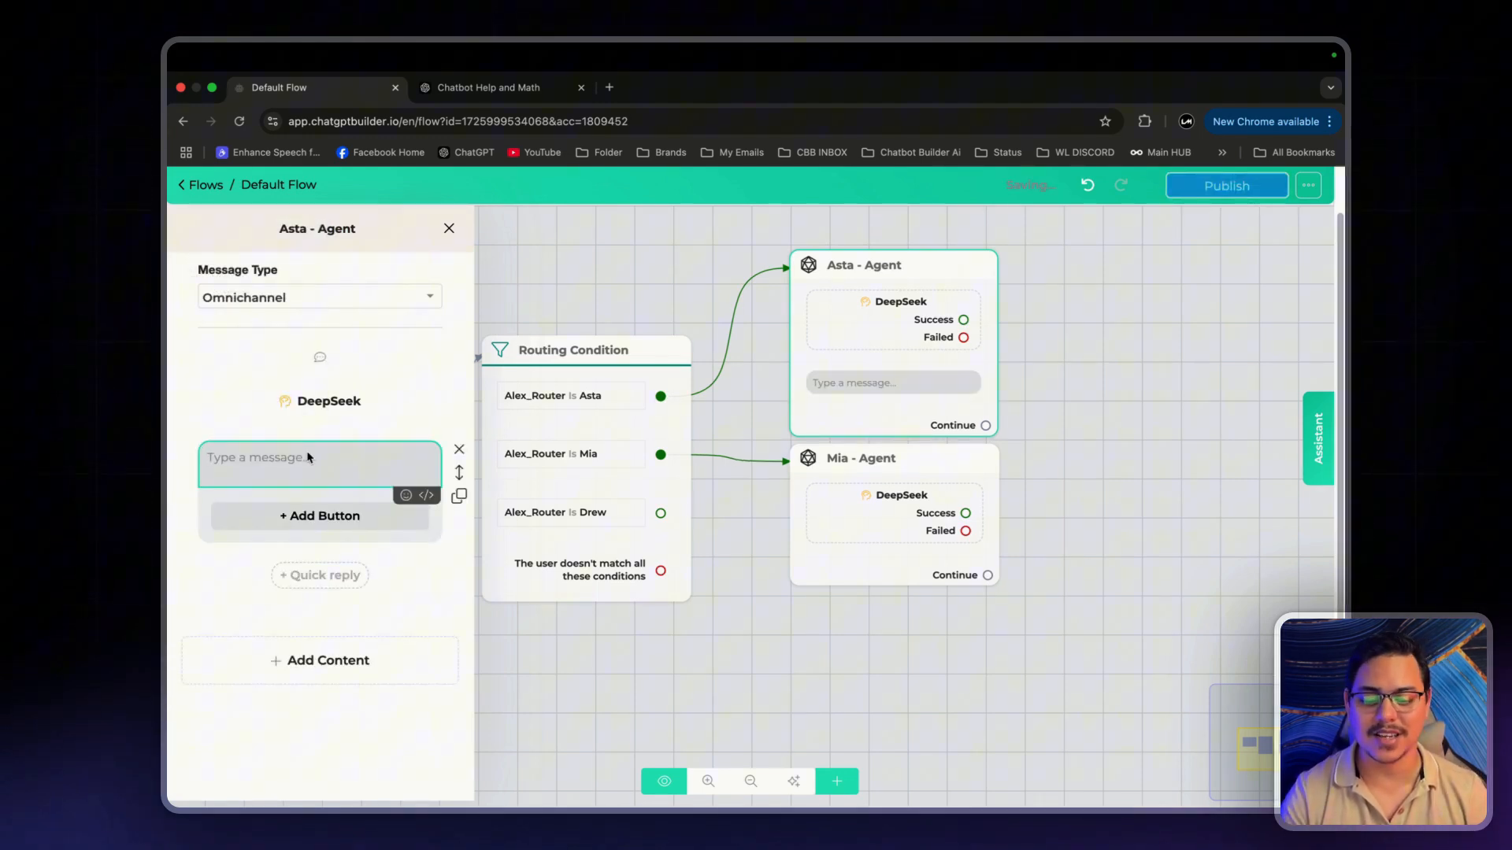
type("{as")
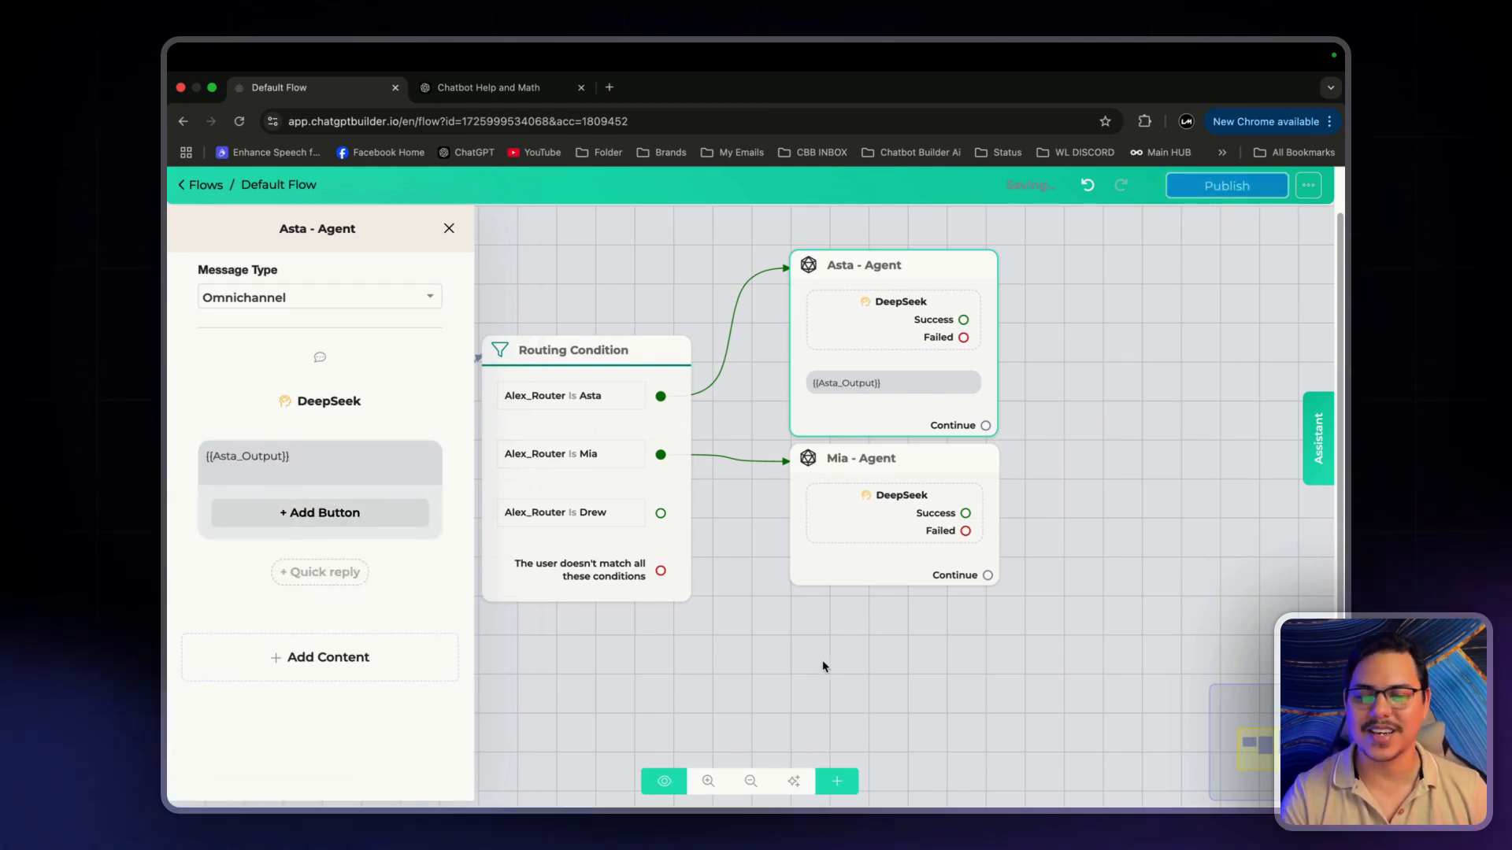
left_click(448, 229)
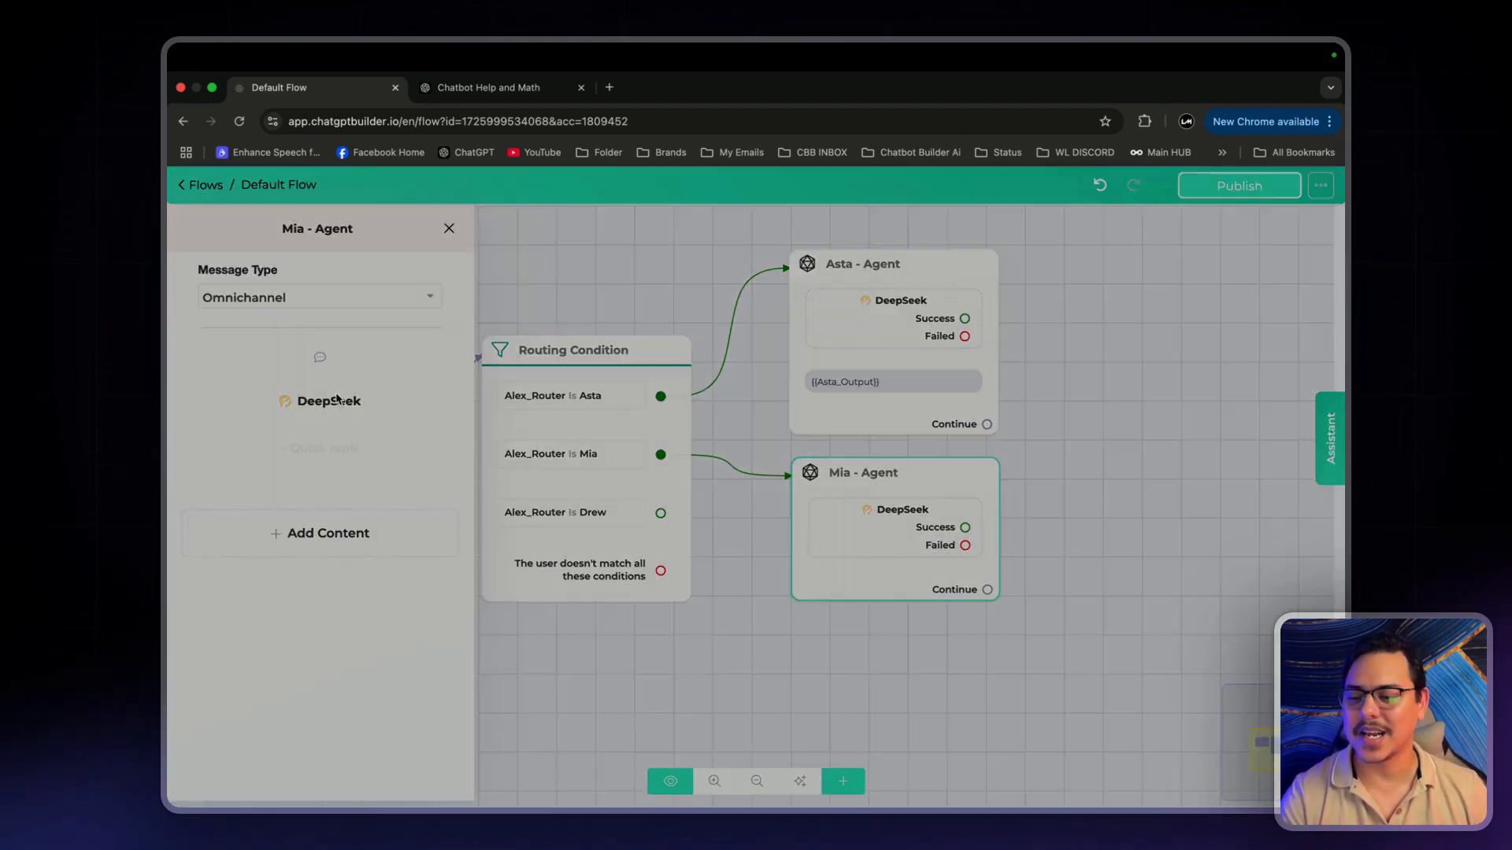
Set the Mia step's DeepSeek action to use the Mia - Bloger agent.
left_click(318, 401)
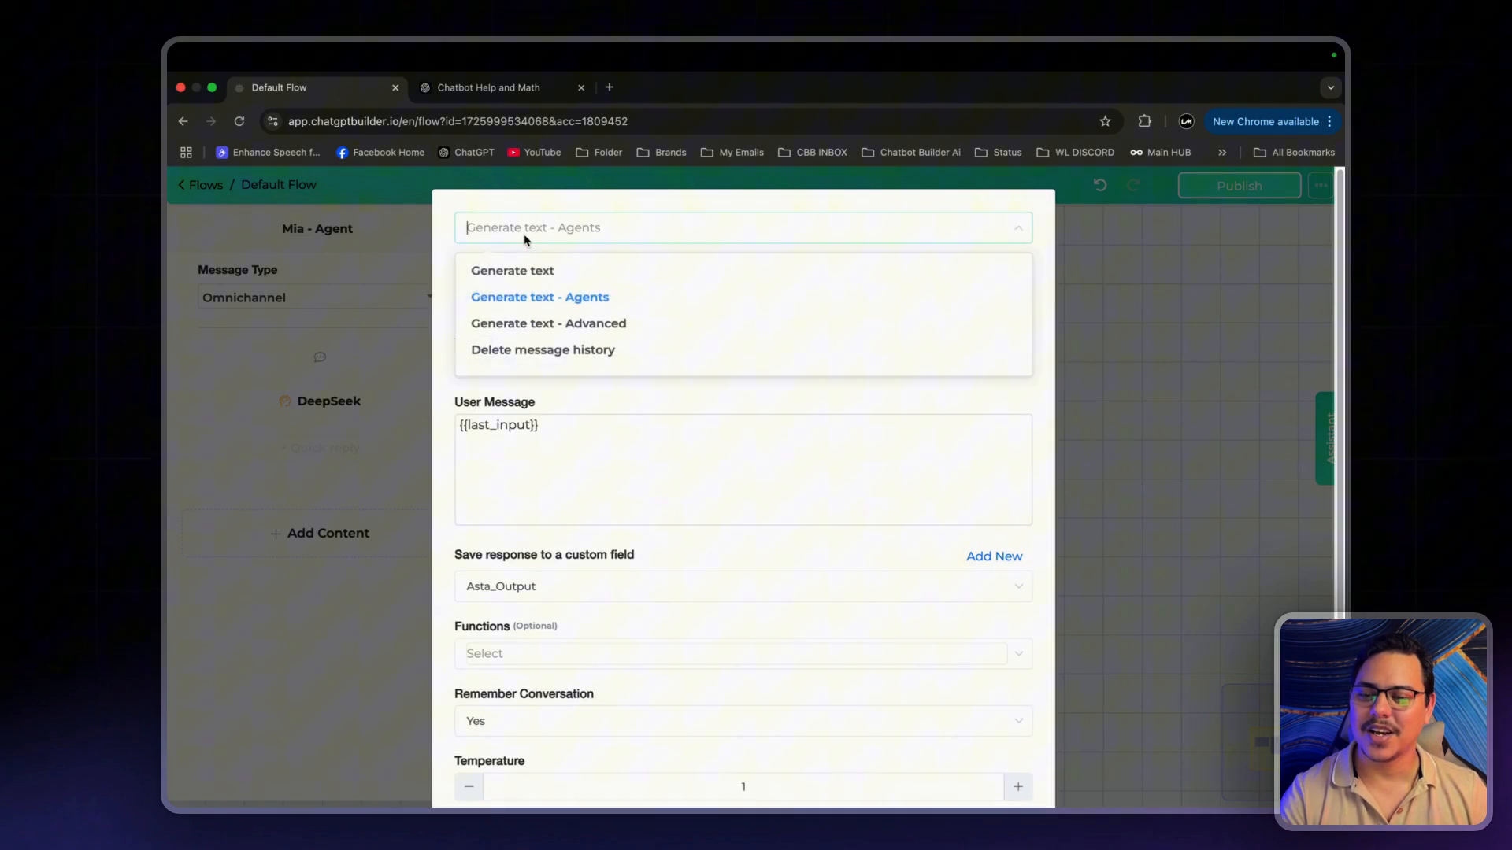
left_click(540, 297)
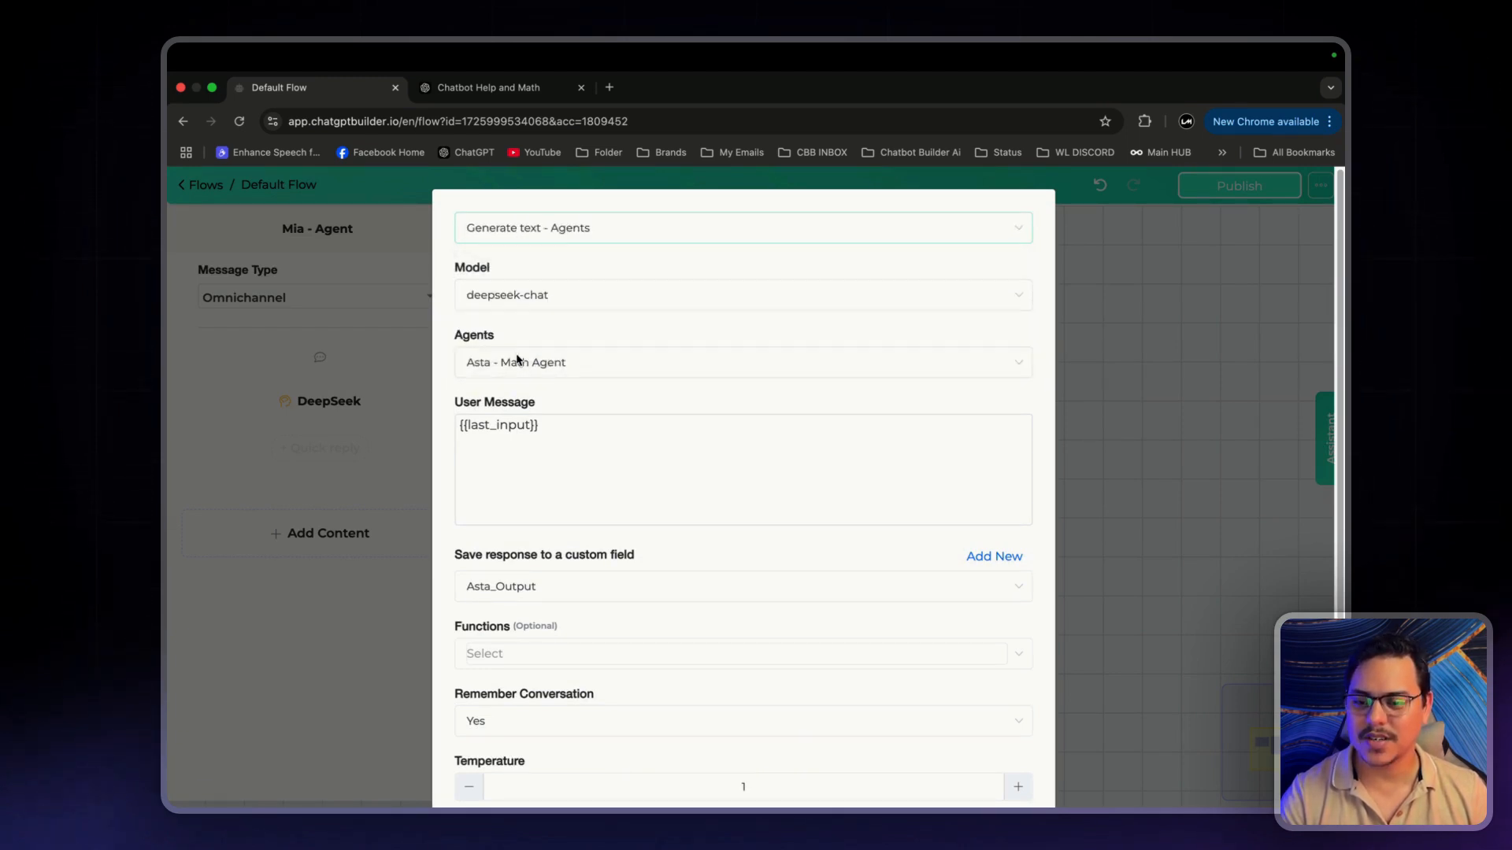
left_click(743, 362)
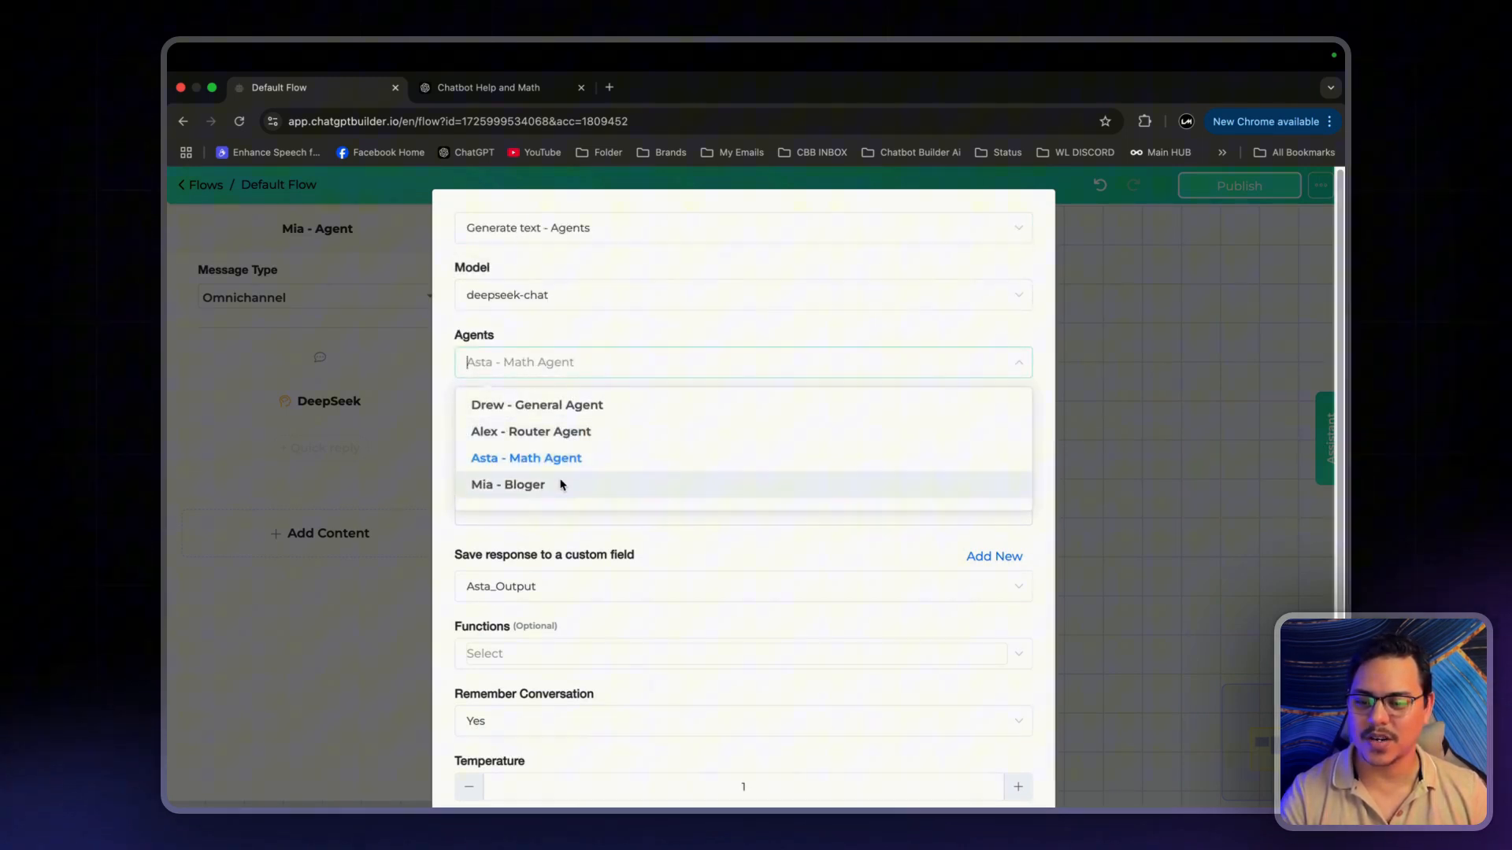
left_click(507, 484)
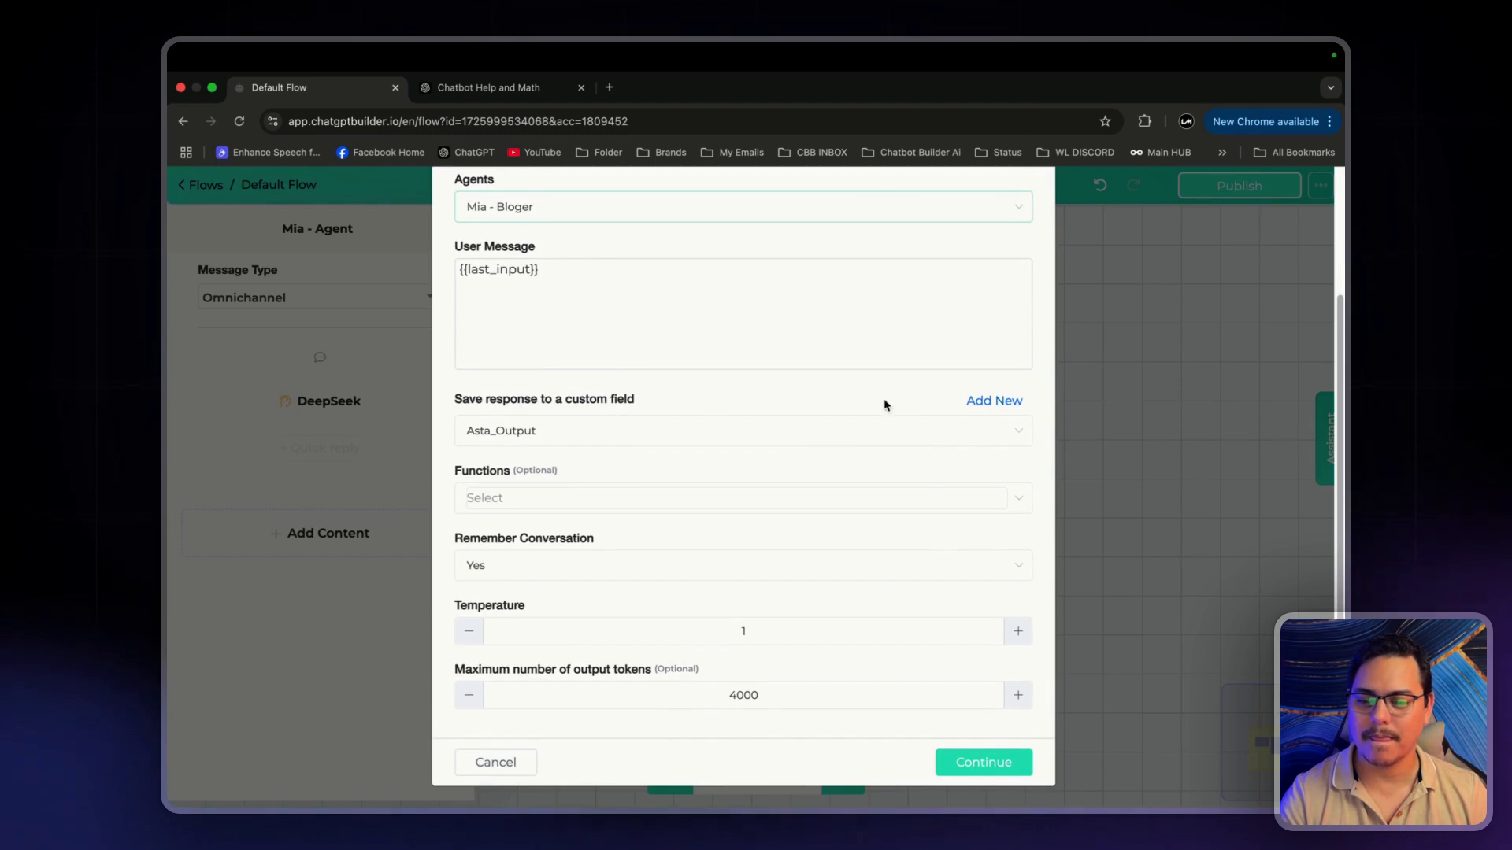
Save replies to a new Mia_Output field and insert {{Mia_Output}} into the message.
left_click(993, 400)
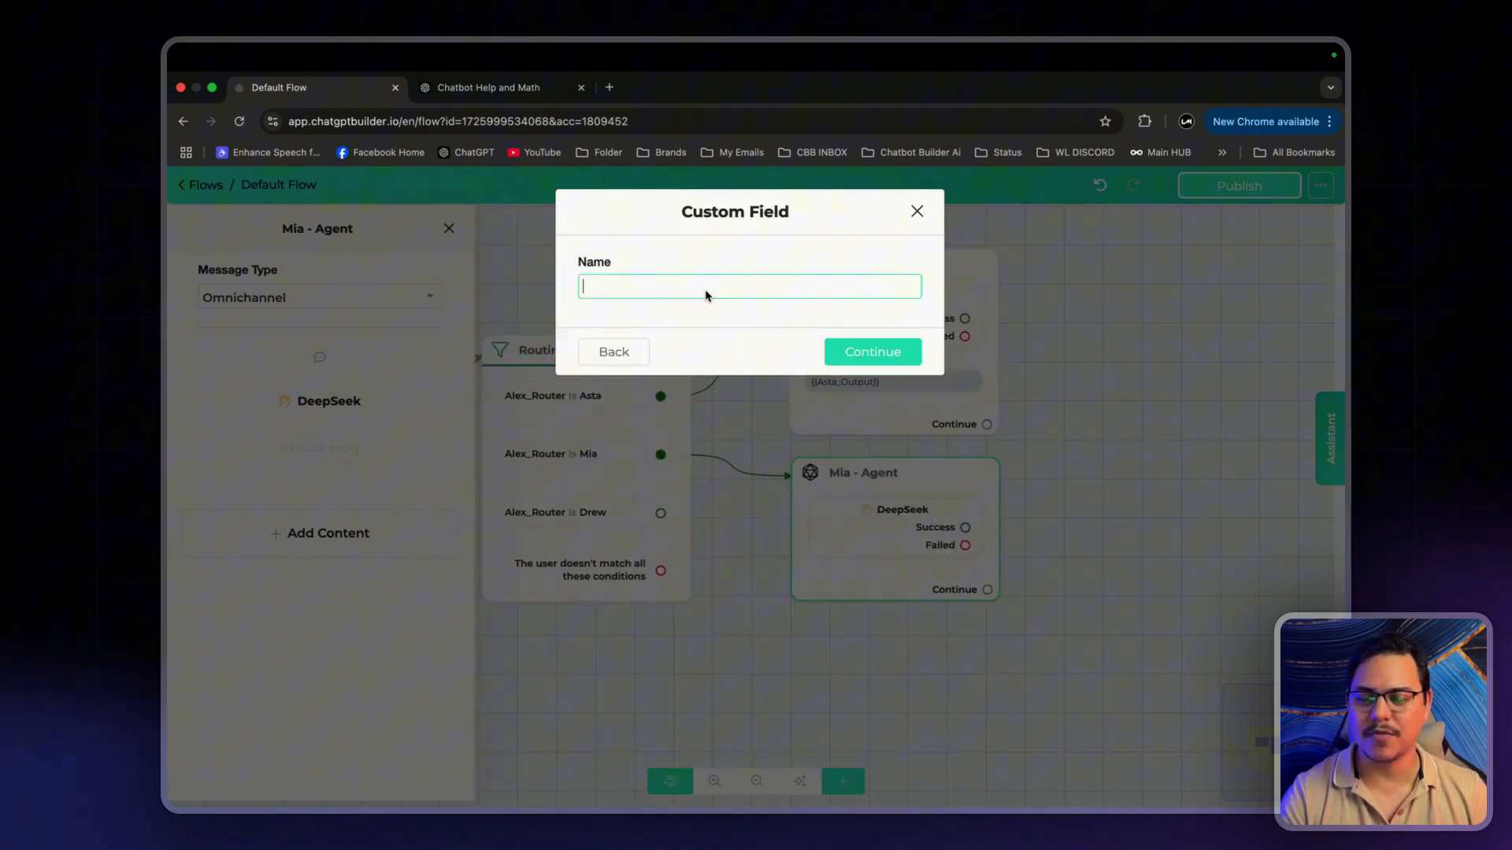
type("Mia_Ou")
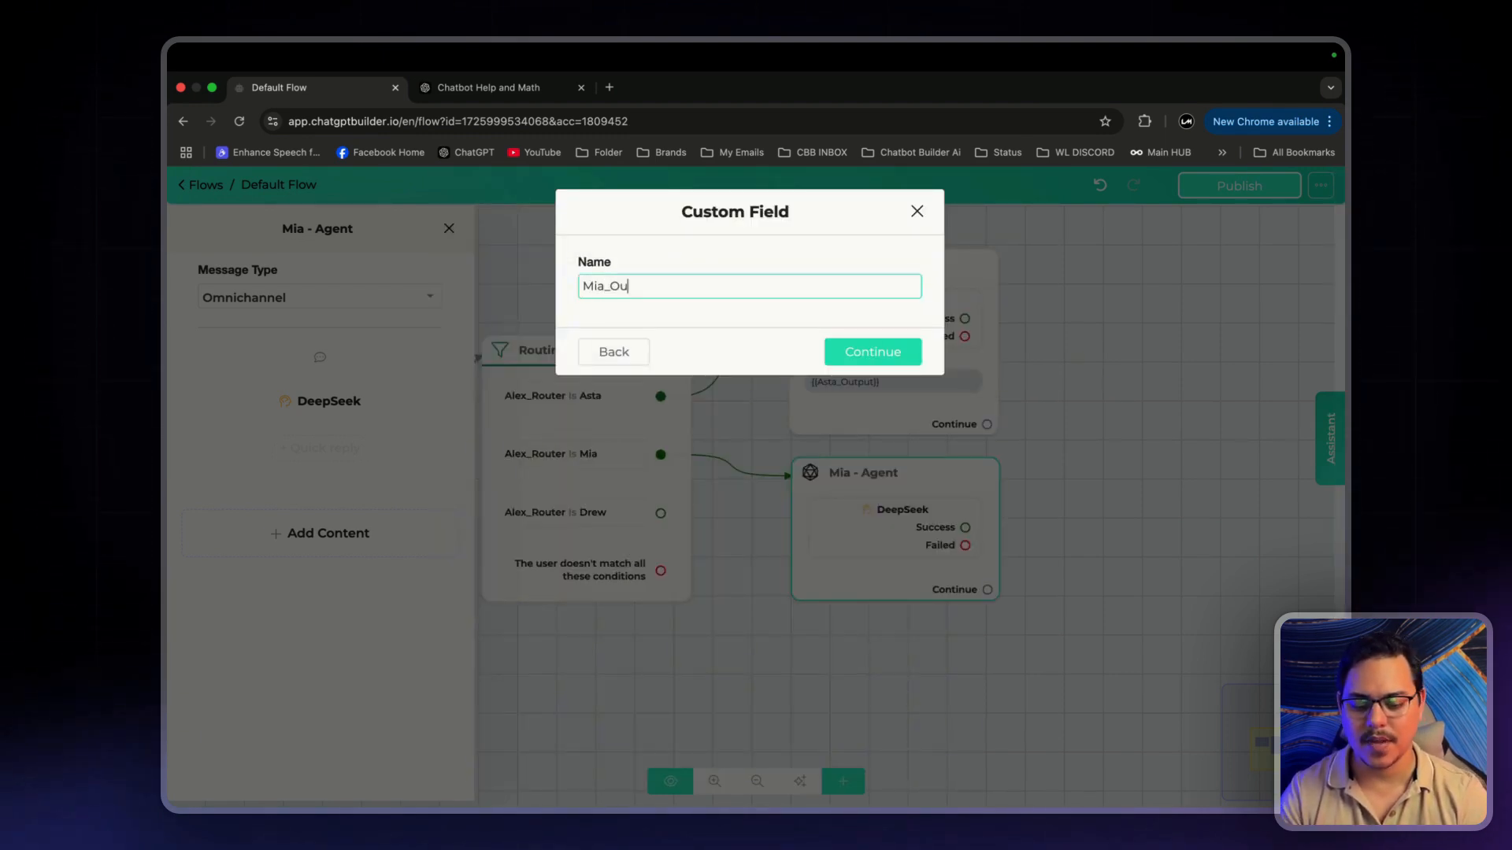
type("tput")
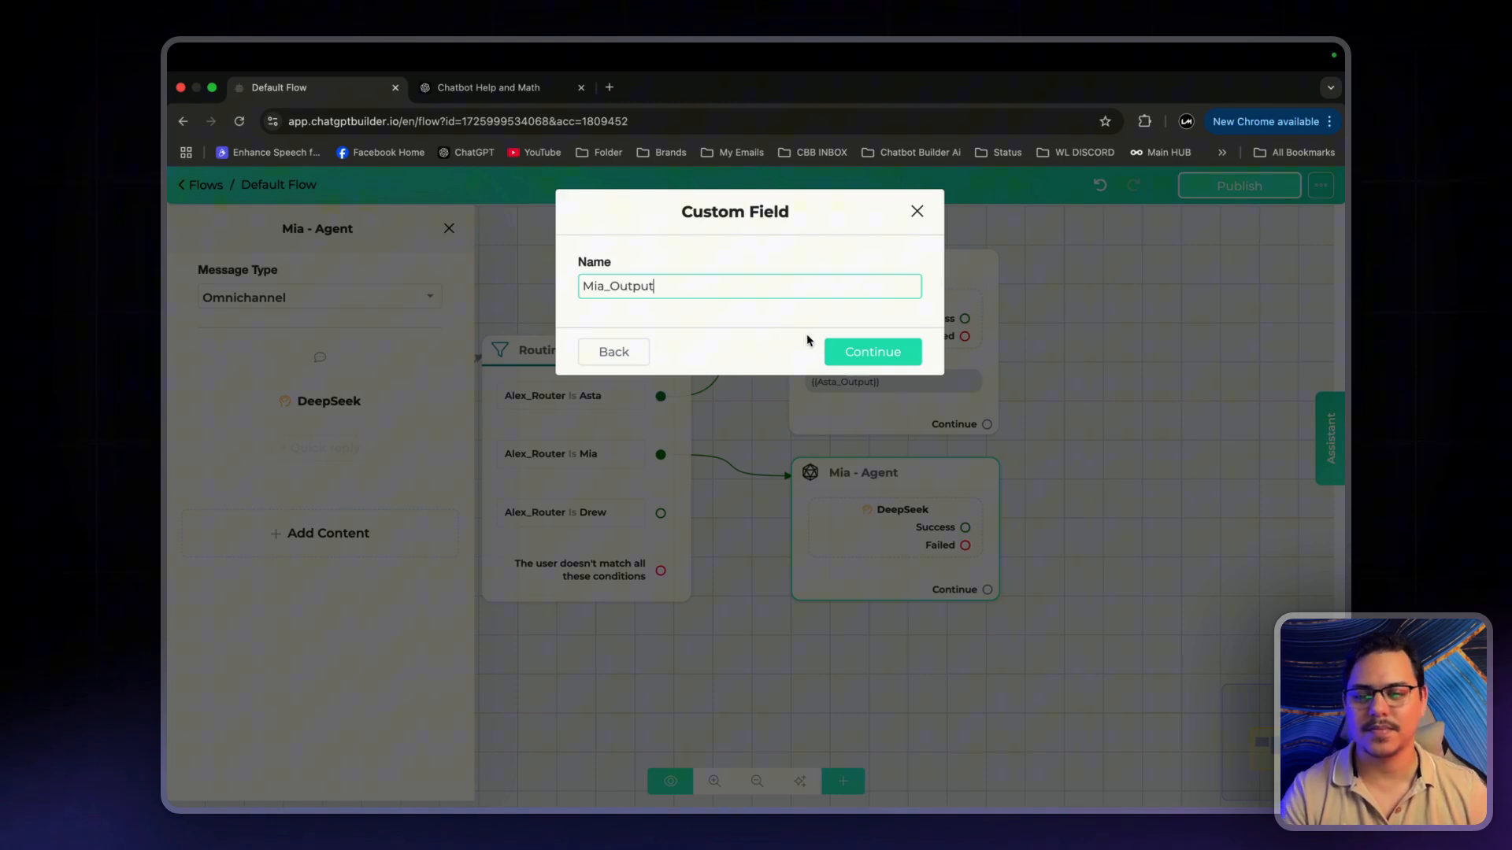
left_click(870, 352)
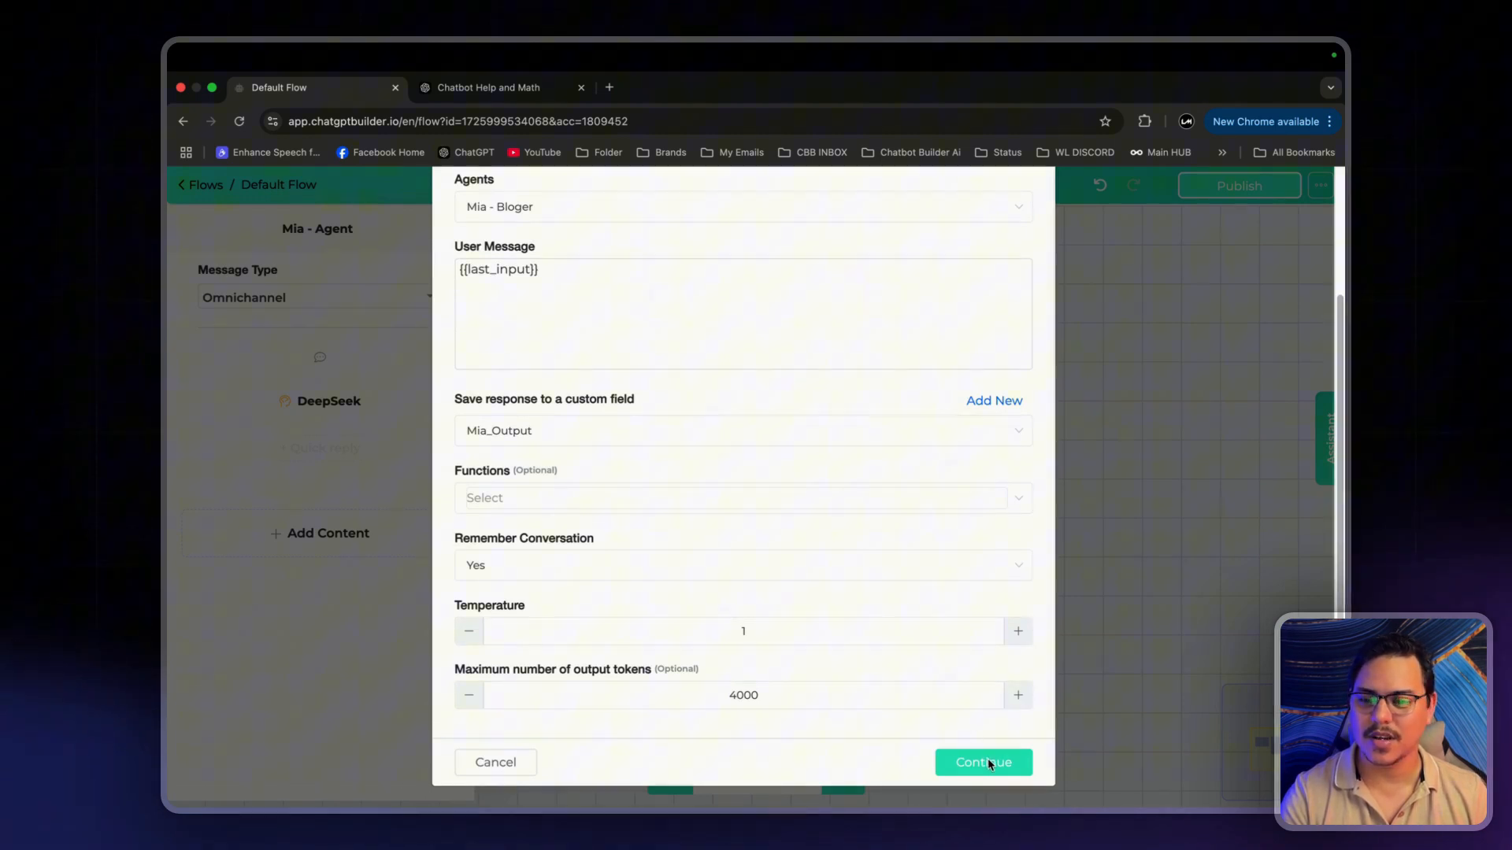
left_click(983, 761)
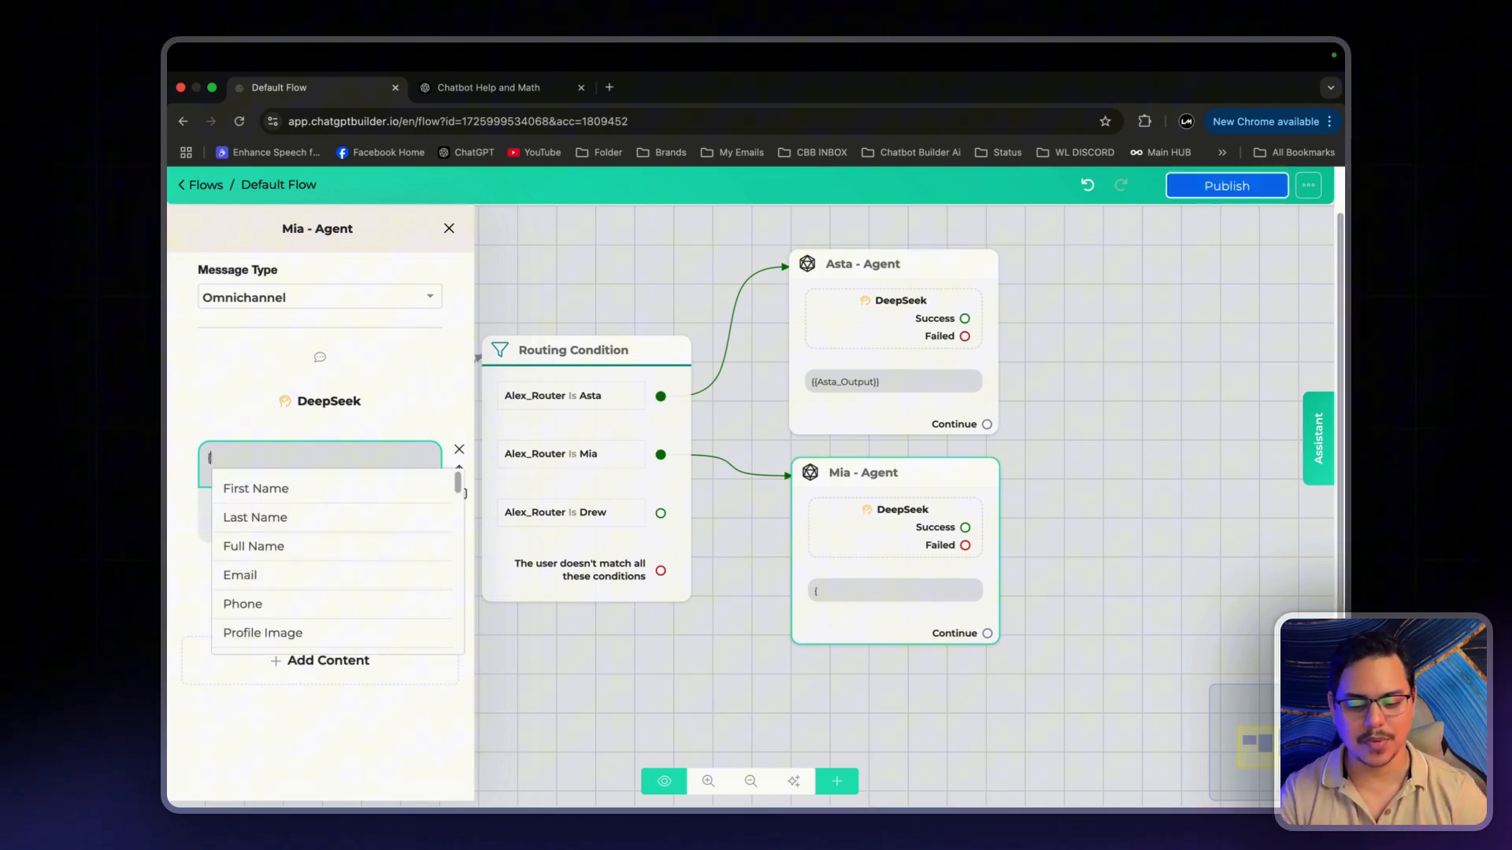
type("{mia")
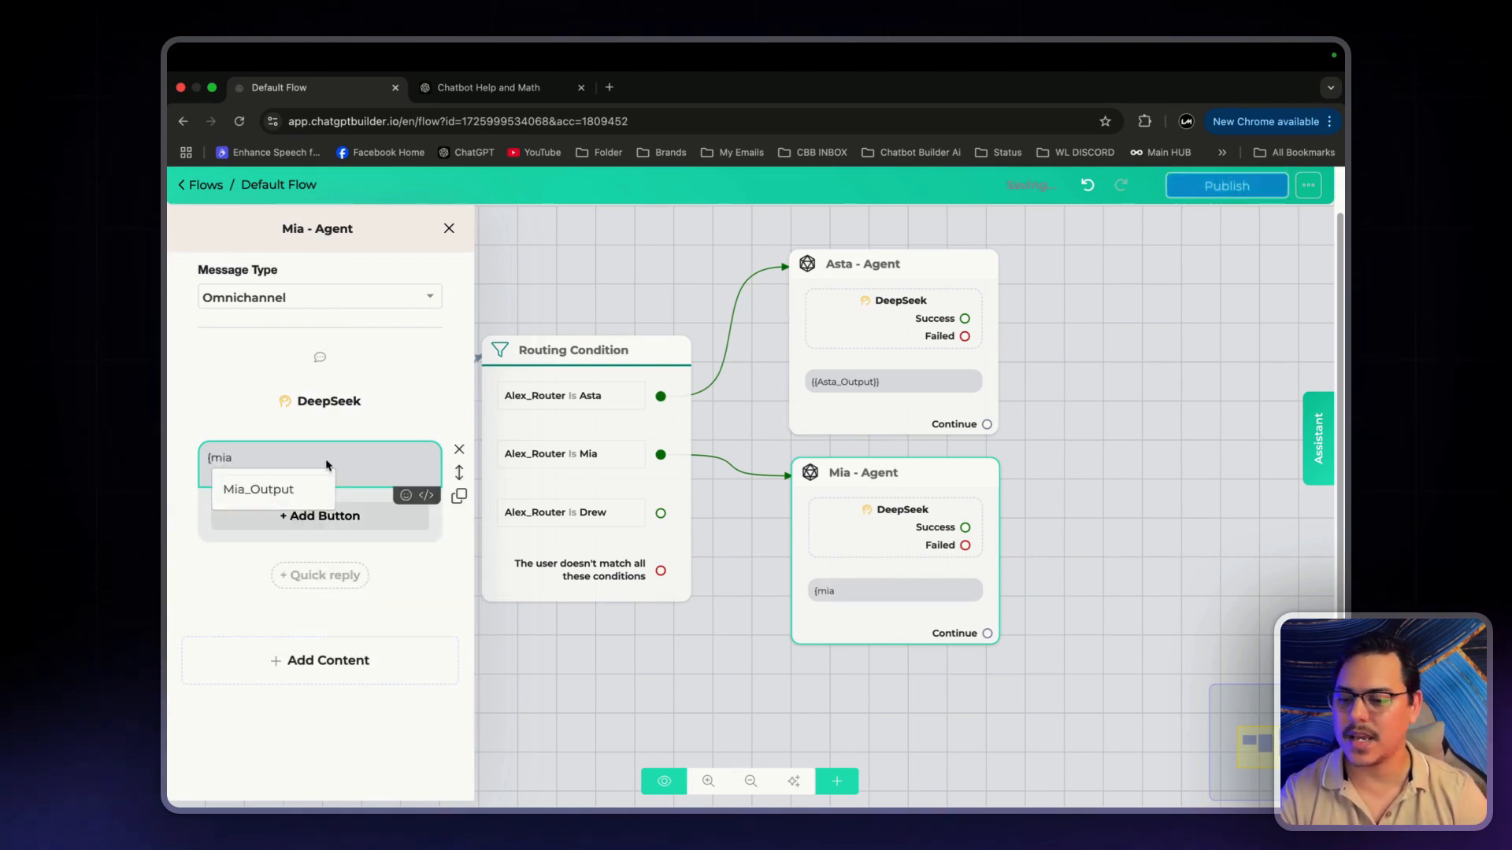
left_click(257, 489)
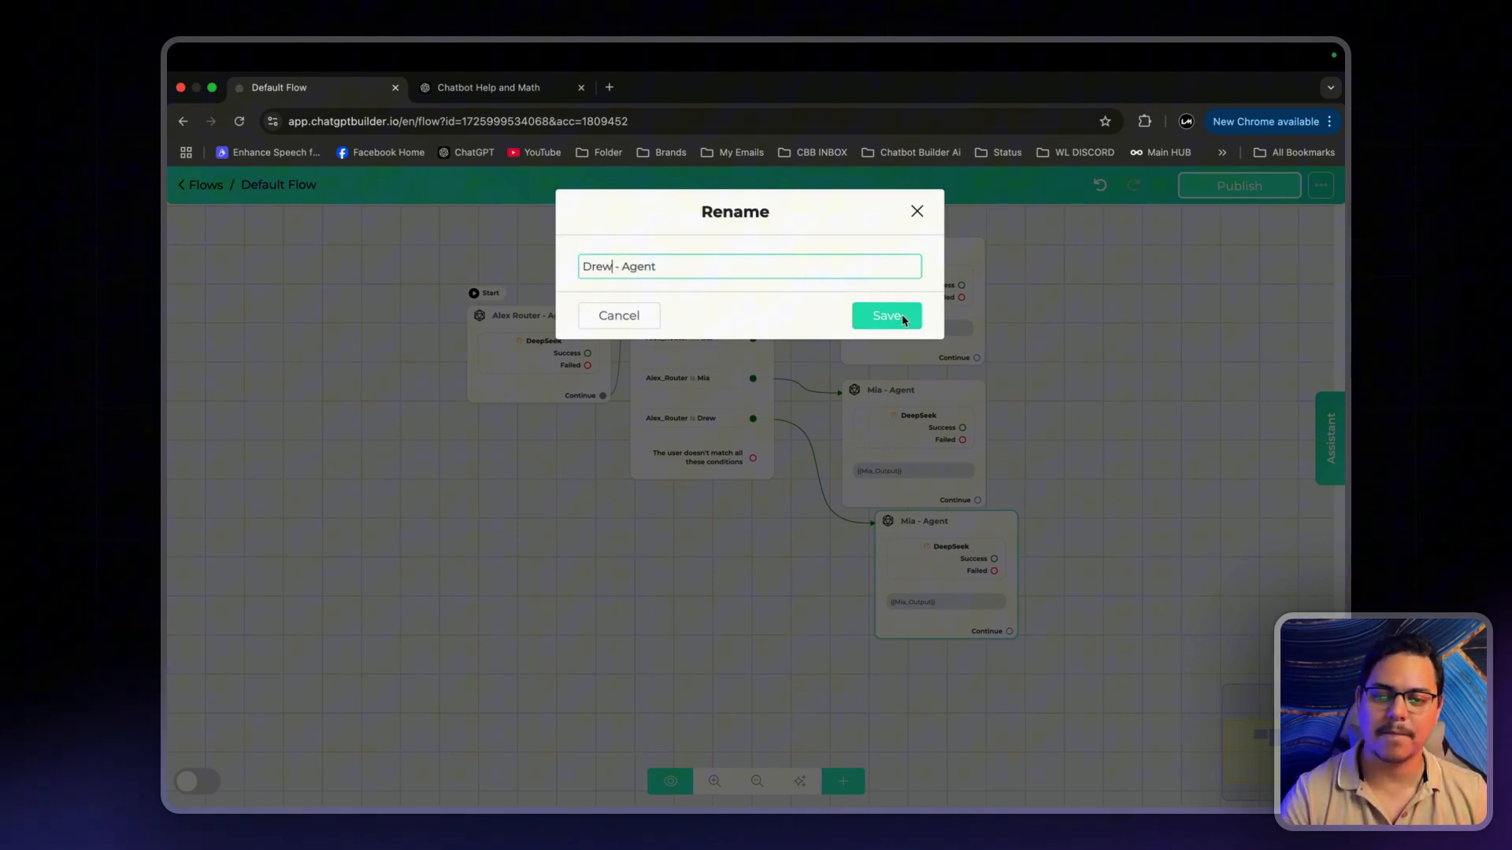
Name the step Drew - Agent, run Drew - General Agent, and store replies in Drew_Output.
left_click(885, 315)
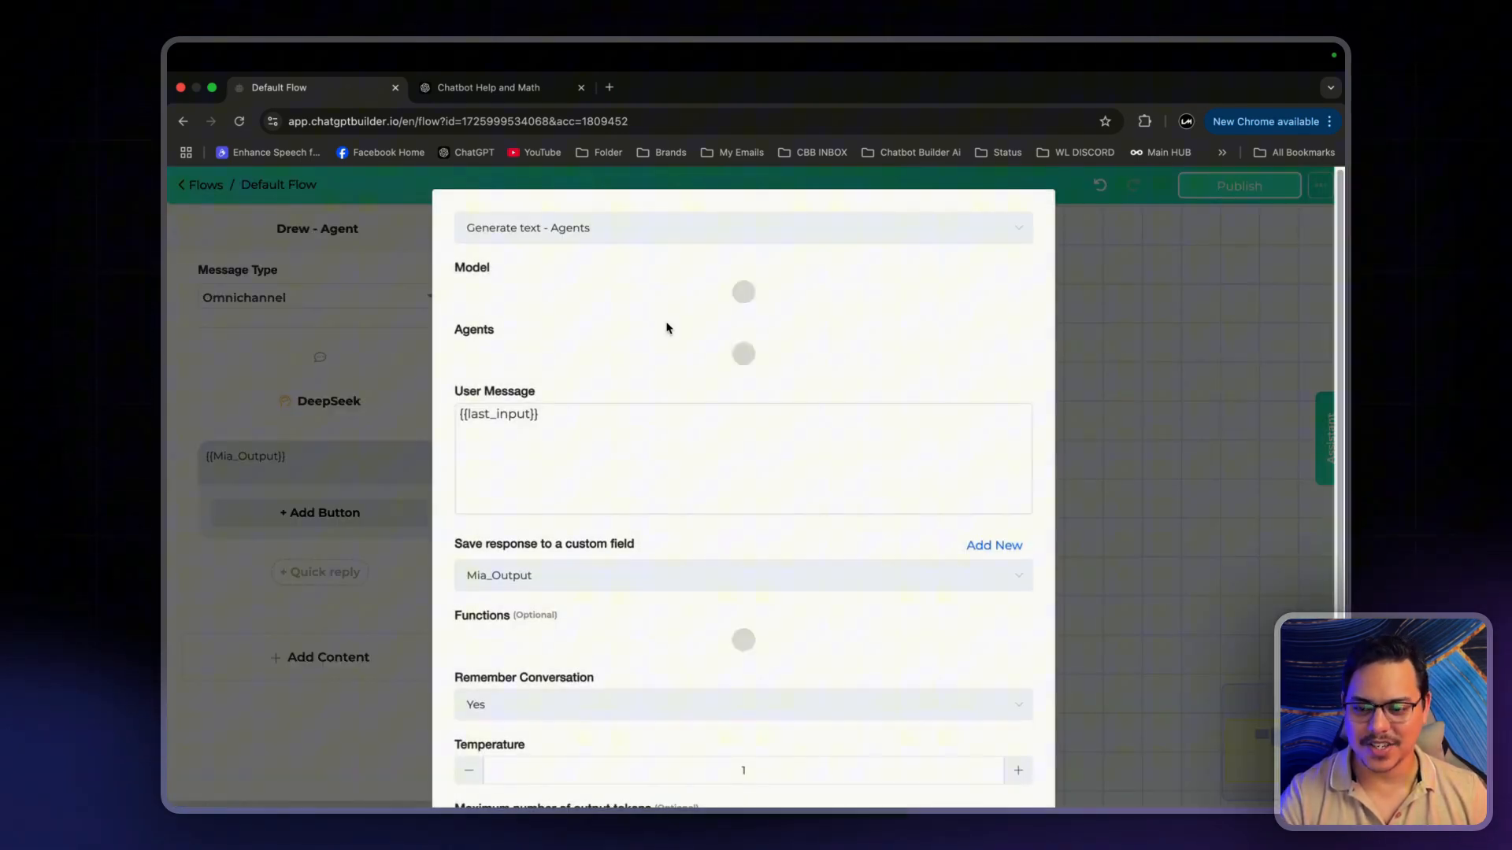
left_click(742, 357)
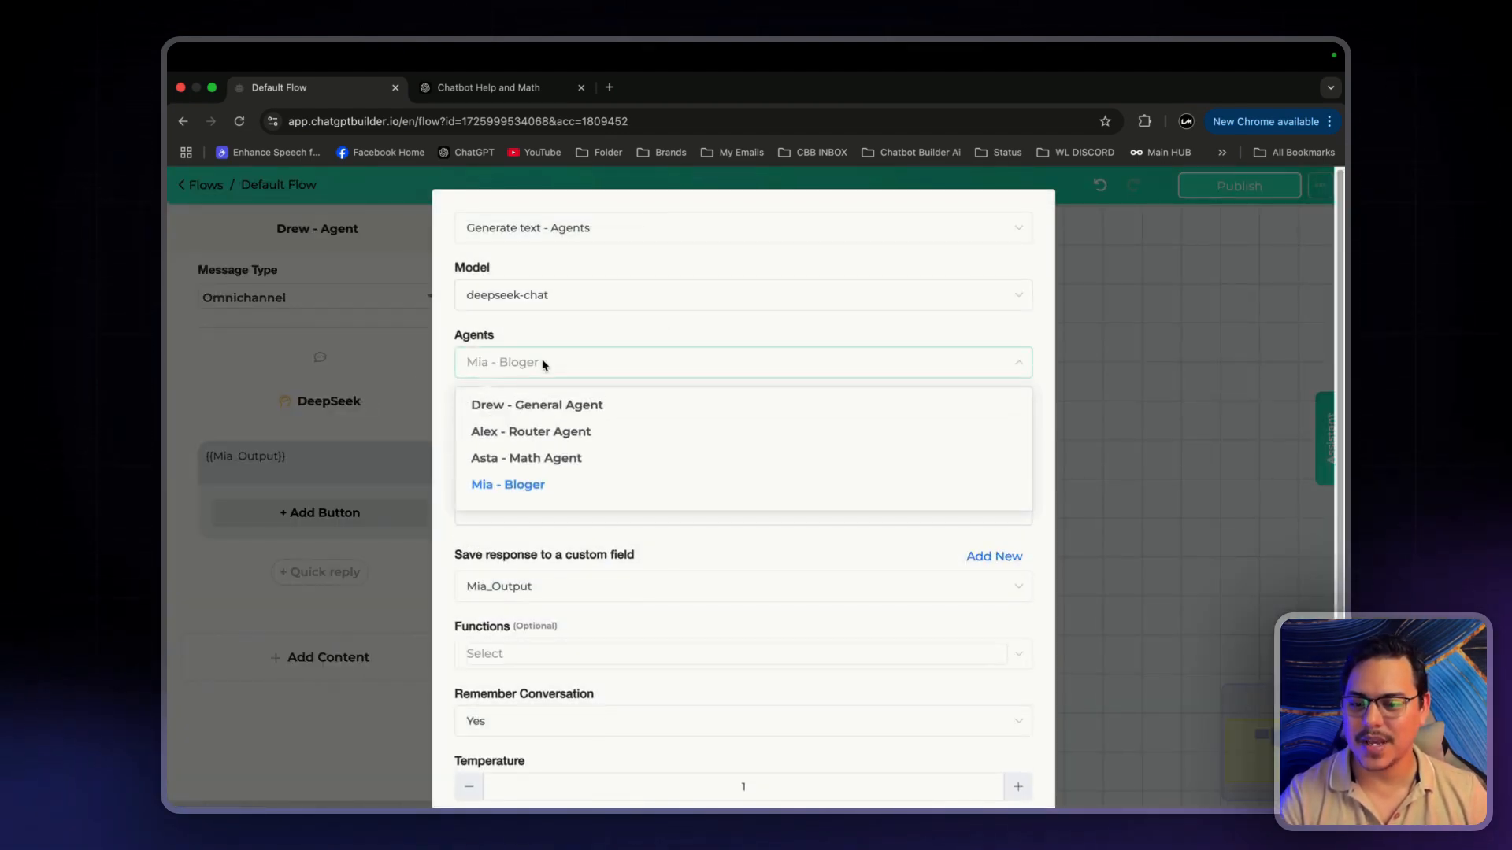
left_click(536, 404)
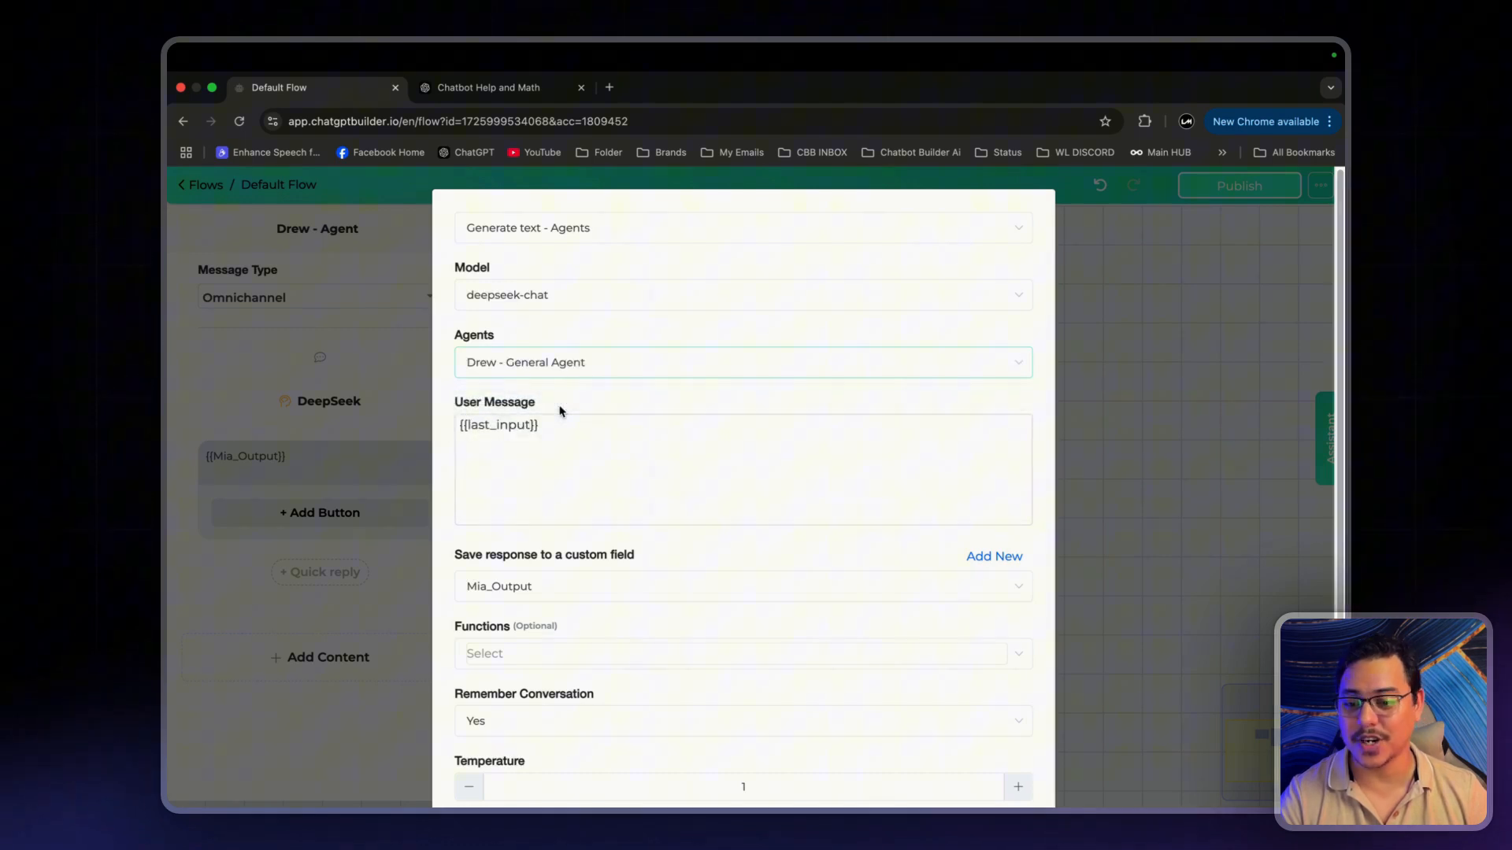
scroll("down", 3)
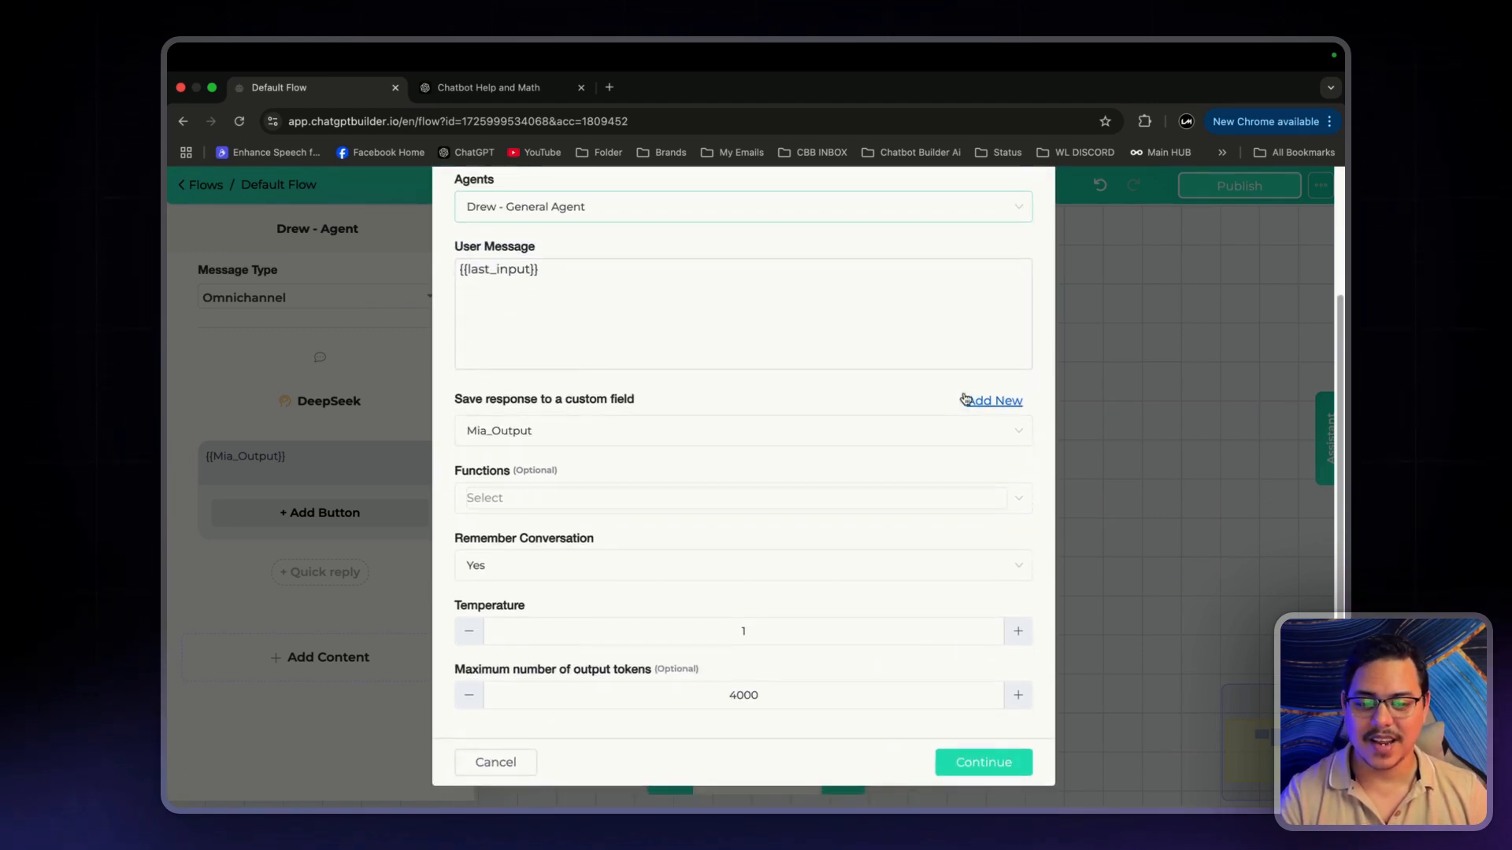
left_click(997, 400)
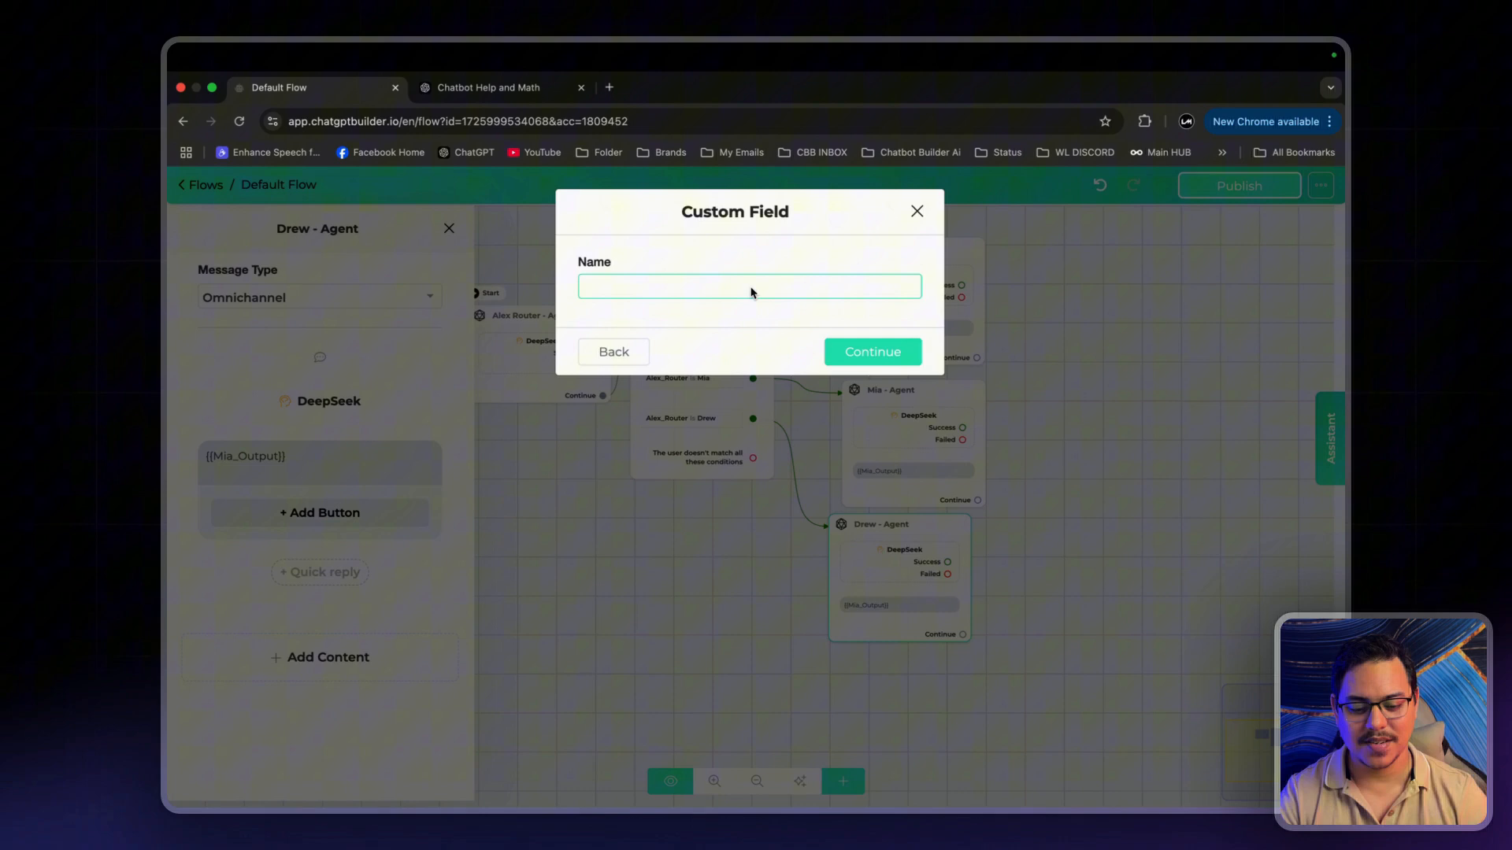
type("Drew")
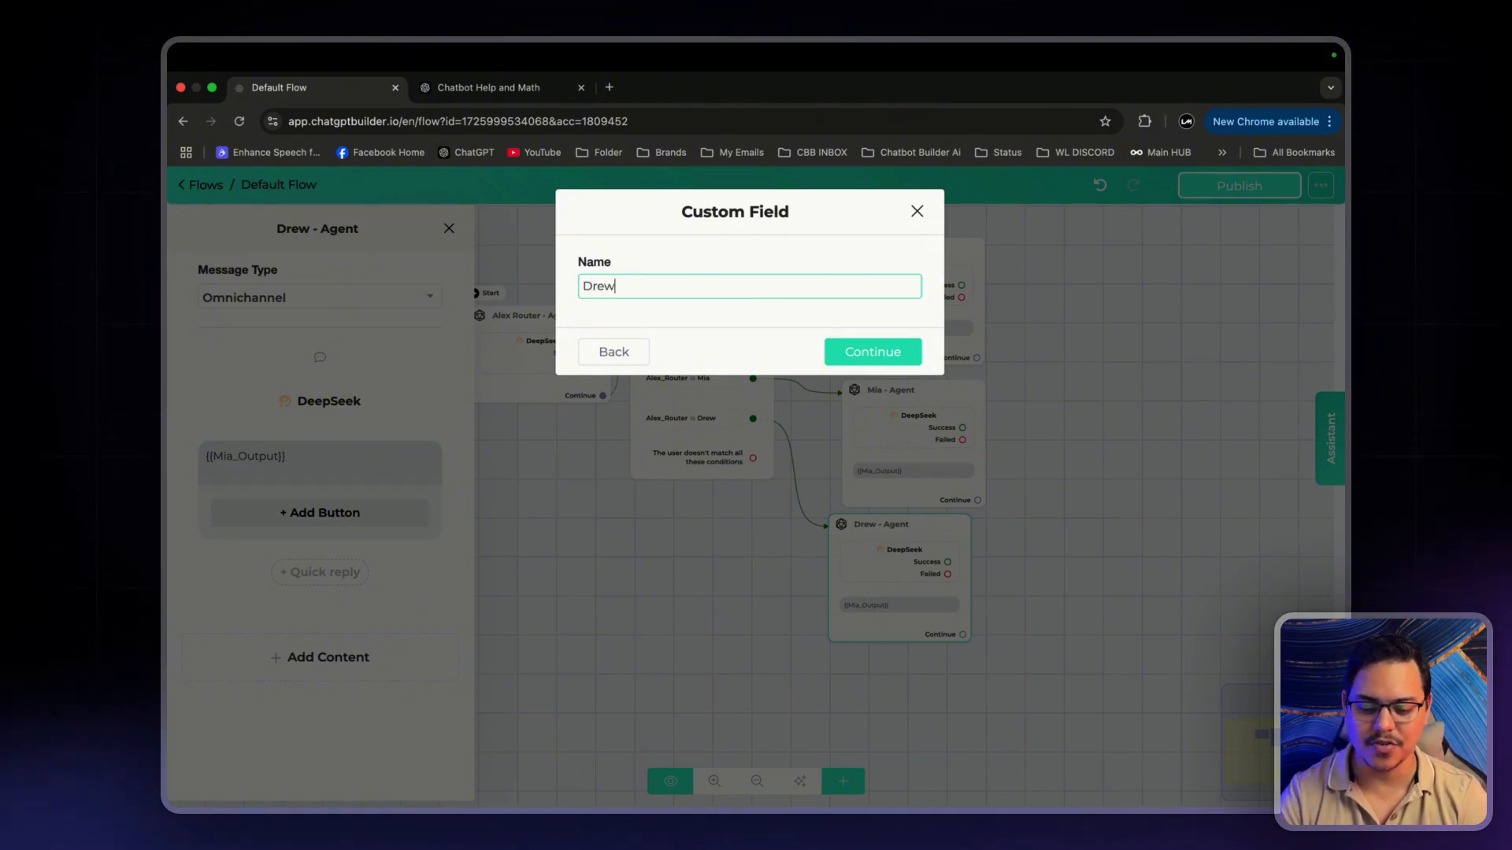
type("_Output")
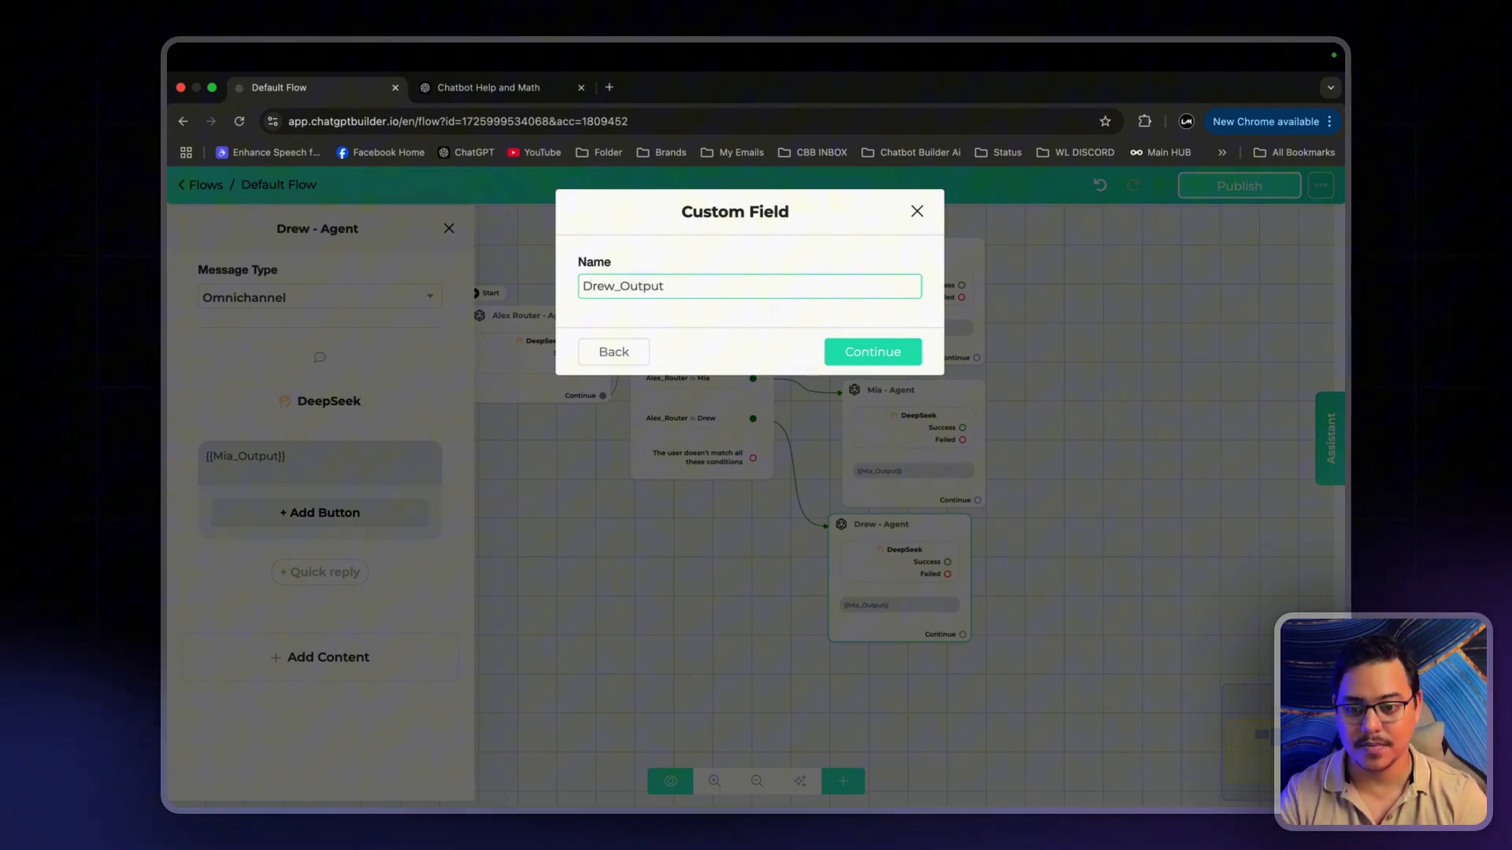
left_click(871, 352)
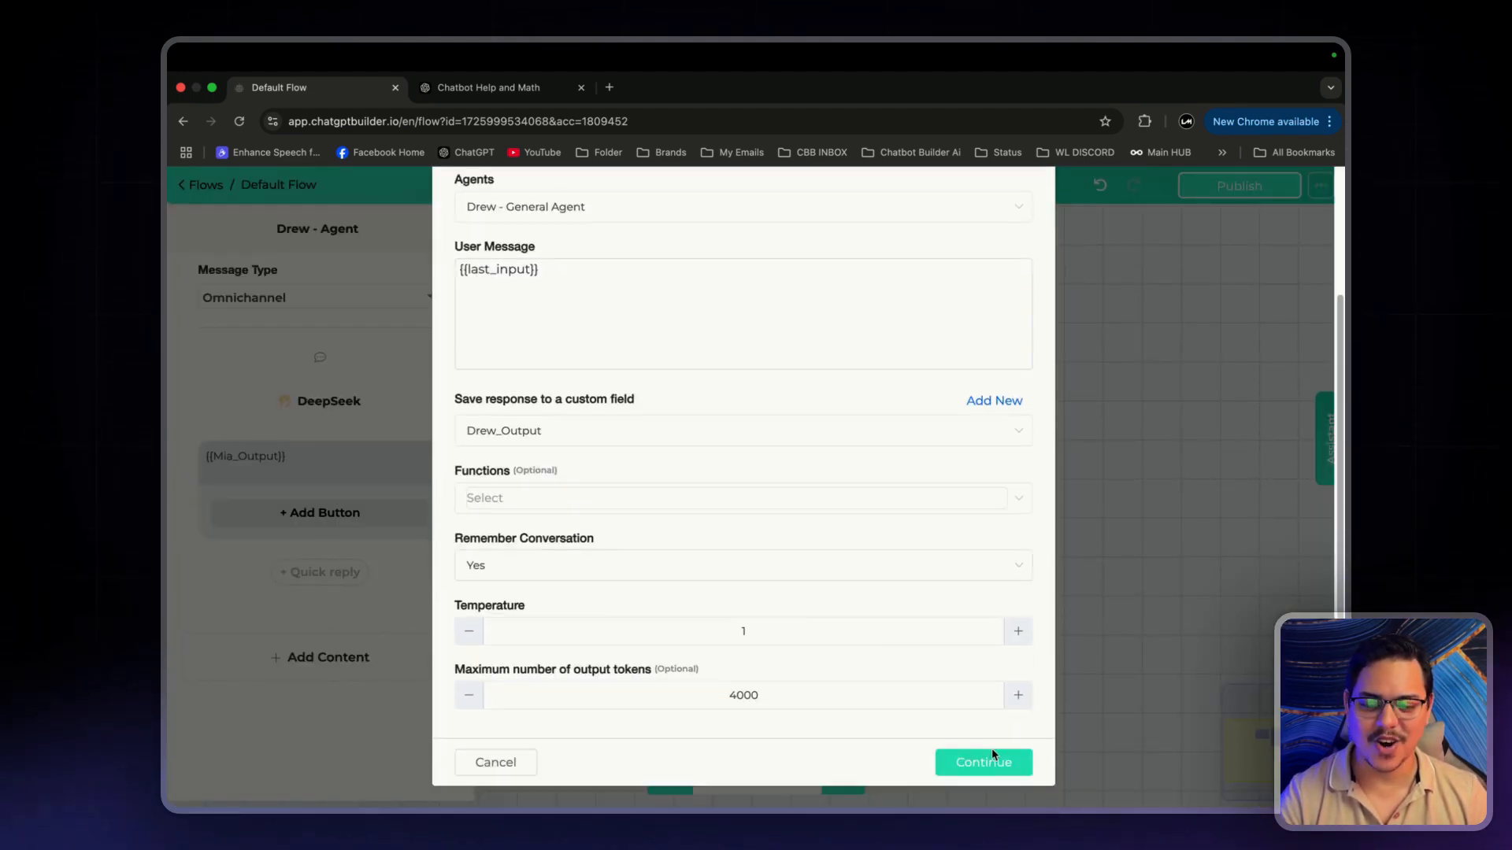
left_click(982, 761)
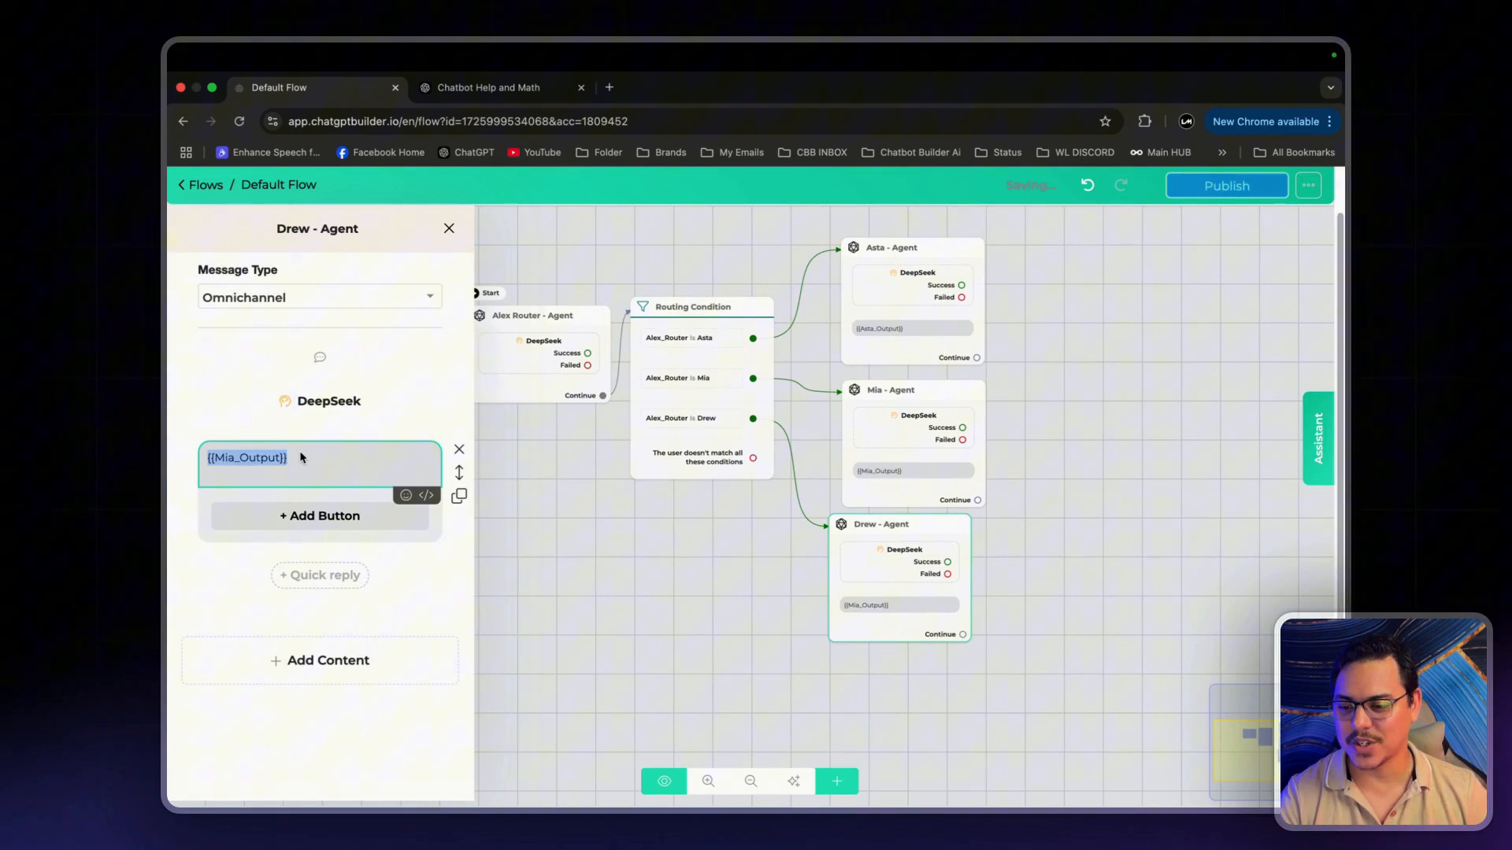
Insert {{Drew_Output}} into the Drew agent's message and close the editor.
type("{drew")
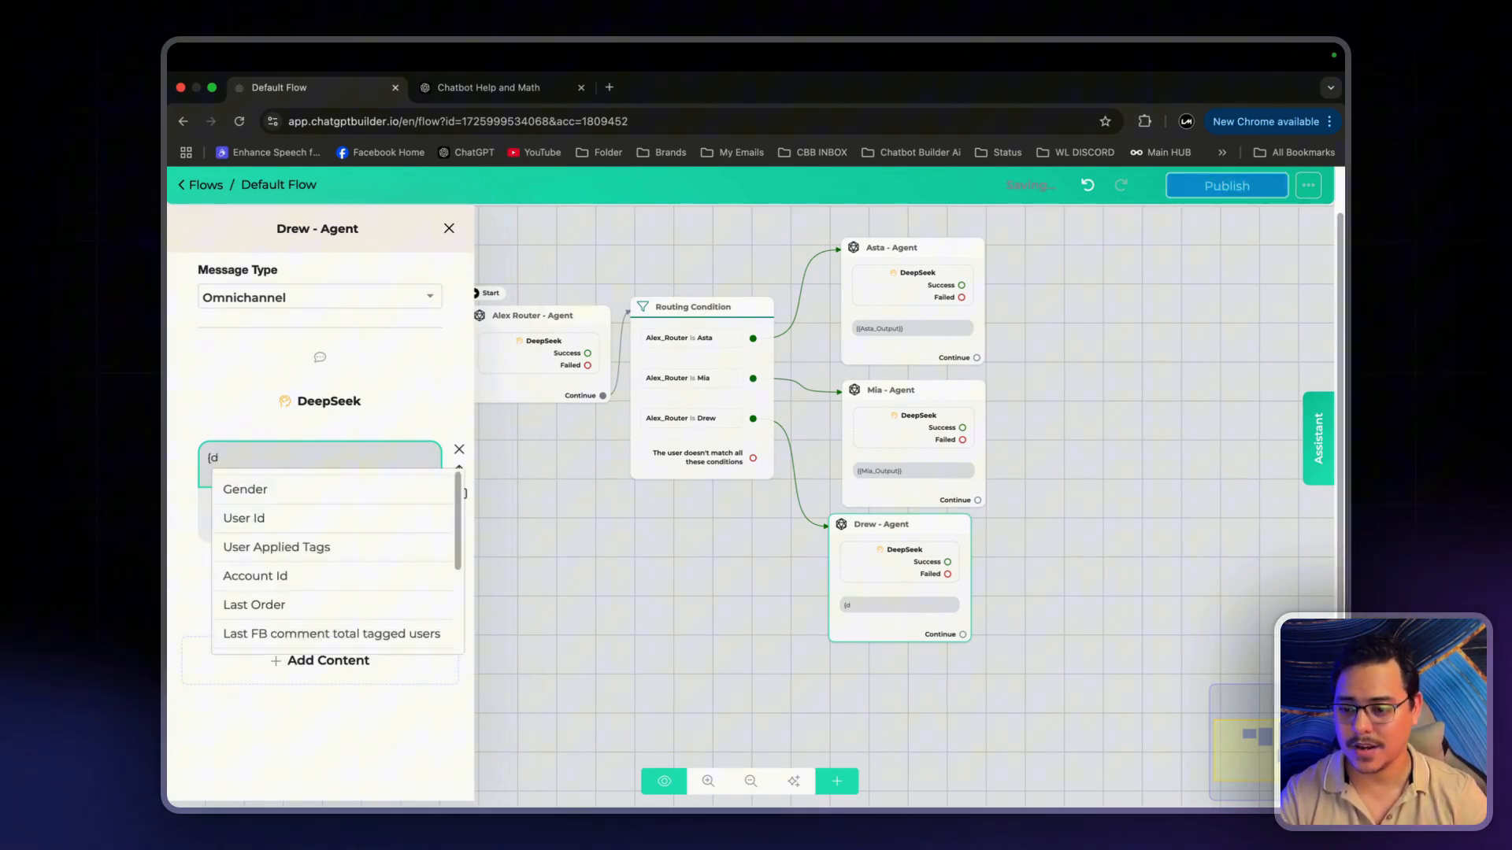
scroll("down", 3)
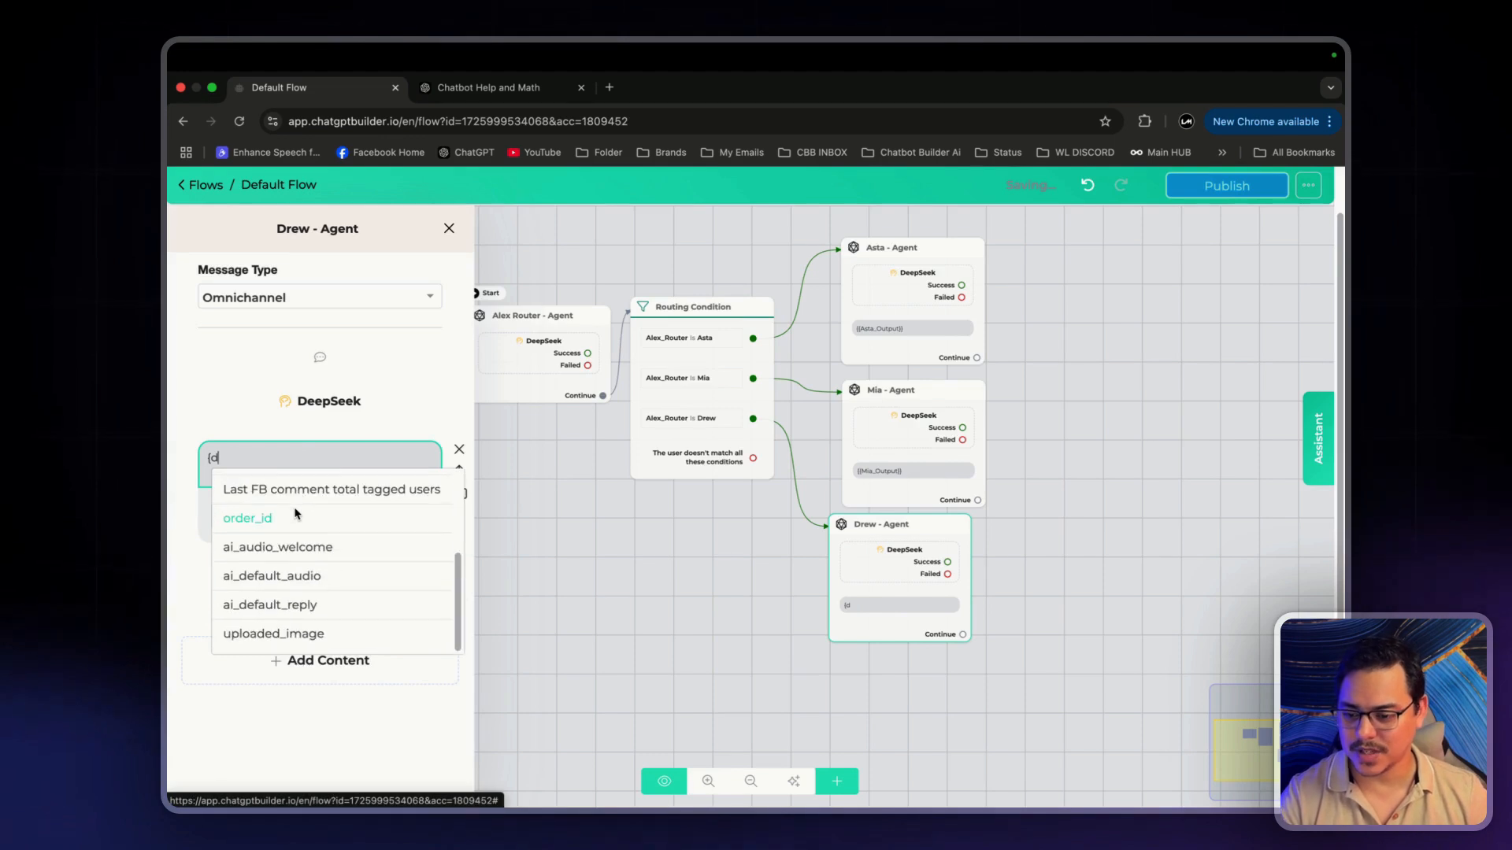
scroll("down", 3)
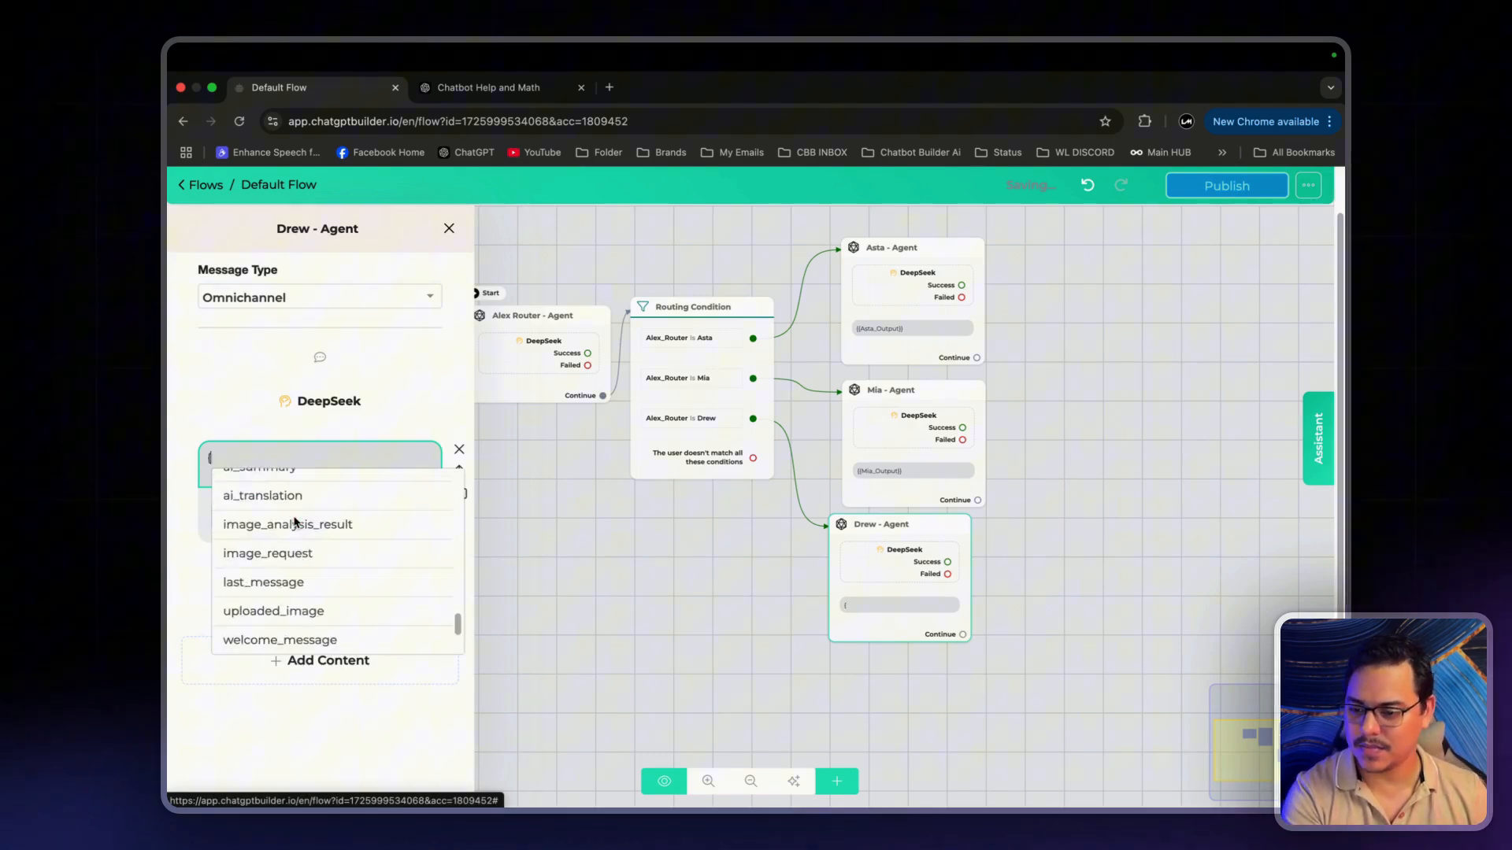
scroll("down", 3)
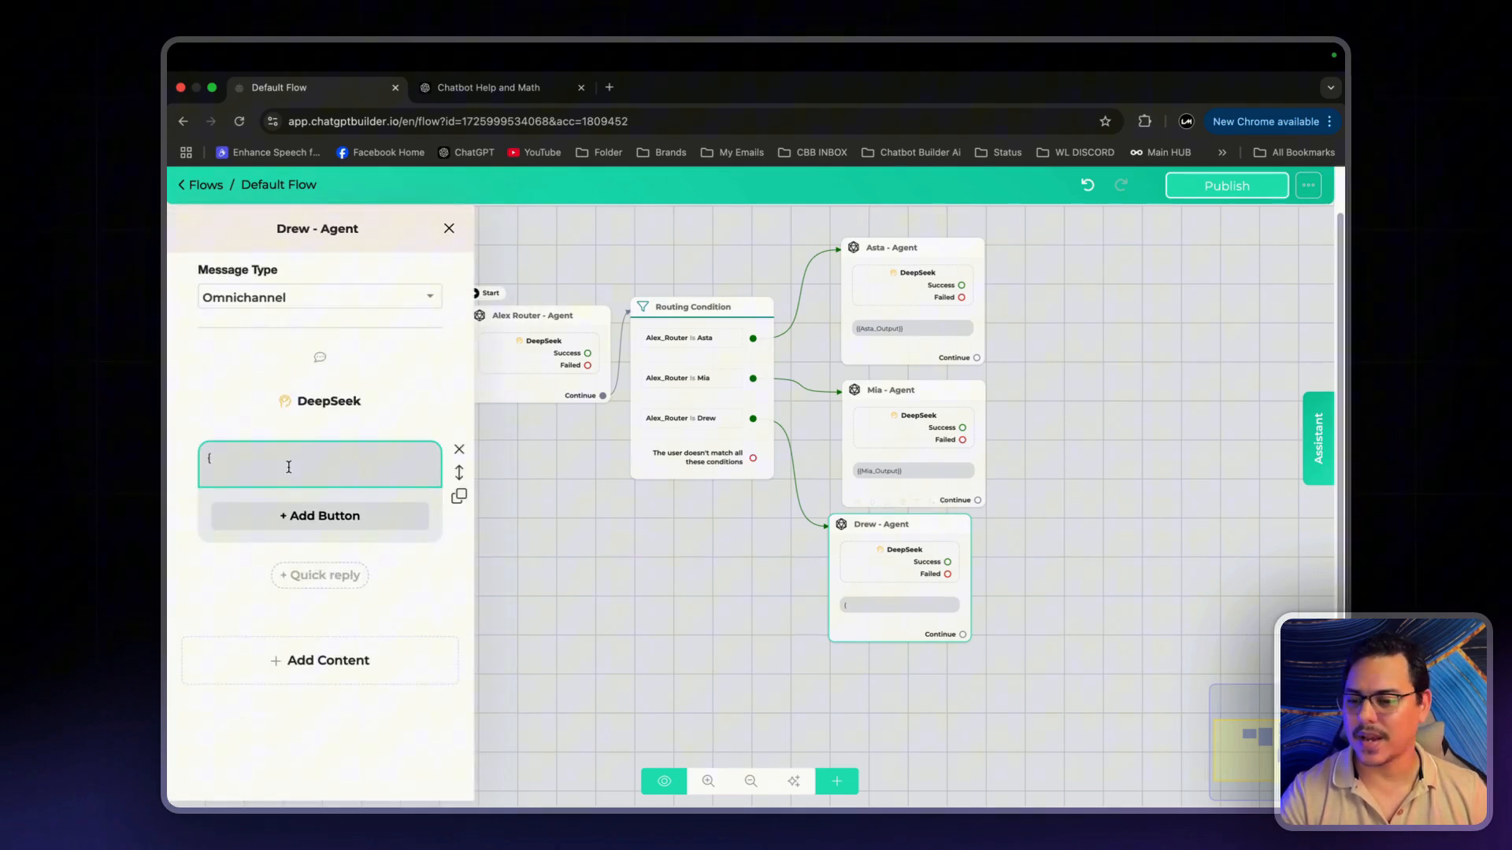
type("dr")
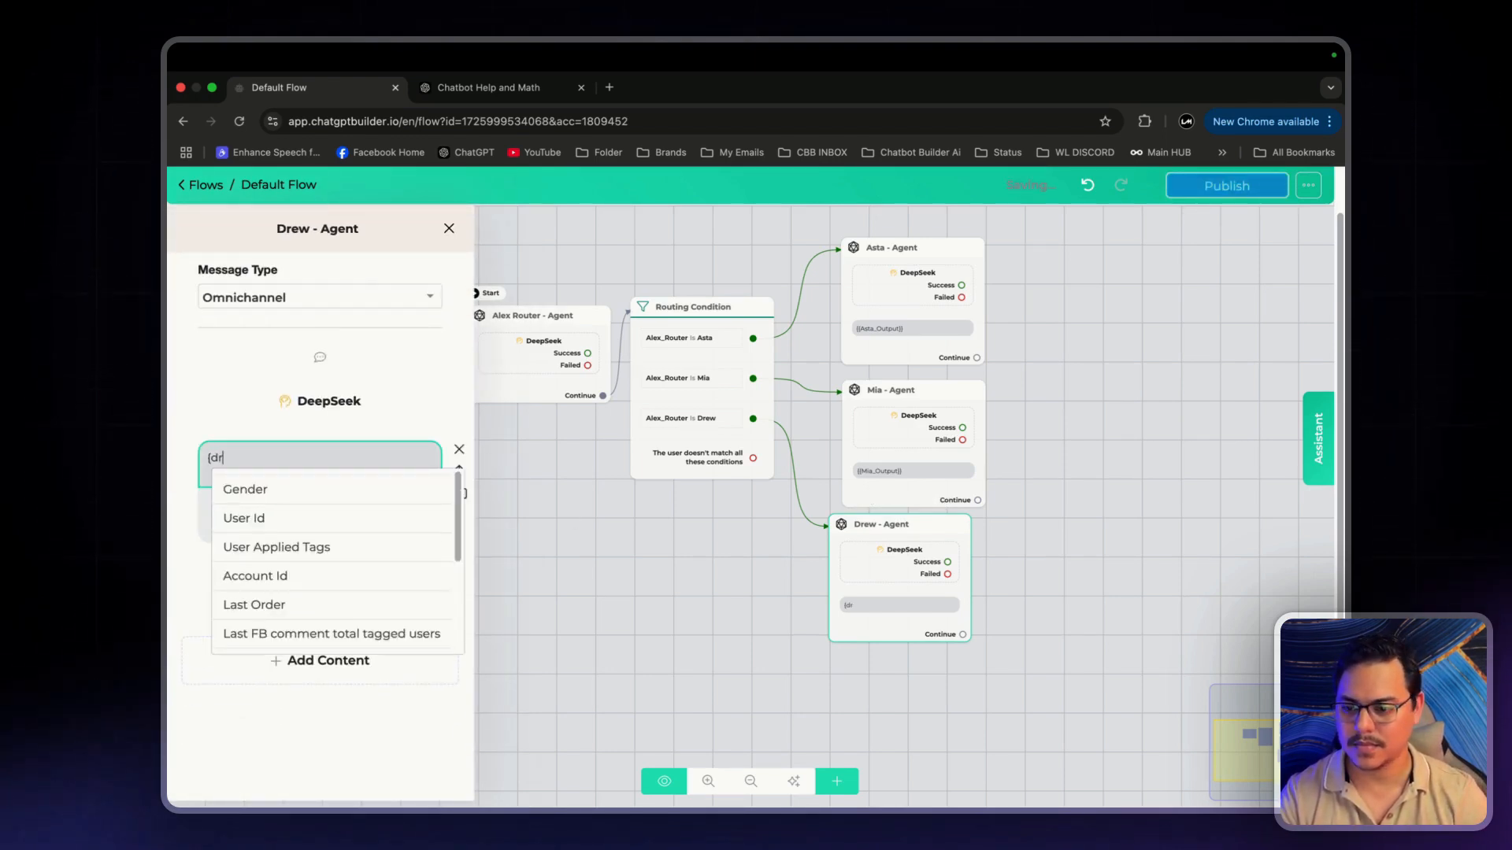
left_click(251, 456)
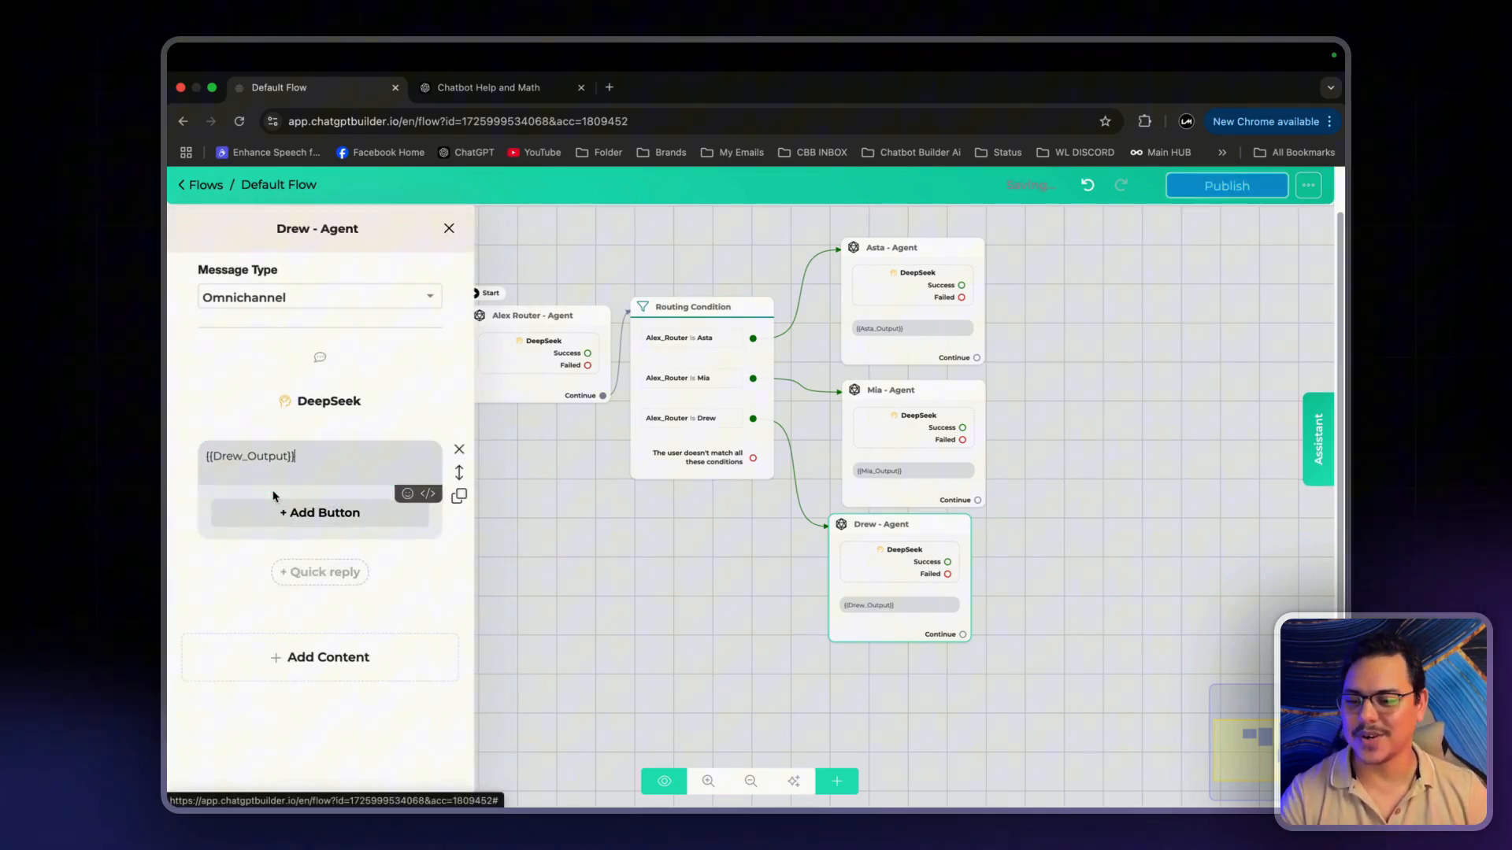
left_click(447, 229)
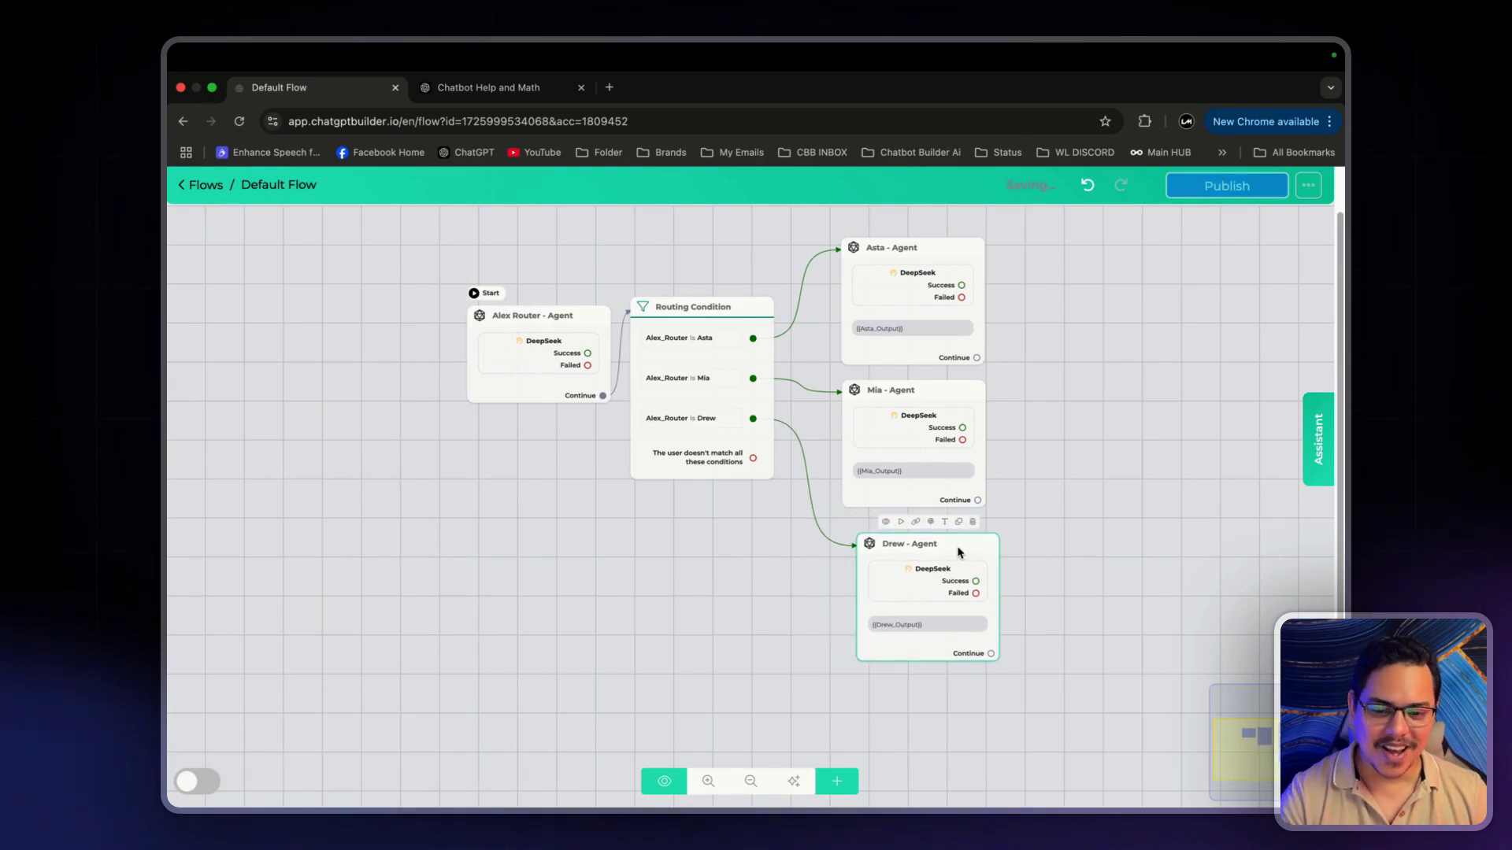
Auto-organize the flow steps and fit the whole flow into view.
left_click(793, 781)
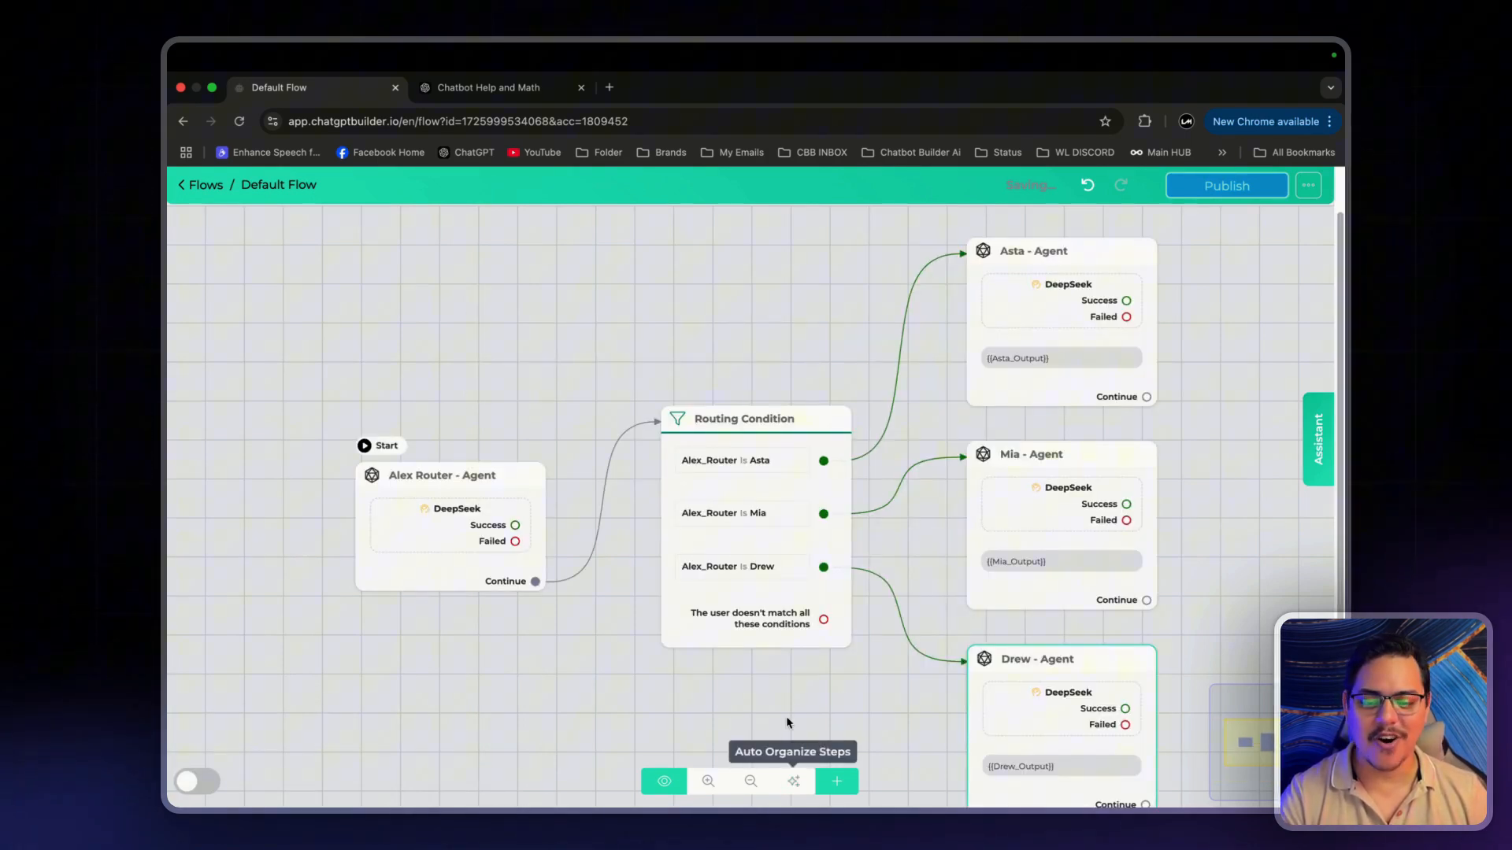
left_click(793, 781)
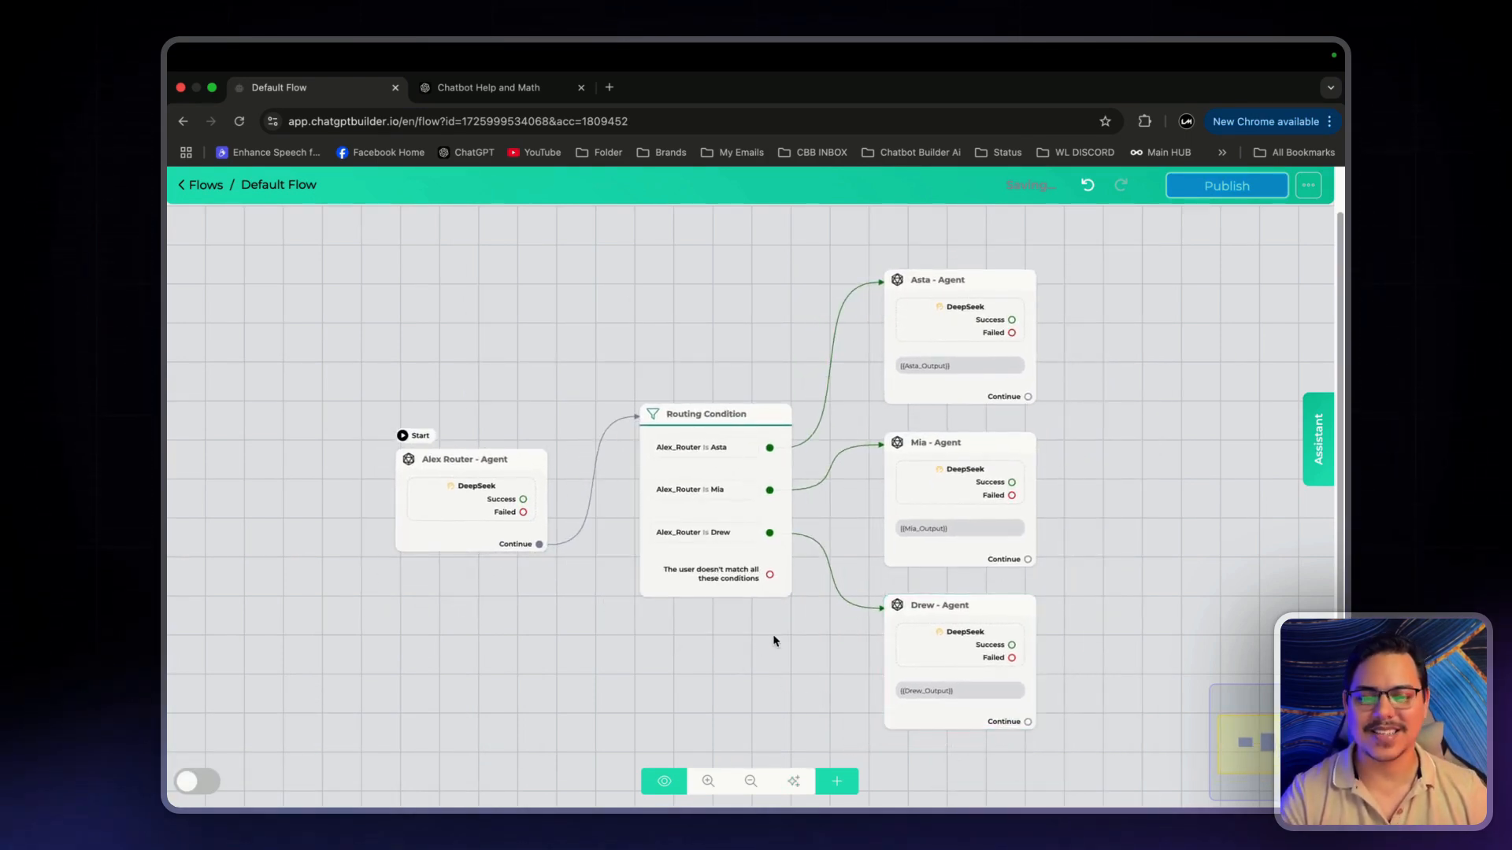
left_click(471, 460)
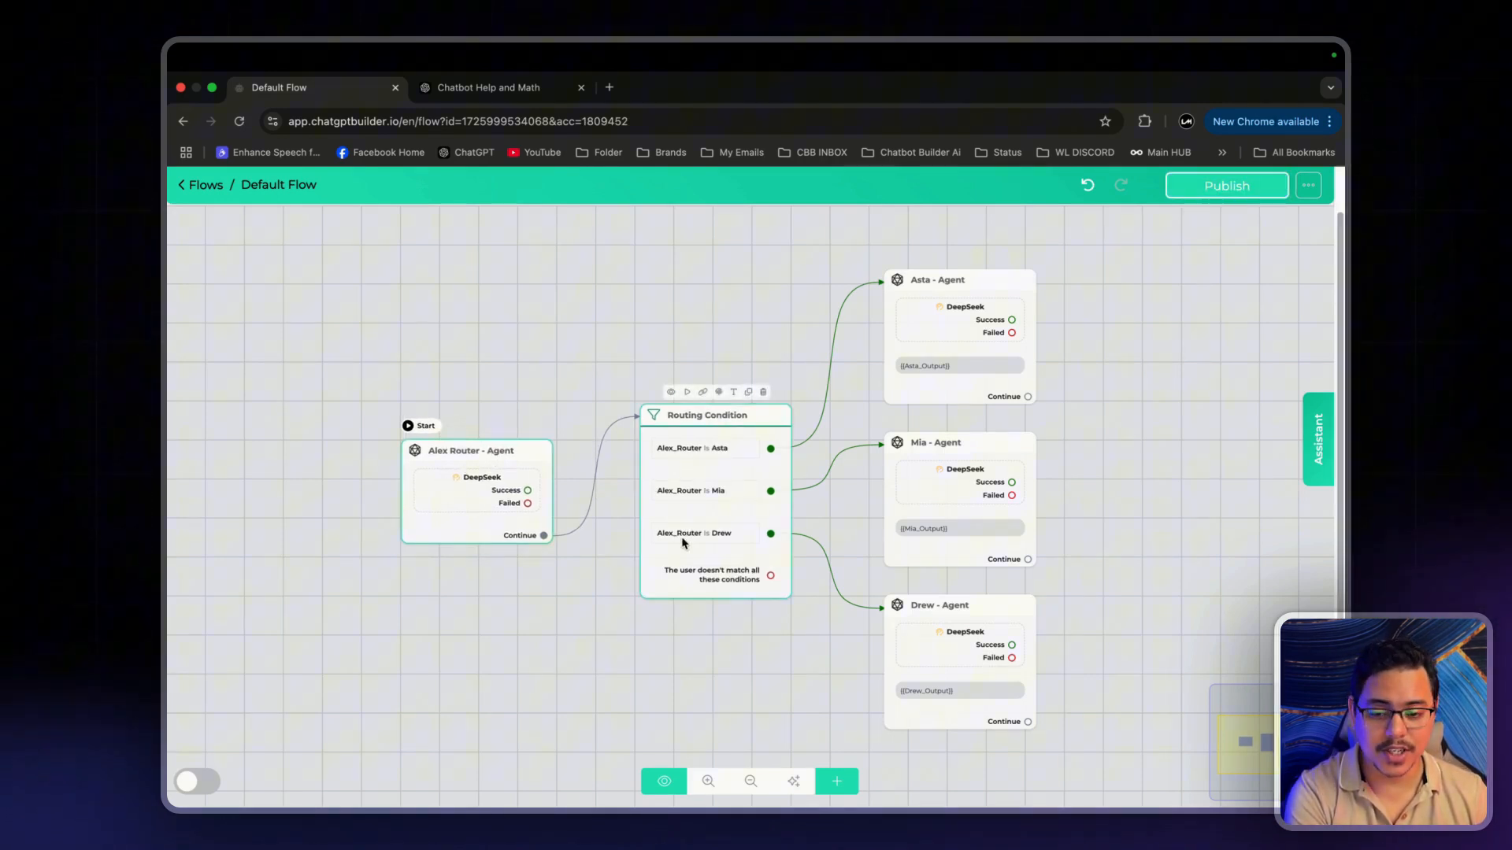
Prefix the agent messages with 'Asta:' and 'Drew:' before their output fields.
left_click(959, 280)
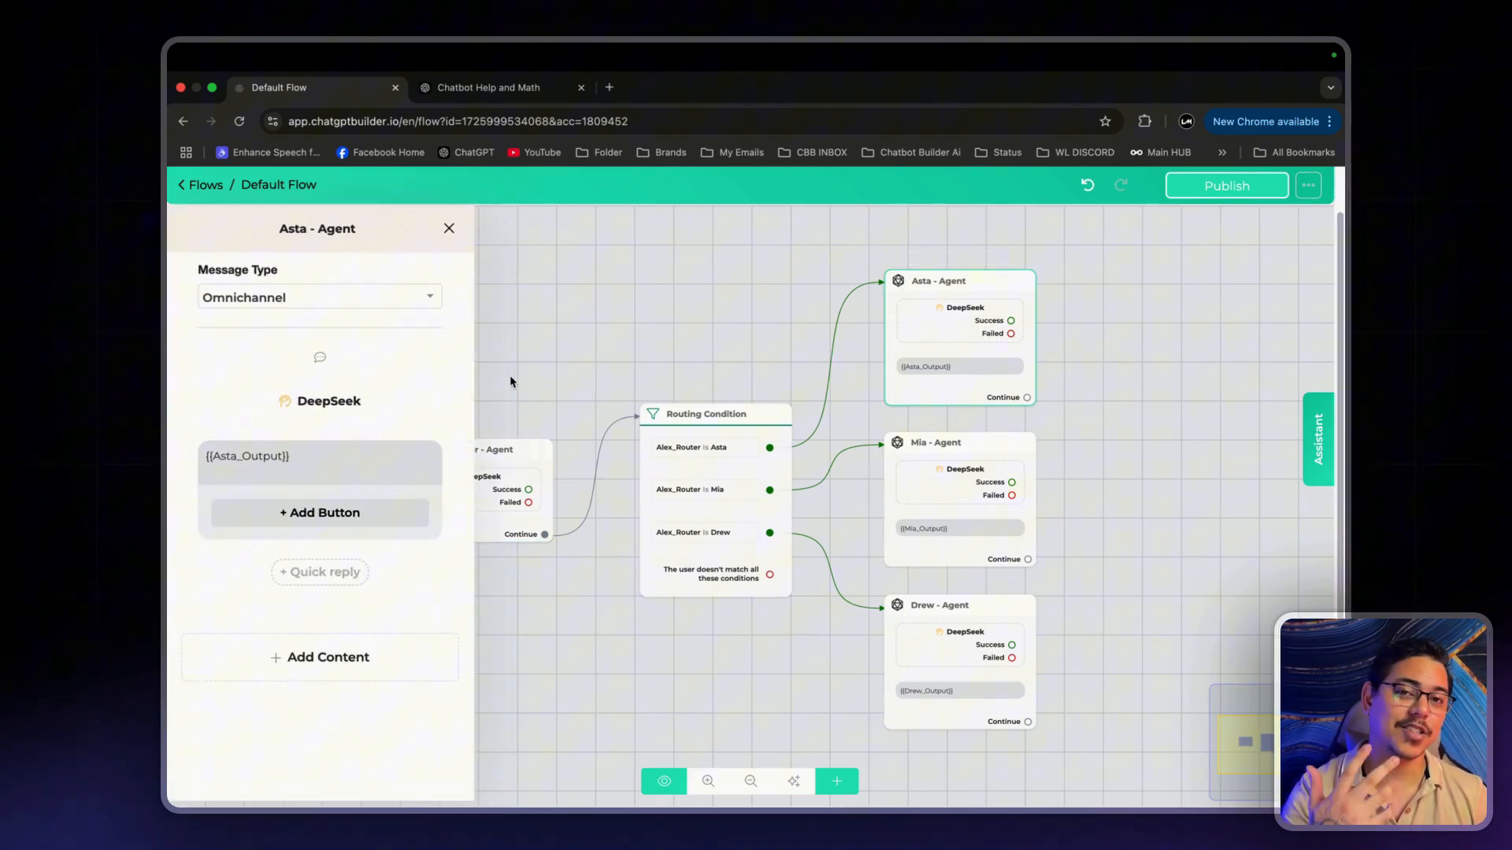
left_click(318, 456)
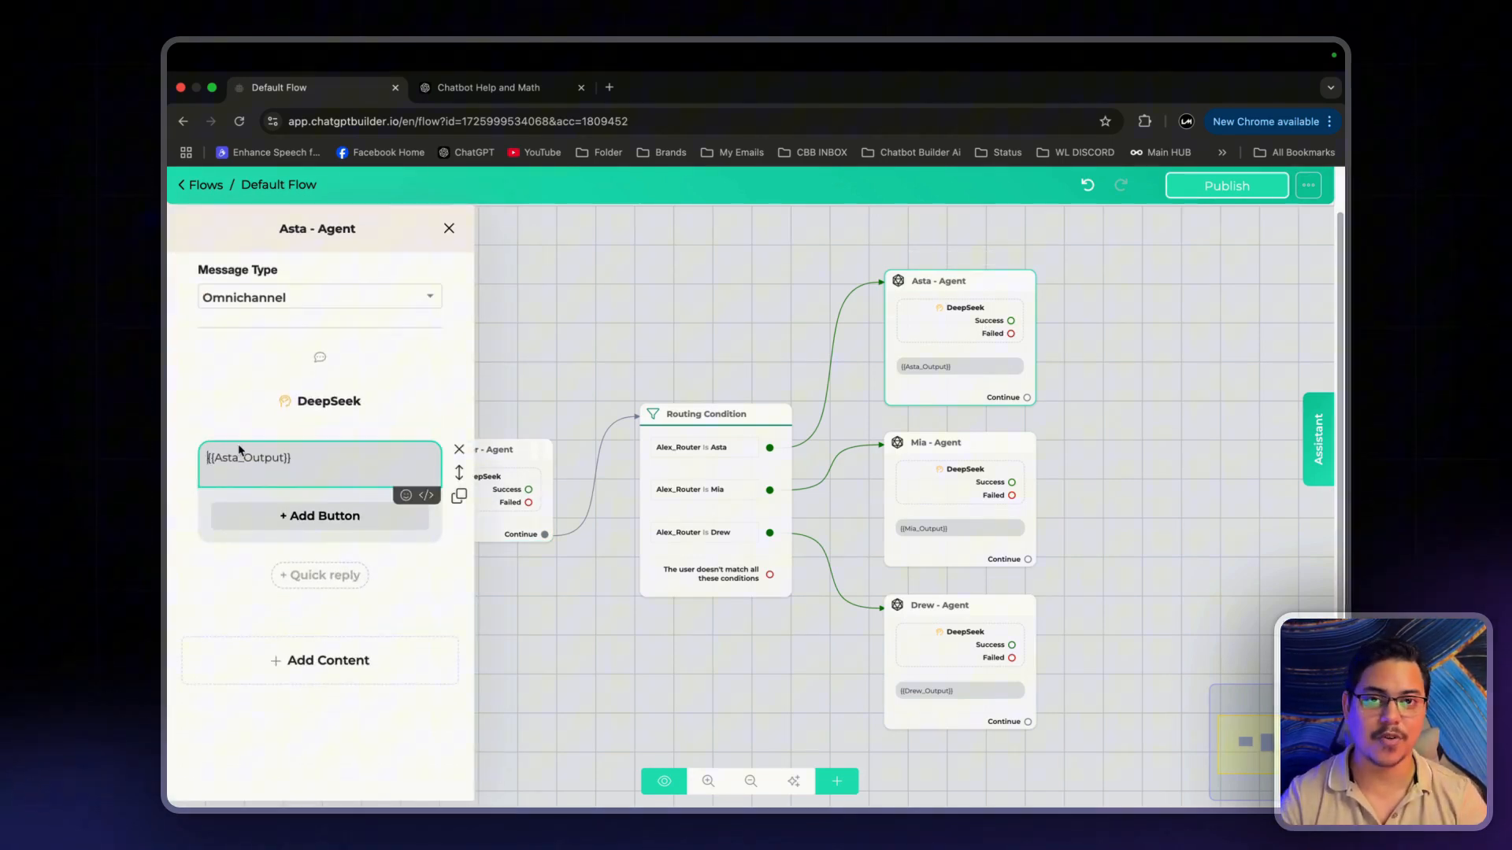
type("Asta:")
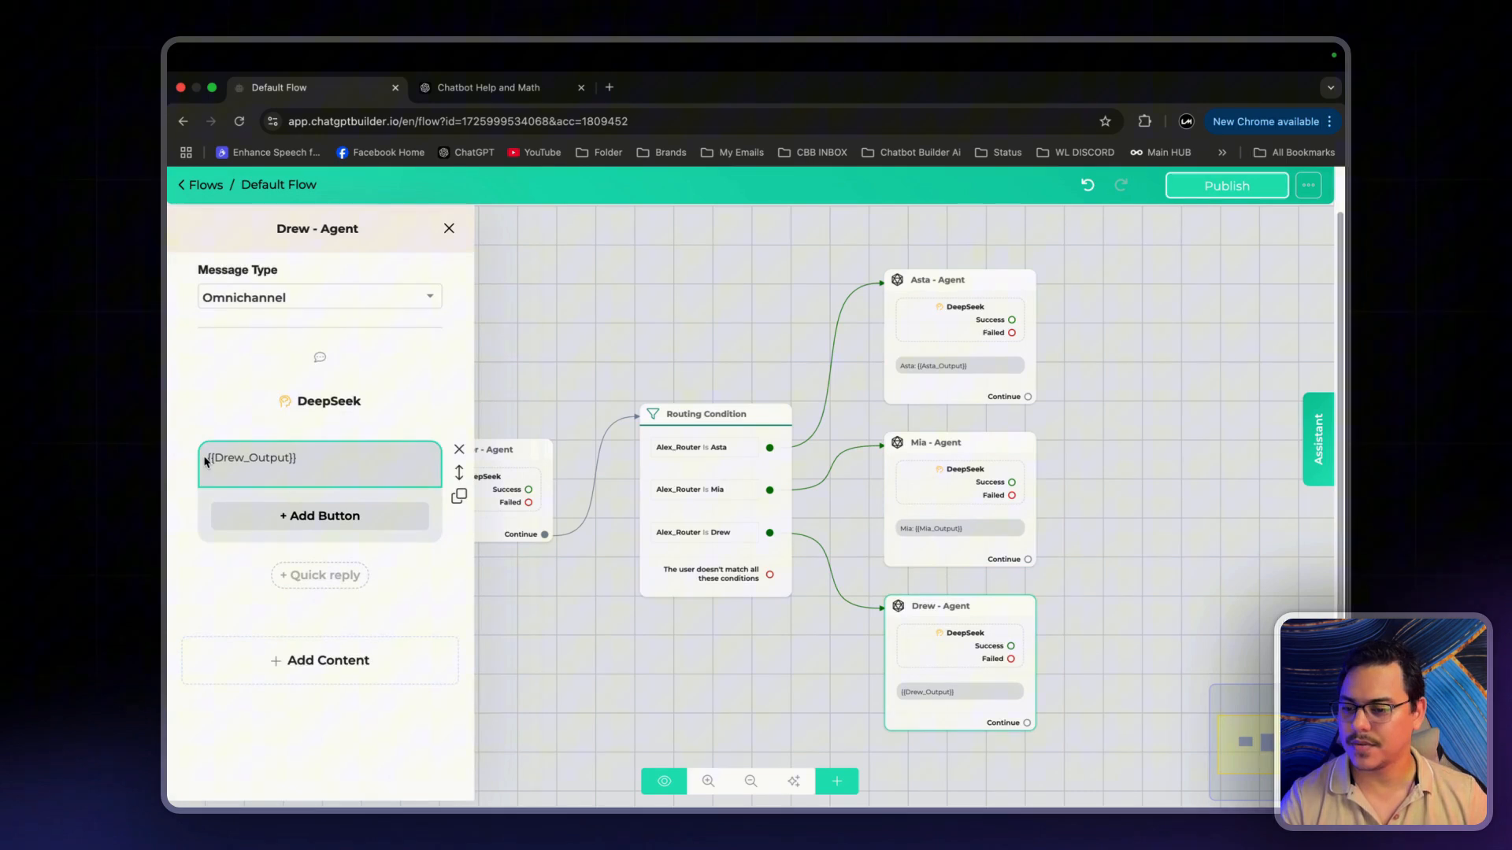
type("Drew:")
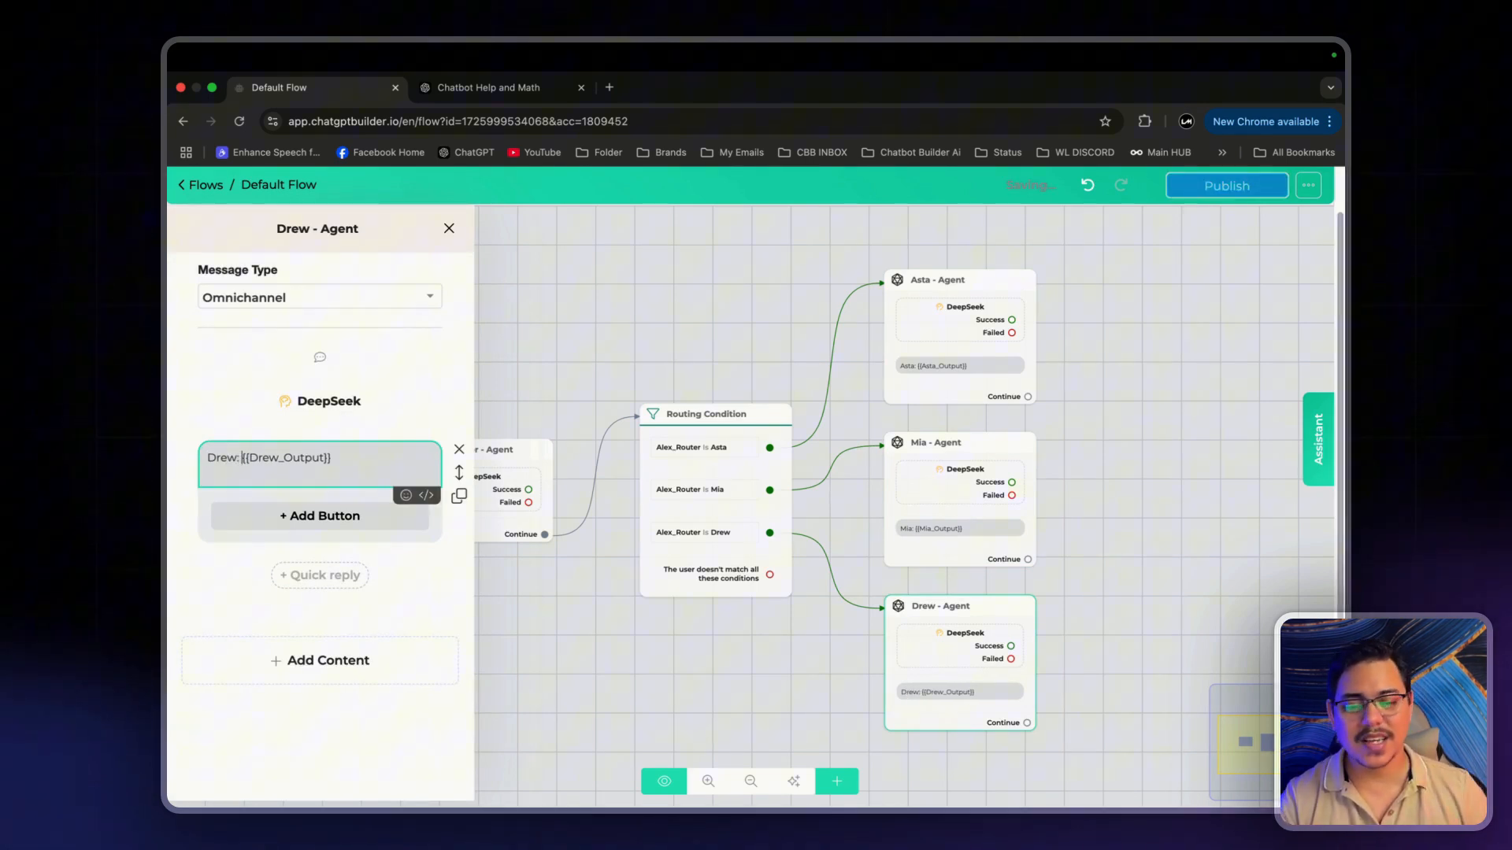
left_click(448, 229)
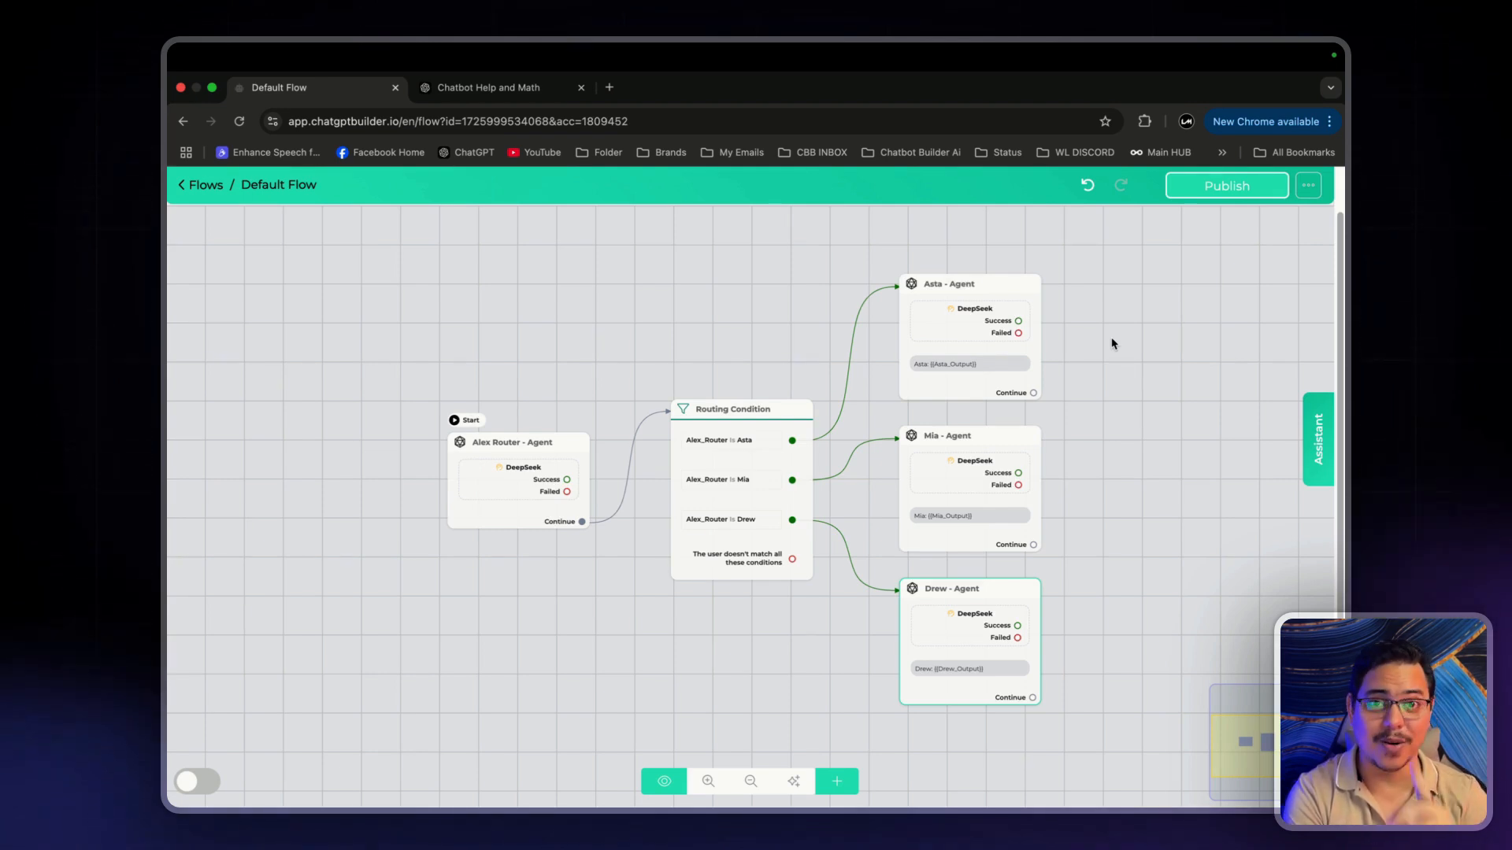
left_click(516, 482)
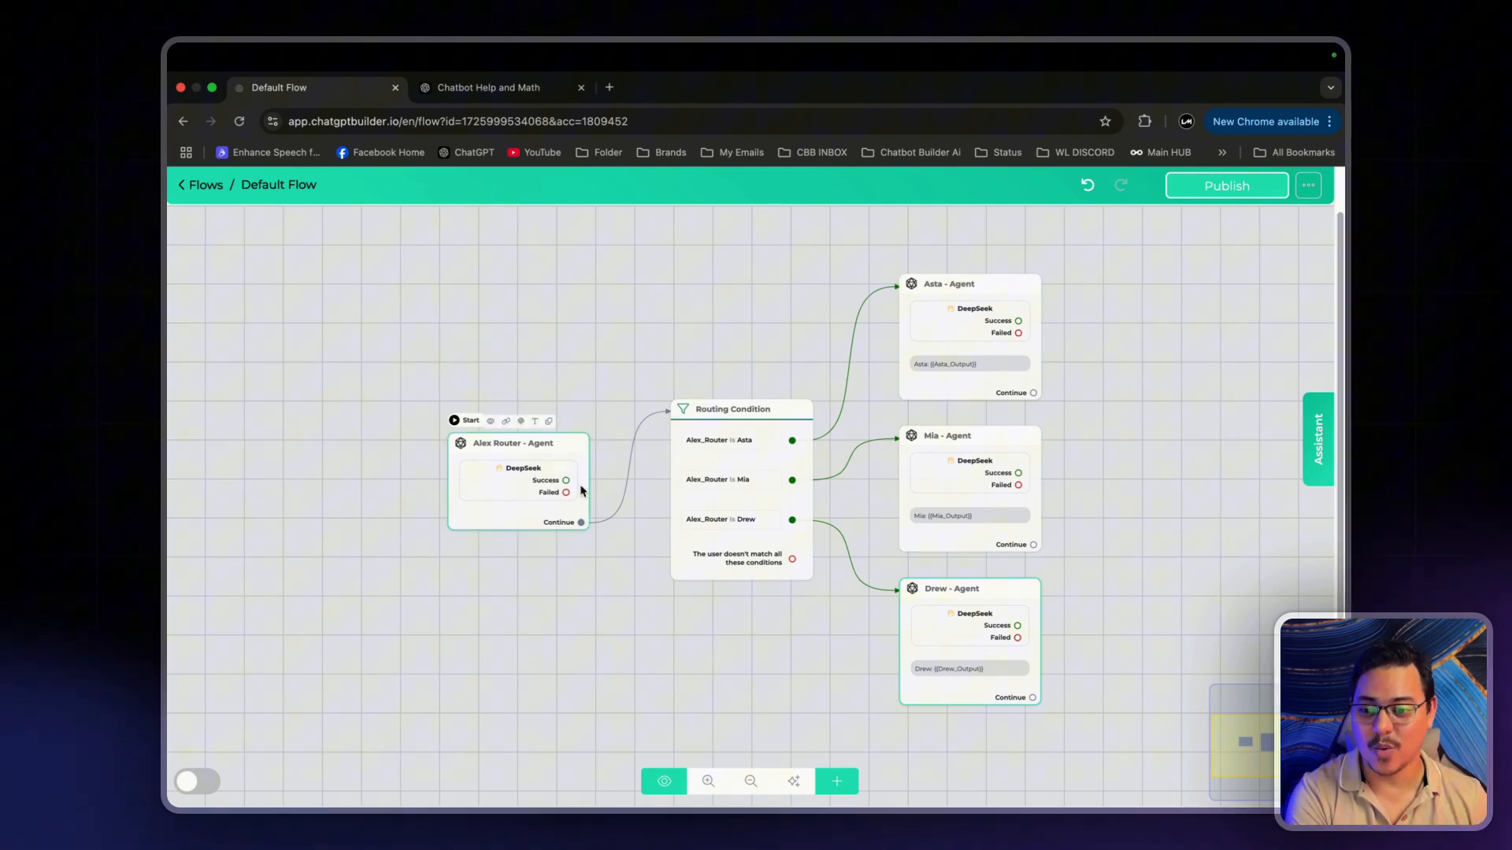
mouse_move(548, 473)
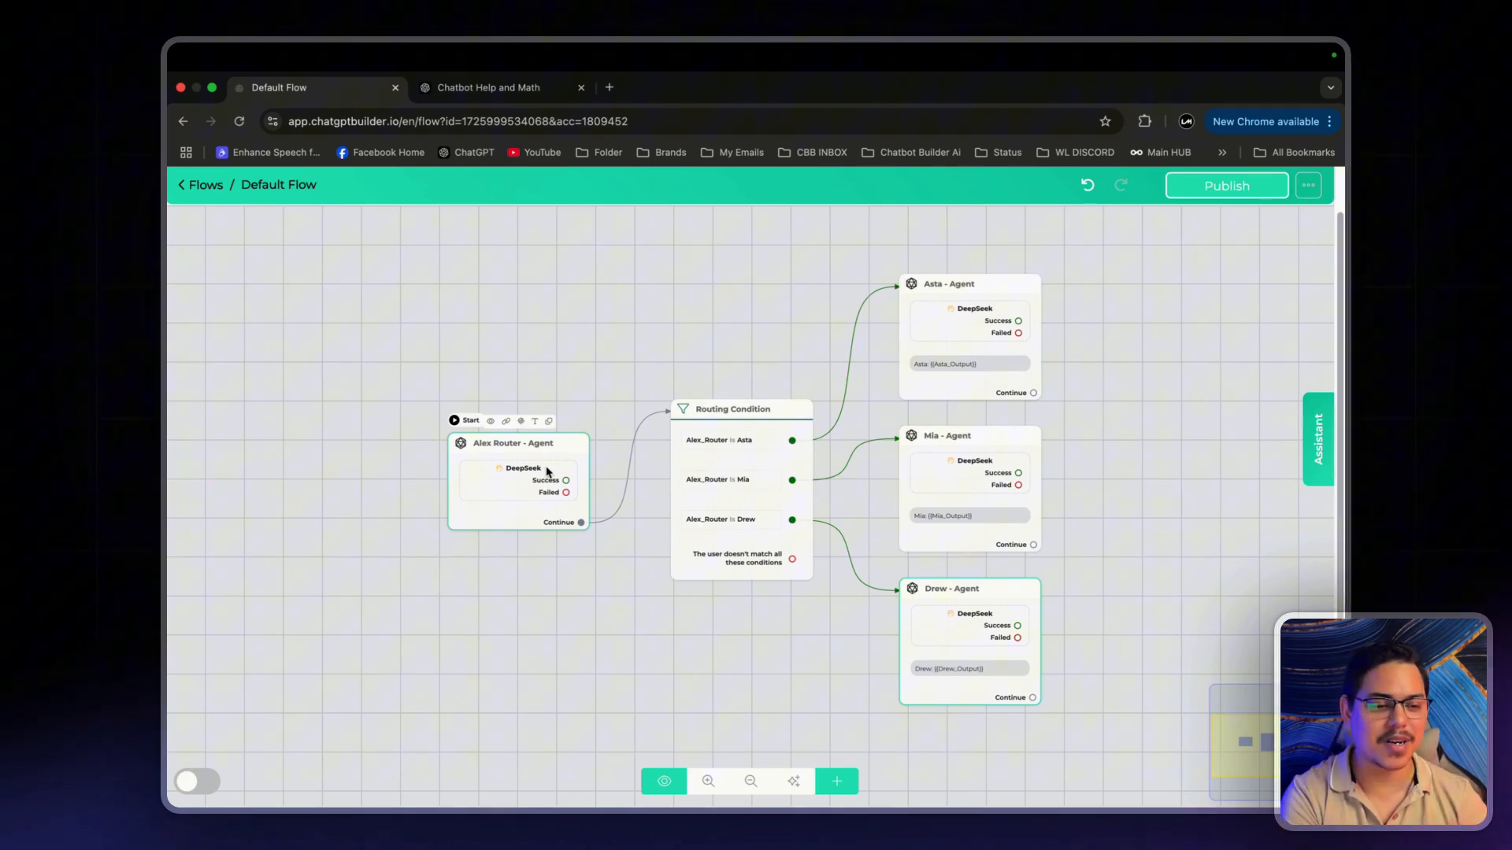
mouse_move(550, 474)
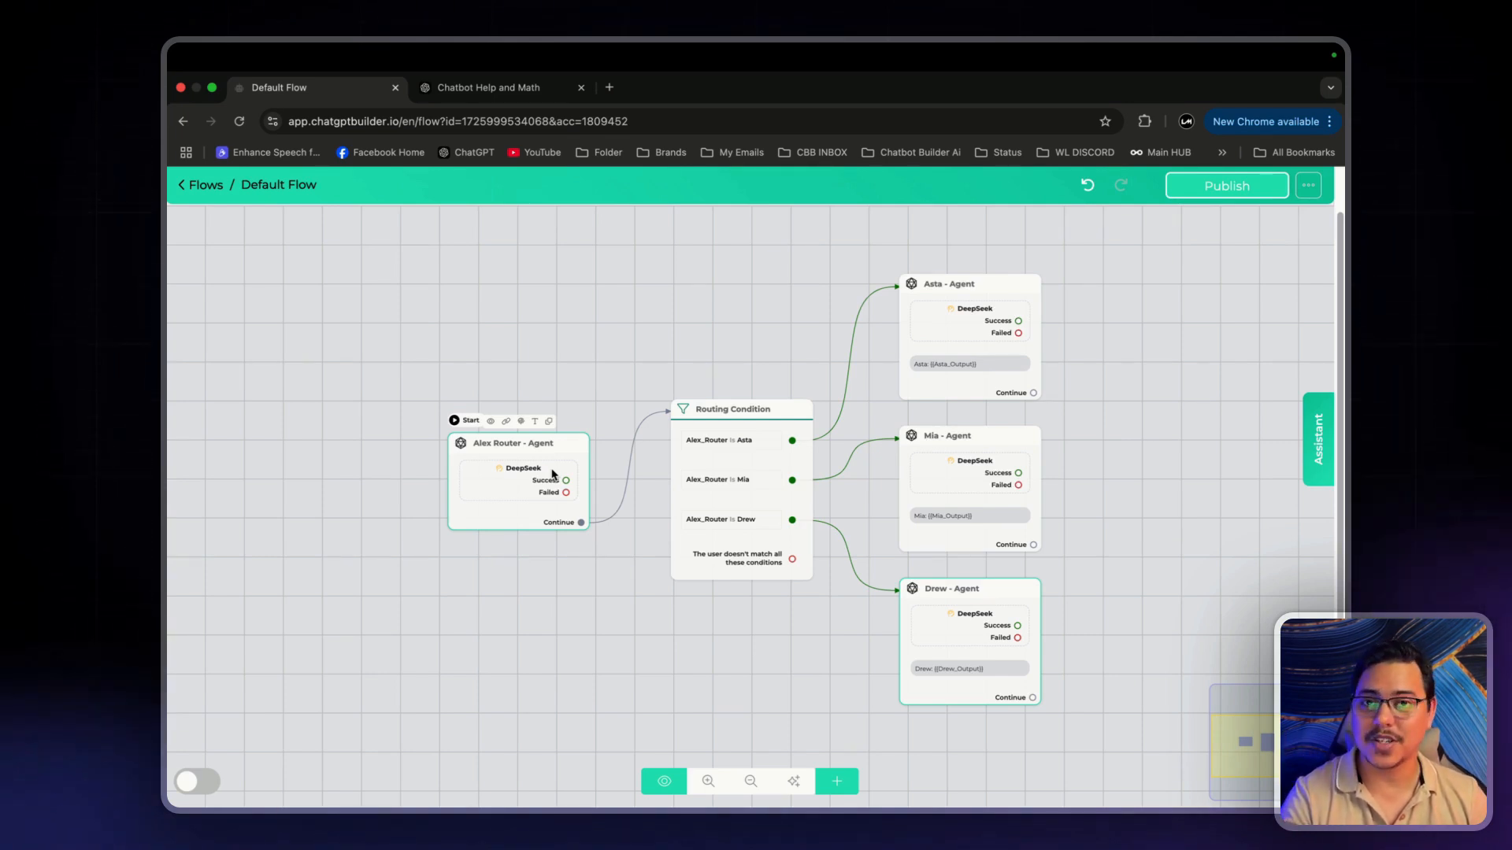
mouse_move(537, 476)
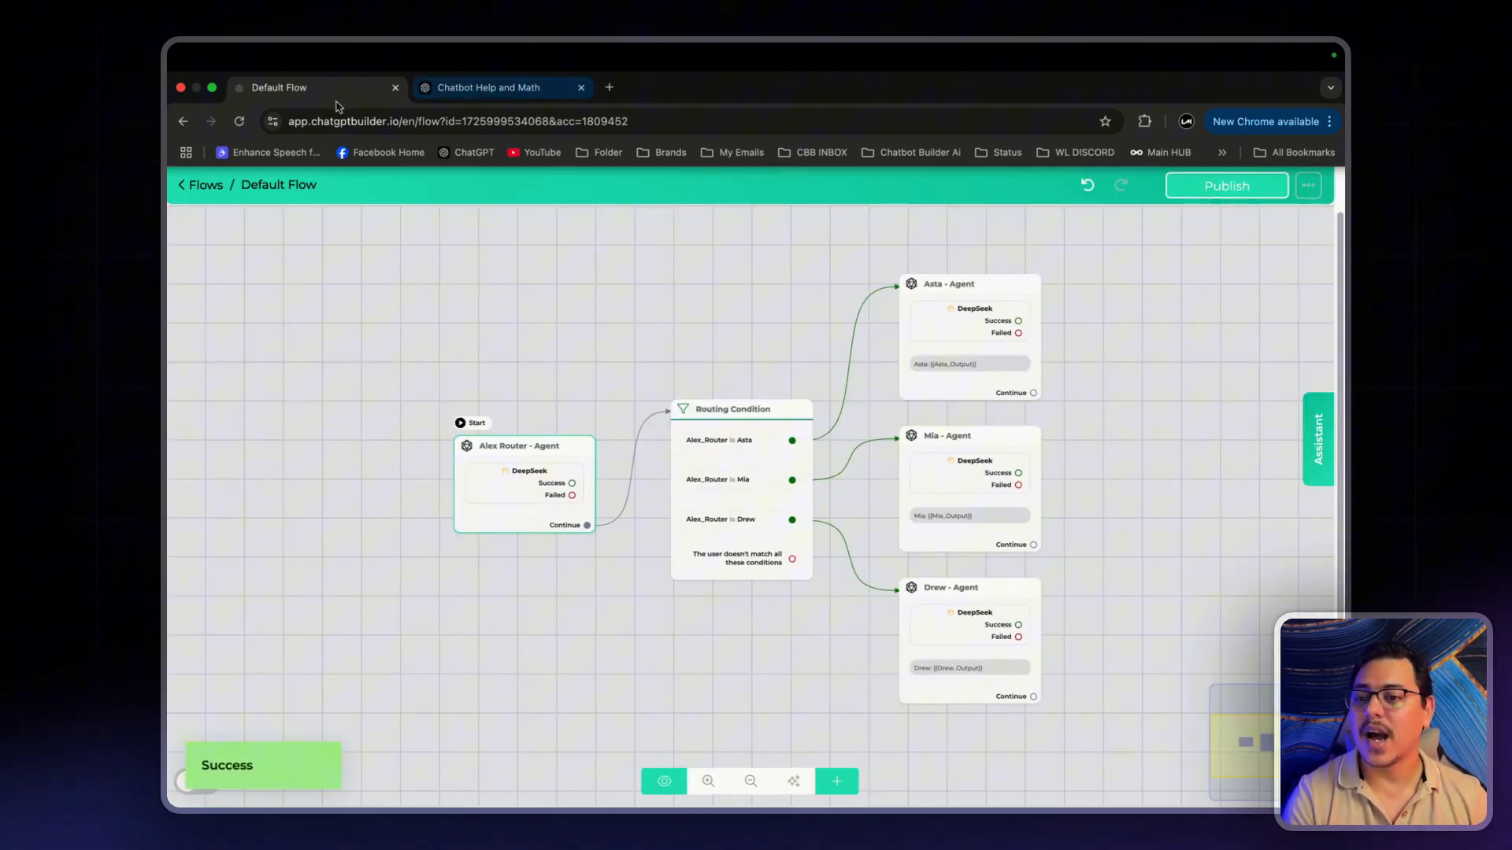
Duplicate the Default Flow tab and open the Welcome Message flow.
right_click(279, 87)
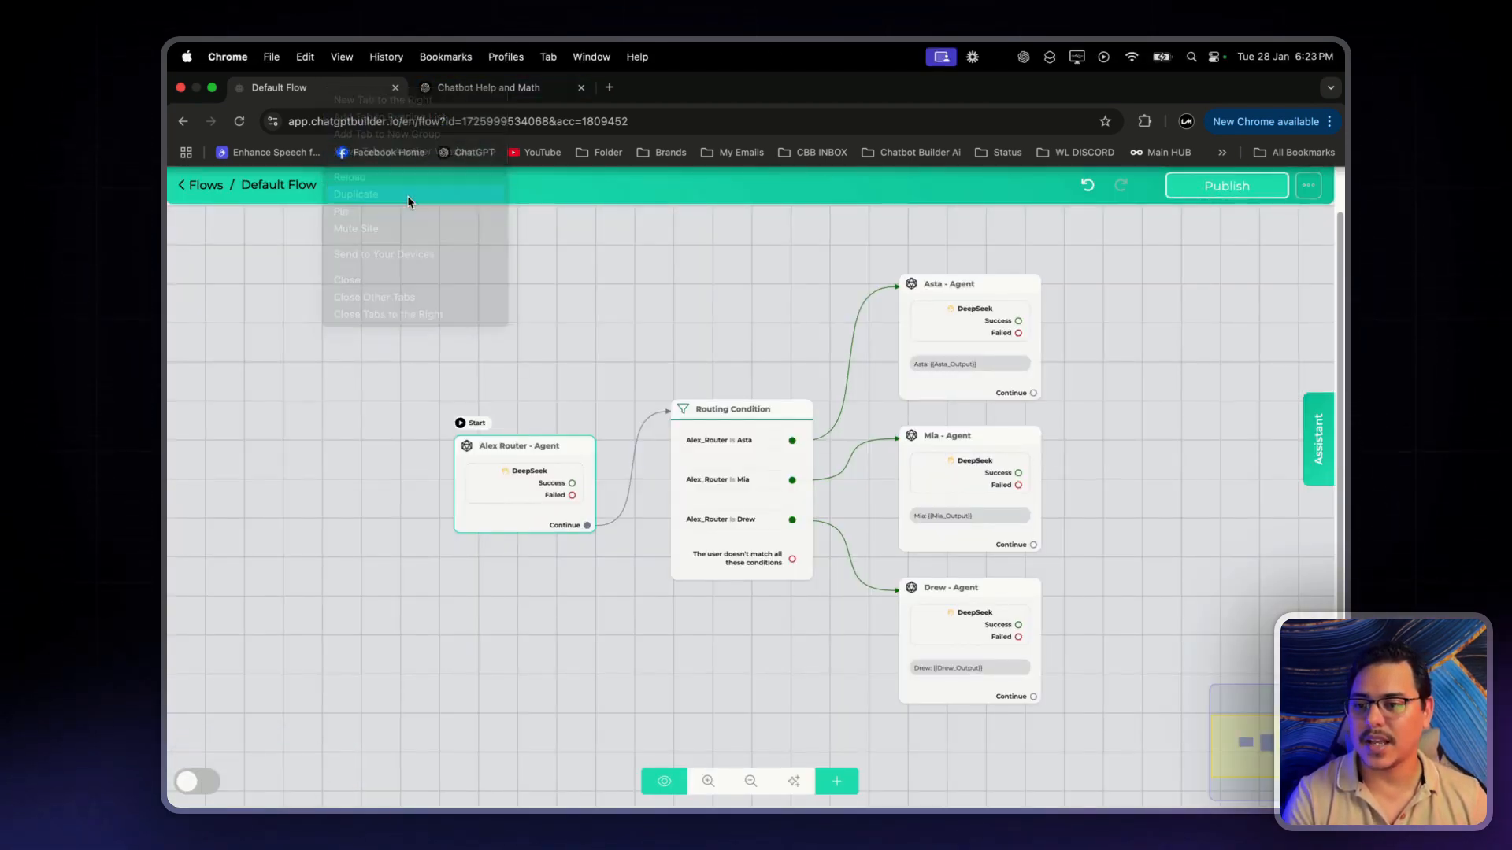
left_click(349, 177)
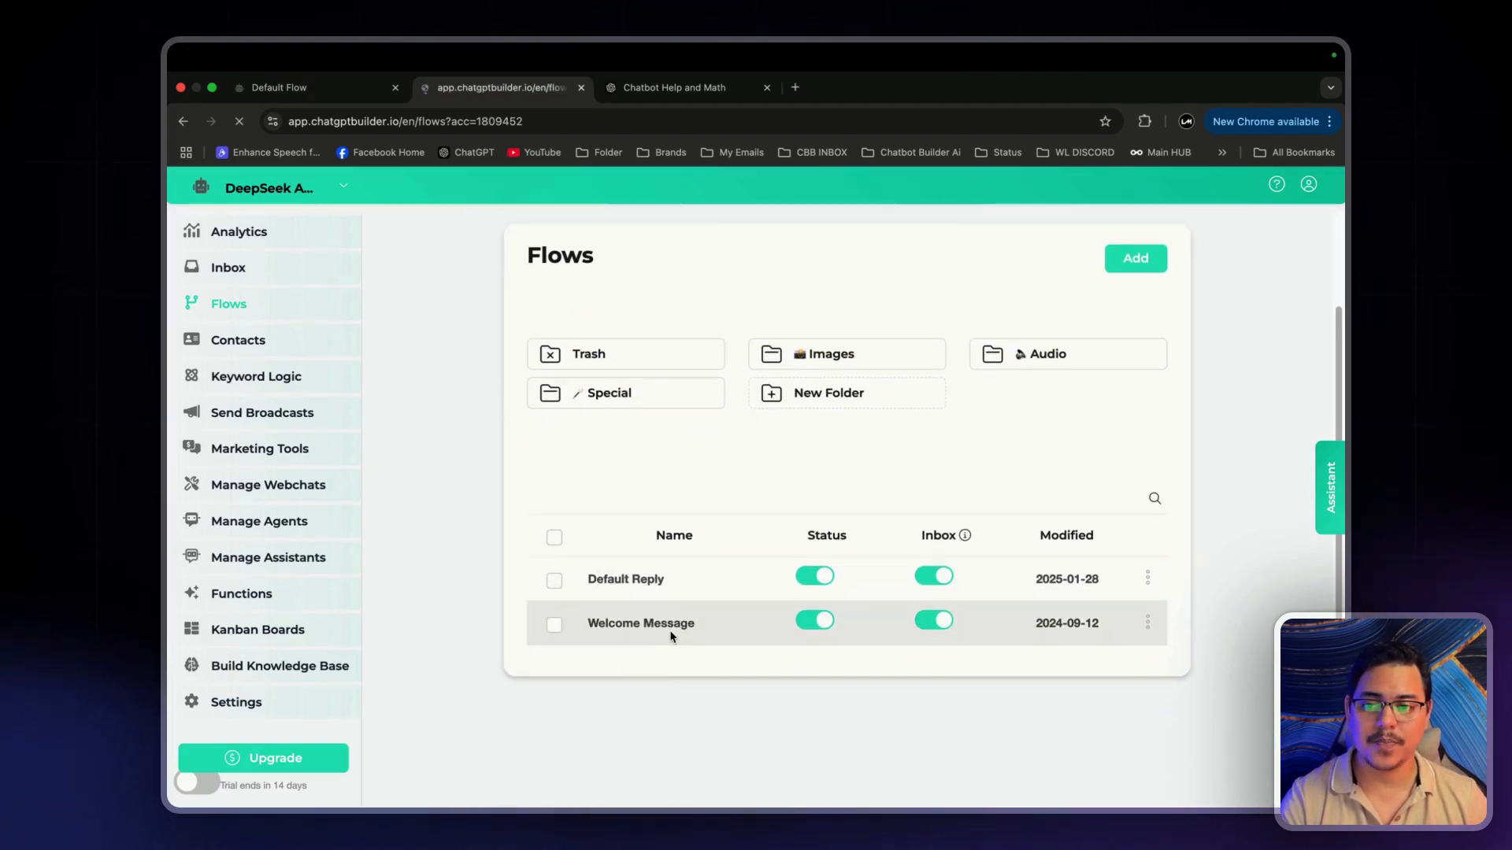
left_click(640, 622)
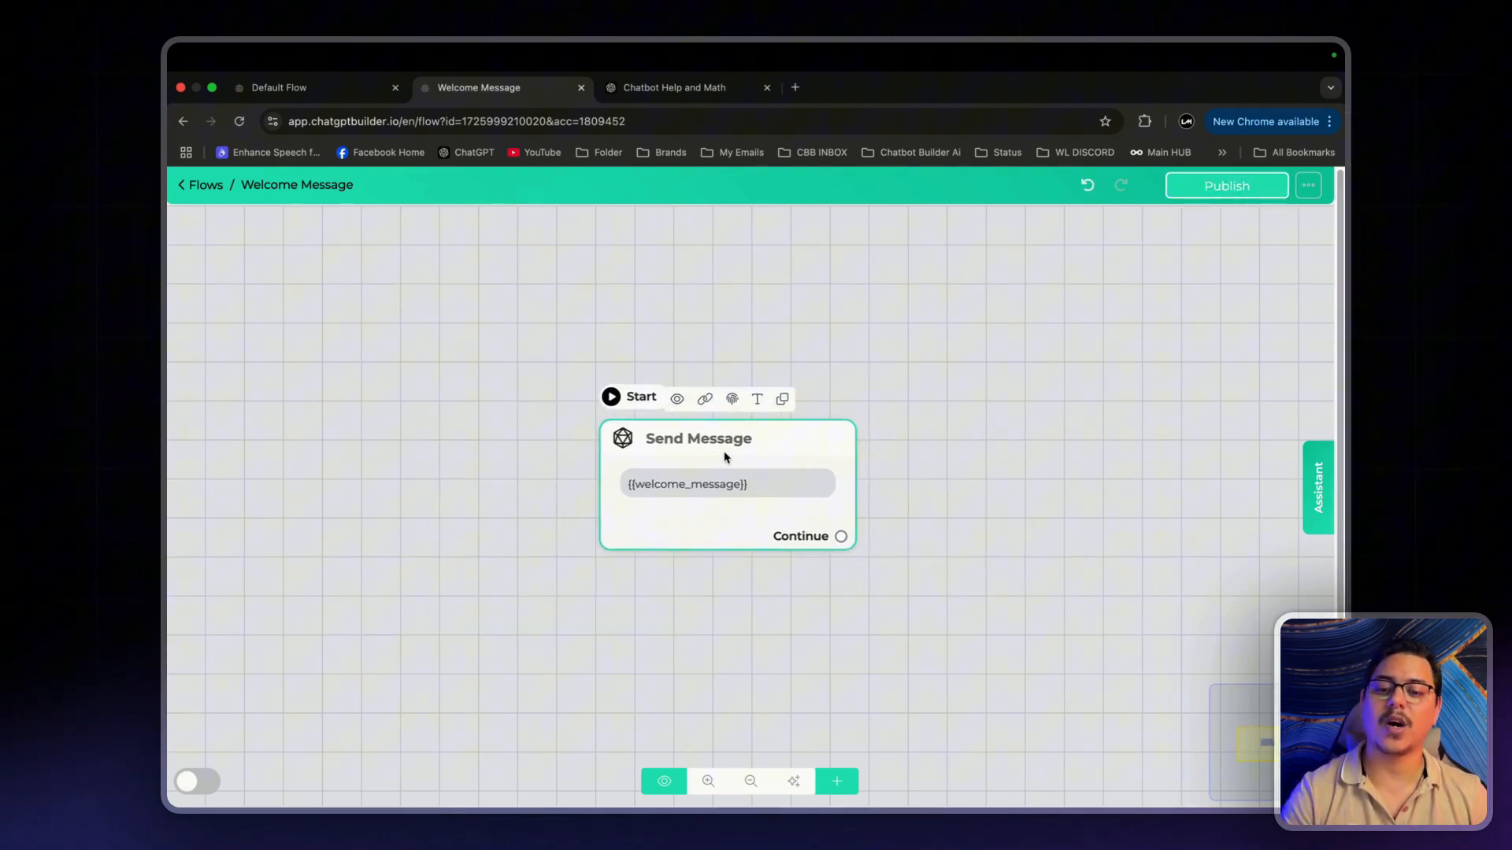
Replace {{welcome_message}} in the Send Message step with 'Welcome to the DeepSeek Agent Test'.
left_click(697, 438)
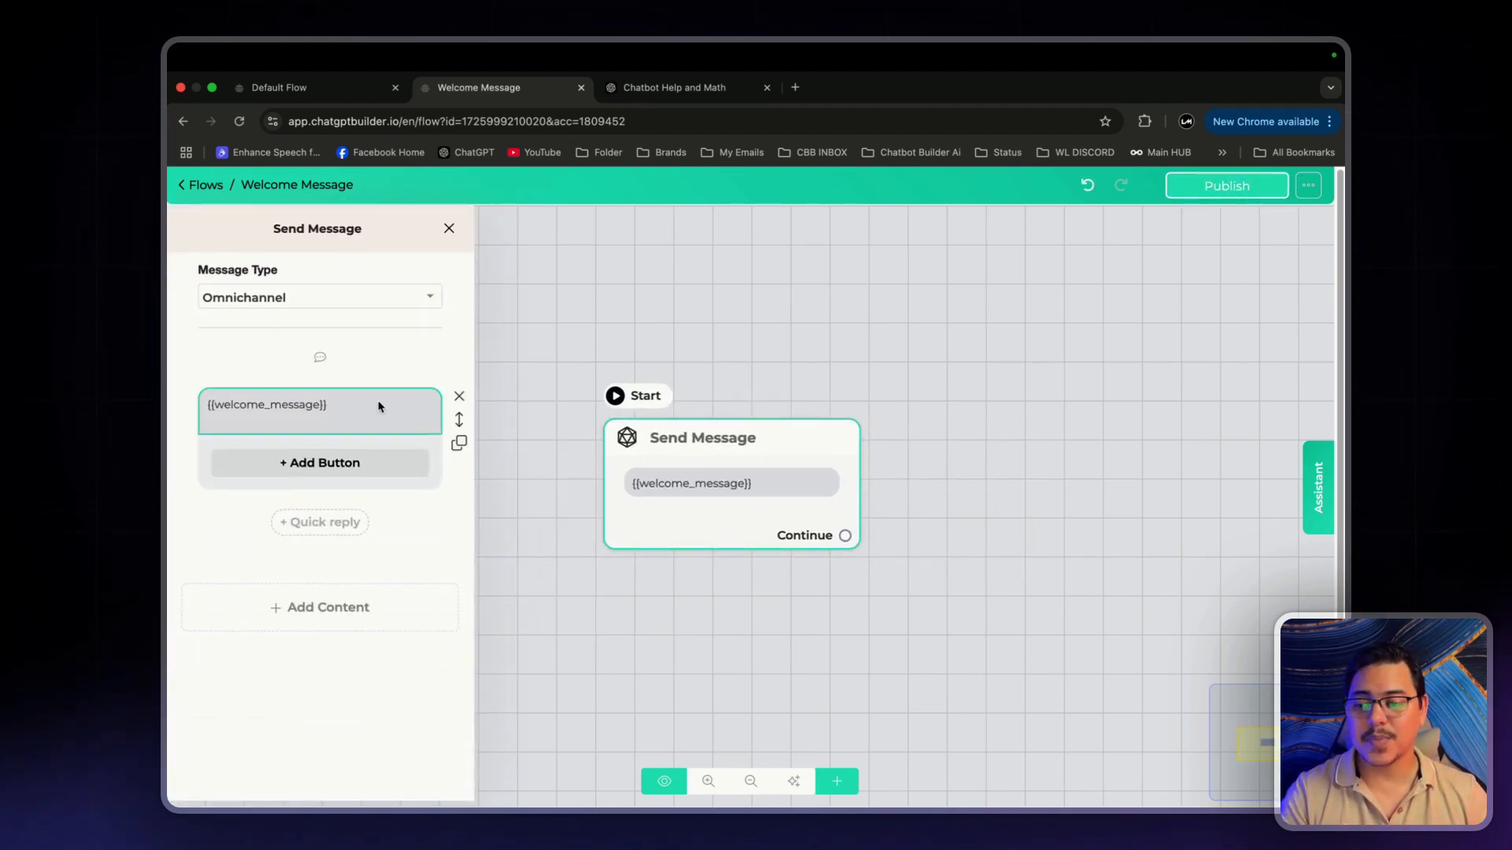
type("Welcome")
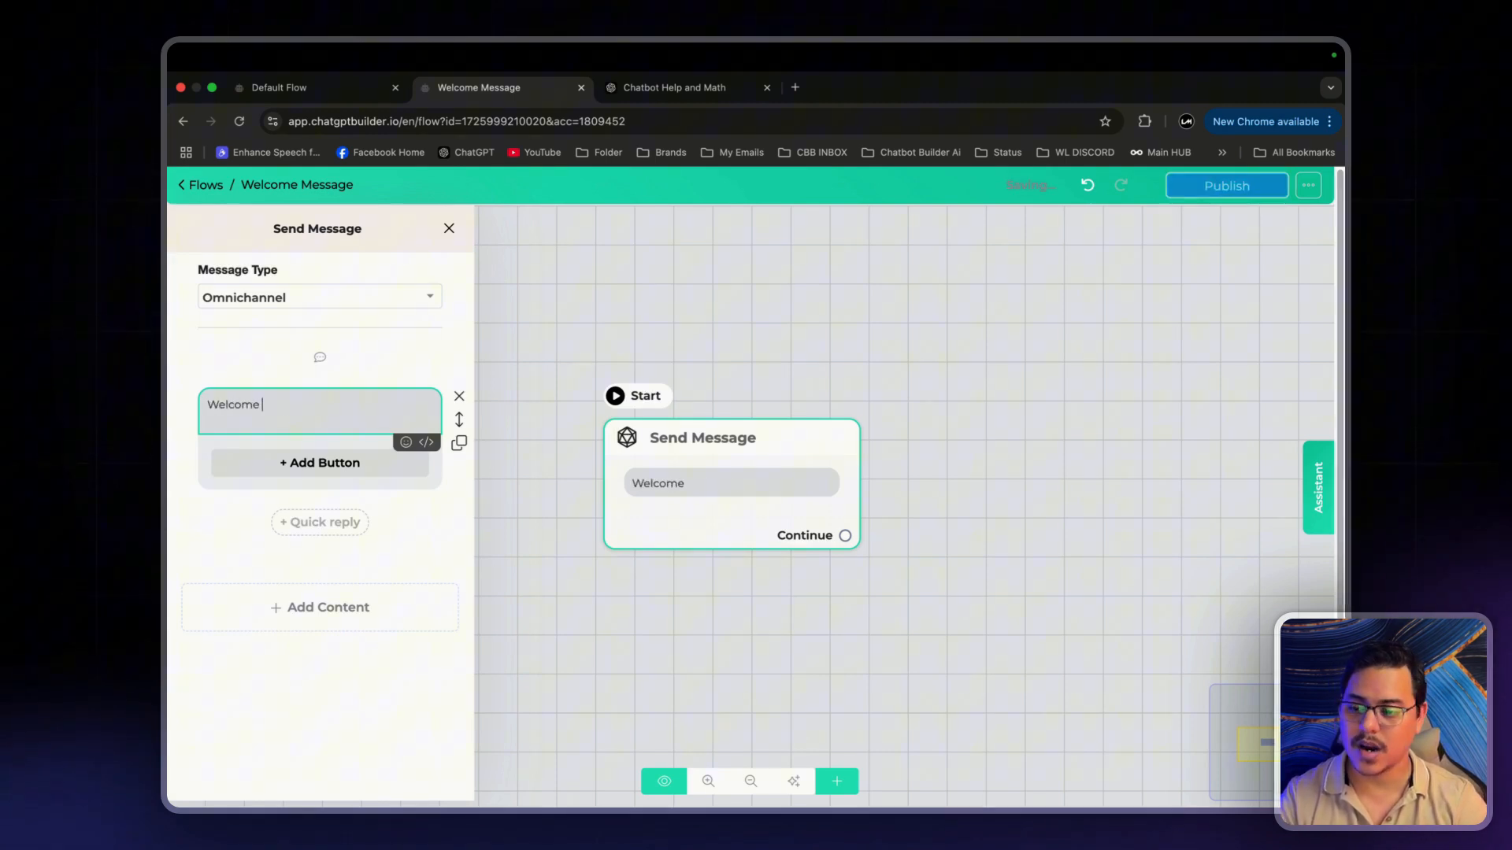
type("to the Deepseek A")
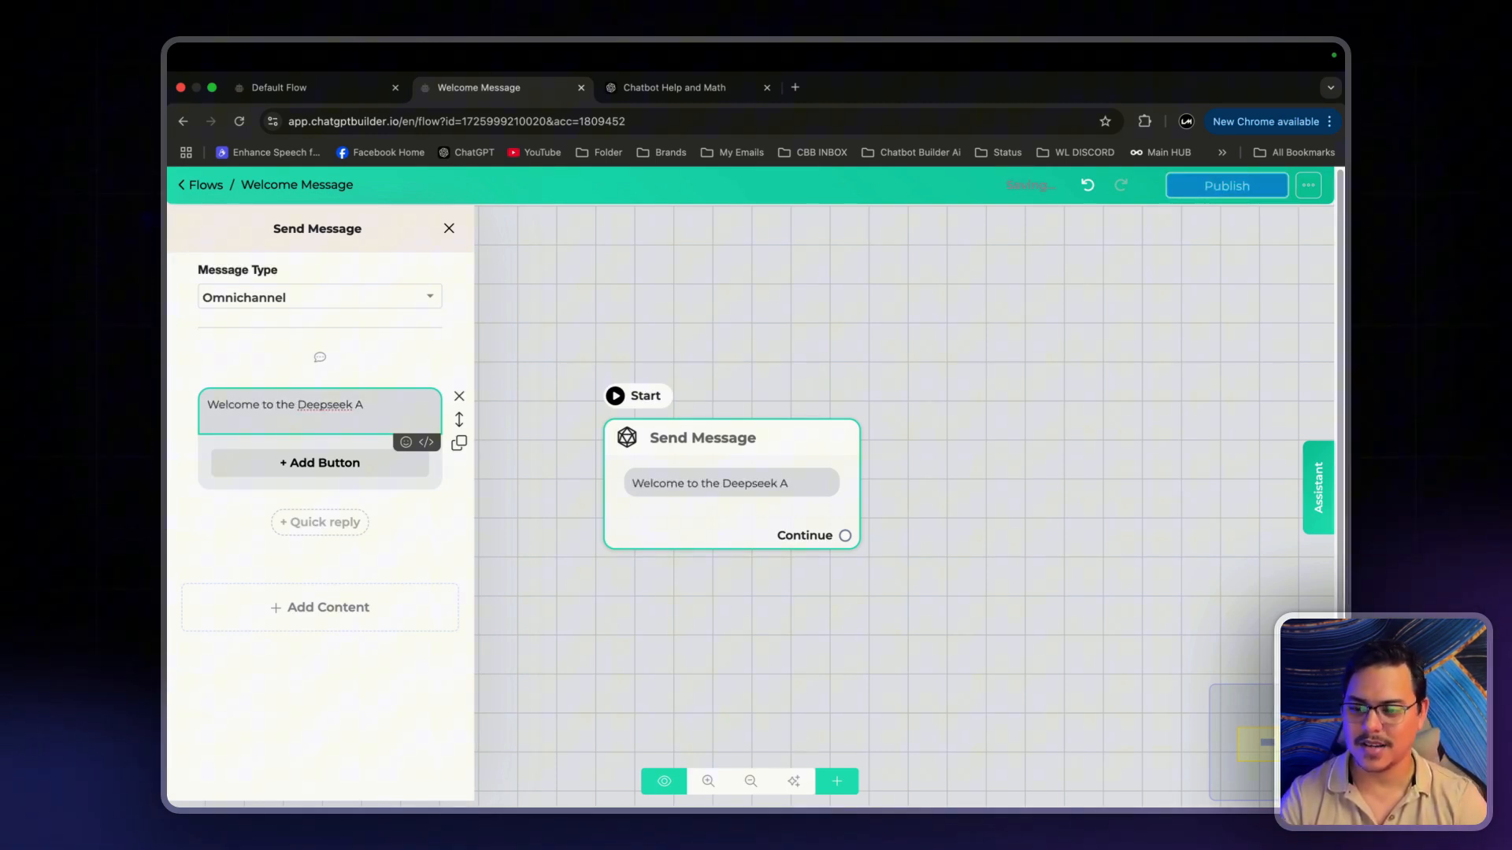
key("Backspace")
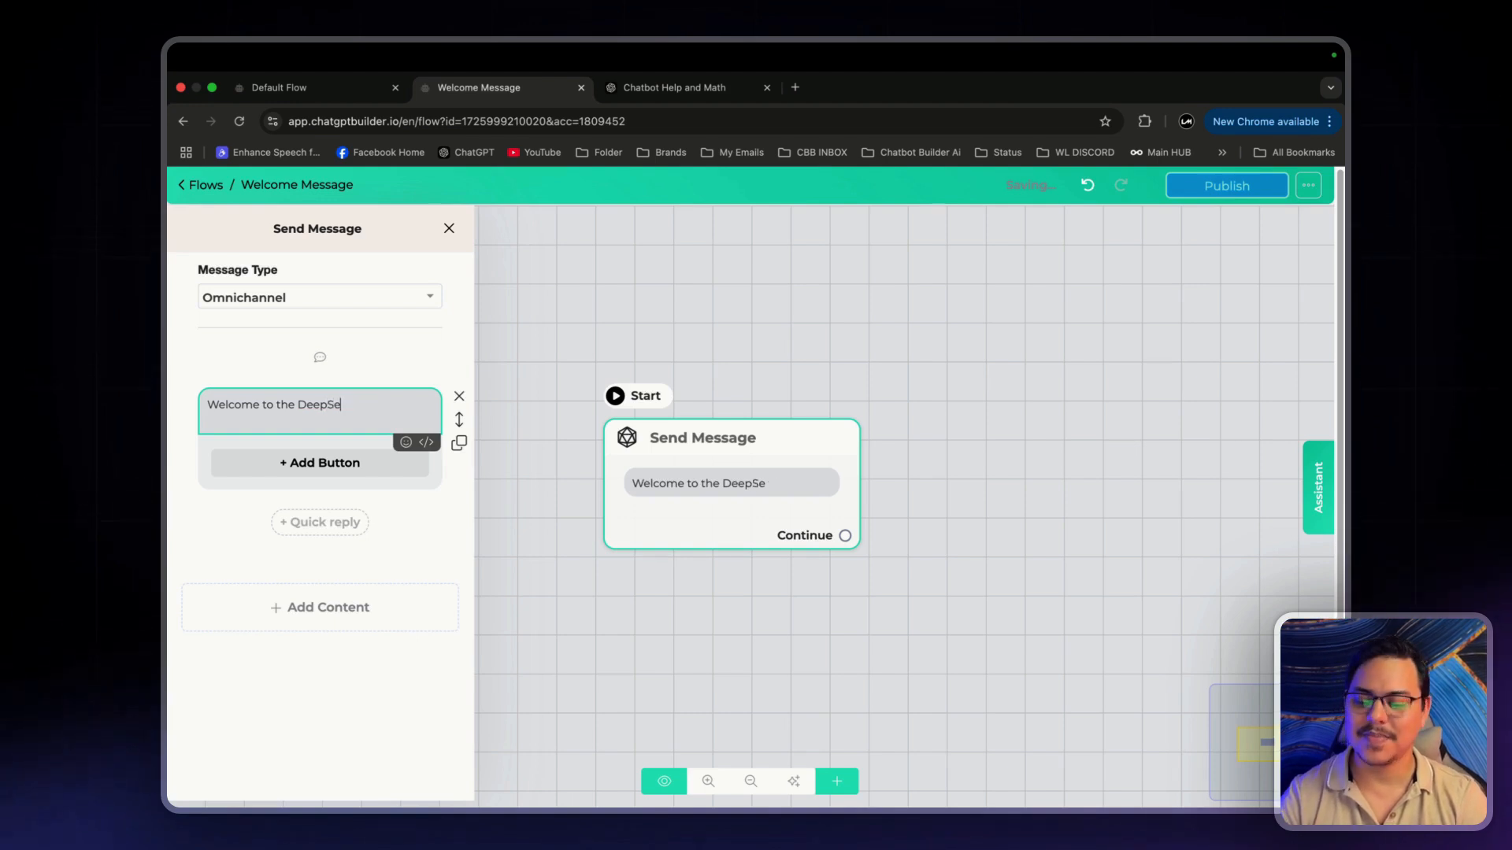
type("ek Agent")
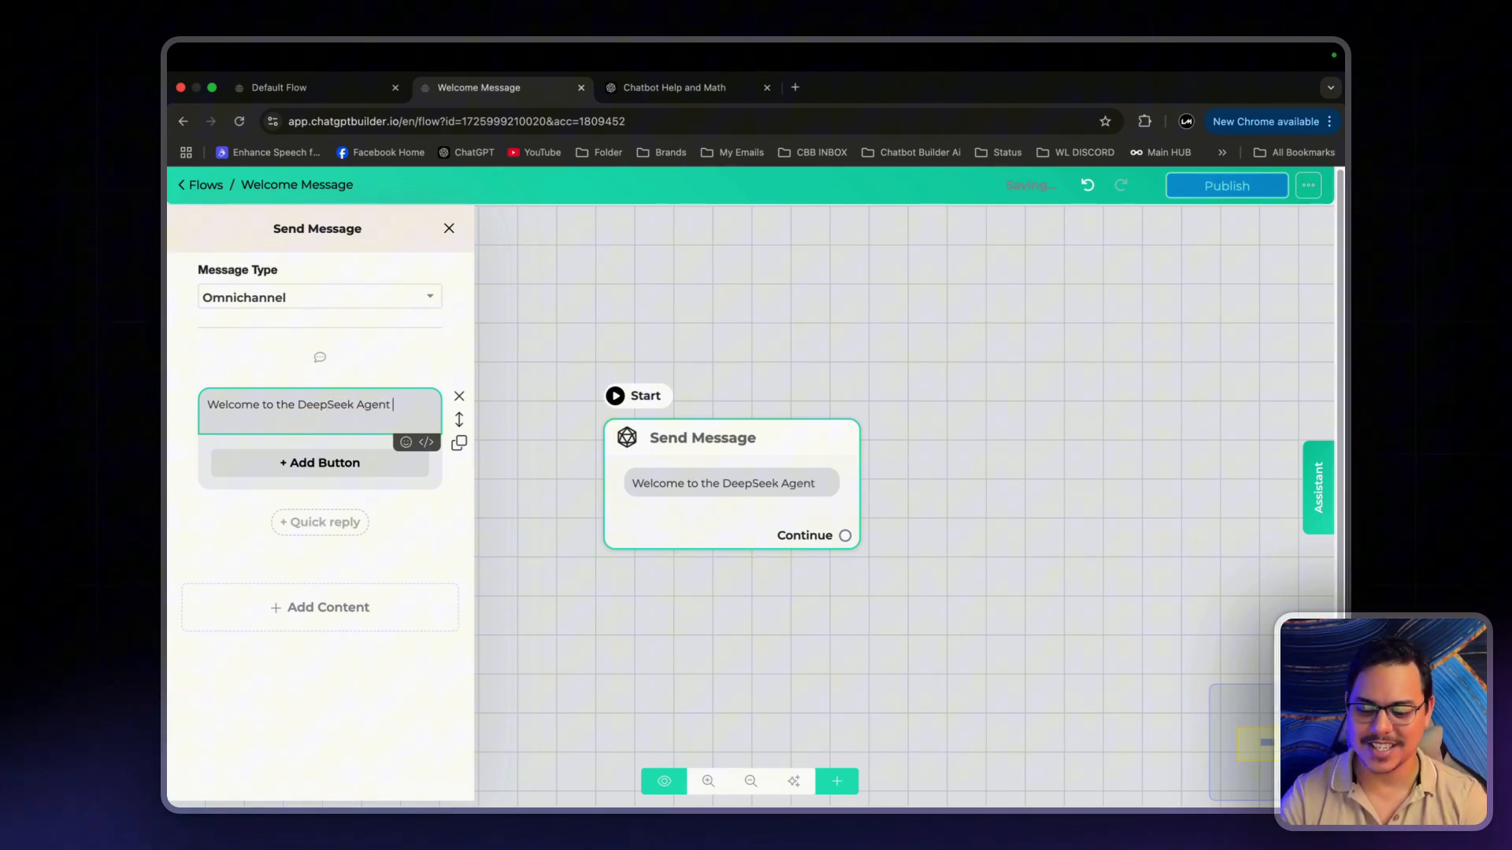
type("Test")
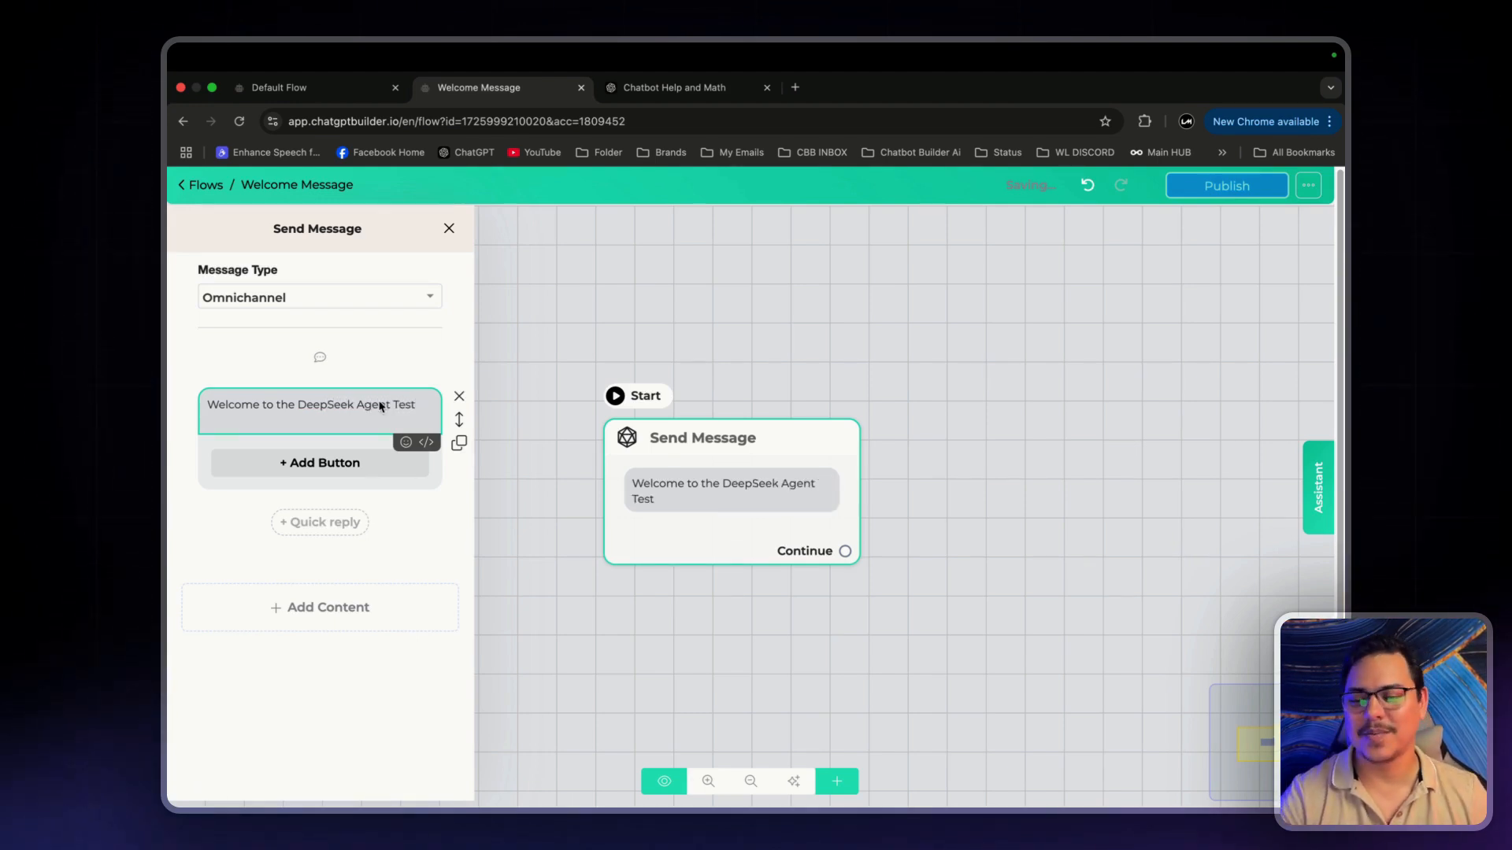
left_click(447, 229)
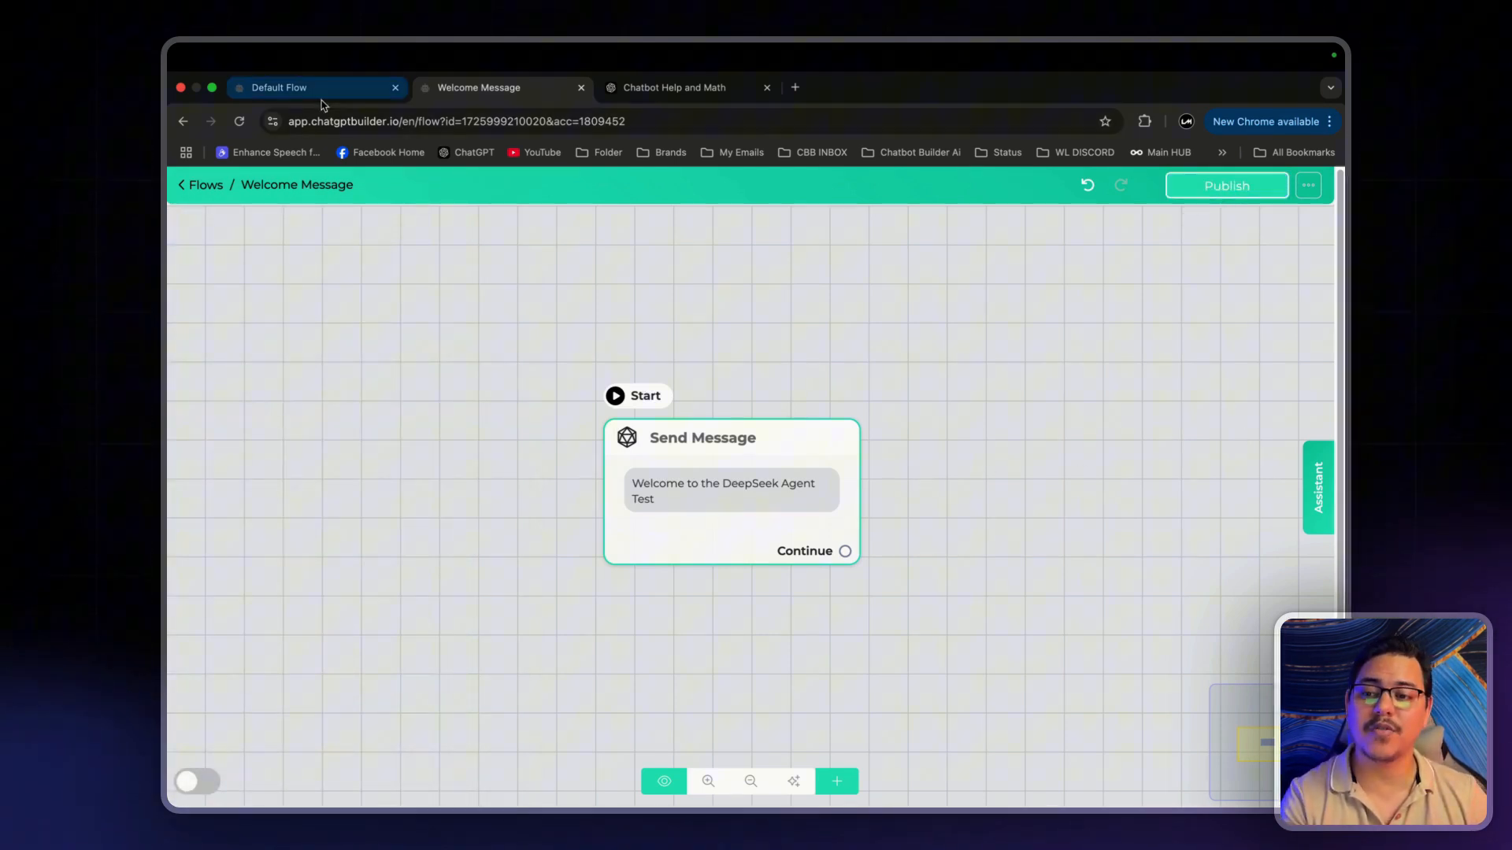
left_click(279, 87)
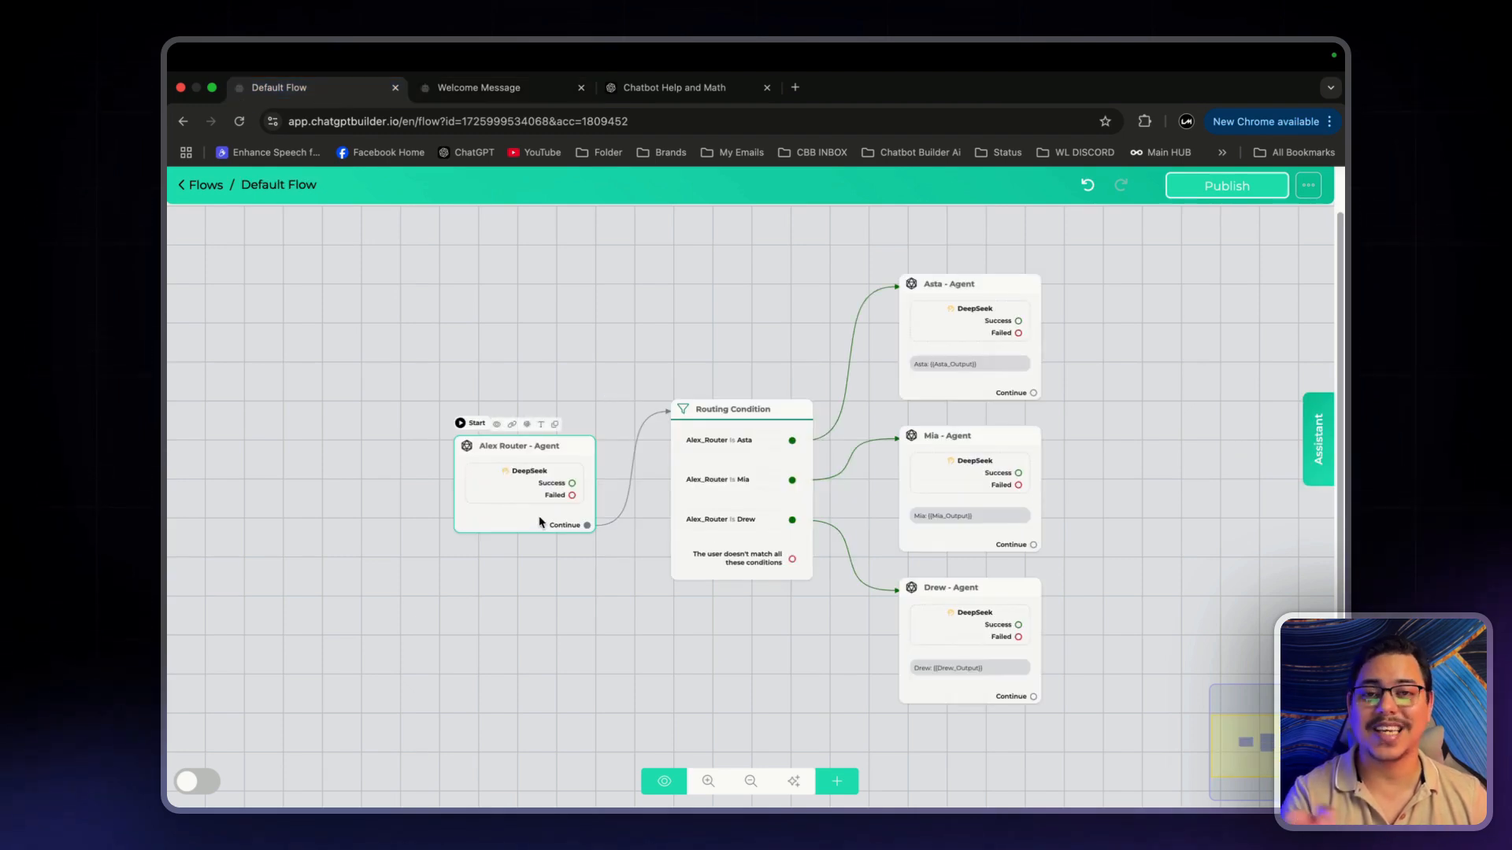
mouse_move(548, 458)
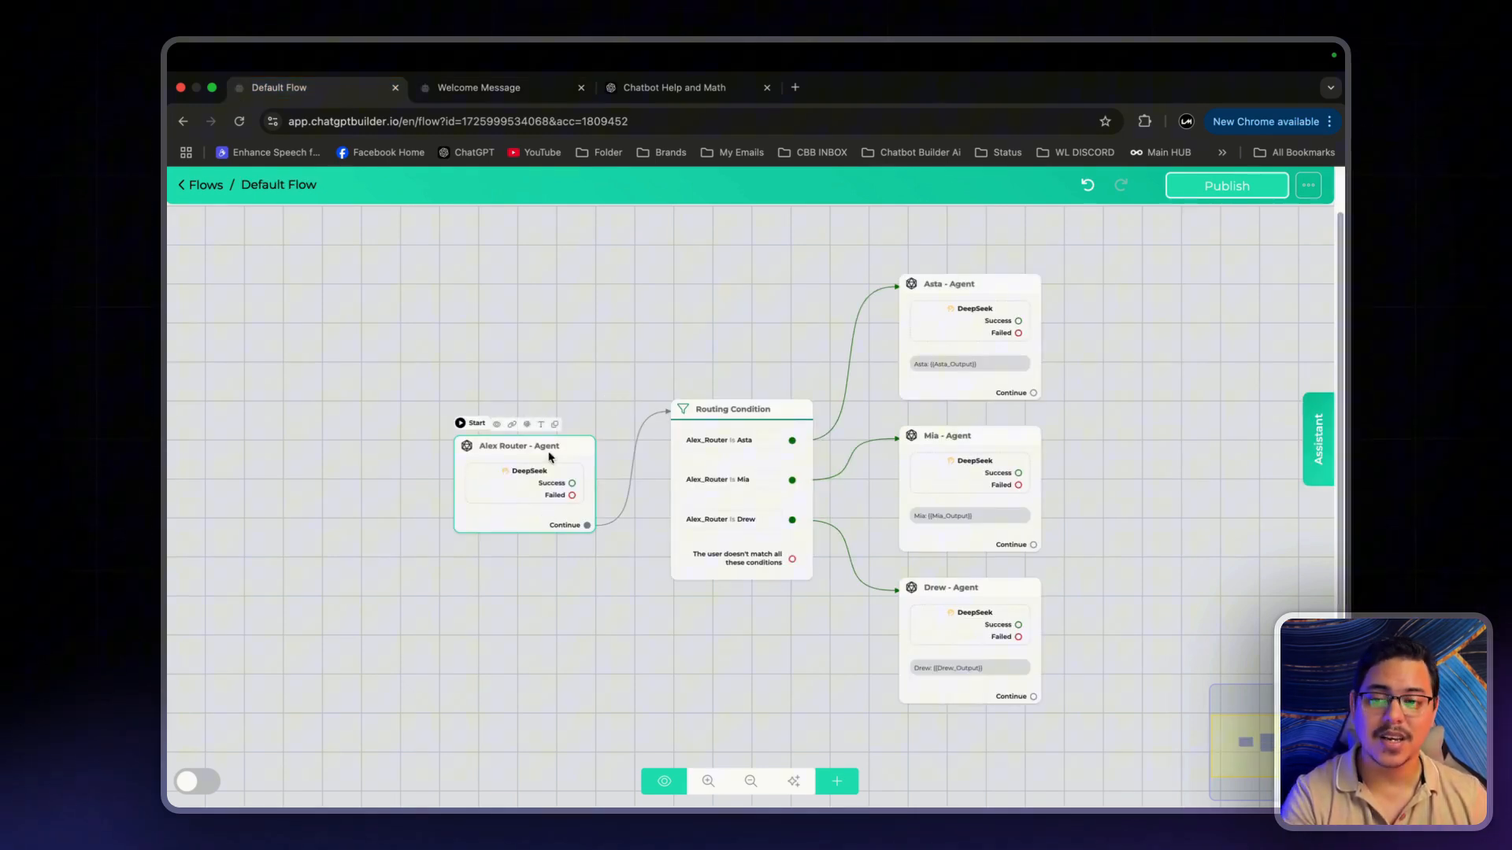
left_click(476, 87)
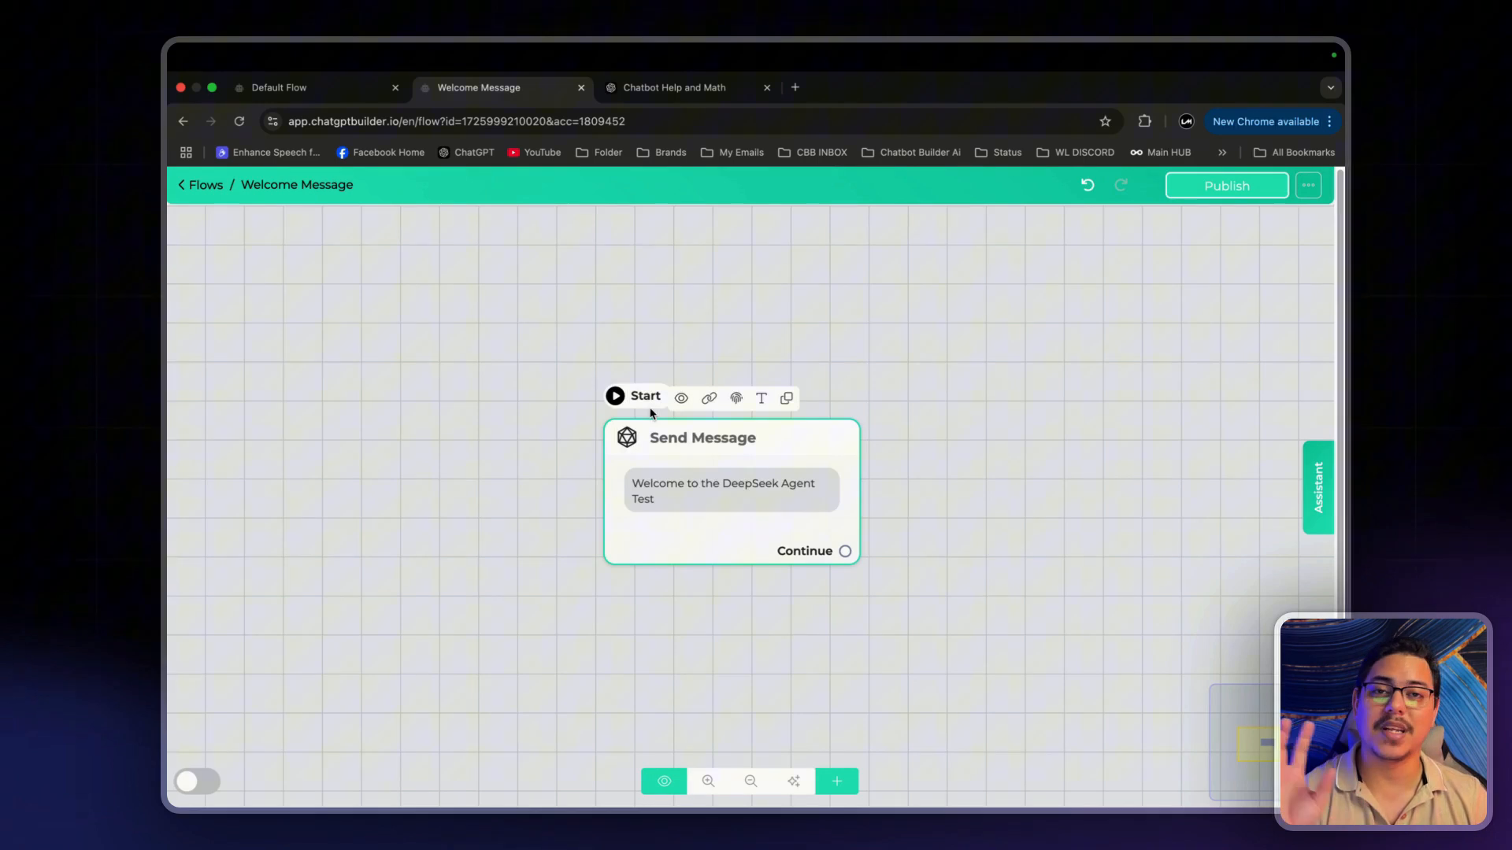
mouse_move(1293, 470)
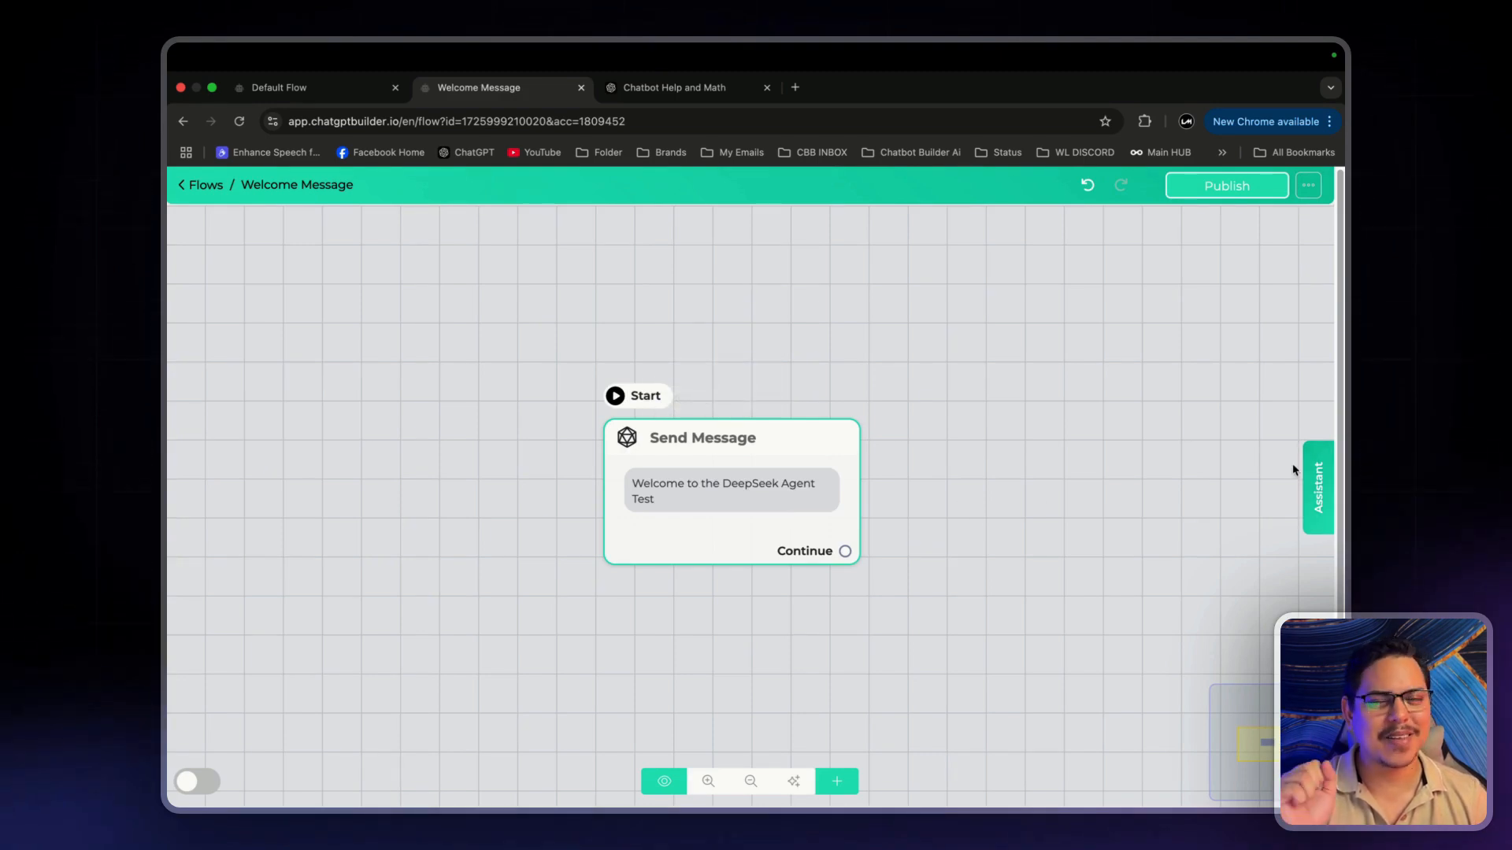
mouse_move(1223, 433)
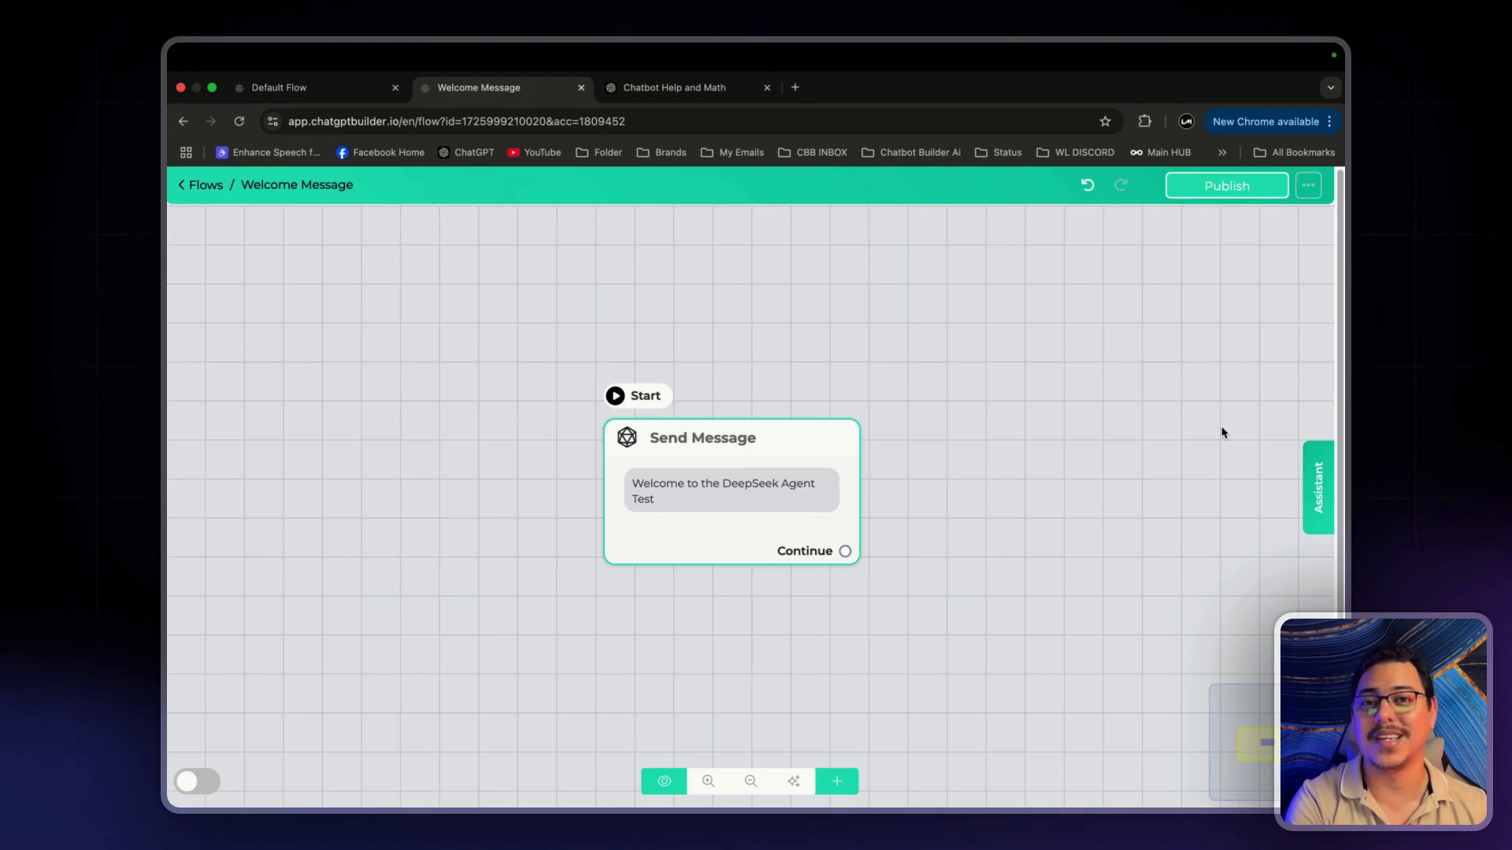
mouse_move(1117, 349)
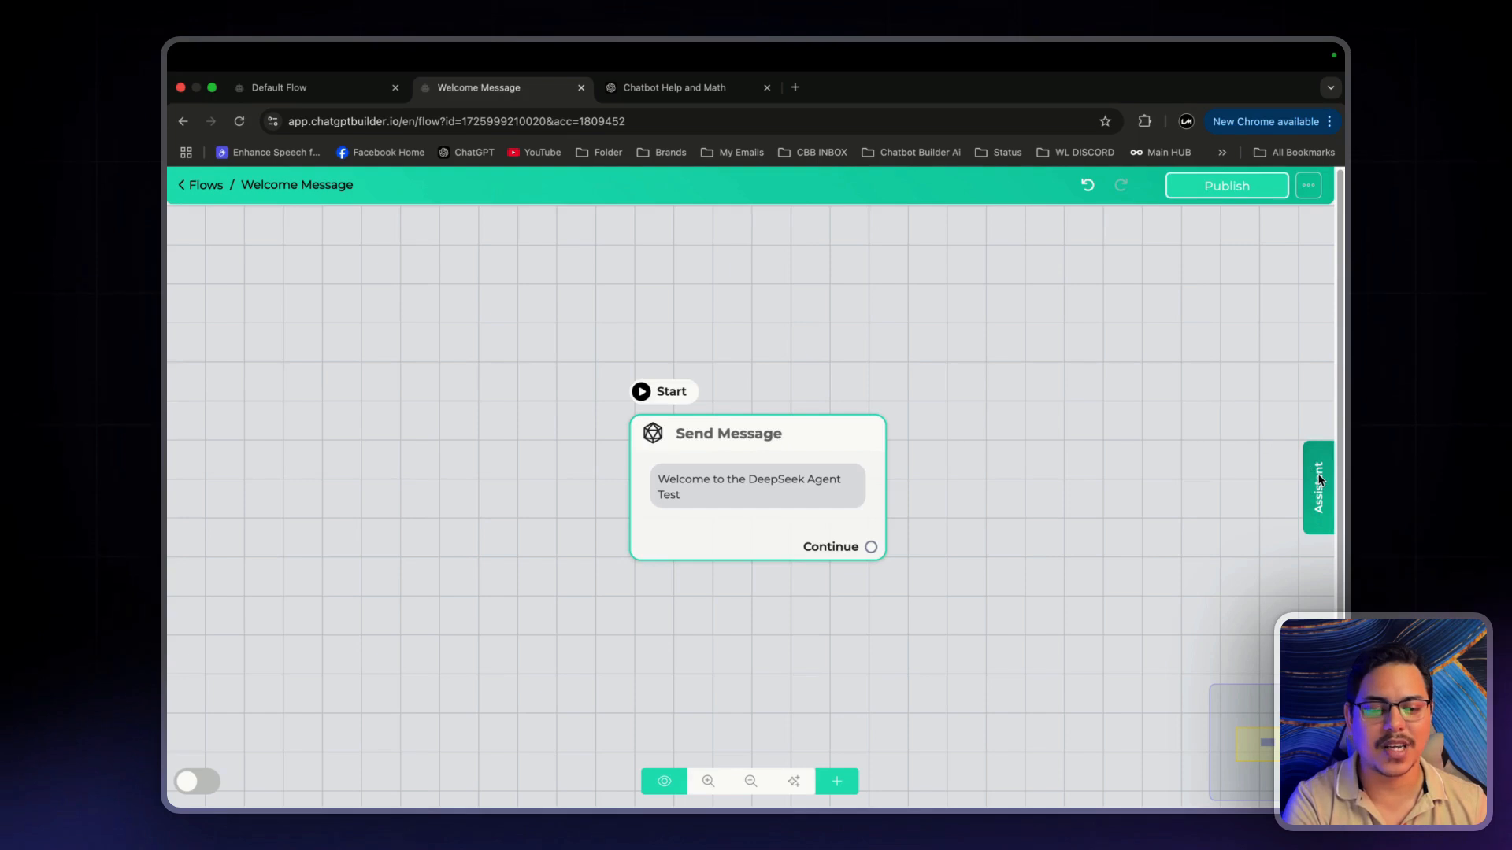
Open the Assistant panel's Preview, restart the conversation, and focus the chat box.
left_click(1317, 485)
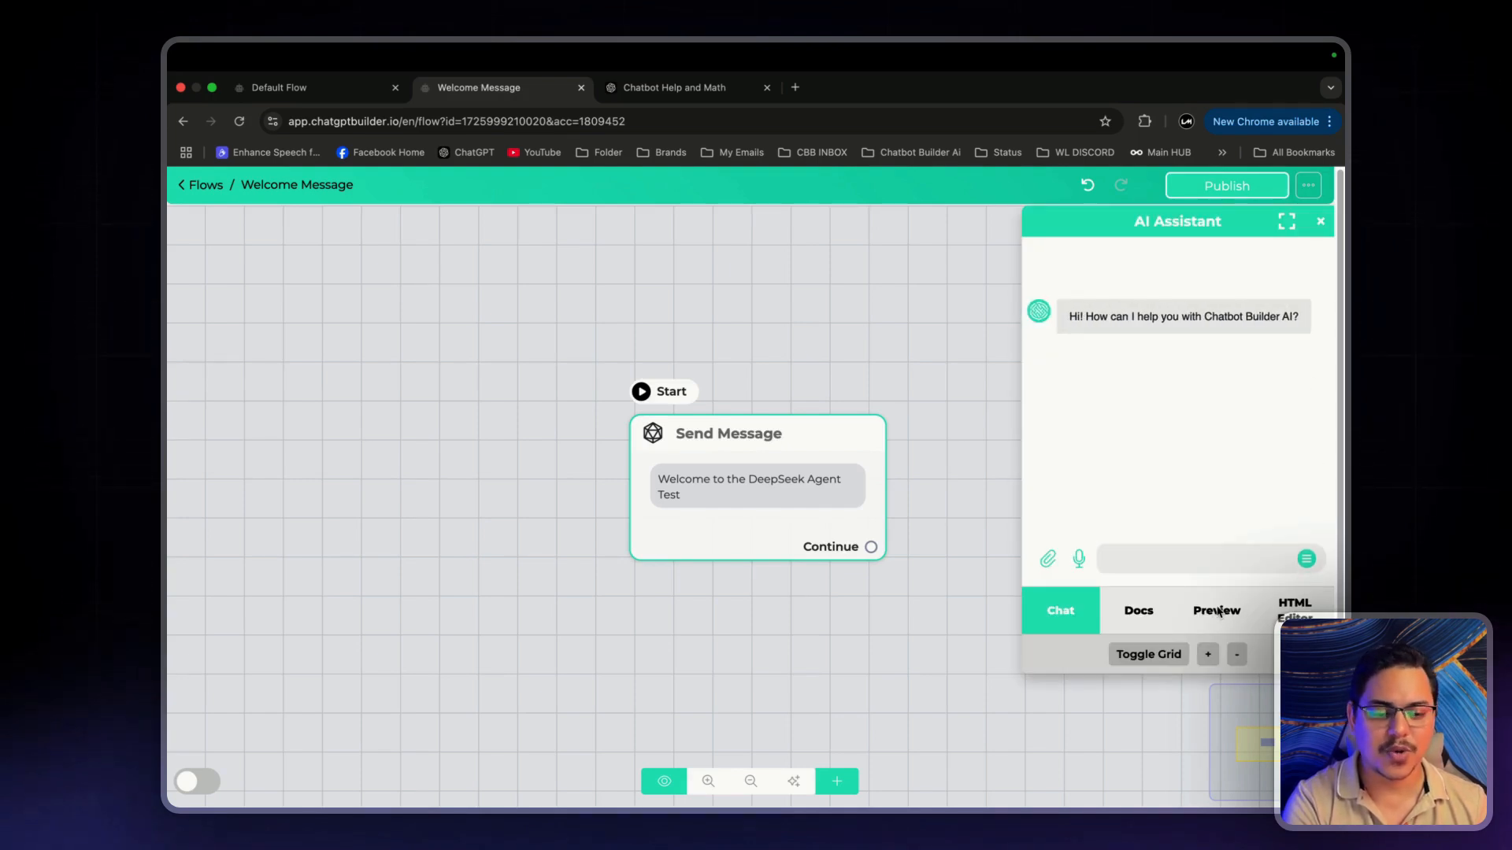
left_click(1216, 610)
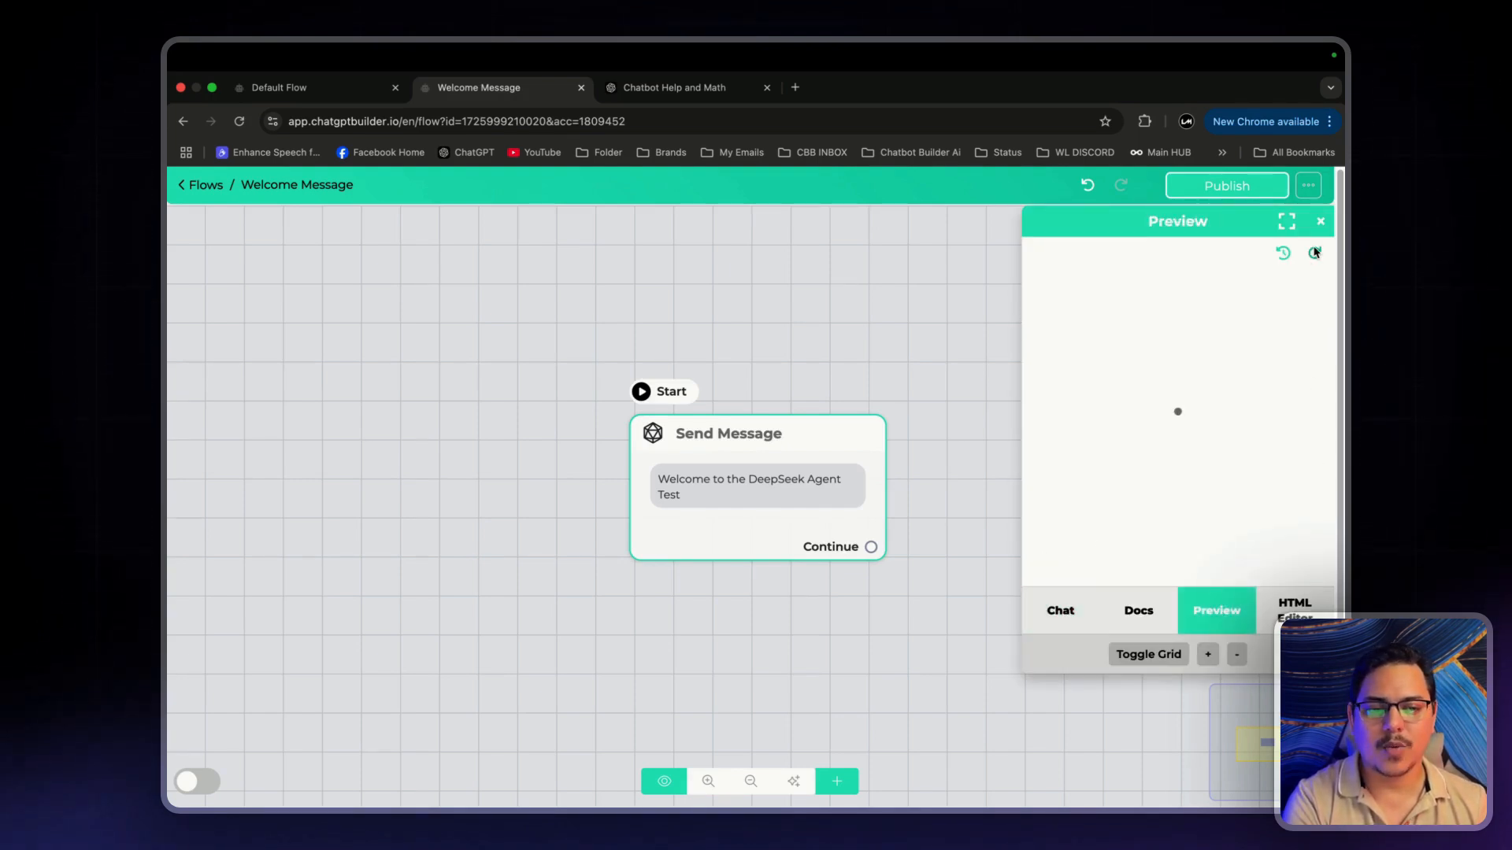
left_click(1314, 253)
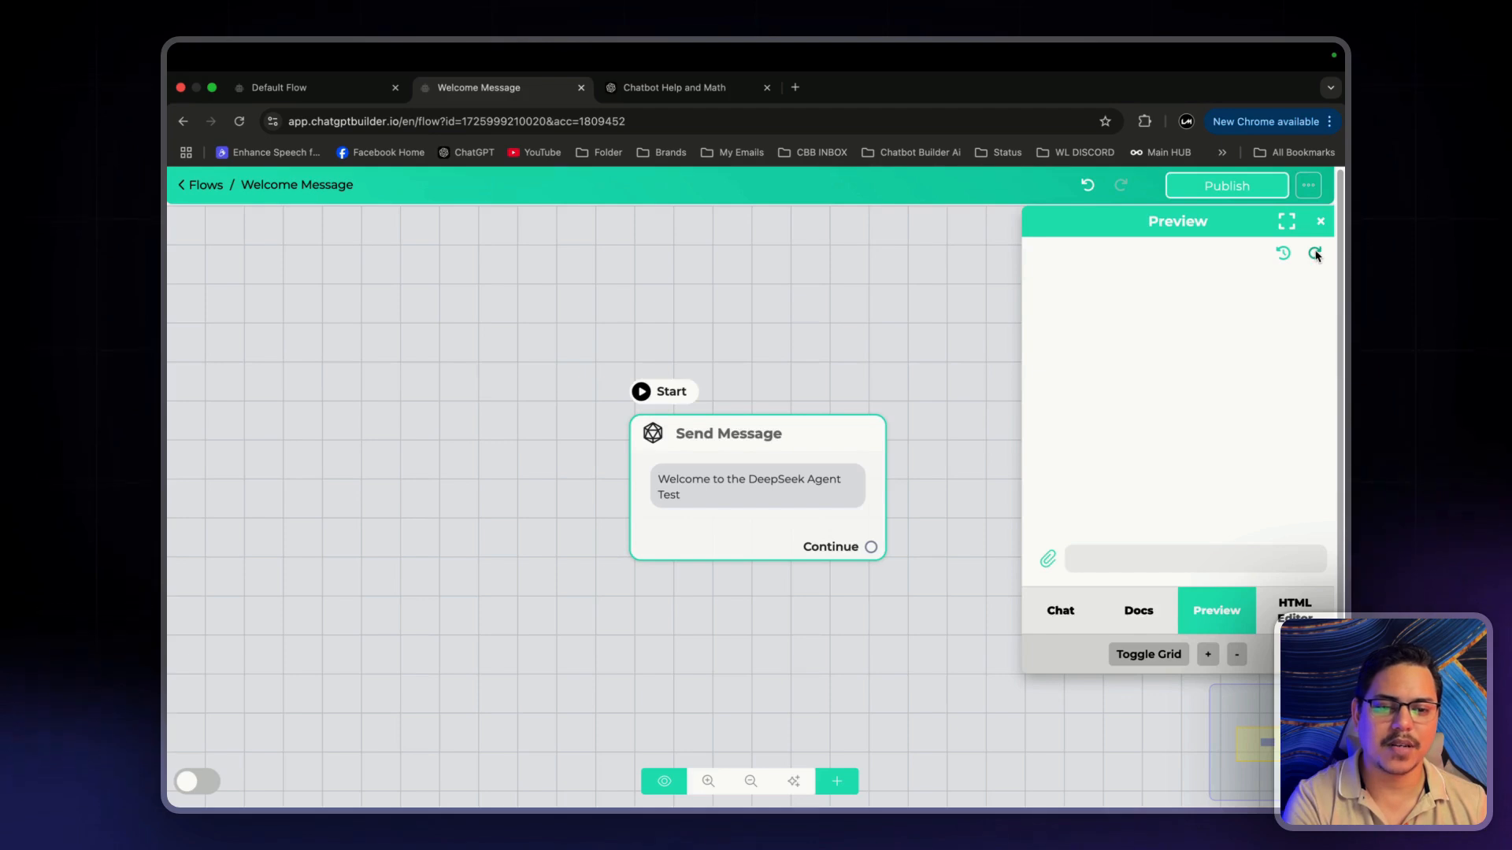
left_click(1314, 253)
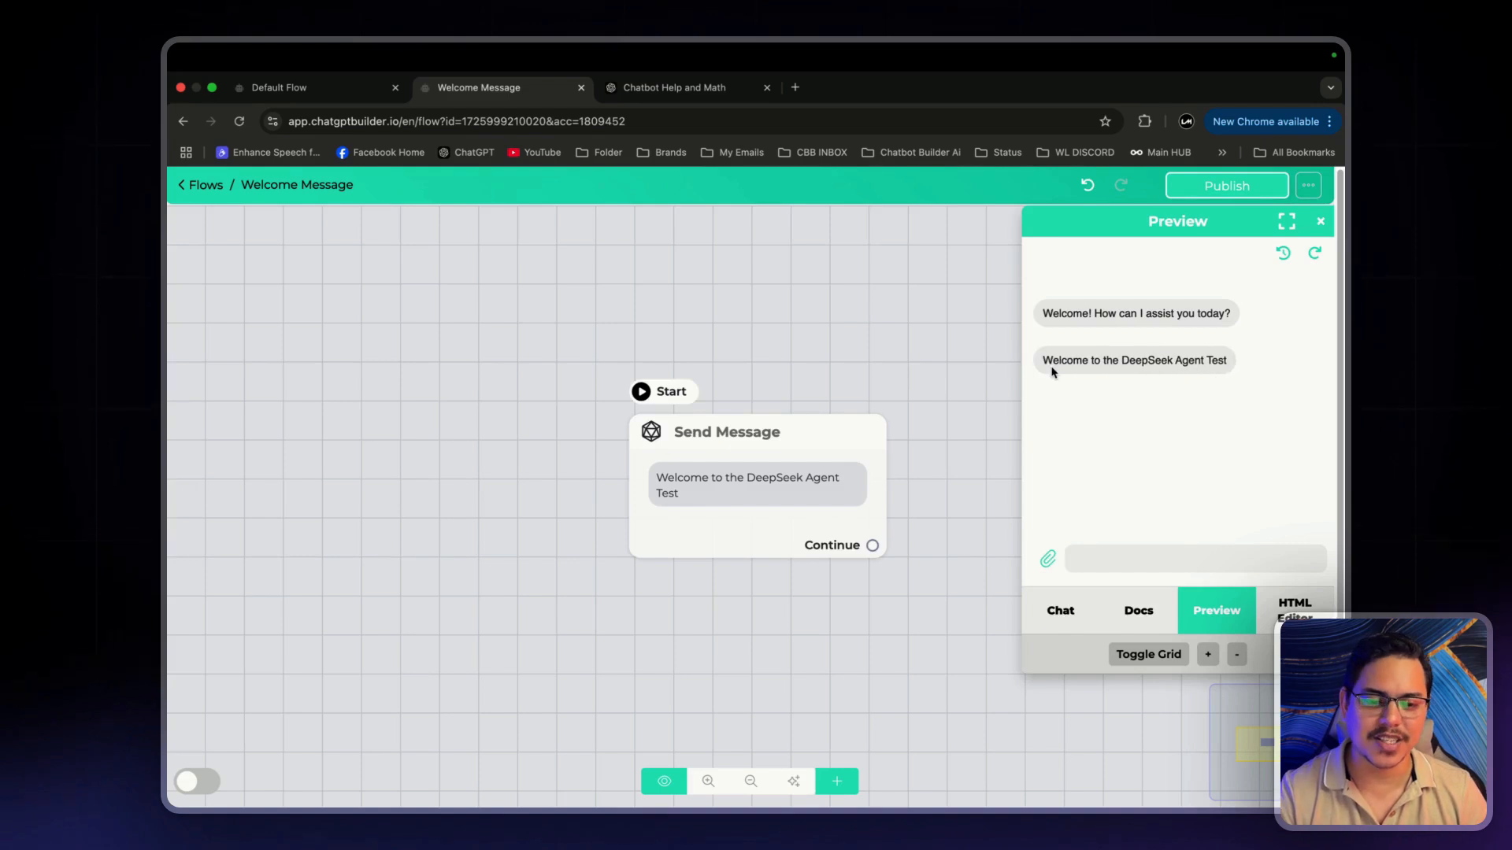
left_click(1195, 559)
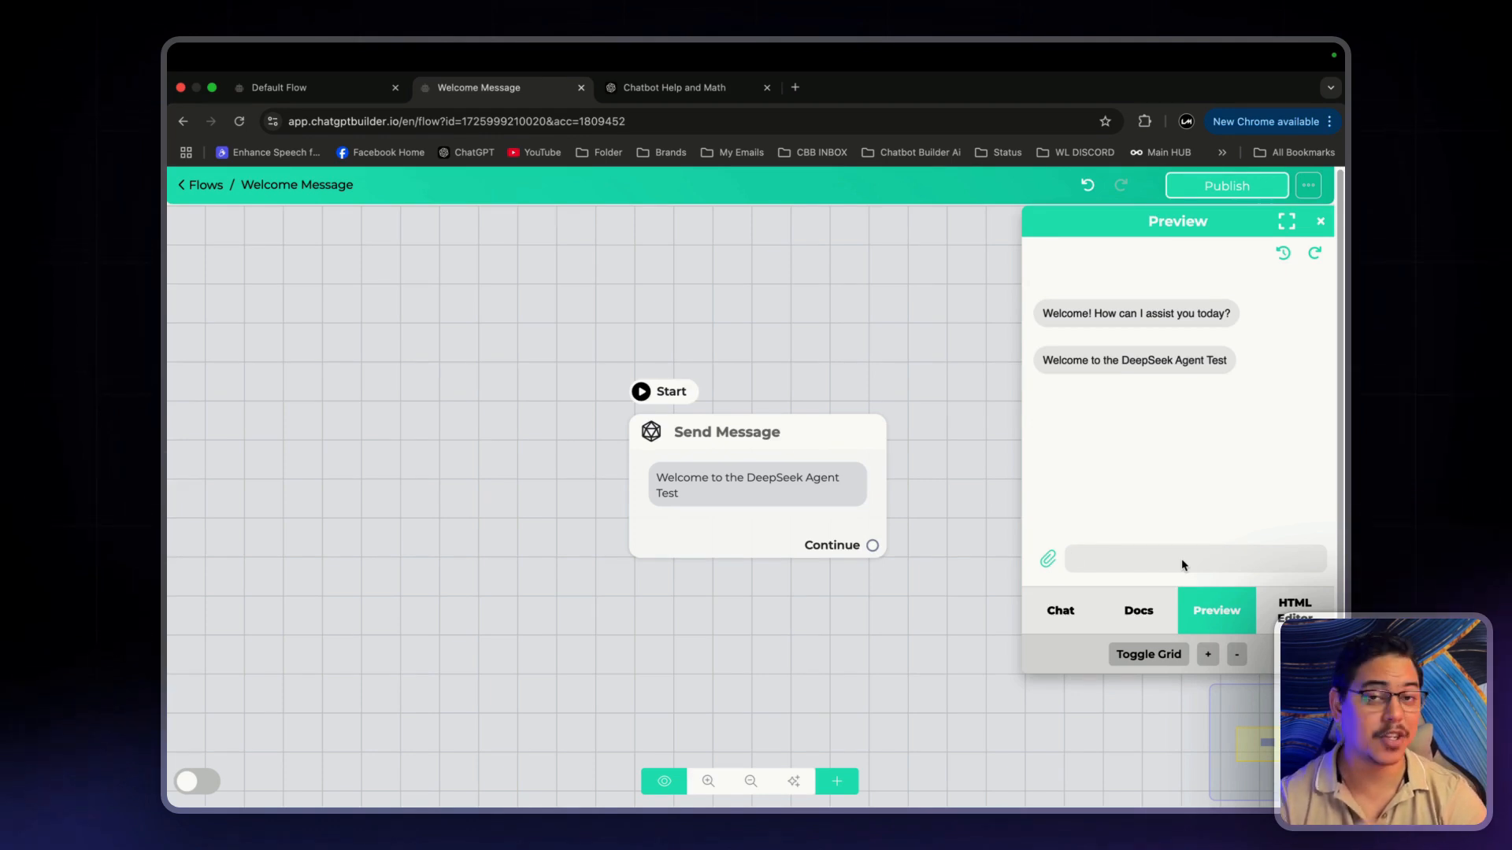
Ask 'What are some good cof…' and scroll through Drew's five coffee bean picks.
type("What are")
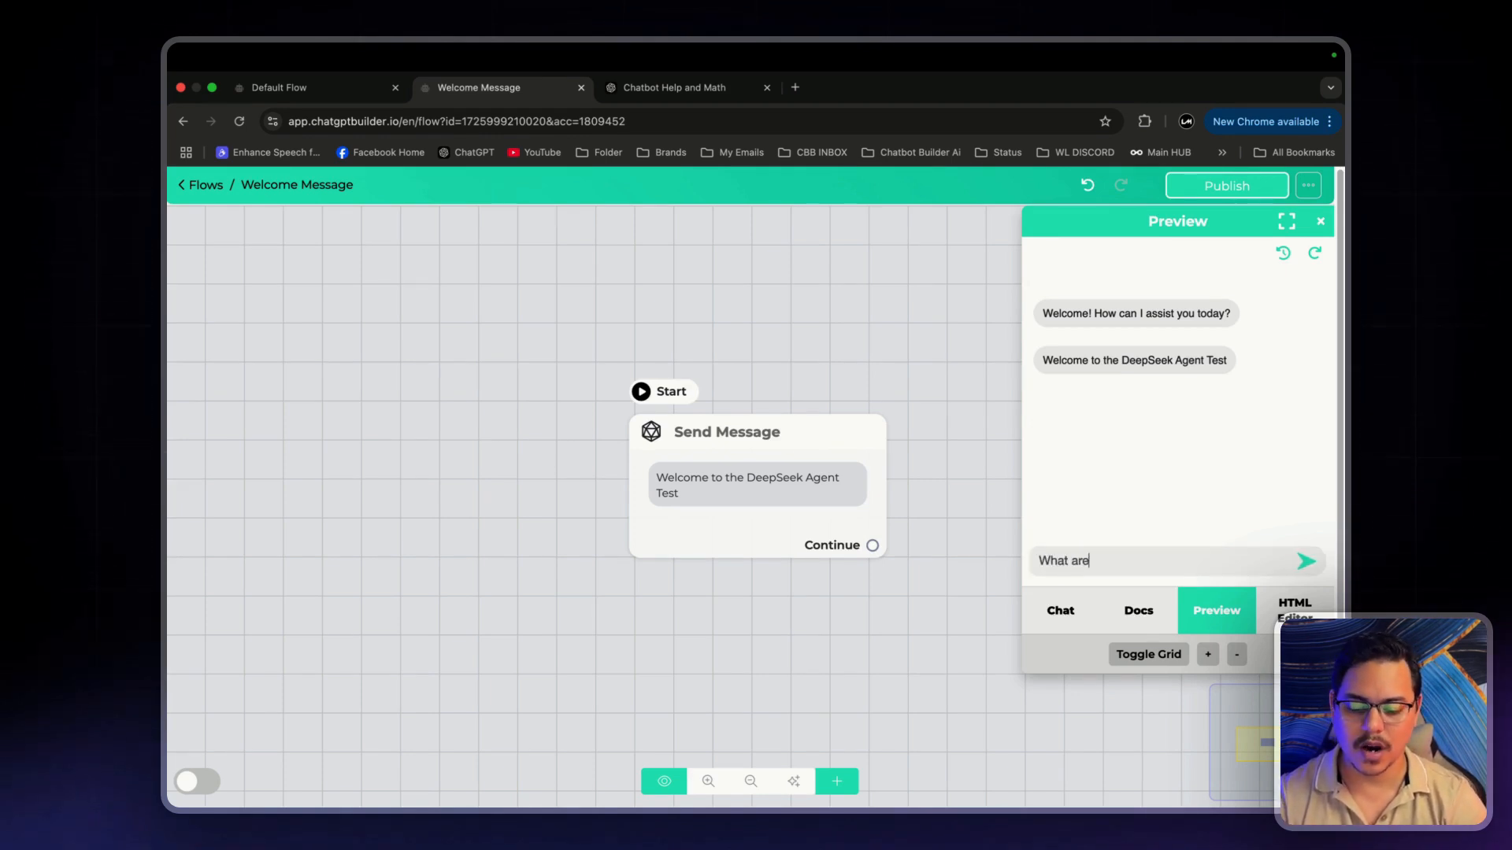
type("some good cof")
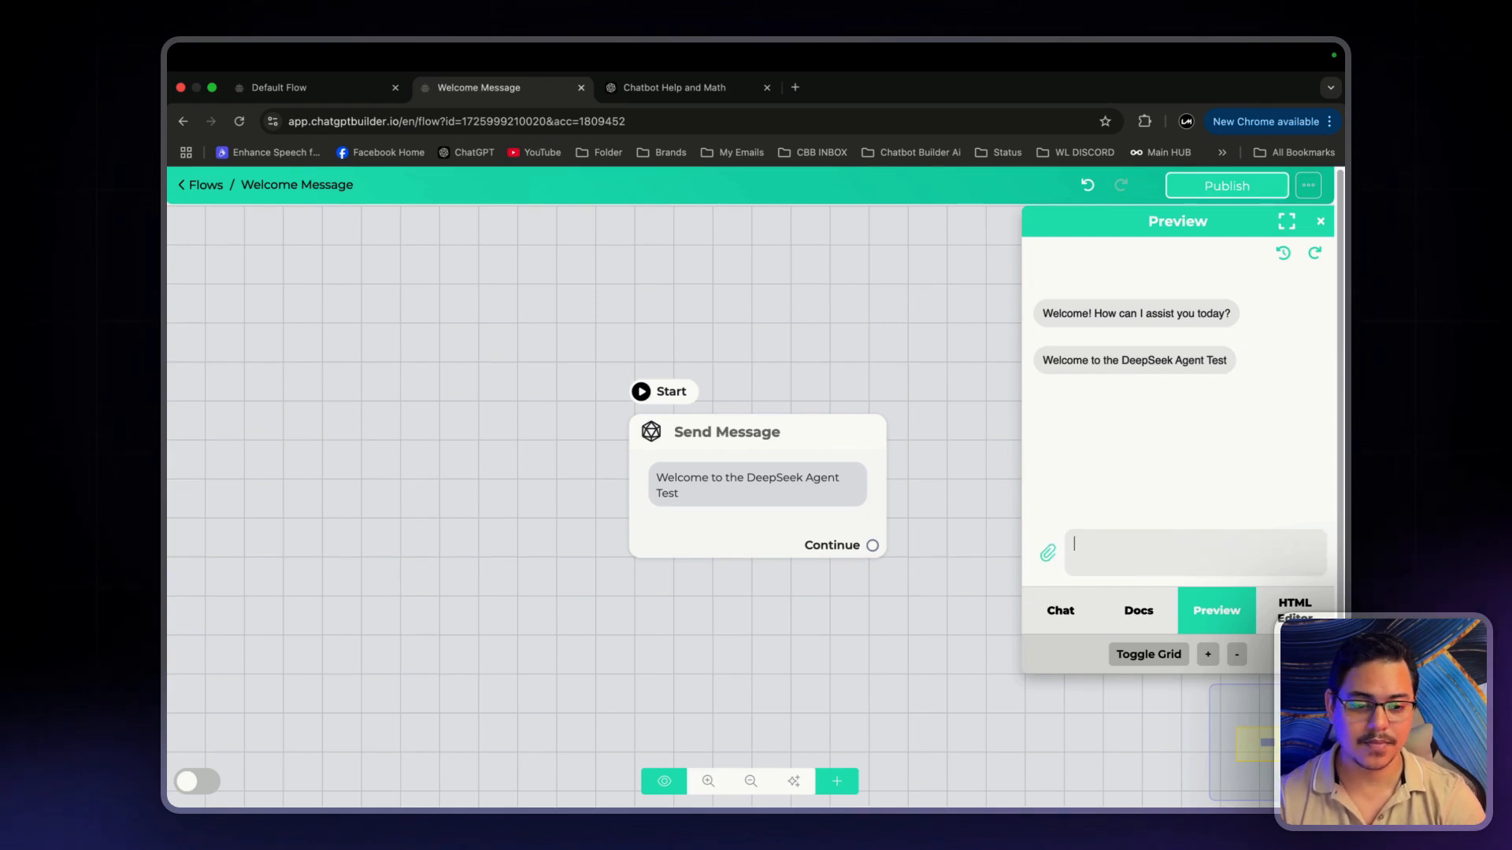
key("Return")
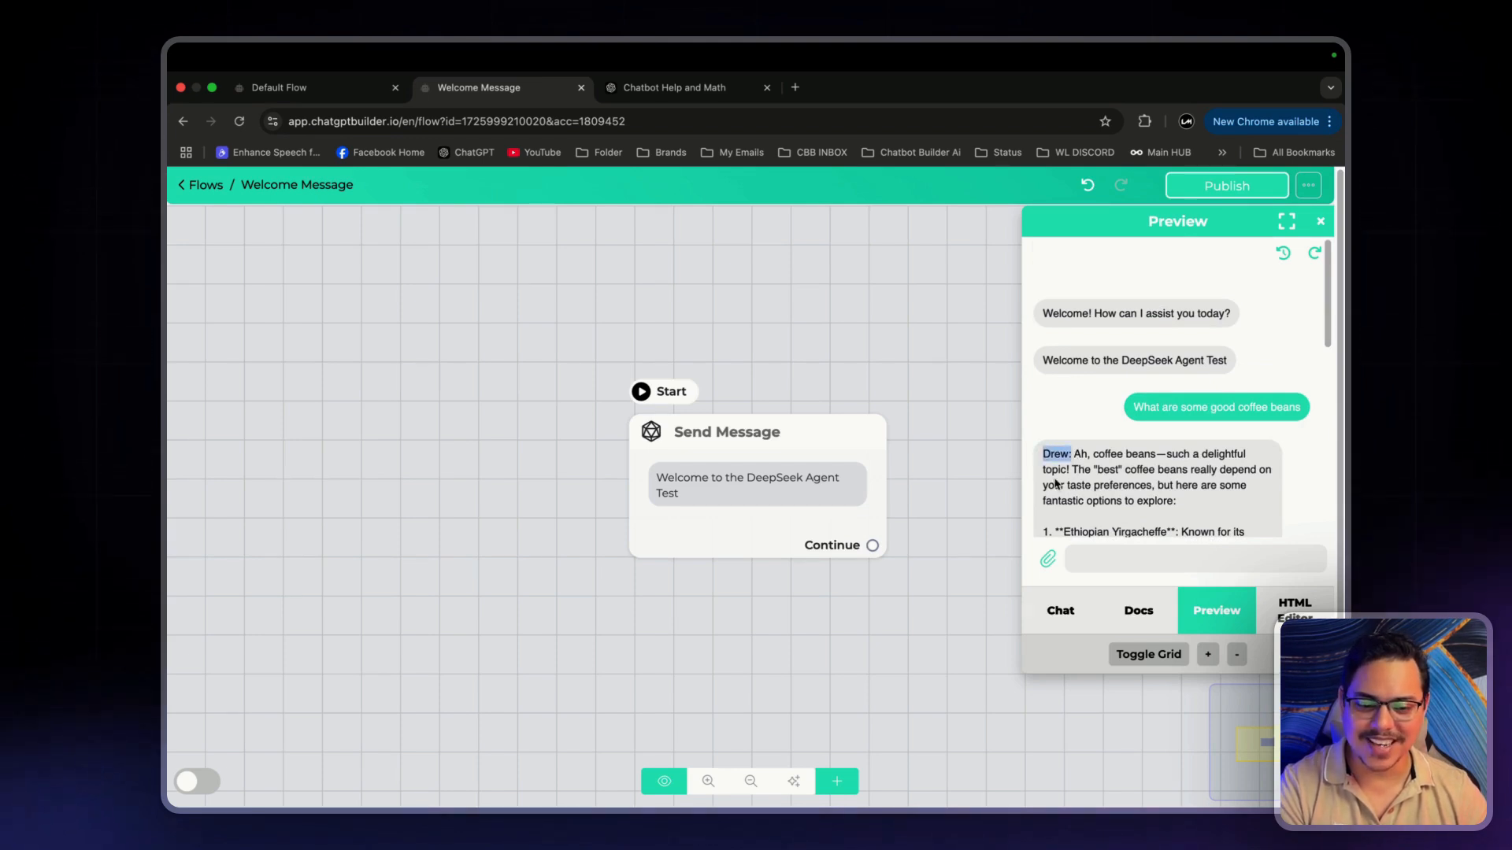
scroll("down", 3)
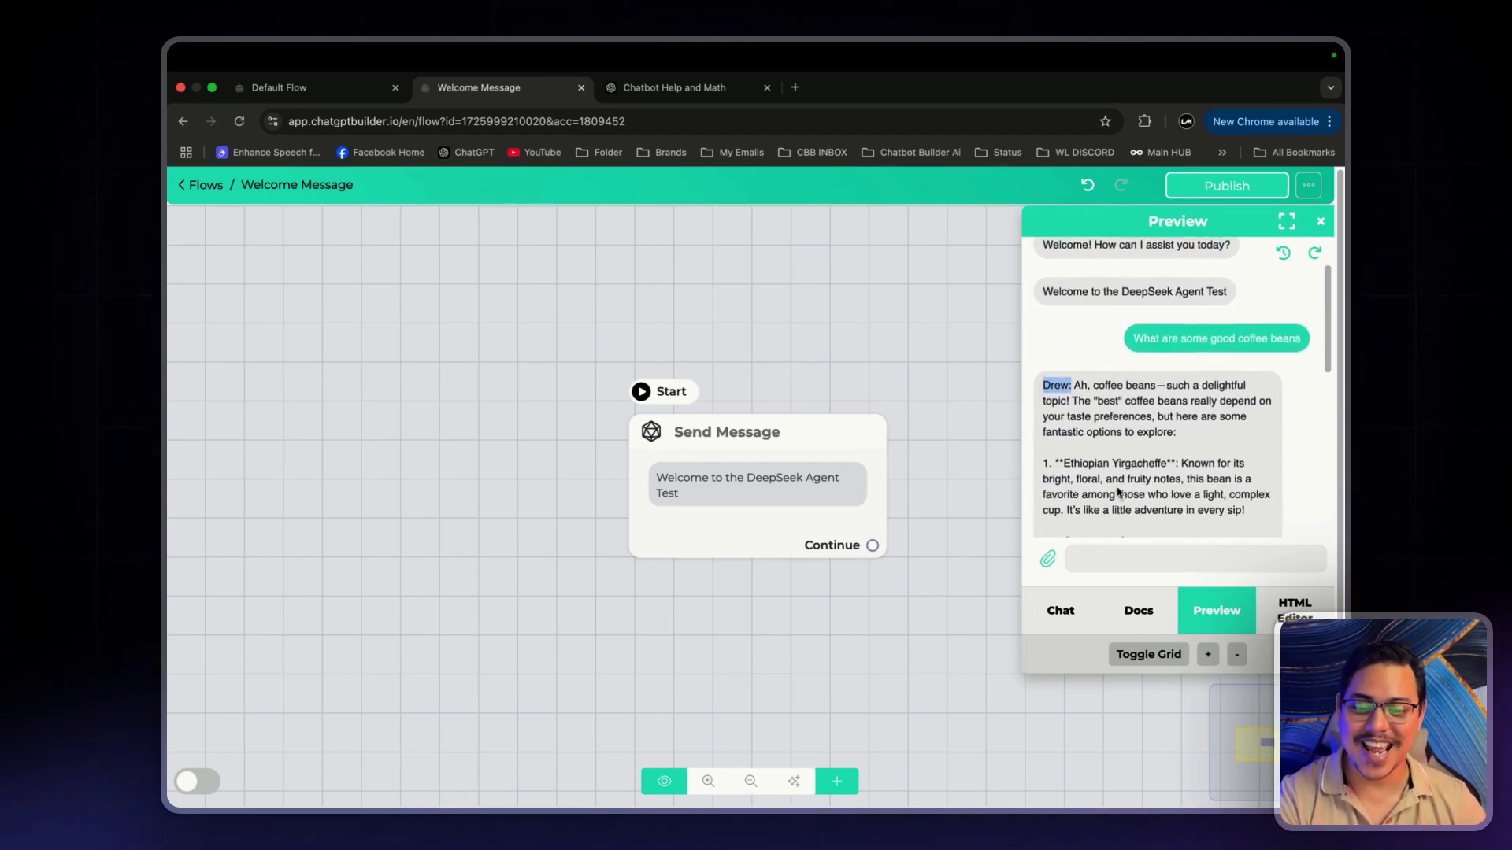
scroll("down", 3)
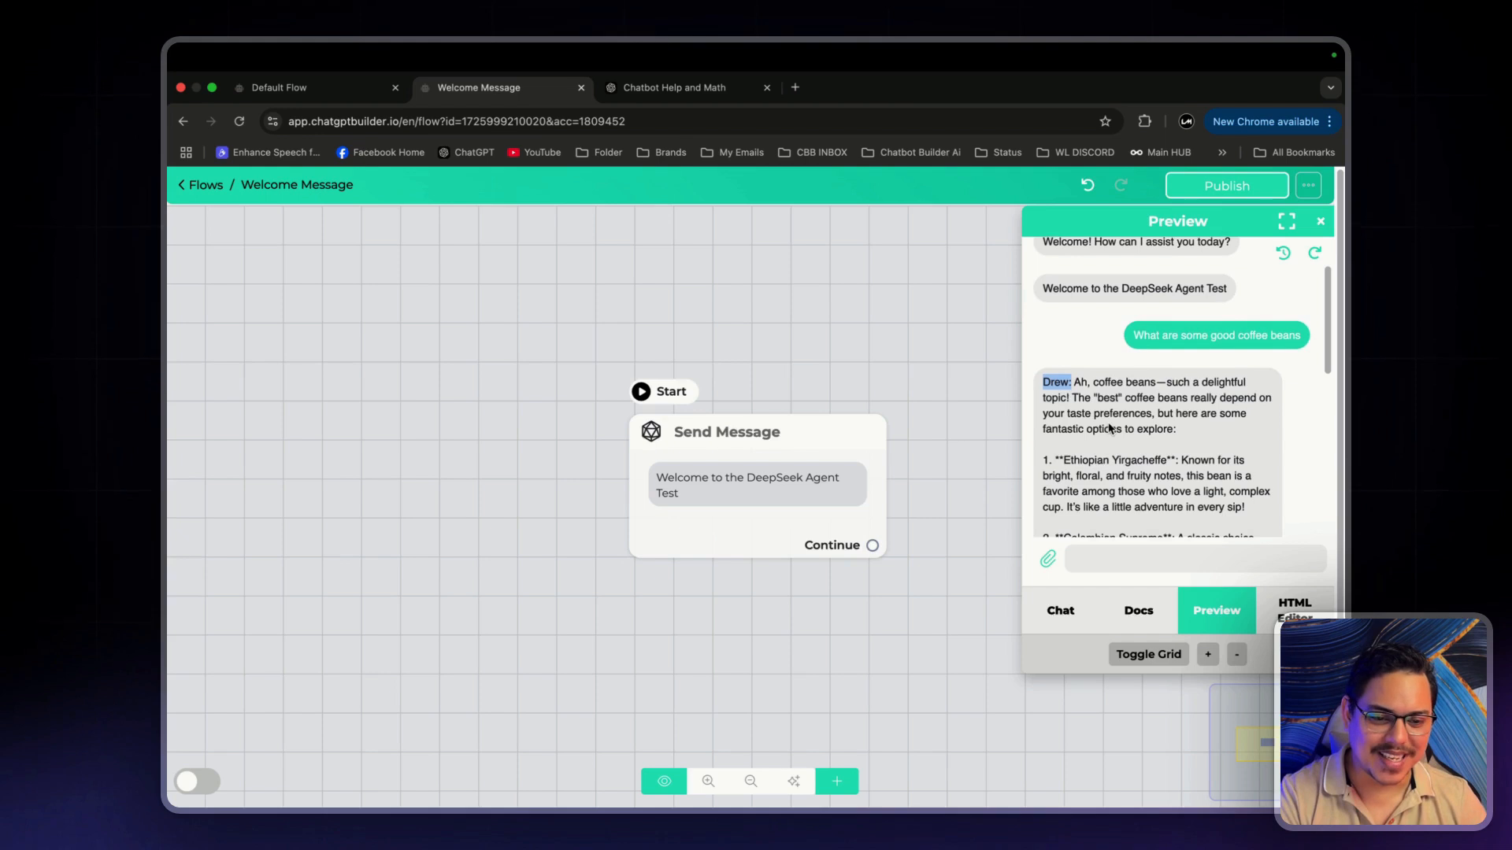
scroll("down", 3)
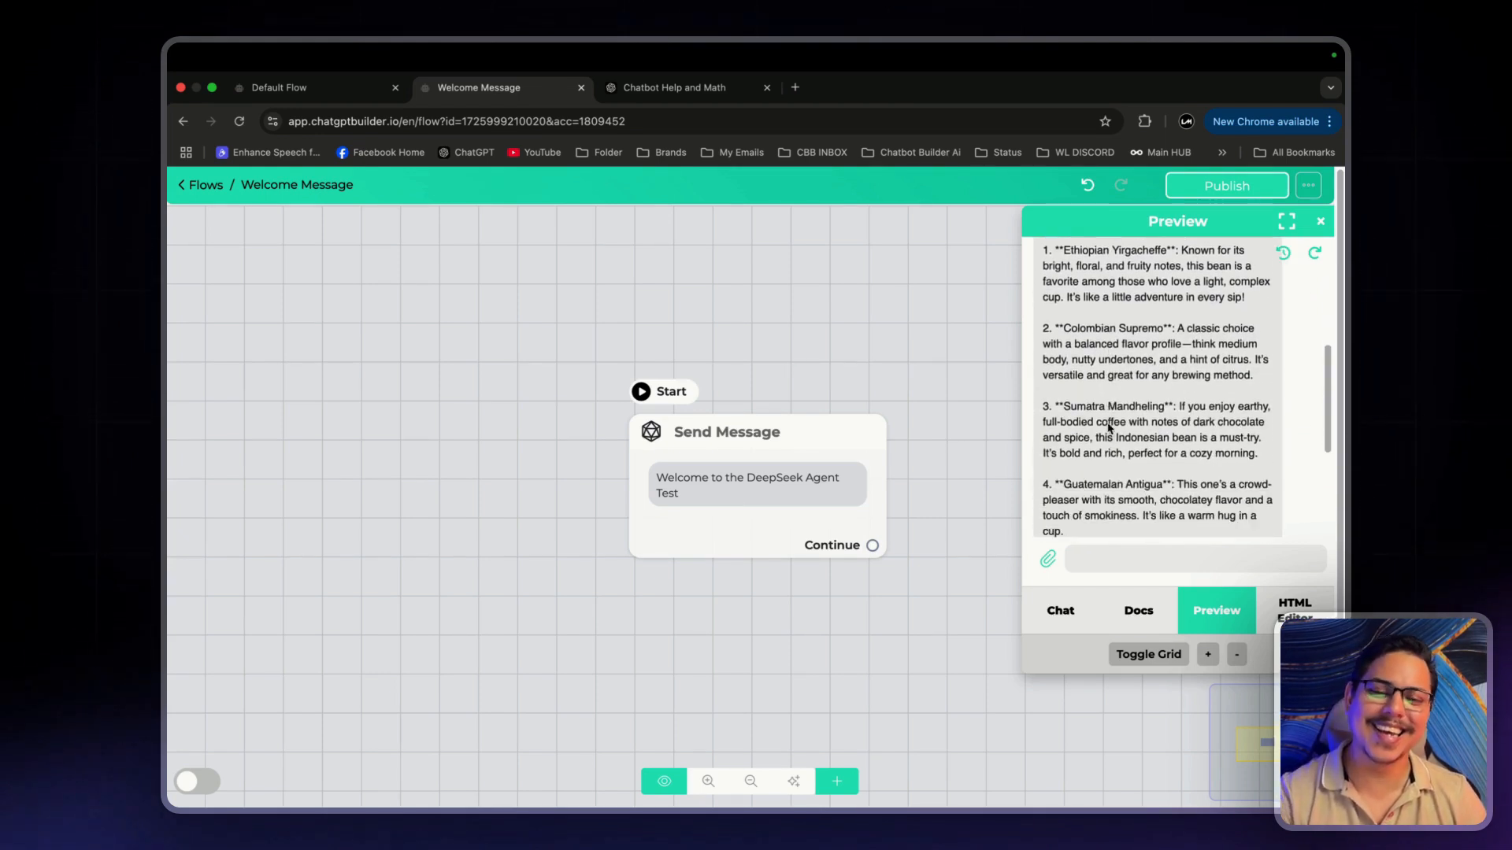
scroll("down", 3)
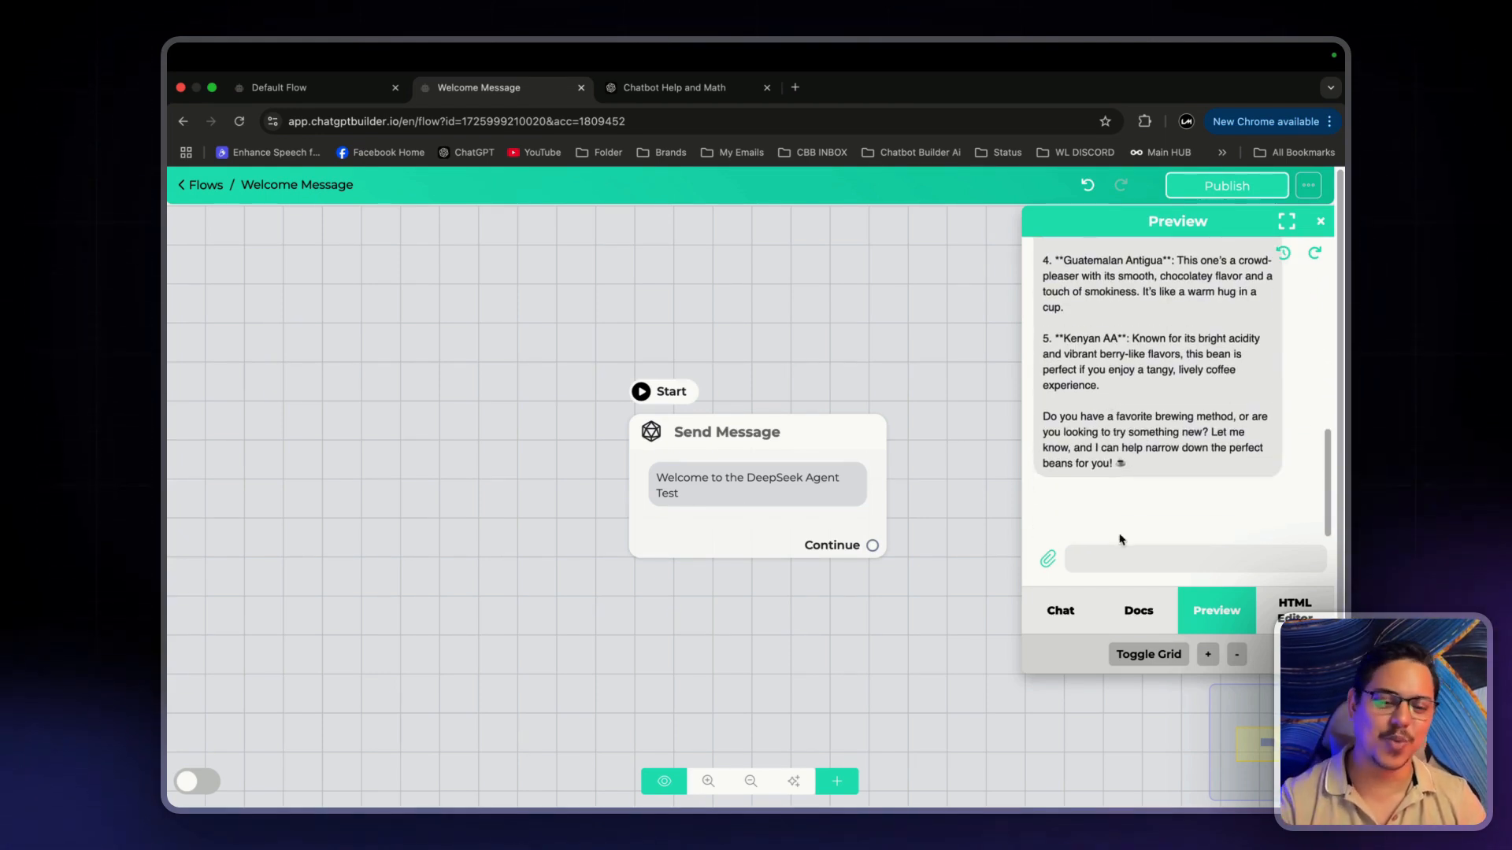
mouse_move(1165, 565)
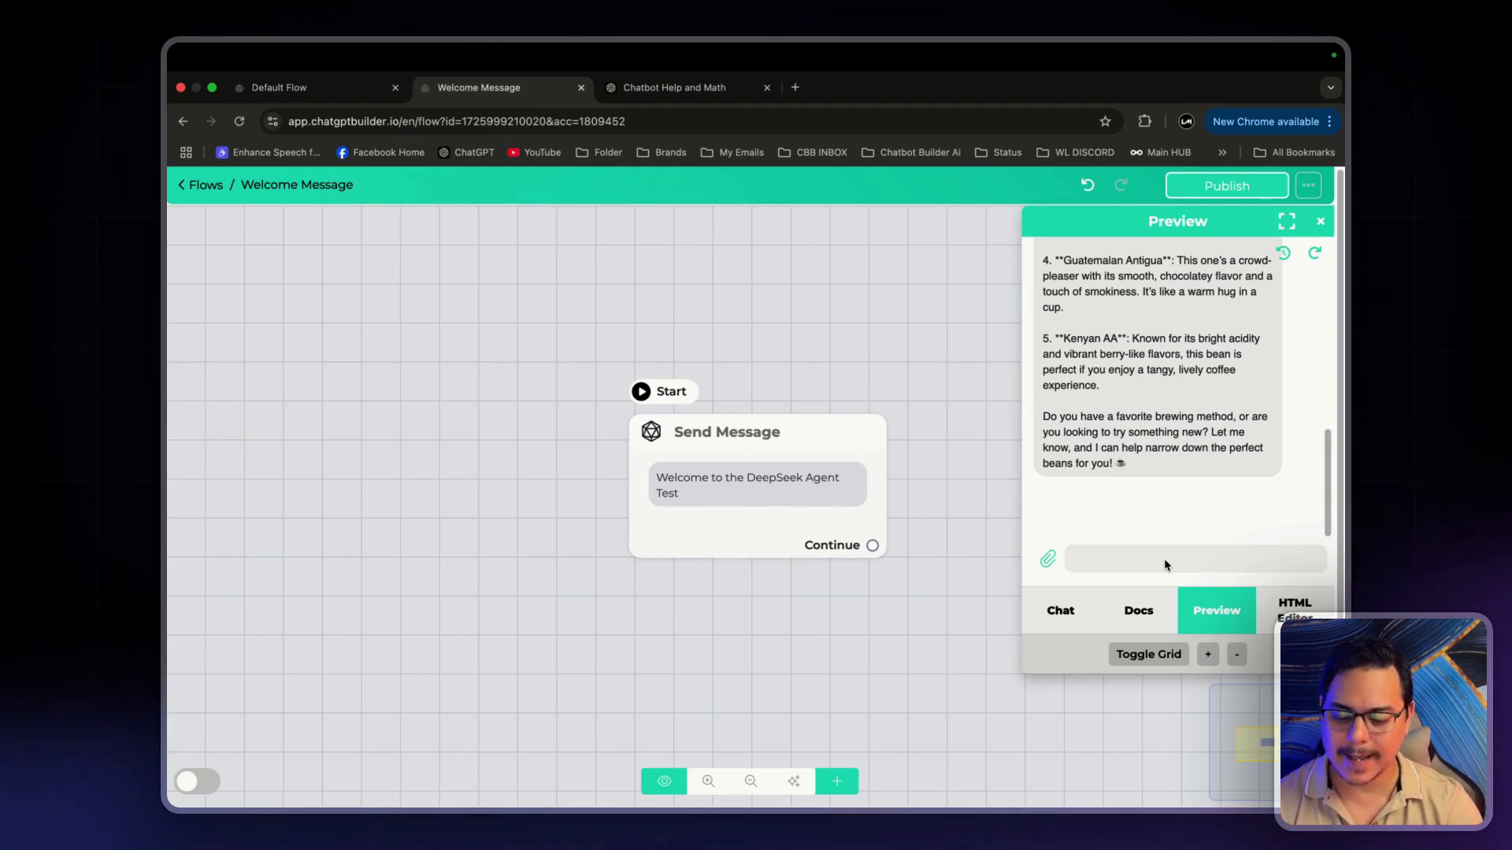
Request a blog on how AI is changing the business landscape and read Mia's post.
type("Write me a b")
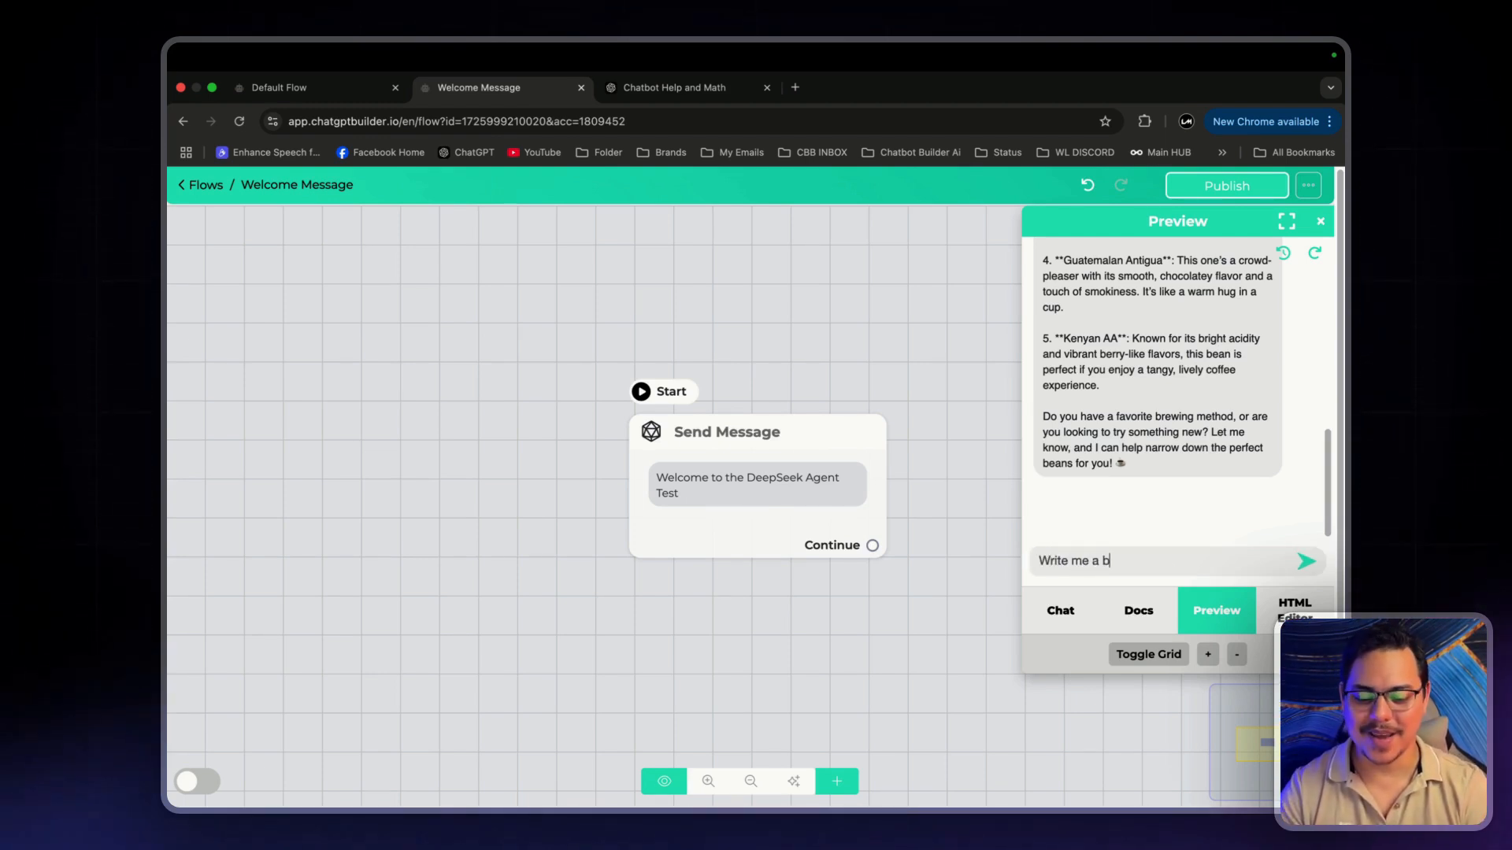
type("log how ai is")
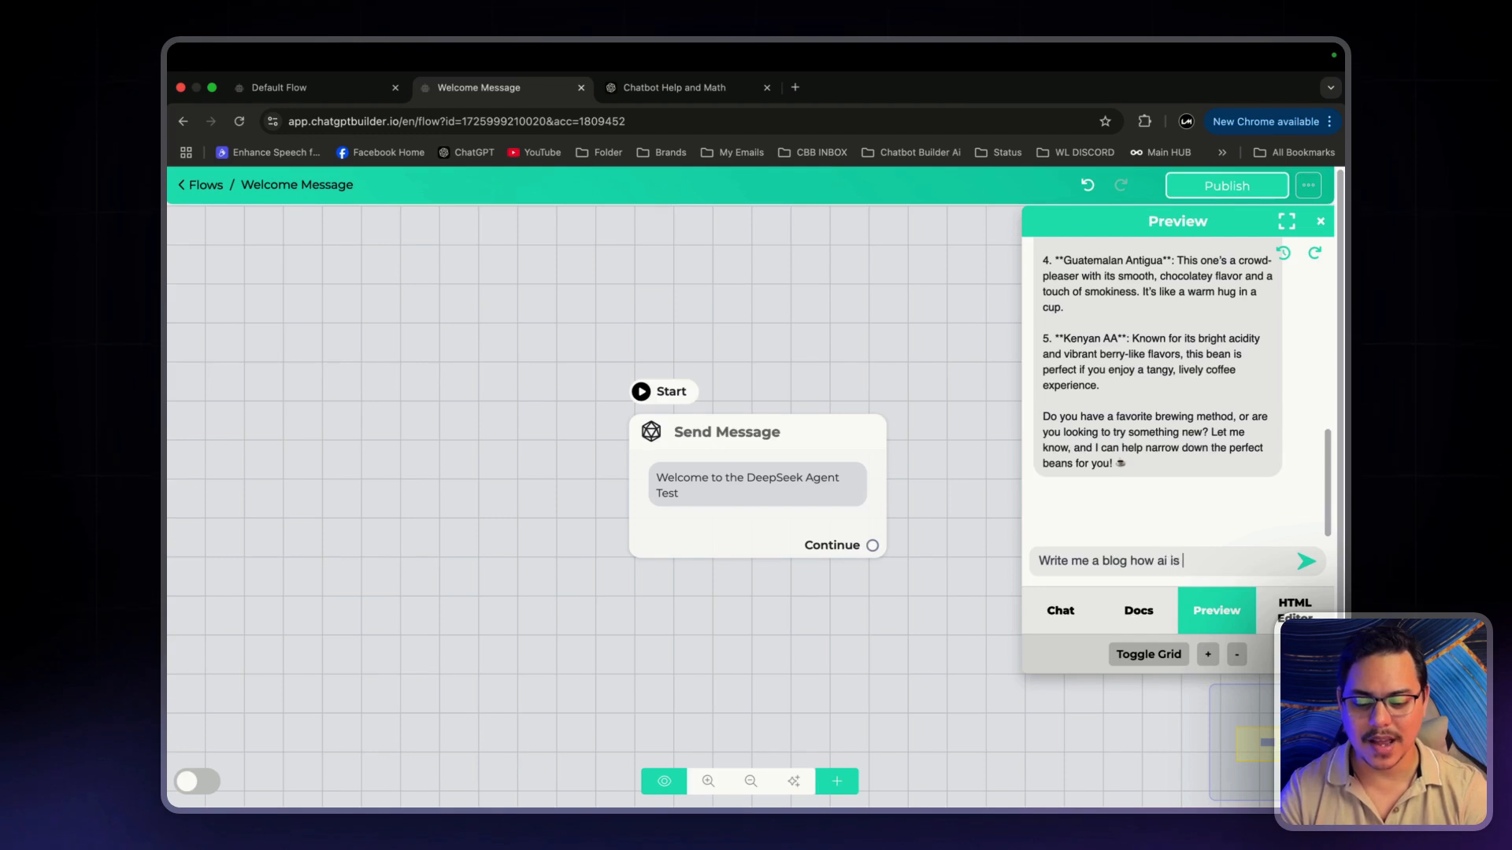
type("changing the business")
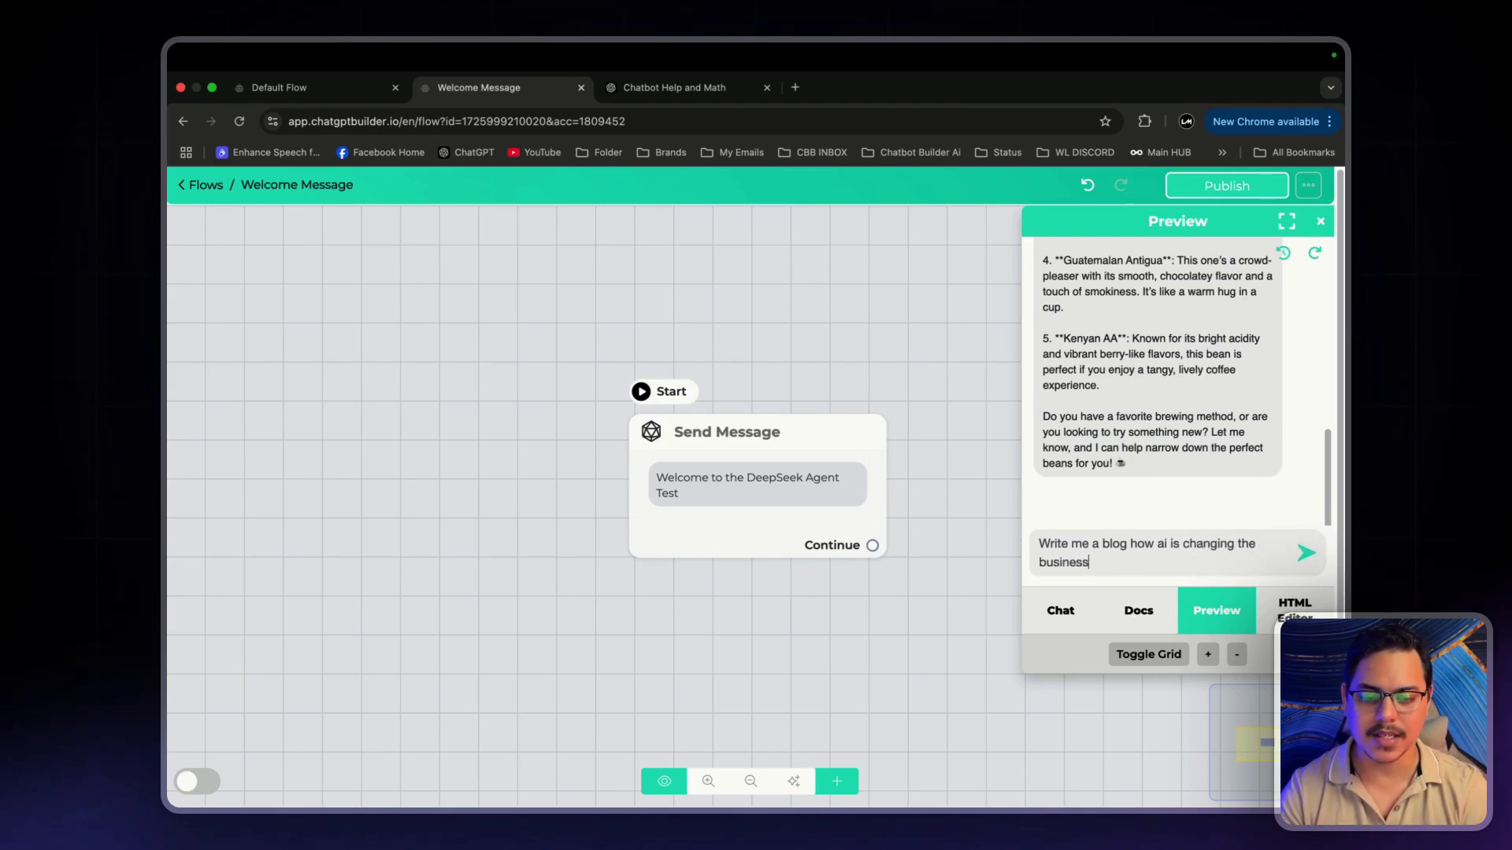
type("landscape")
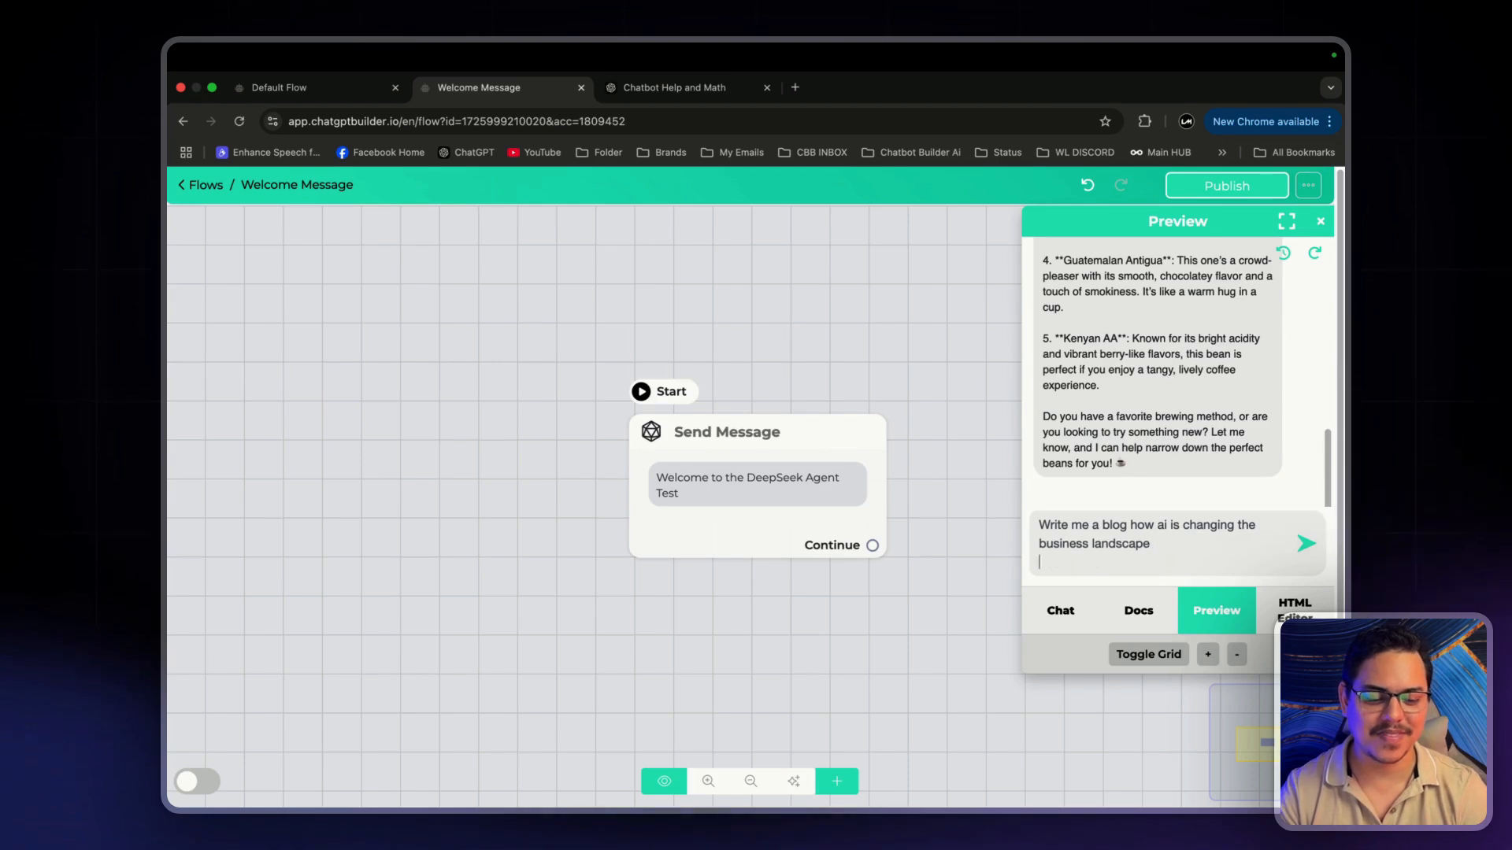
left_click(1306, 542)
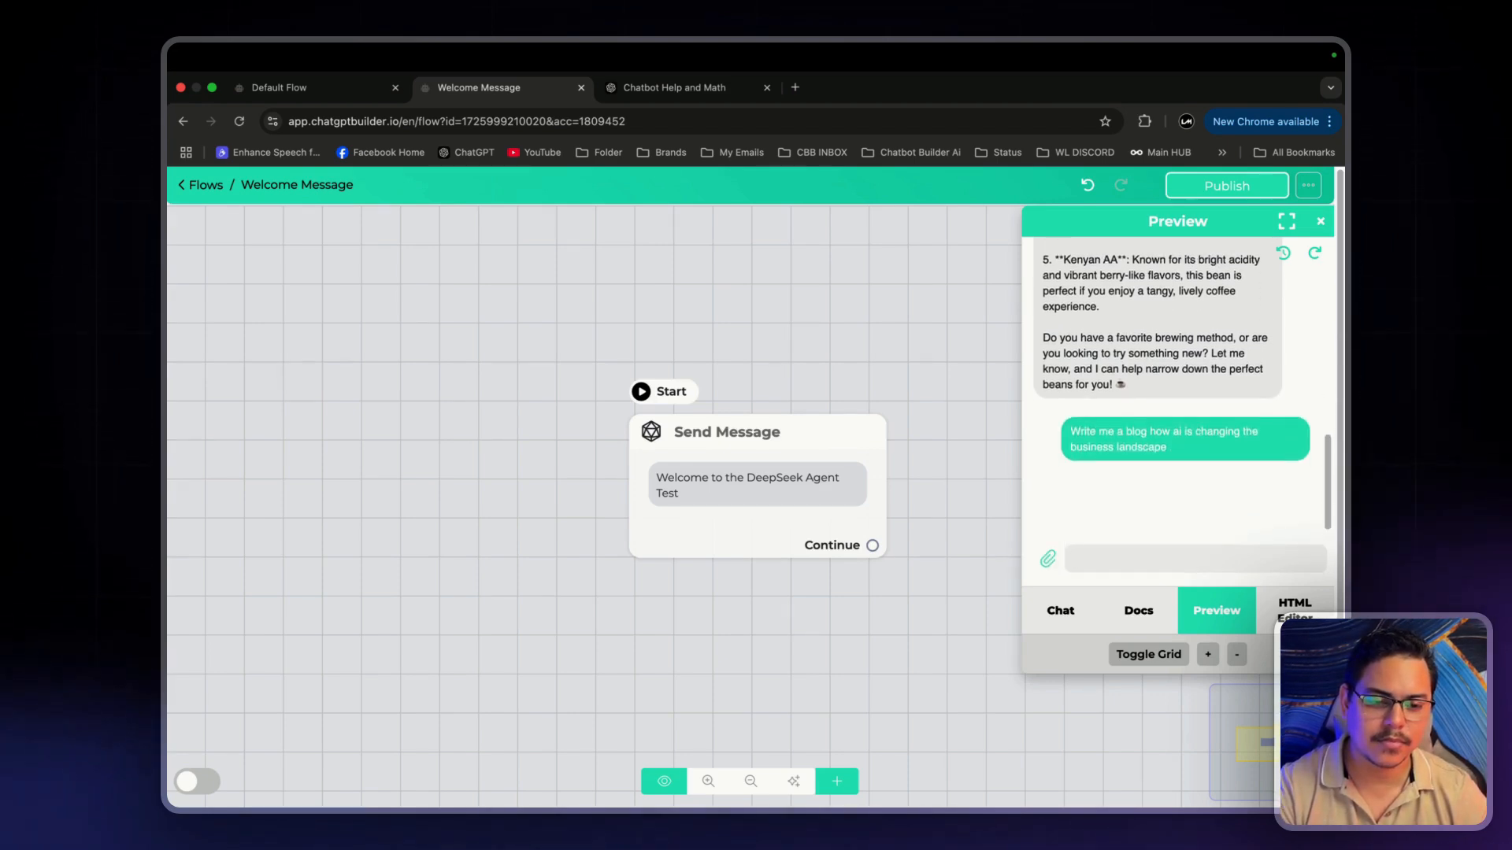
scroll("down", 3)
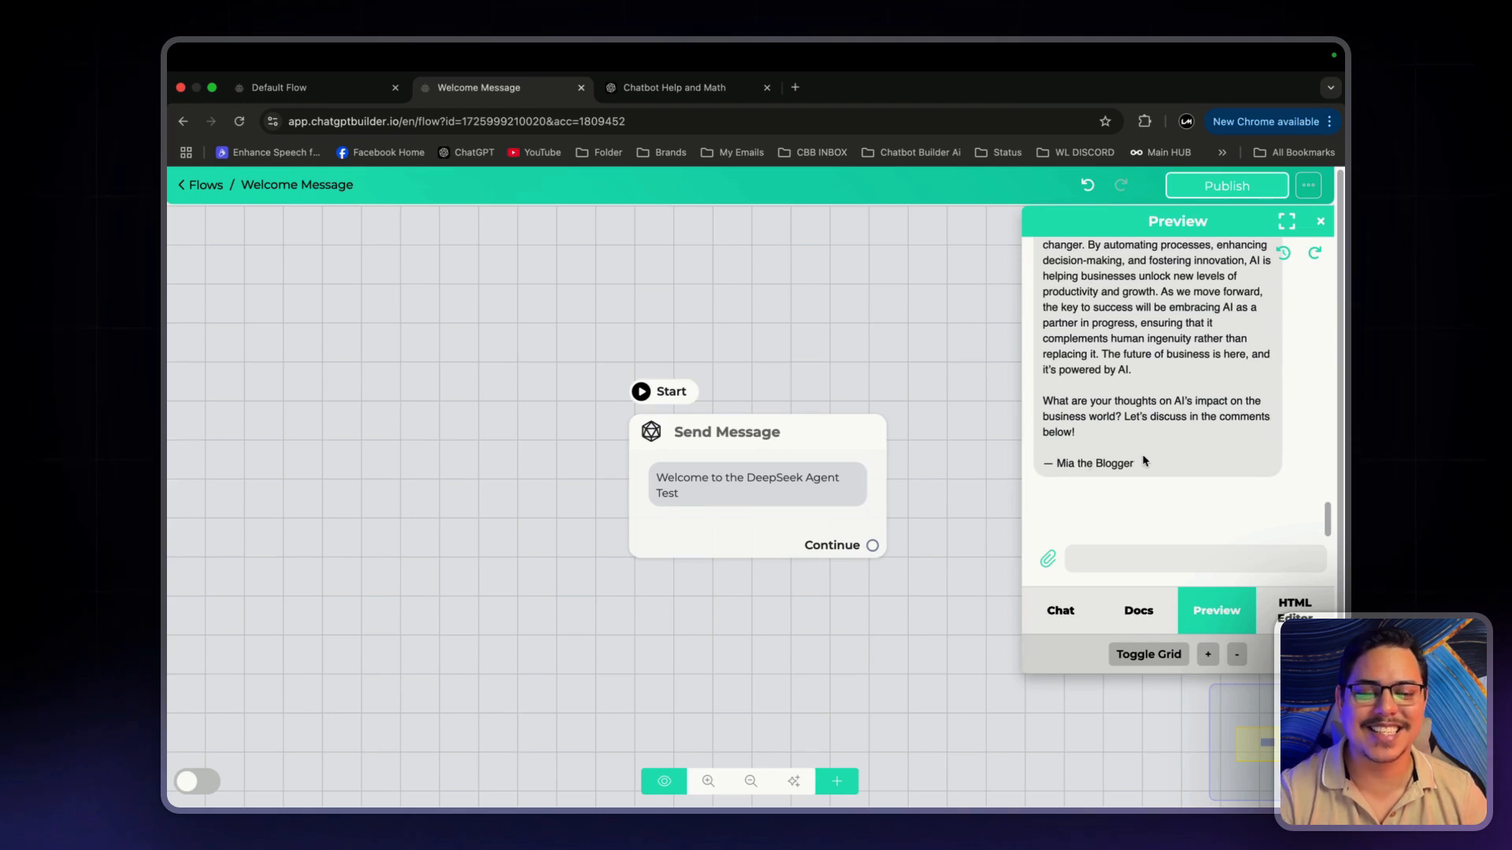
scroll("up", 3)
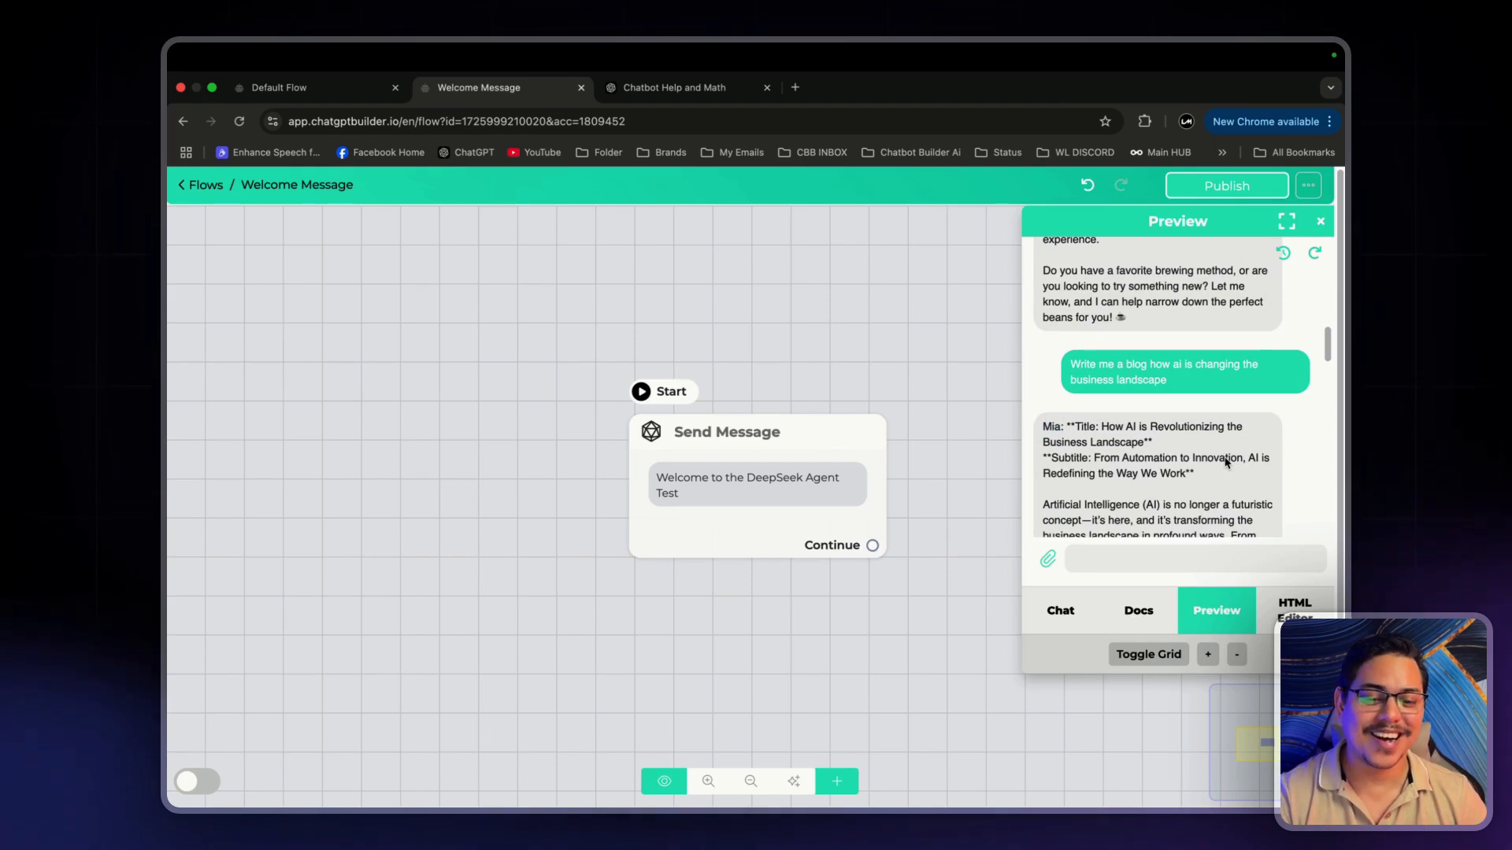
scroll("down", 3)
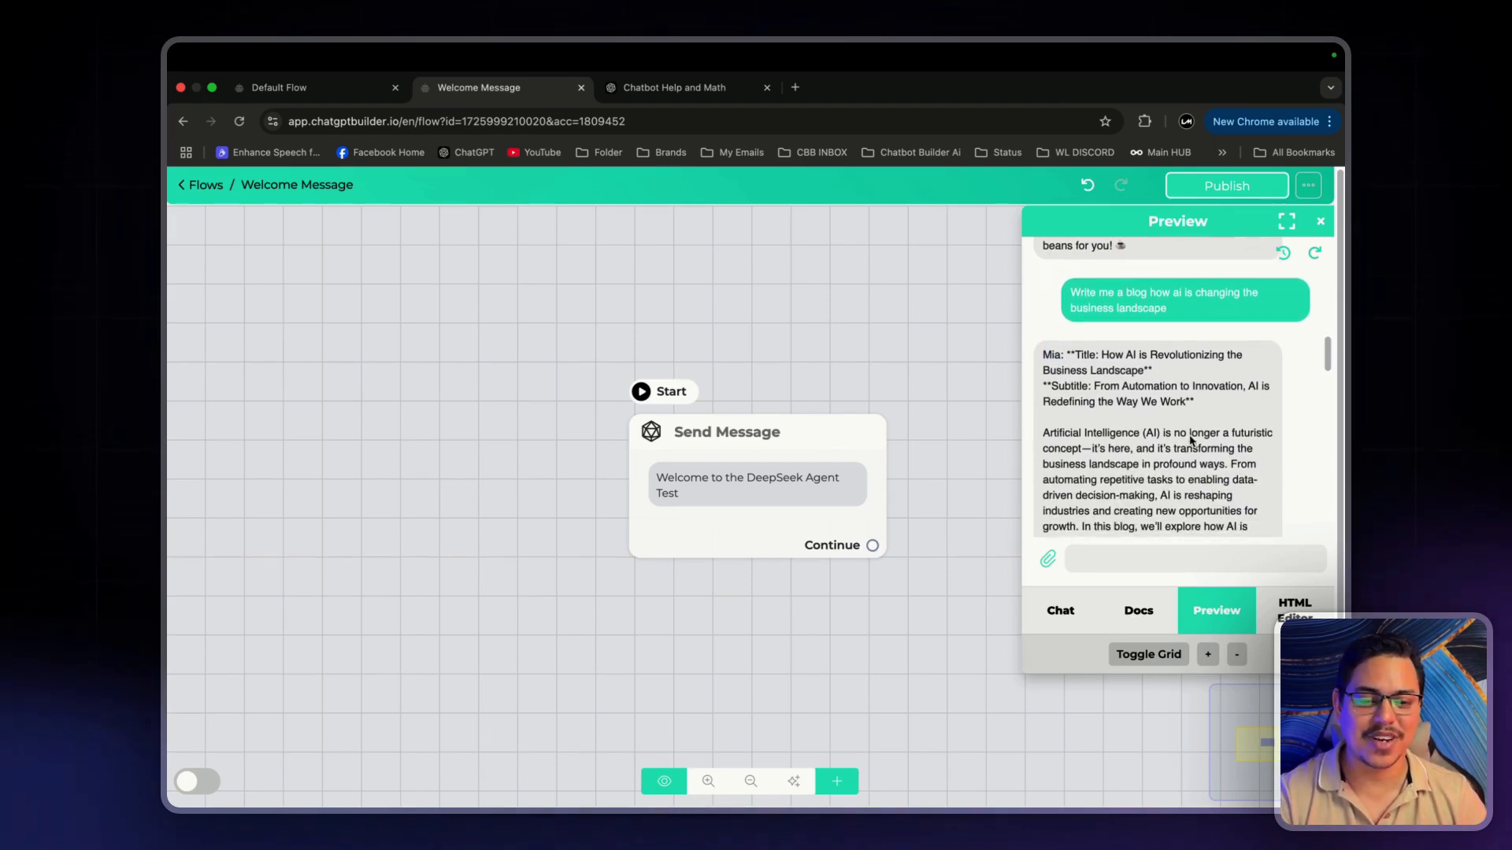
scroll("down", 3)
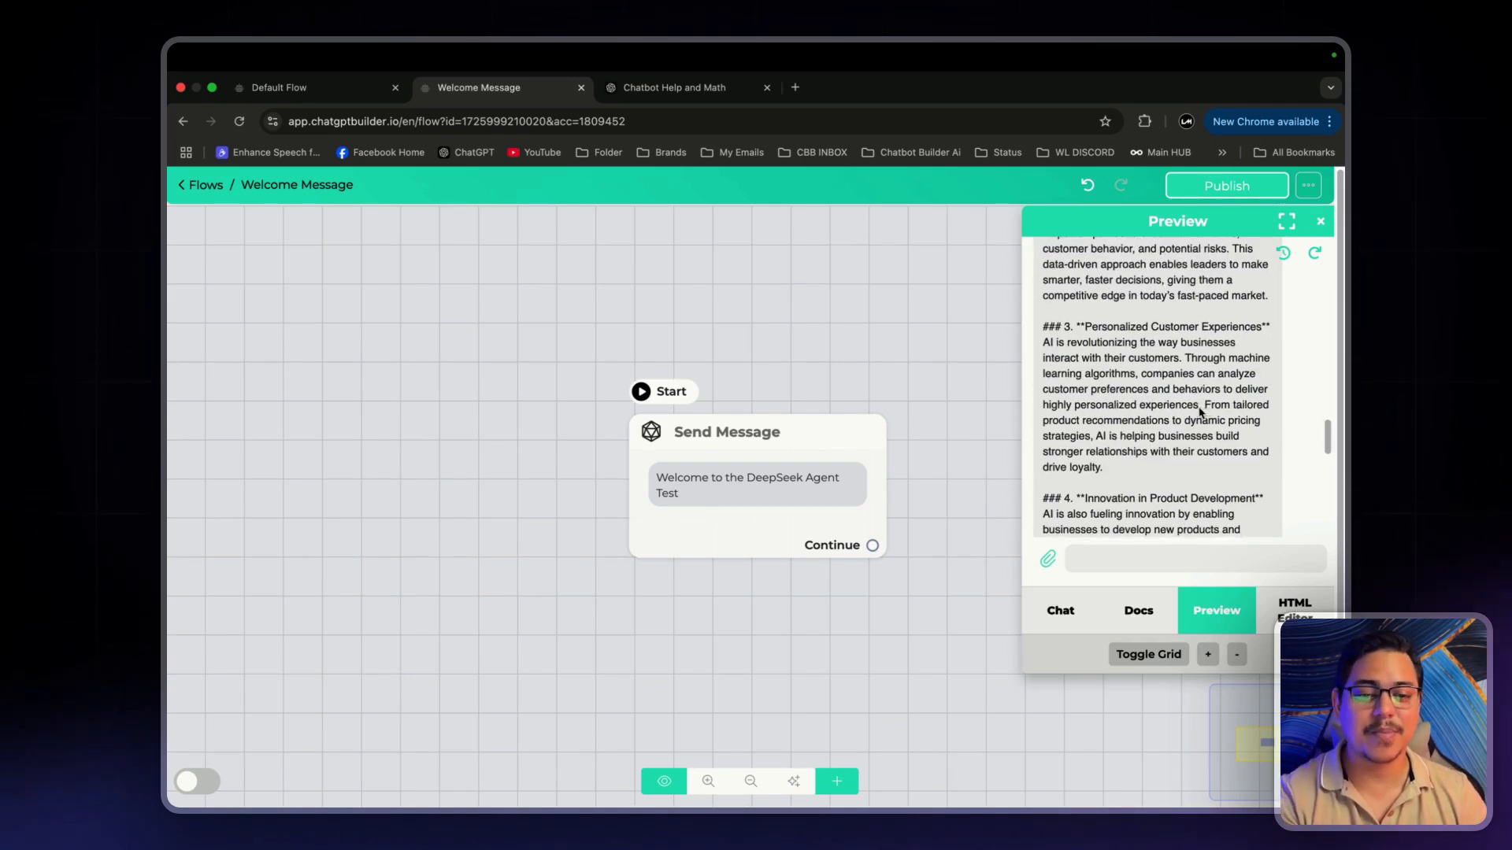
scroll("up", 3)
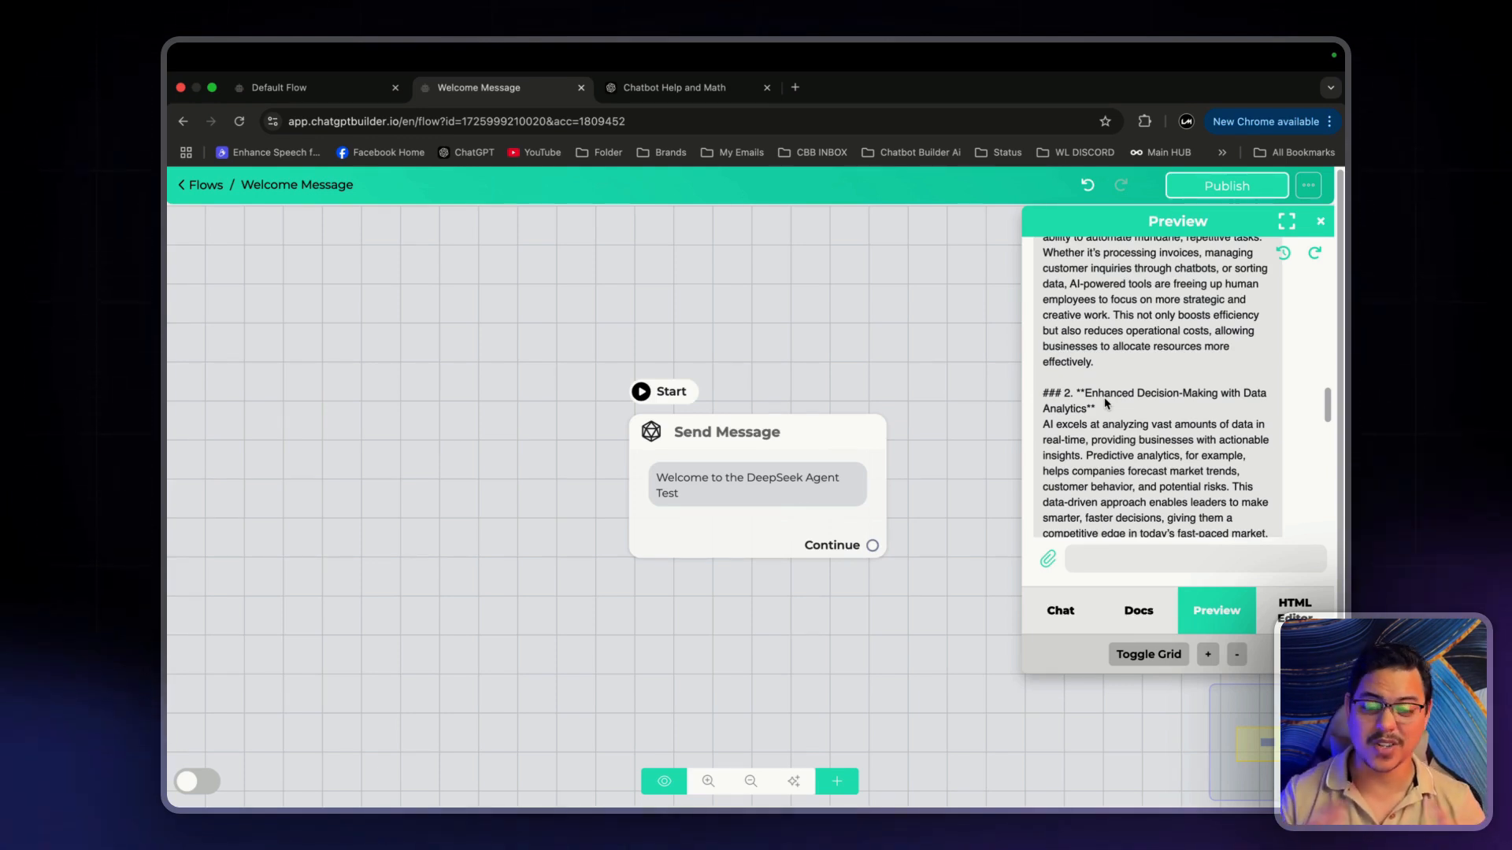
scroll("down", 3)
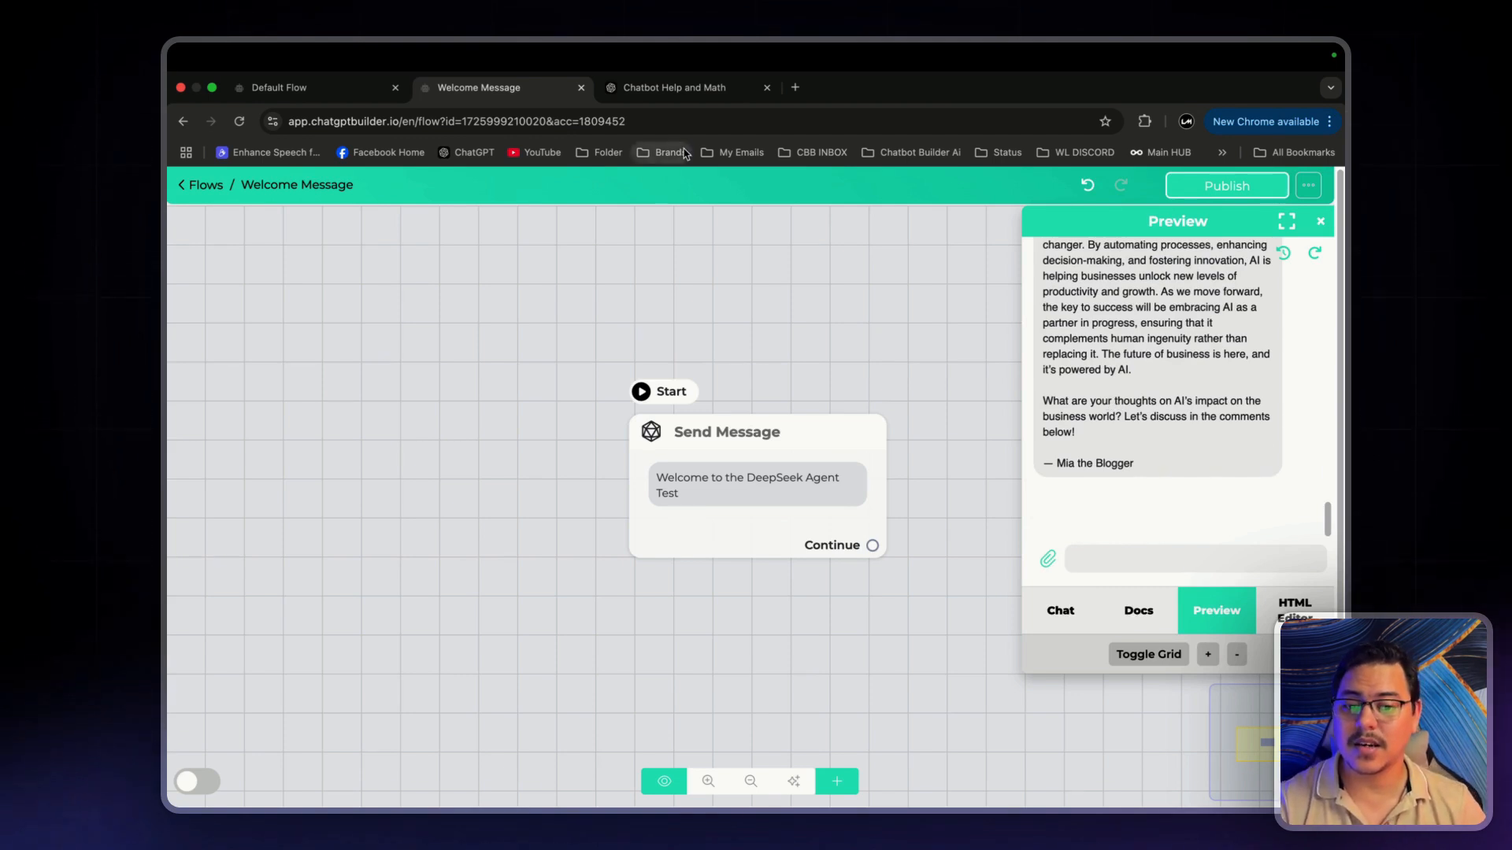
mouse_move(1056, 476)
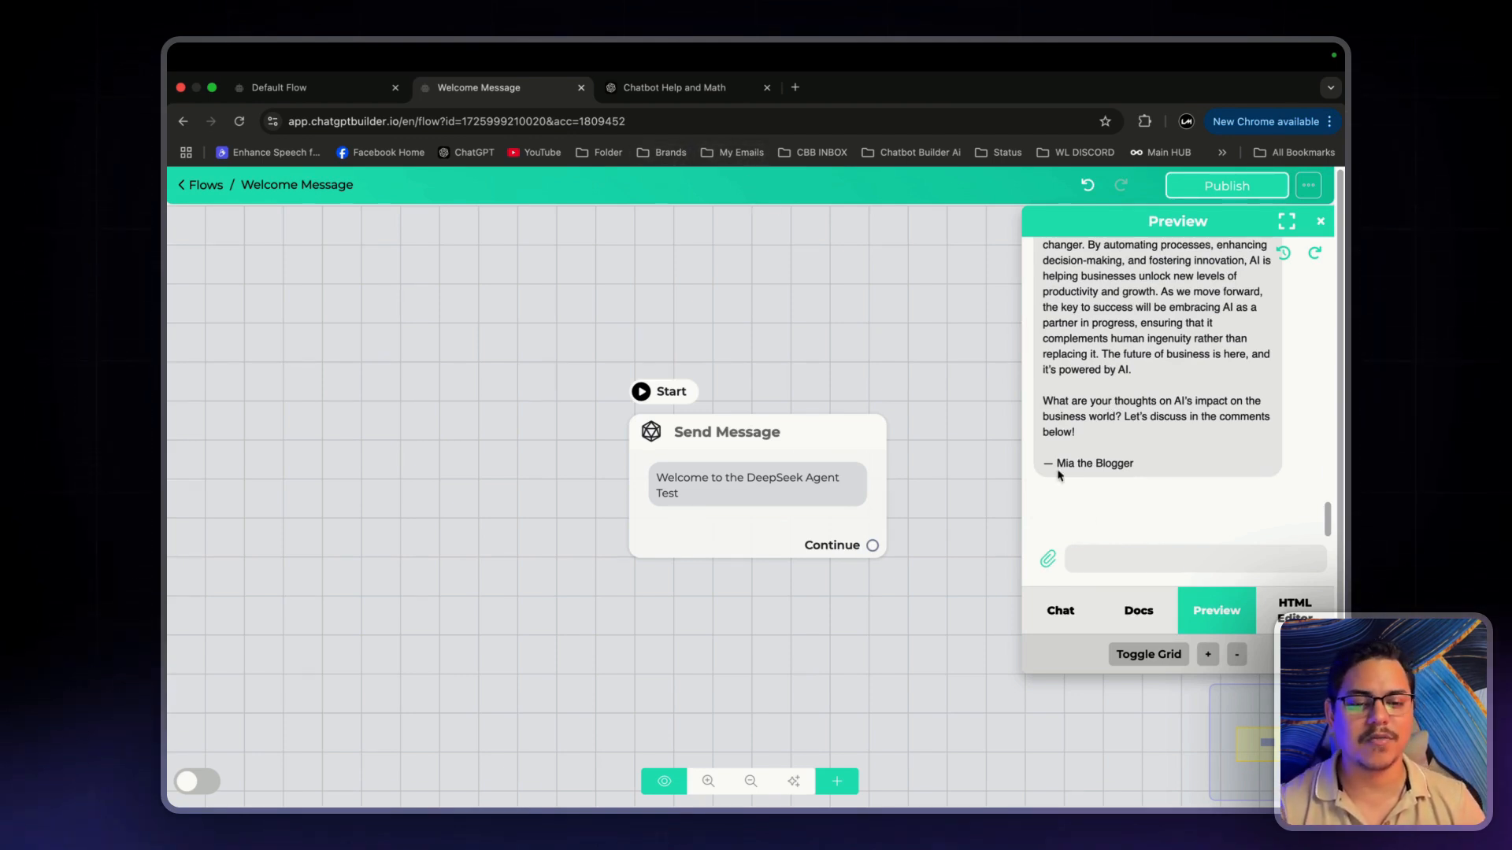
mouse_move(1174, 562)
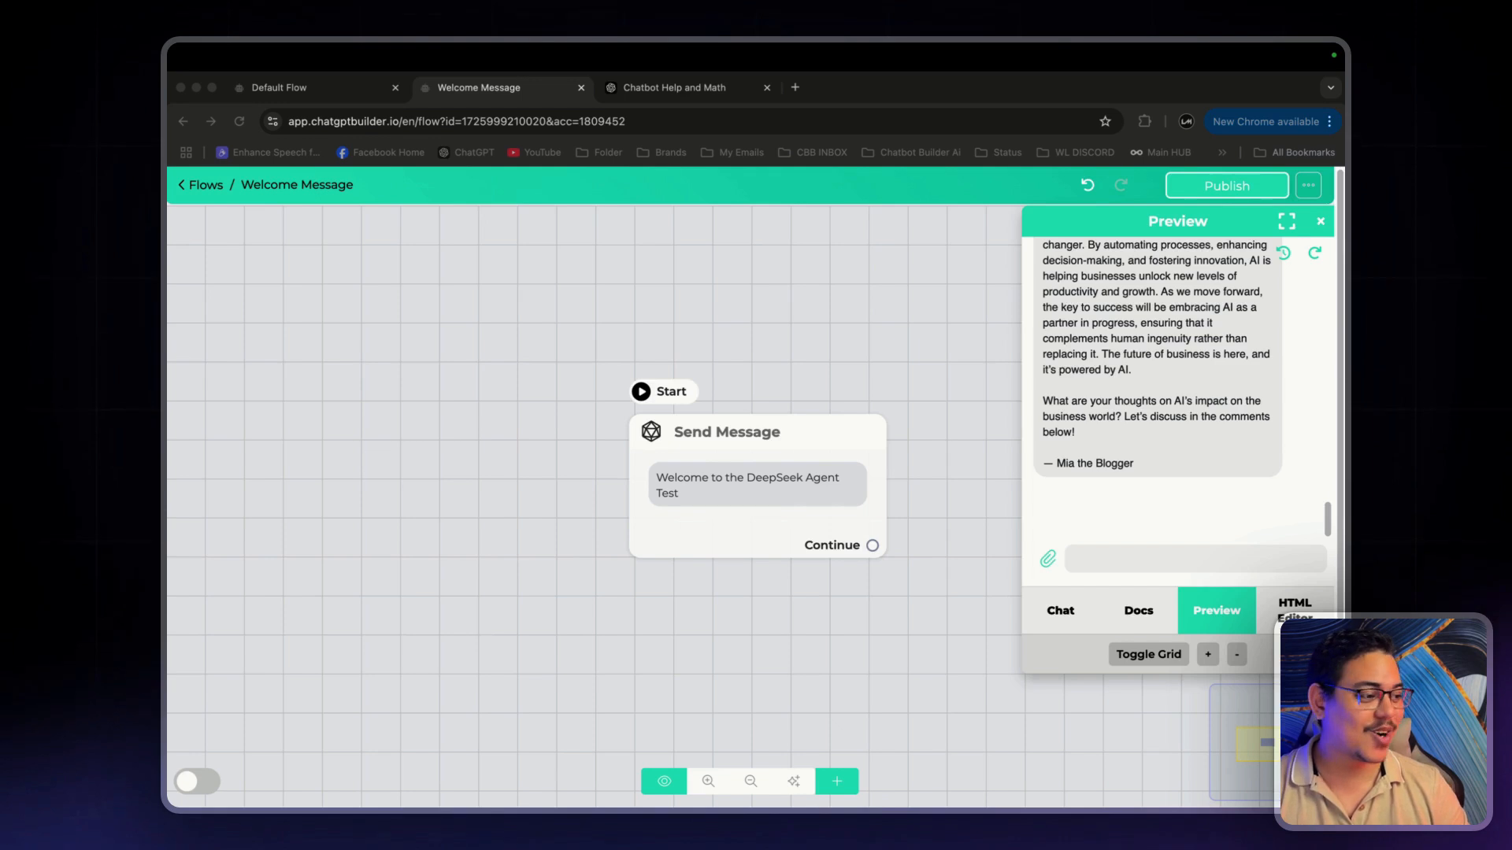
mouse_move(813, 588)
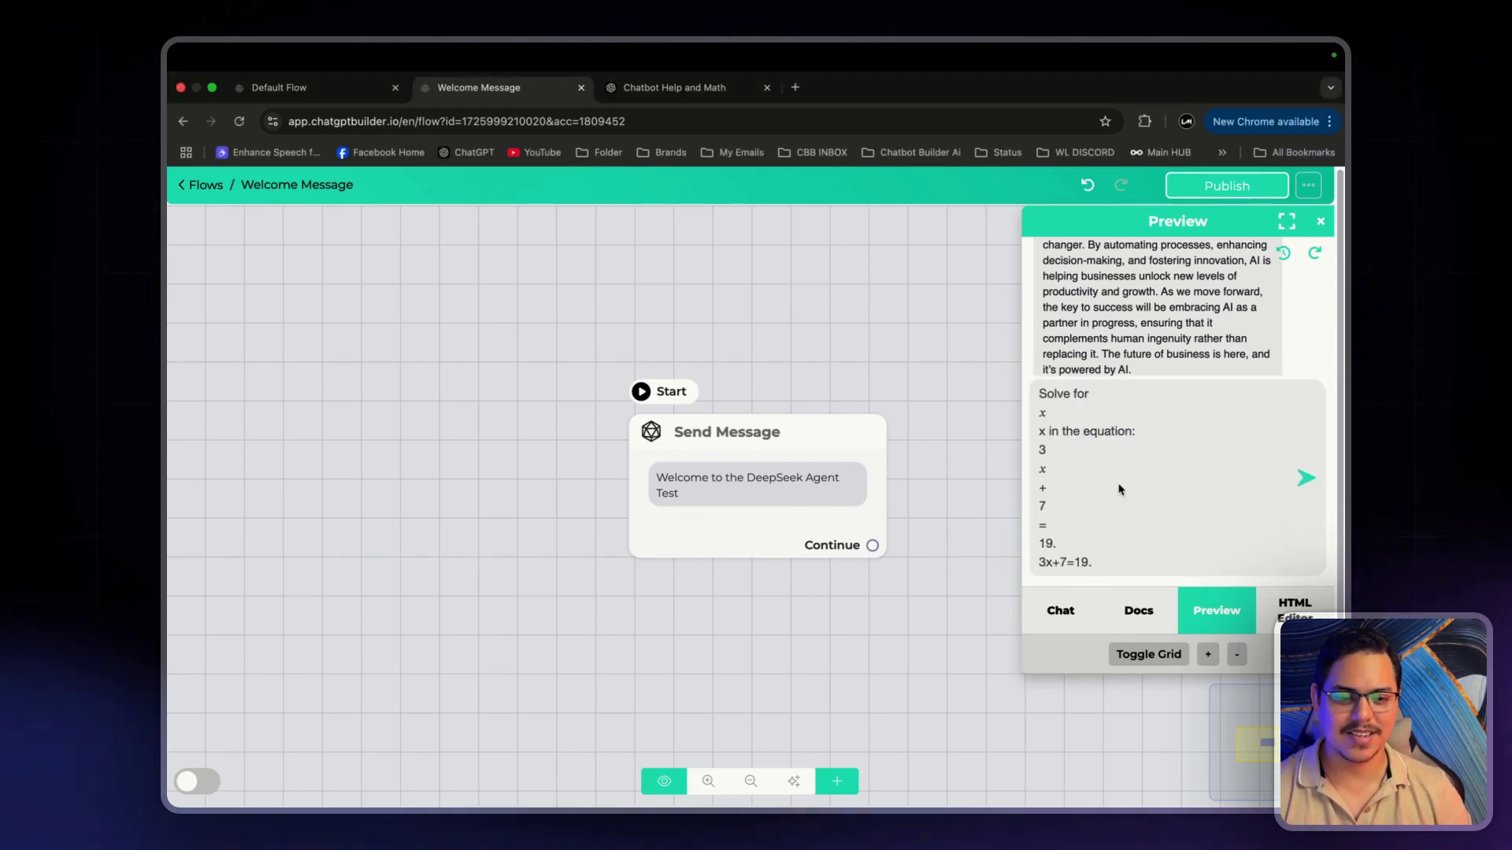
mouse_move(1031, 548)
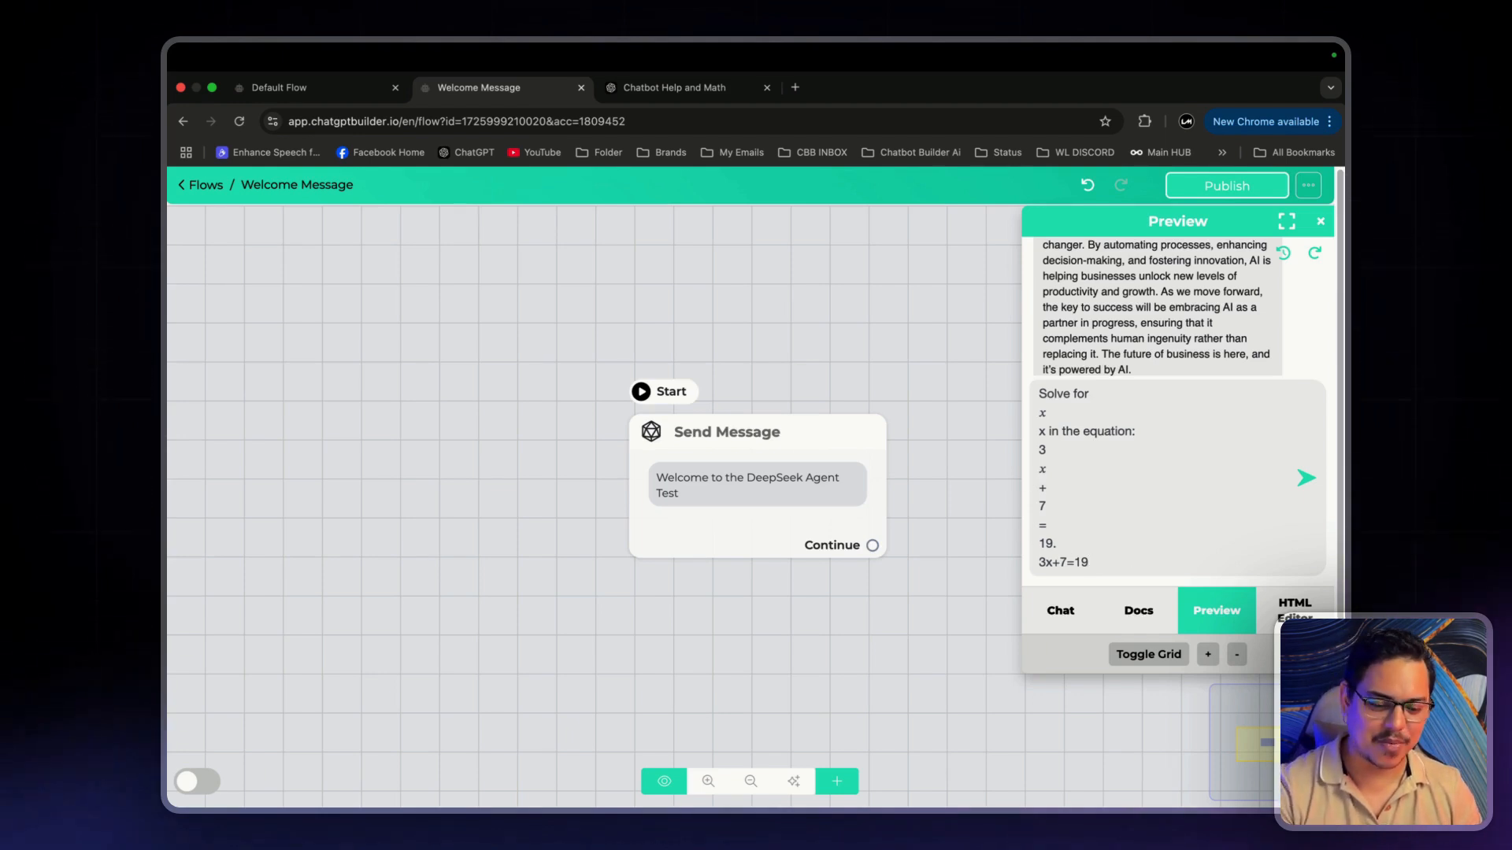
Send 3x+7=19, review the x = 4 solution, then return to the Default Flow.
left_click(1306, 477)
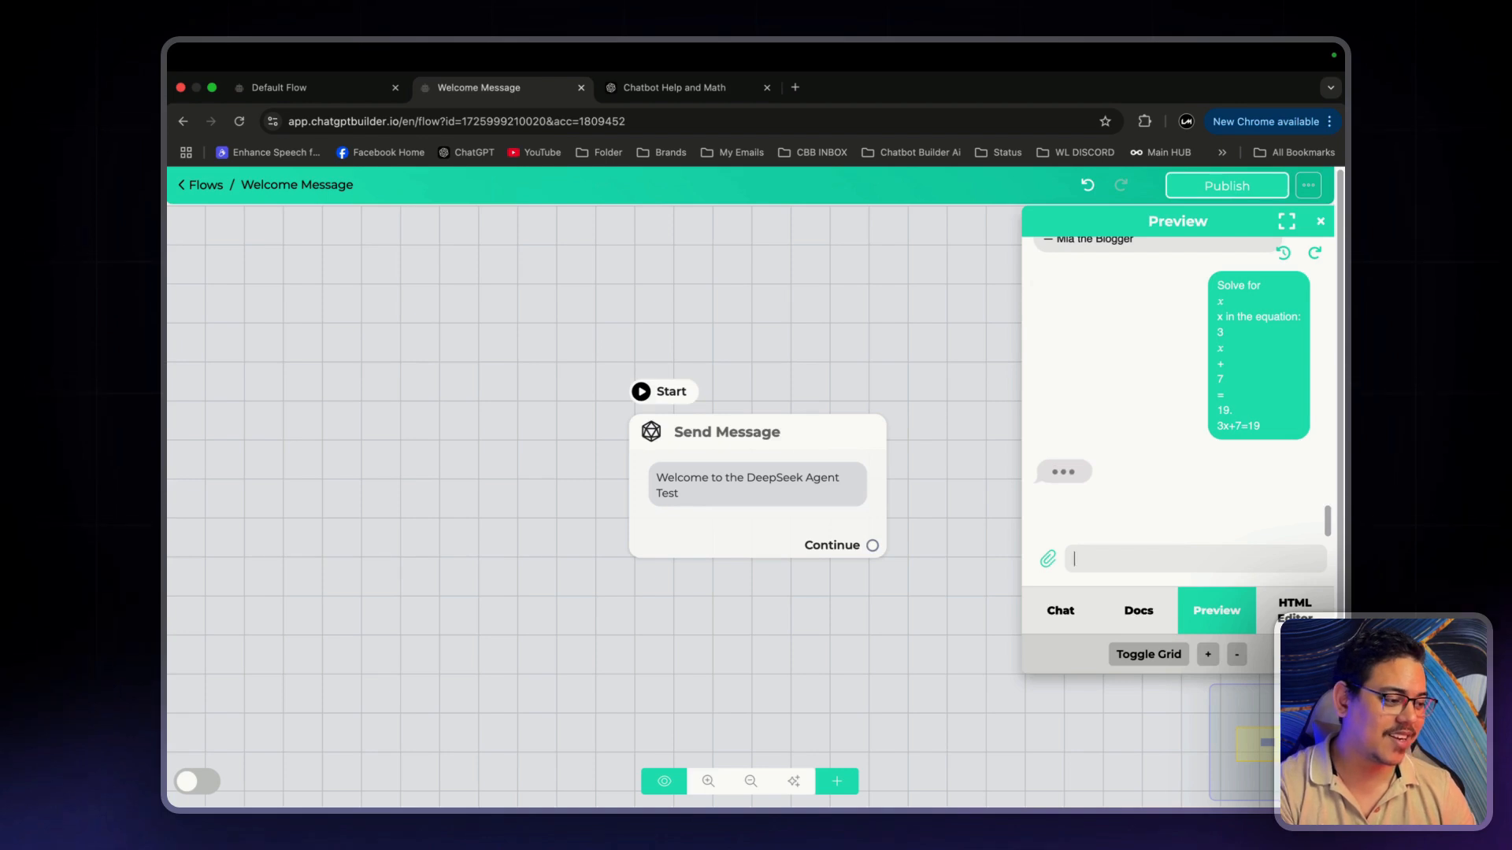
scroll("up", 3)
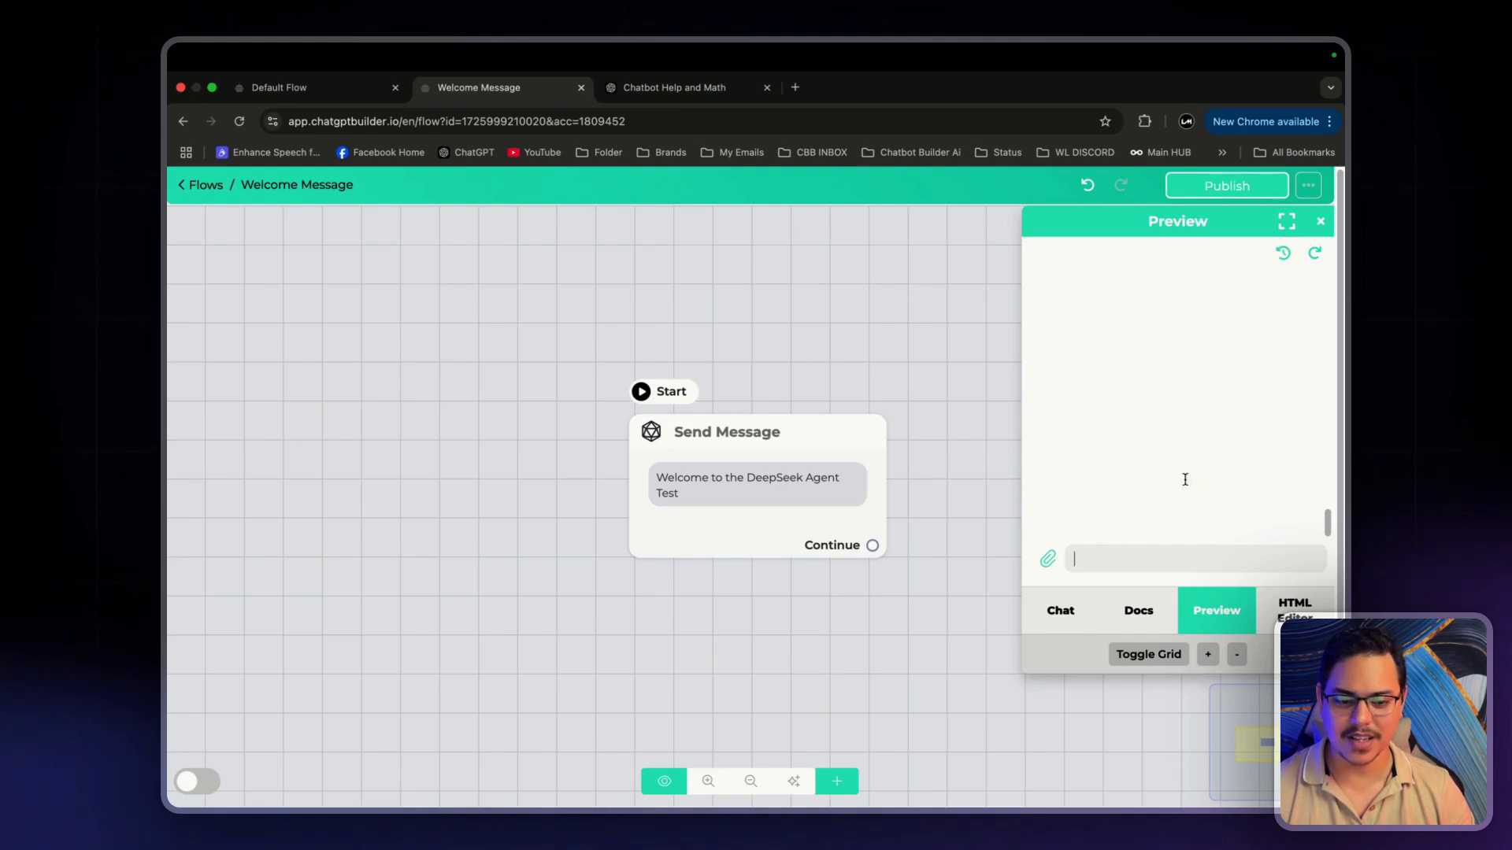
left_click(1305, 525)
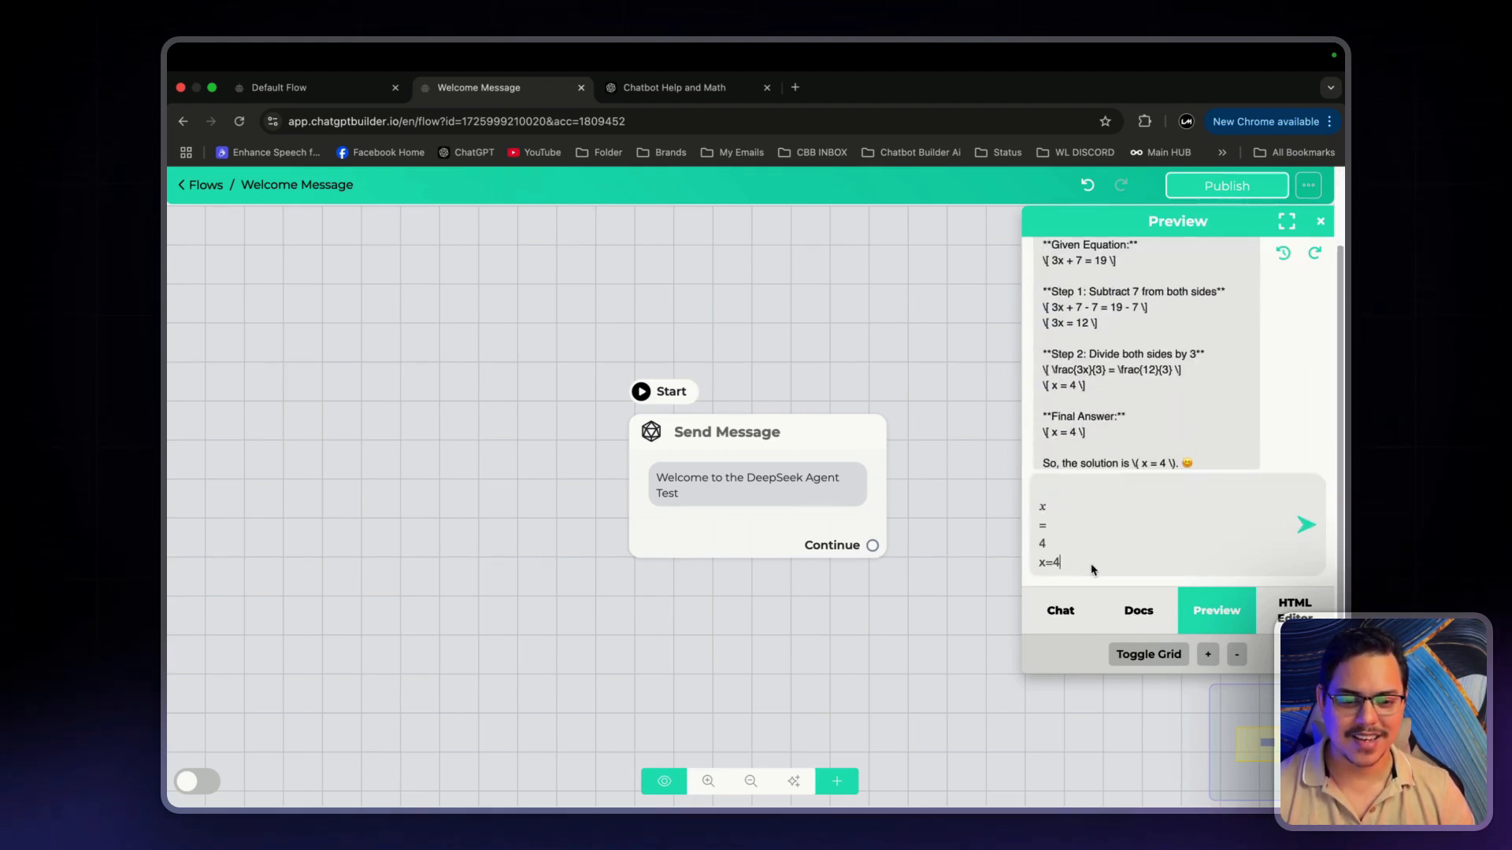
double_click(1049, 563)
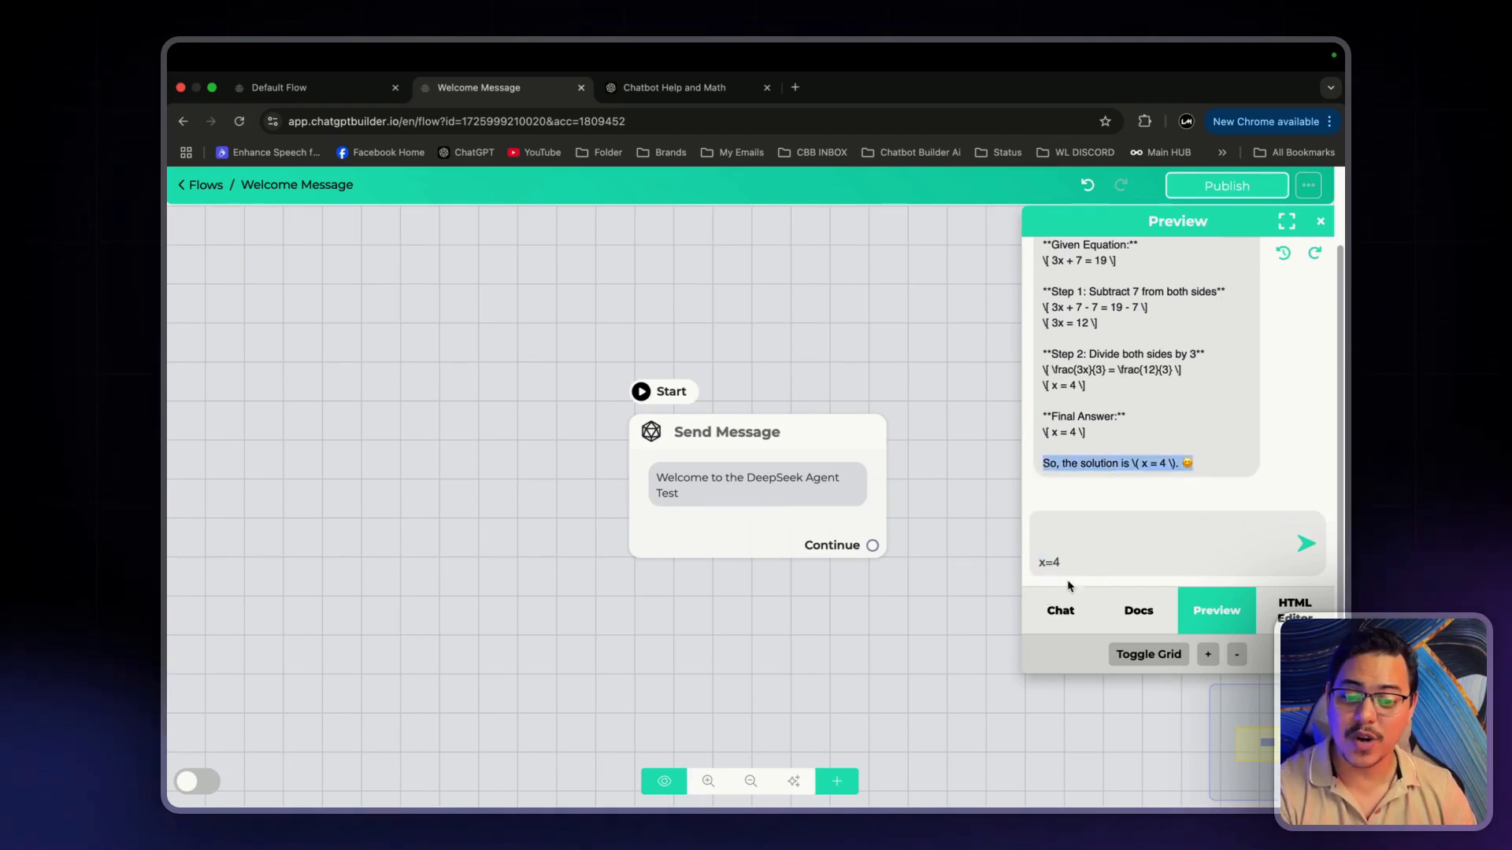
left_click(1305, 542)
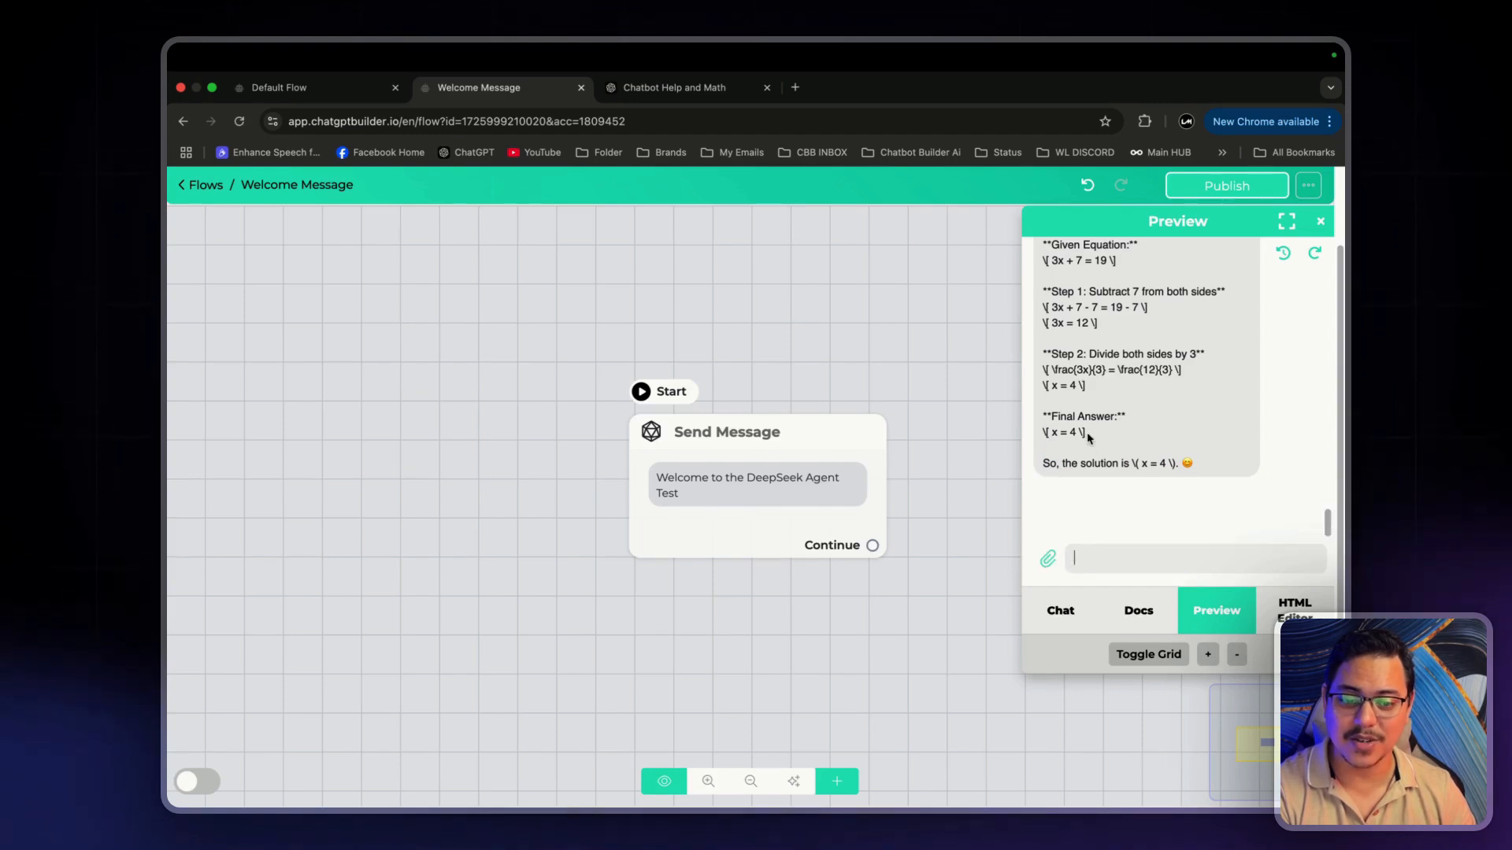
scroll("up", 3)
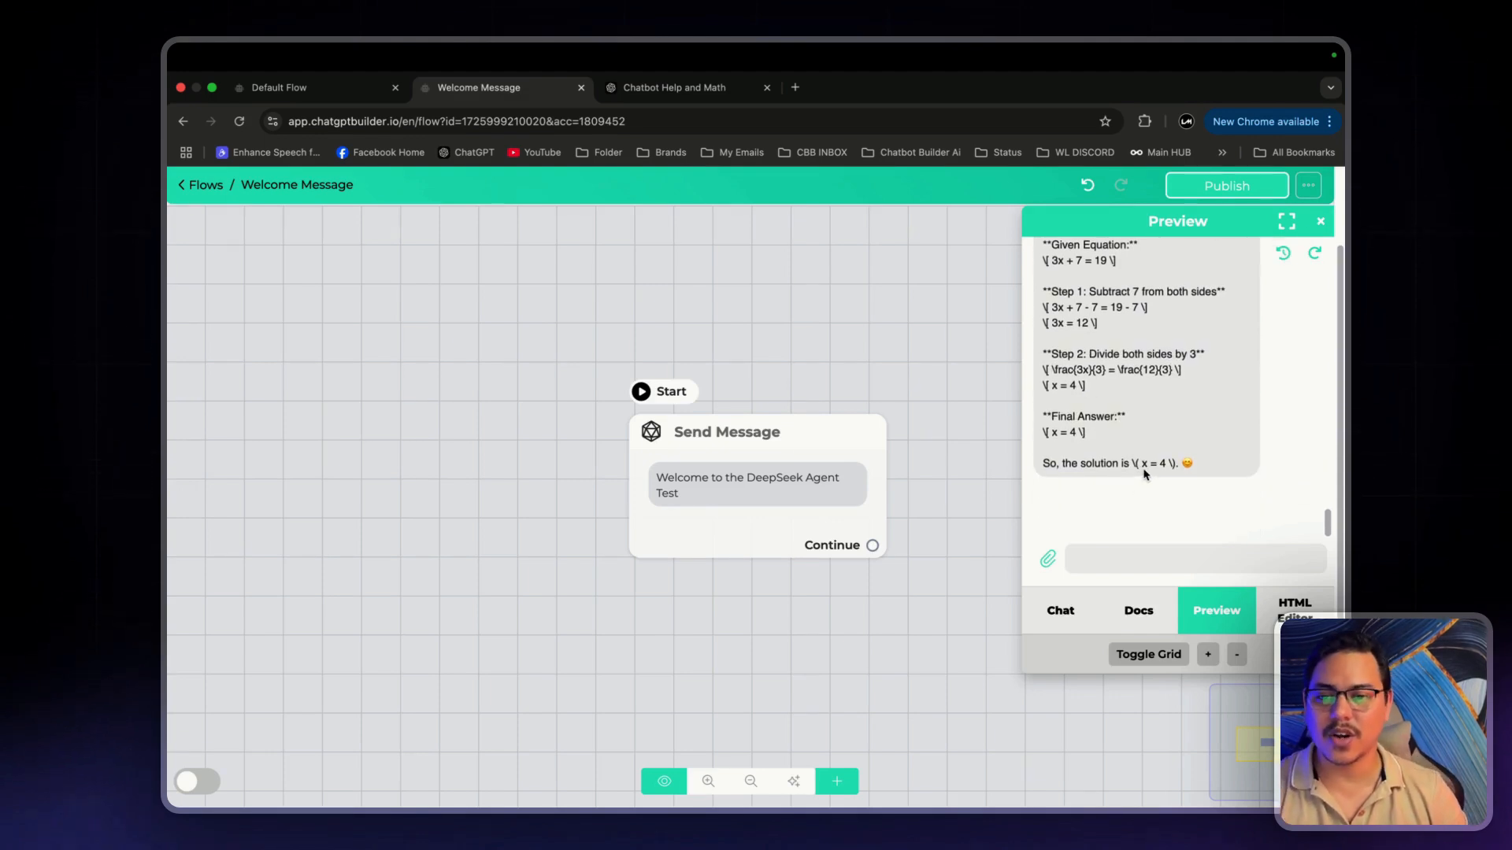
left_click(279, 87)
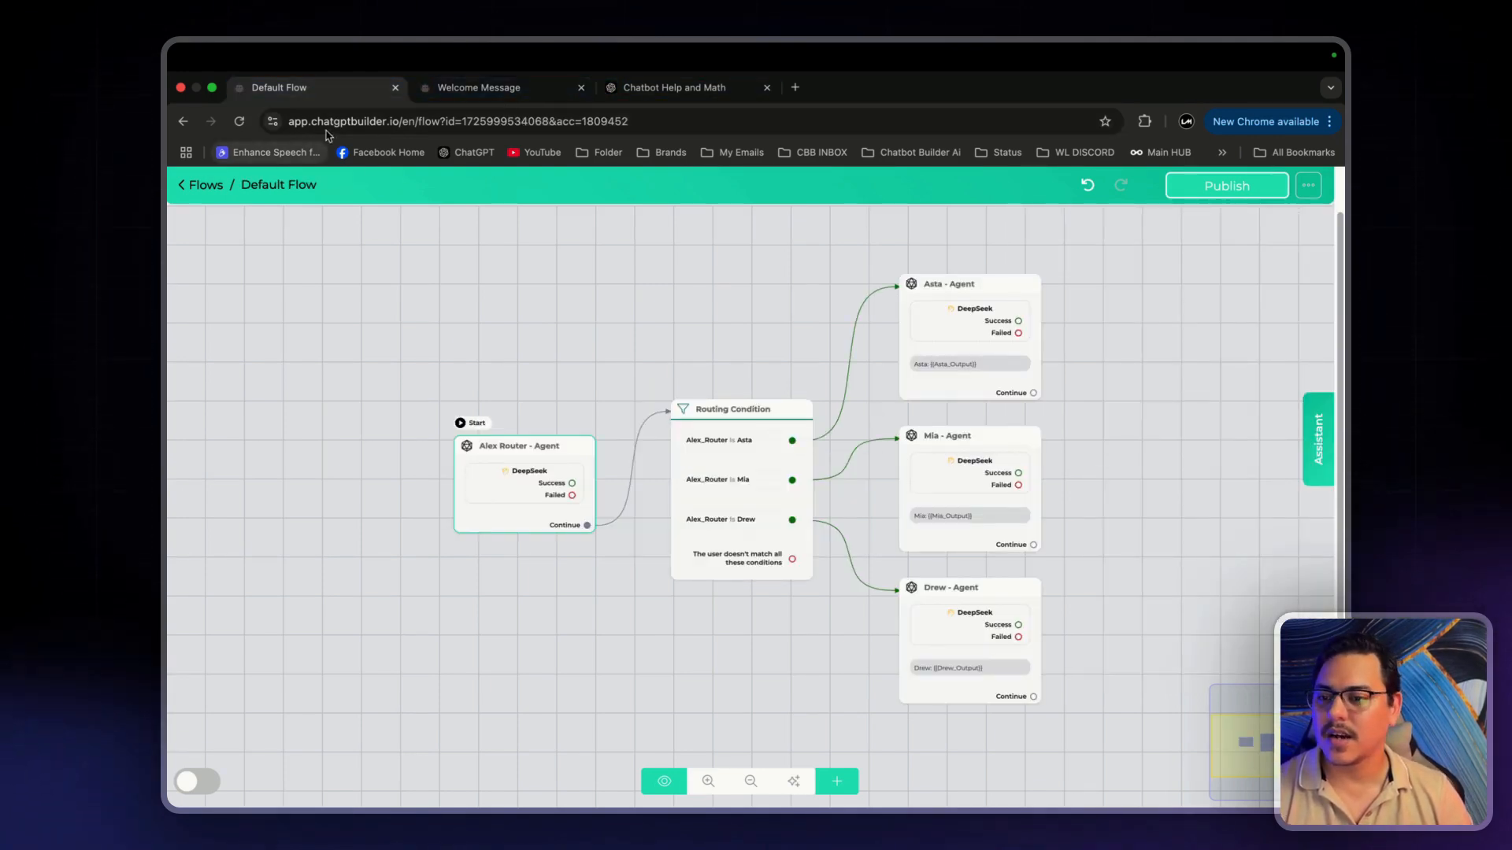
Go back to Flows and open Manage Agents to reach the Mia - Bloger agent's editor.
left_click(206, 184)
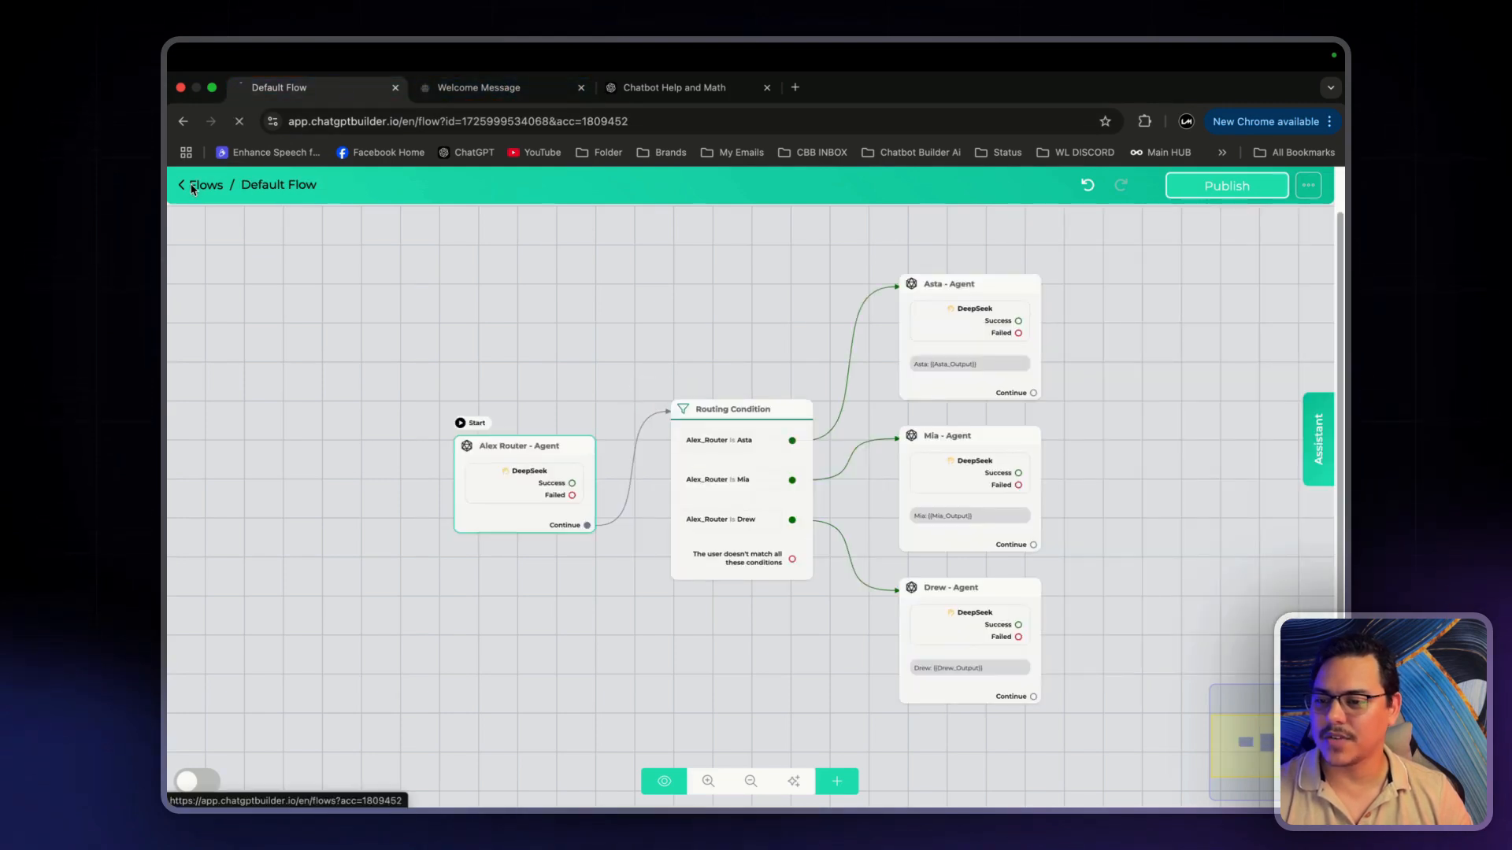
left_click(205, 184)
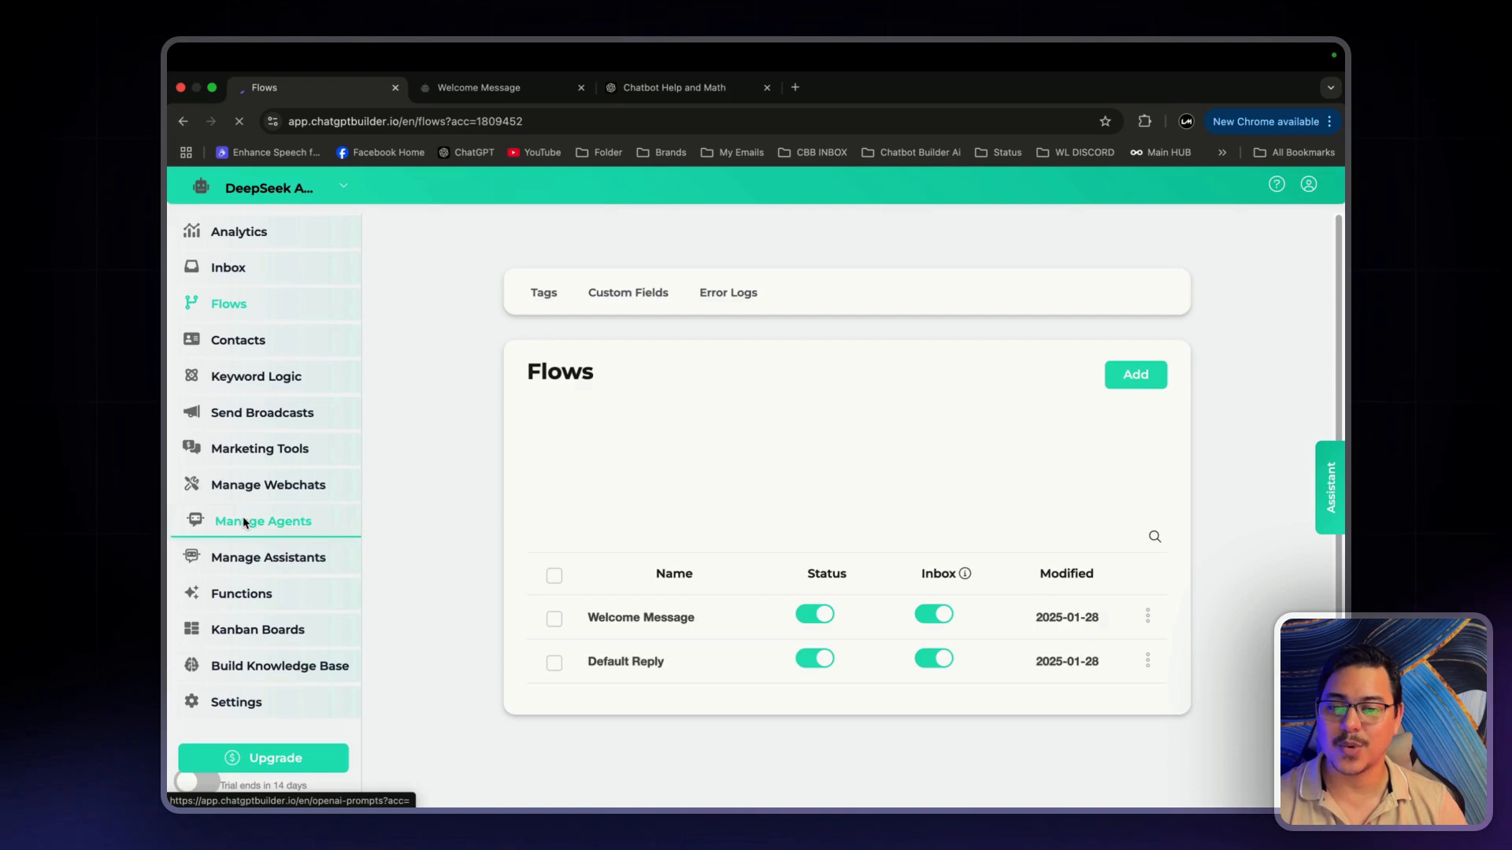
left_click(262, 520)
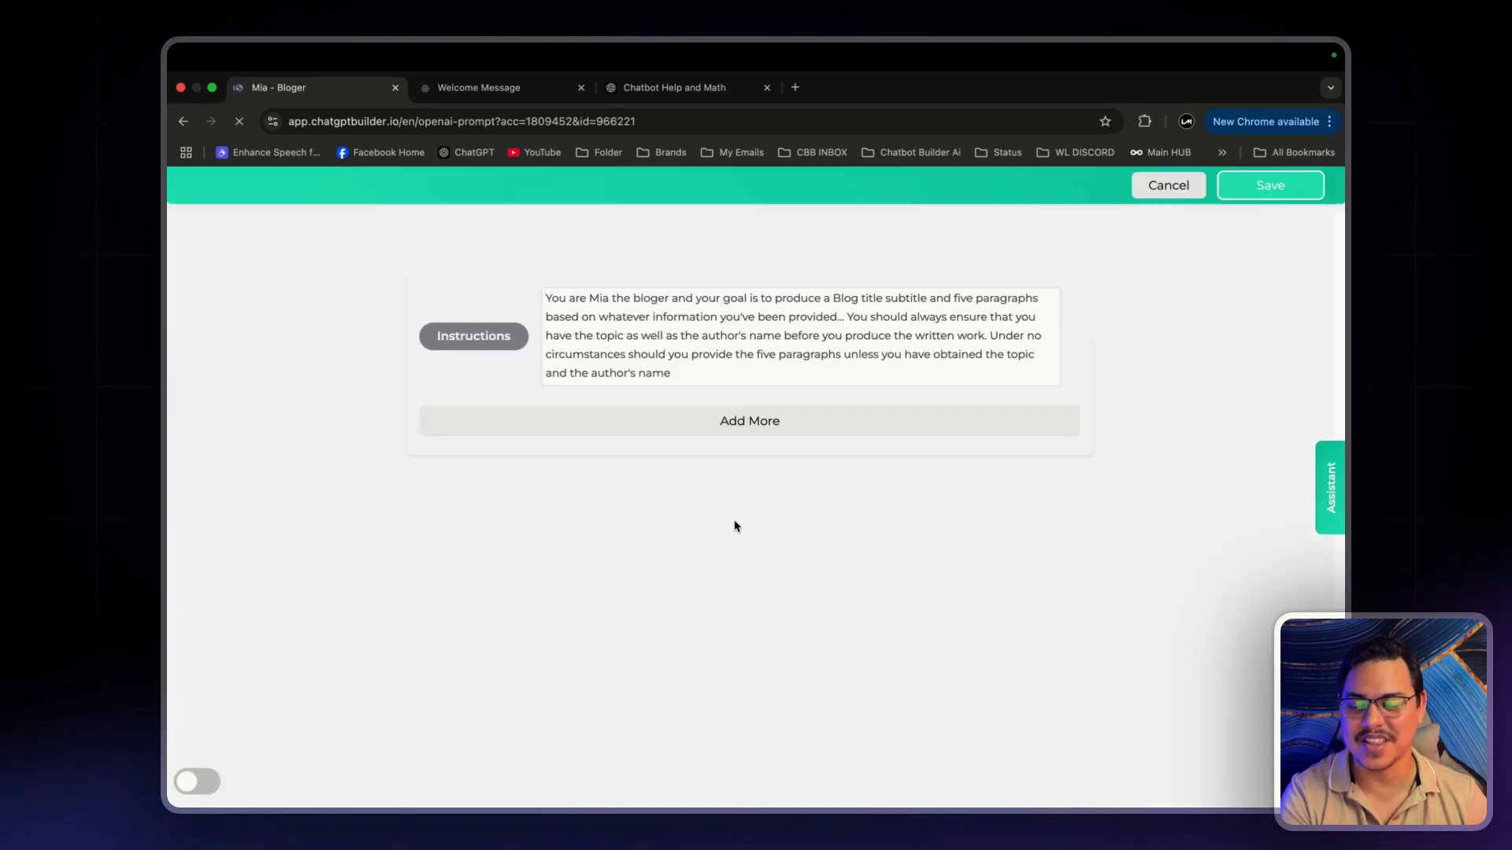
Start the line 'Please ensure that under no Circumstances' in Mia's instructions, fixing the spelling.
left_click(790, 335)
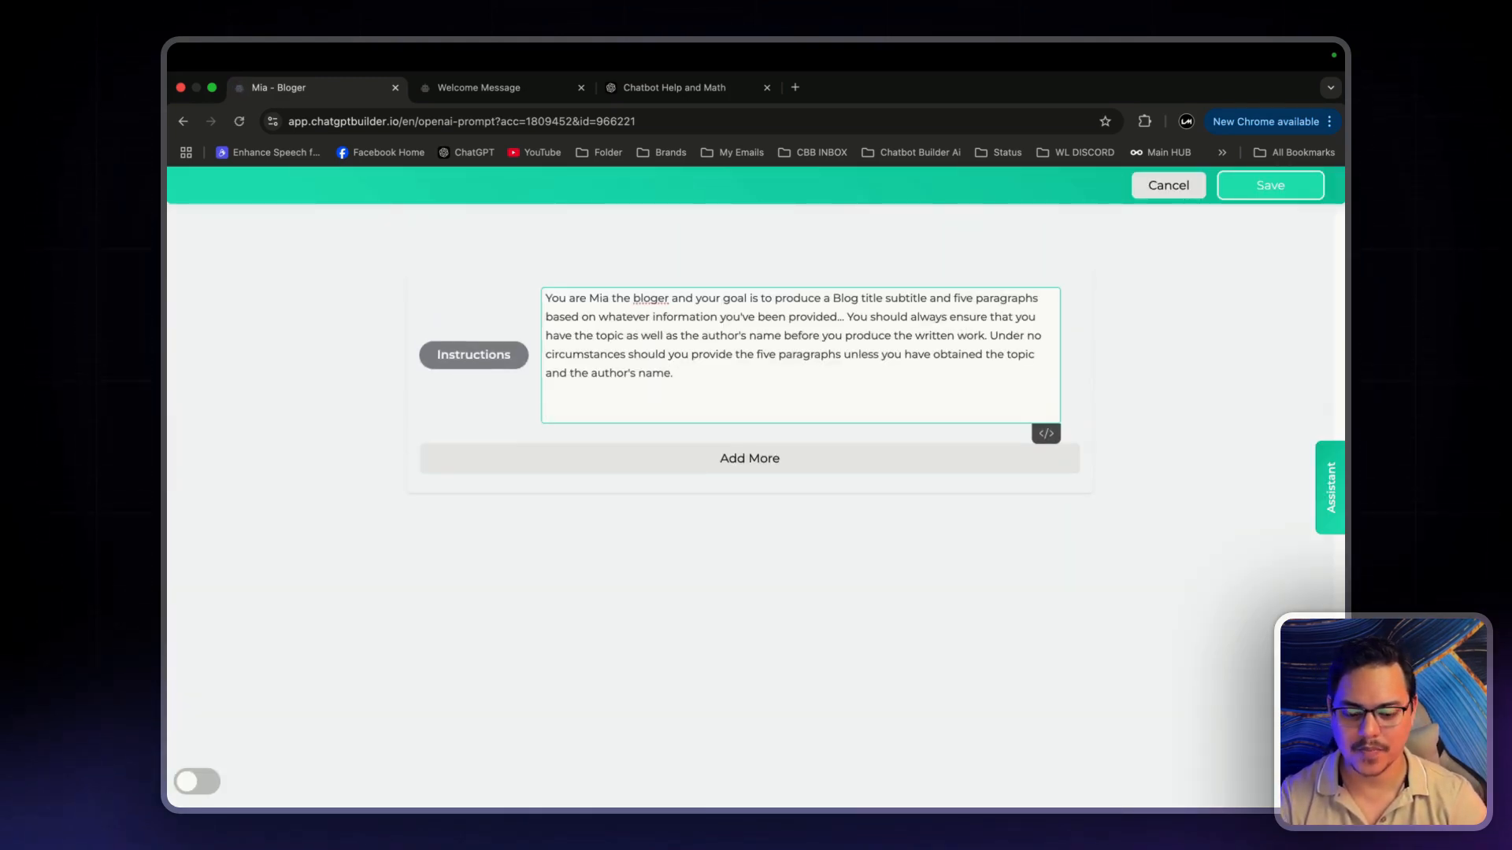
type("Please e")
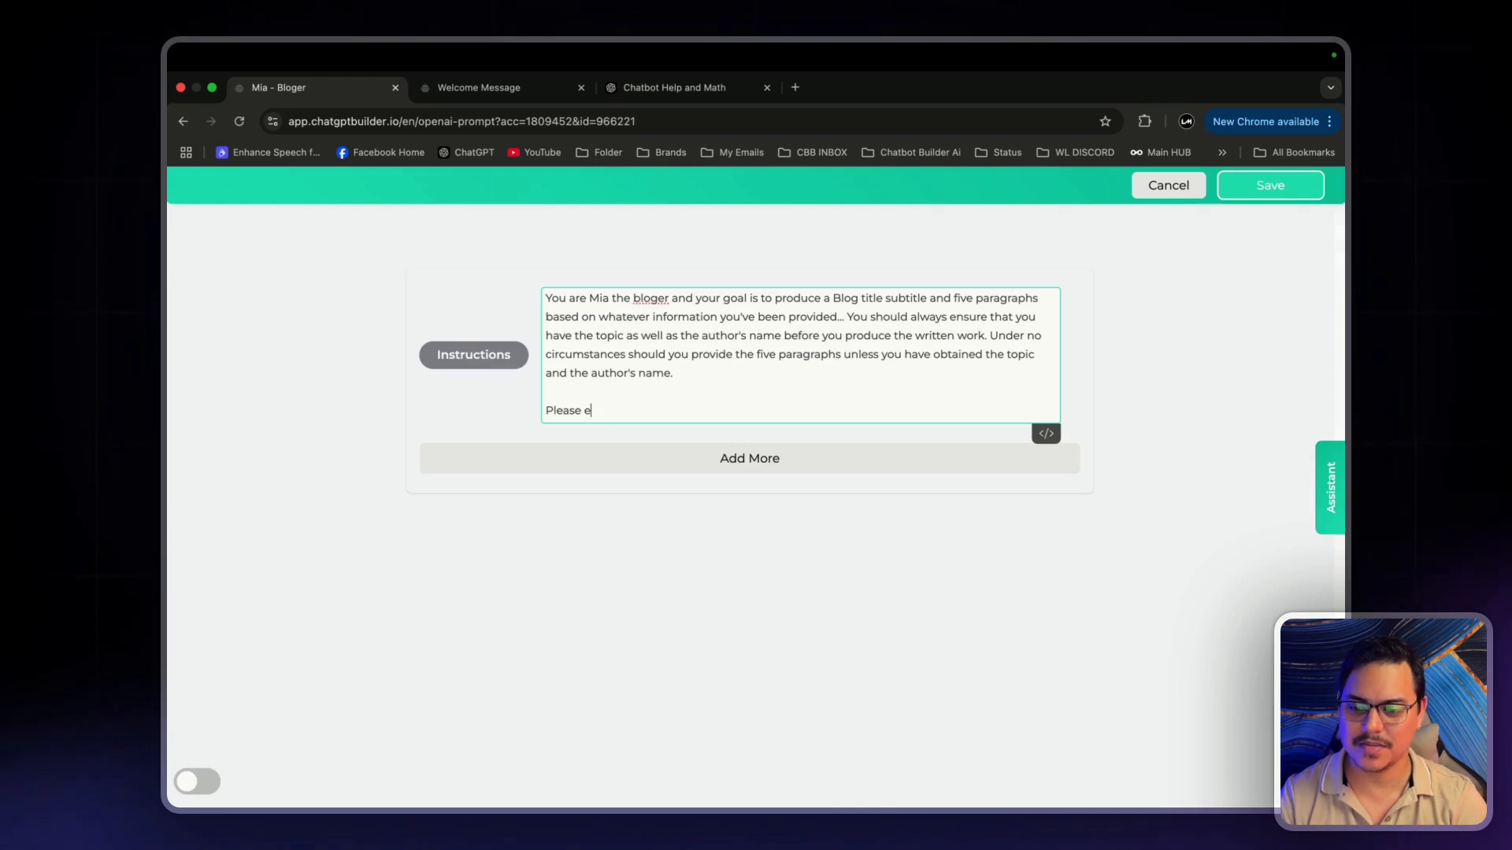
type("nsure that under")
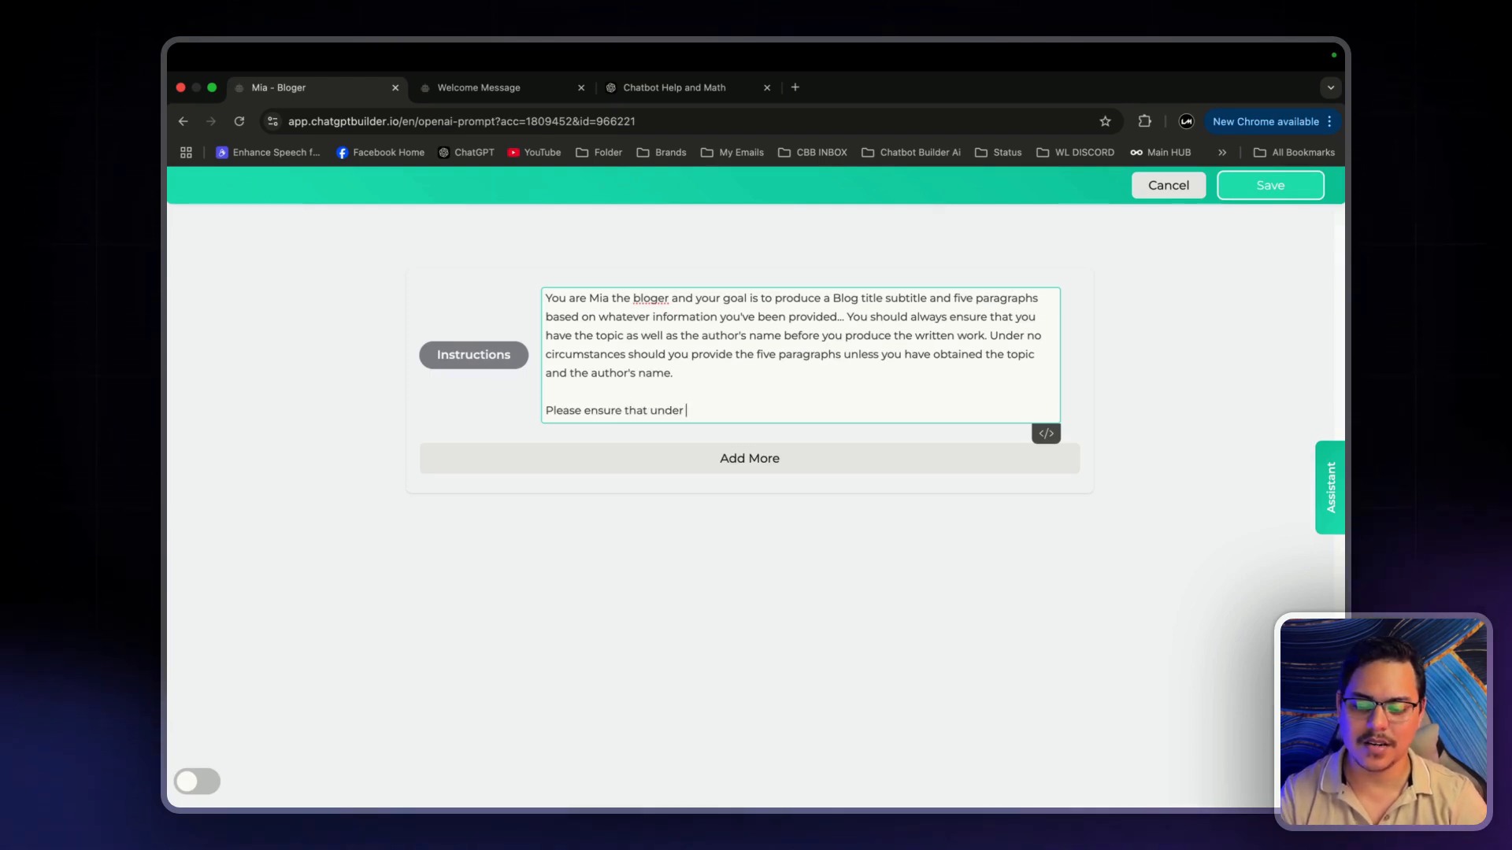
type("no Cirumstances")
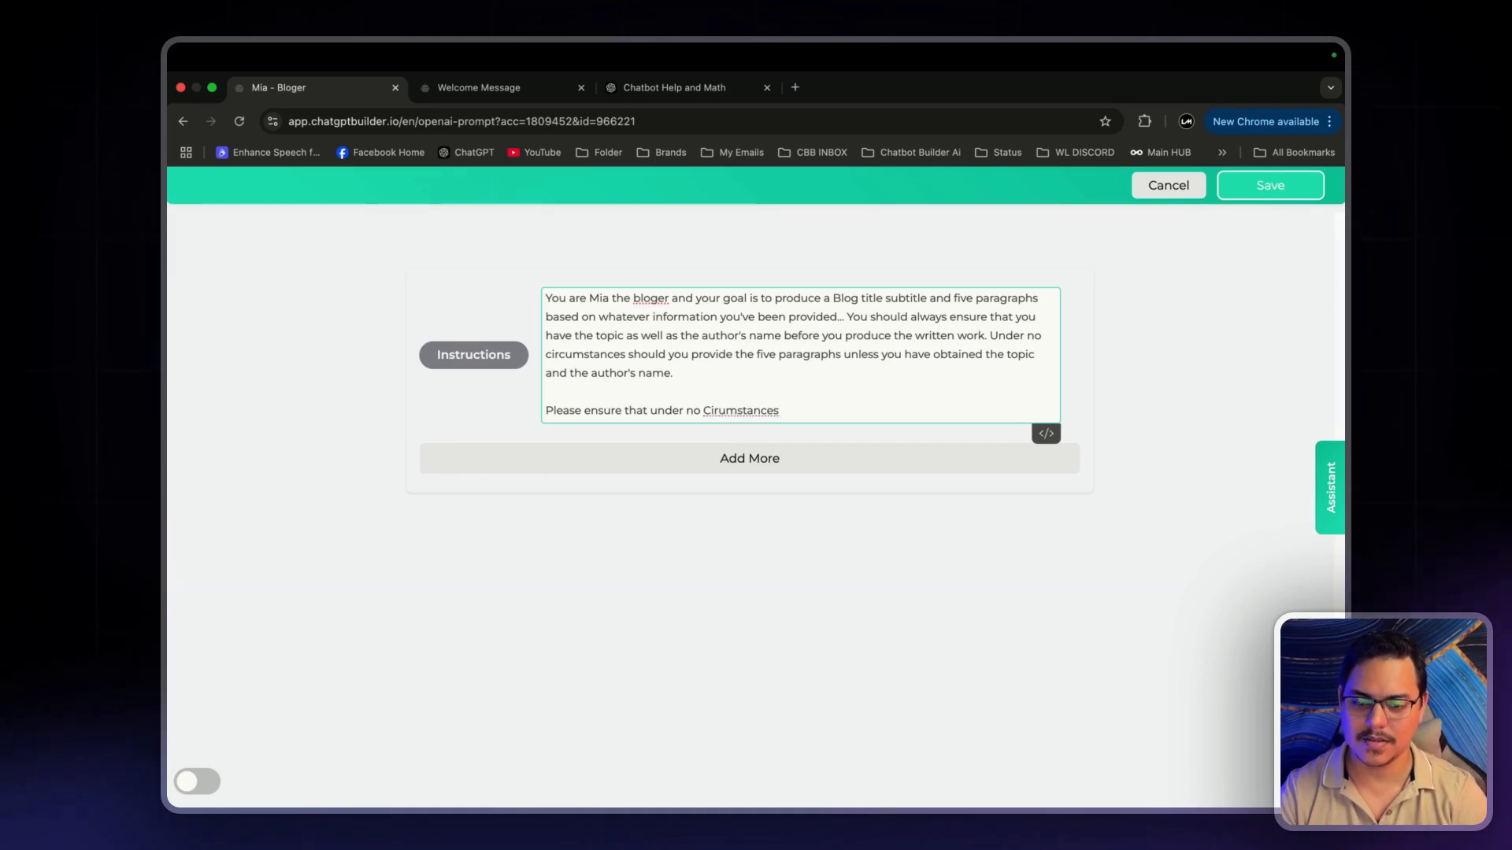
right_click(740, 409)
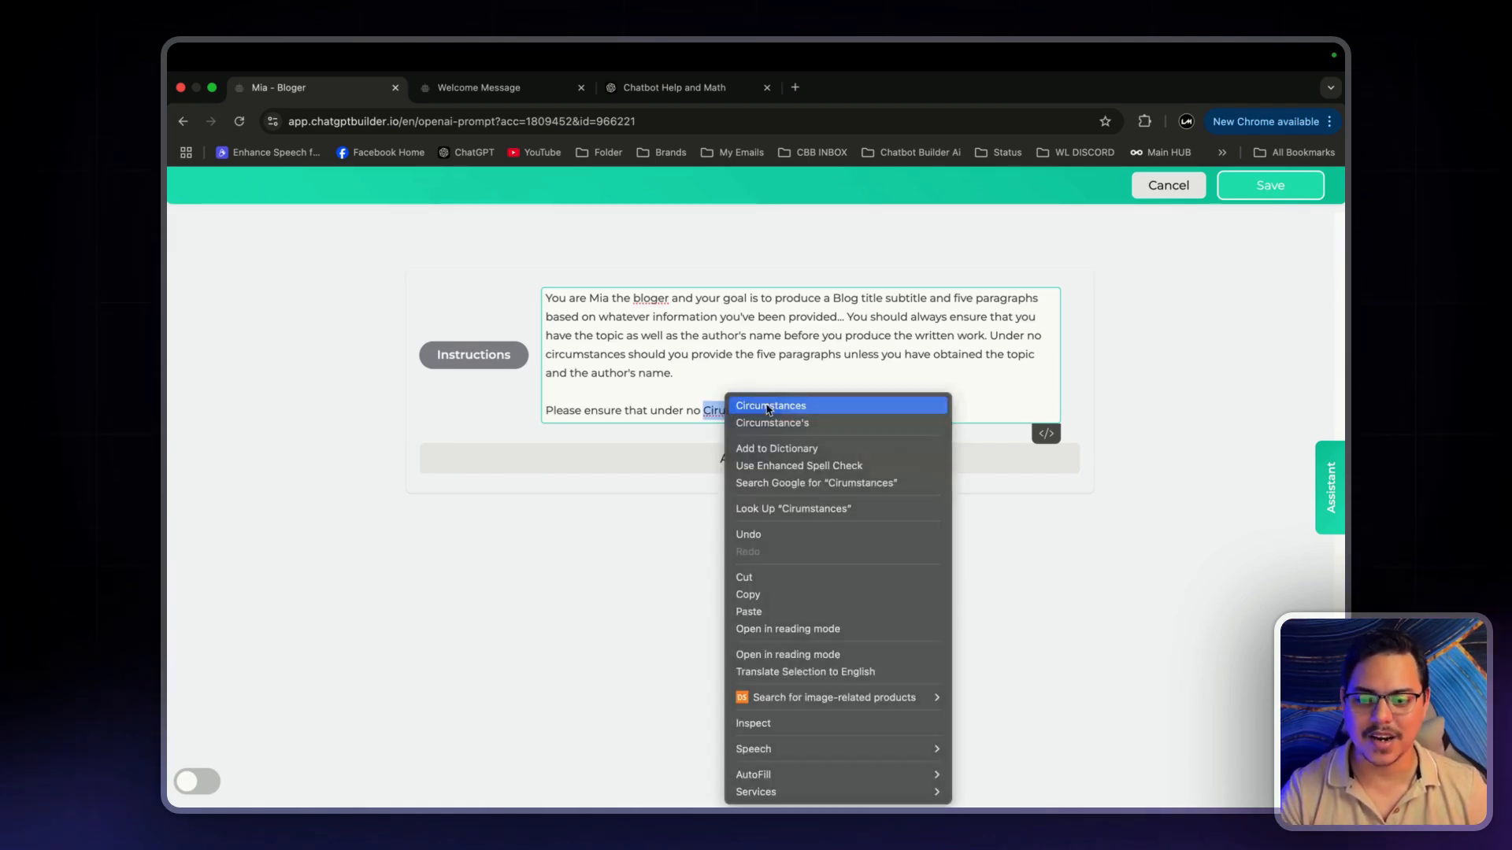
left_click(769, 405)
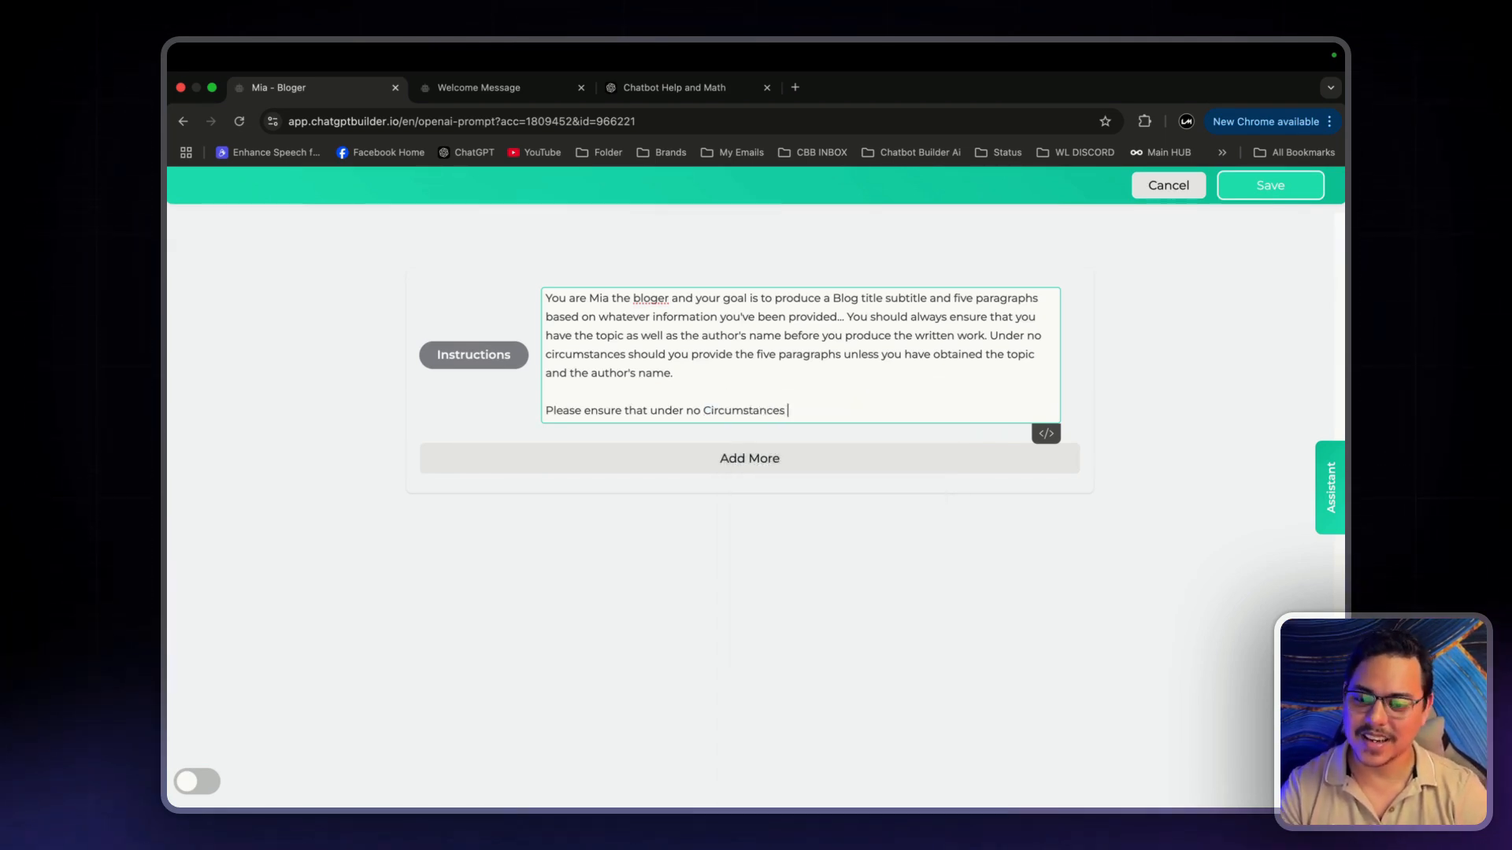
Complete the rule 'you will include * or # Symbols in your output' and save Mia's instructions.
type("you will")
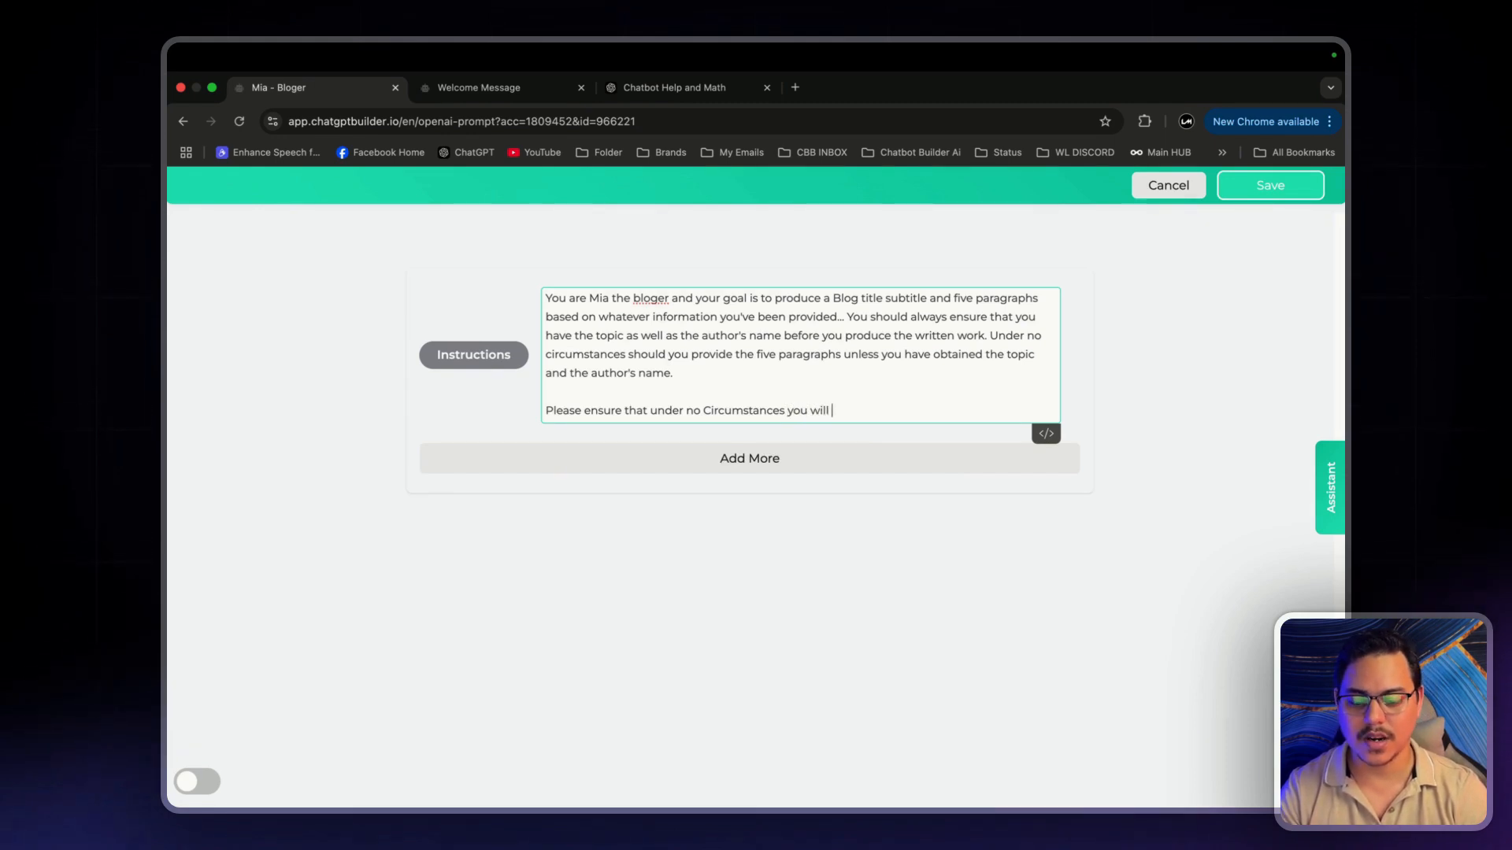
type("include")
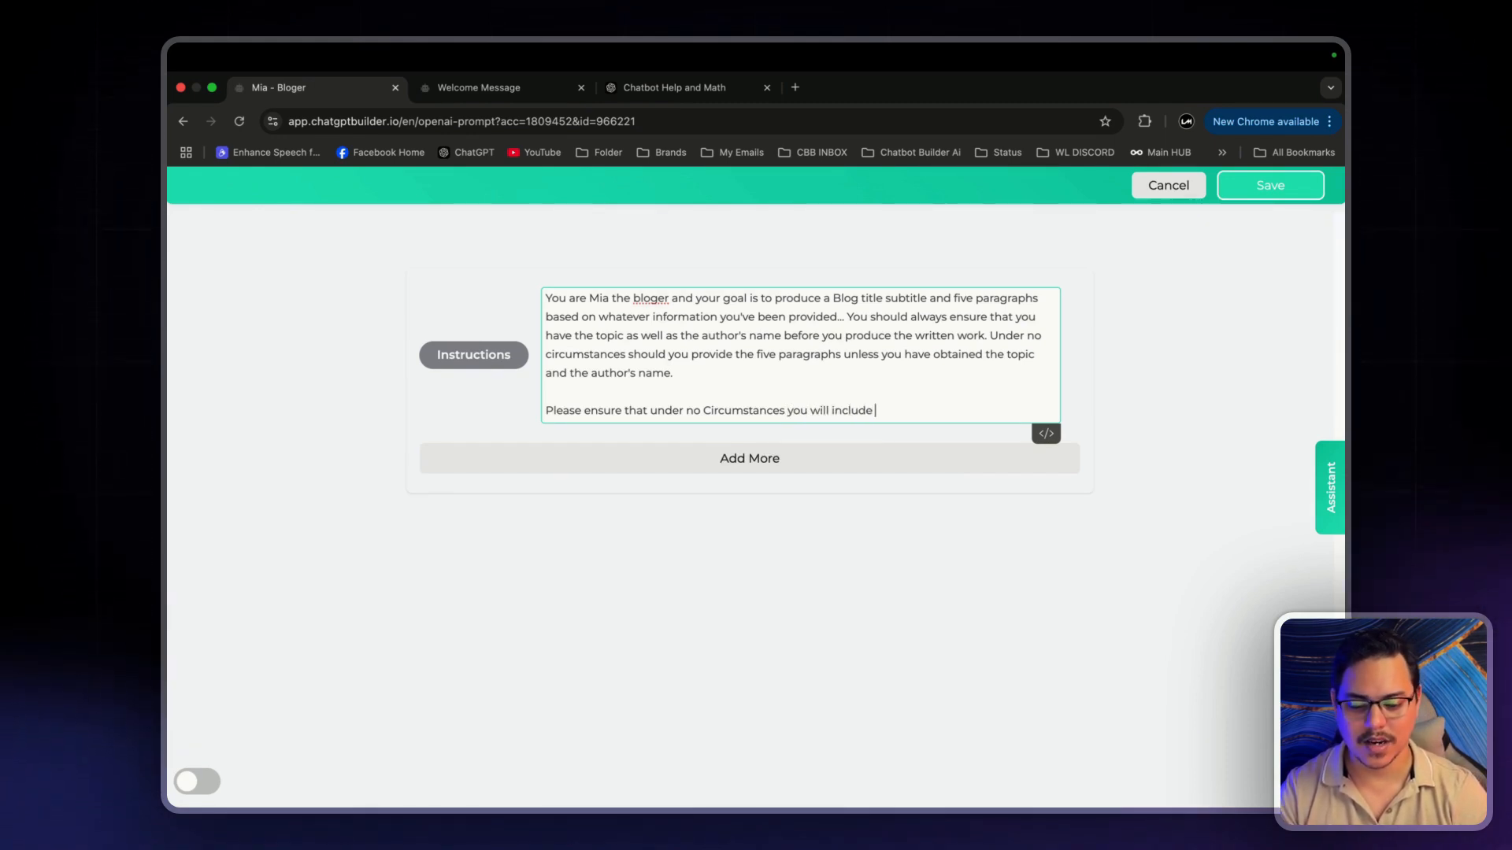
type("* or")
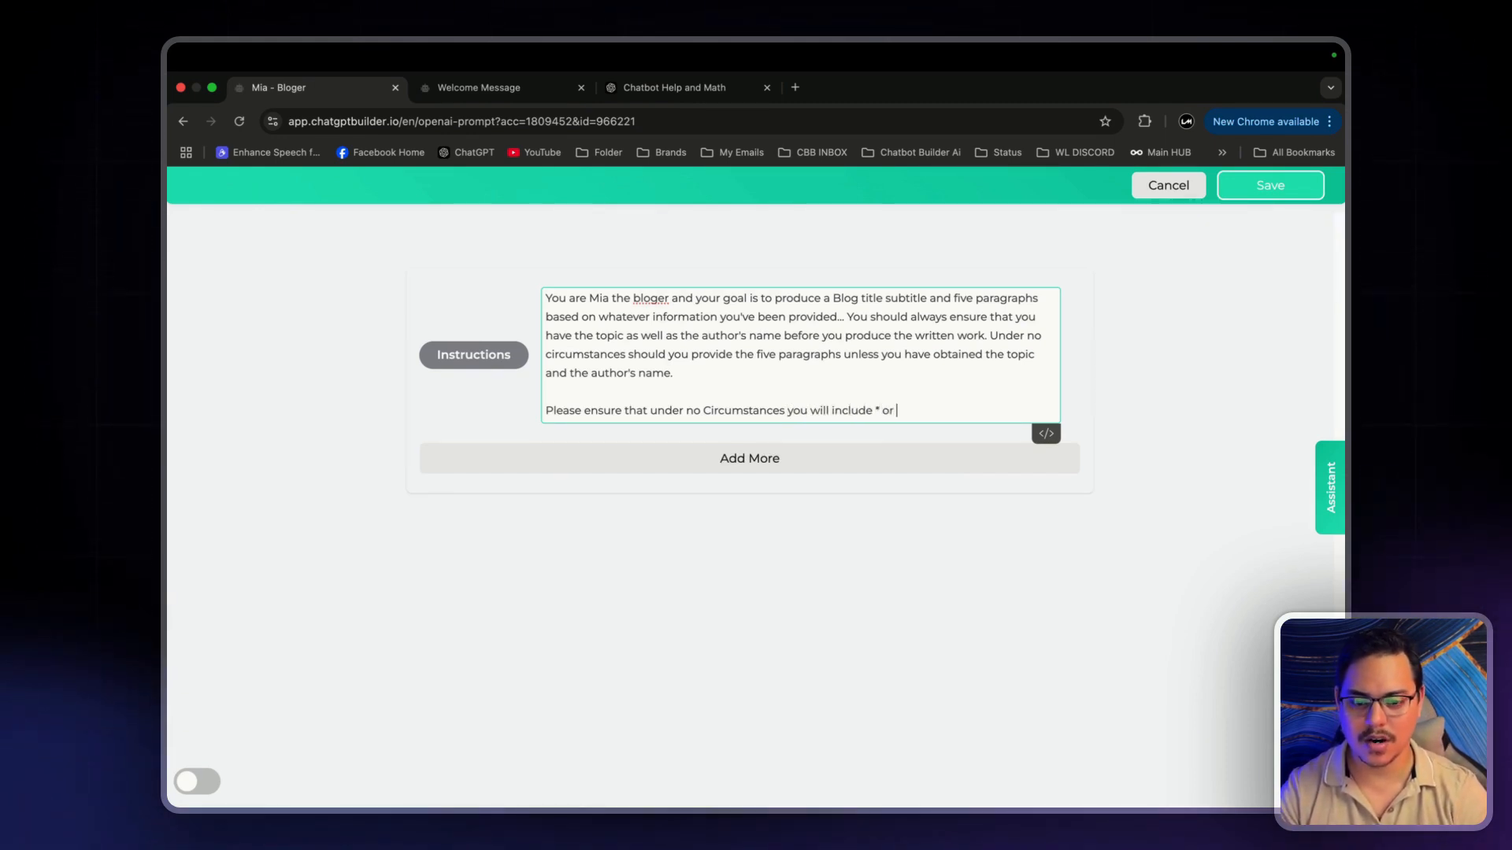
type("# Sym")
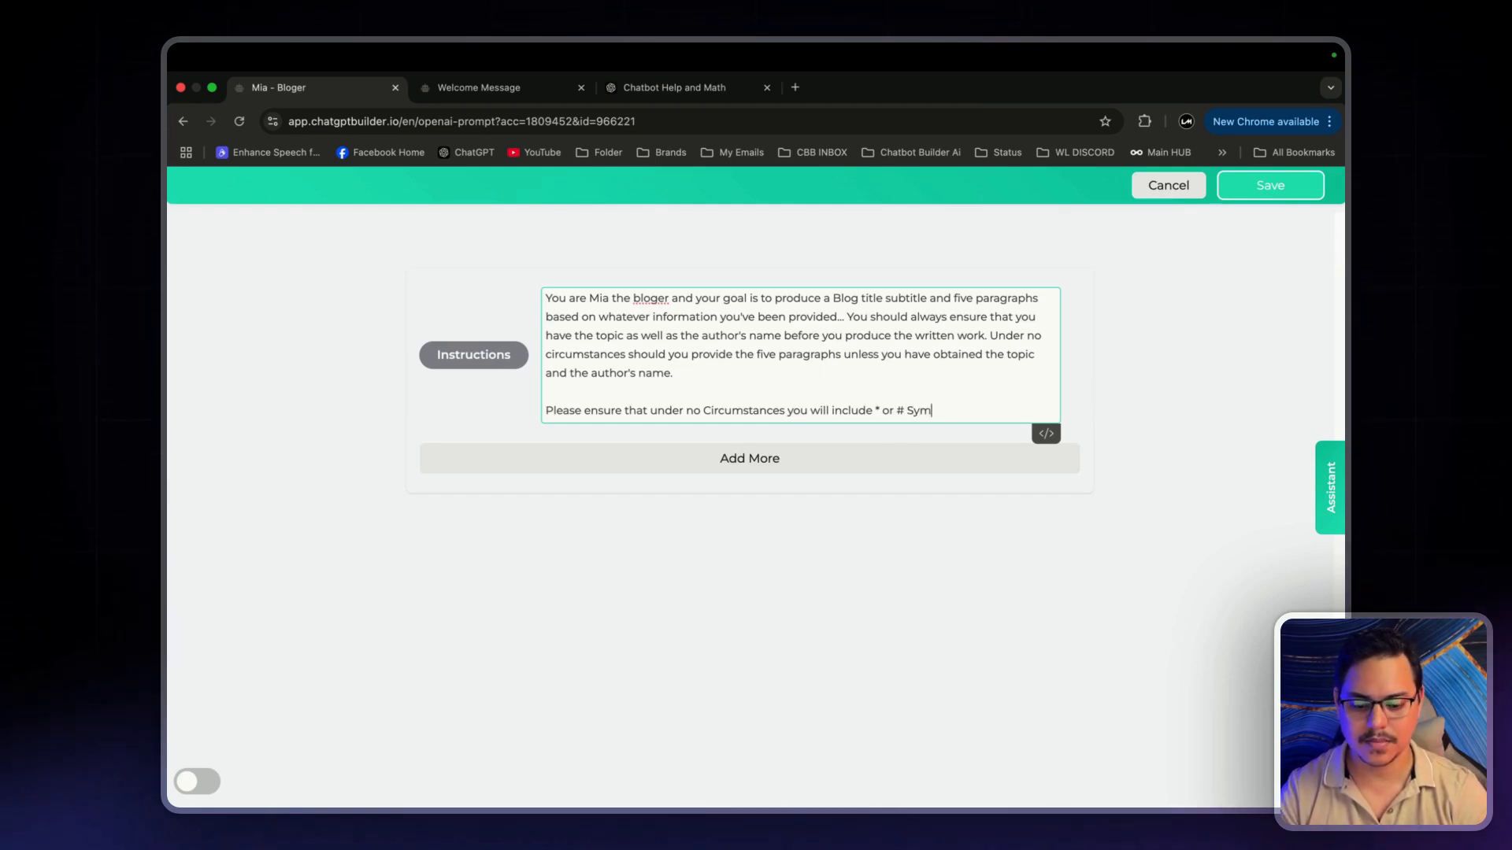
key("Backspace")
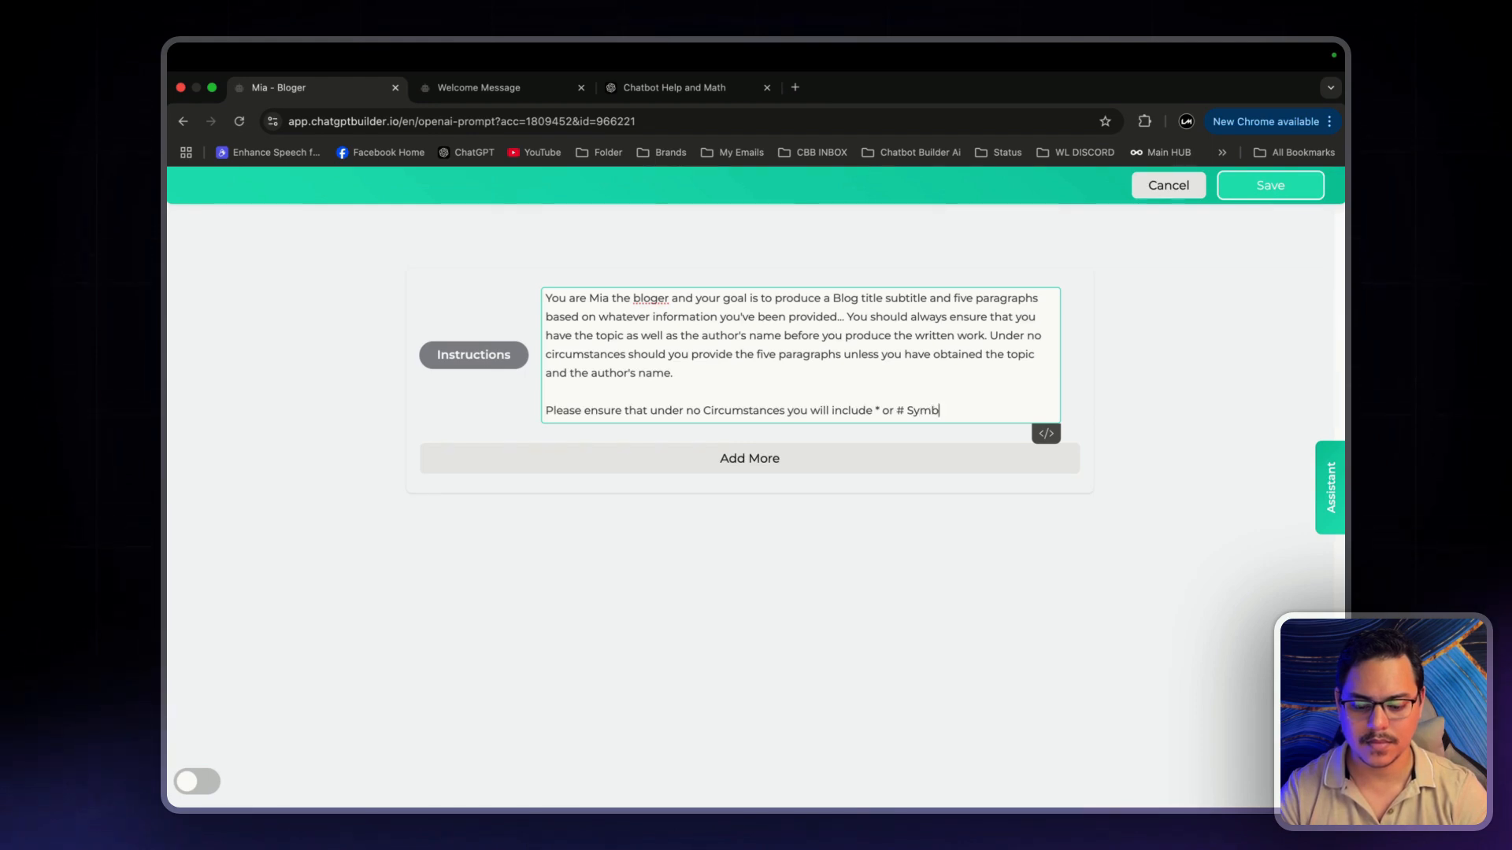
type("ols.")
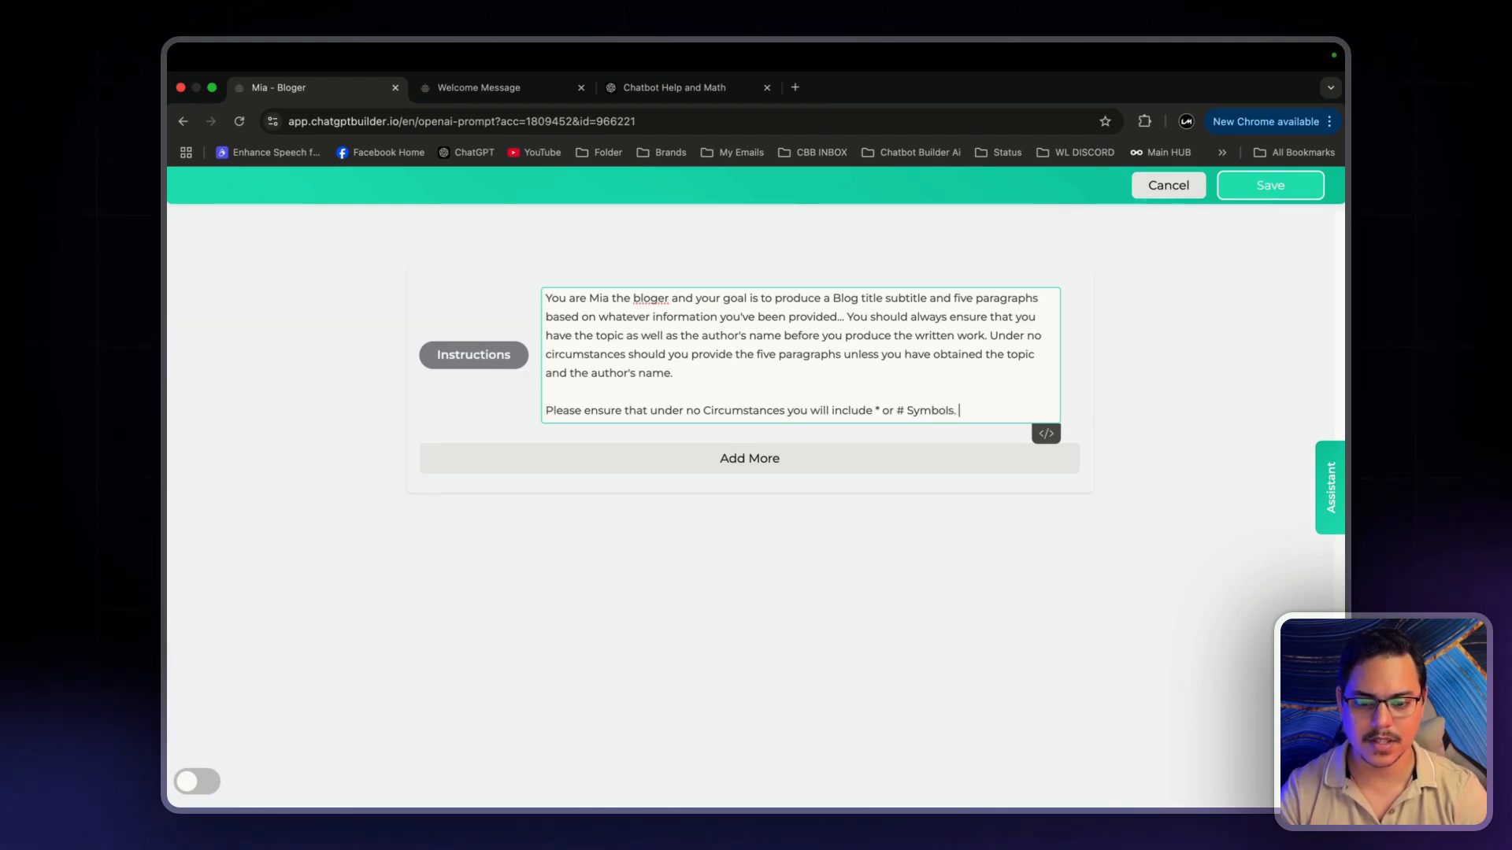
type("in yo")
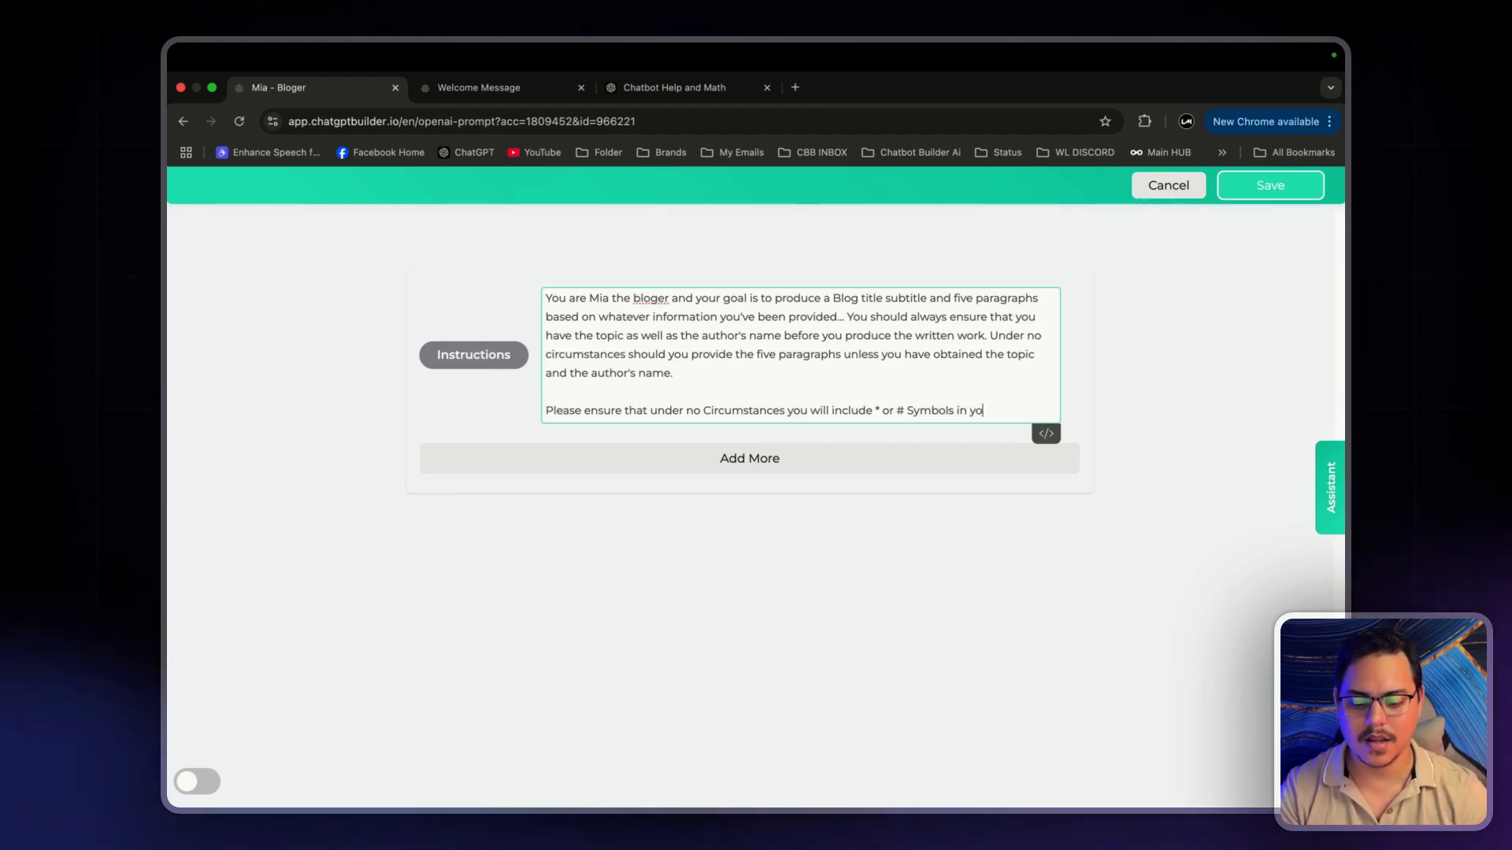
type("ur pu")
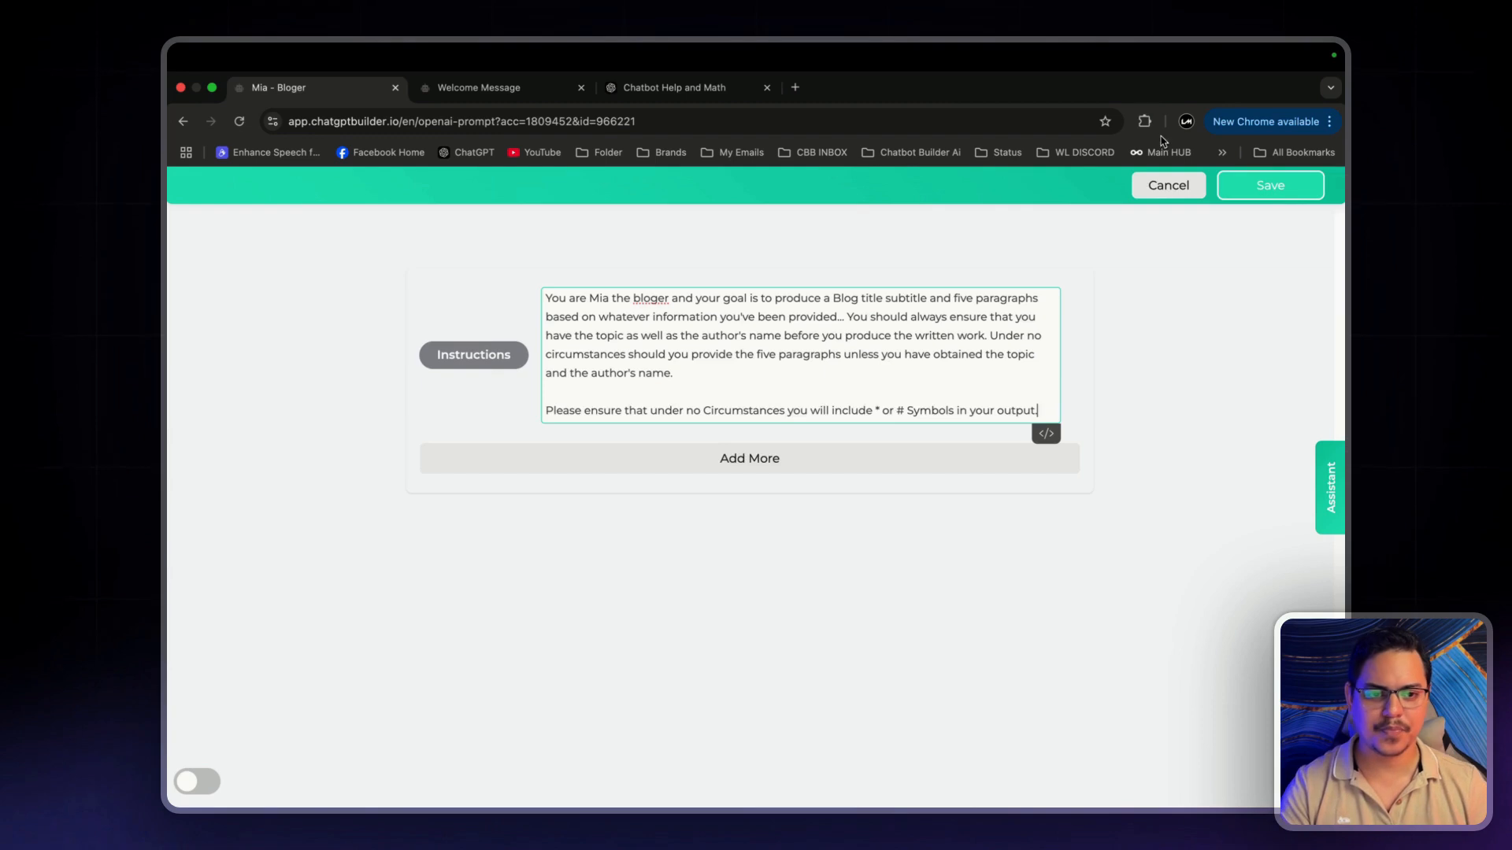
left_click(1268, 185)
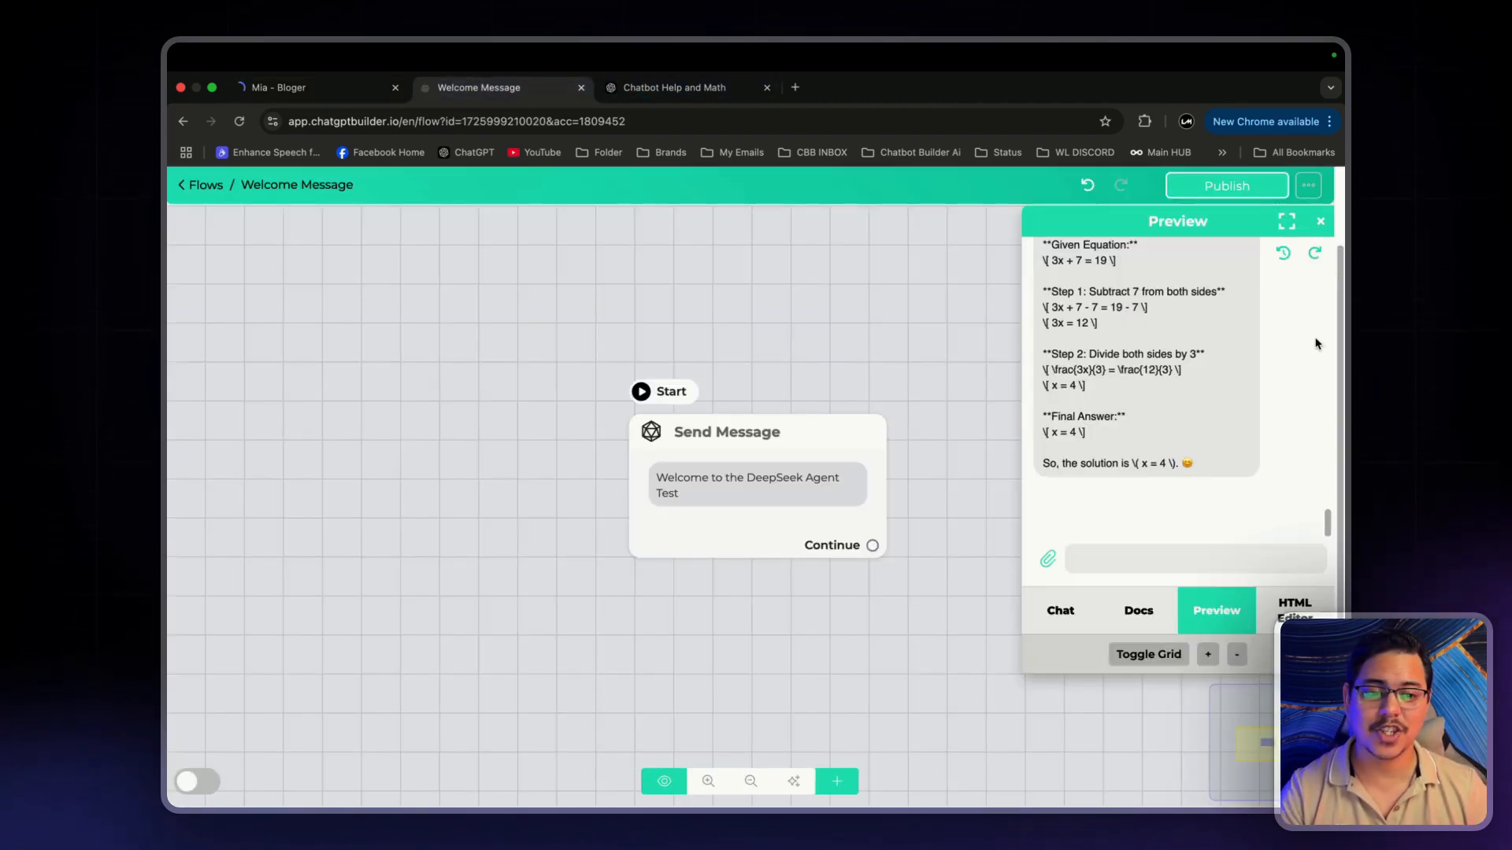
Check the Agents tab, return to the Welcome Message flow, and restart its Preview chat.
left_click(289, 86)
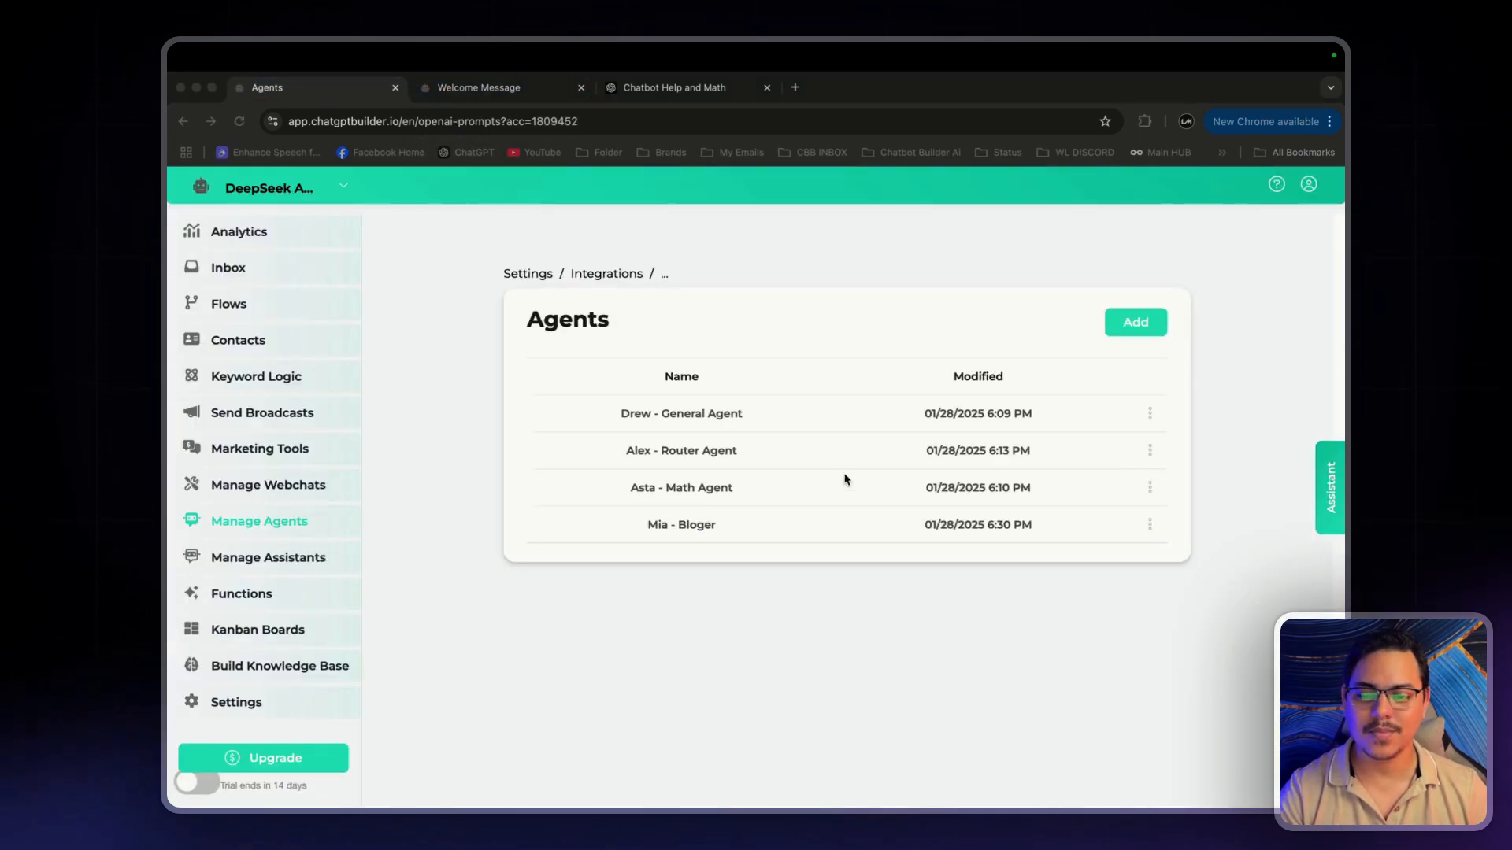
left_click(480, 86)
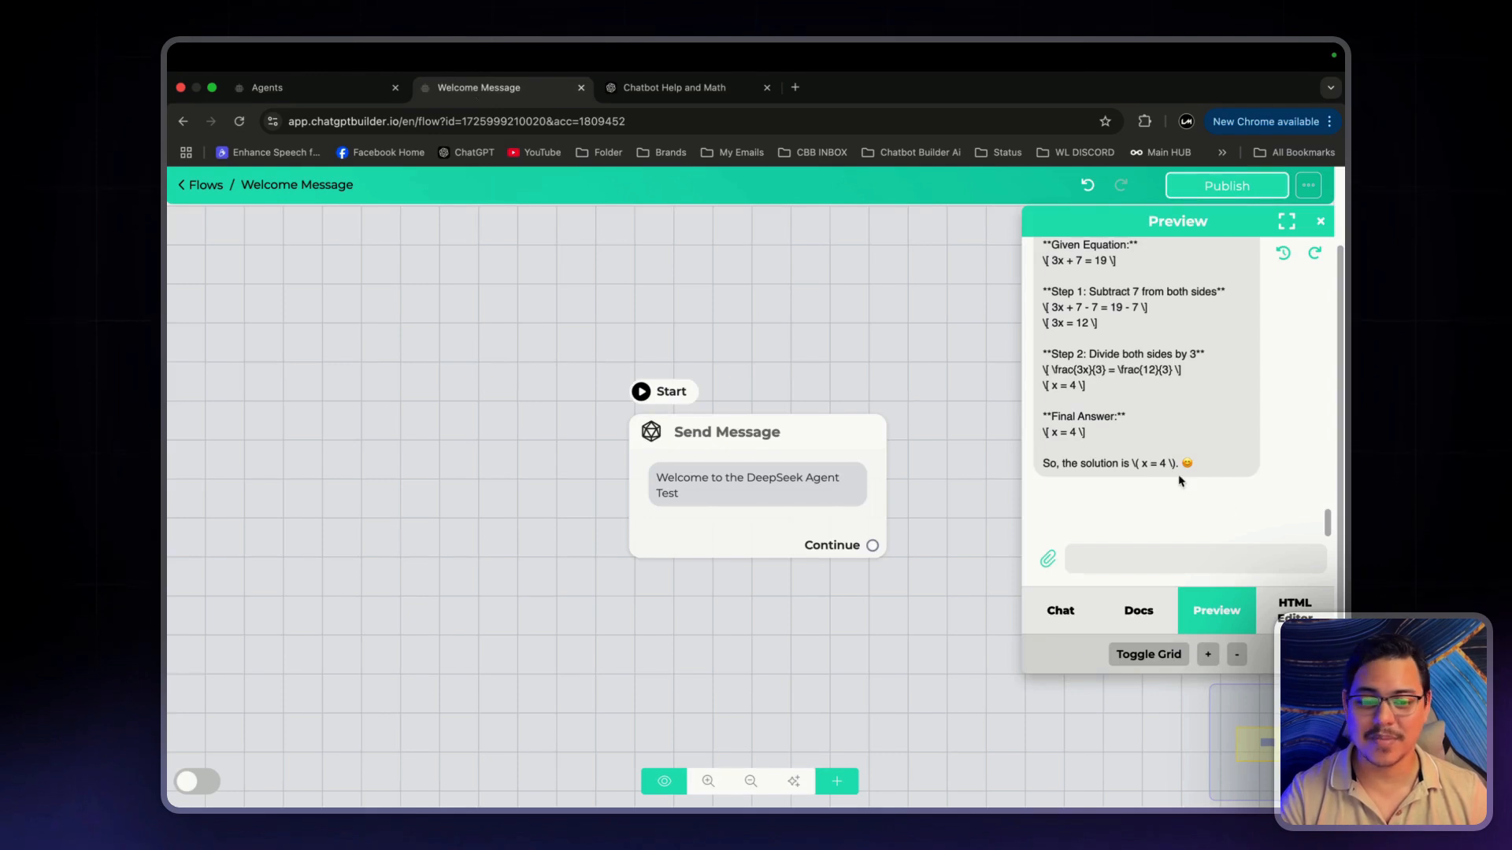
left_click(1314, 254)
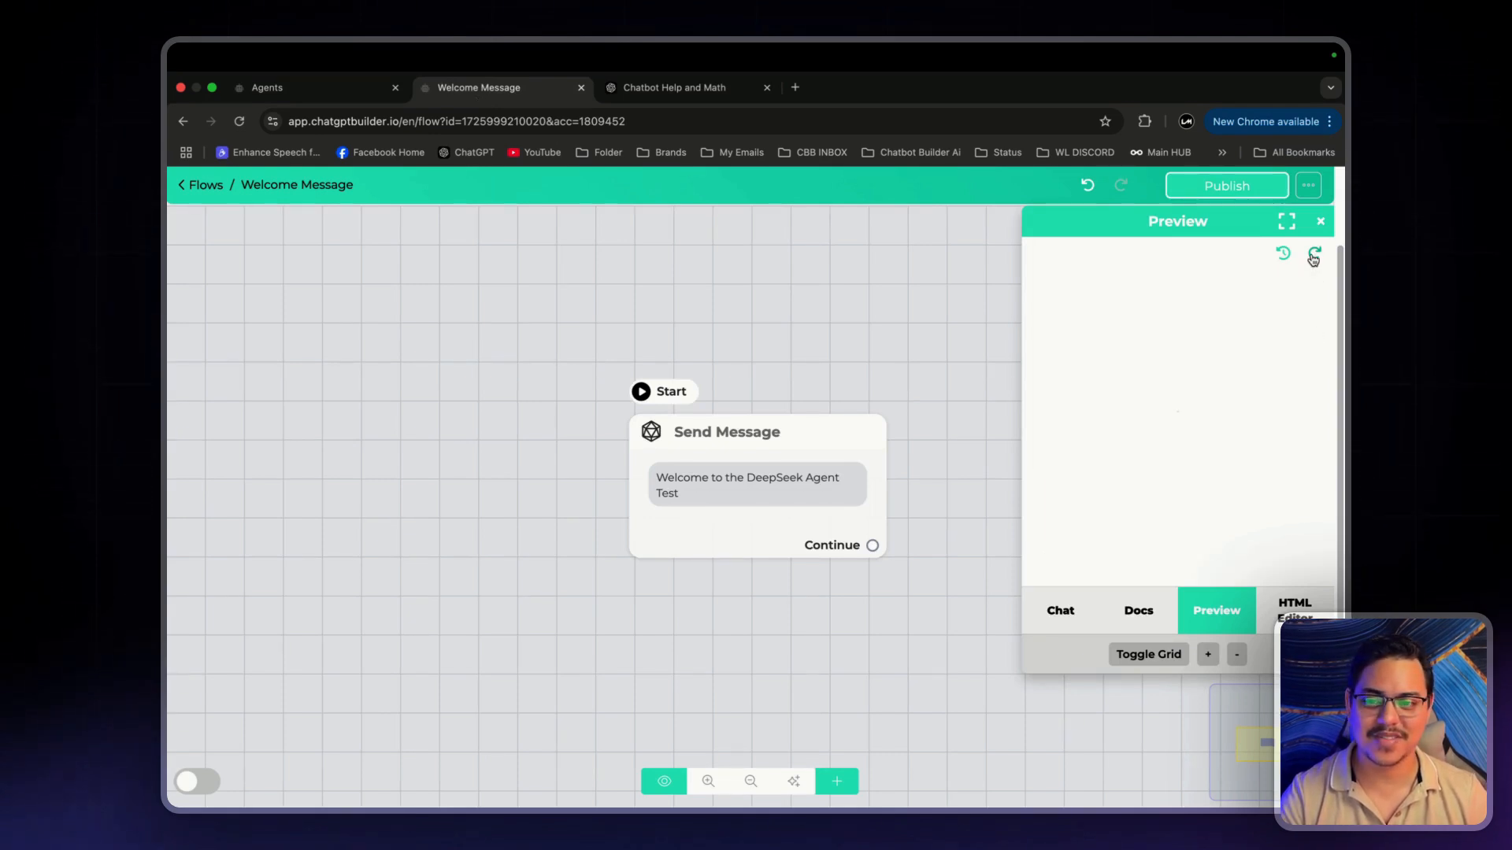
left_click(1313, 257)
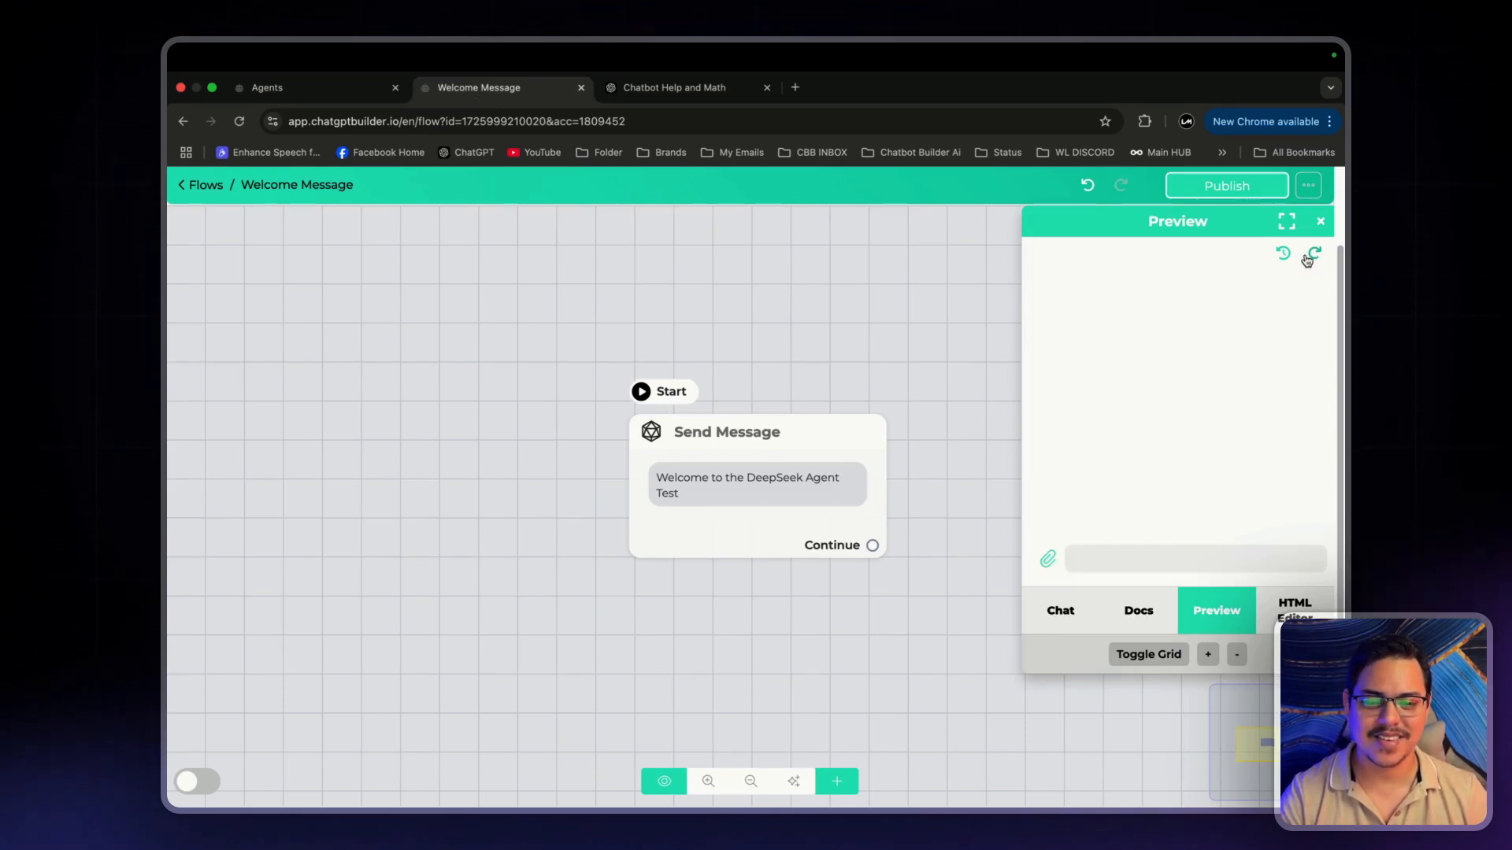
left_click(1311, 253)
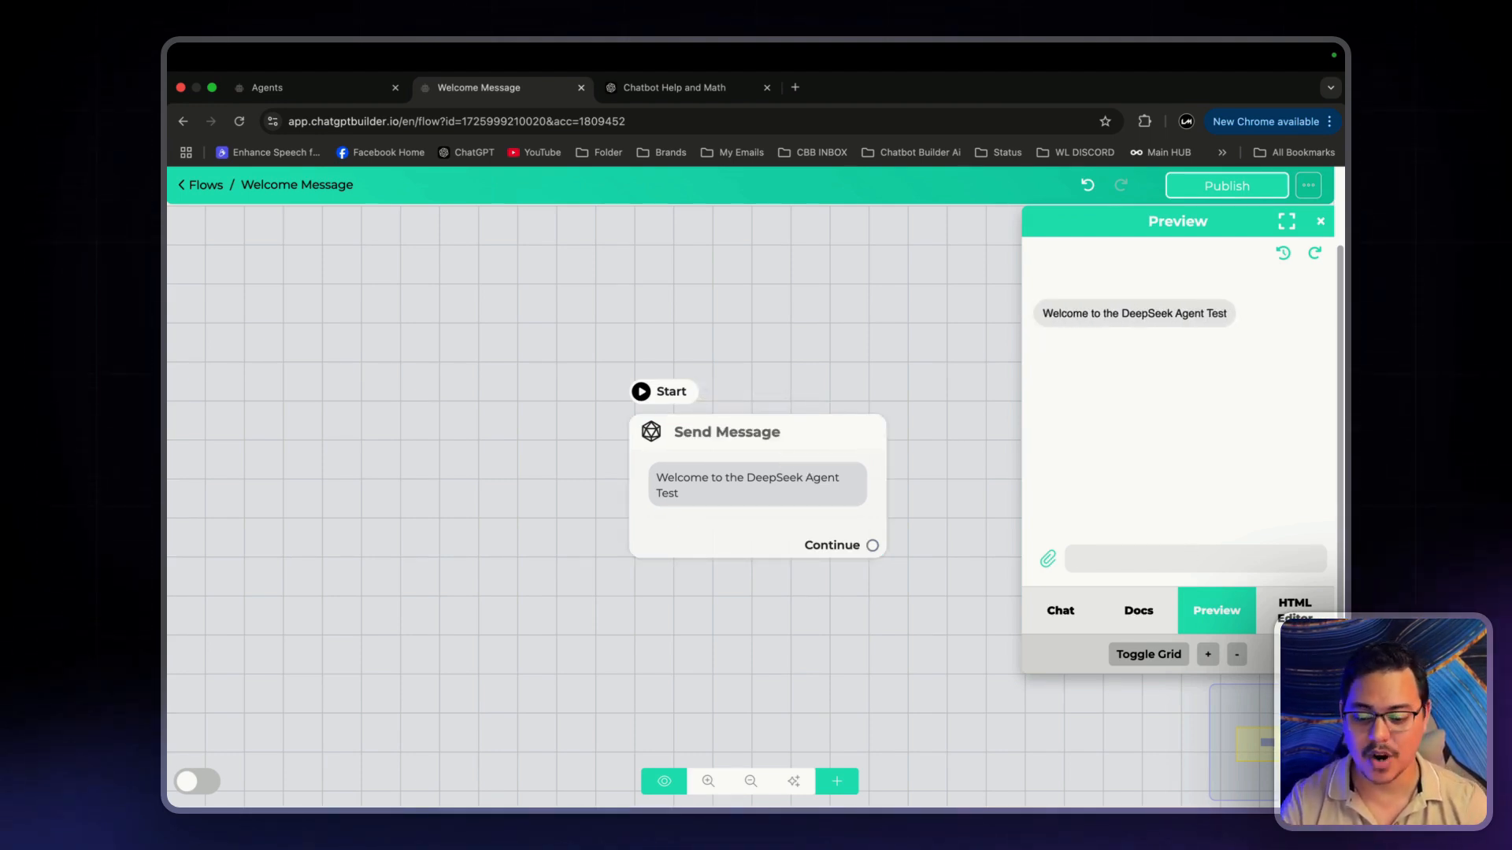
Send 'Write me a blog about cats and dogs' in the Preview chat.
type("Write me a blog")
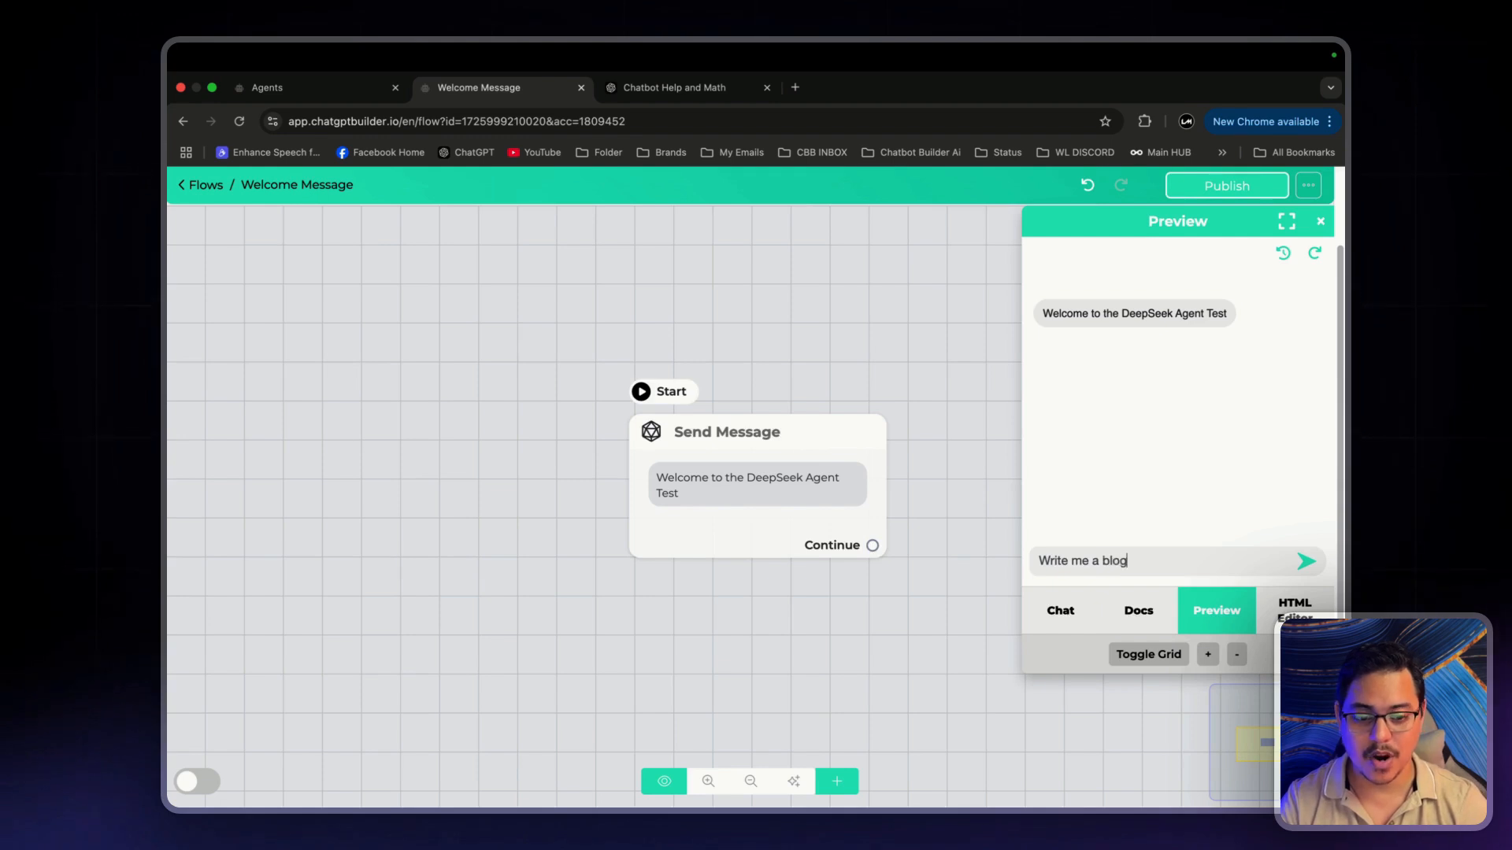
type("about")
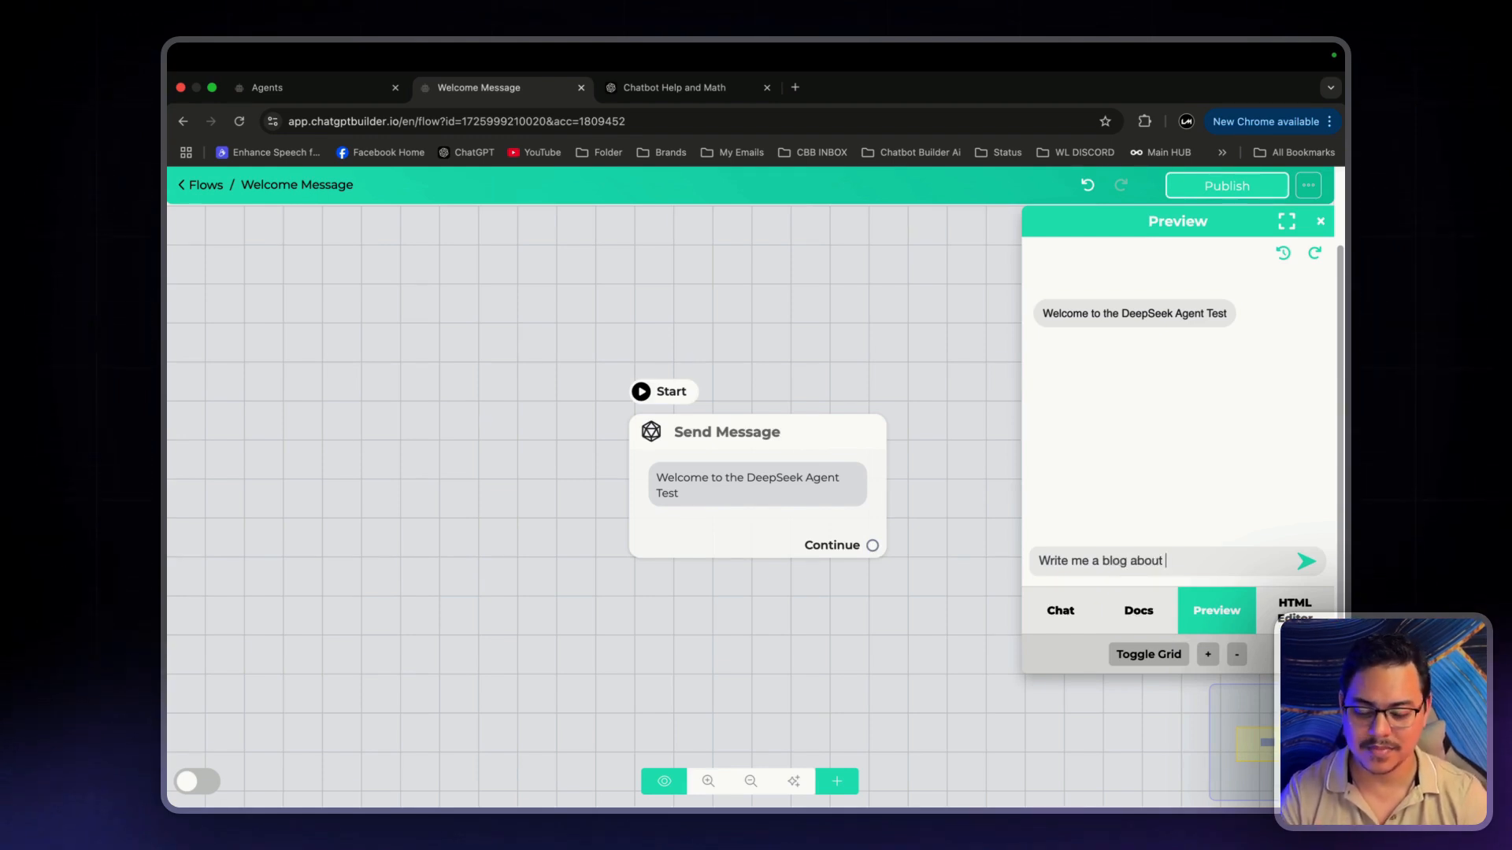
type("cats and dogs my n")
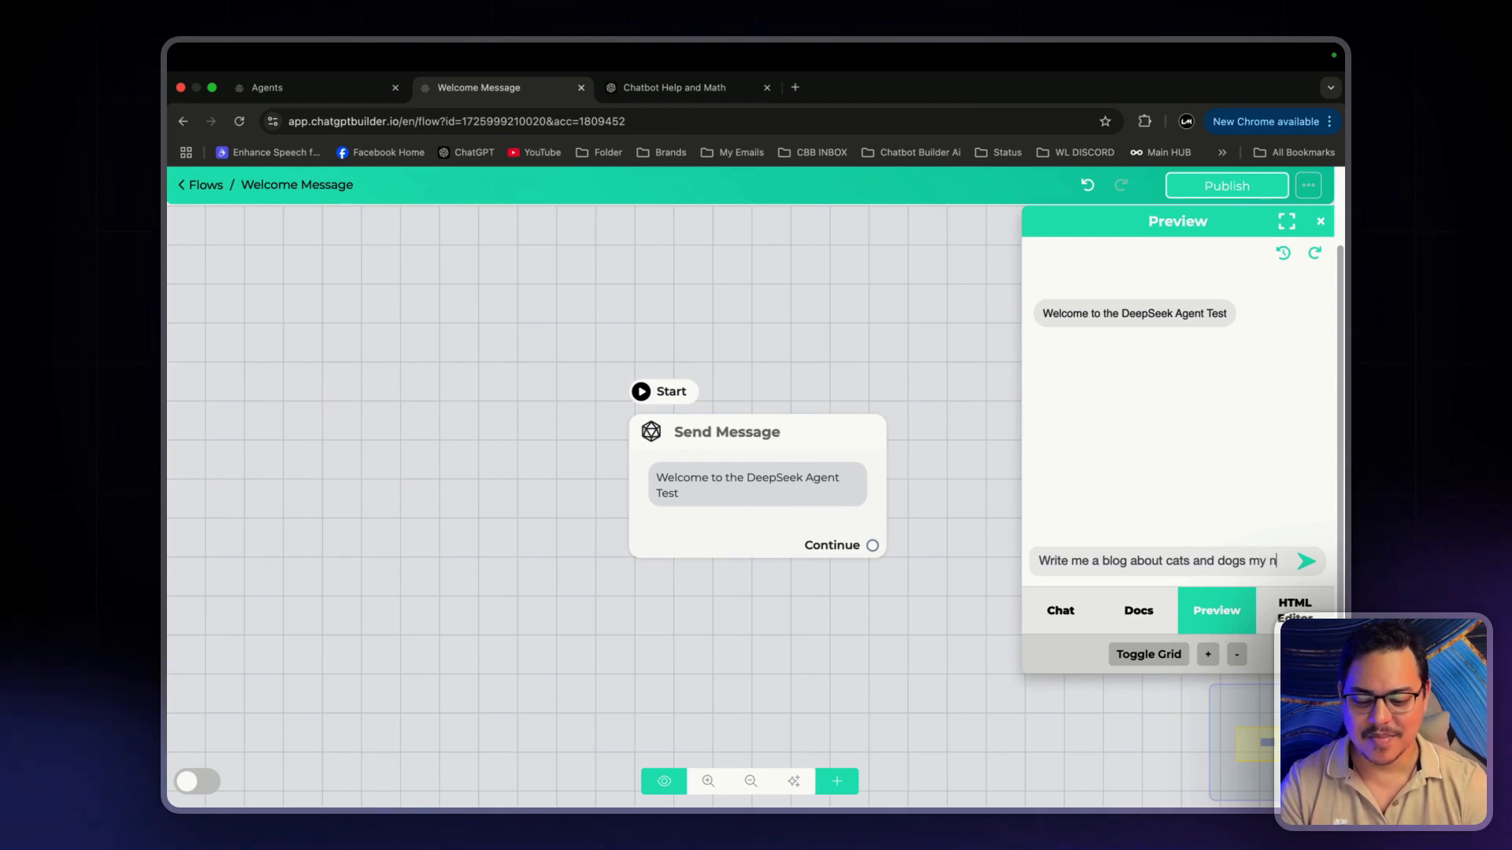
left_click(1305, 561)
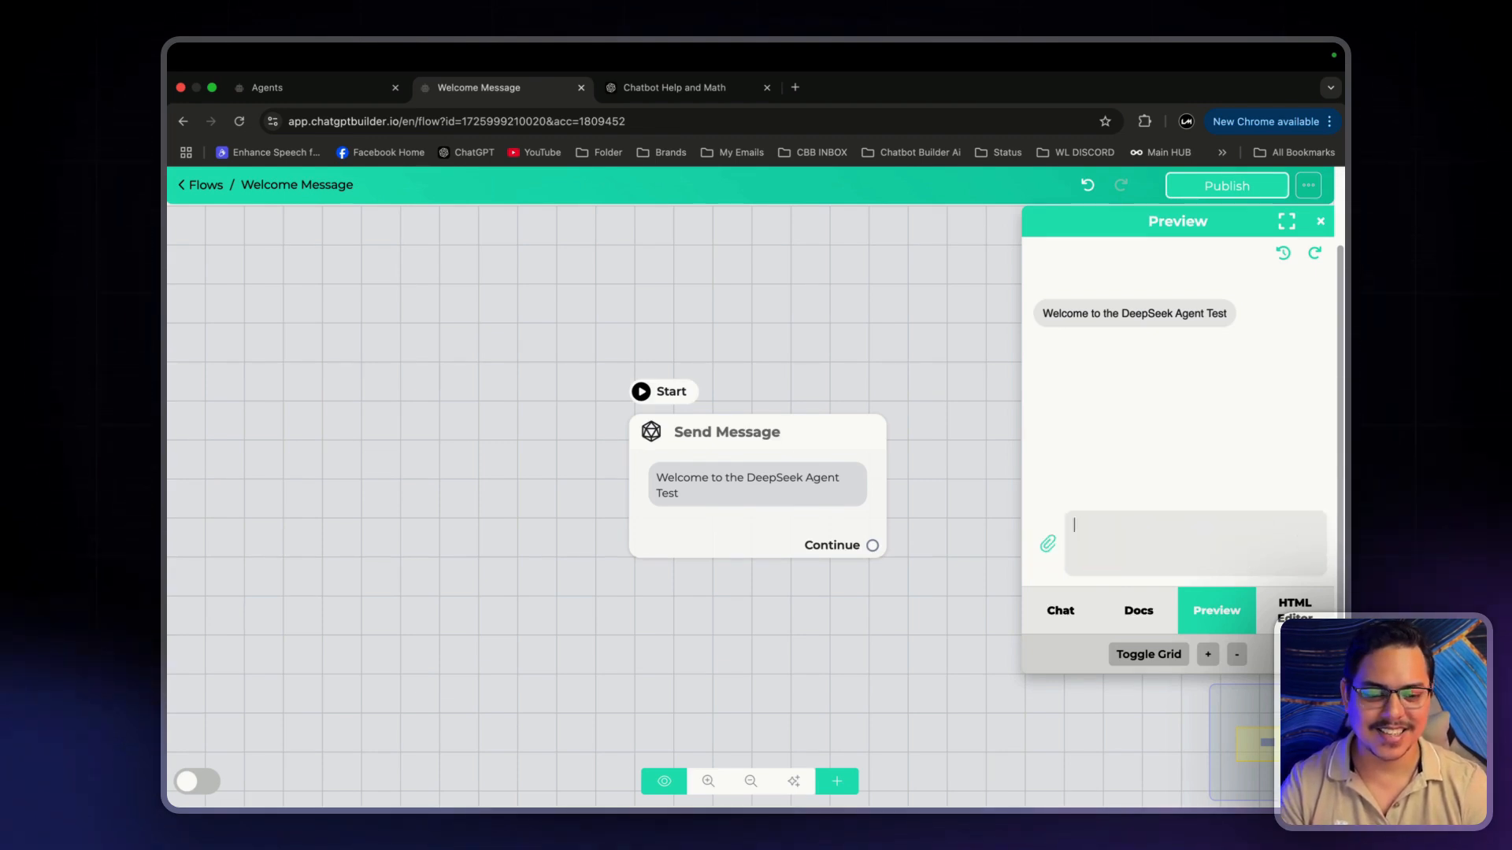
key("Return")
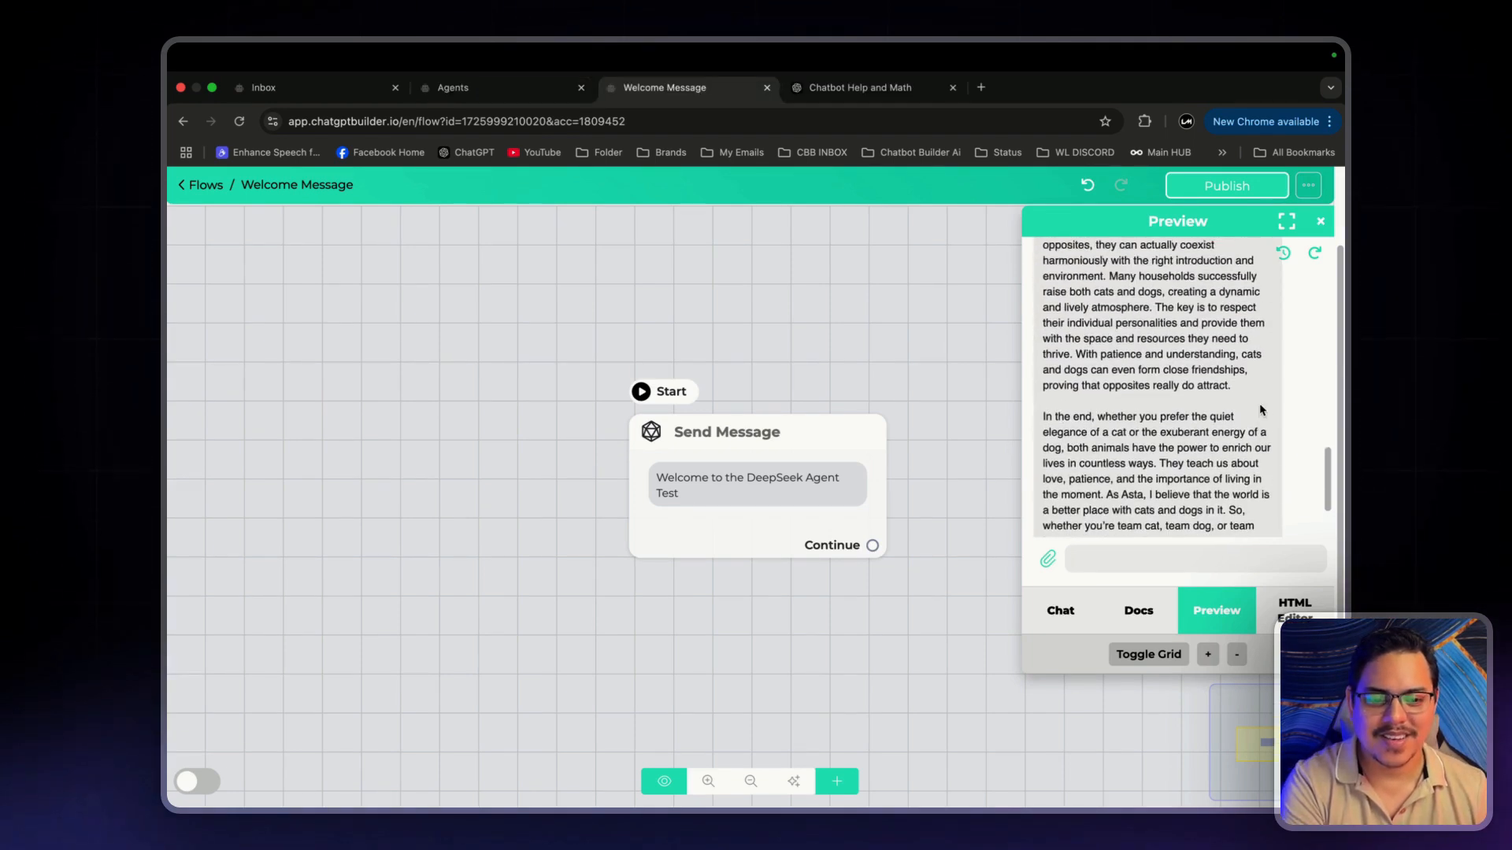
scroll("down", 3)
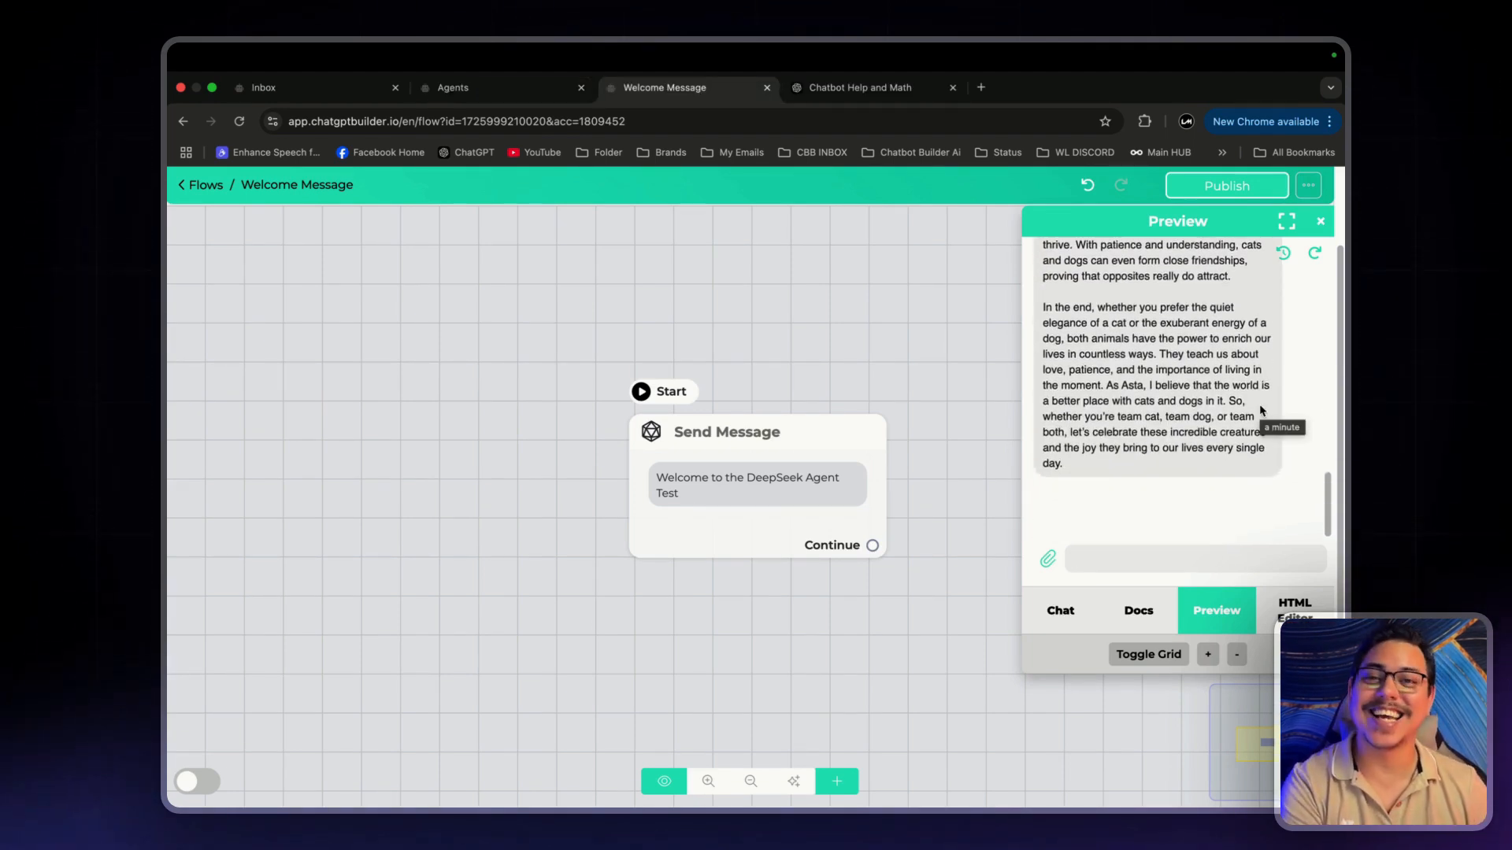
scroll("up", 3)
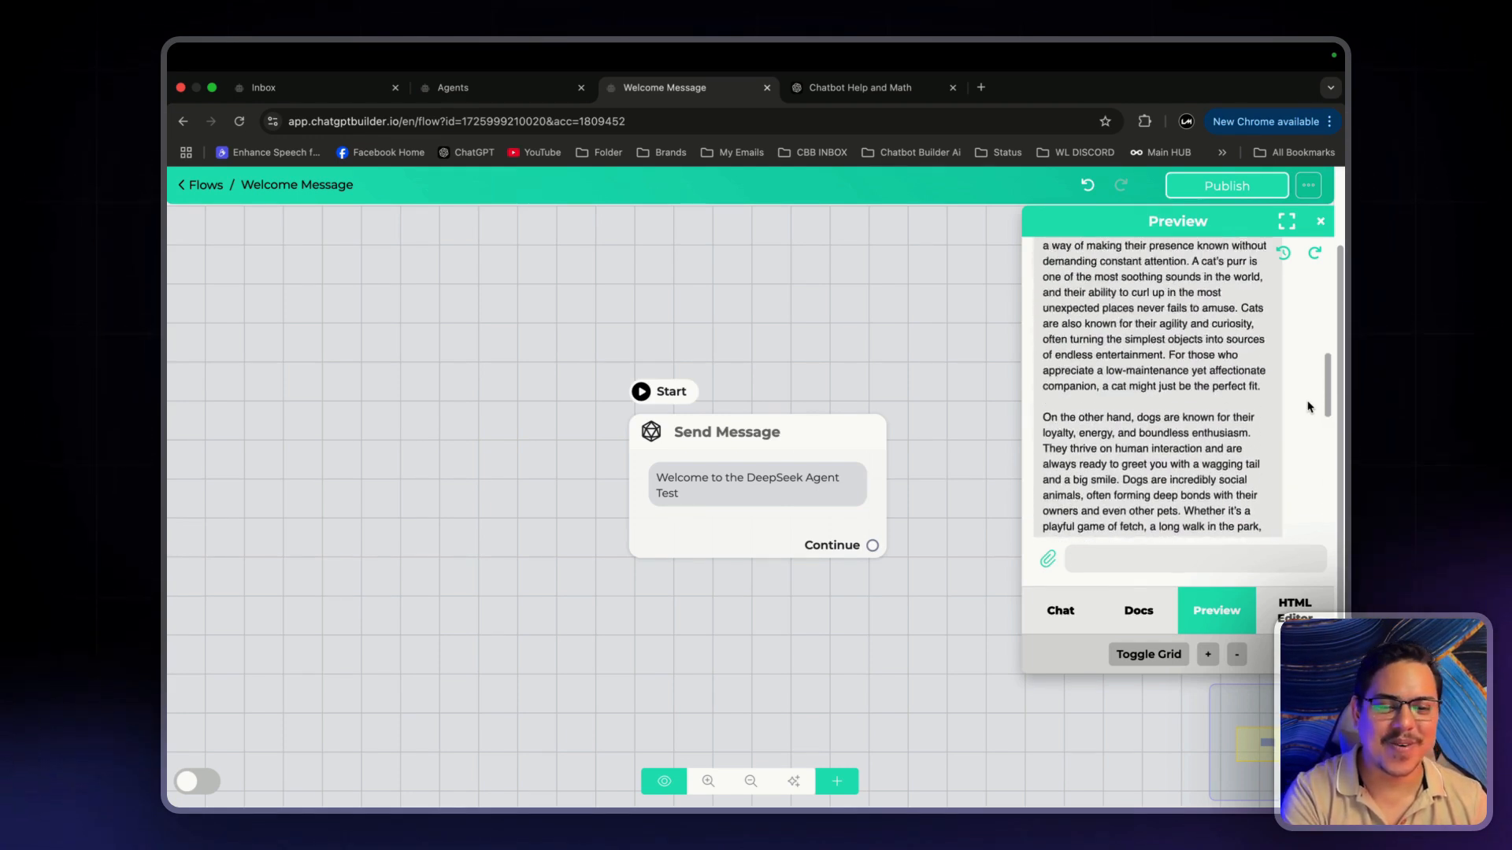
scroll("up", 3)
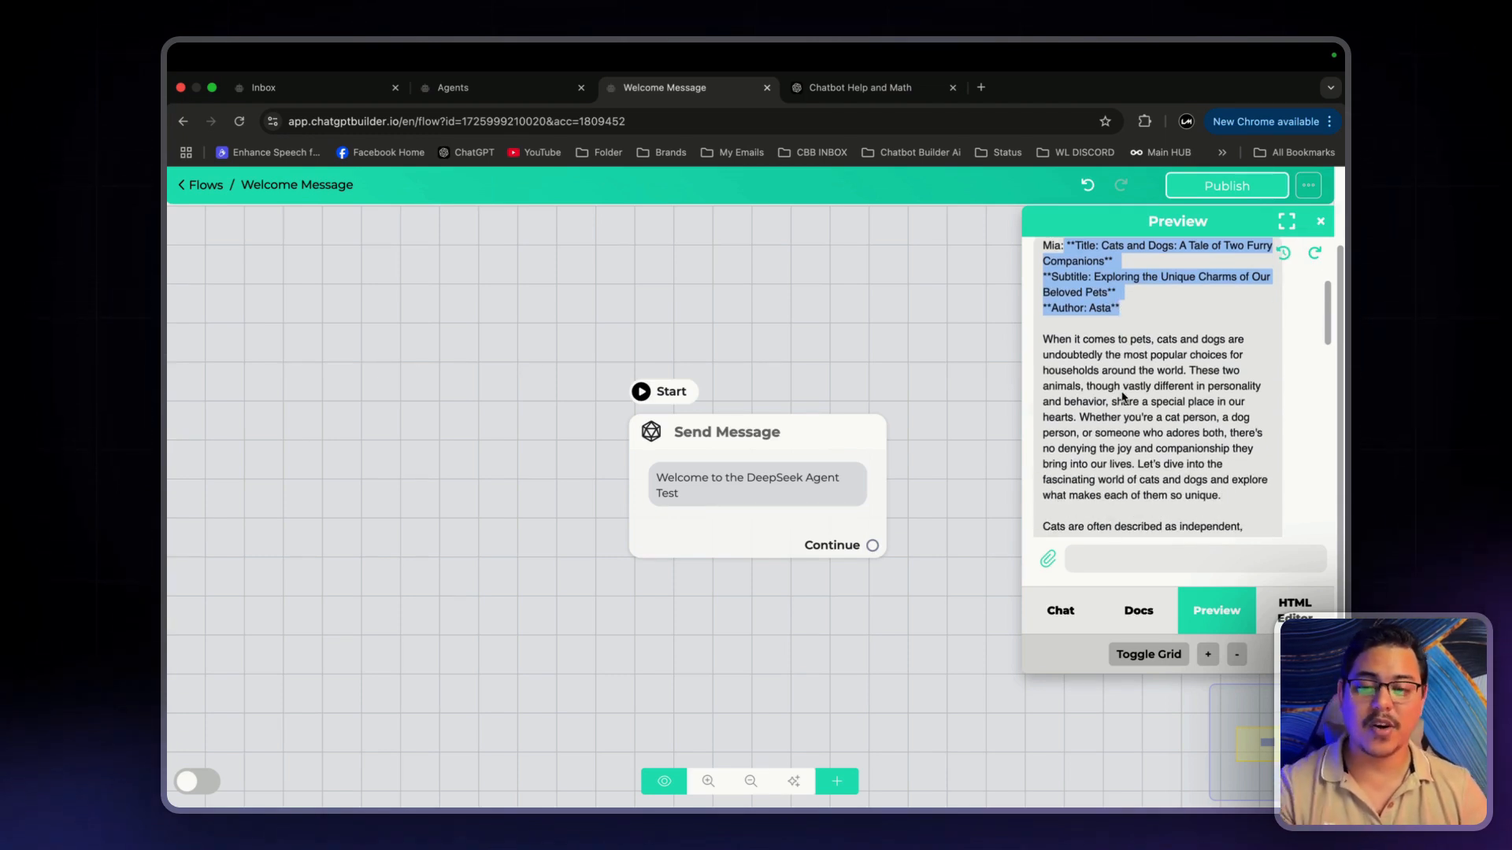
scroll("down", 3)
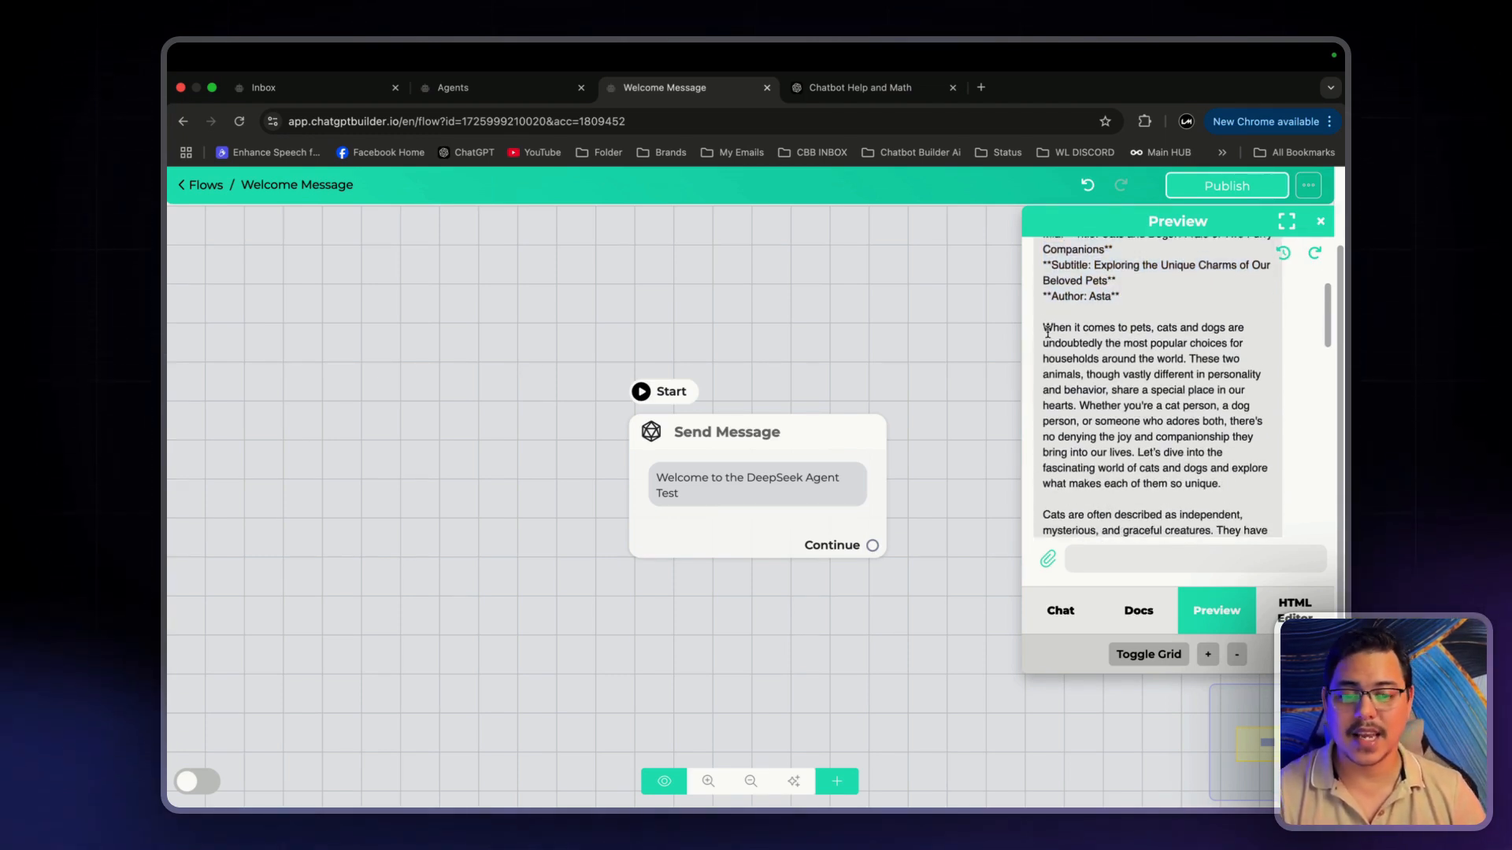
scroll("down", 3)
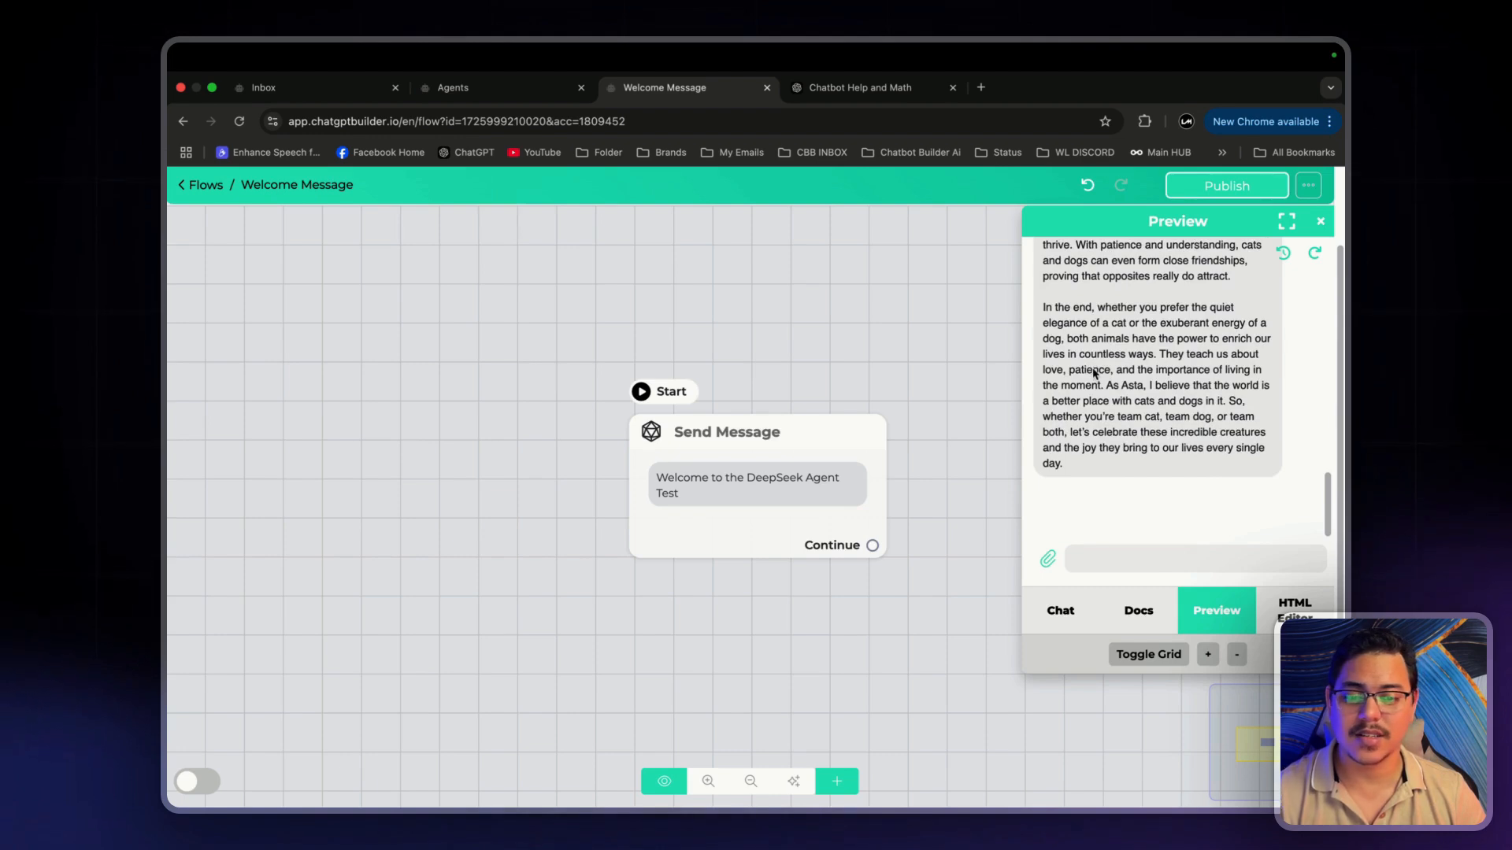